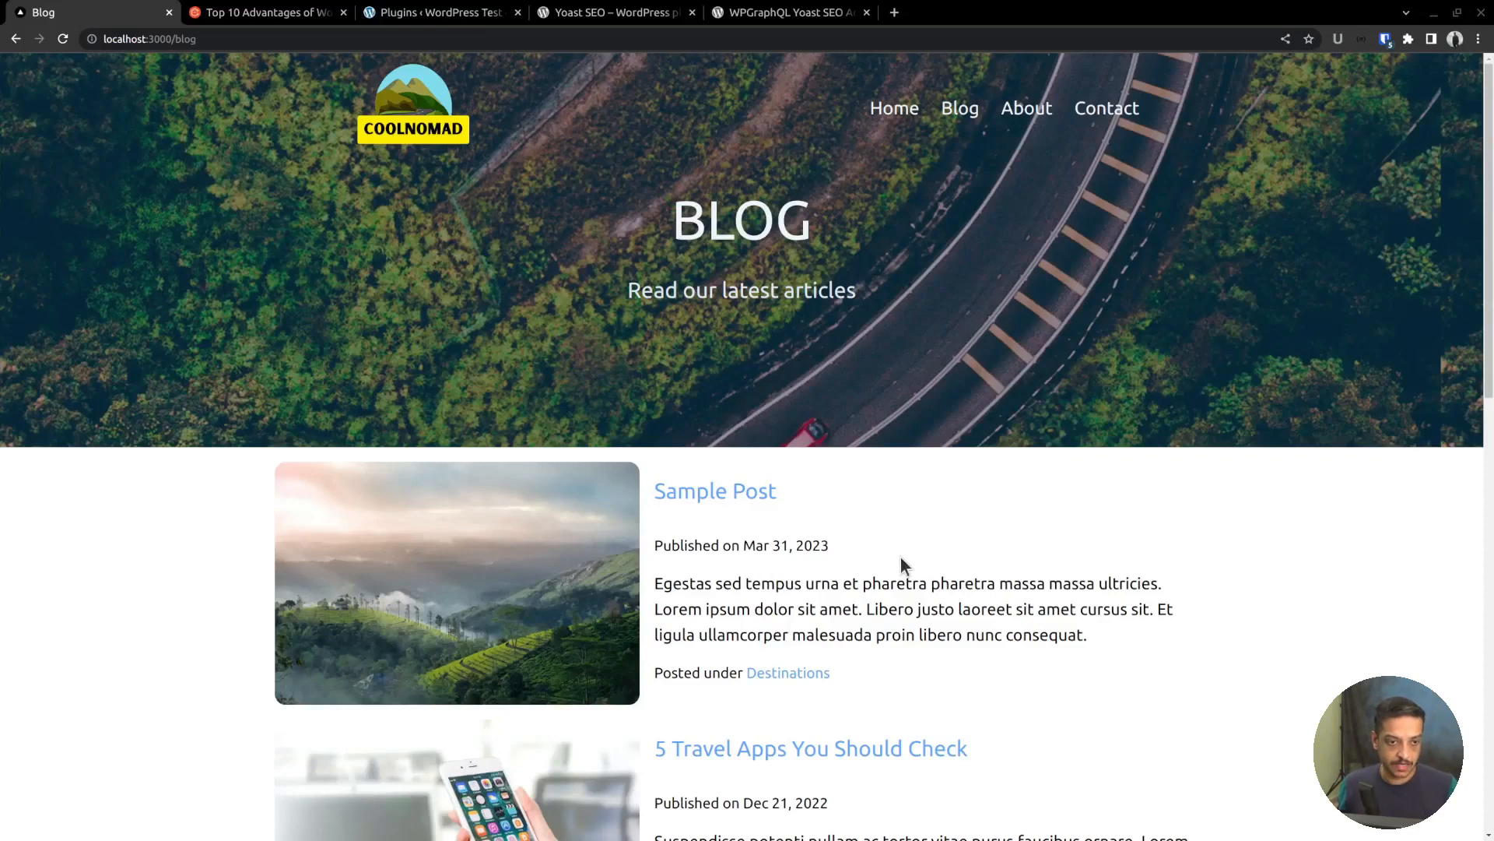
mouse_move(778, 553)
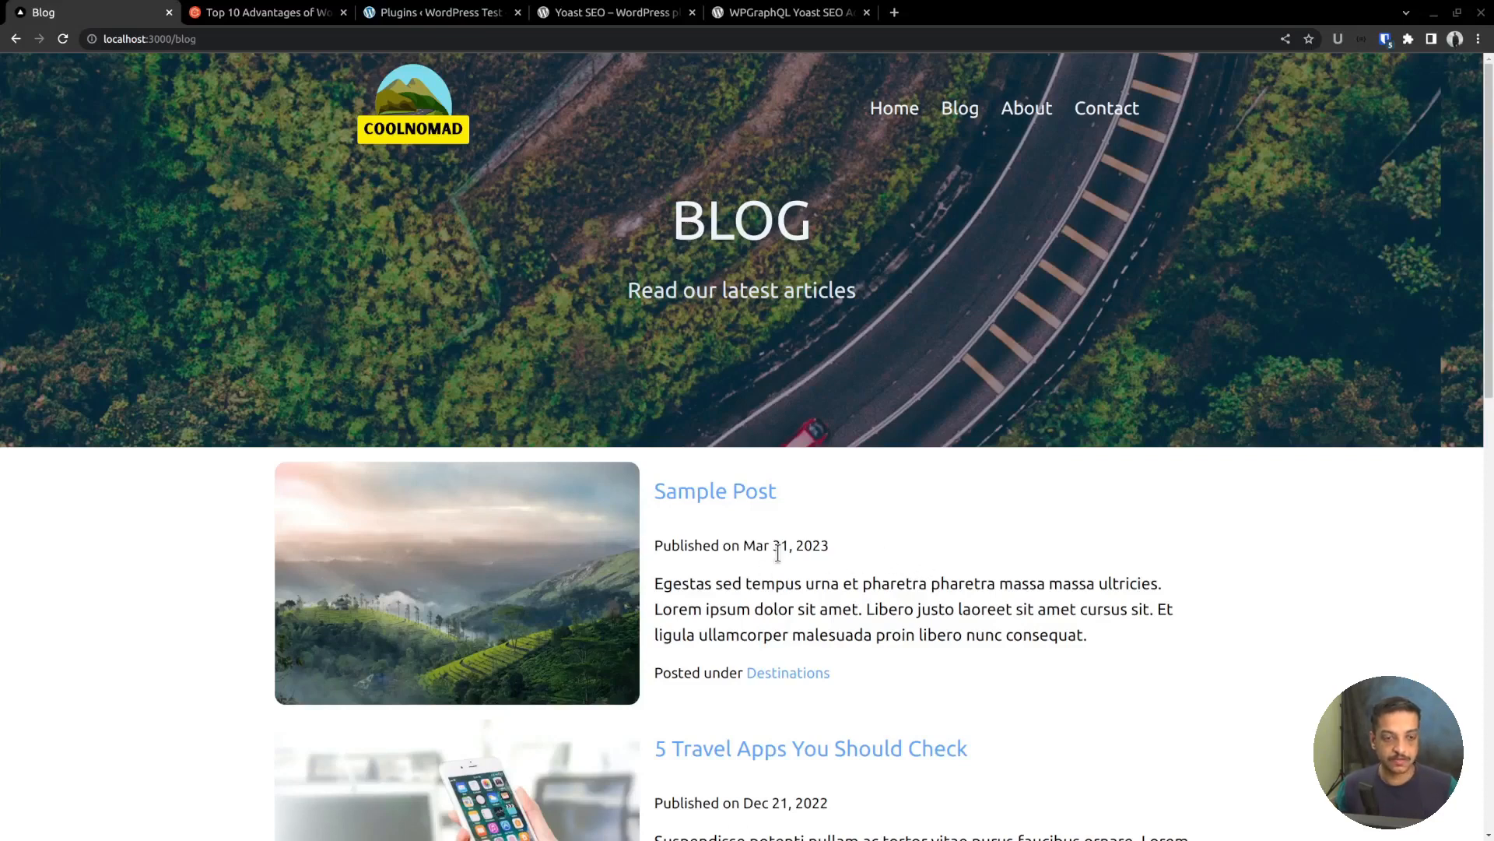
- Open the 'How to Choose a Hiking Backpack' post from the blog listing and right-click the page
scroll("down", 3)
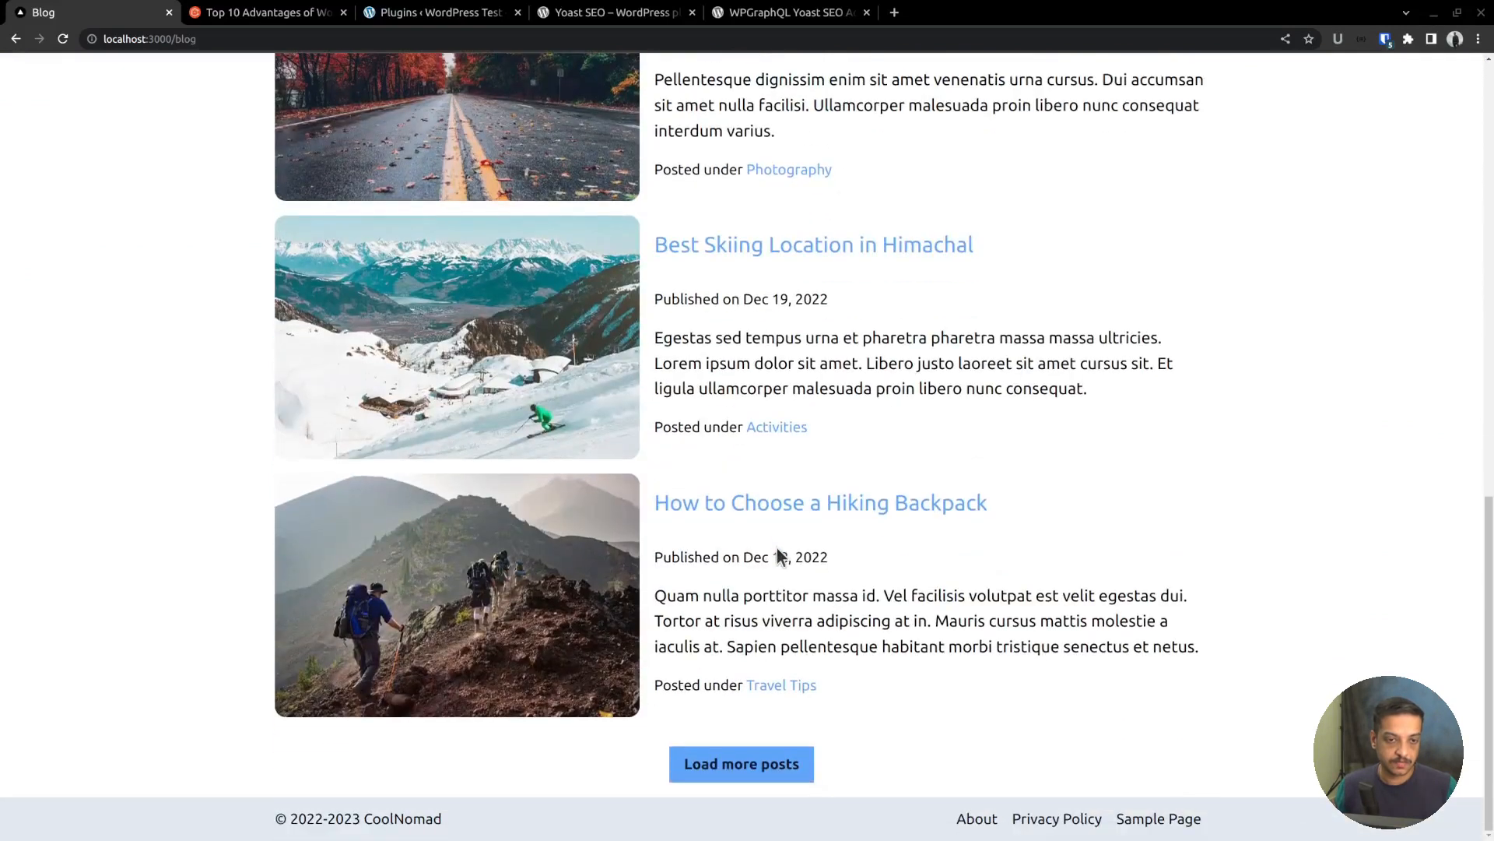
right_click(820, 502)
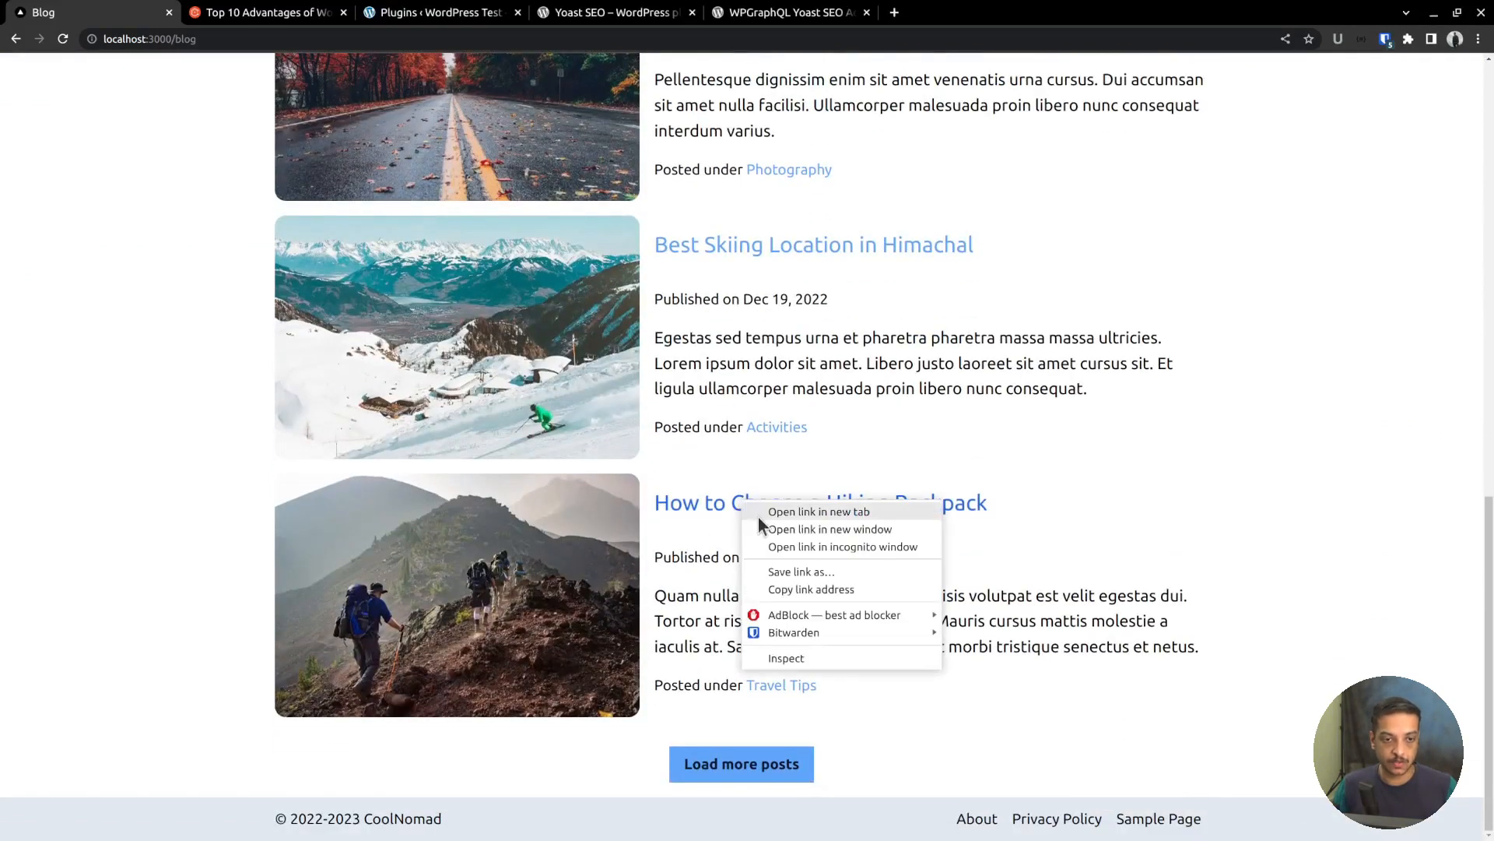
left_click(716, 515)
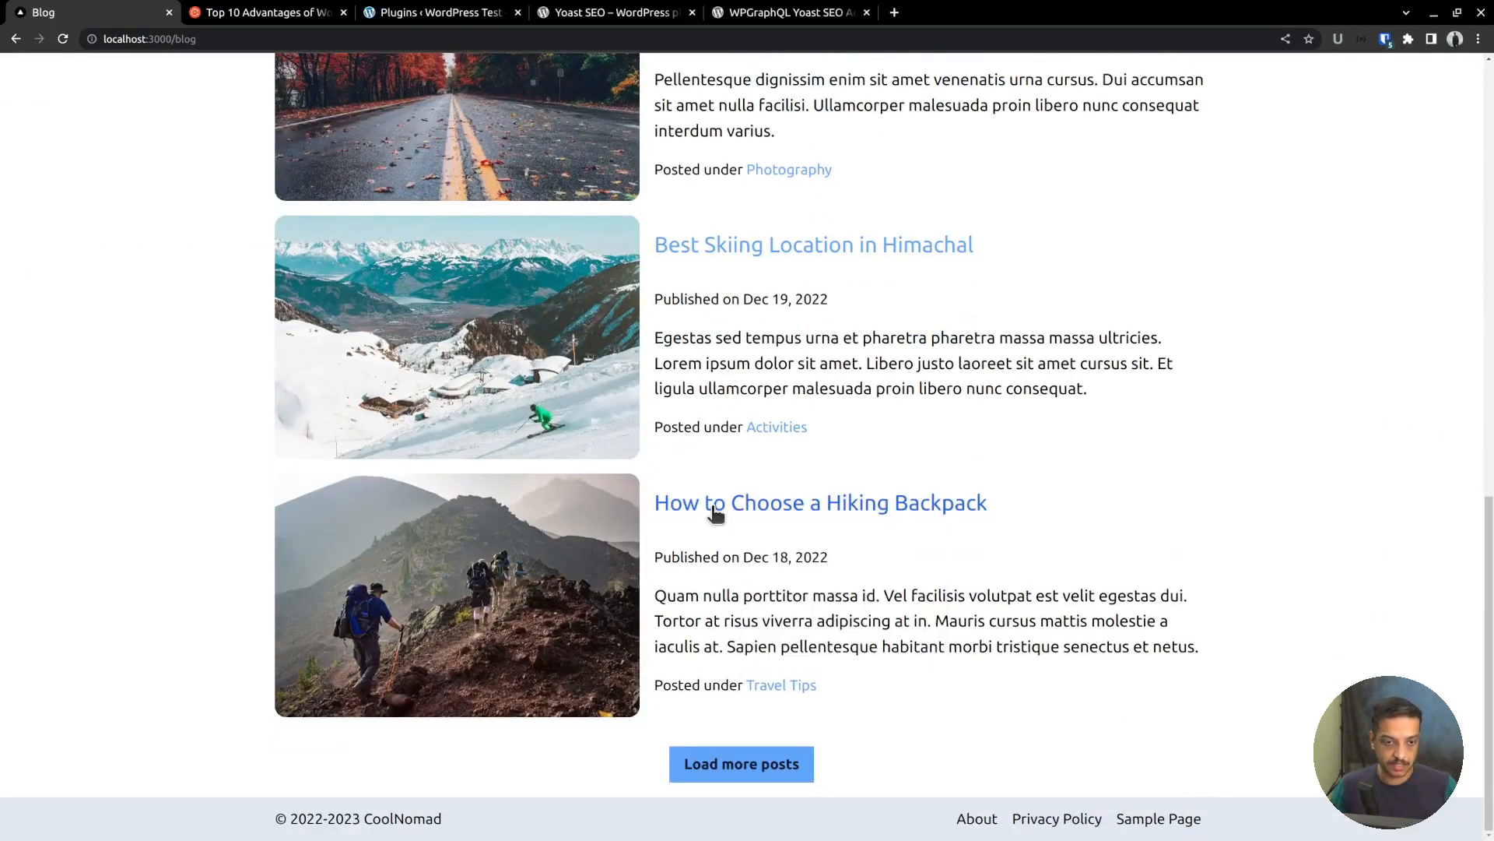
left_click(820, 502)
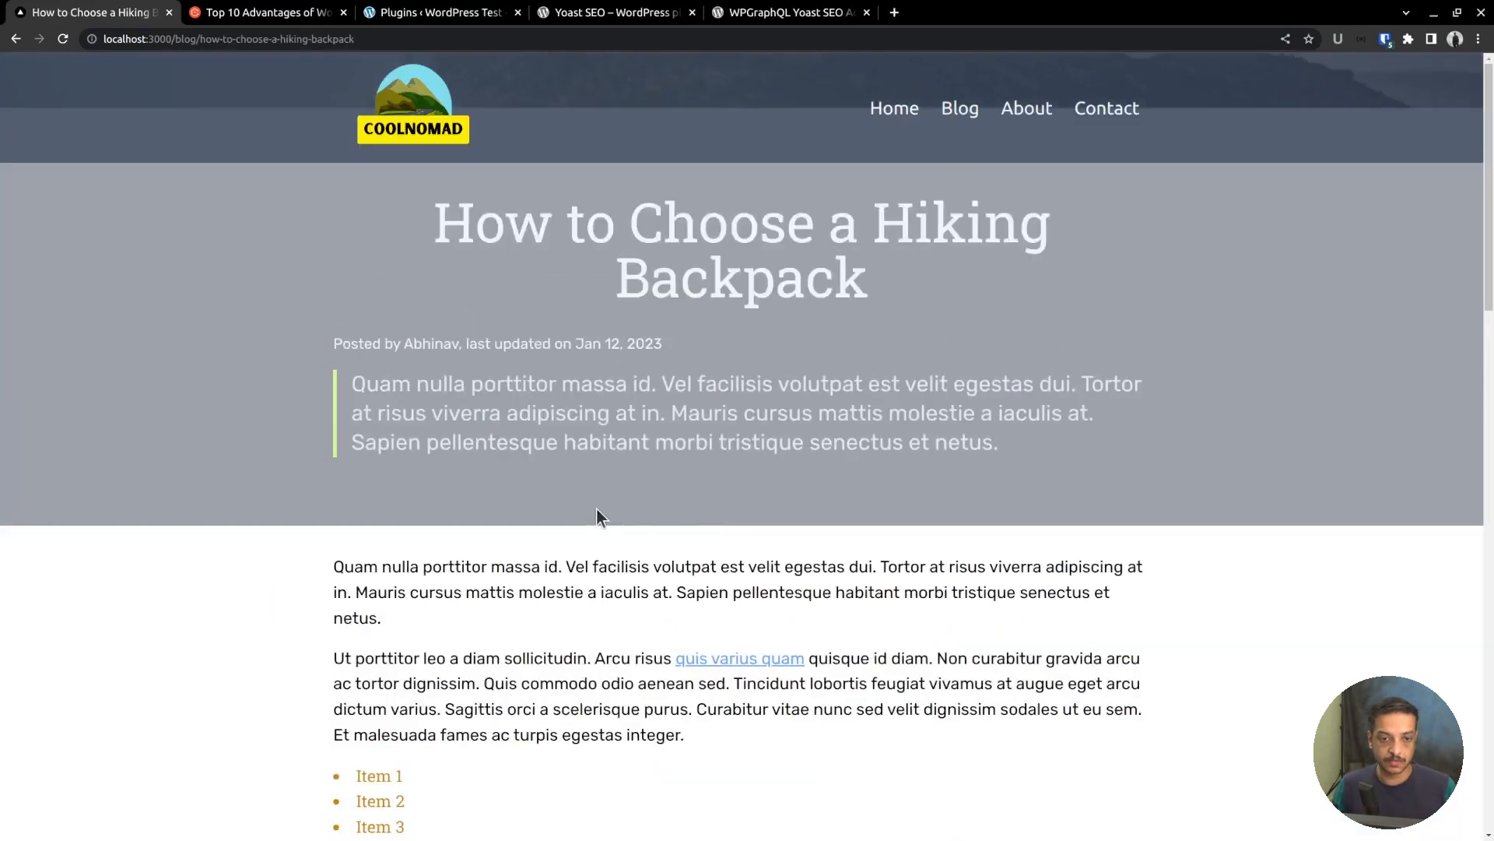
right_click(600, 518)
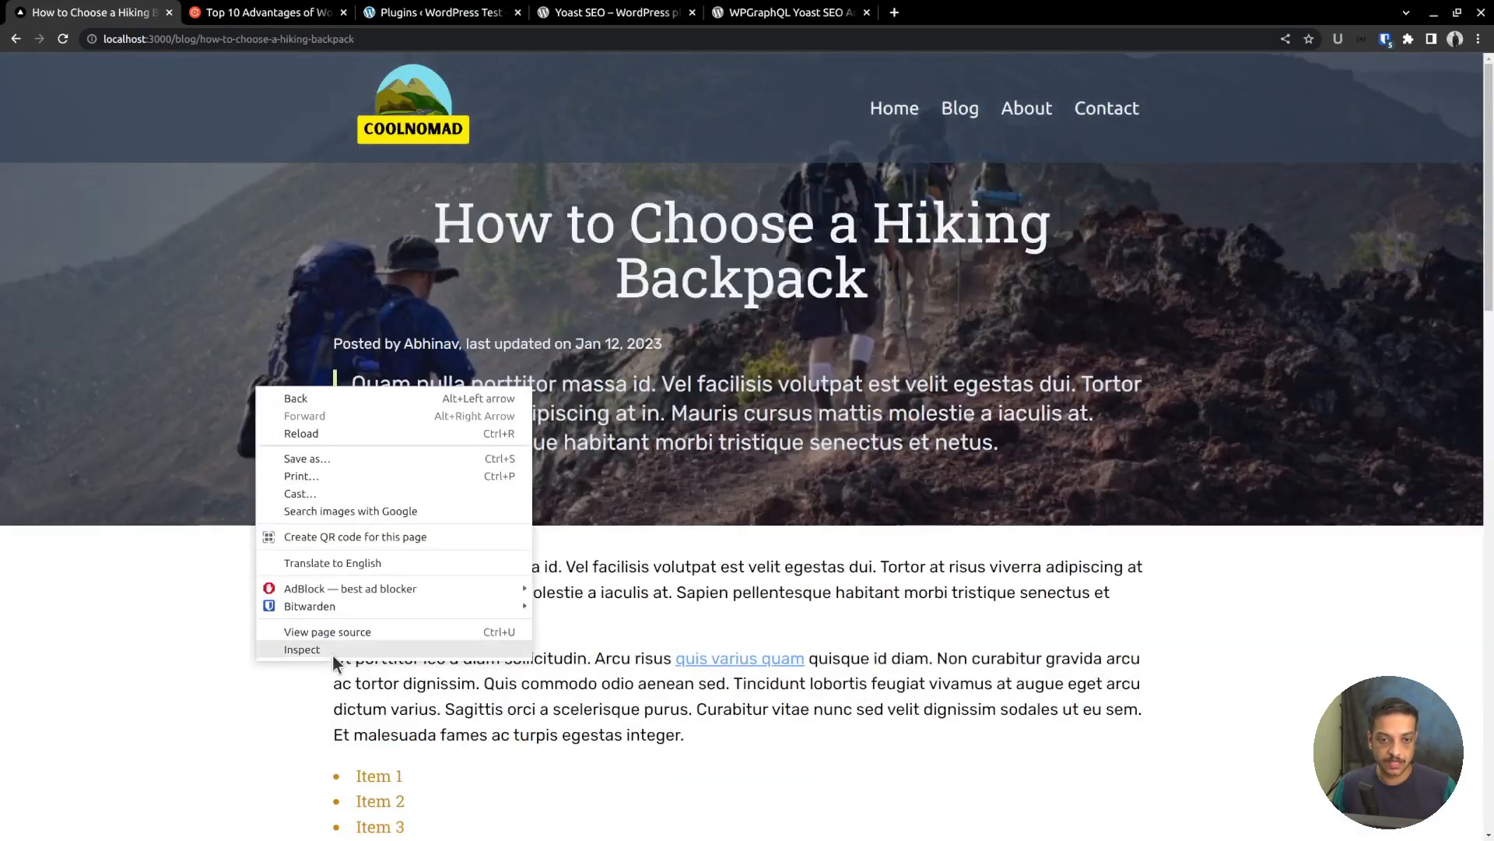
- Inspect the post page and expand its <head> element in the Elements panel
left_click(301, 650)
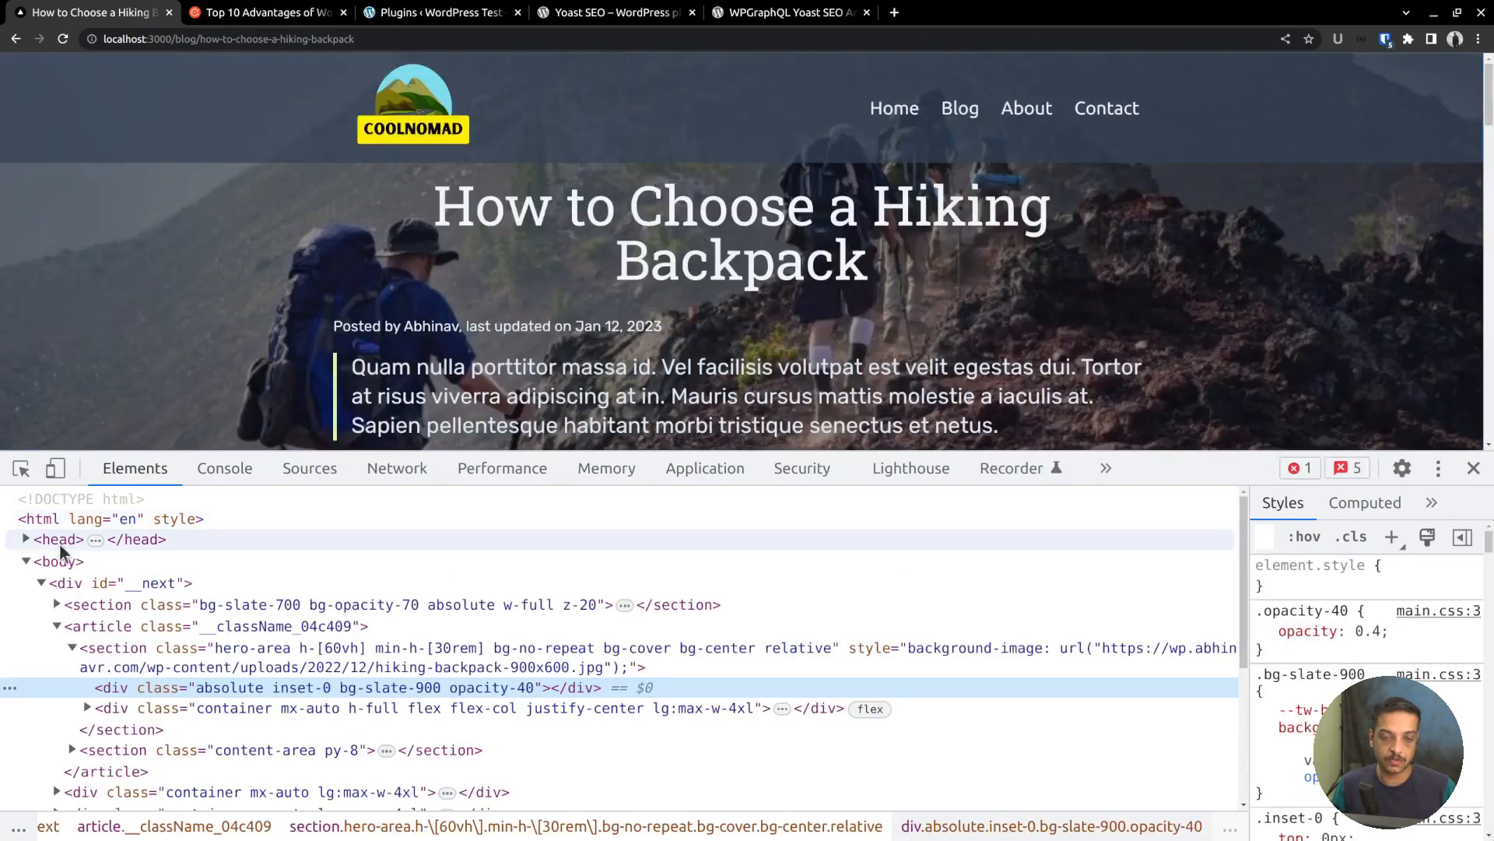
left_click(26, 539)
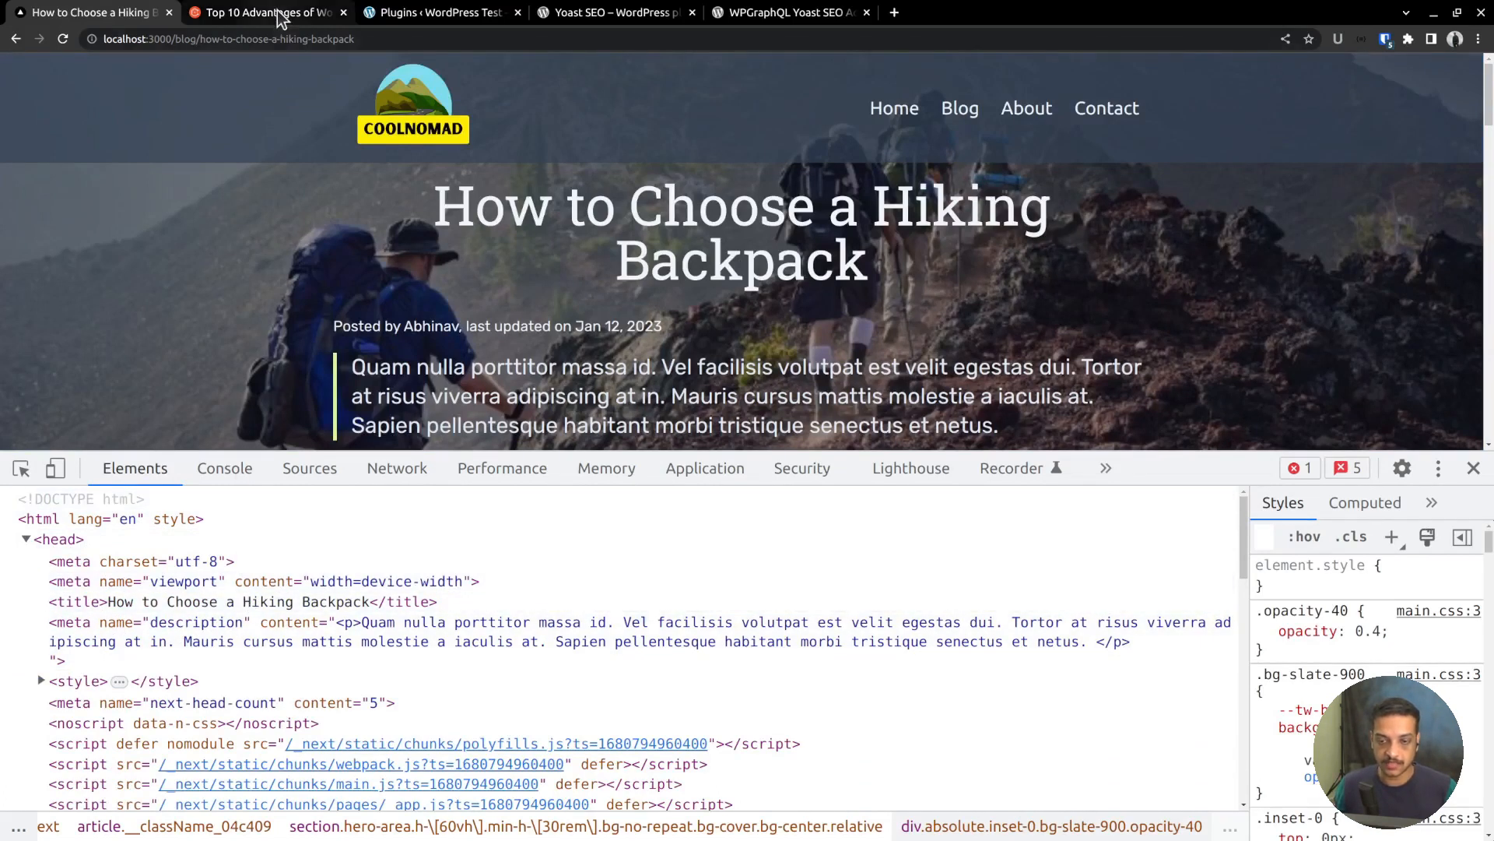
- On the CoralNodes WordPress article, expand the yoast-schema-graph application/ld+json script in Elements
left_click(267, 12)
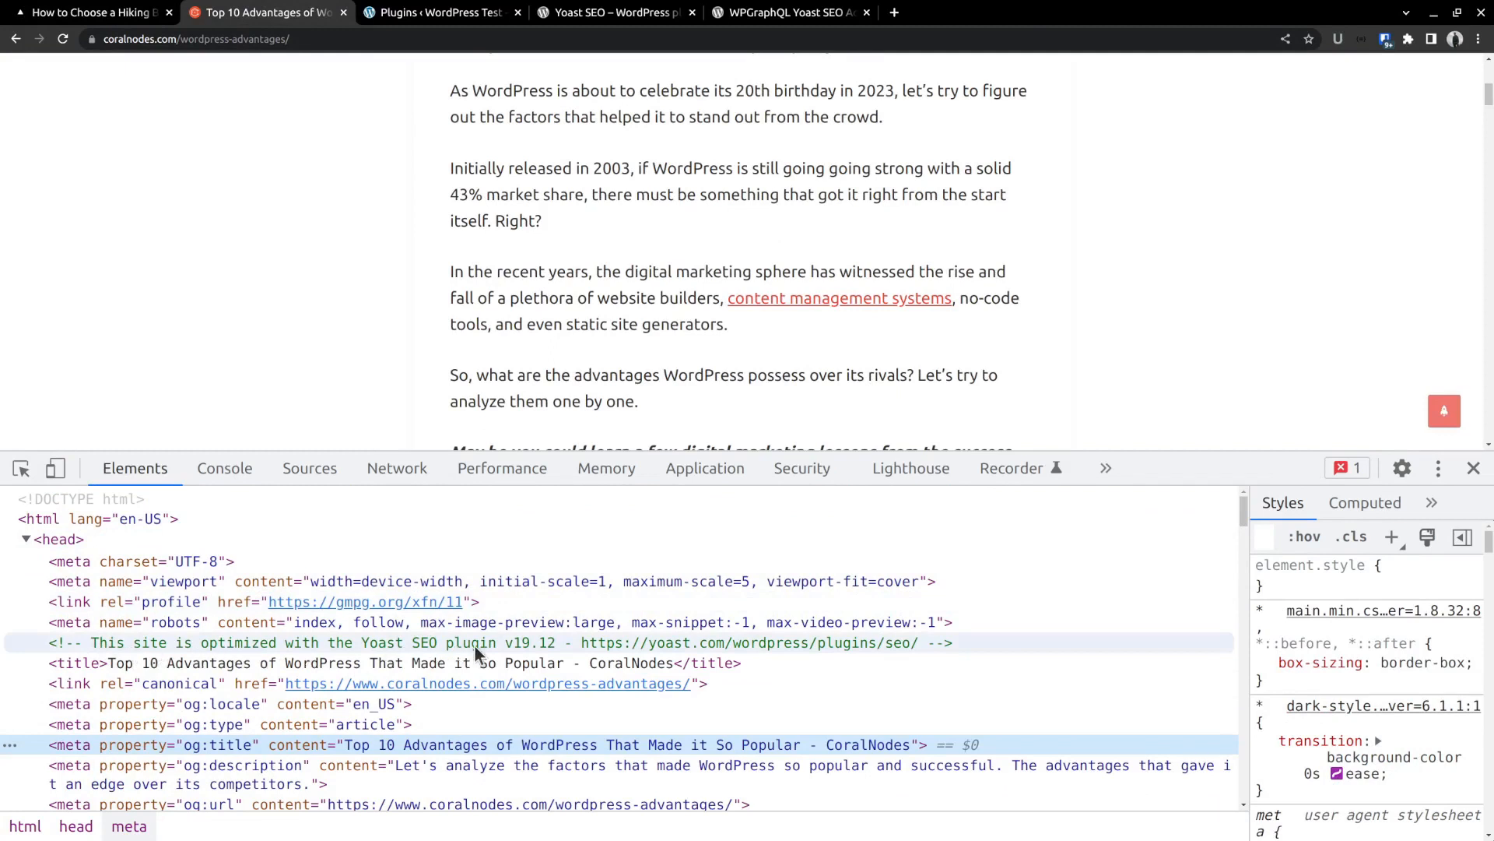
scroll("down", 3)
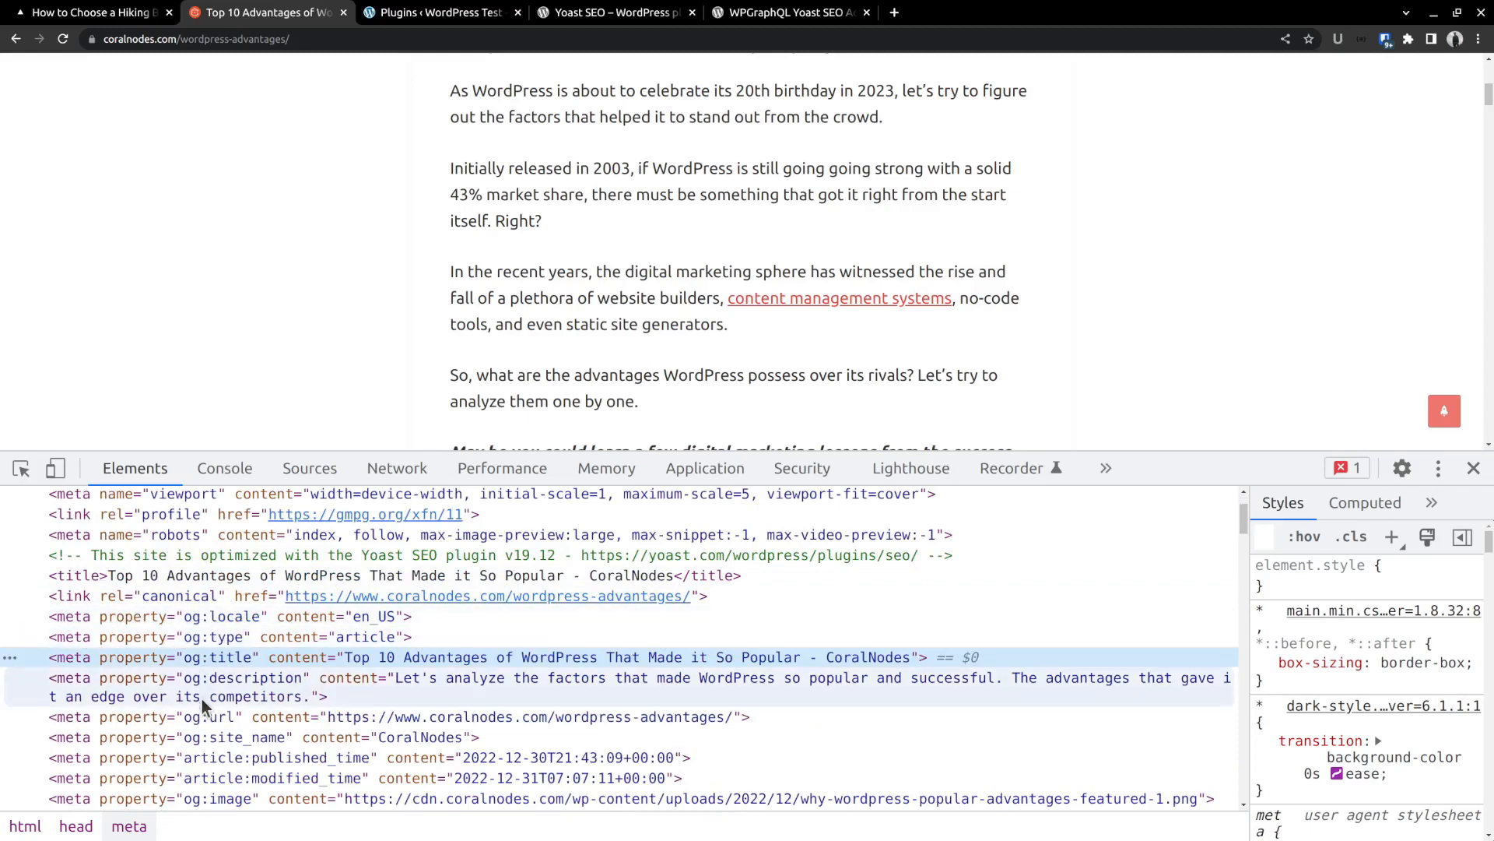
mouse_move(272, 615)
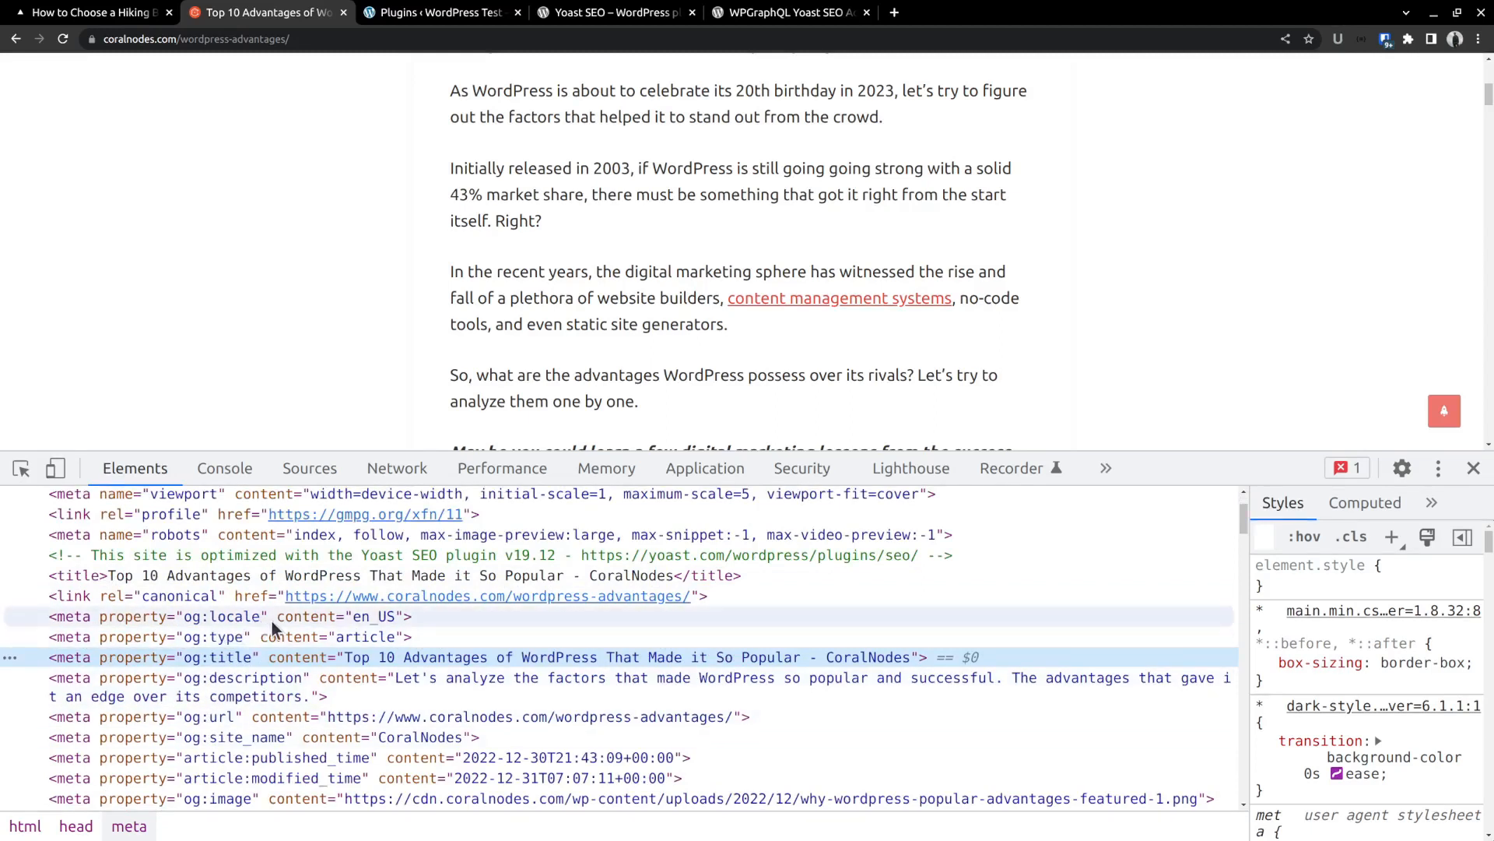
scroll("down", 3)
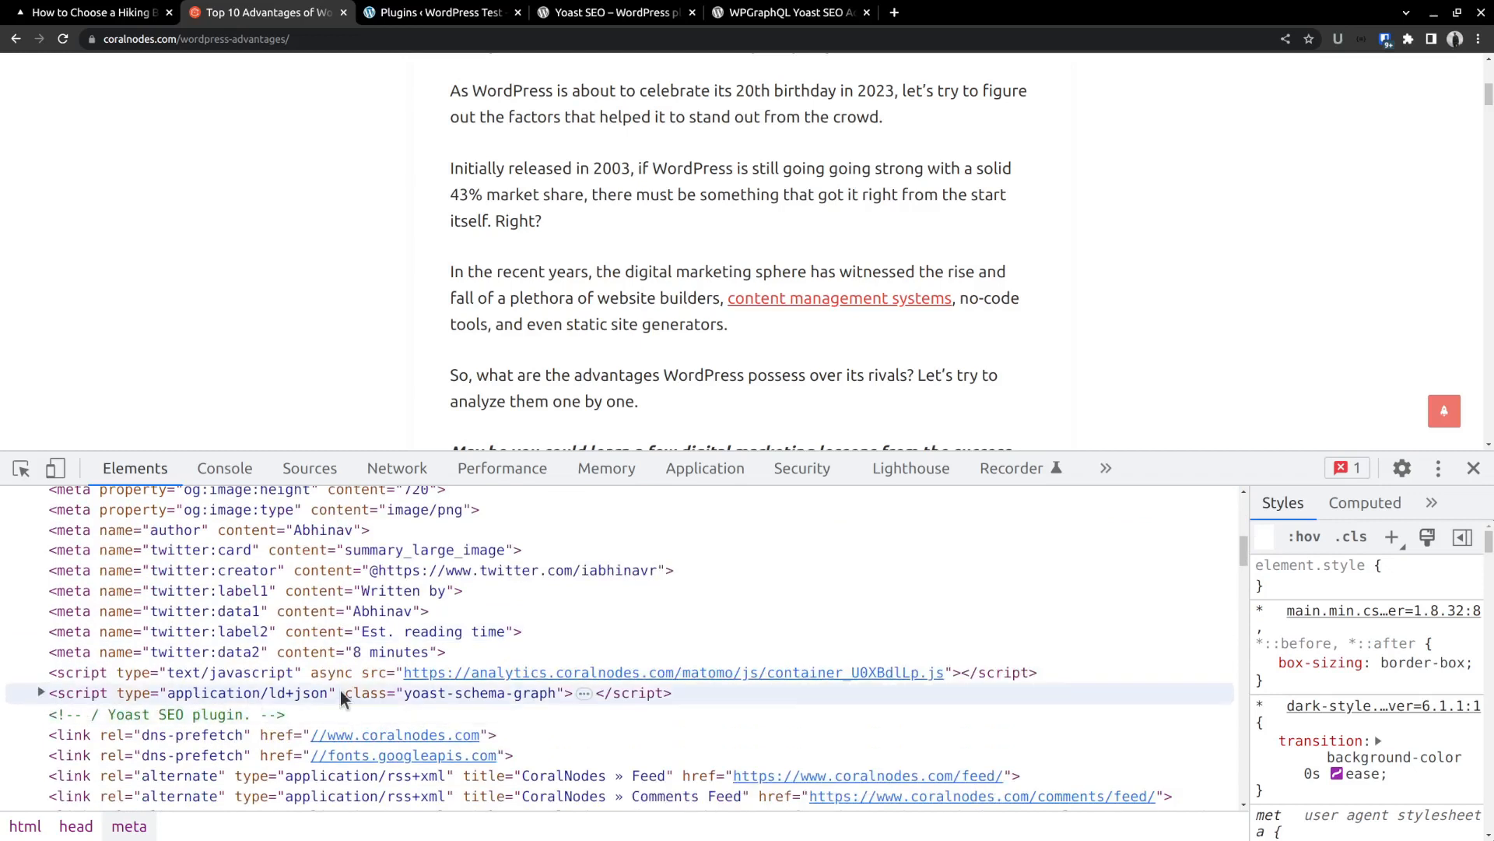
left_click(41, 693)
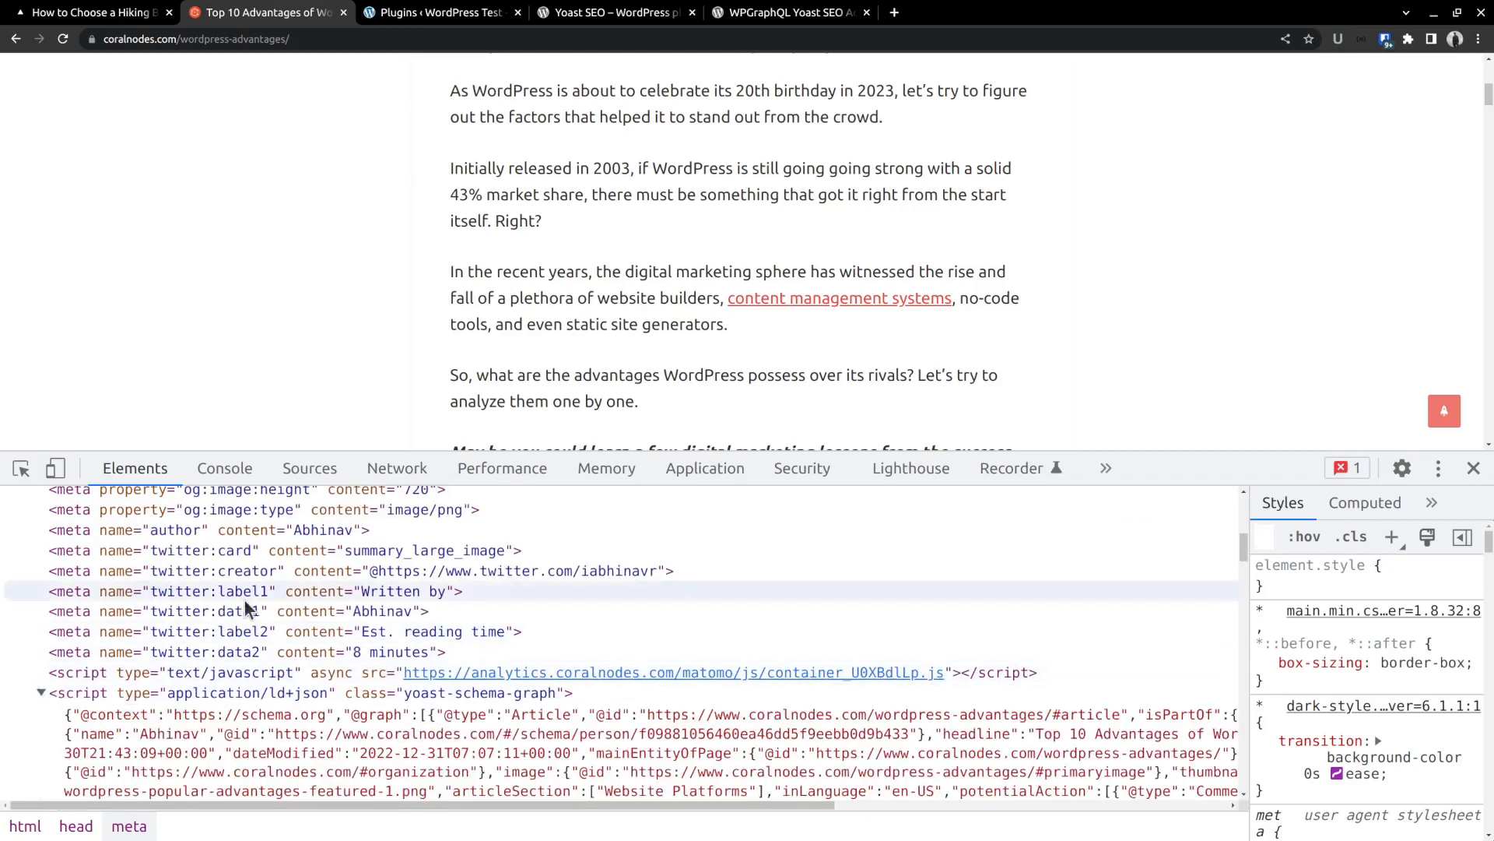
scroll("down", 3)
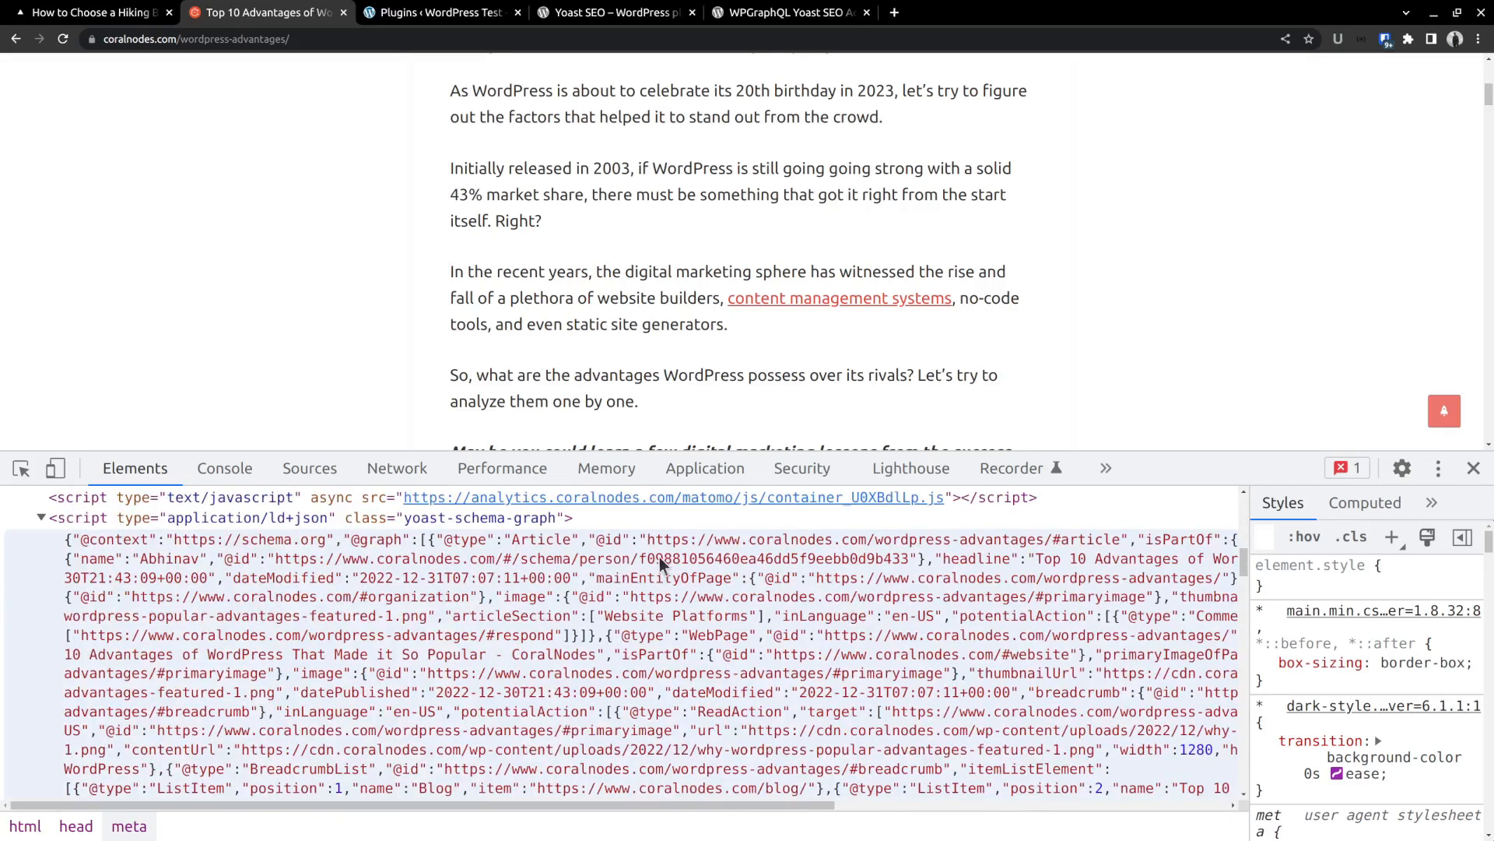
mouse_move(841, 599)
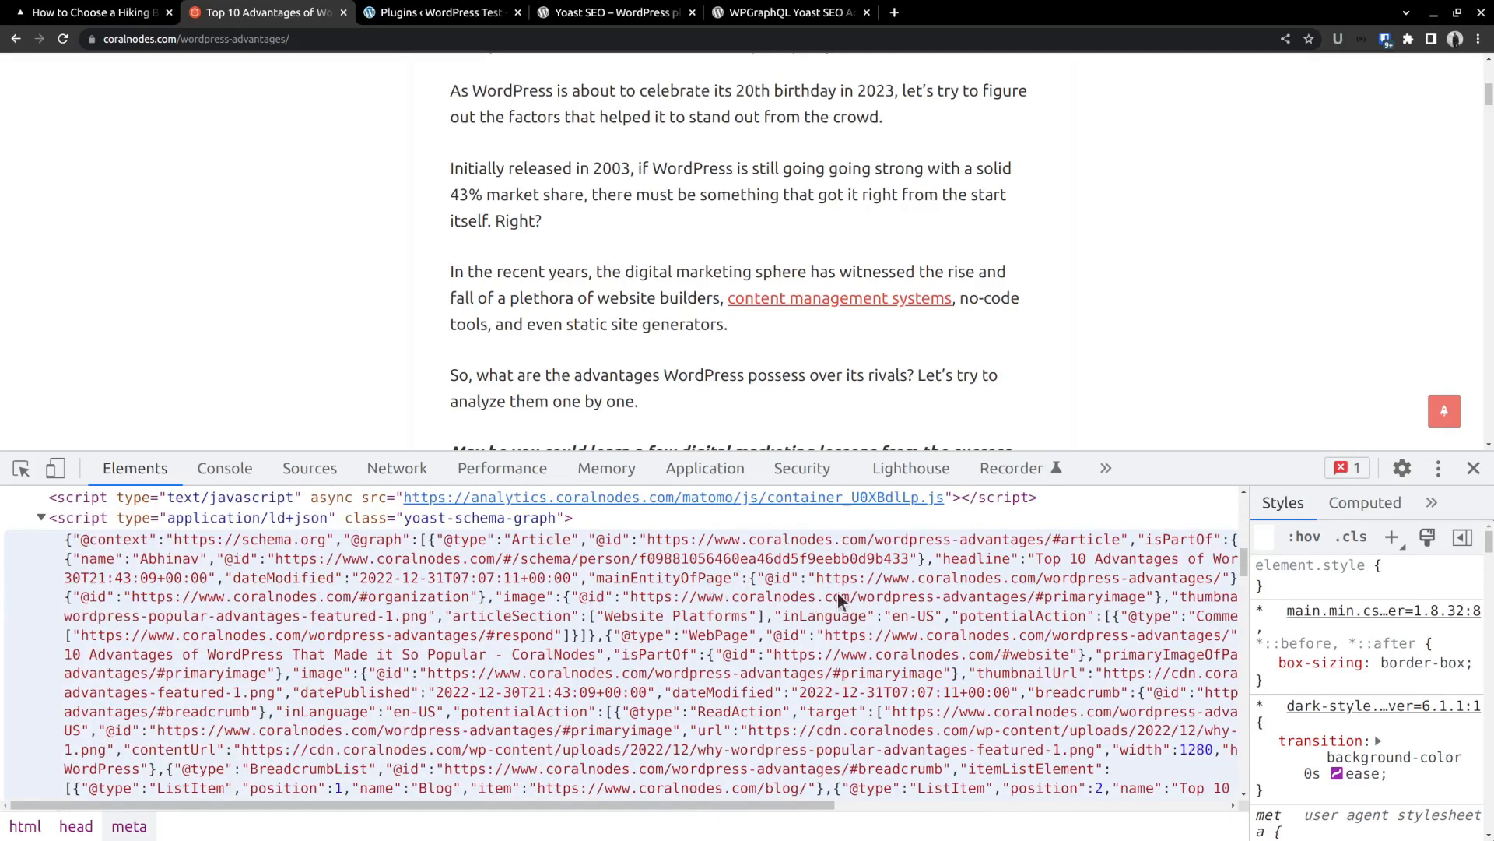
mouse_move(281, 581)
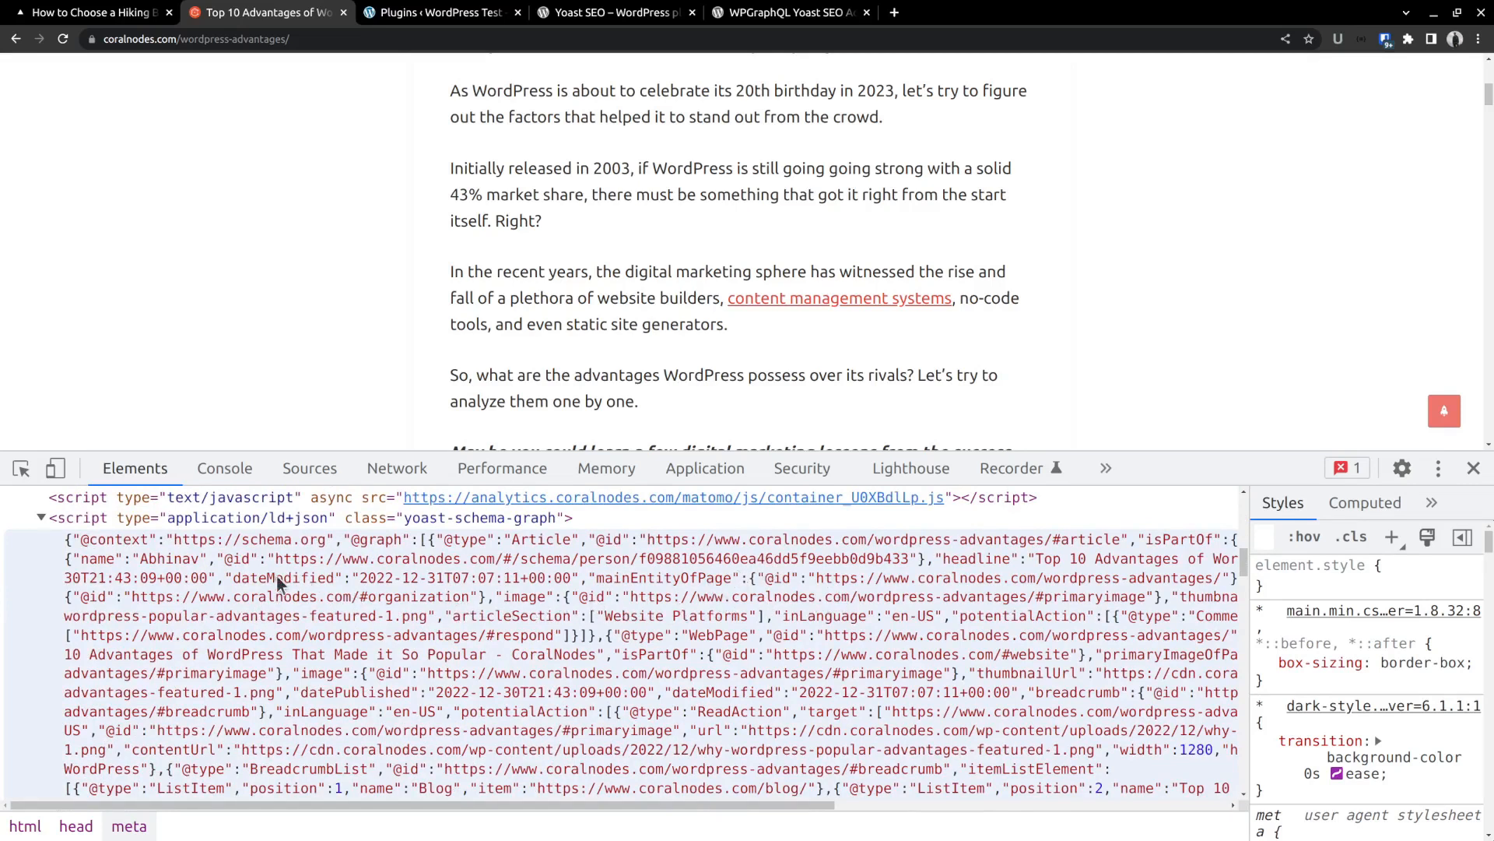
mouse_move(884, 587)
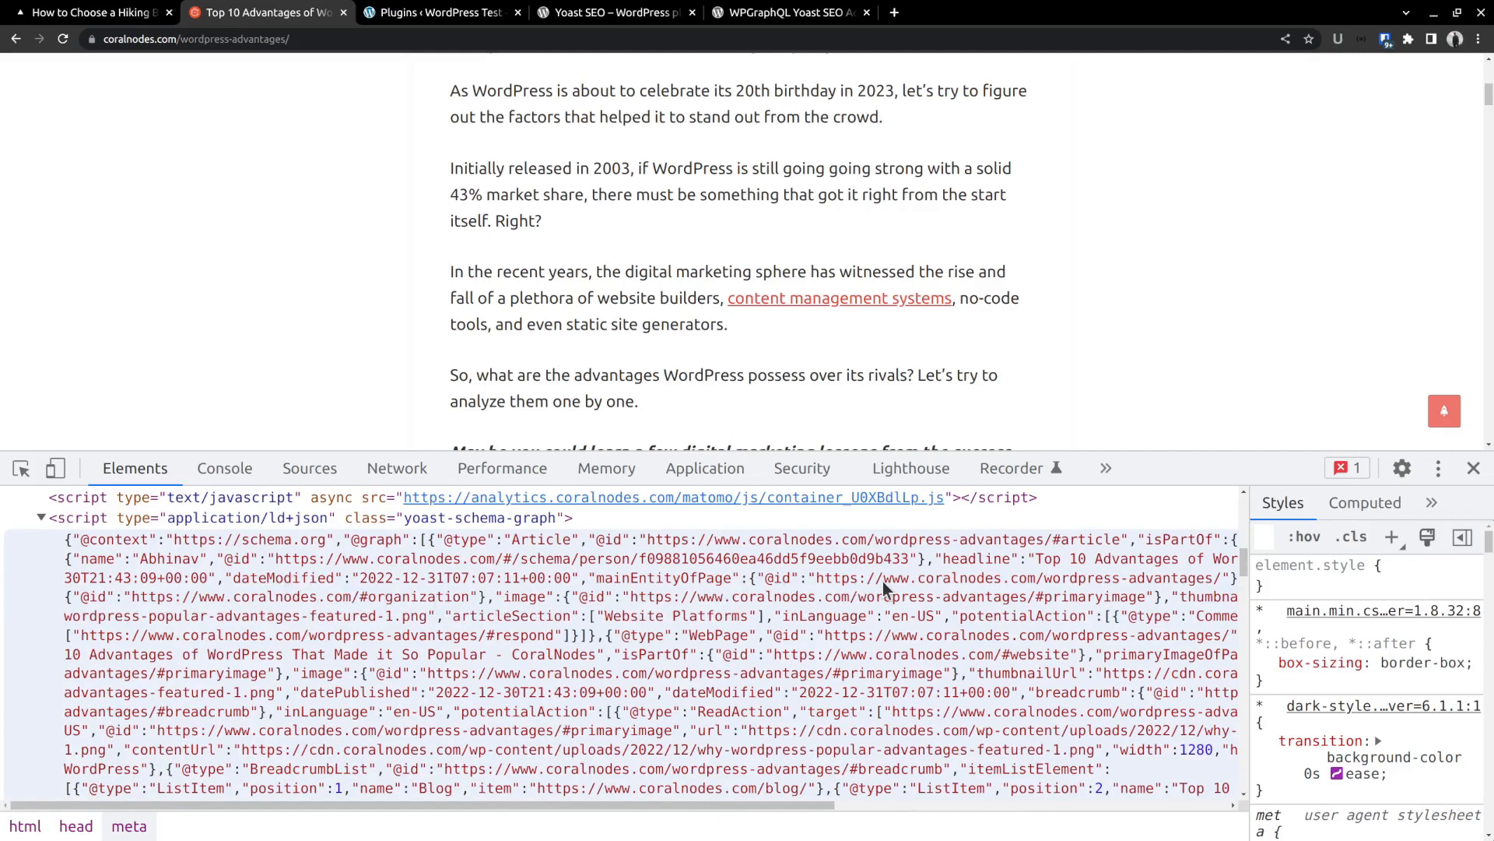
mouse_move(849, 631)
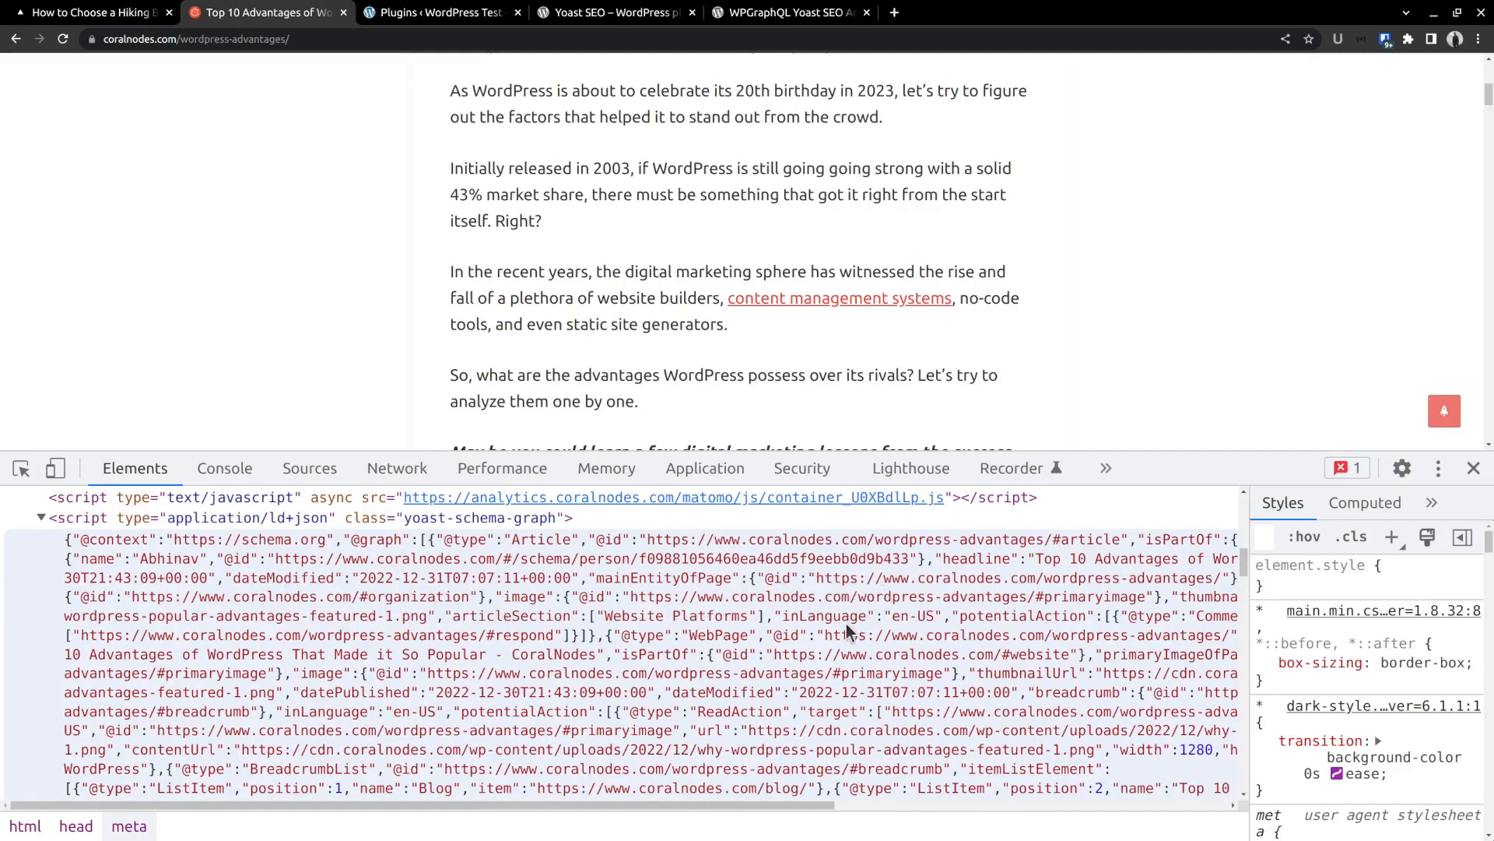
mouse_move(308, 757)
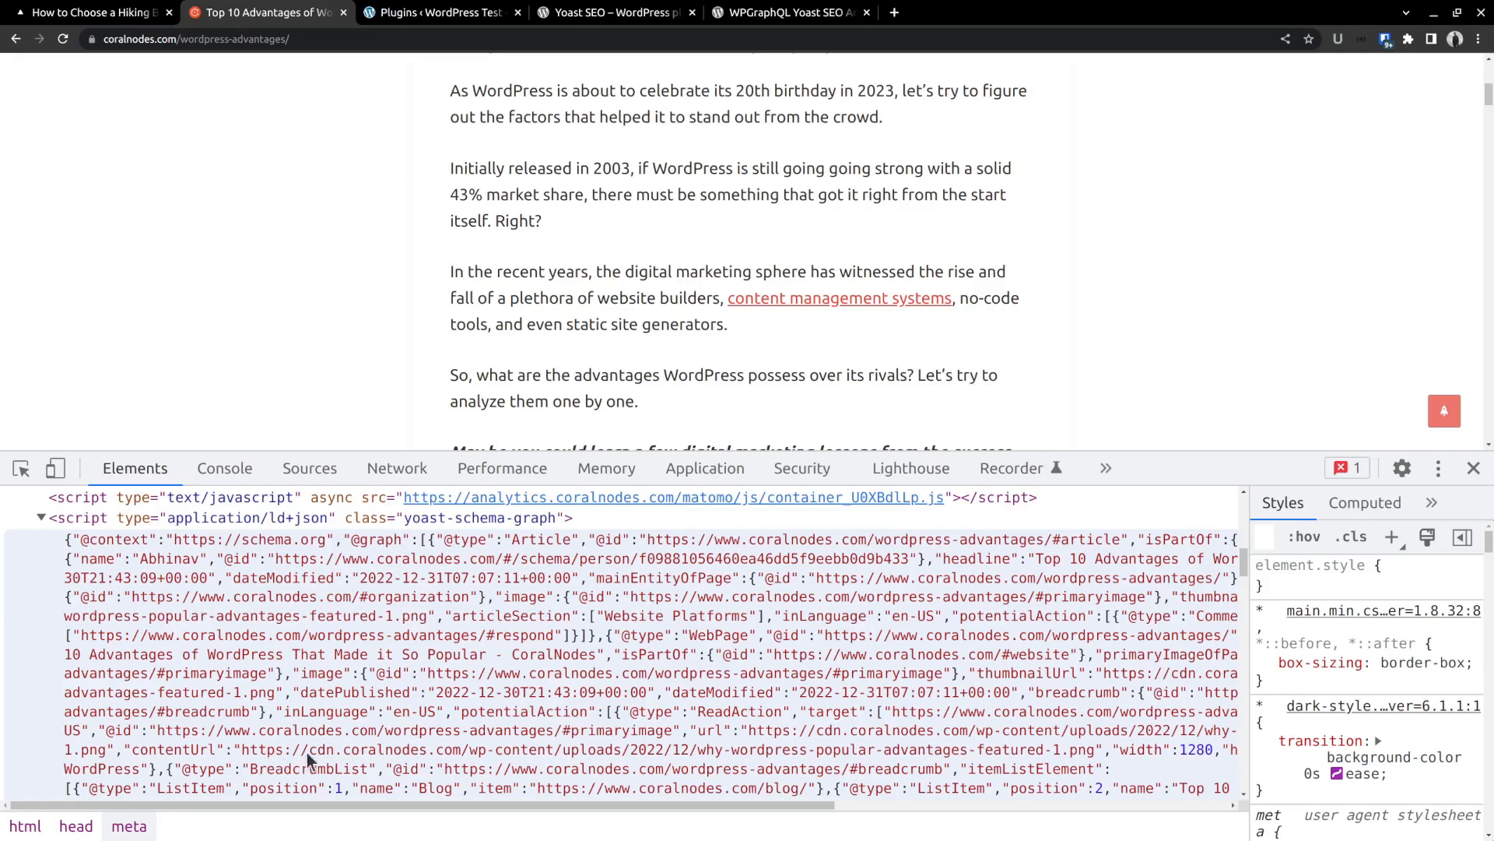
mouse_move(705, 743)
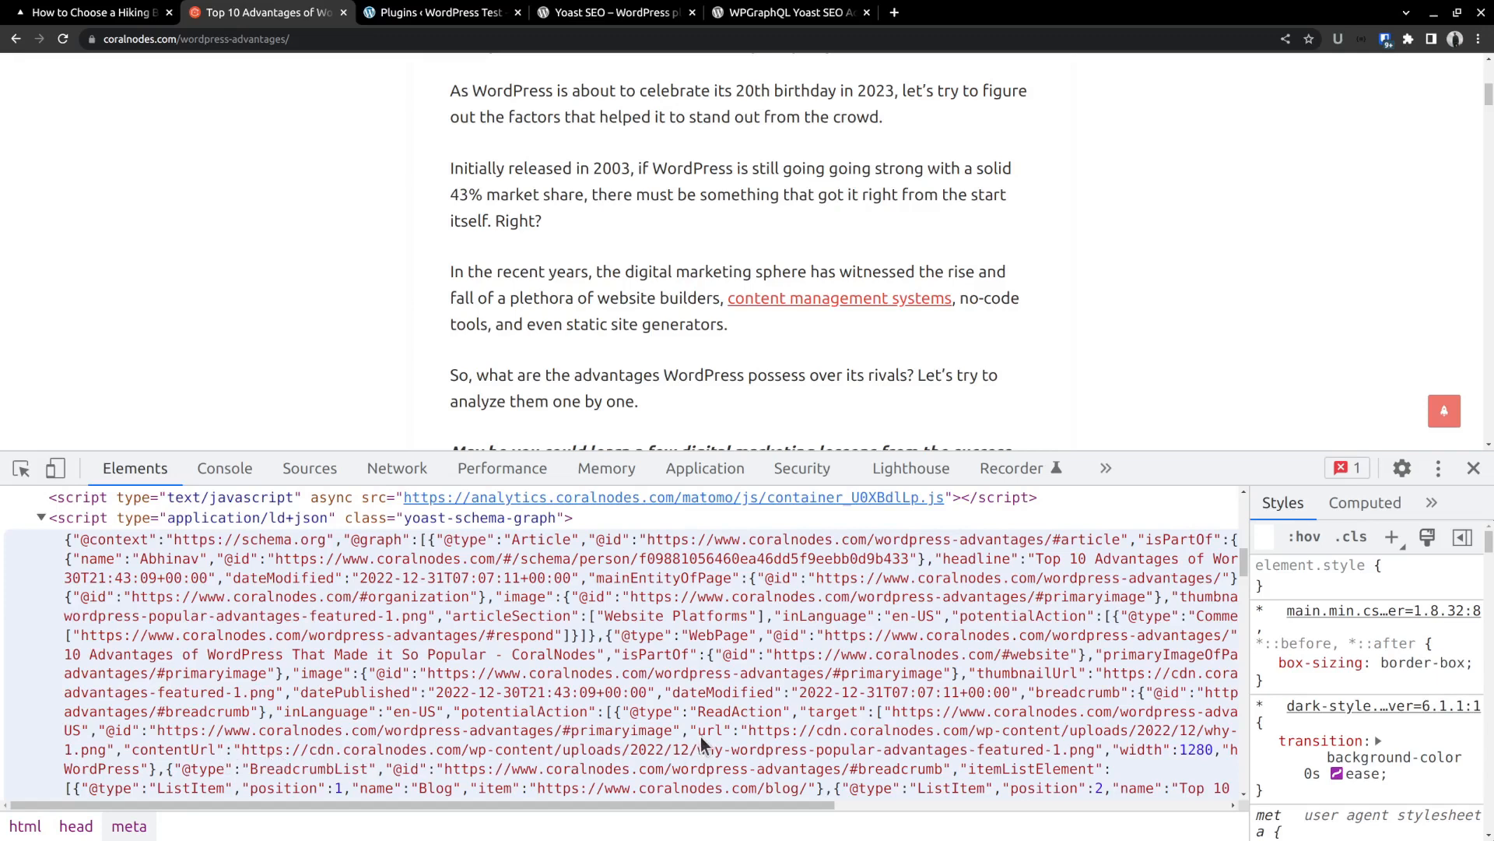
mouse_move(88, 698)
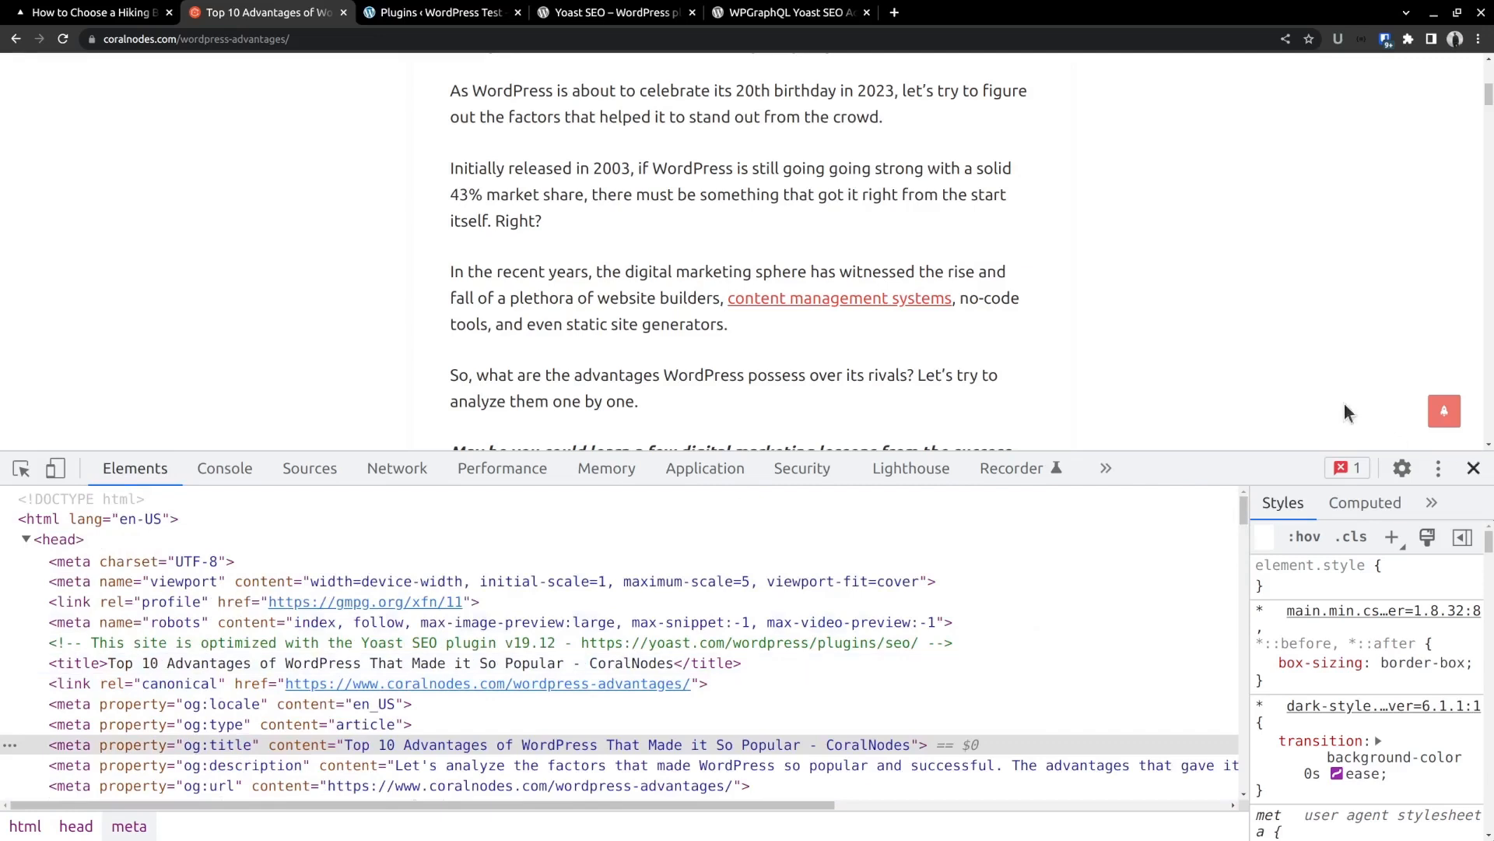
- Switch to the Yoast SEO plugin directory page and scroll through its feature list
left_click(438, 12)
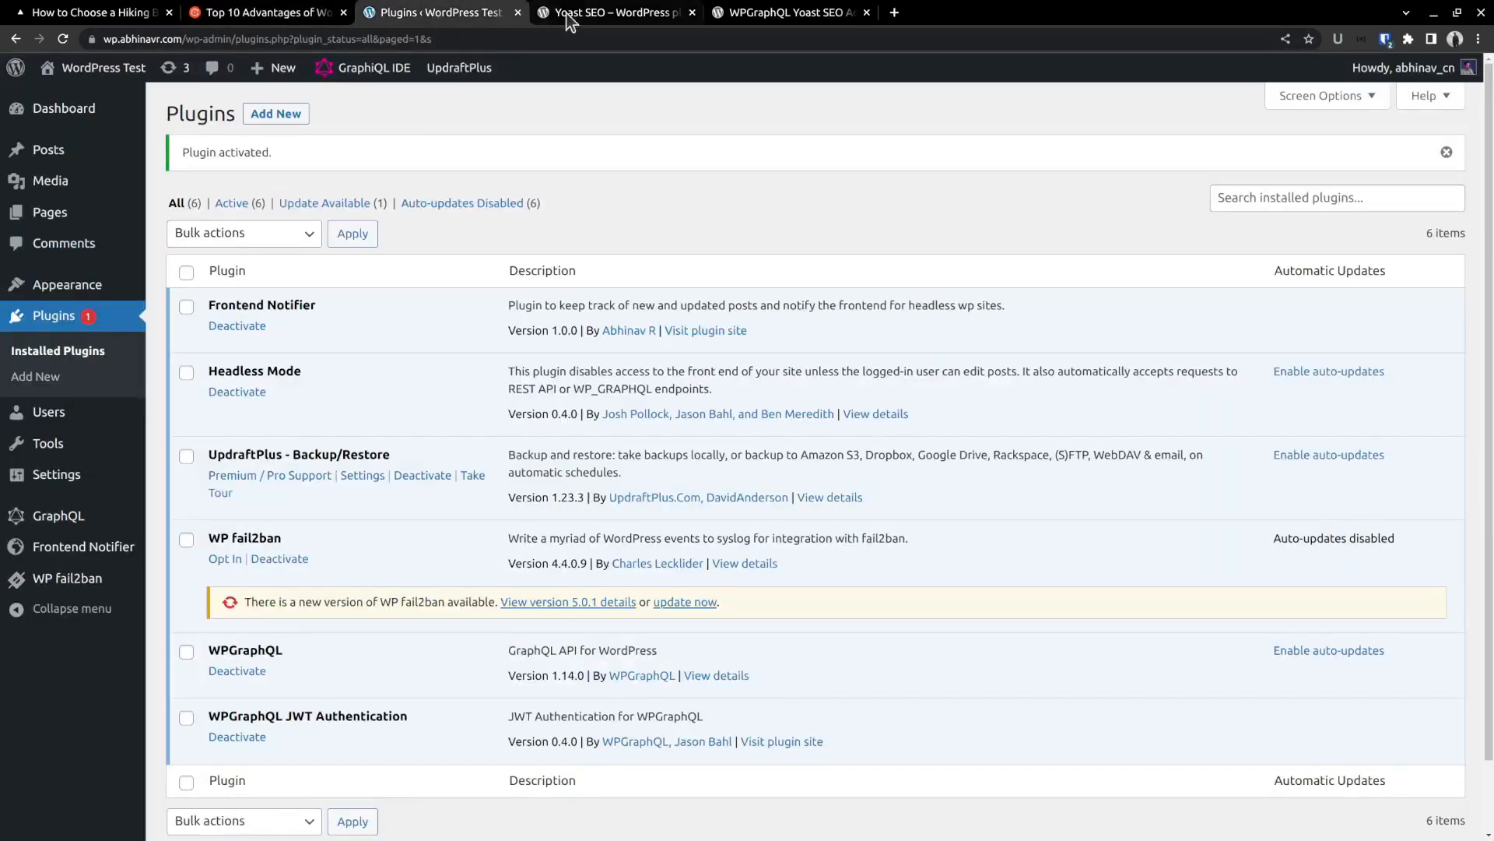
left_click(615, 13)
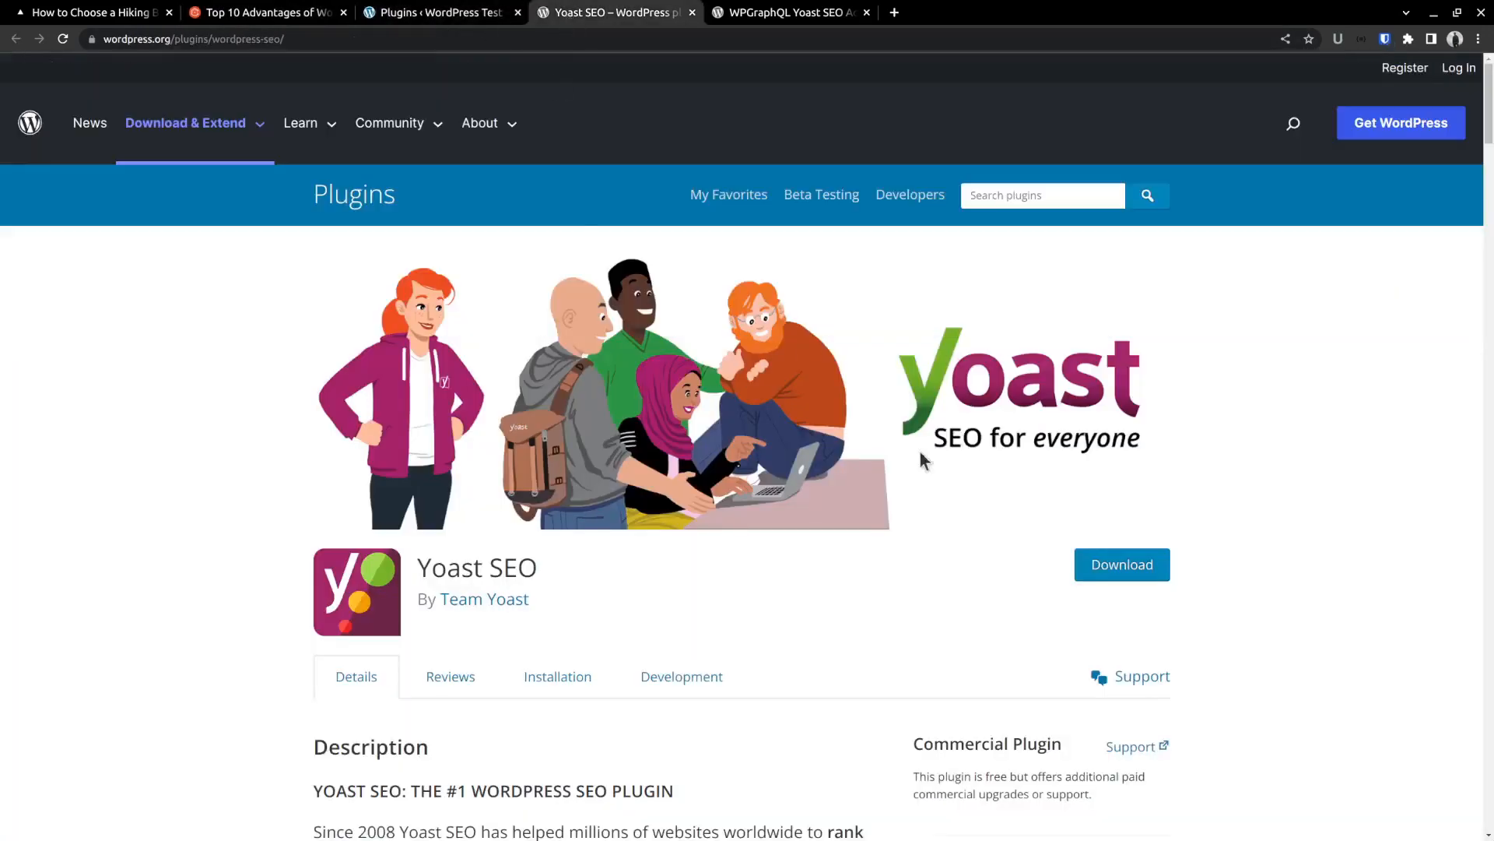
scroll("down", 3)
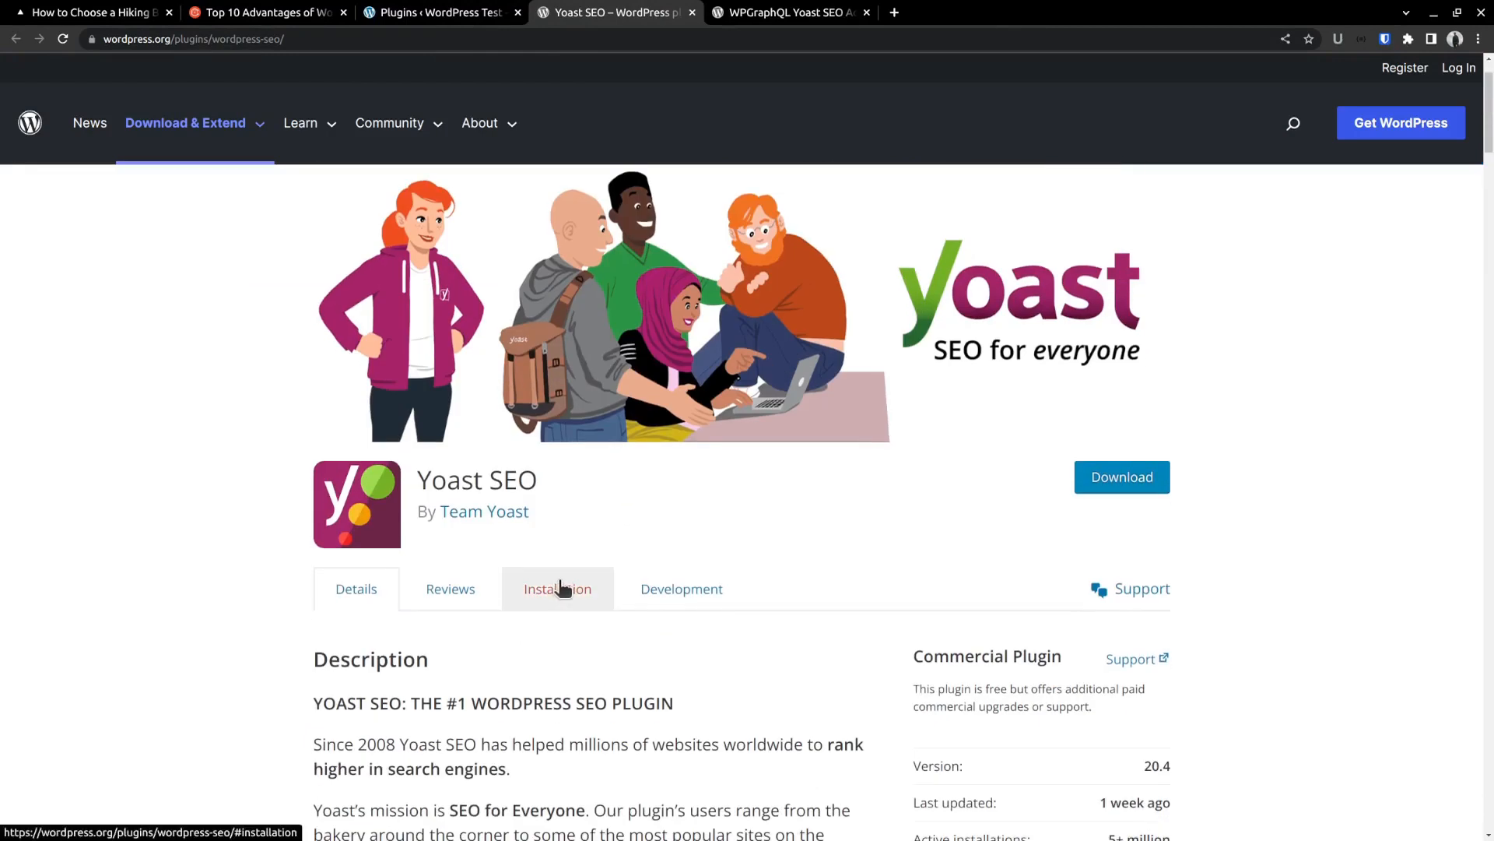
scroll("down", 3)
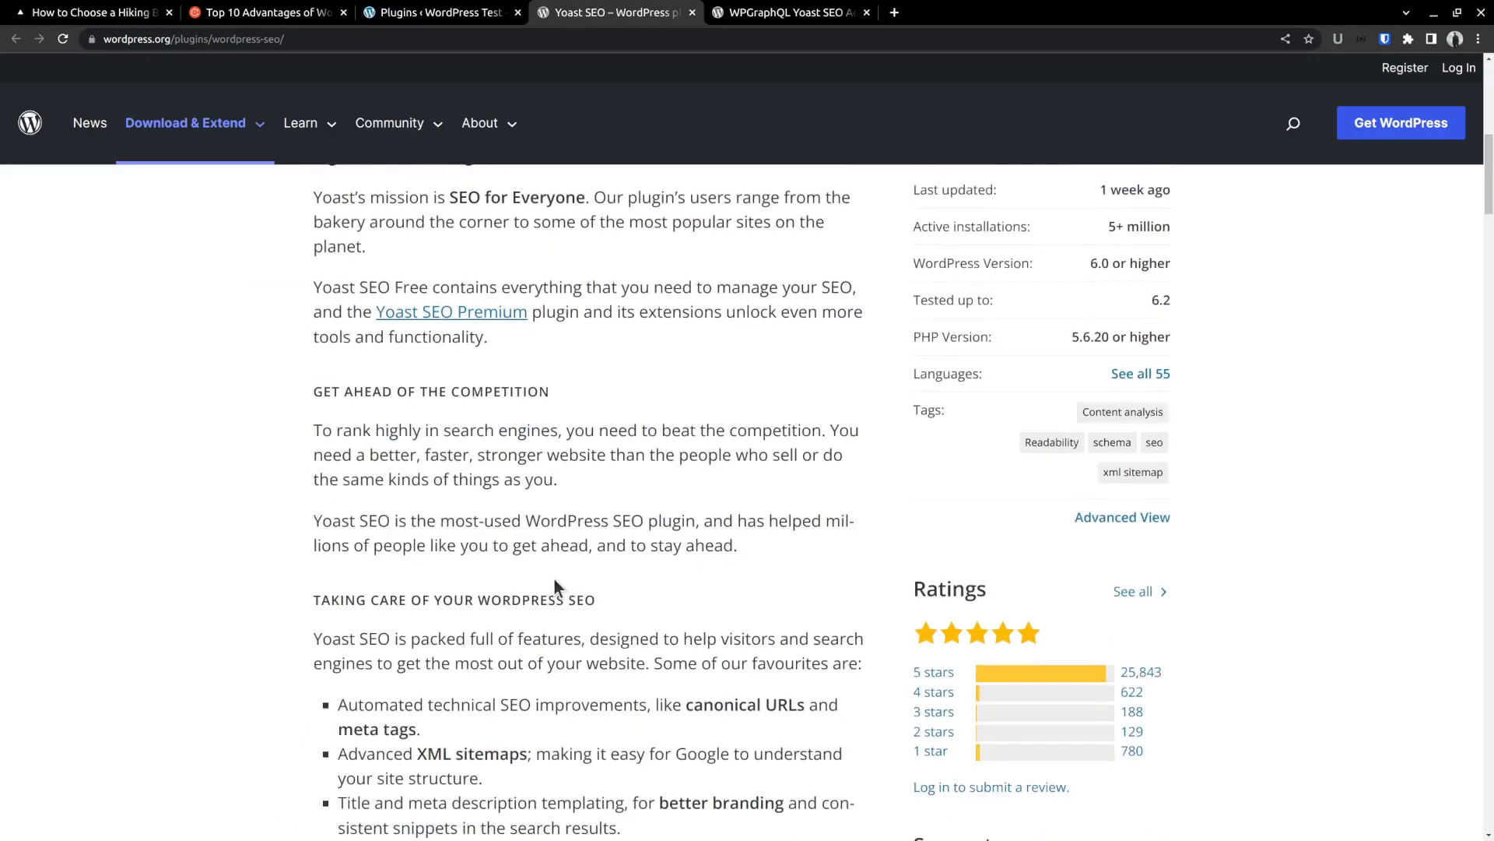
scroll("down", 3)
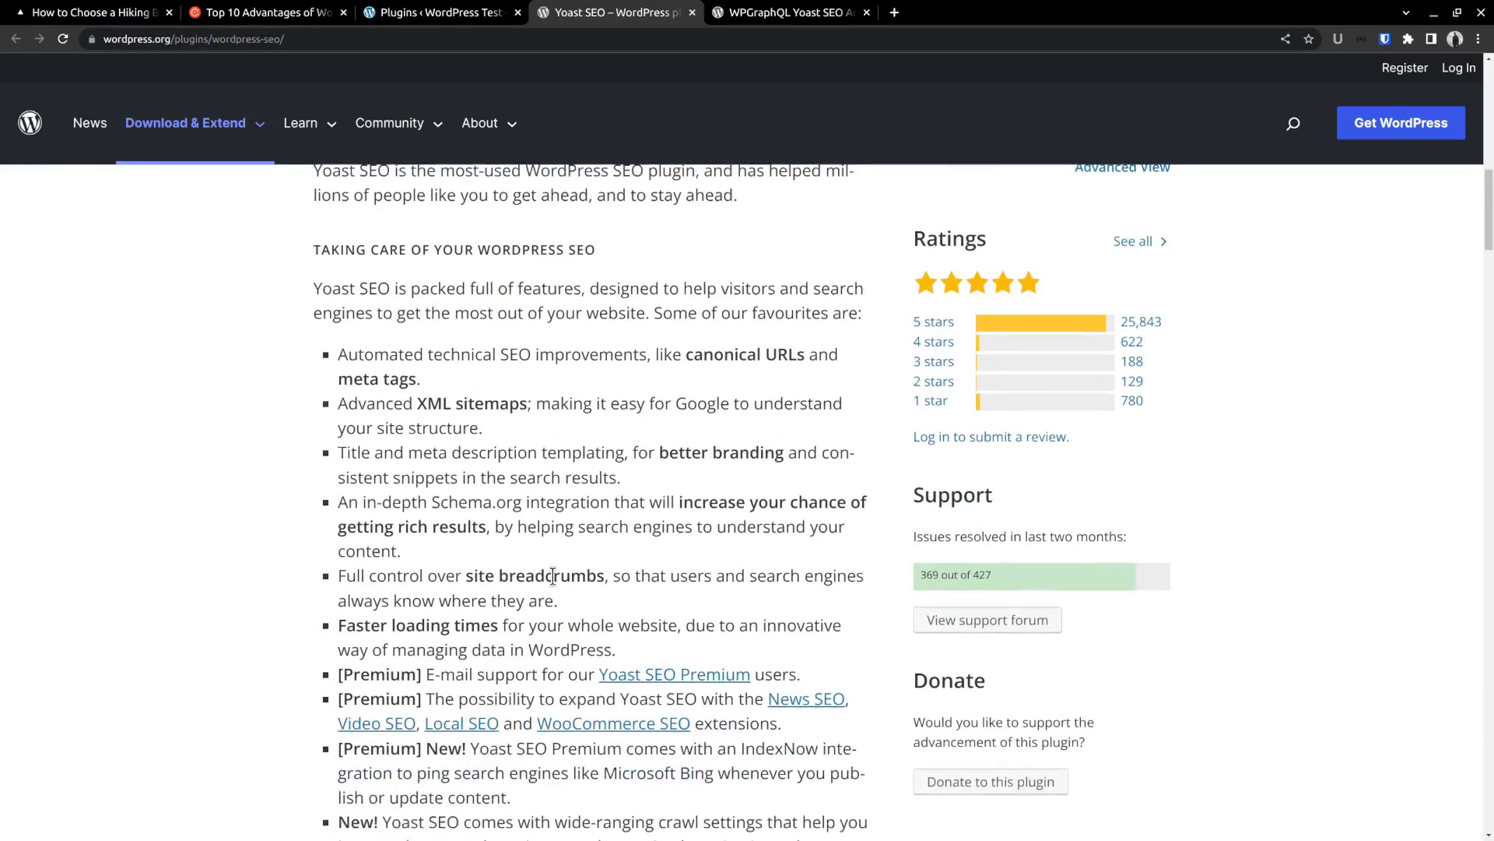
scroll("down", 3)
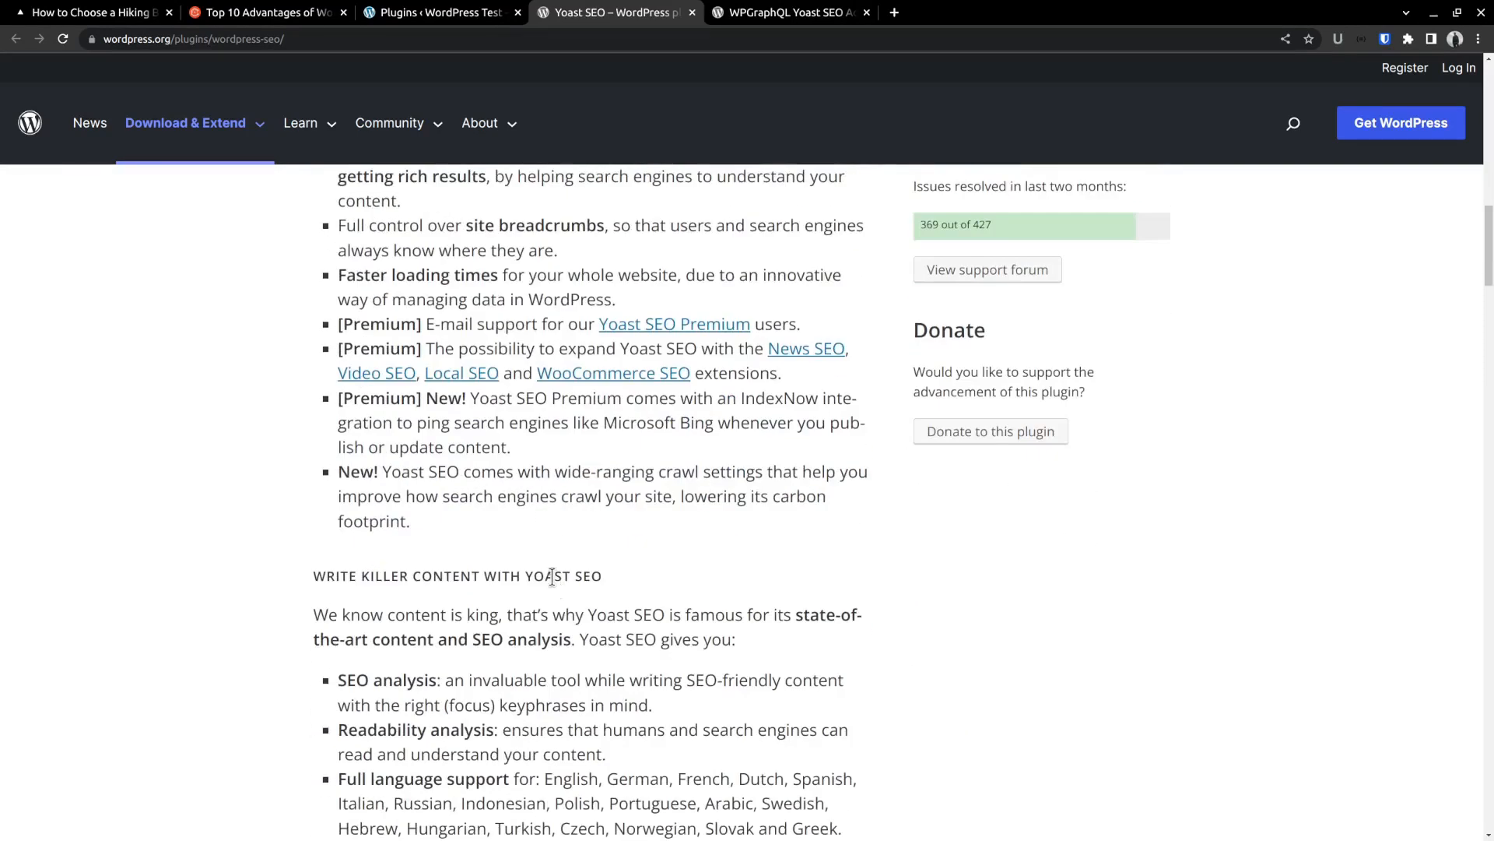
scroll("up", 3)
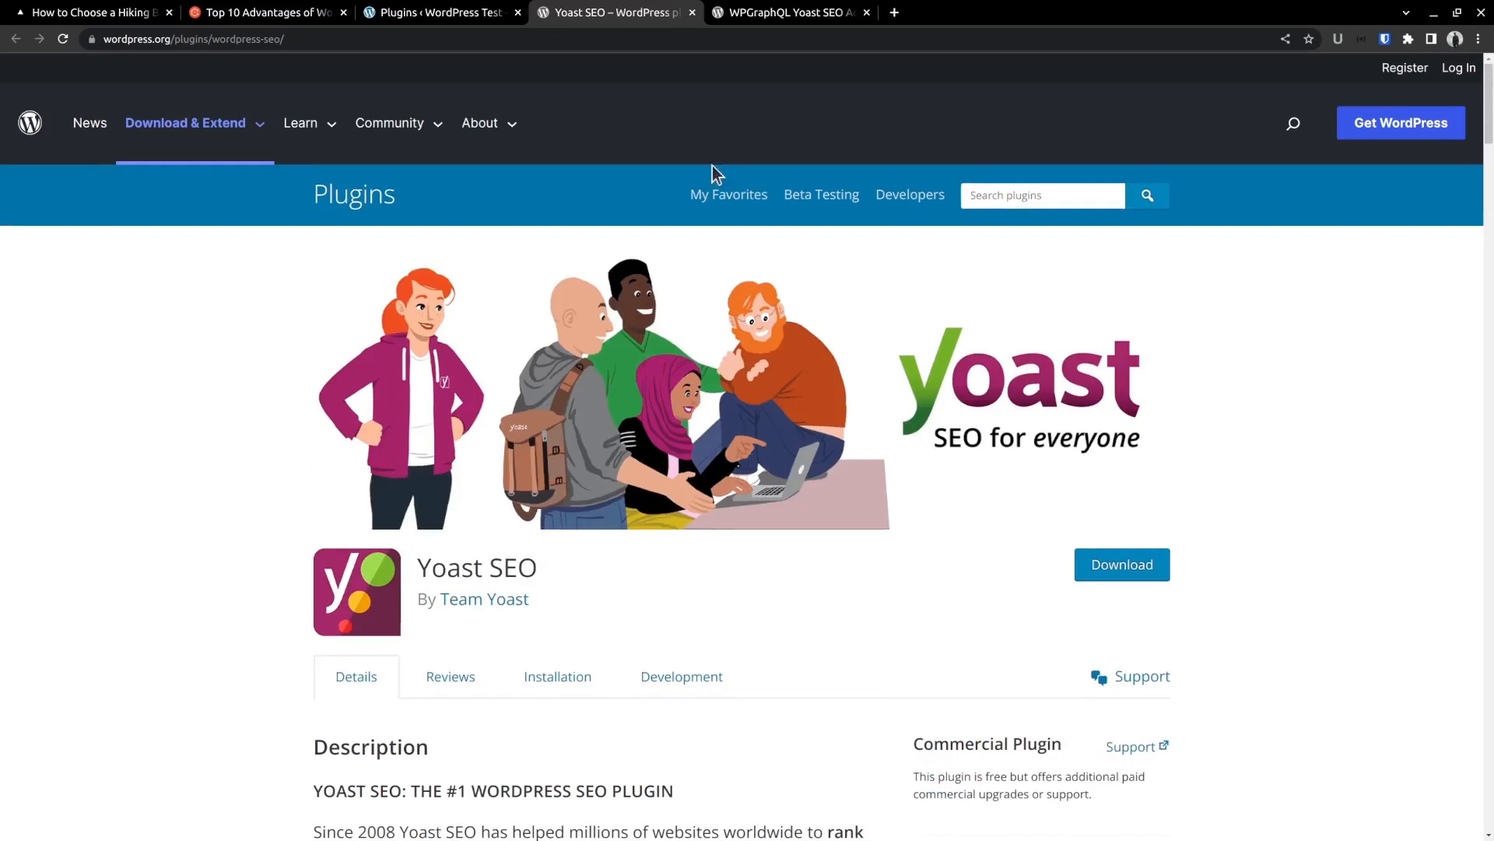
left_click(789, 13)
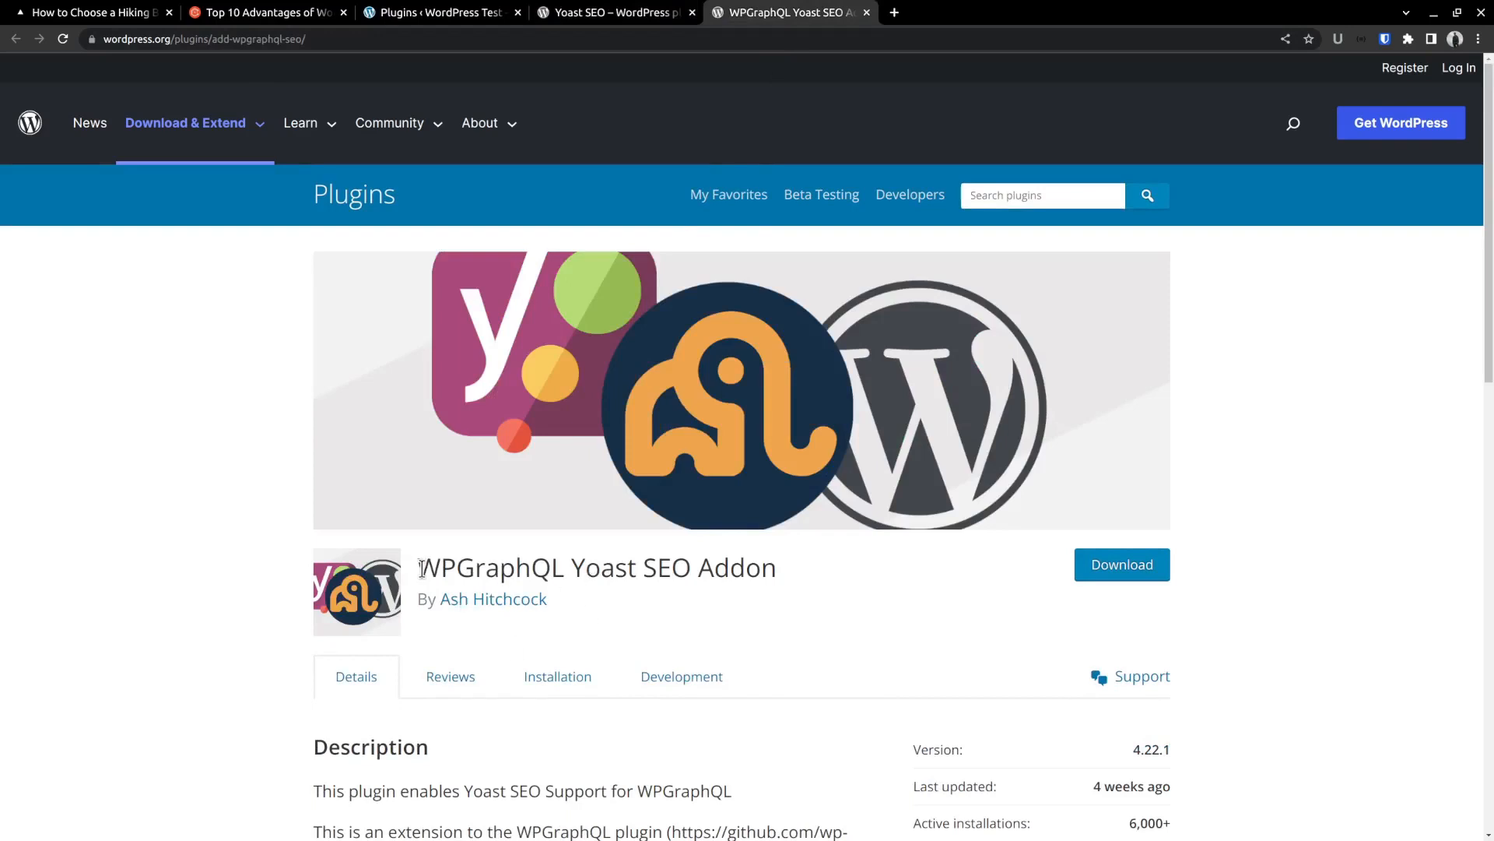
scroll("down", 3)
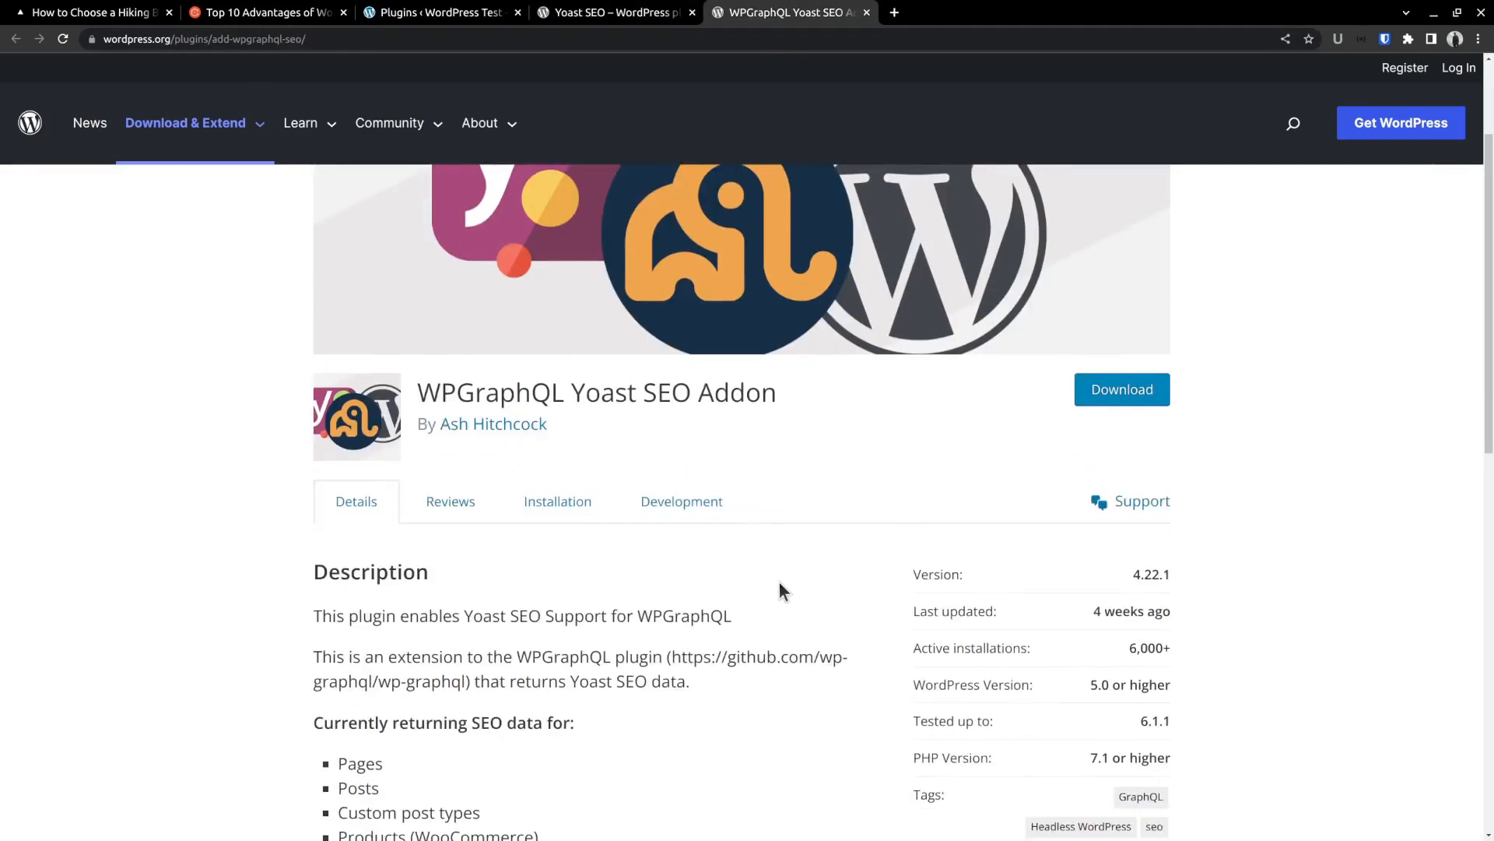
scroll("down", 3)
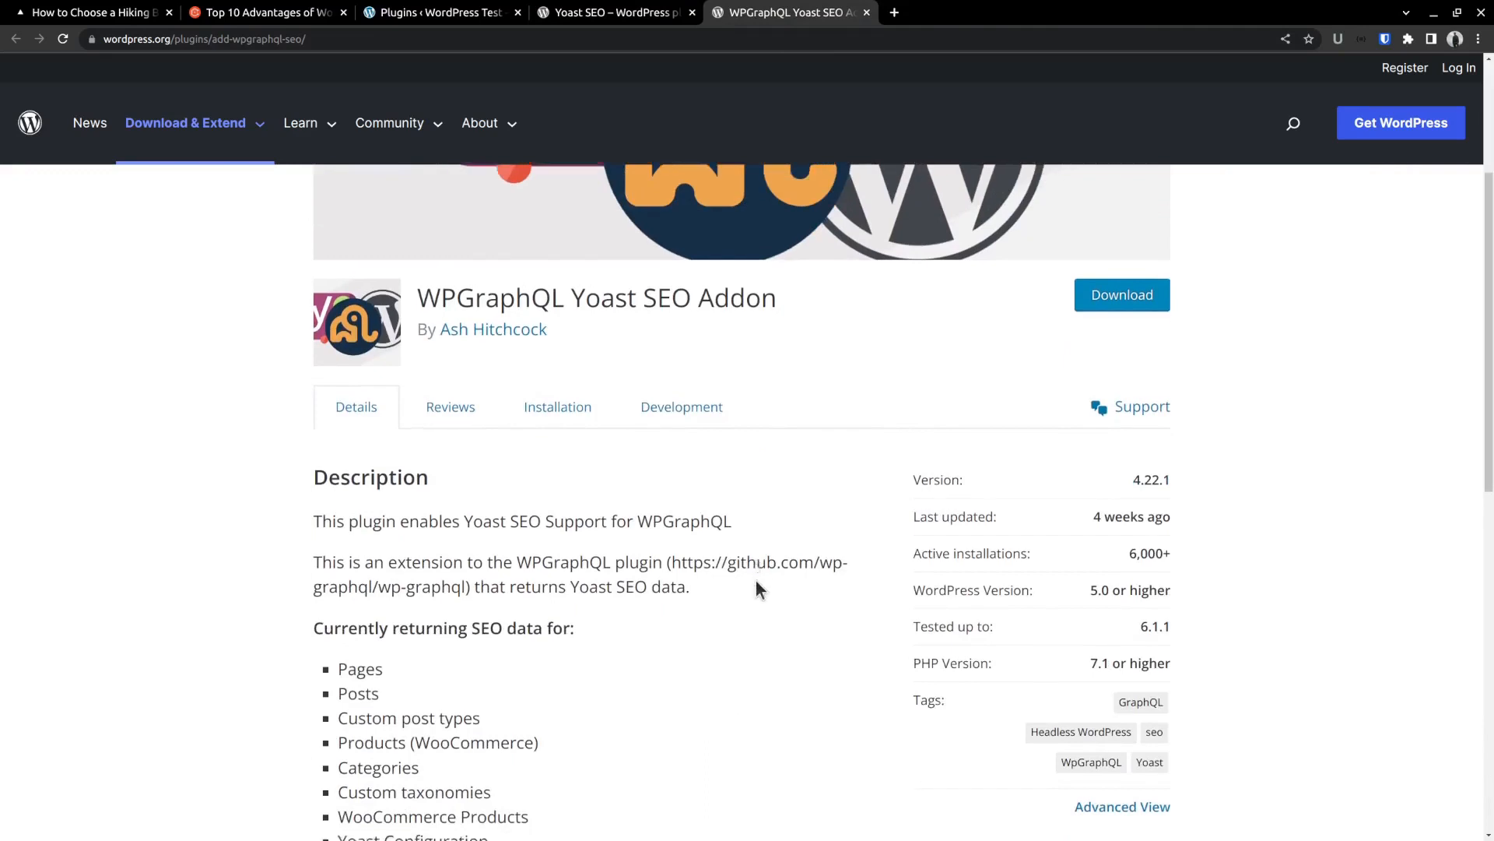
scroll("down", 3)
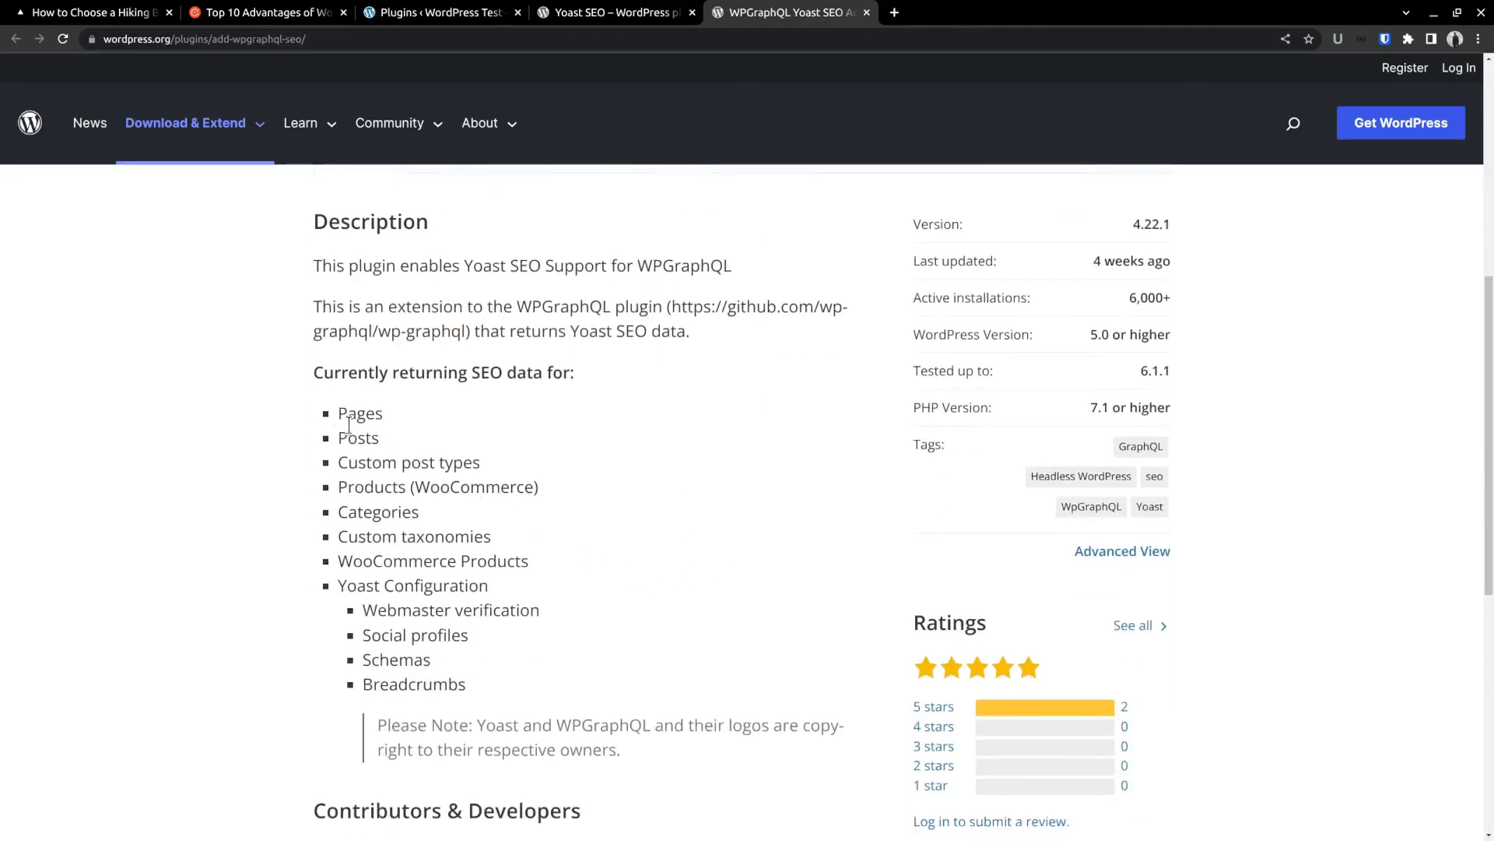
left_click_drag(340, 412, 474, 610)
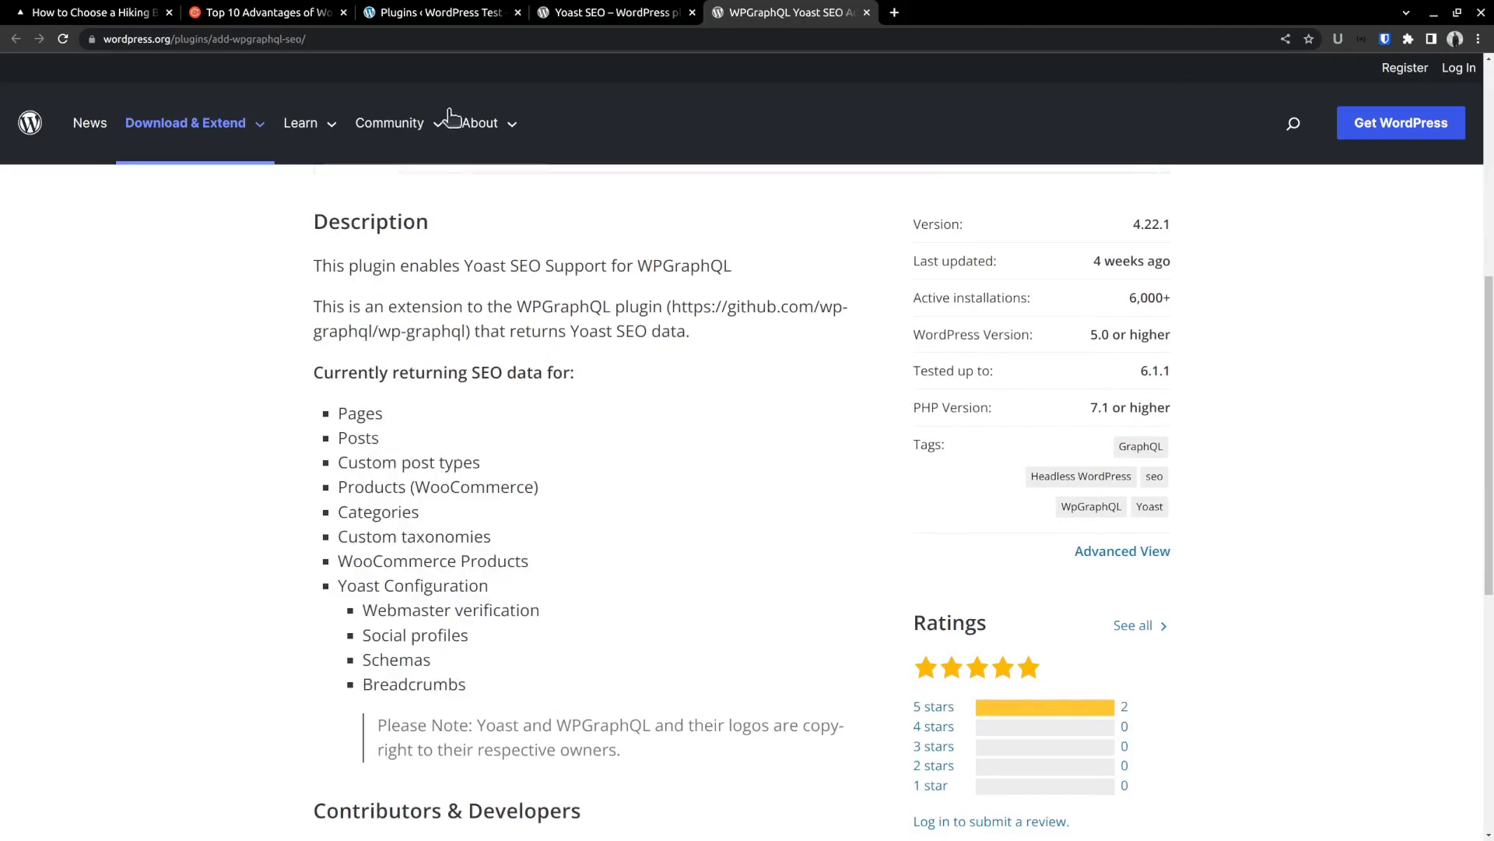
- Install and activate Yoast SEO from Plugins > Add New
left_click(434, 13)
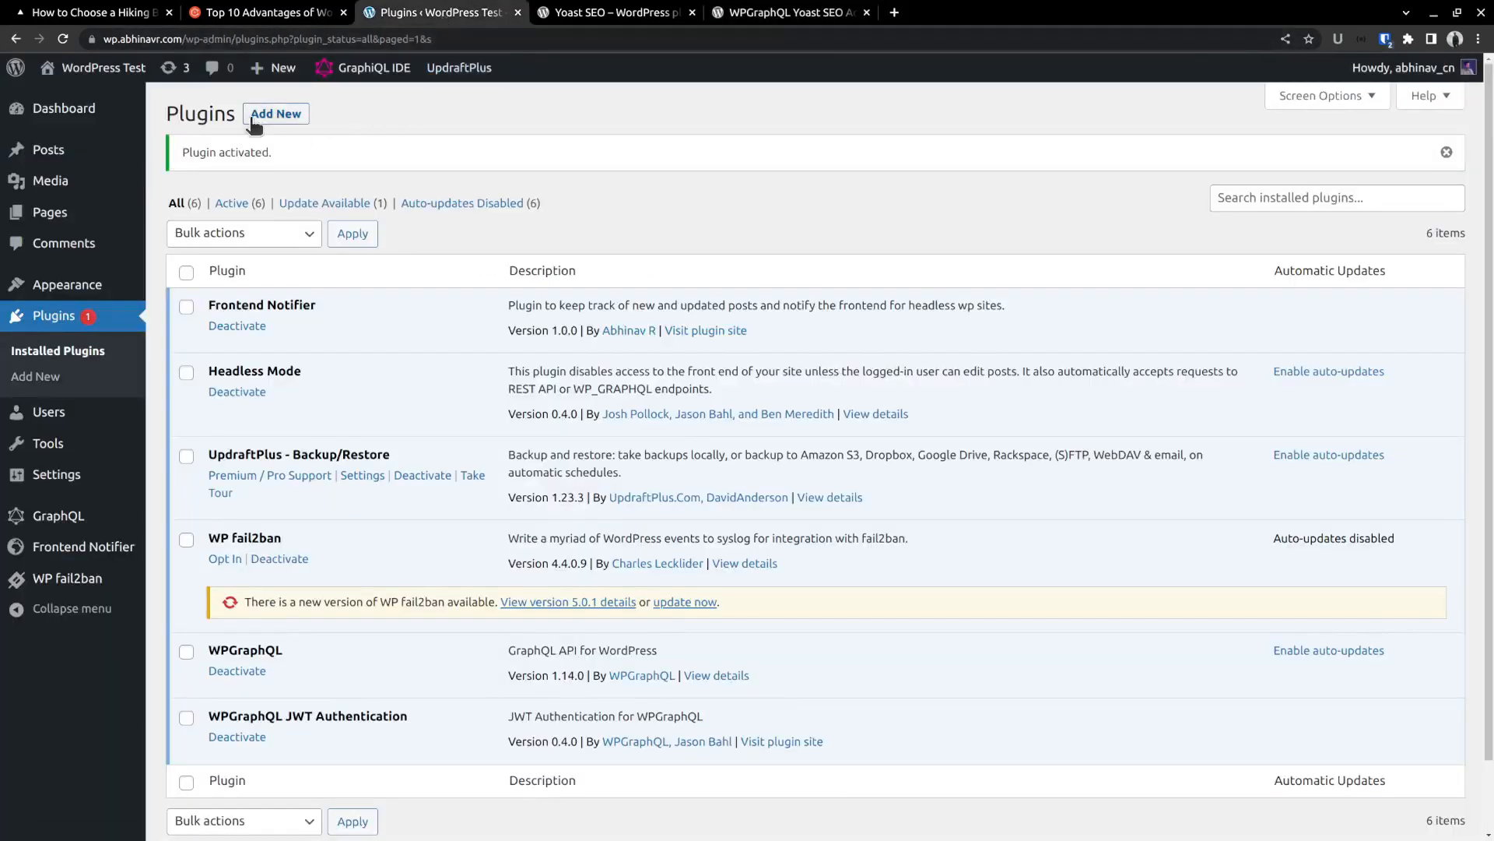
left_click(275, 113)
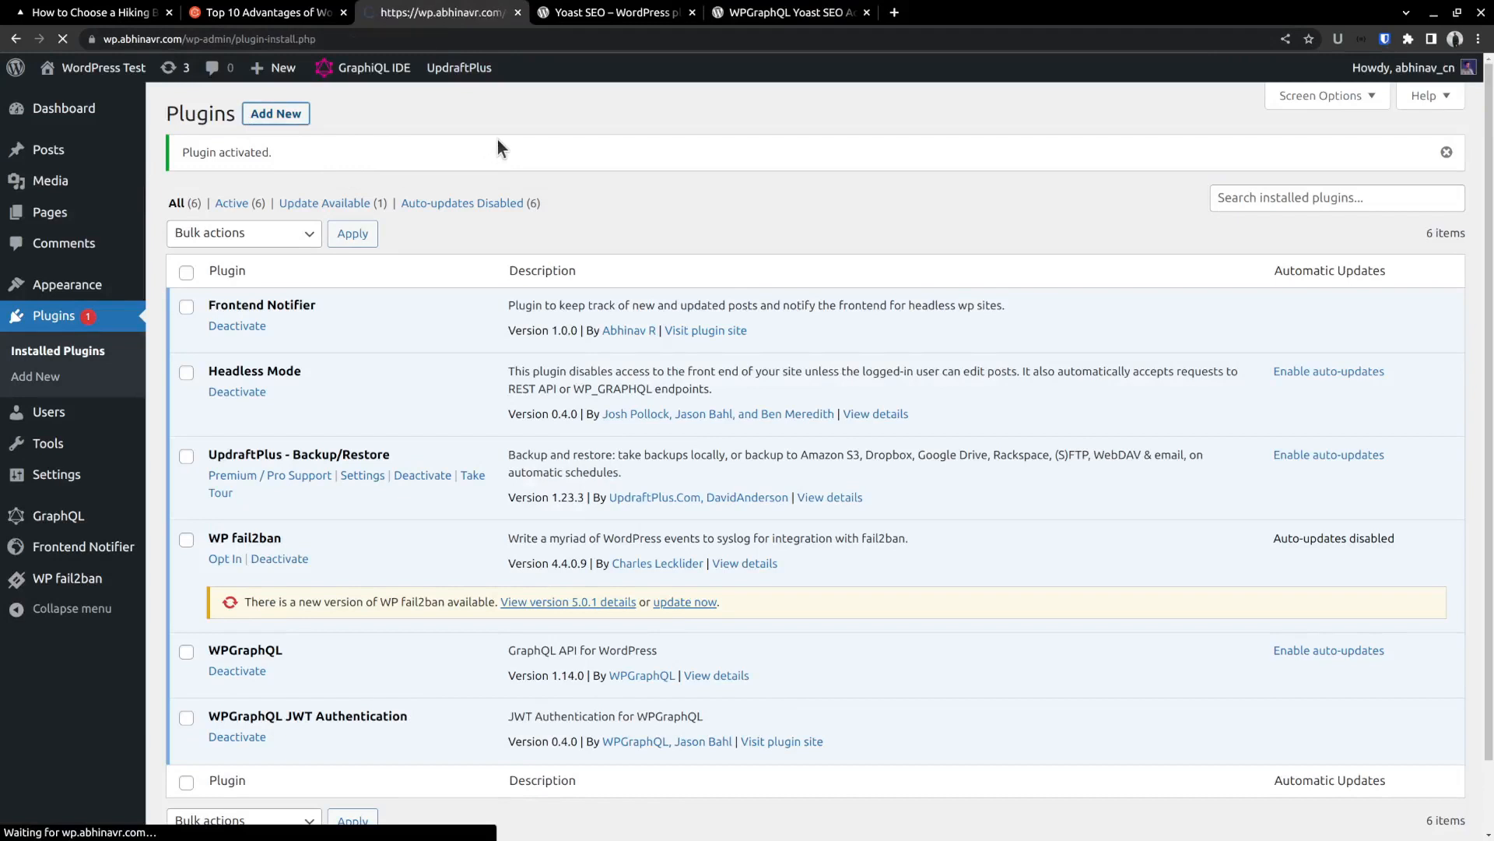
left_click(276, 112)
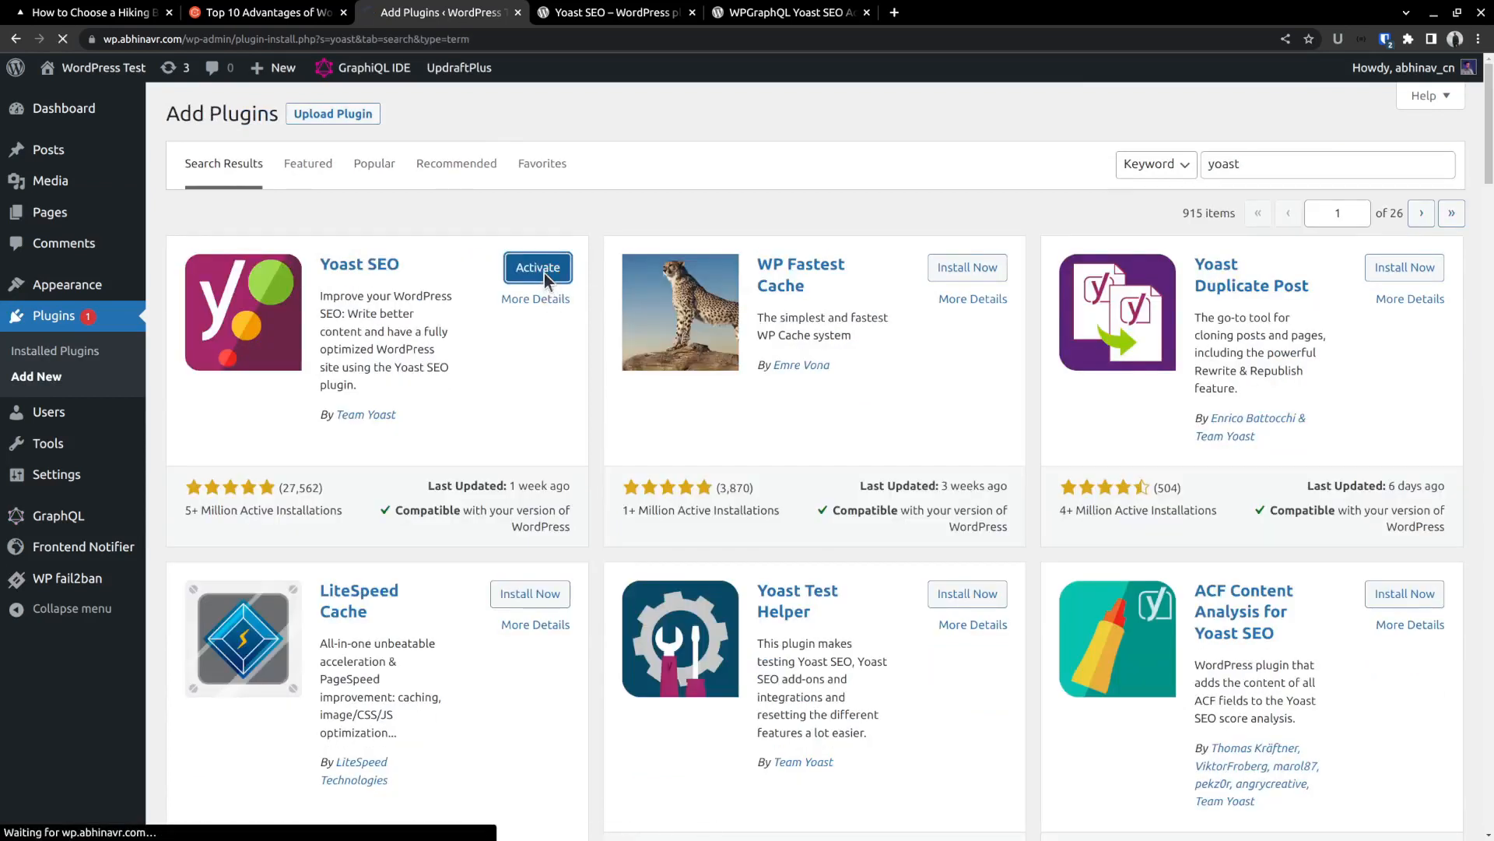
left_click(536, 267)
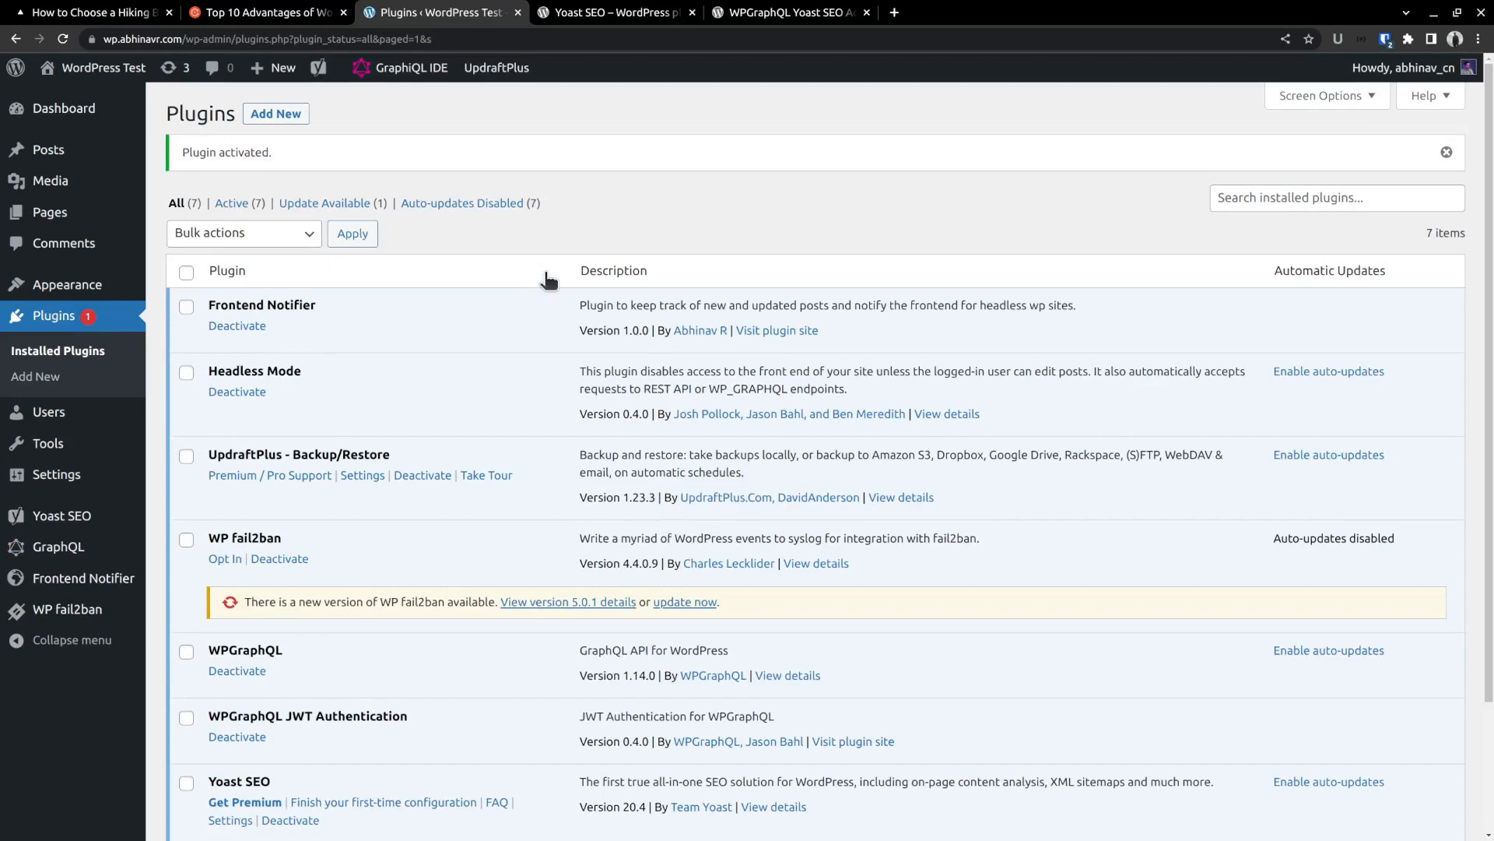
mouse_move(296, 233)
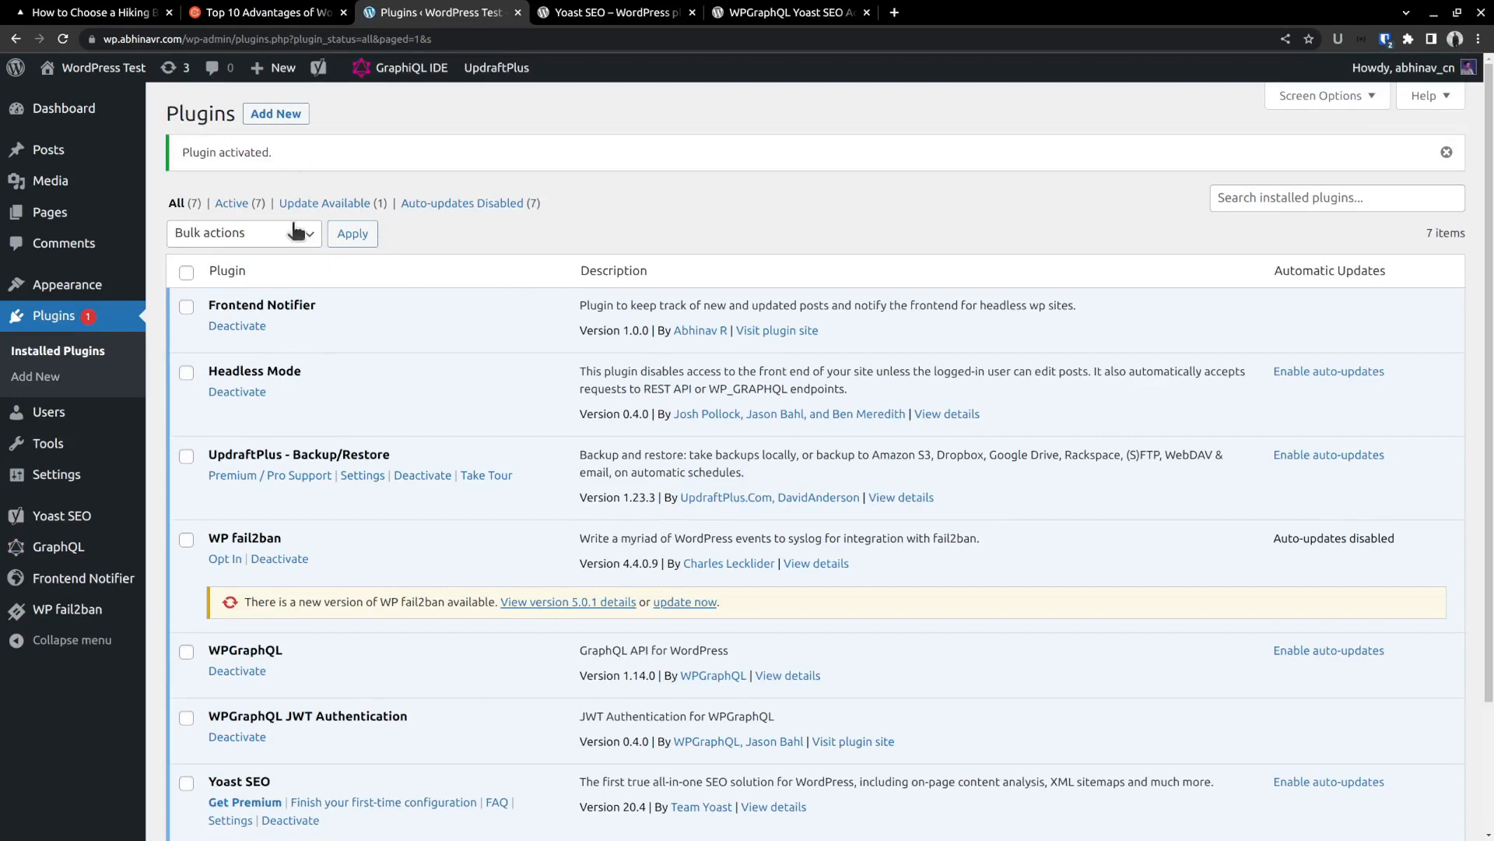
scroll("down", 3)
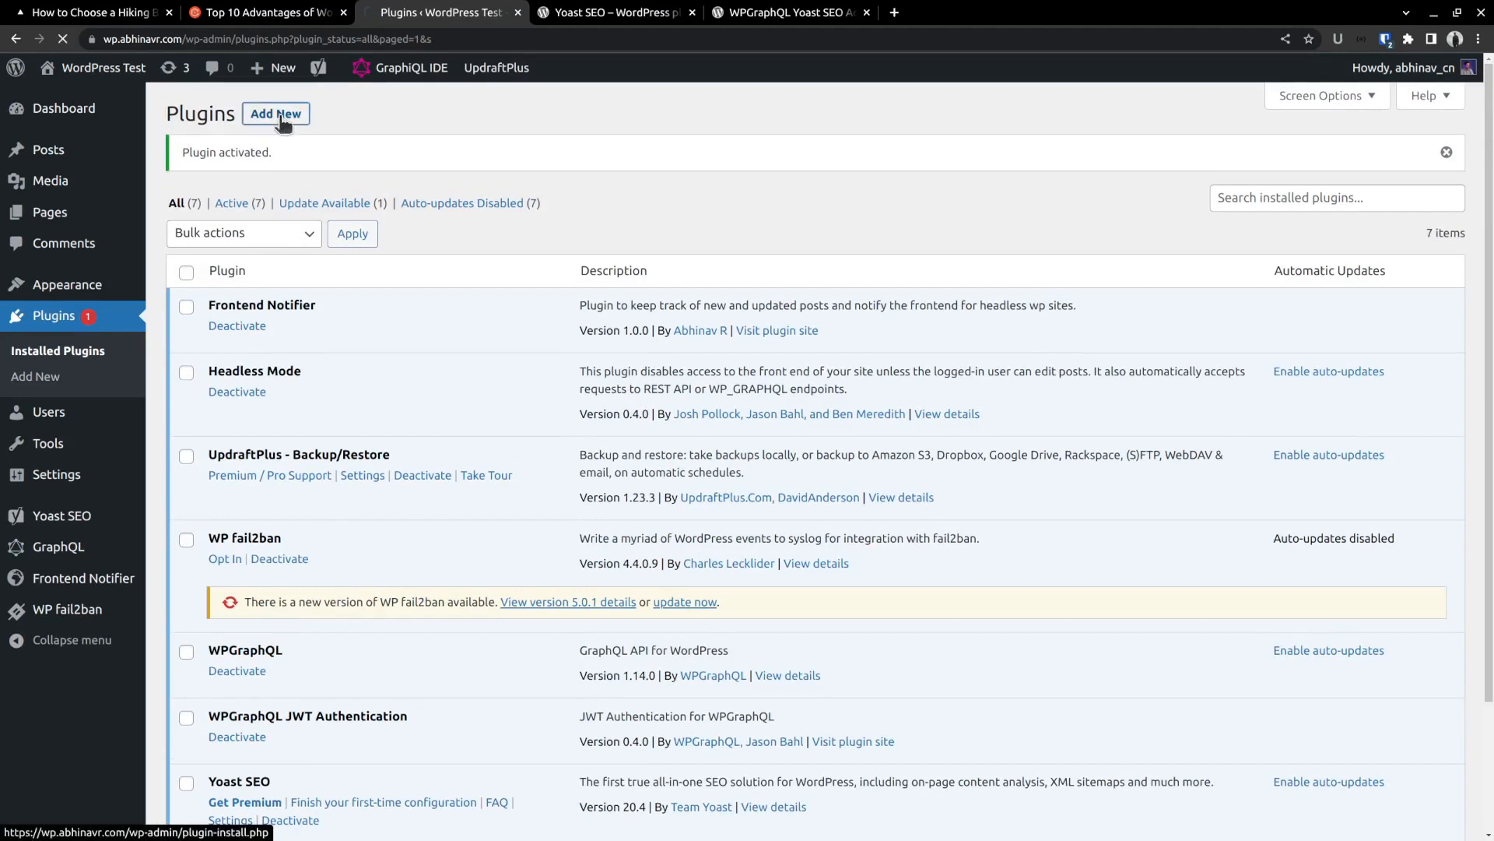
- Search the plugin catalogue for 'yoast', then install and activate WPGraphQL Yoast SEO Addon
left_click(275, 114)
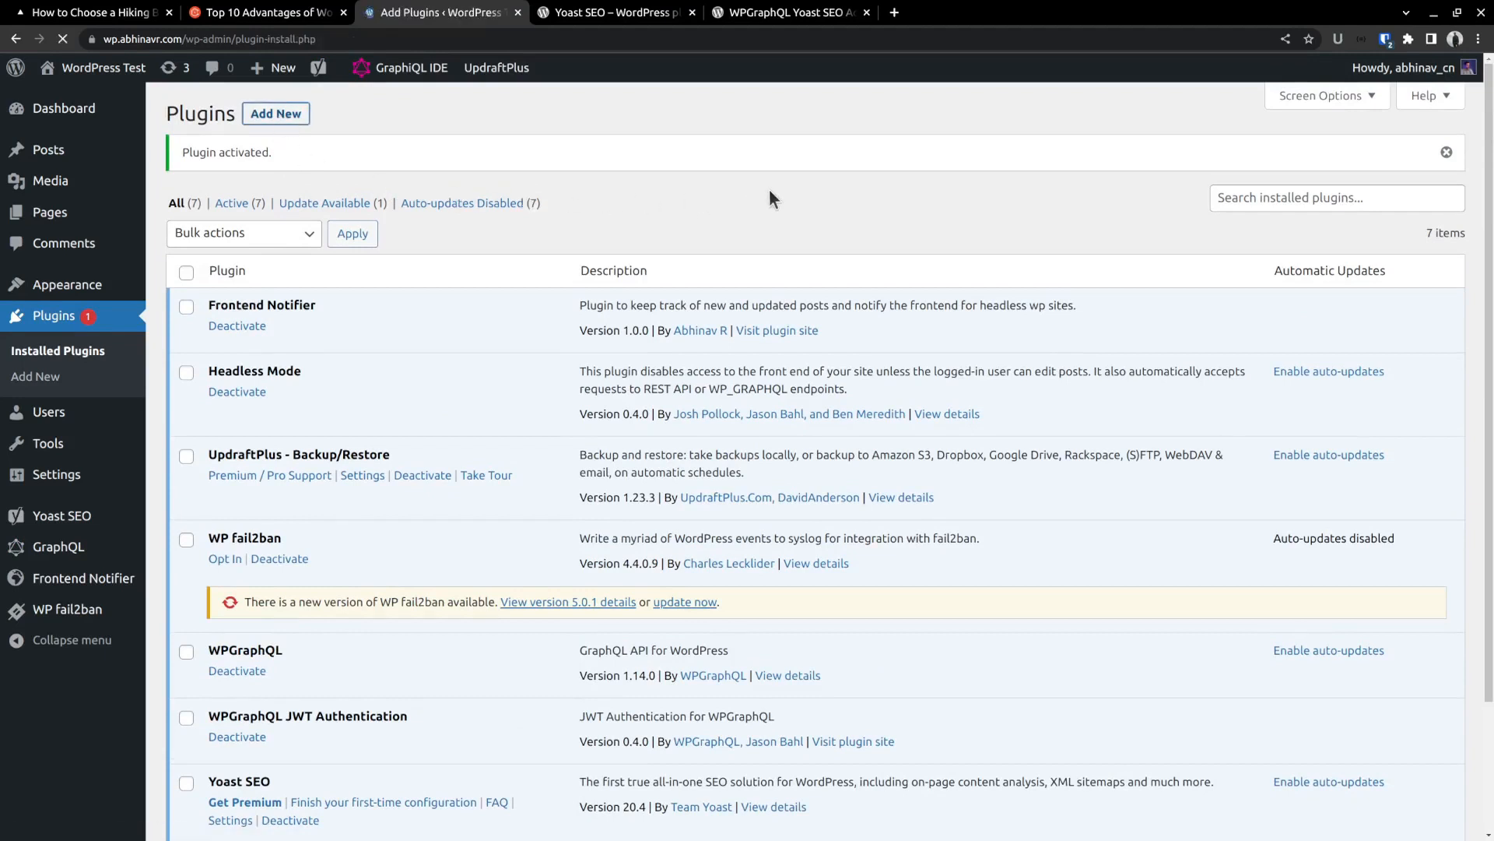
left_click(275, 114)
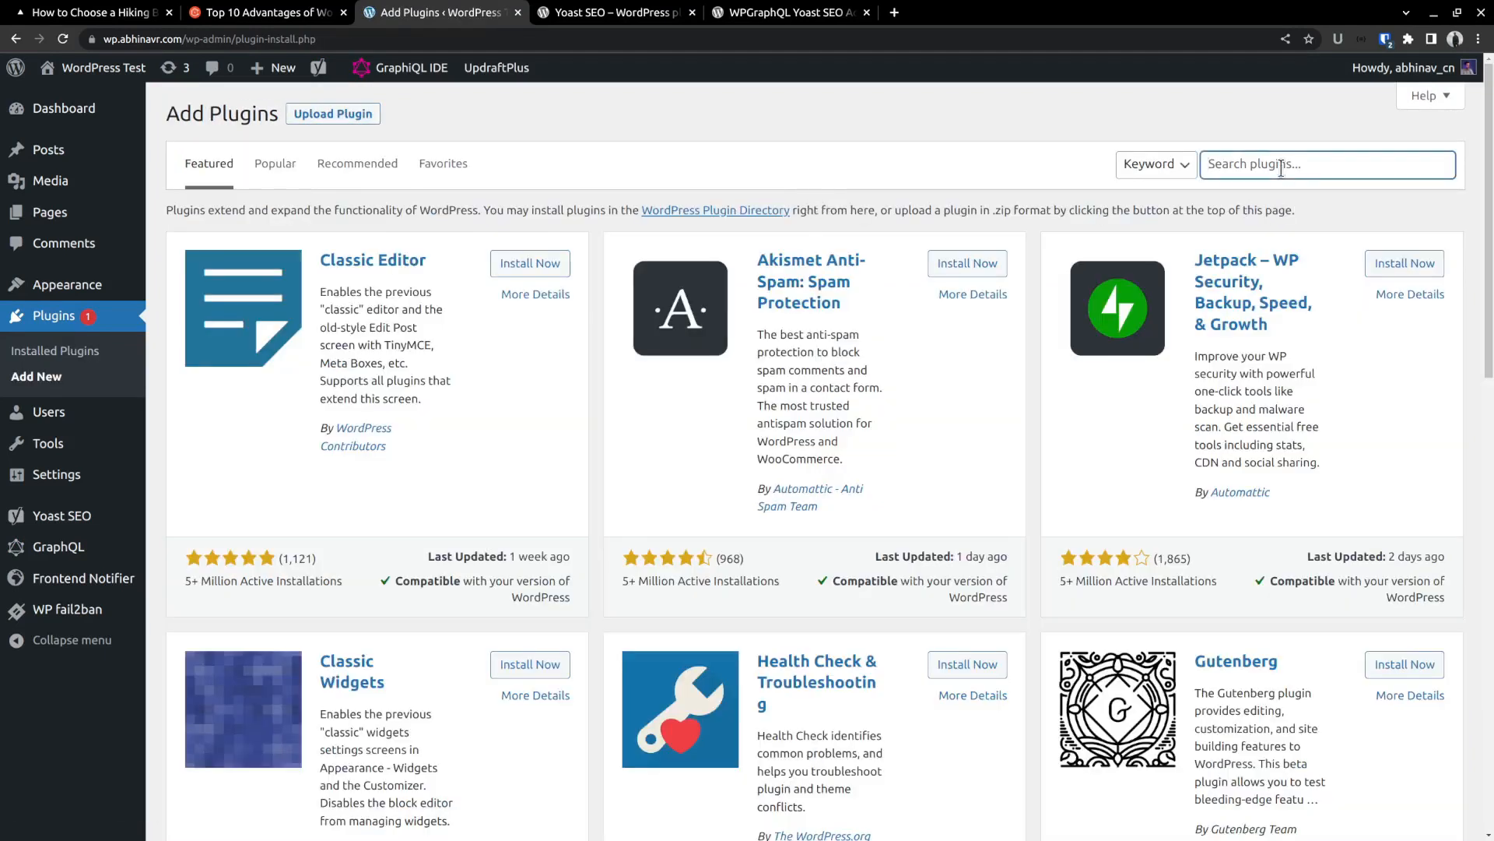
type("yoast wpgraphql")
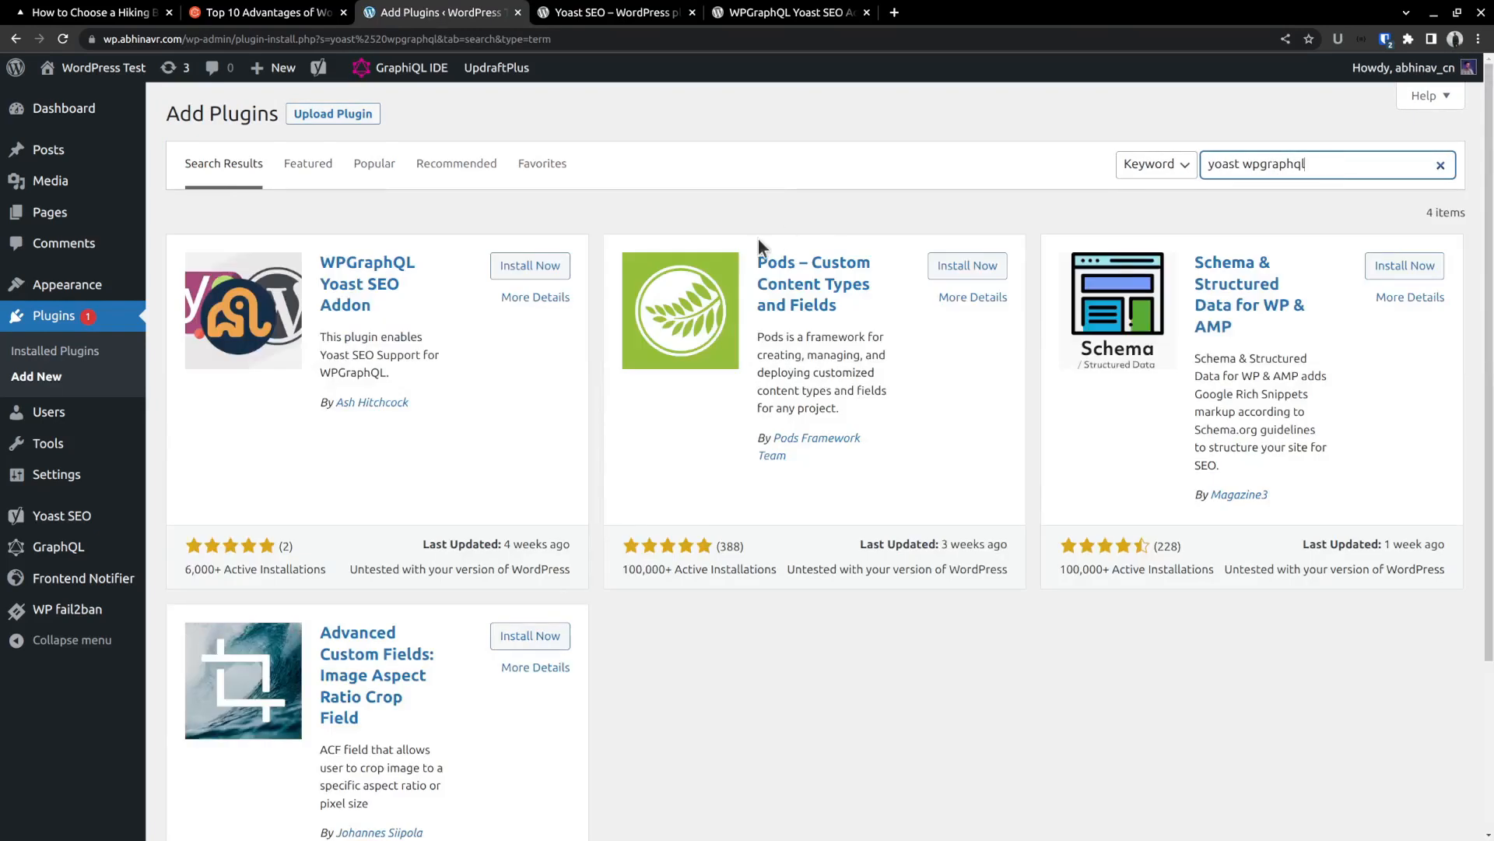
left_click(530, 265)
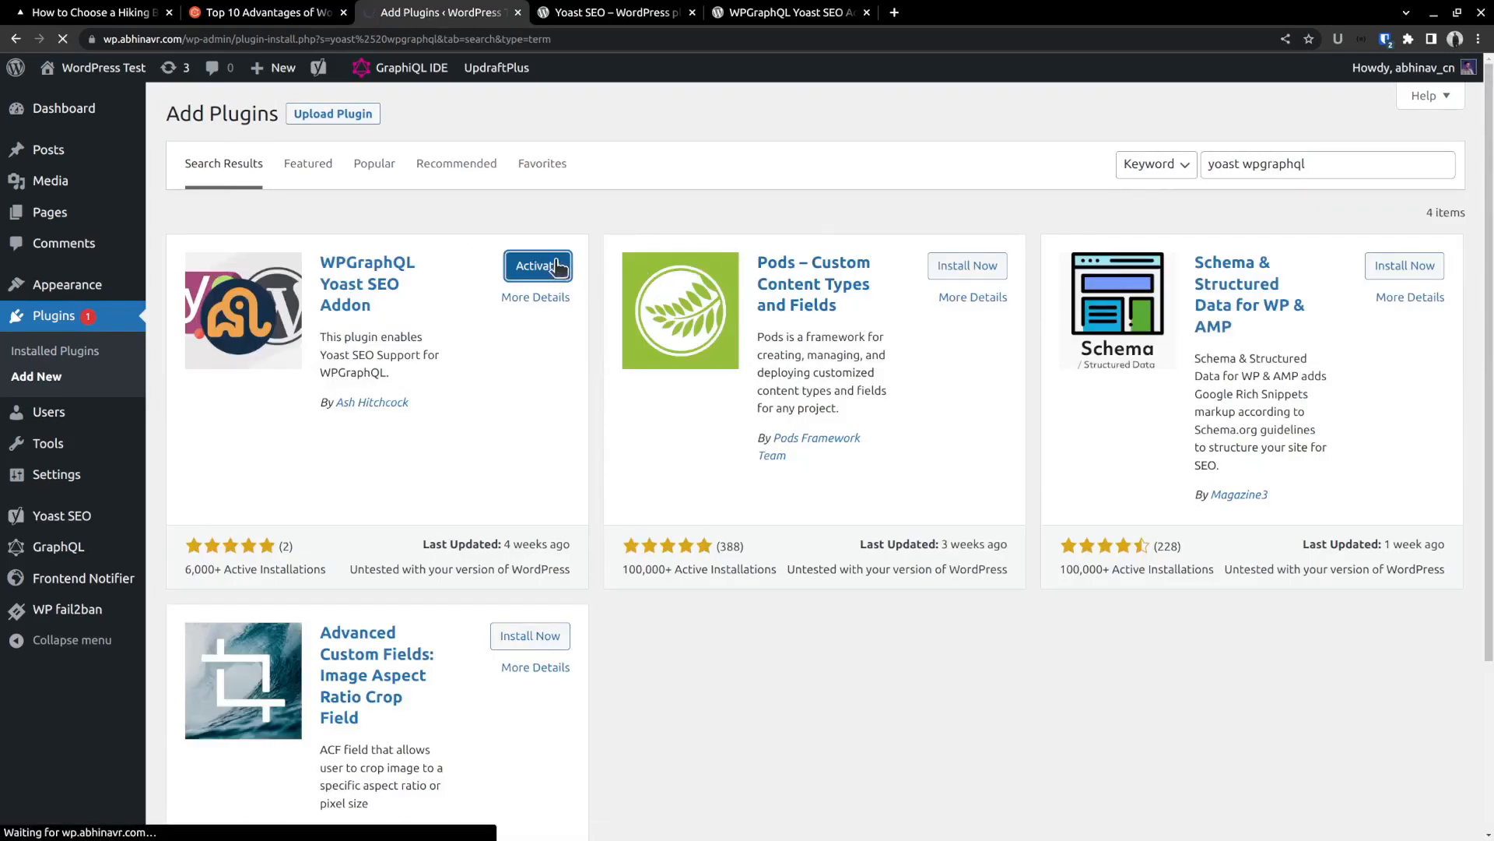
left_click(538, 266)
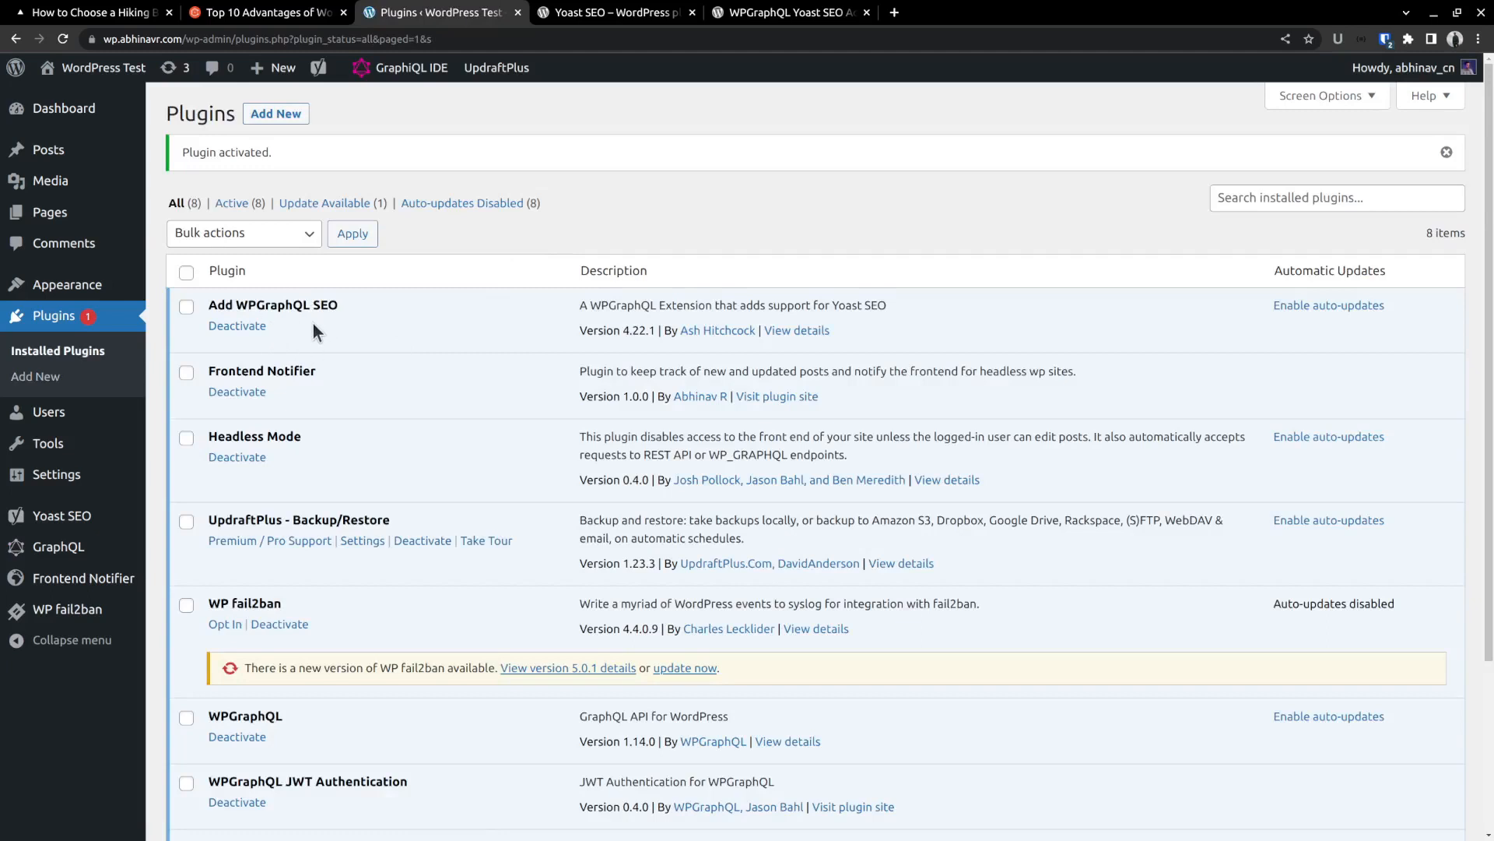
- Start Yoast SEO's first-time configuration and continue to the site representation step
left_click(62, 514)
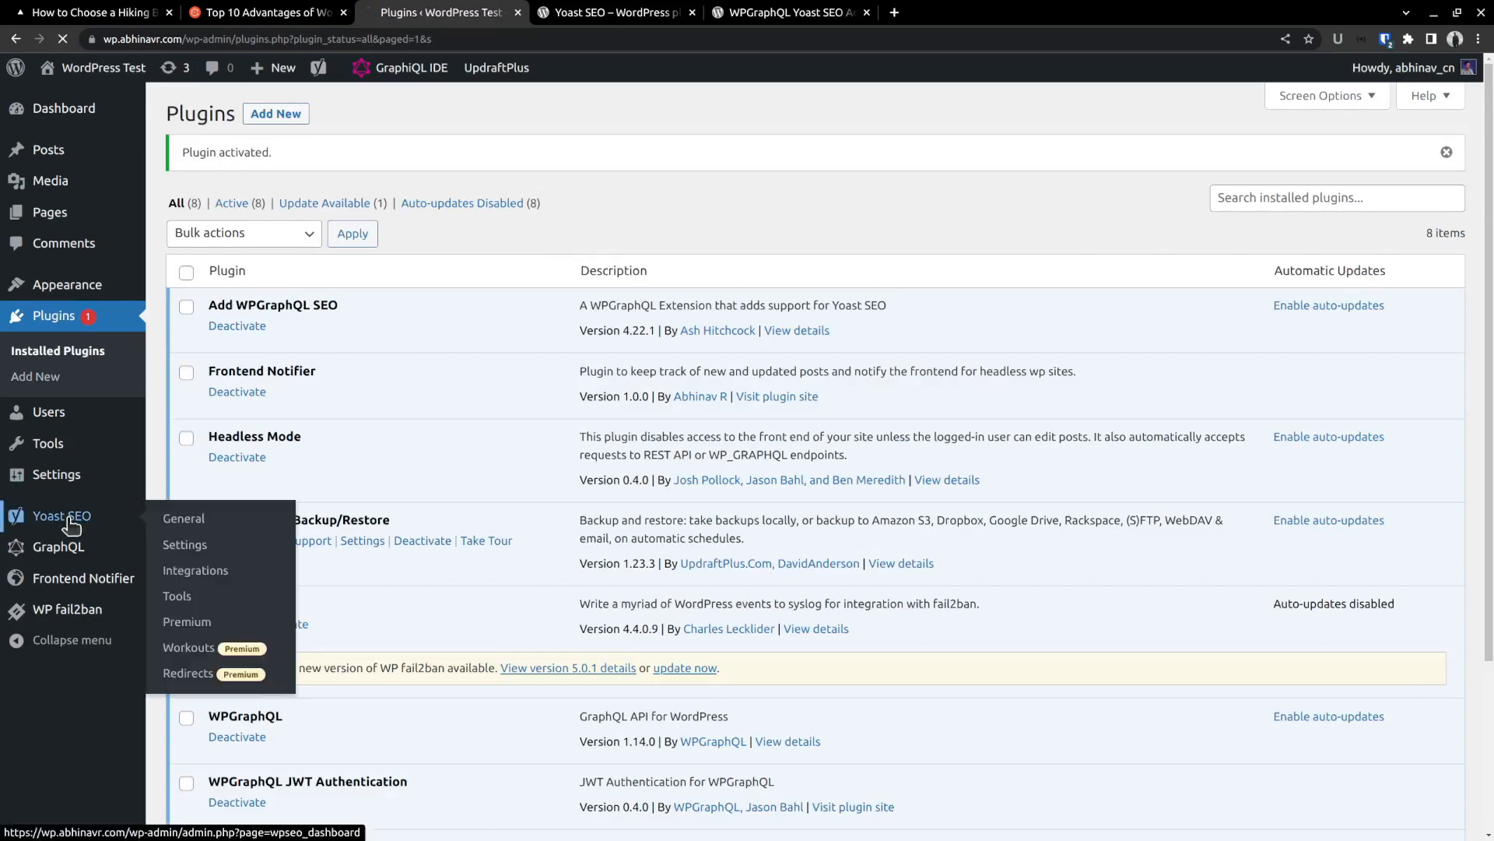
left_click(183, 518)
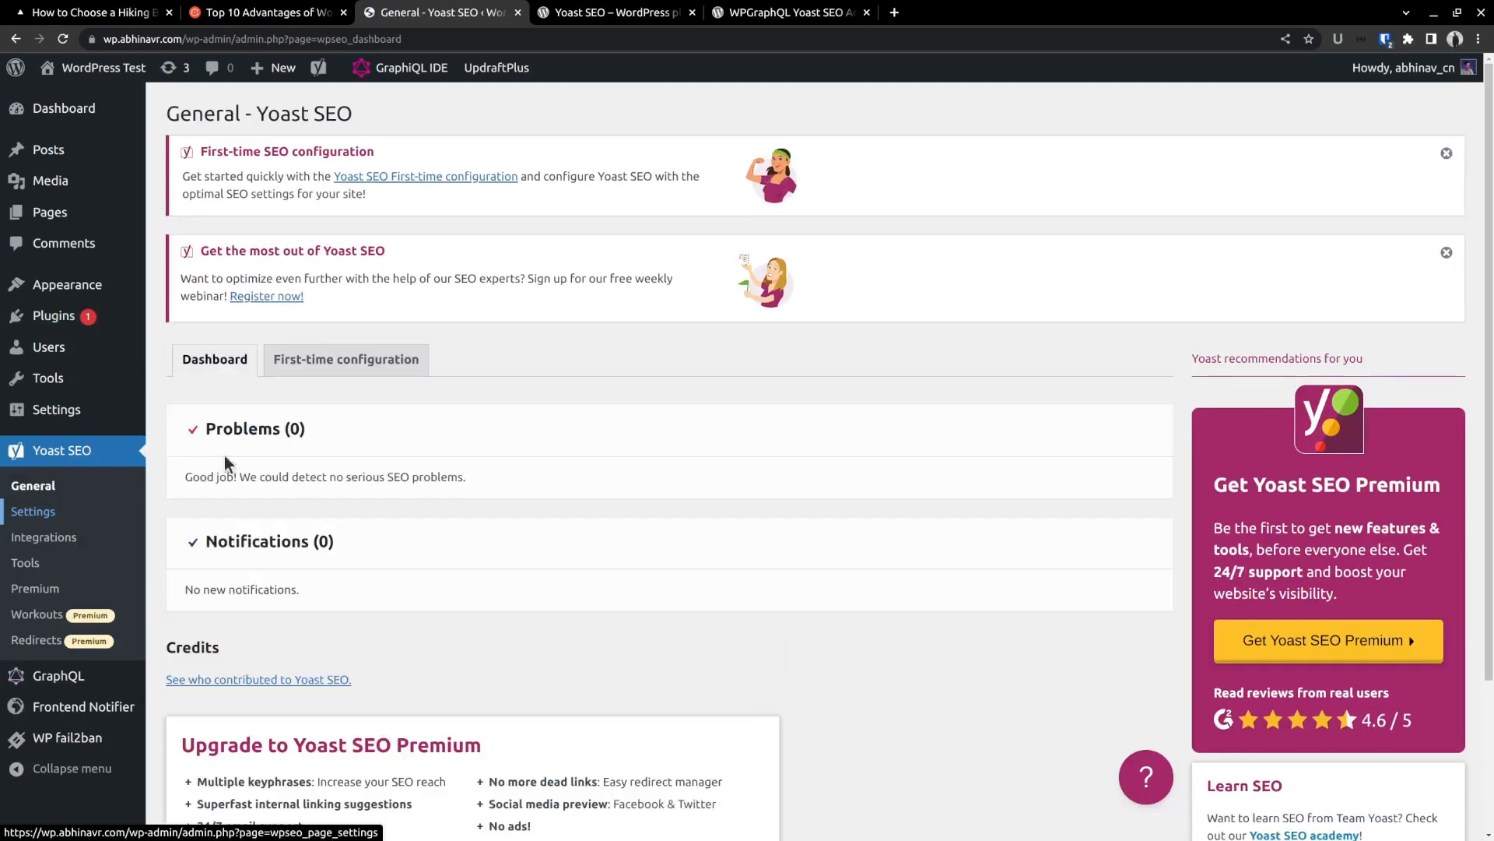
mouse_move(398, 410)
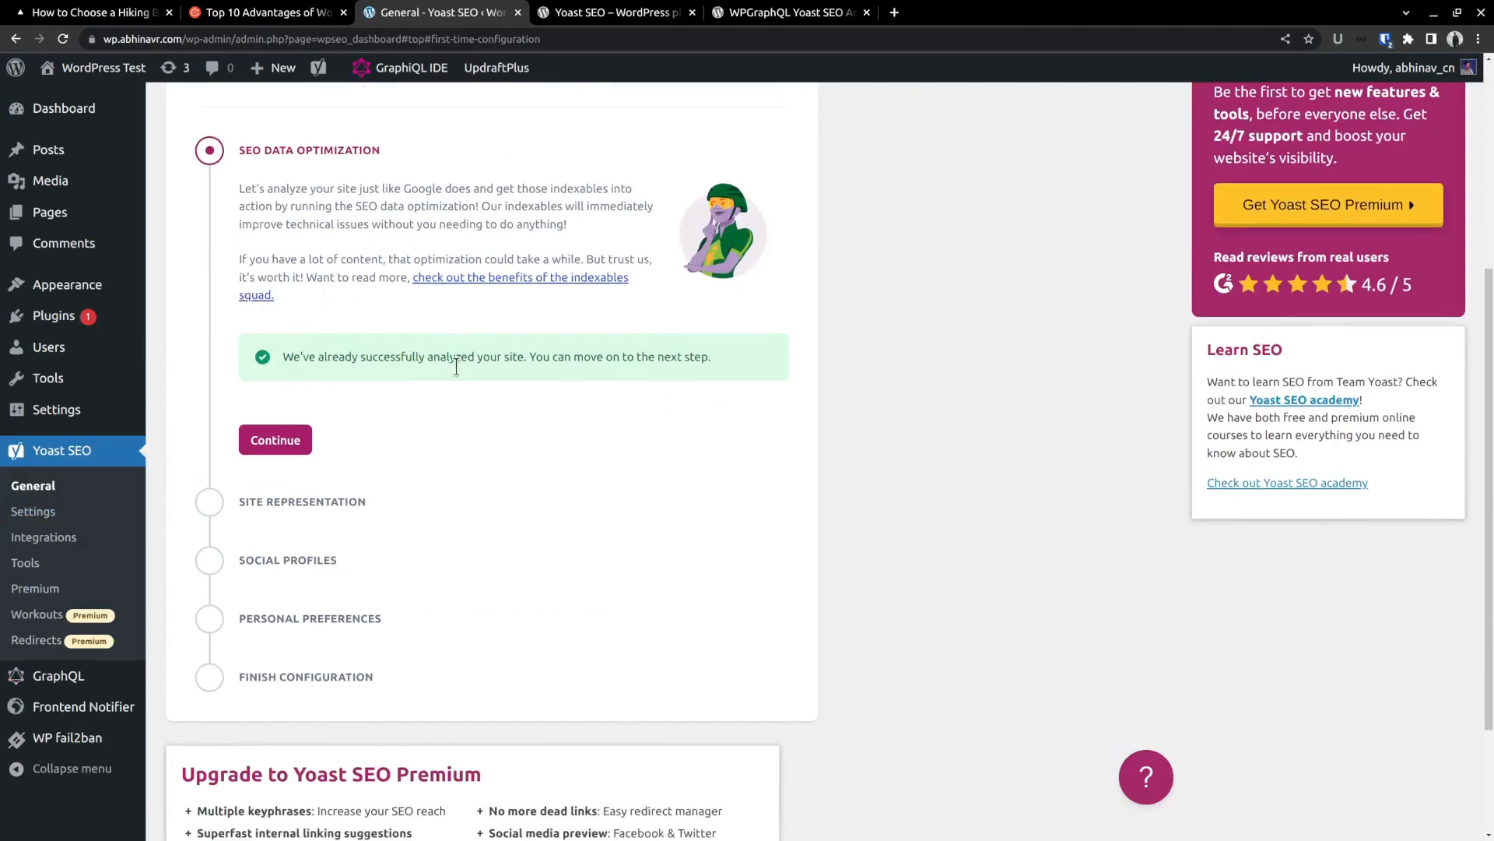
left_click(275, 439)
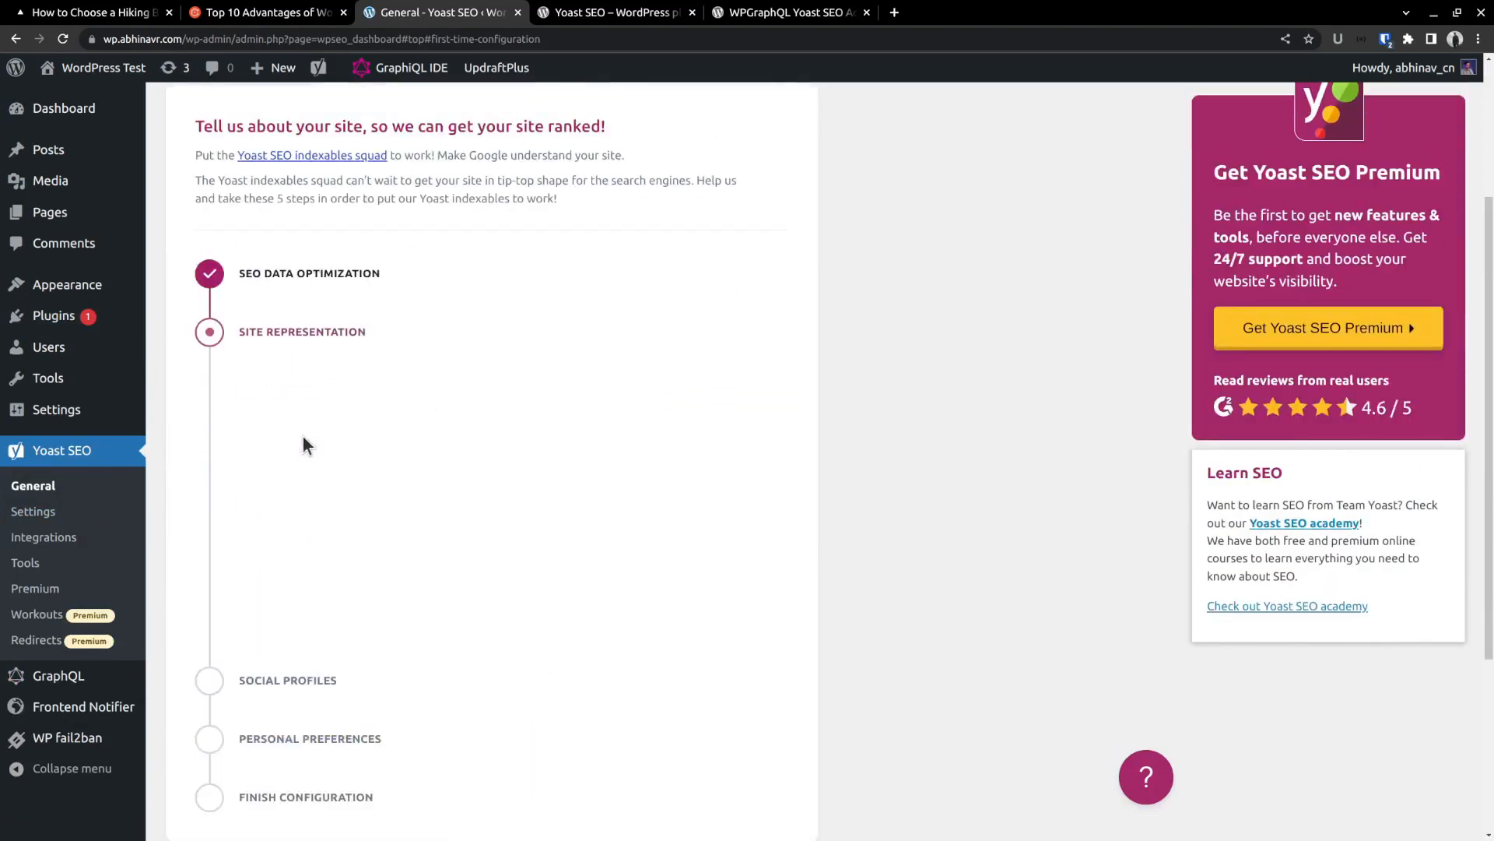
- Mark the site as a Person named CoolNomad Travel Blog, then go back a step
left_click(302, 331)
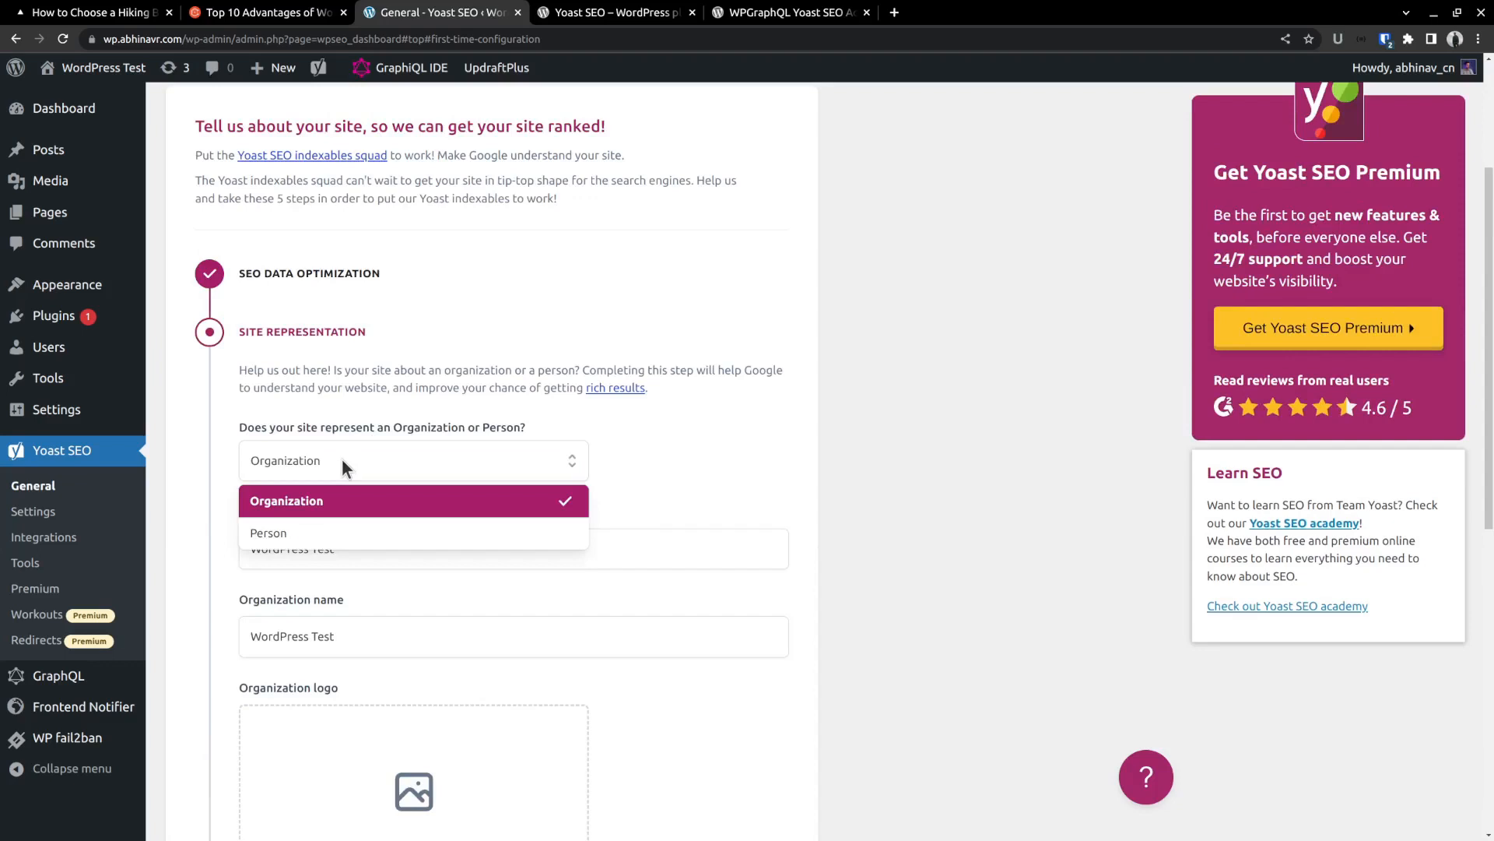
left_click(268, 532)
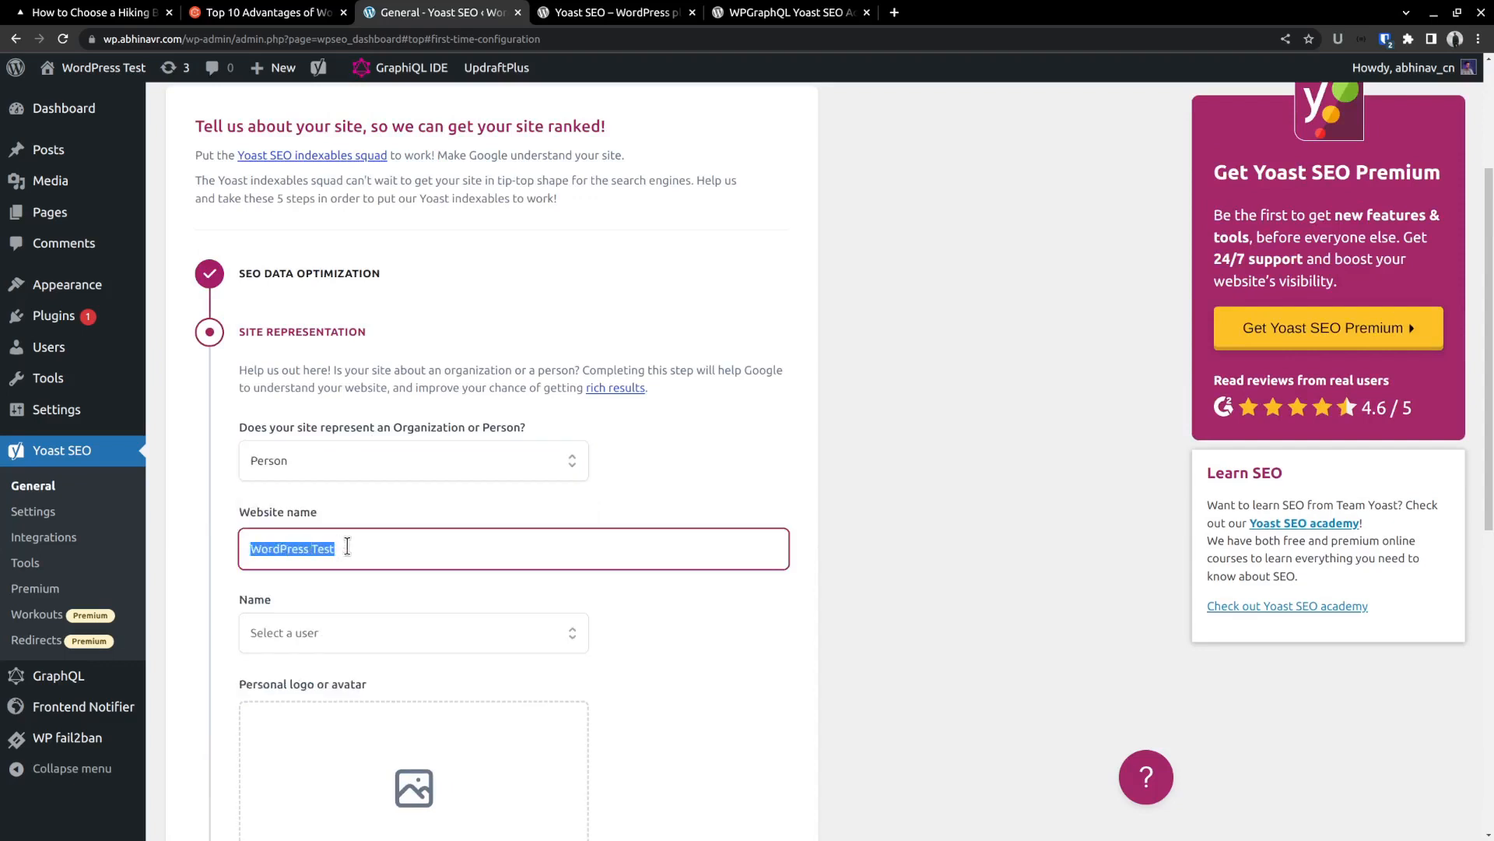
type("CoolNomad Travel Blog")
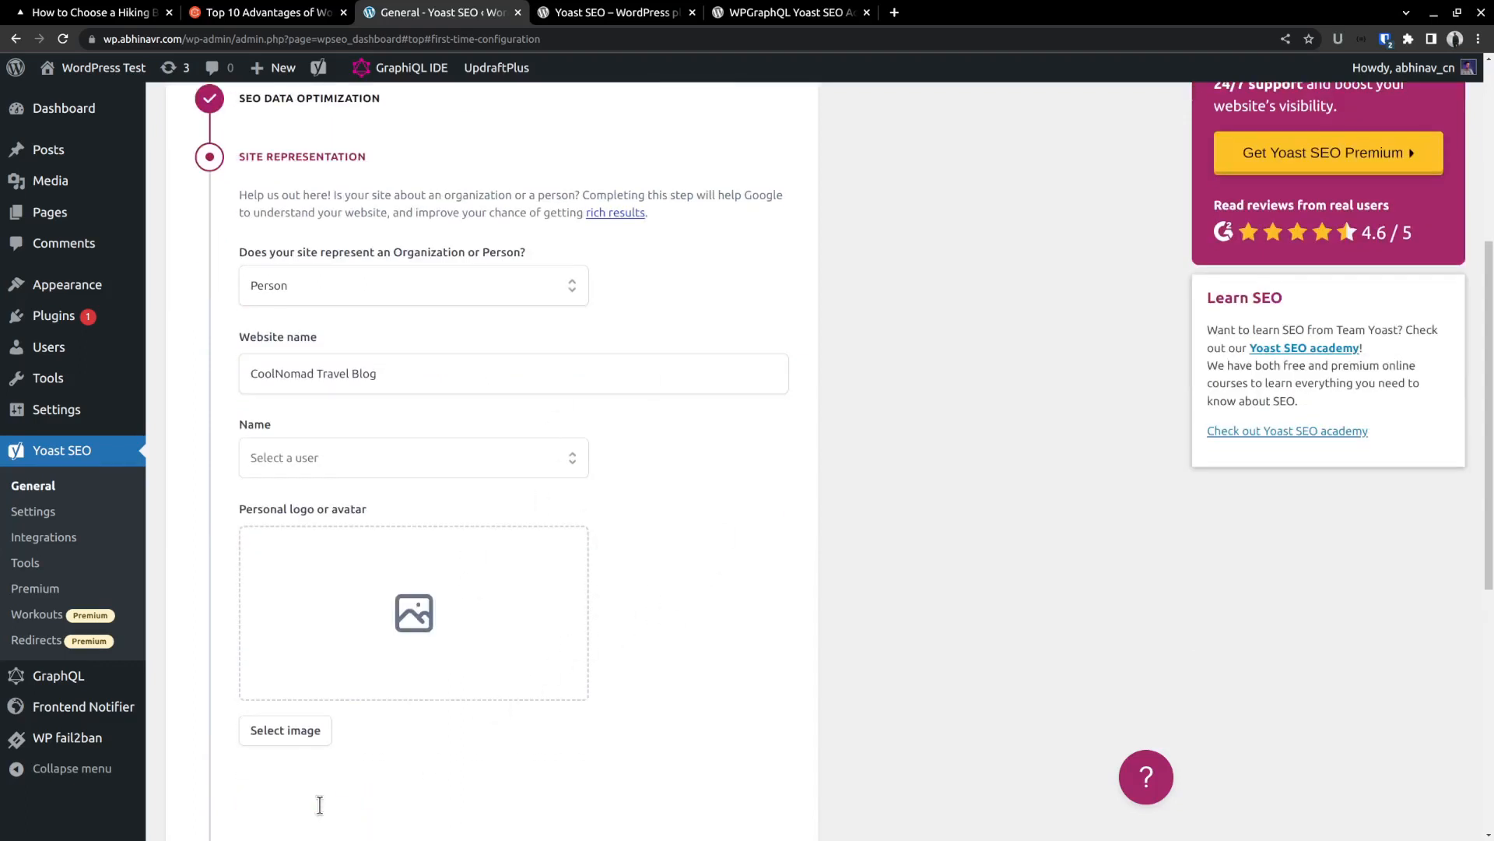
scroll("down", 3)
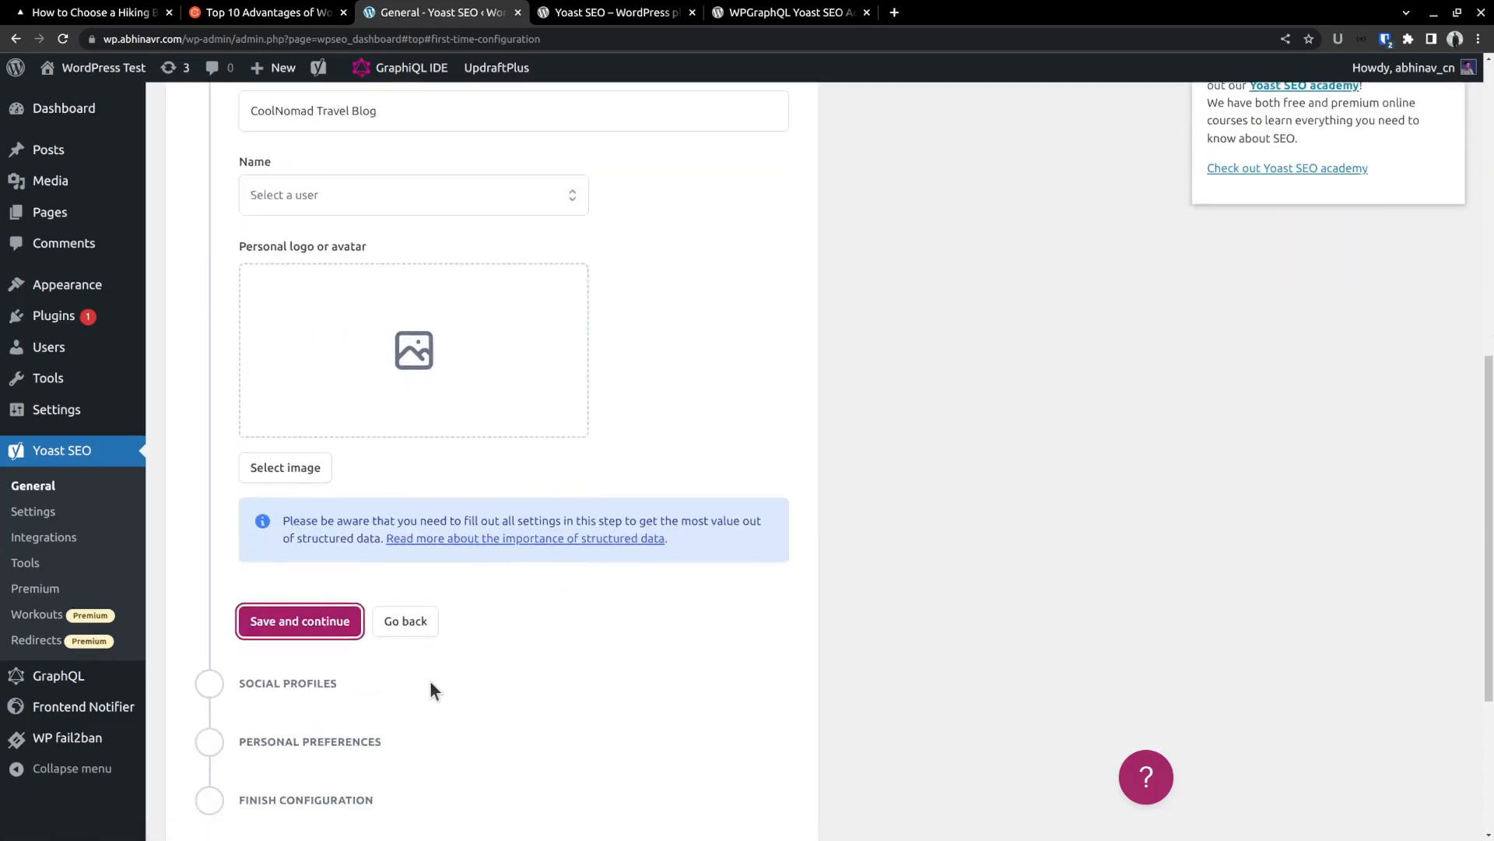
mouse_move(430, 692)
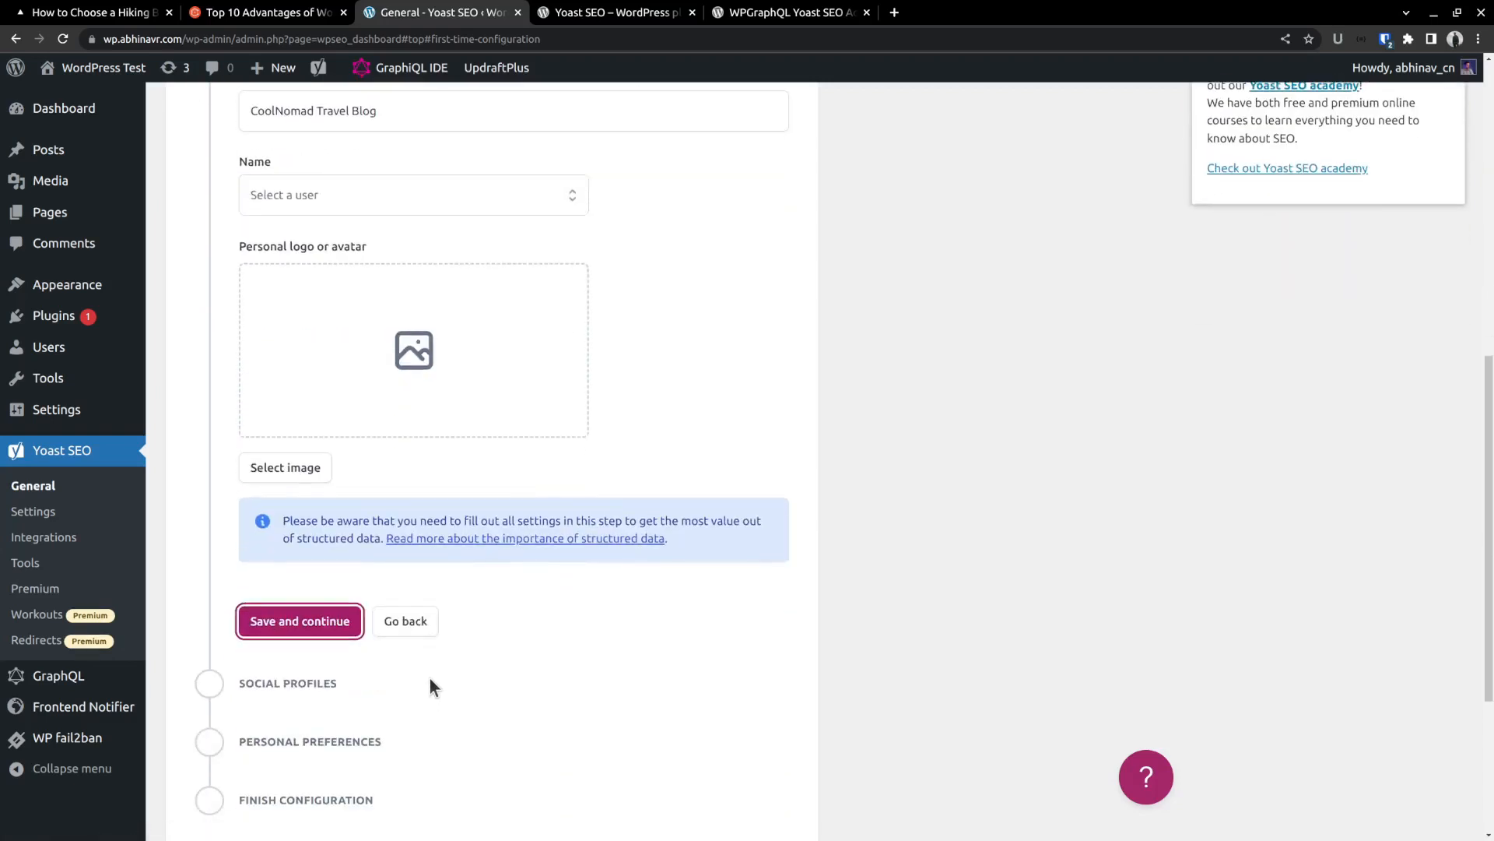
scroll("down", 3)
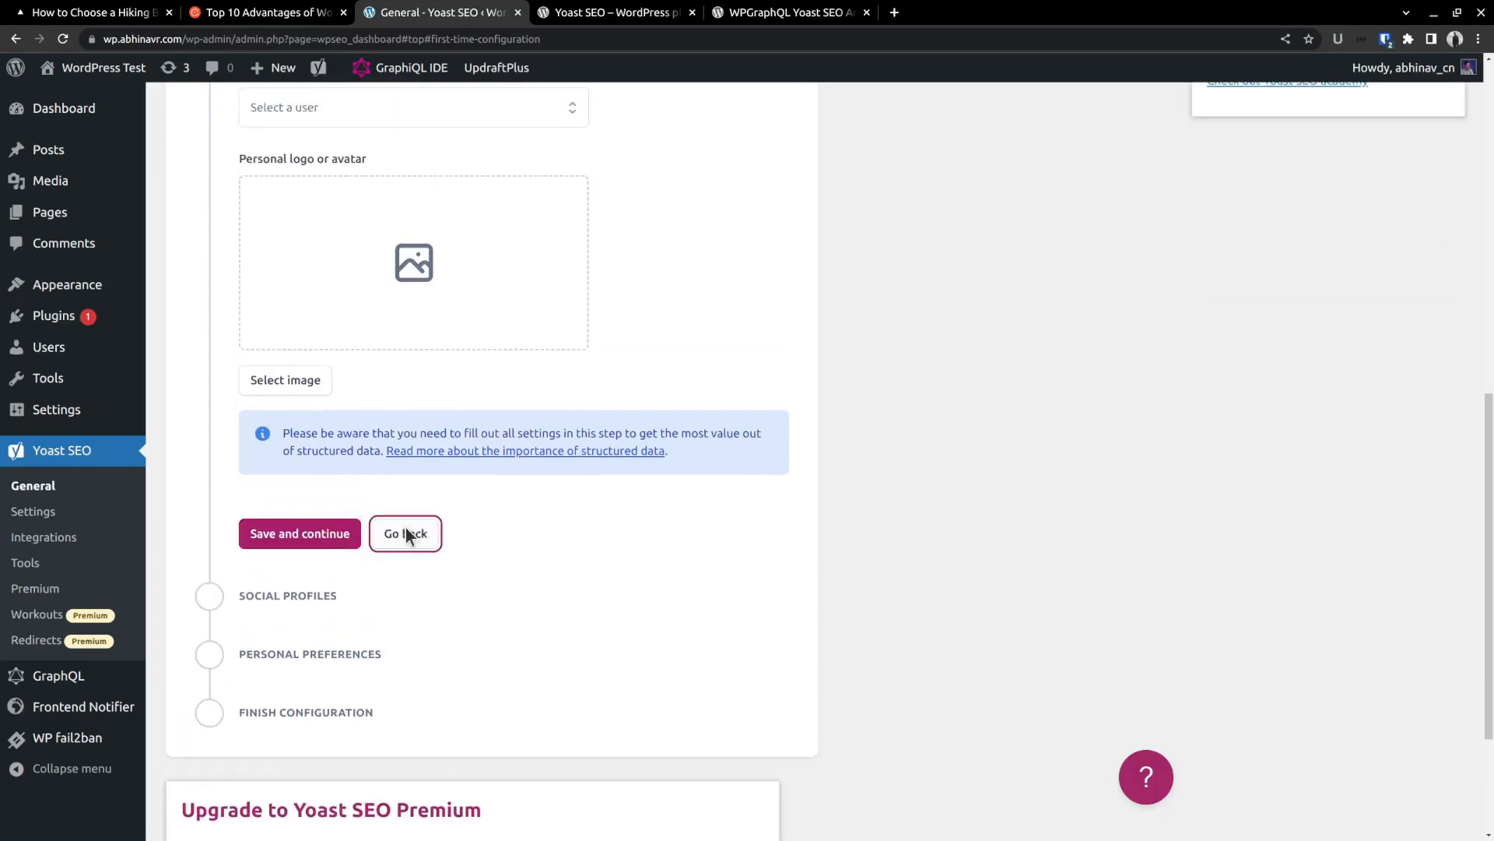
left_click(404, 532)
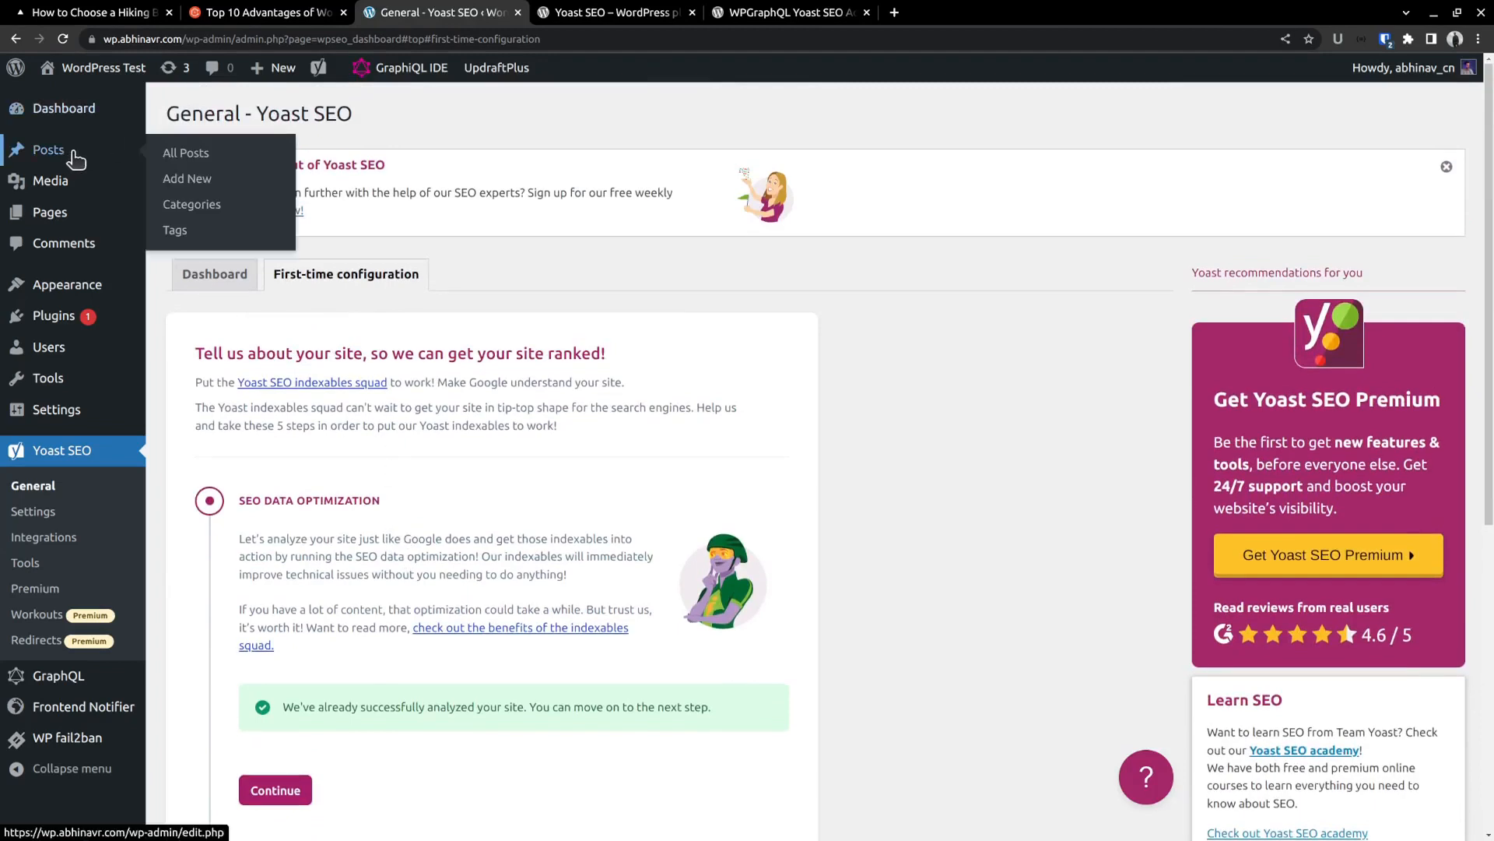
mouse_move(76, 18)
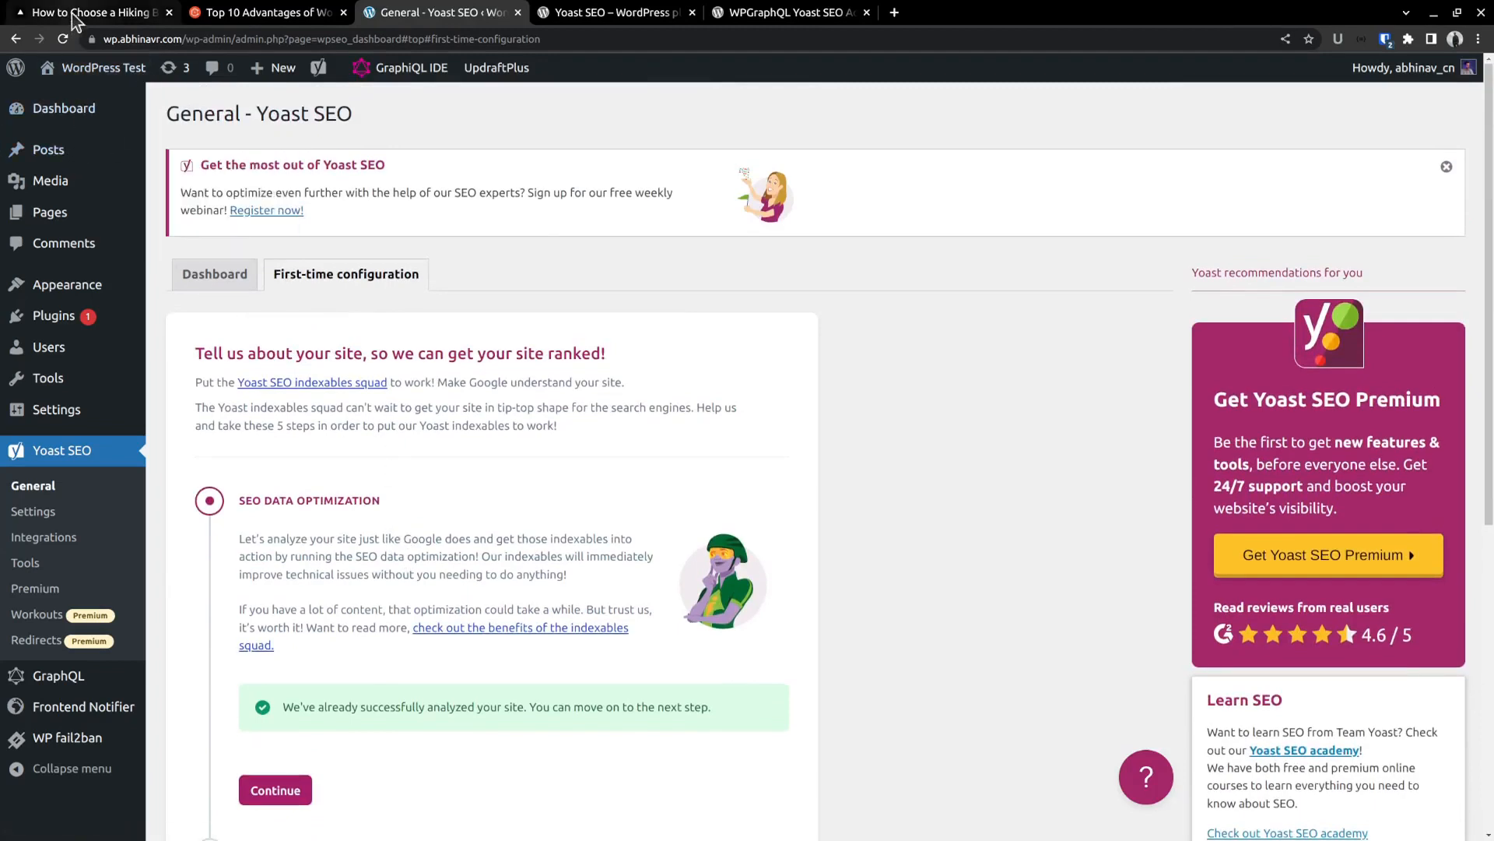
left_click(90, 12)
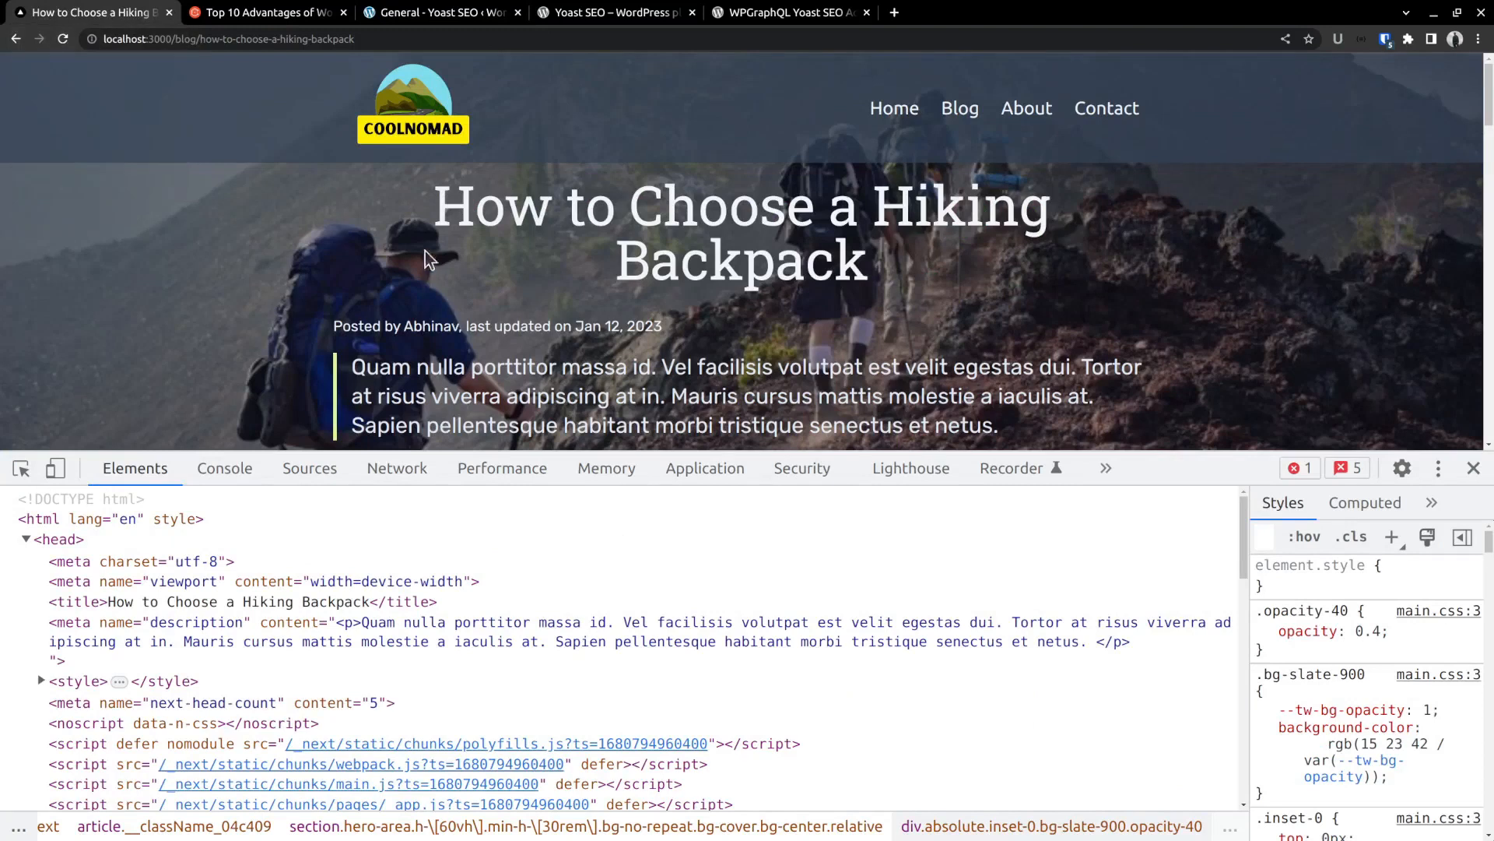
left_click(439, 12)
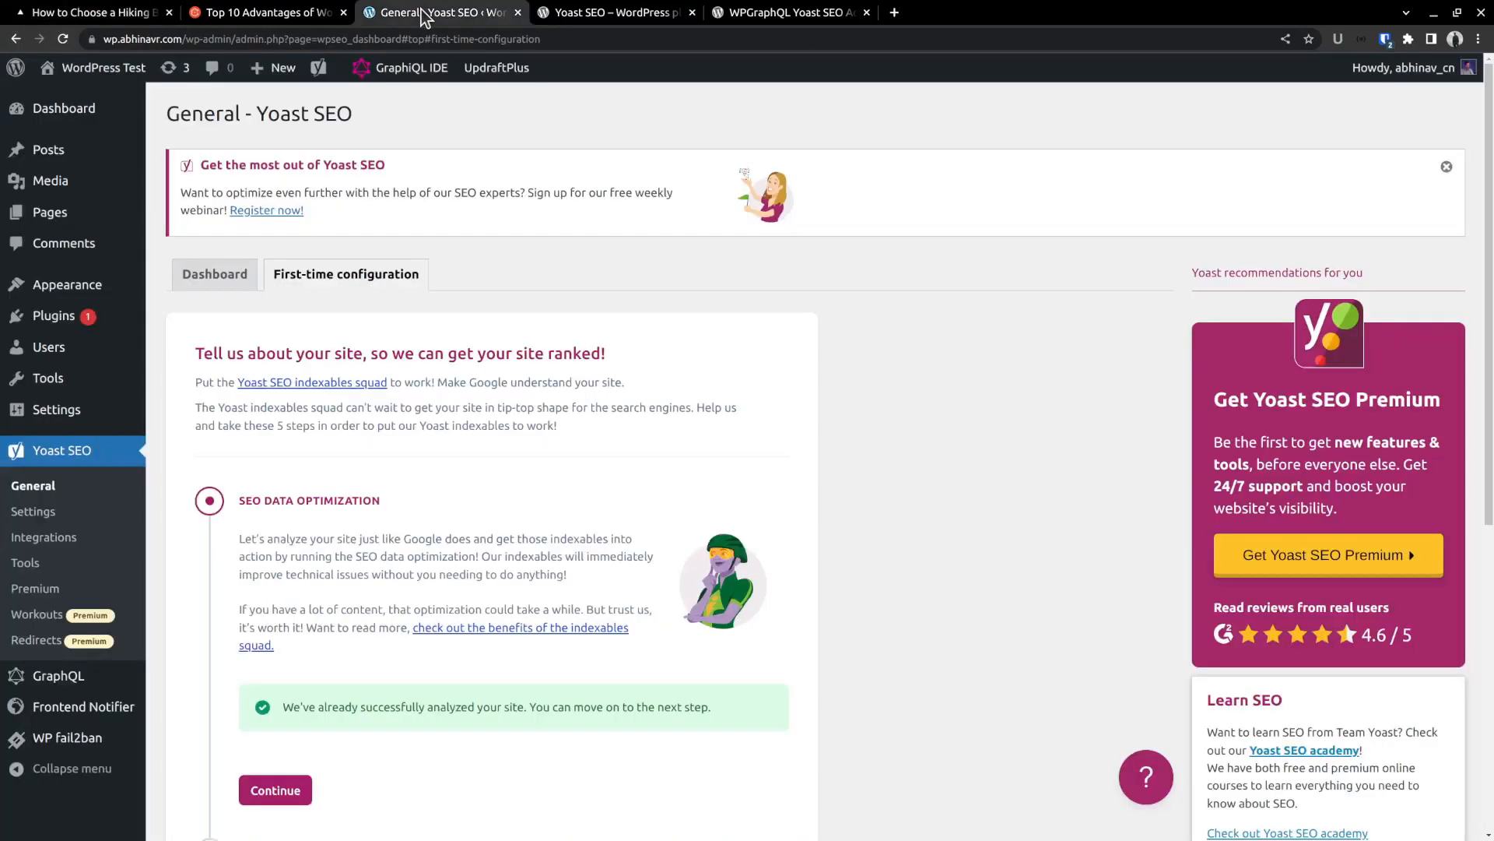
mouse_move(47, 149)
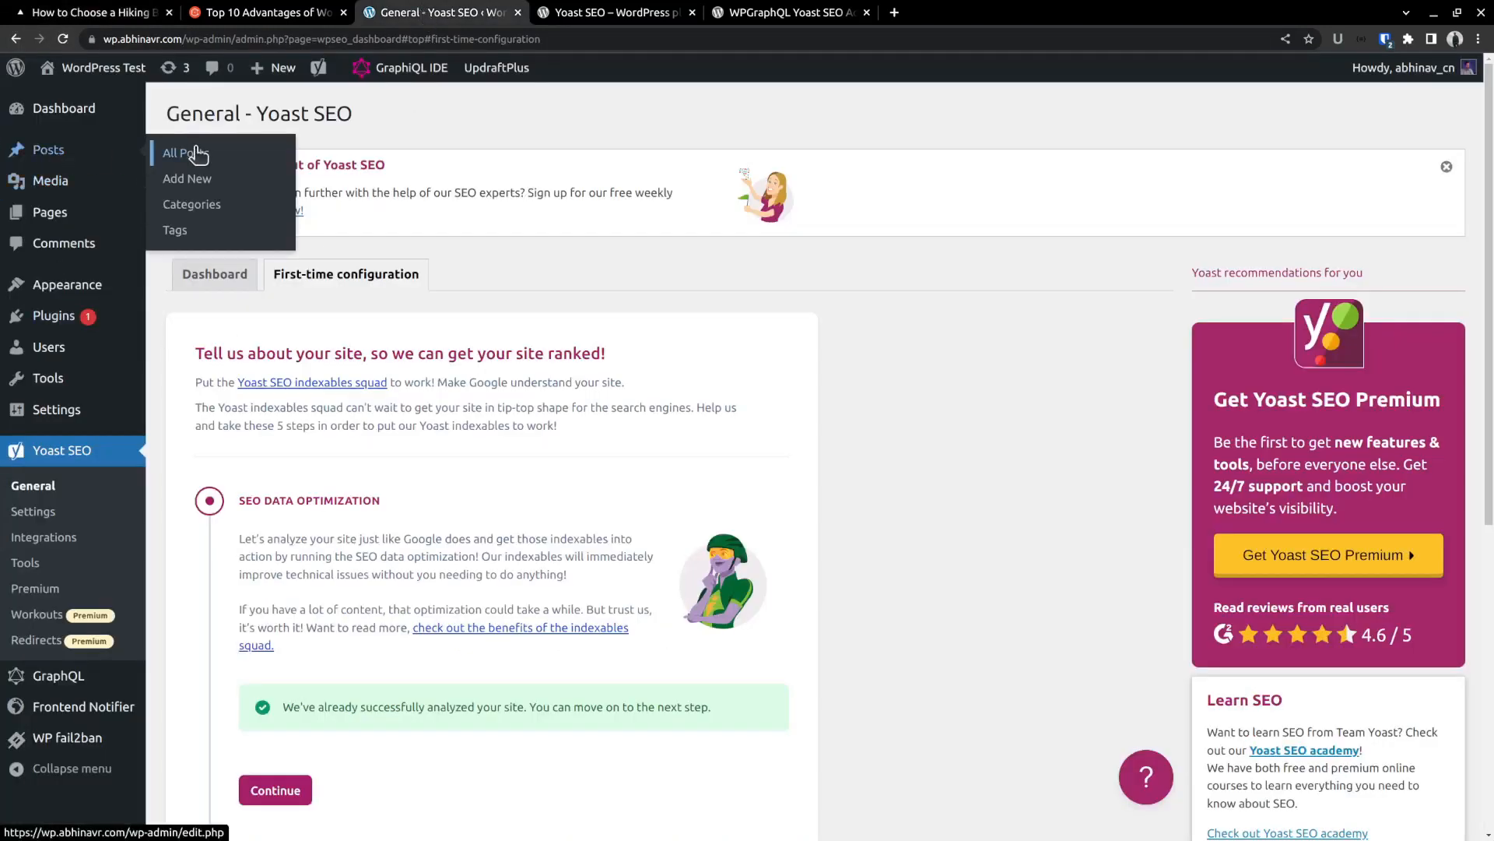
- Edit 'How to Choose a Hiking Backpack' from All Posts and show the Yoast SEO sidebar
left_click(180, 153)
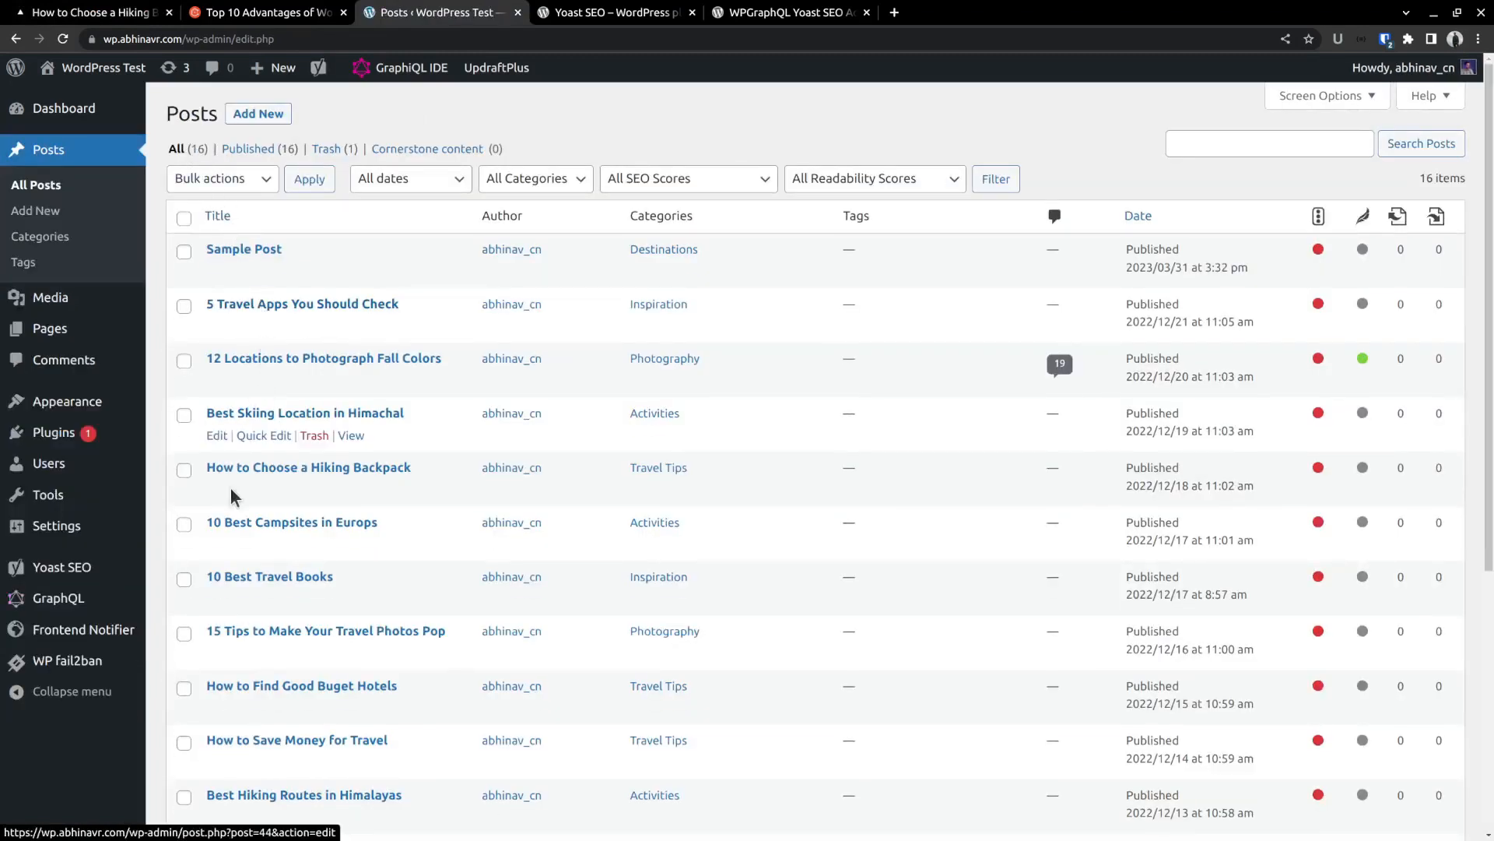
left_click(212, 489)
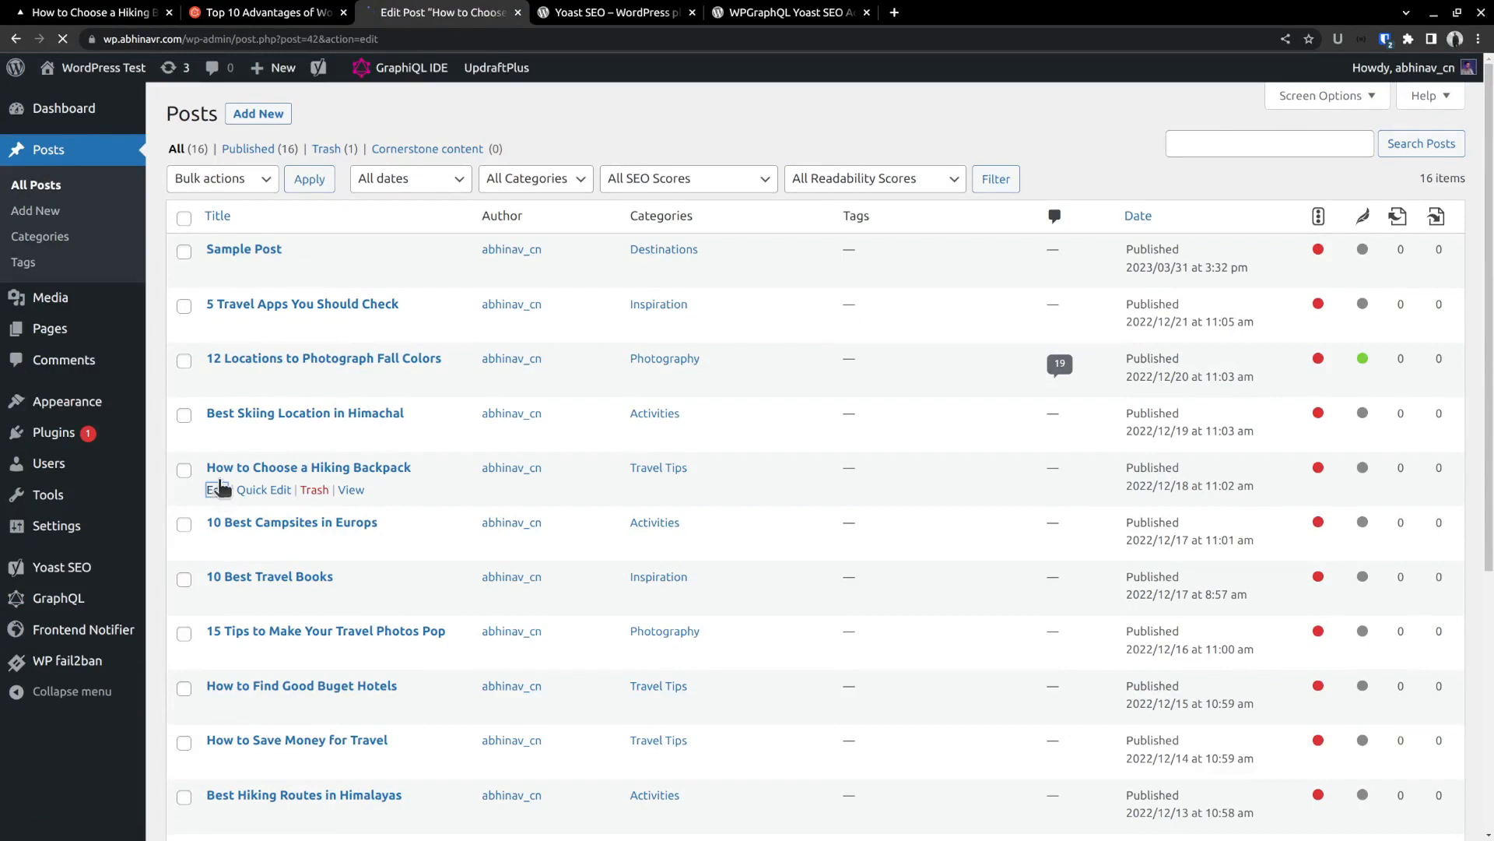
left_click(211, 489)
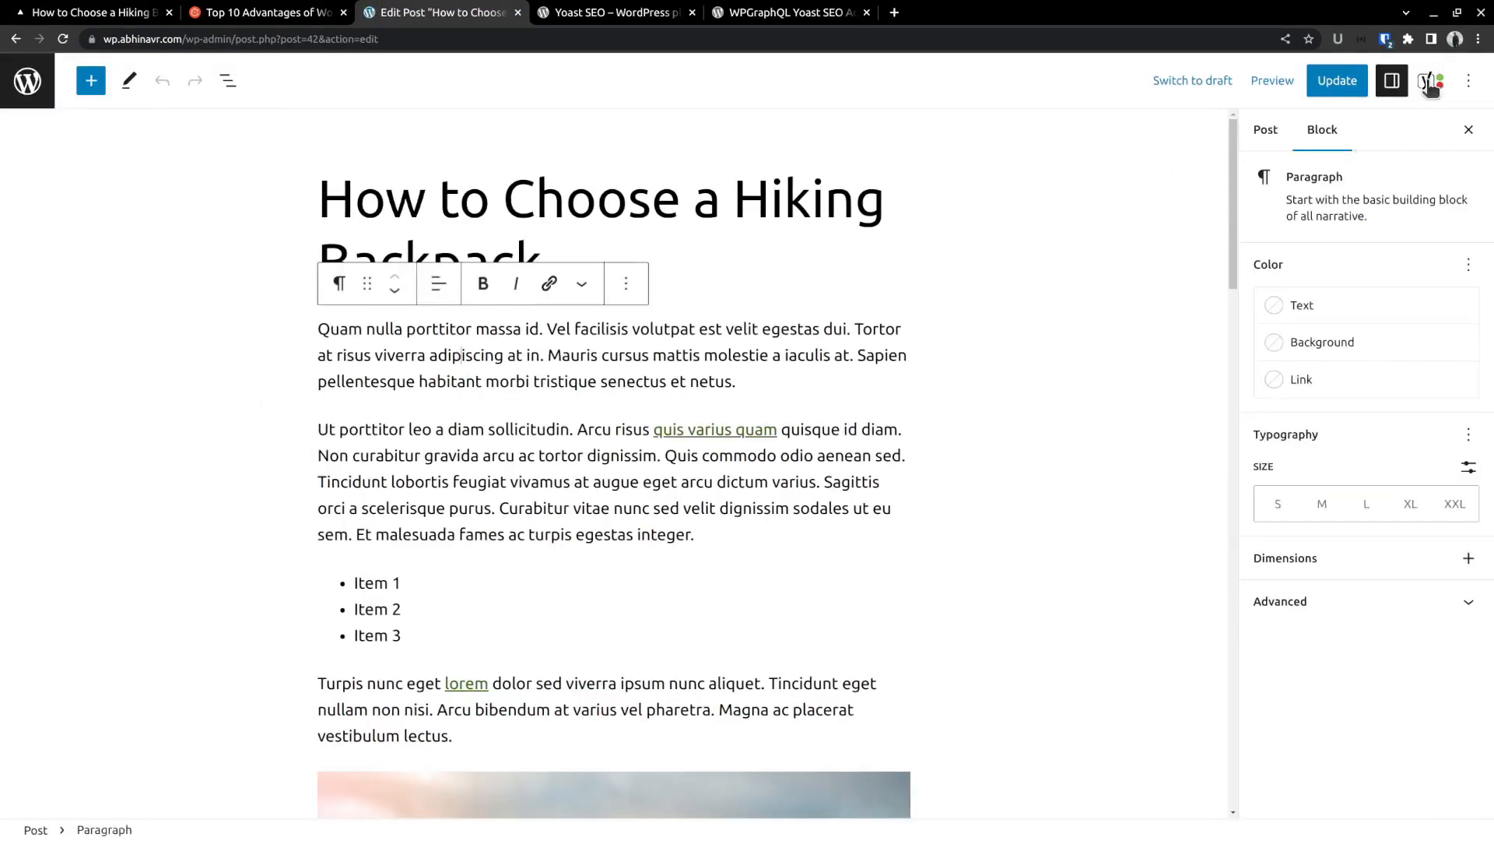
left_click(1430, 80)
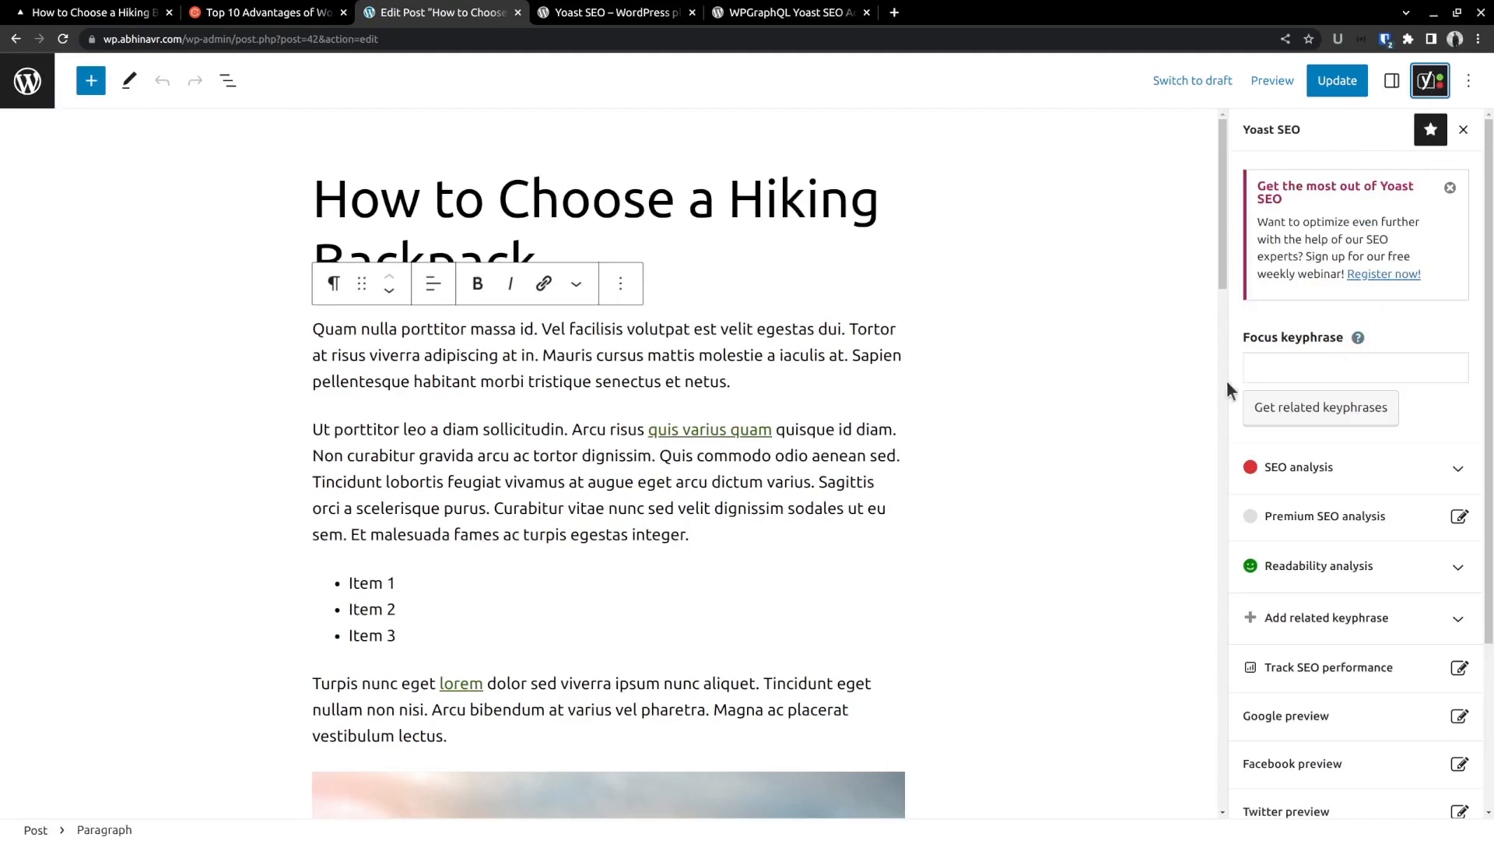
- Append 'Top Things to Consider' to the SEO title and begin the meta description 'Here are s…'
scroll("down", 3)
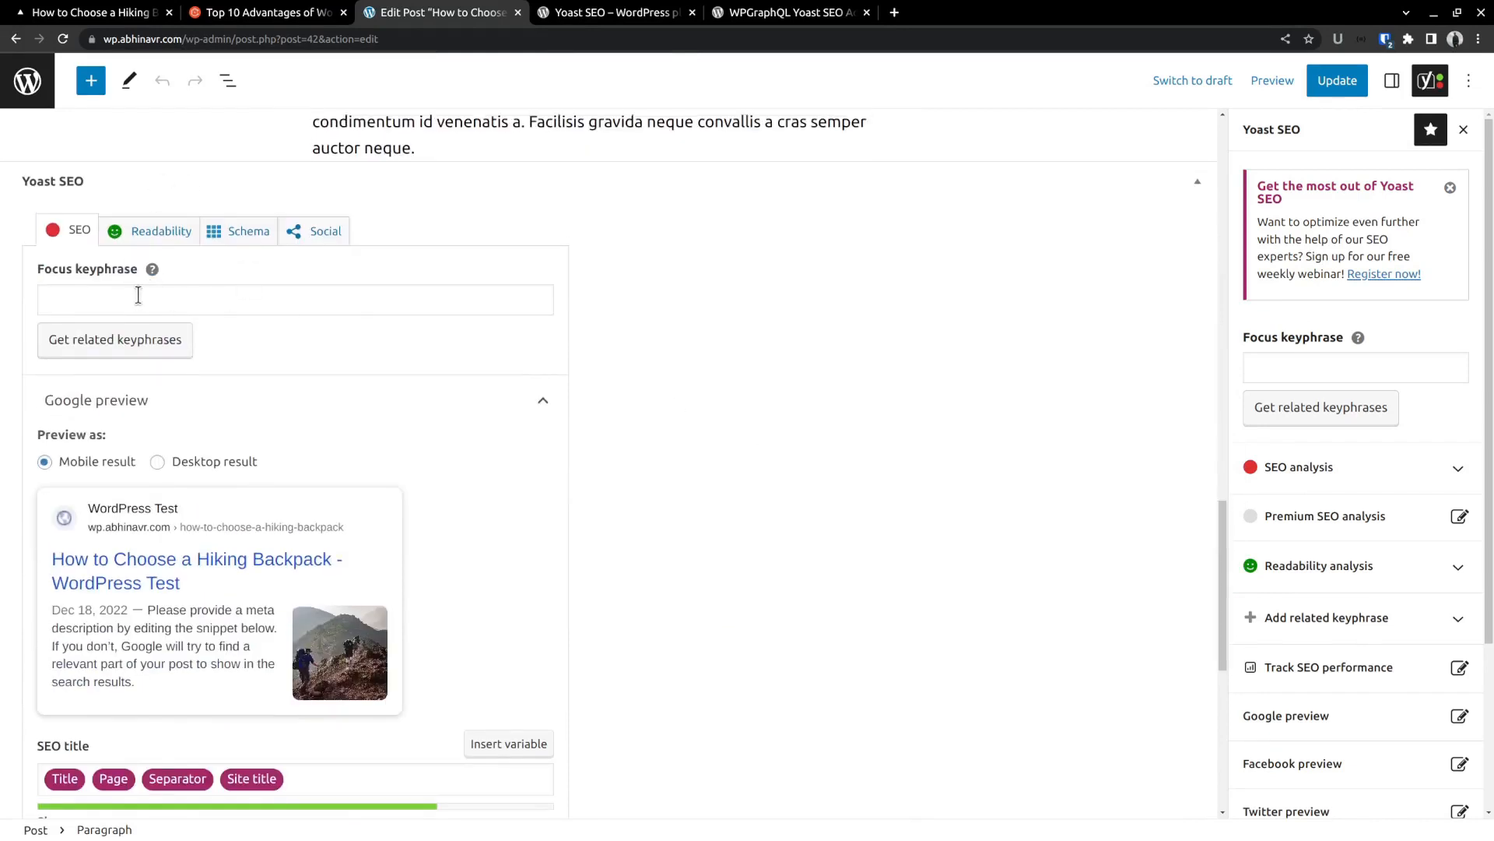
mouse_move(166, 305)
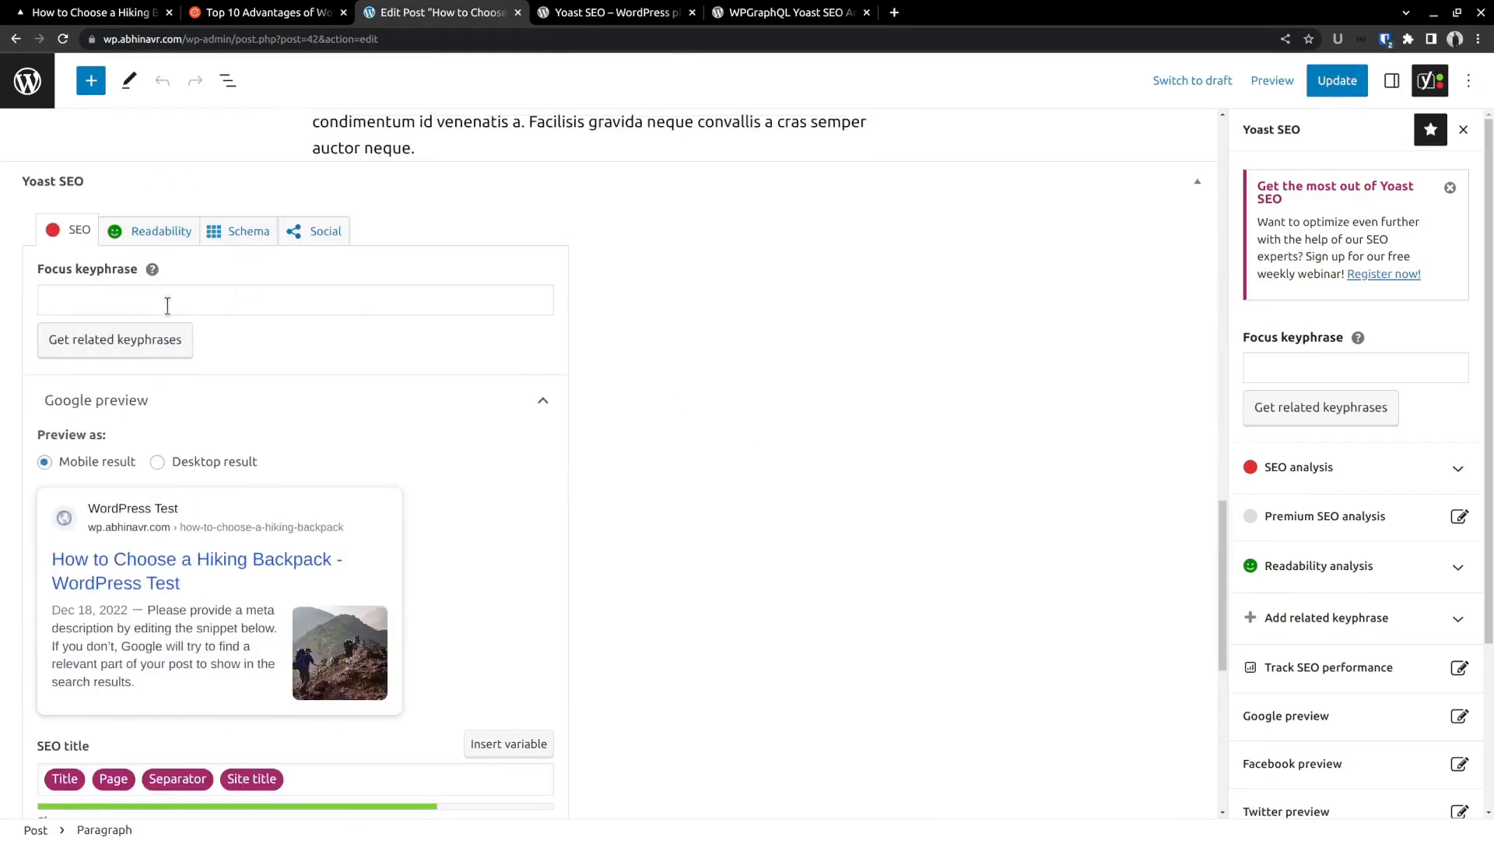
scroll("down", 3)
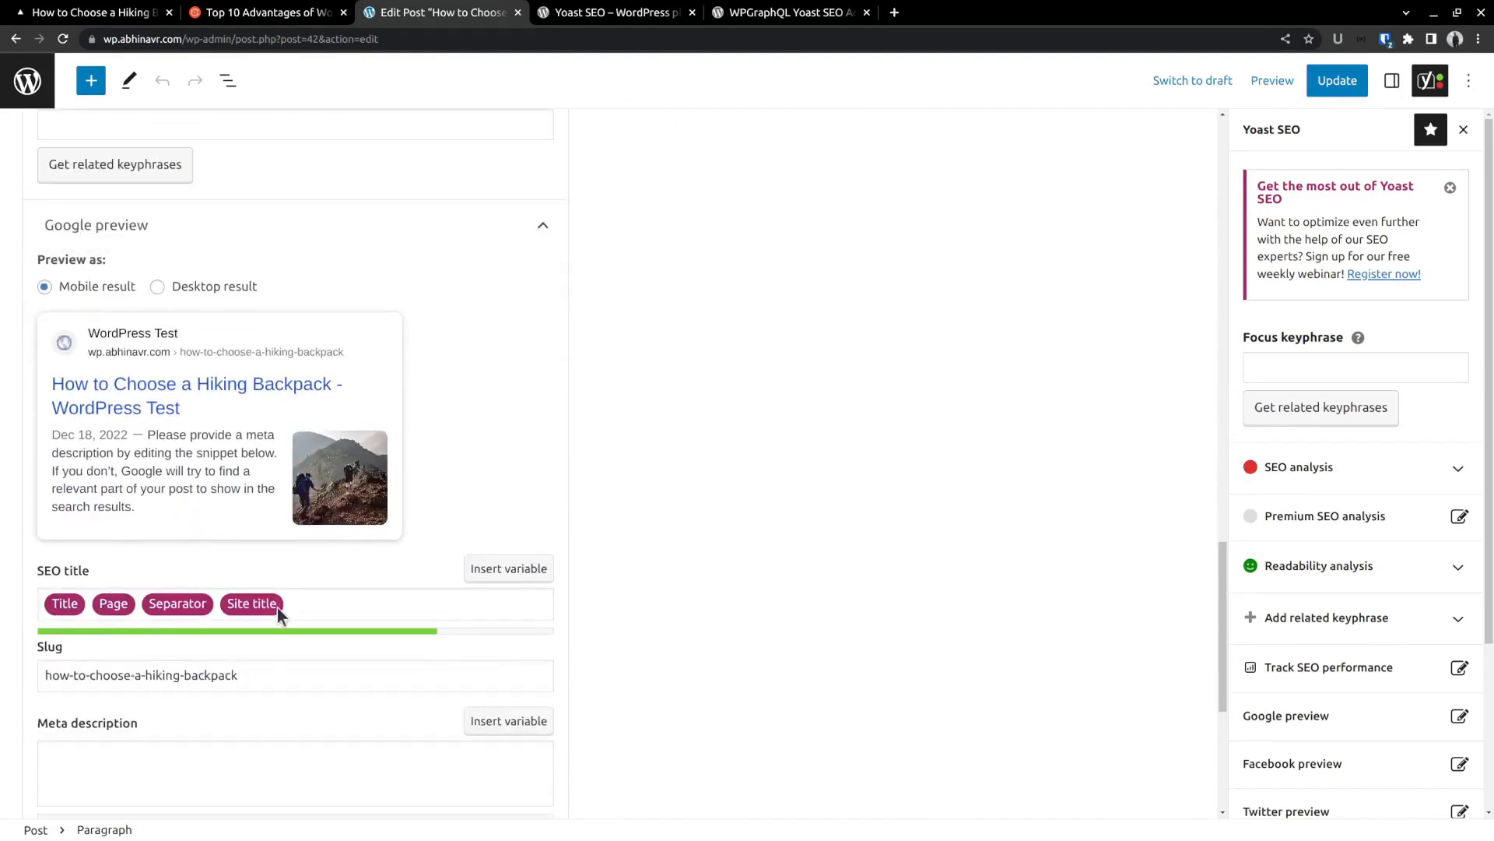
scroll("down", 3)
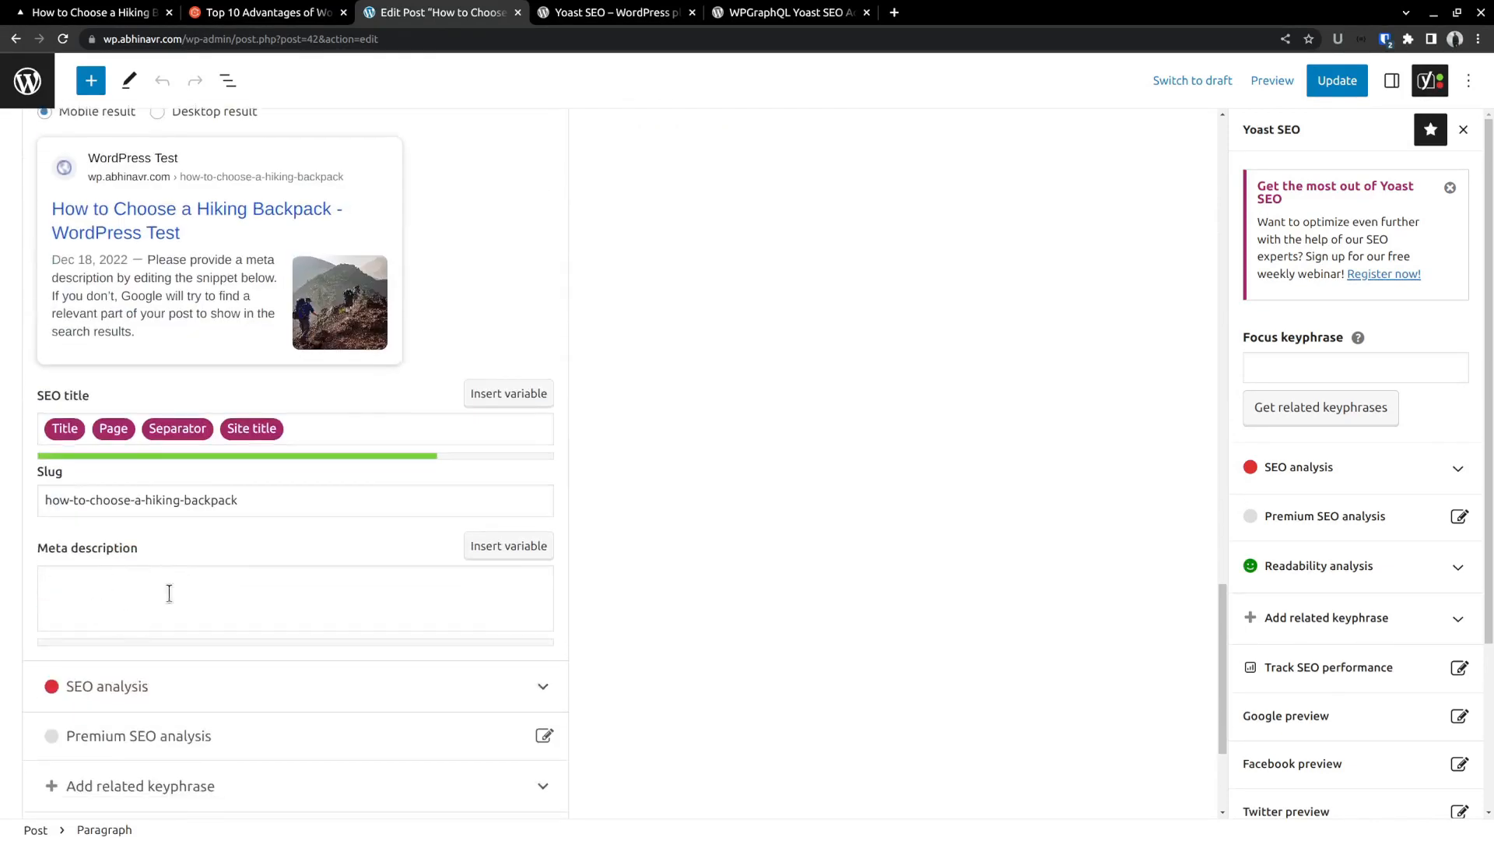
scroll("down", 3)
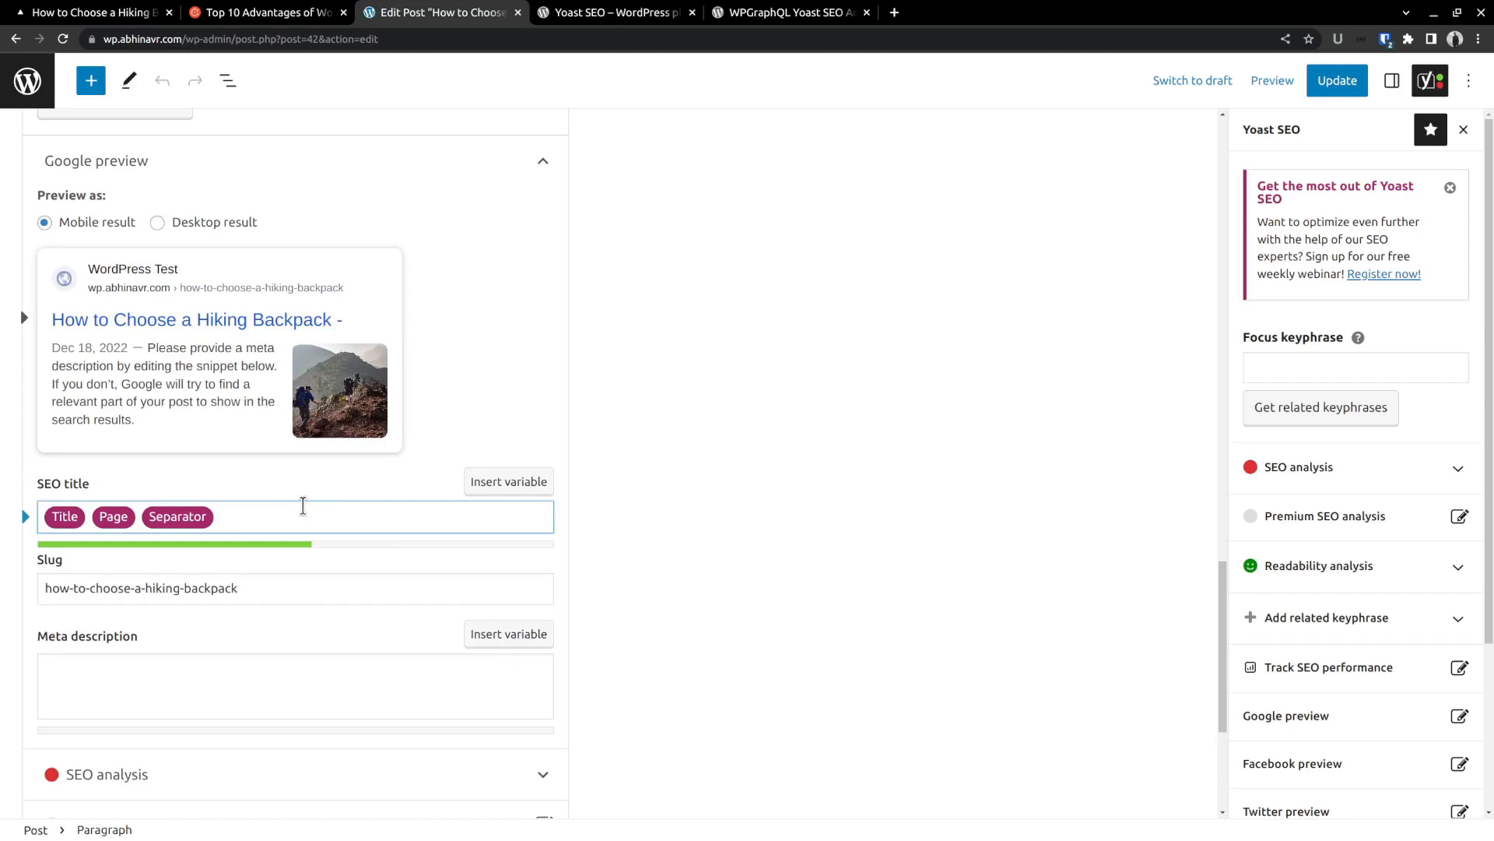
type("Top Things to Consider")
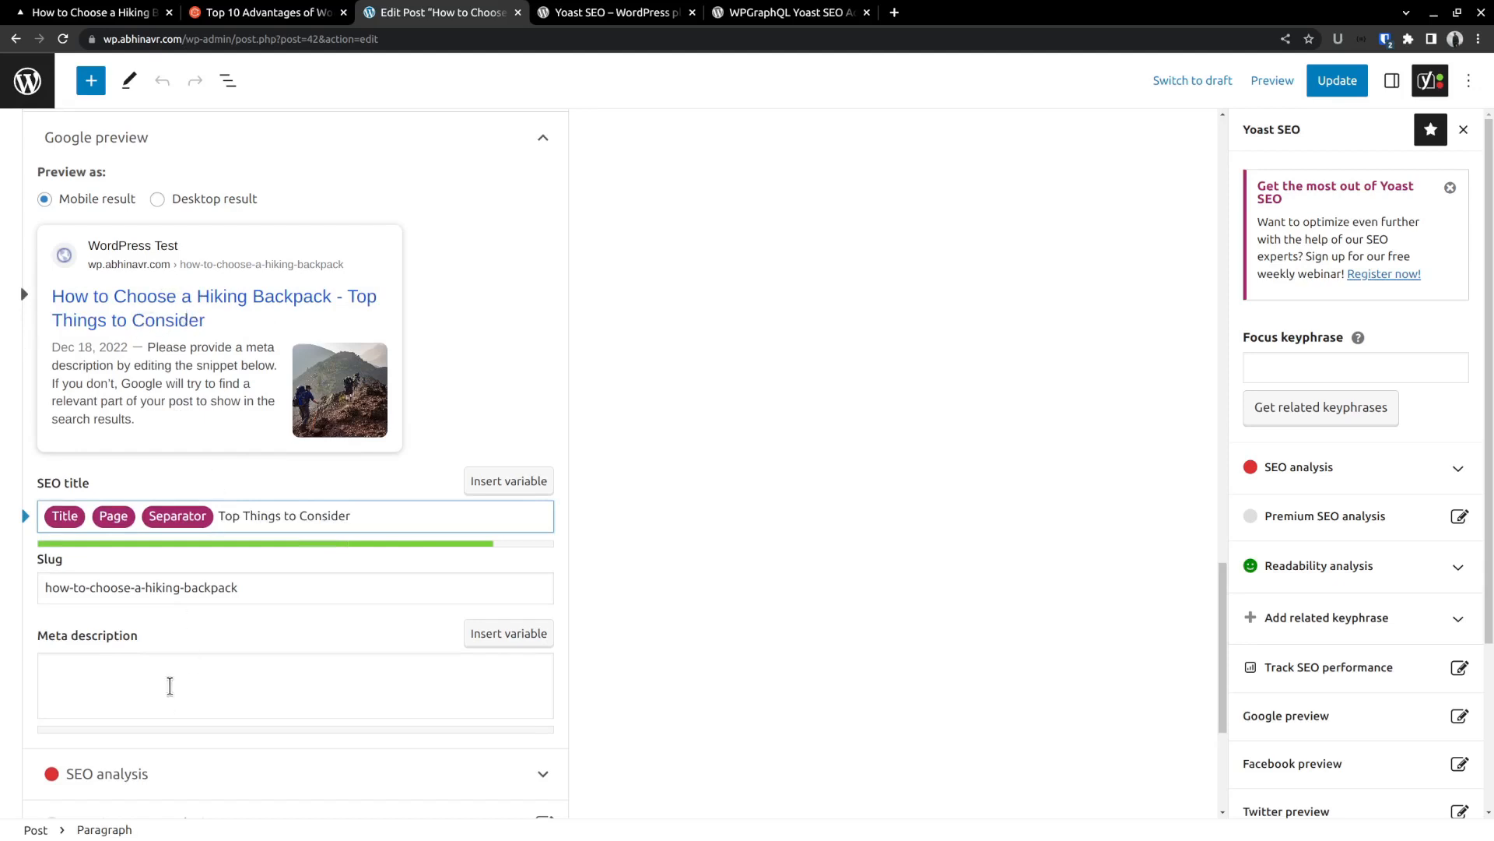
type("Here are s")
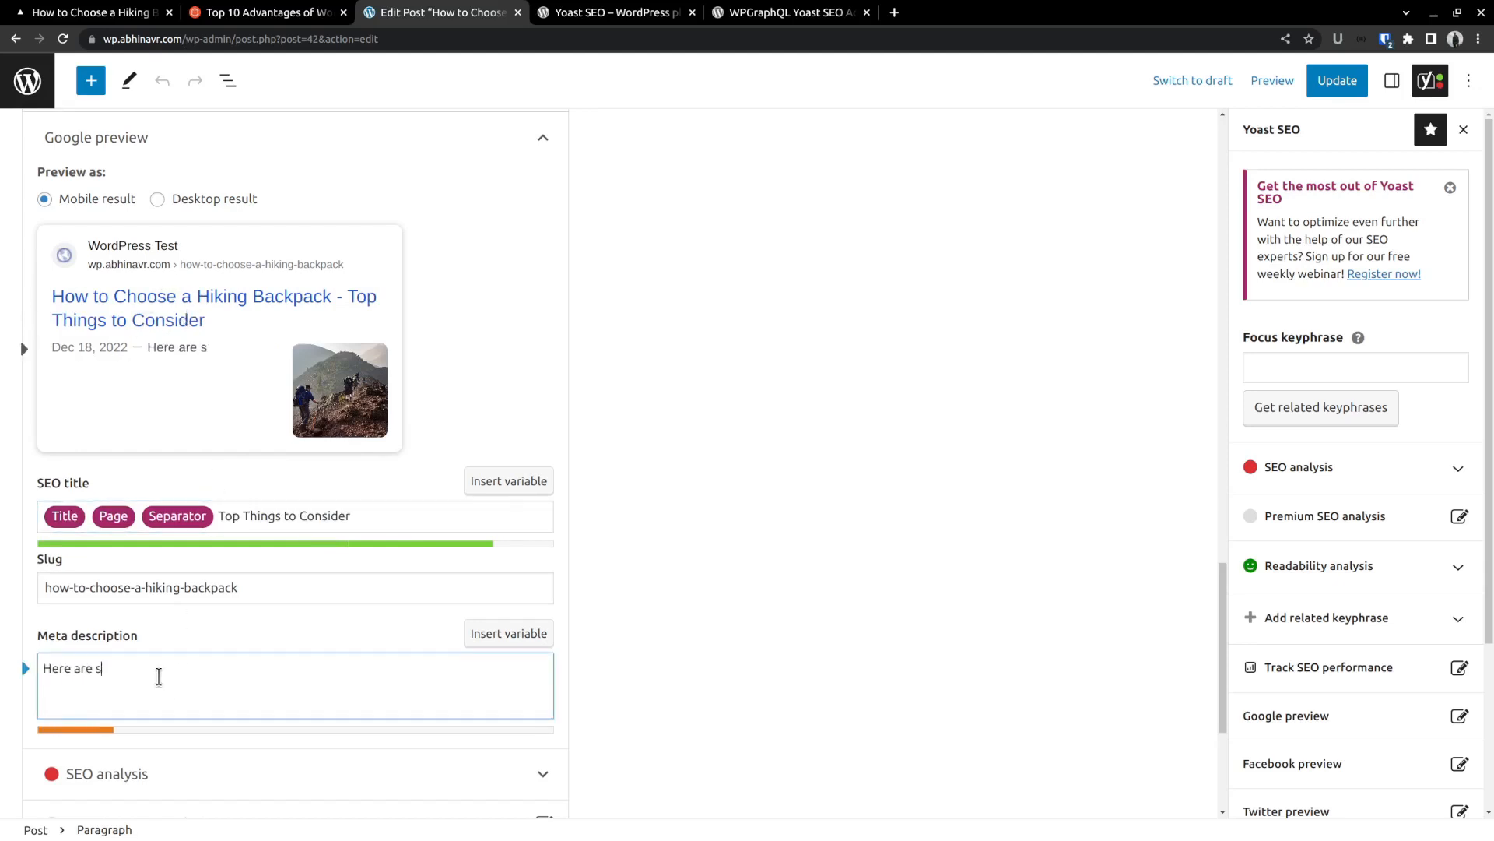
- Continue the meta description: '…top things you should consider while buying backpack for your next'
type("ome of the top")
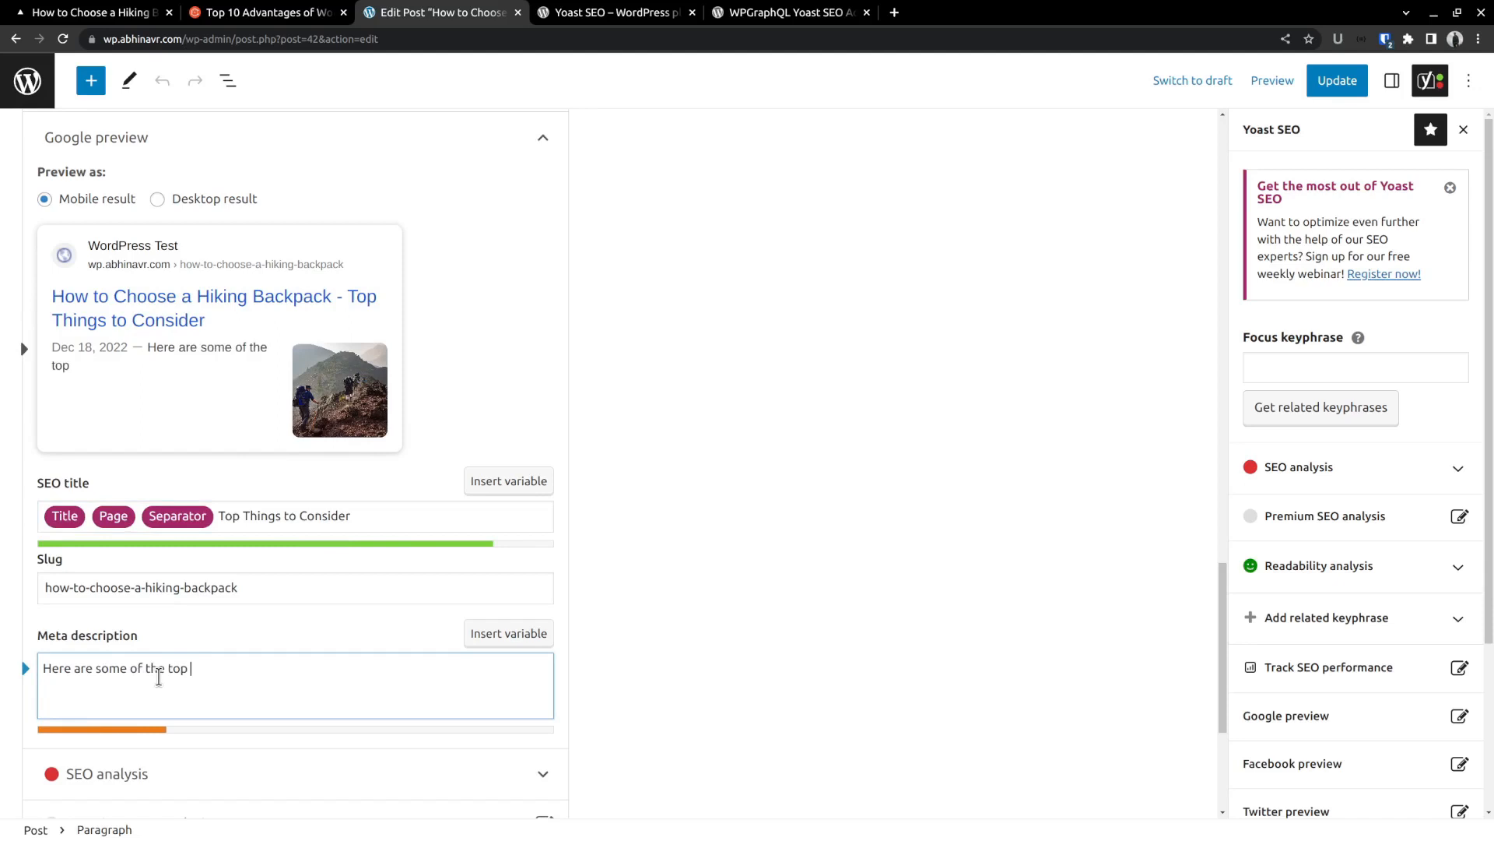
type("things you sh")
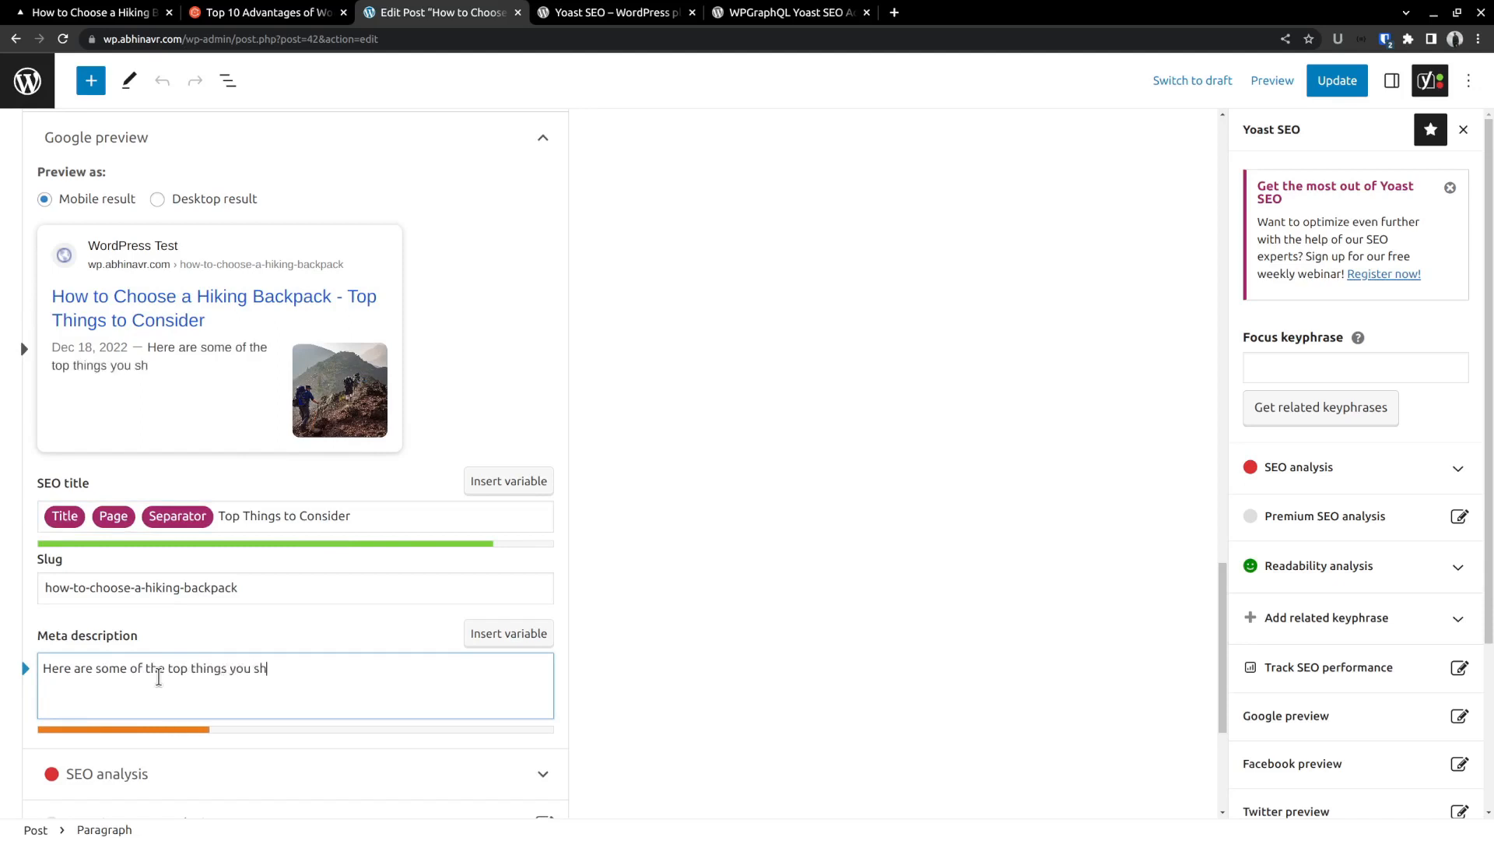
type("ould")
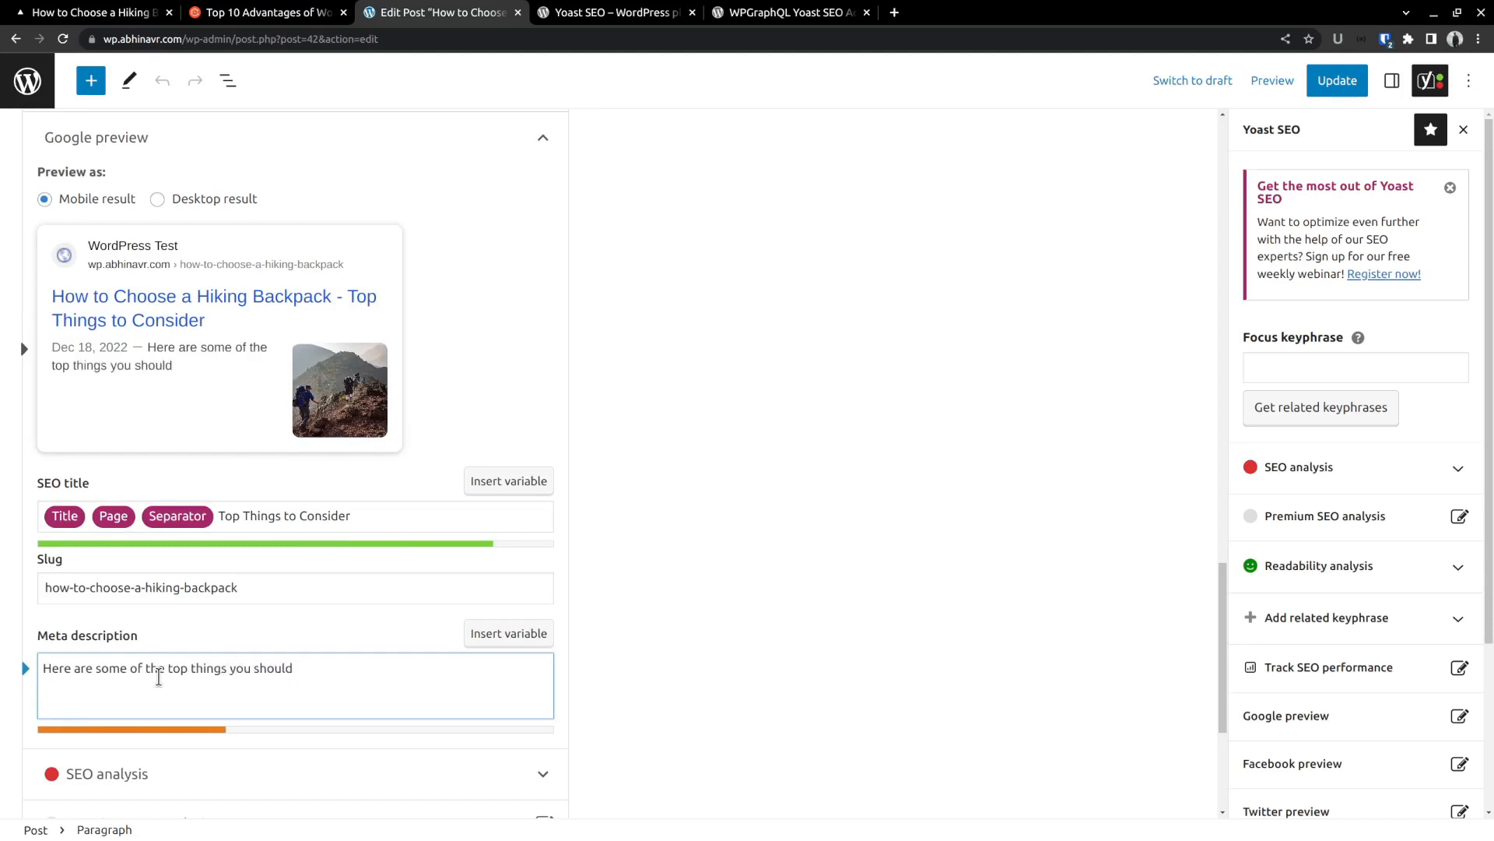
type("consi")
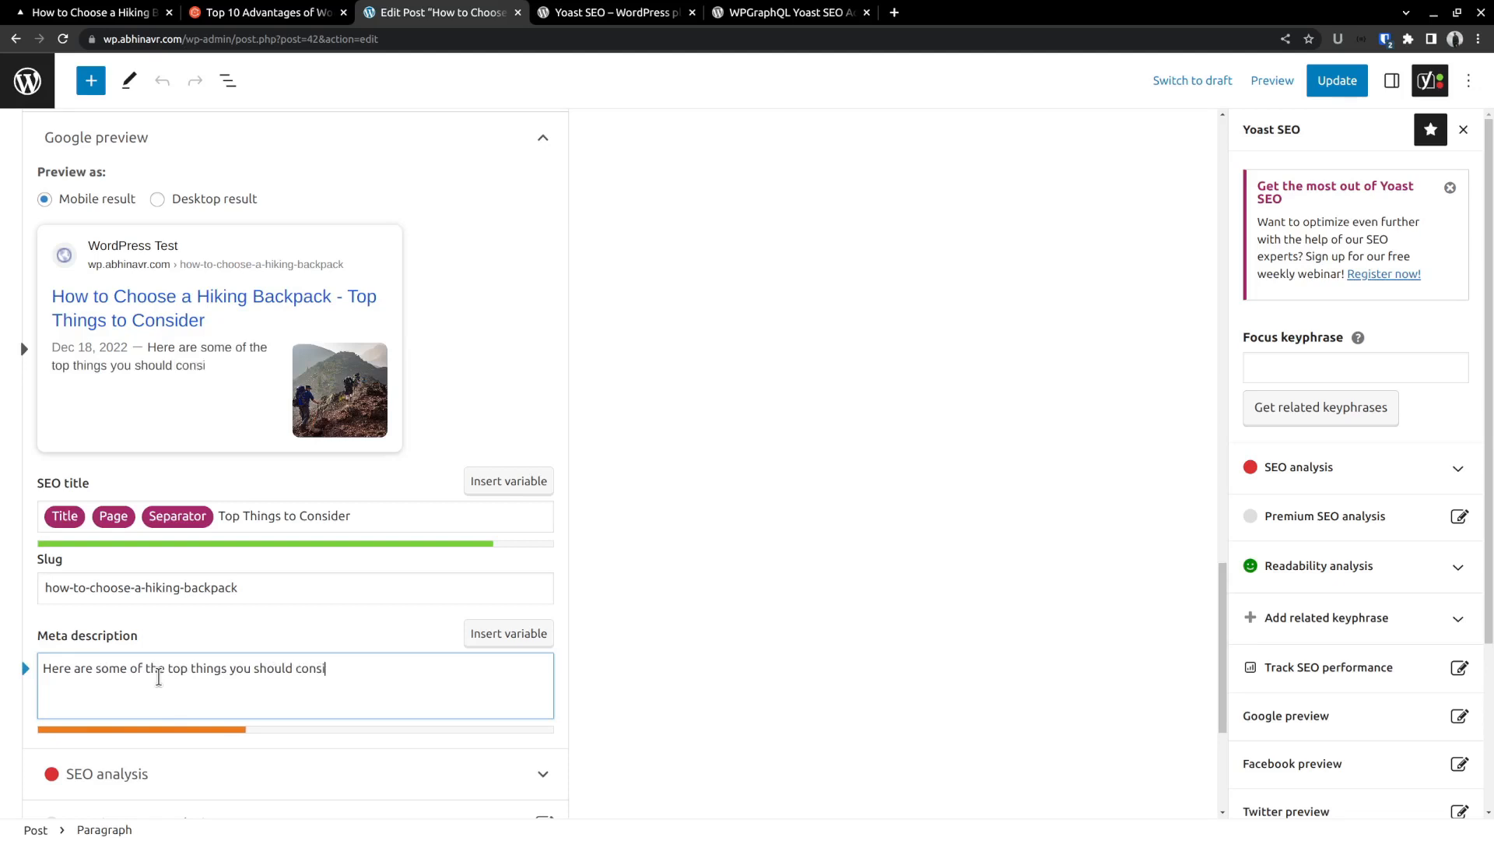
type("der while")
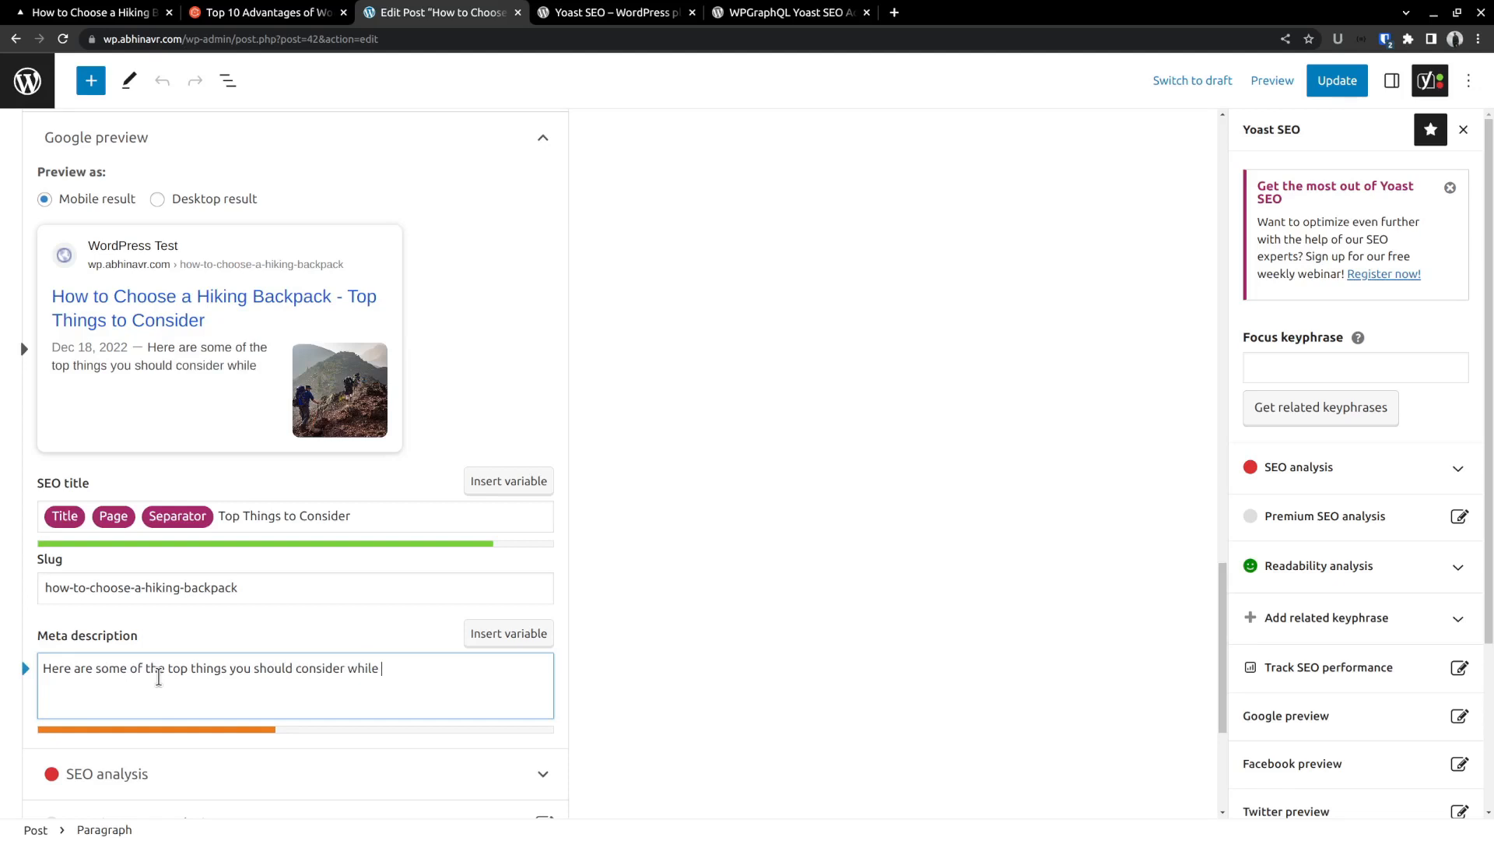
type("buying")
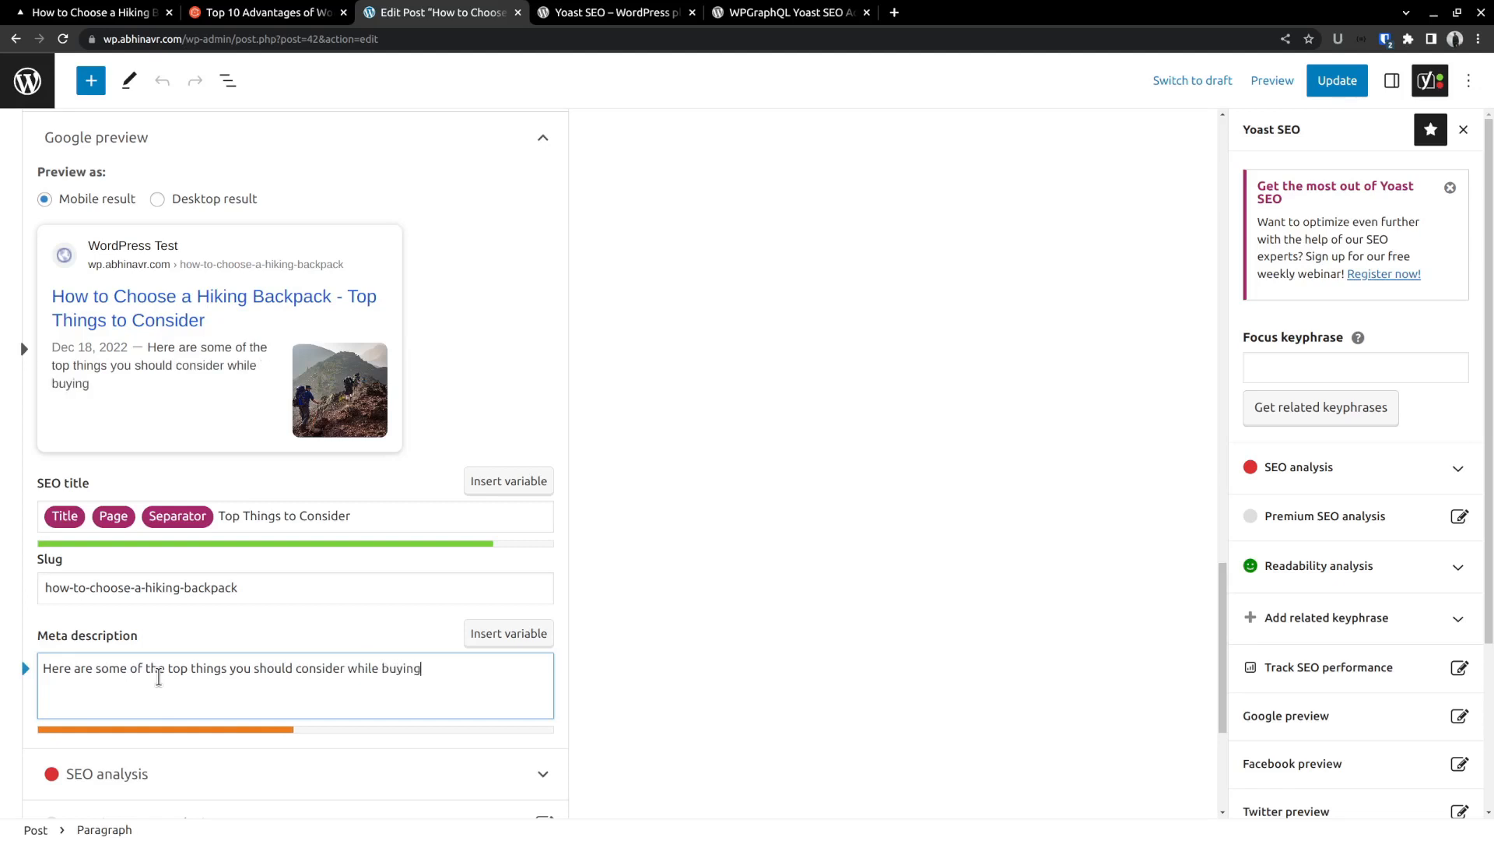
type("backpack for your next hike")
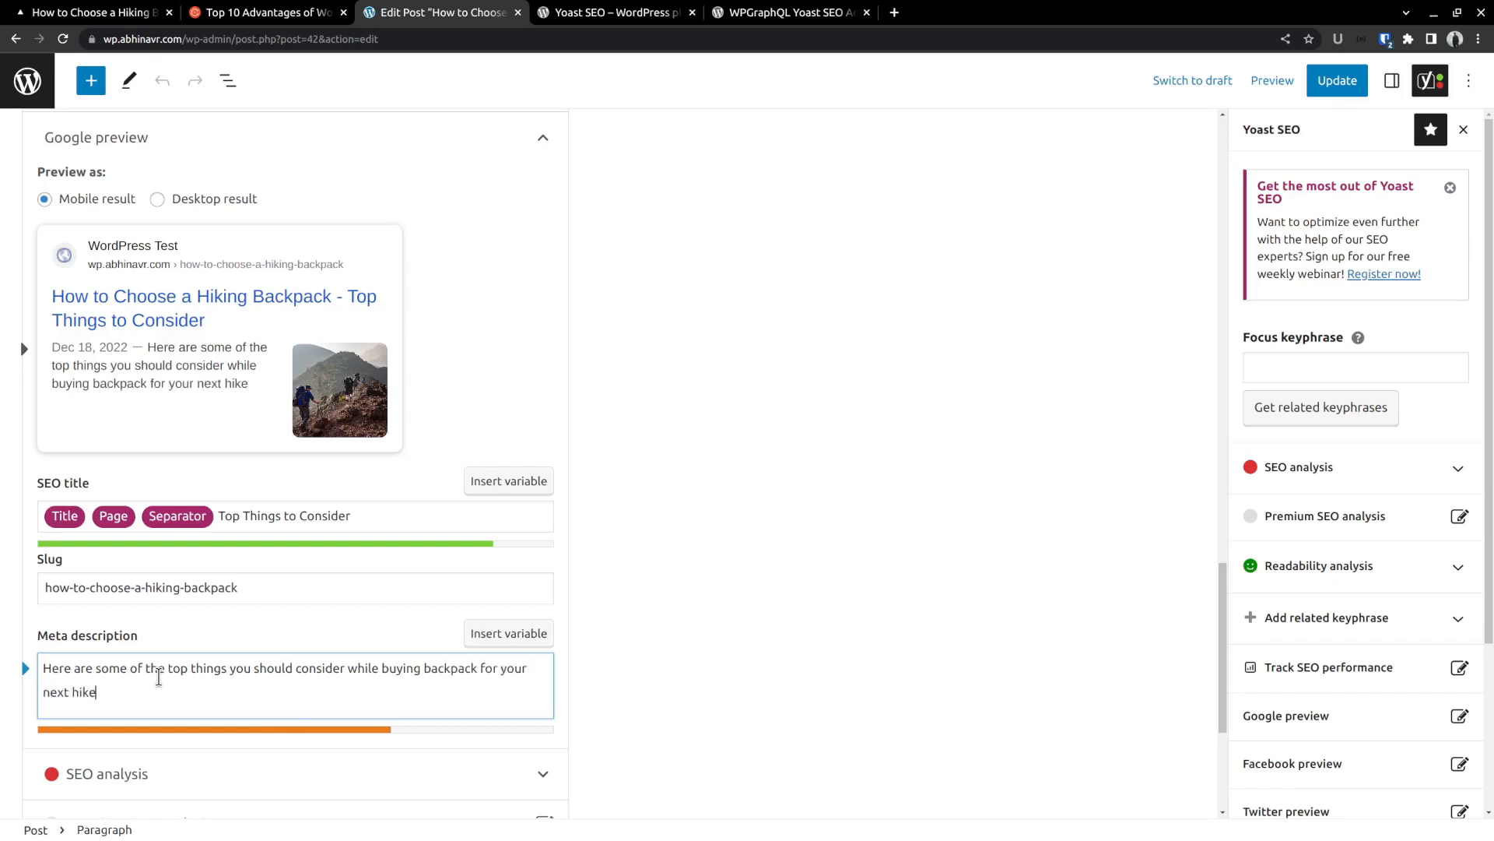
type(".")
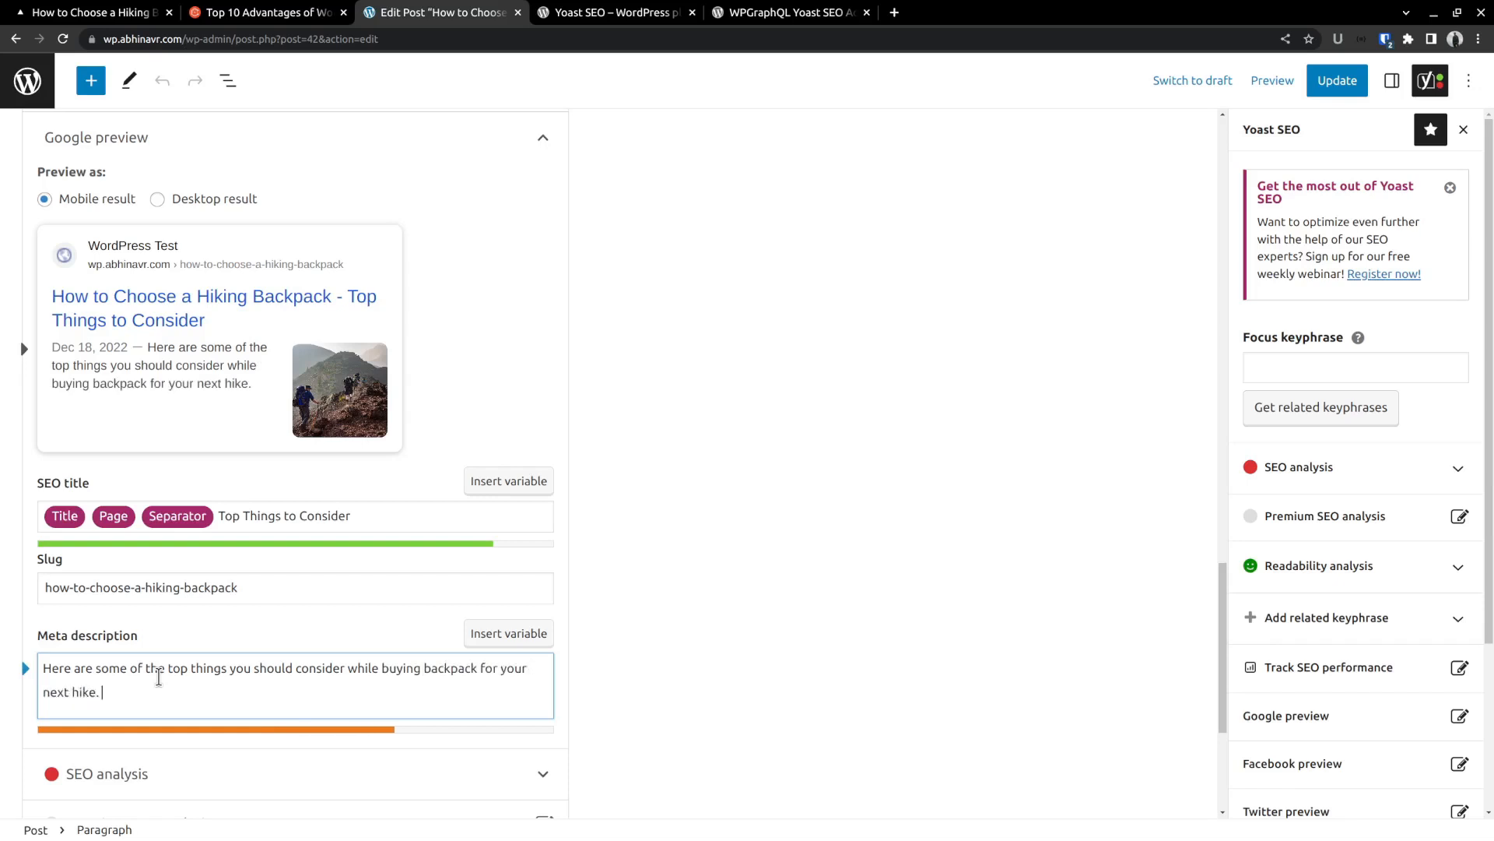
key("Backspace")
type(" - aff")
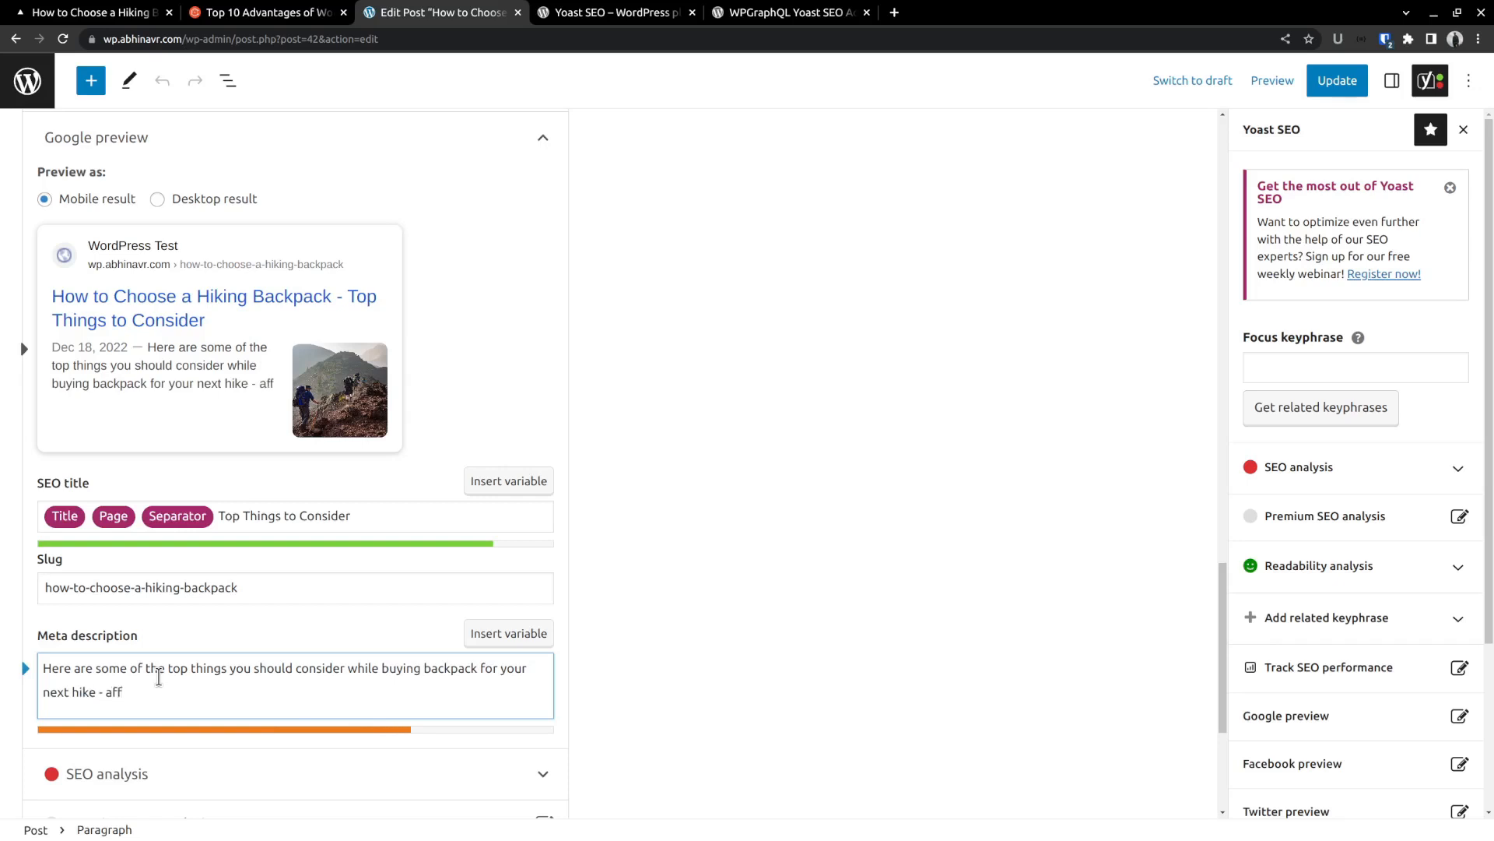
- Add the lightweight, spacious, comfortable features to the description and update the post
type("lightweight, sp")
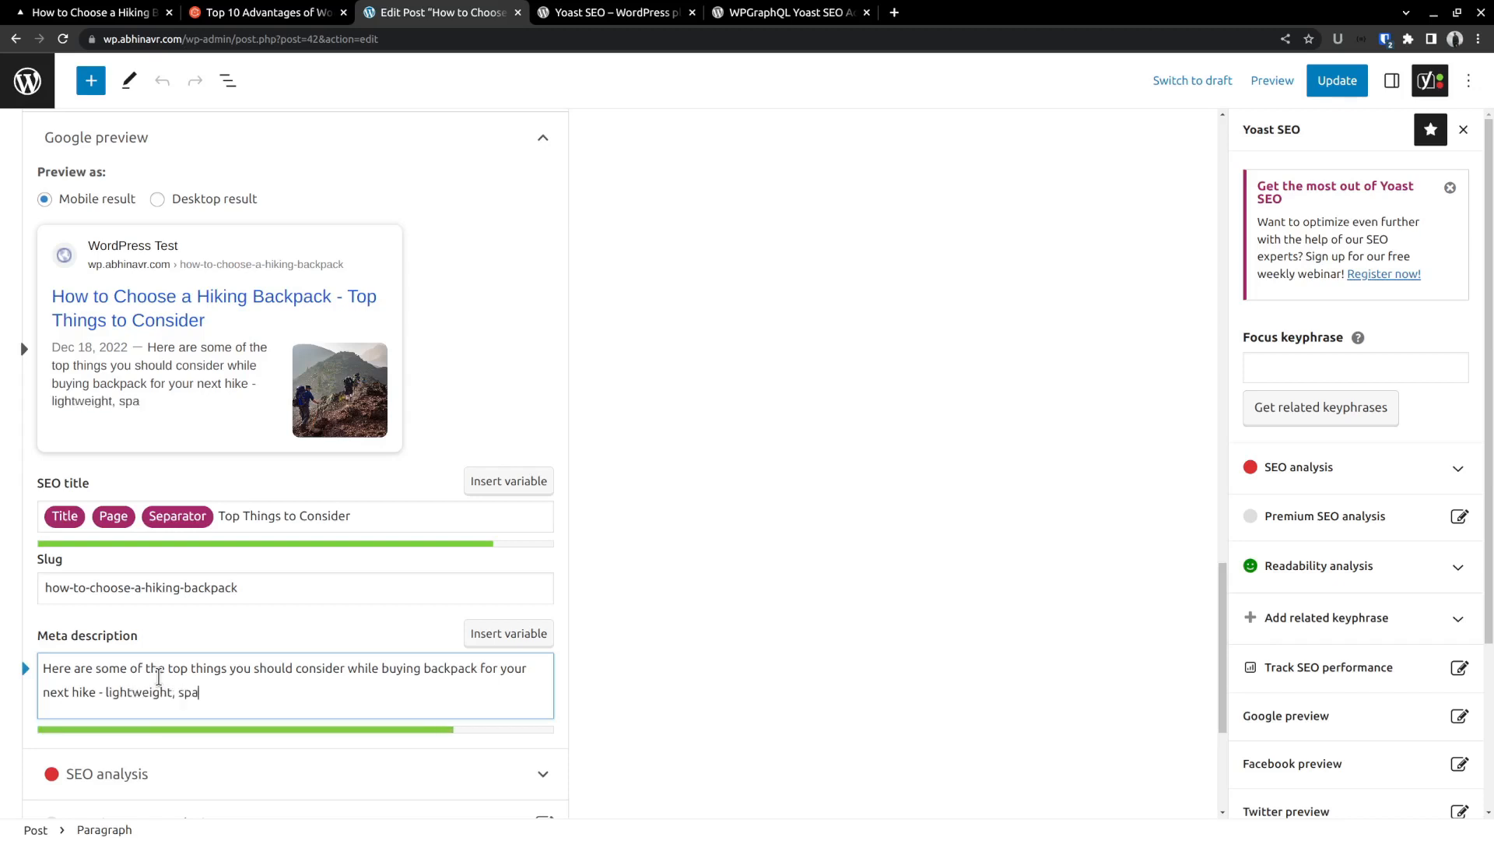
type("cious")
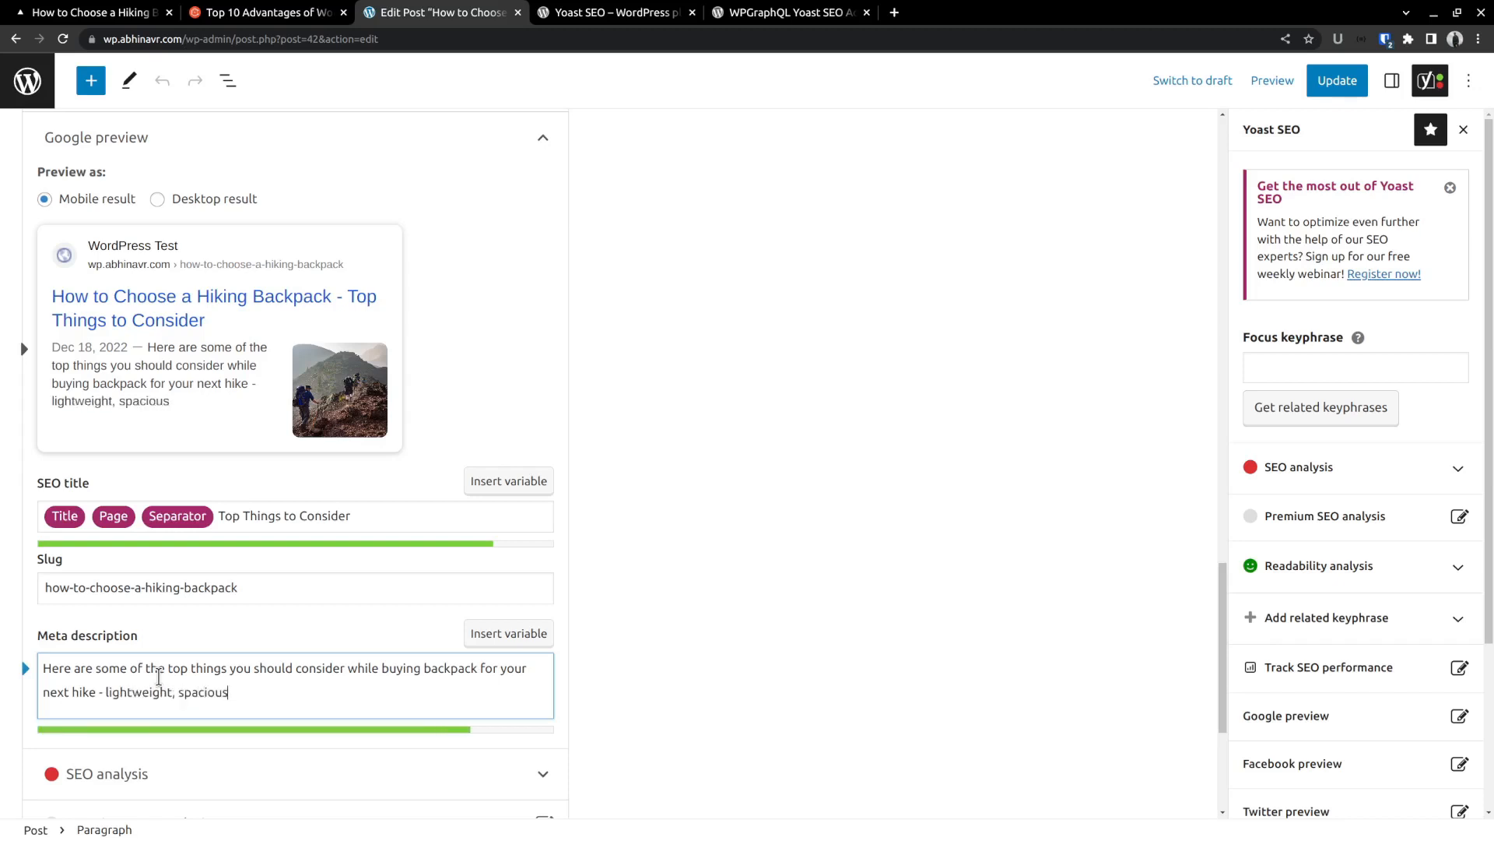
type(", co")
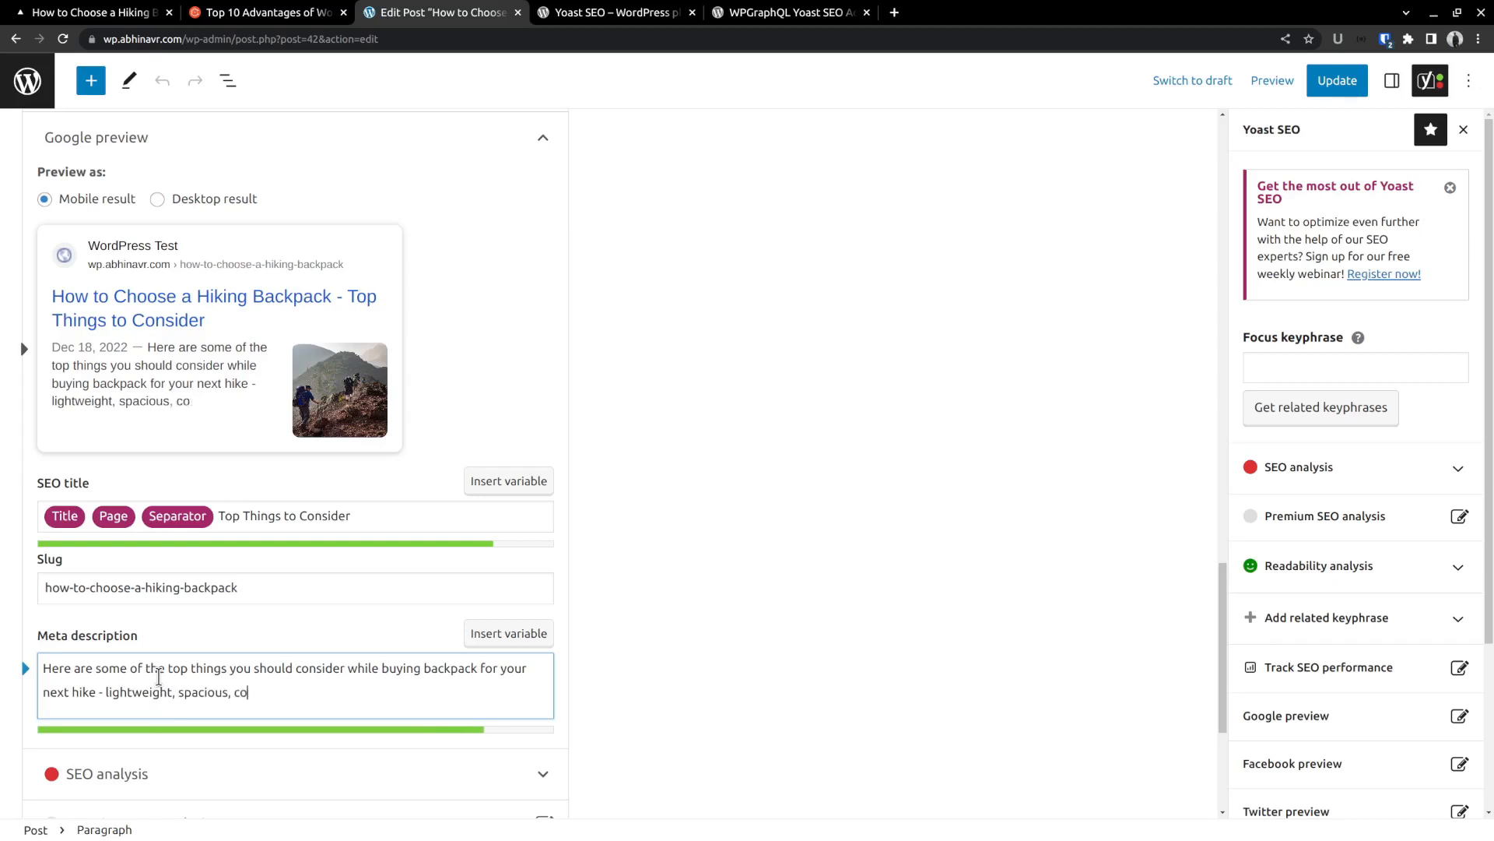
left_click(1336, 80)
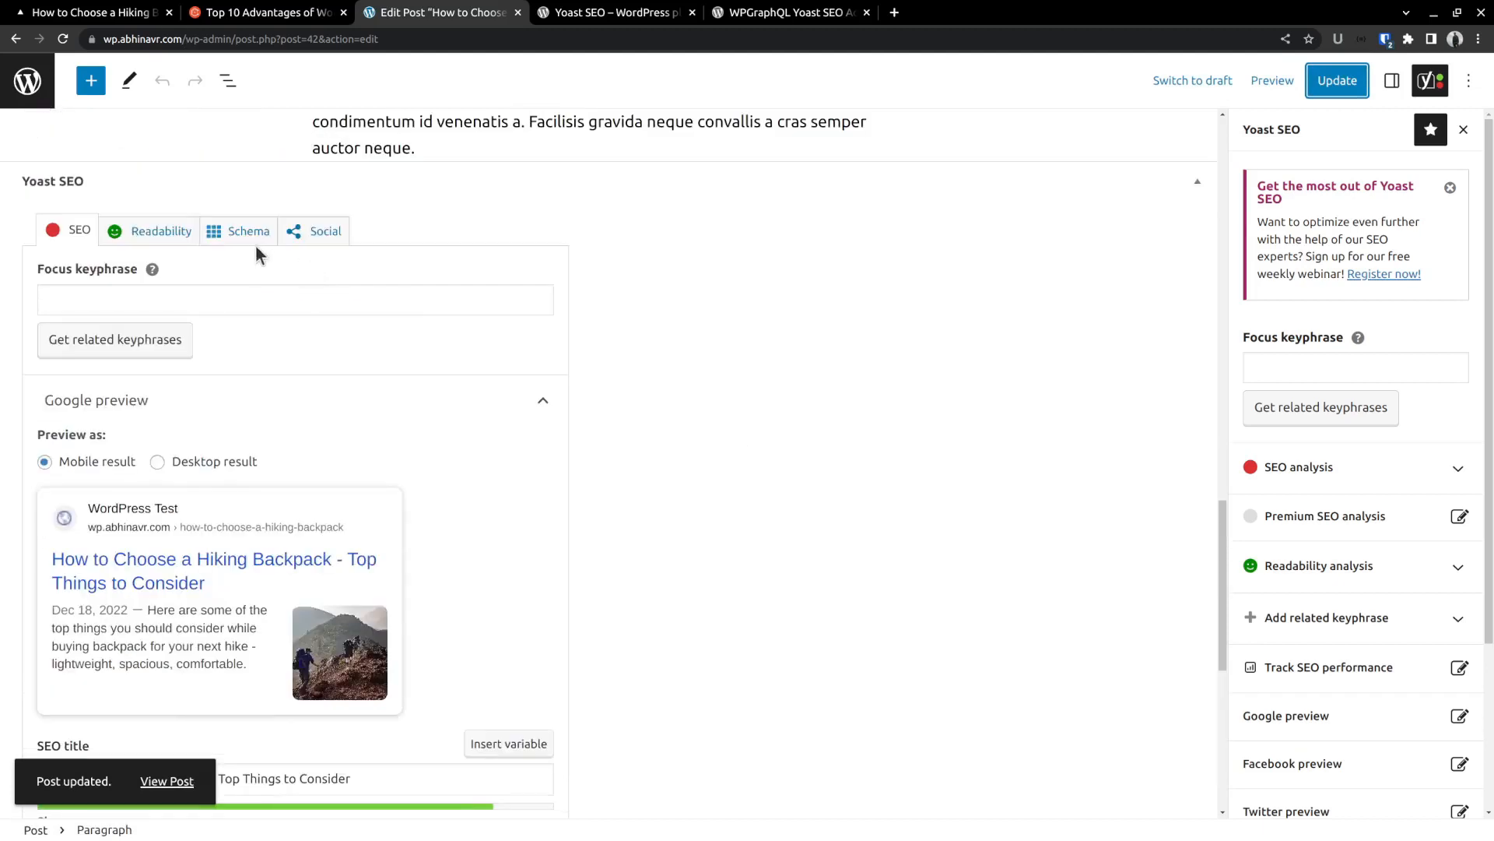
- Review the post's Yoast Social previews, then show its Schema settings (Web Page, Article)
left_click(325, 230)
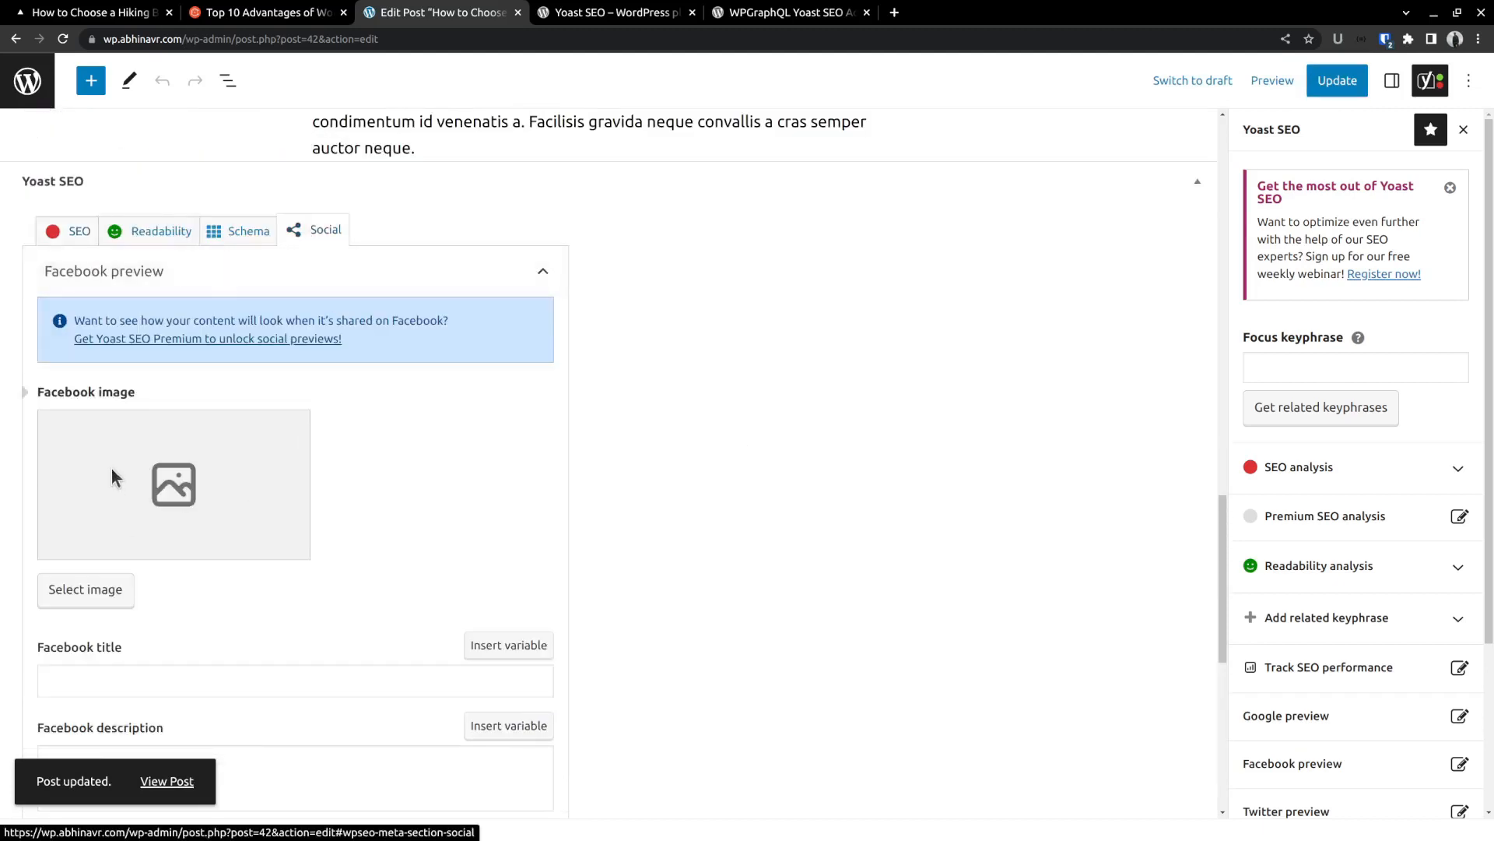
scroll("down", 3)
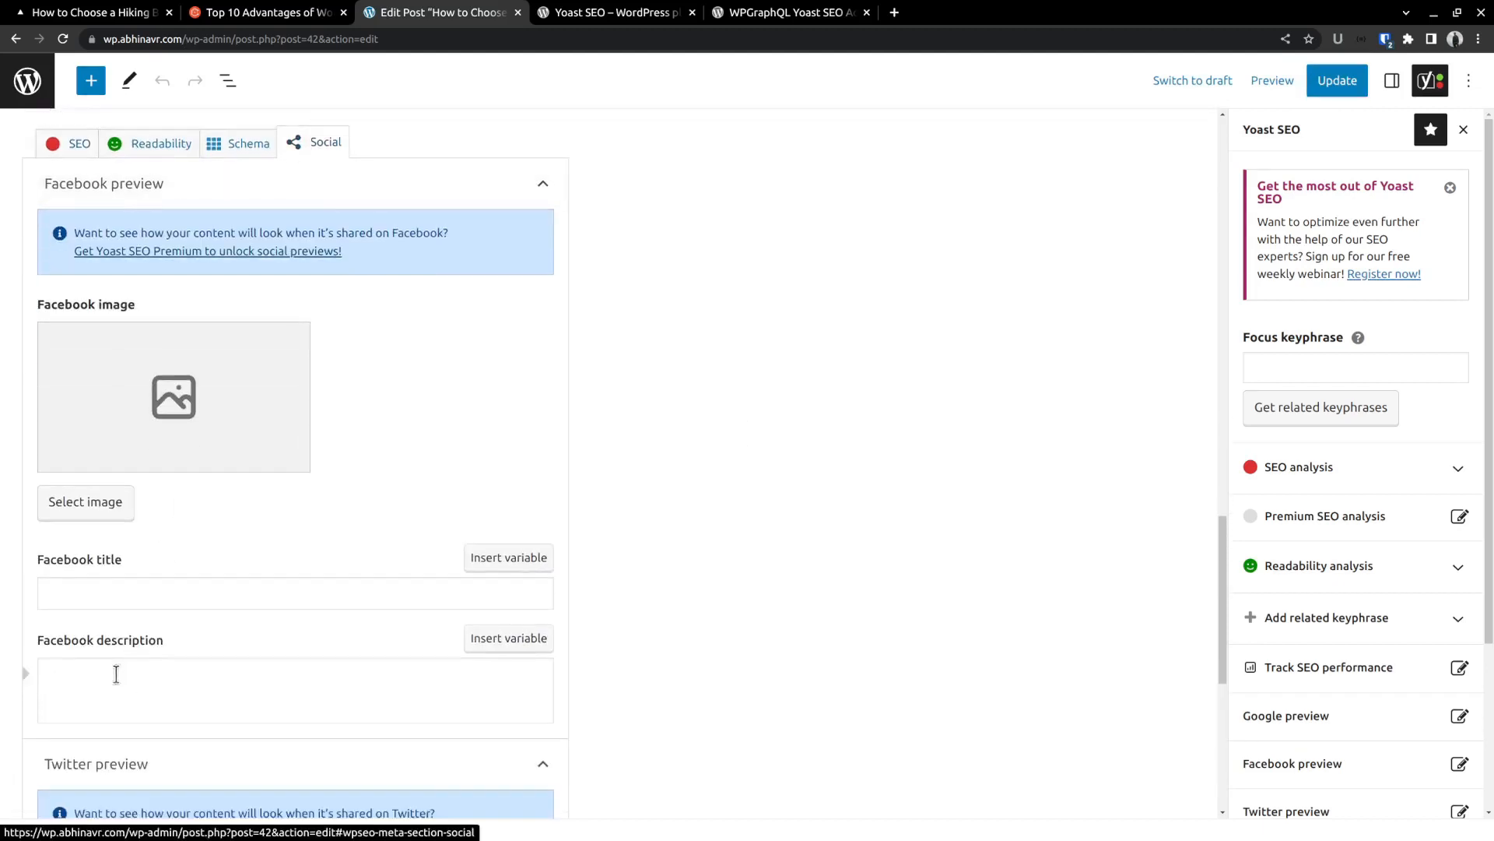
scroll("down", 3)
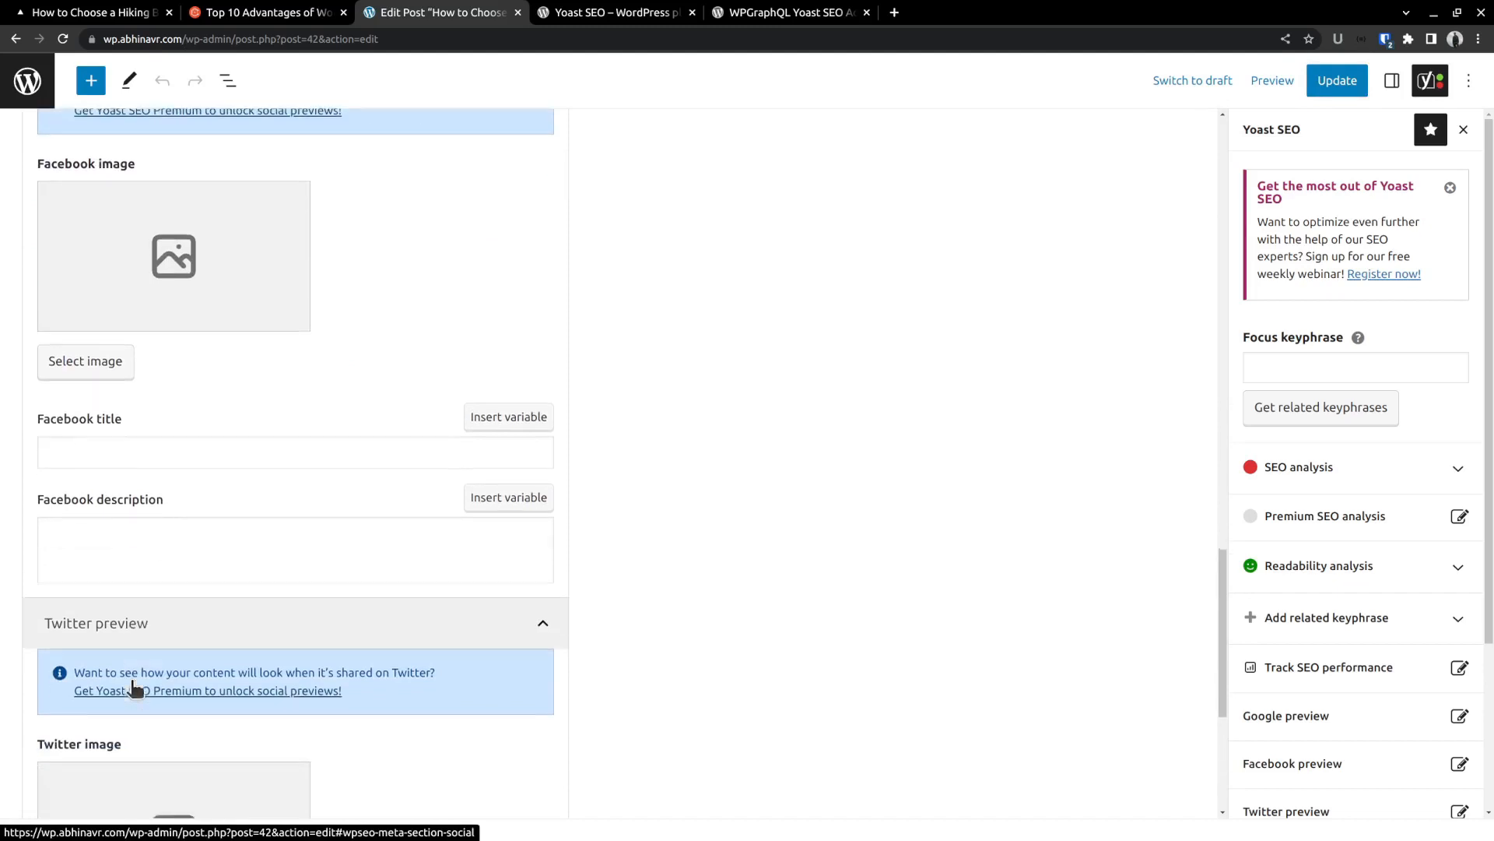
scroll("down", 3)
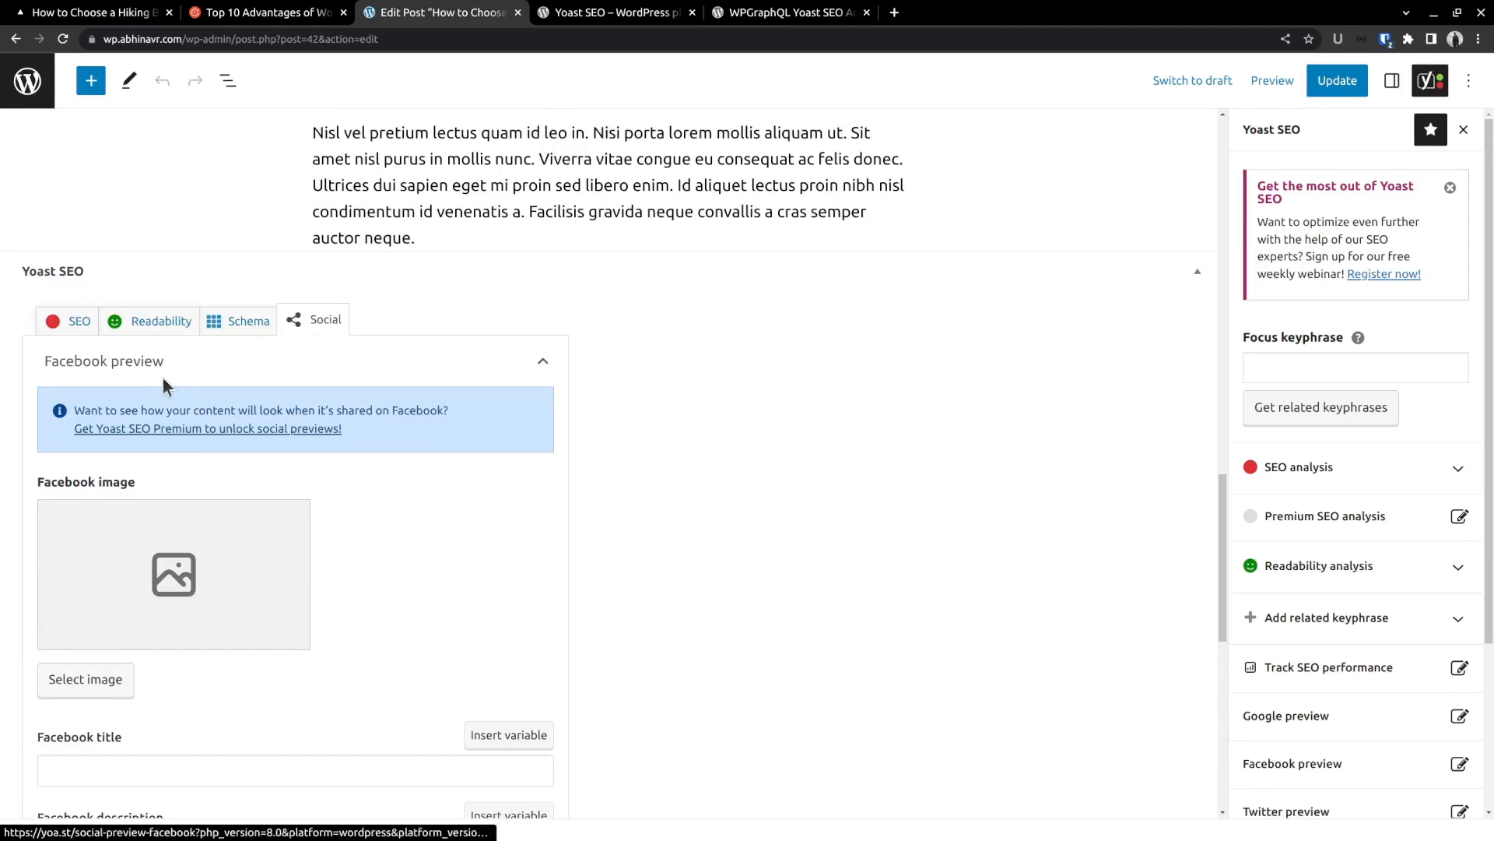
left_click(248, 320)
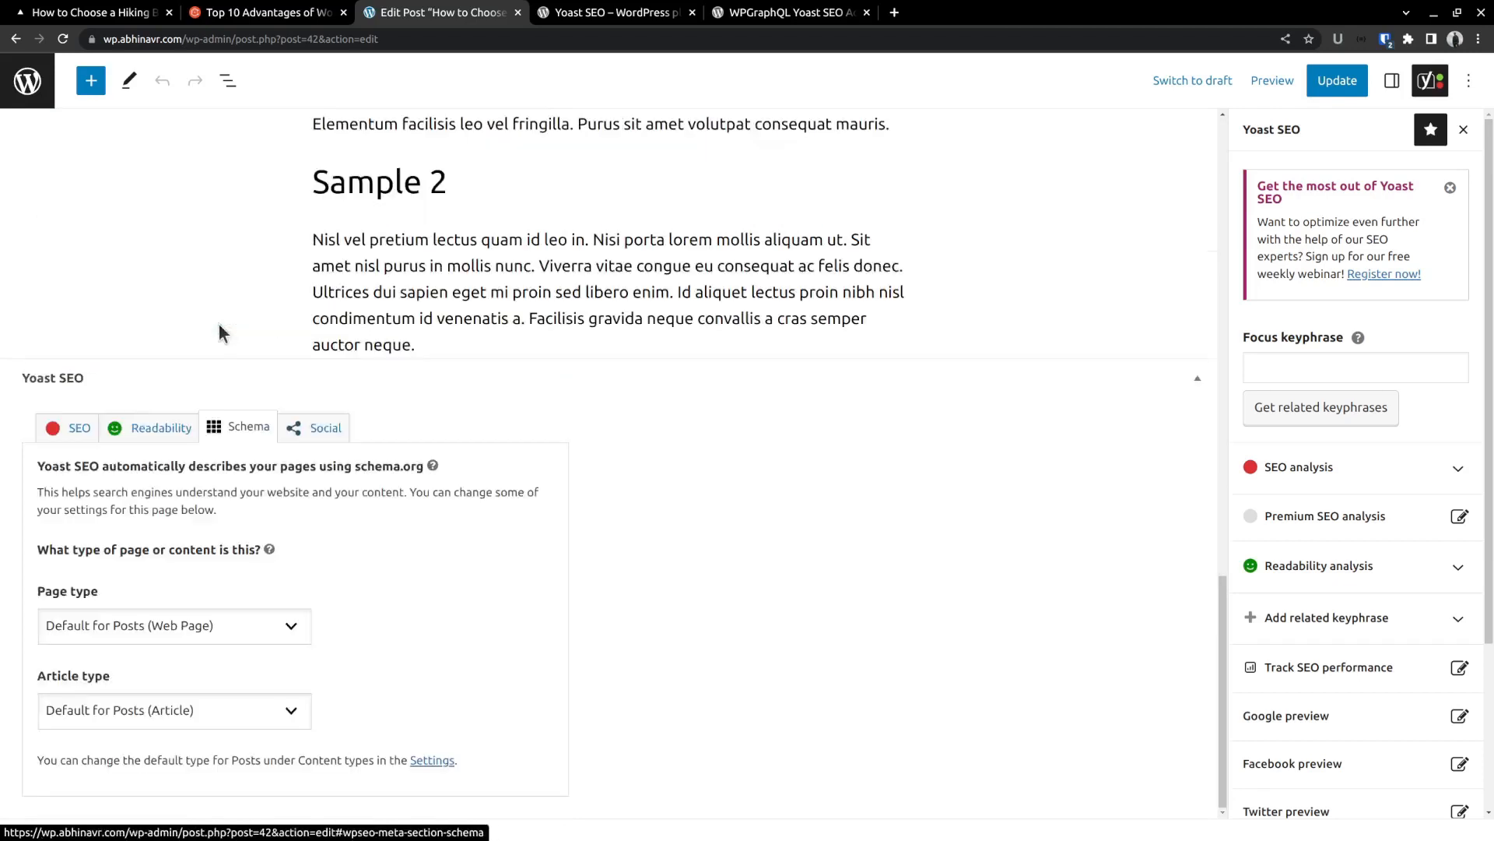
mouse_move(217, 439)
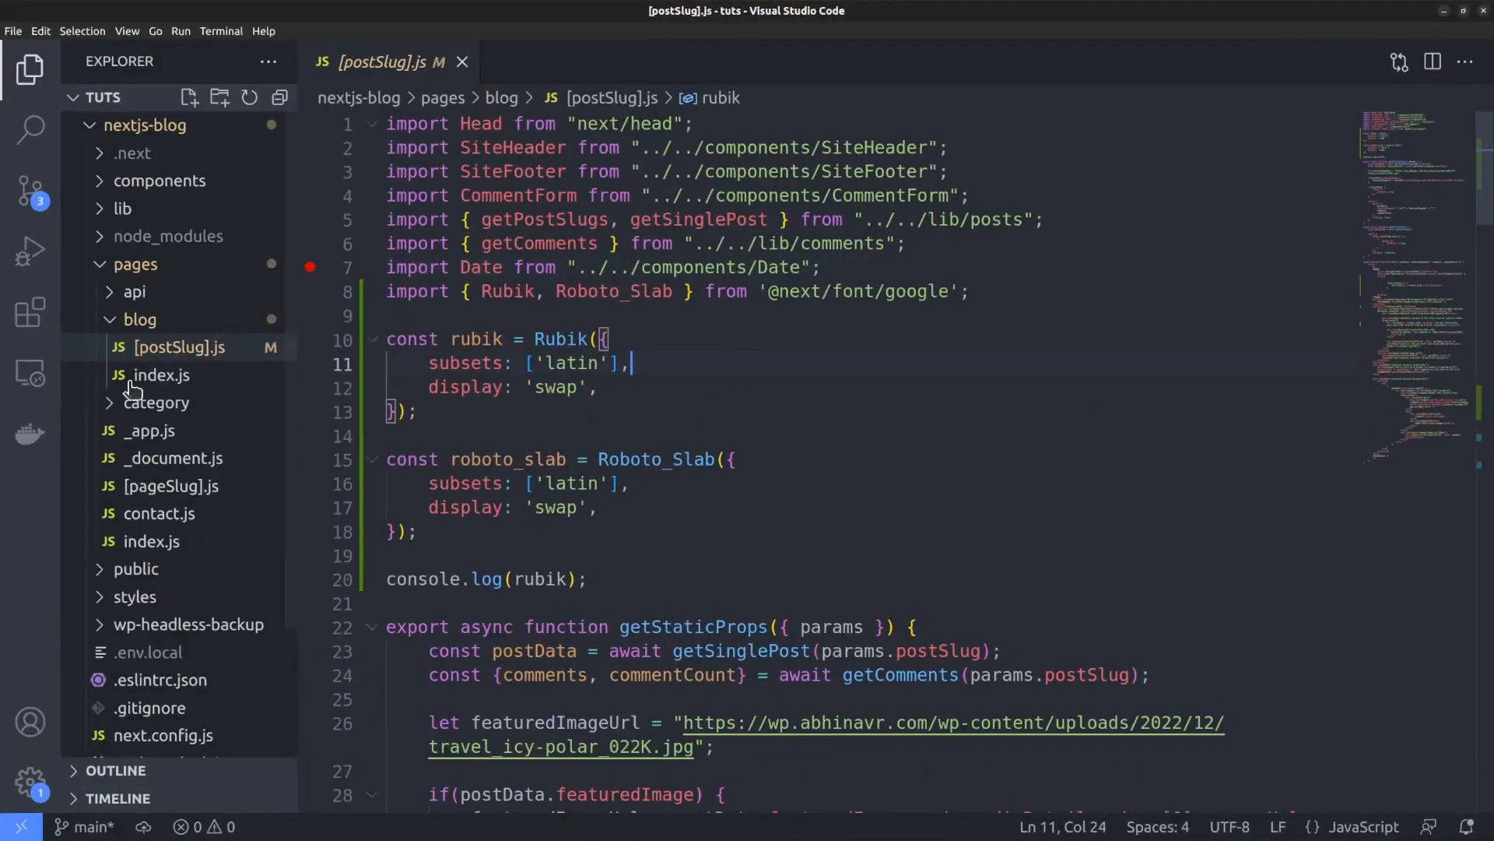
- Select the blog project's lib folder and begin creating a new file there
left_click(179, 347)
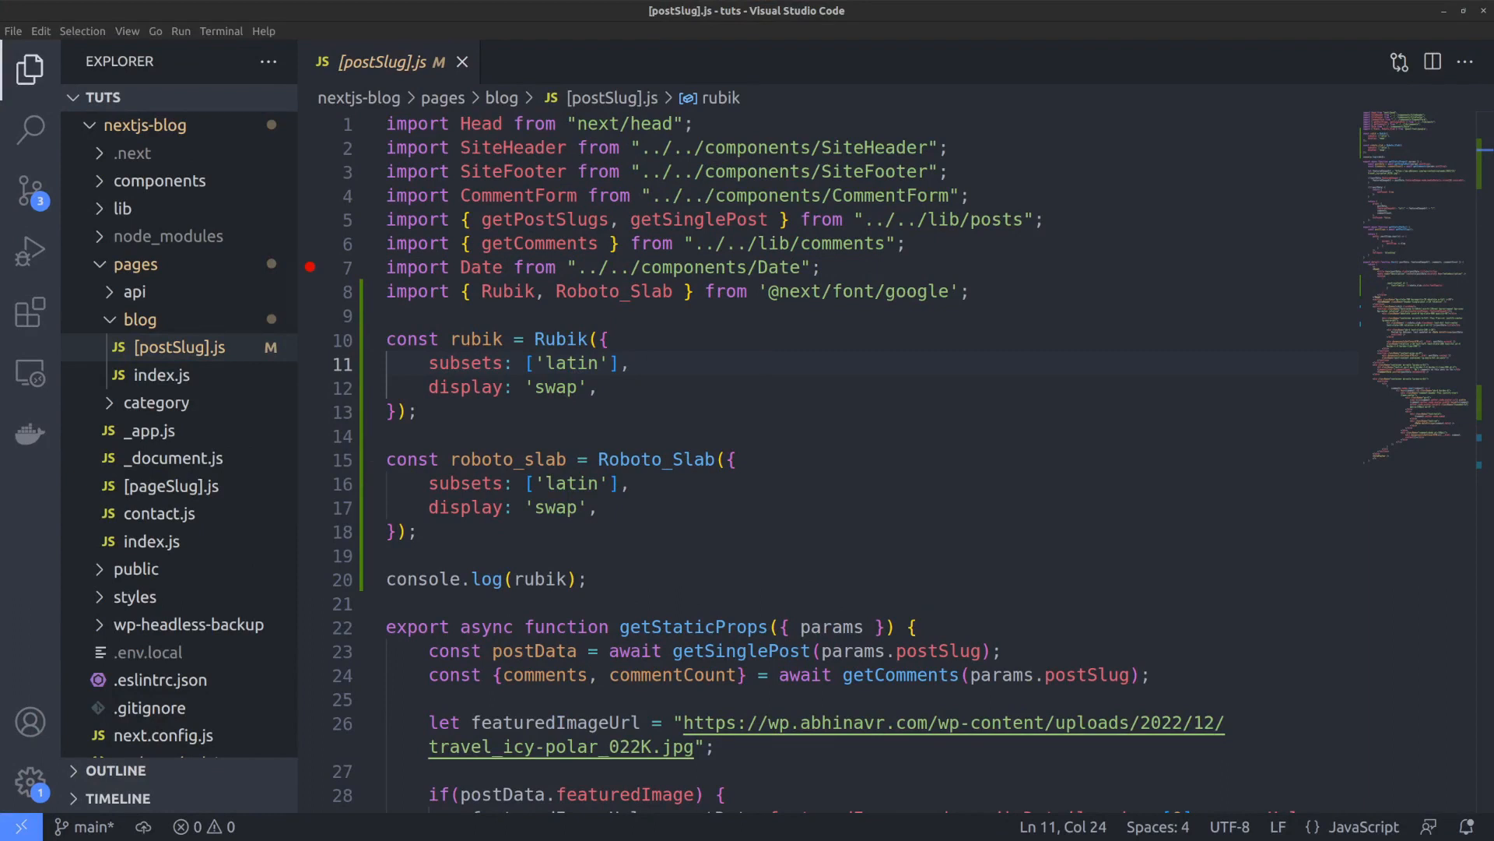
left_click(122, 208)
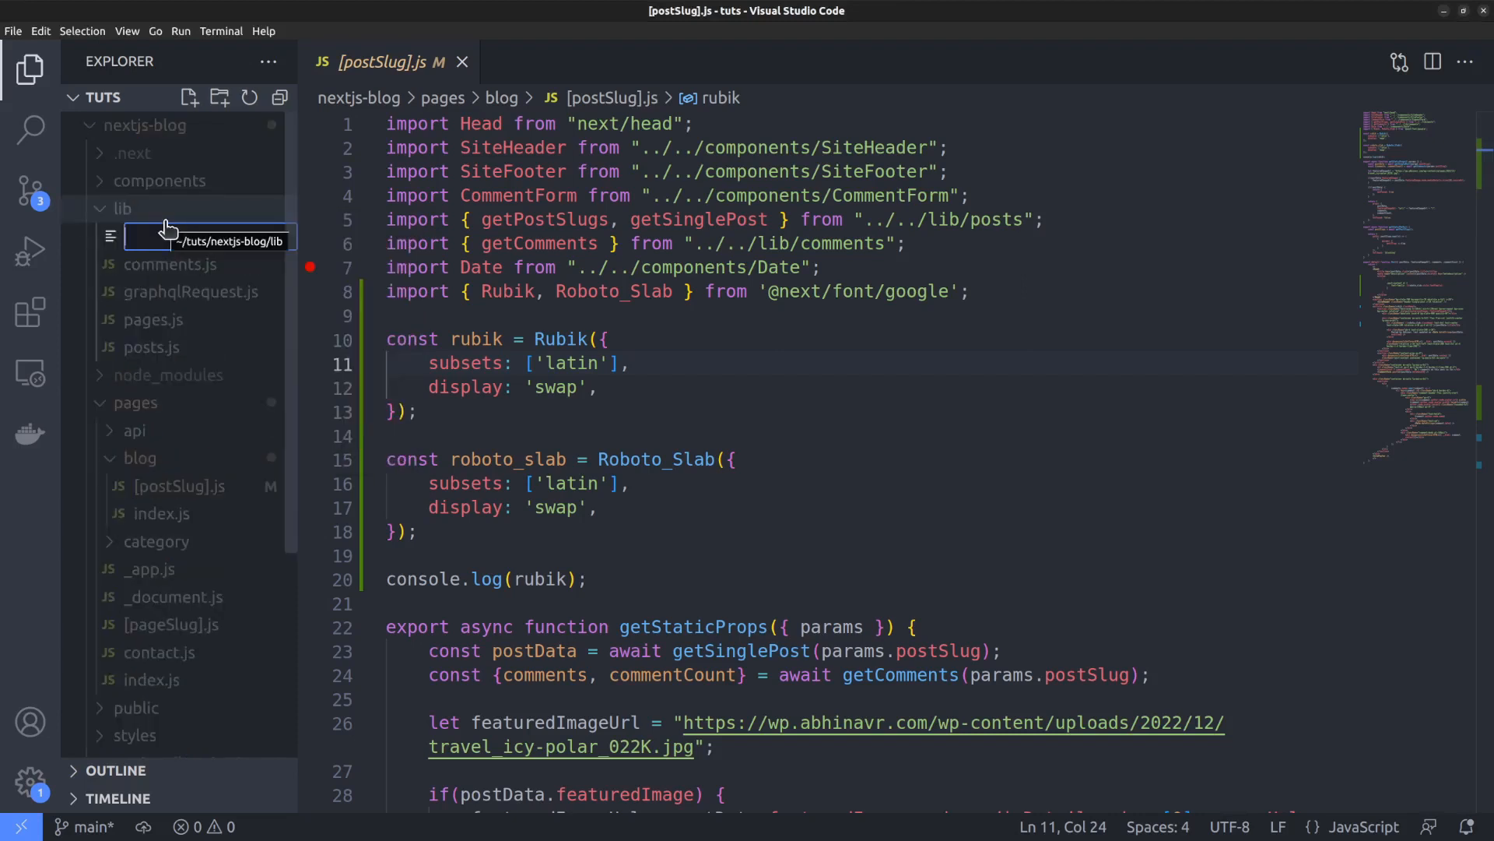
- Name the new file seo.js and import graphqlRequest from './graphqlRequest'
type("seo.js")
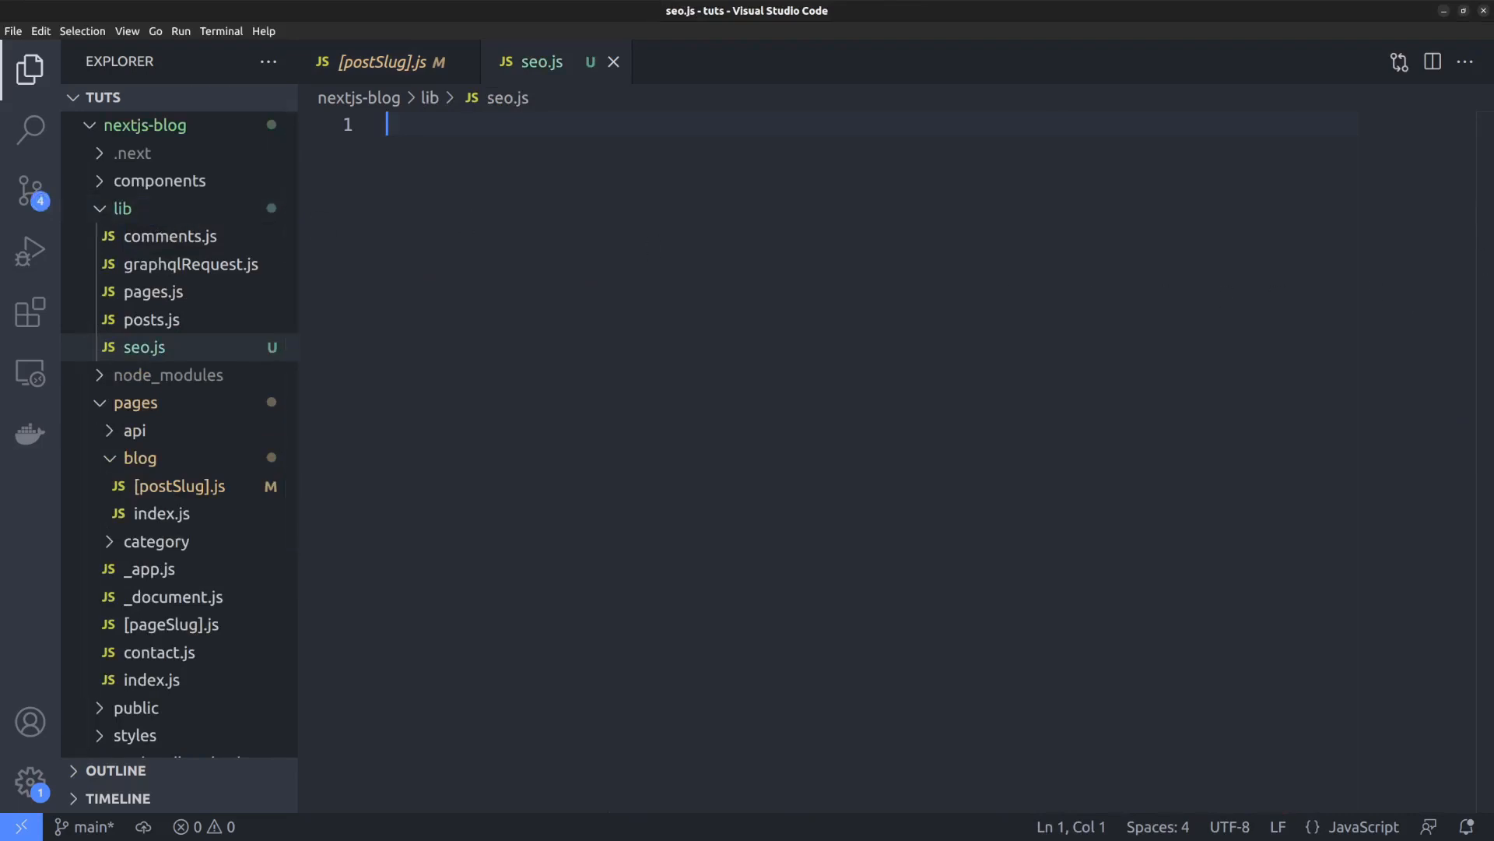
mouse_move(1014, 165)
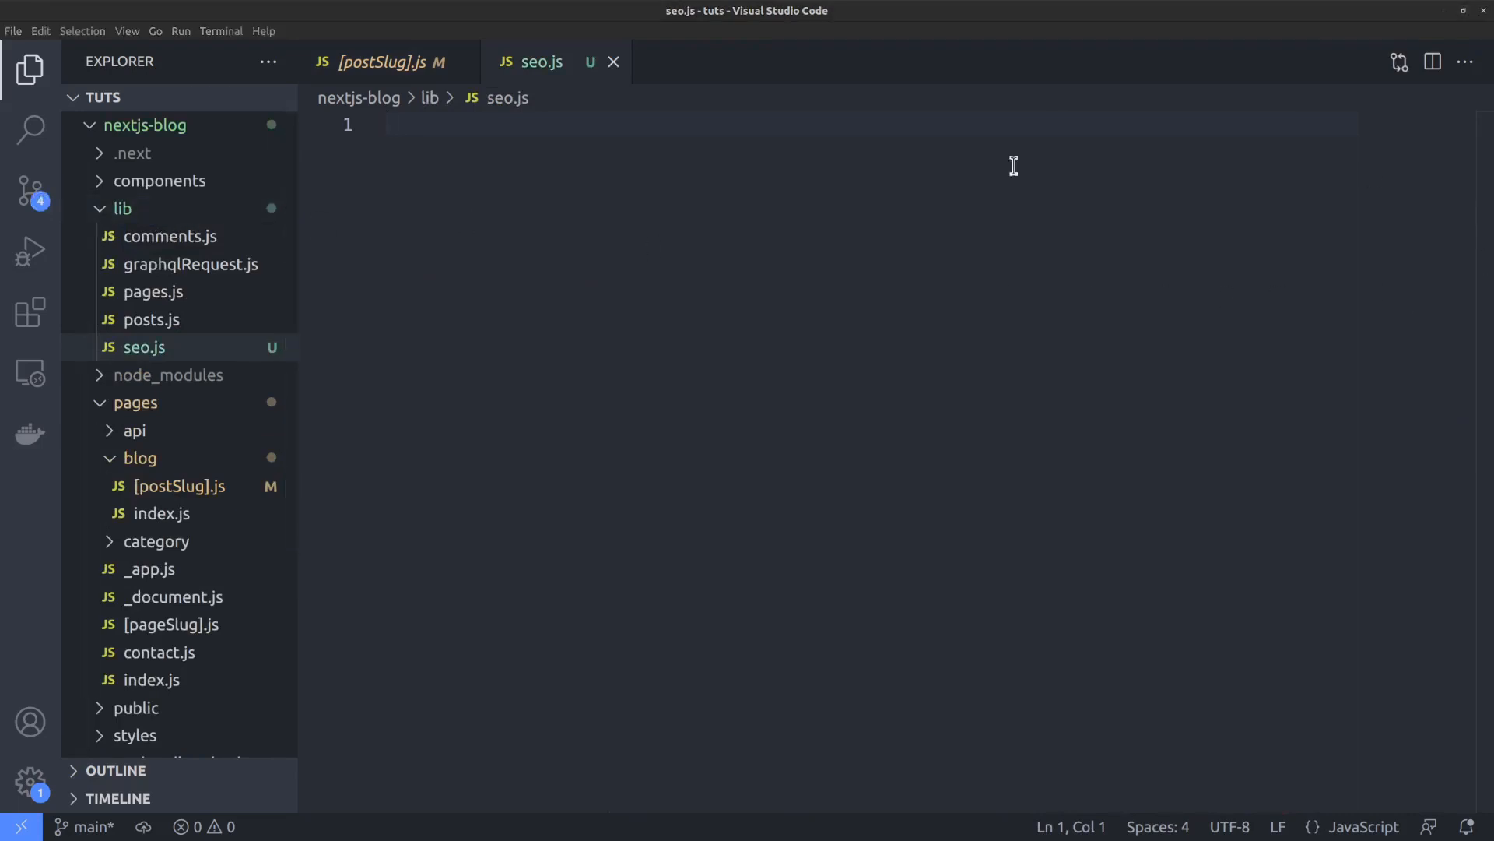
type("import")
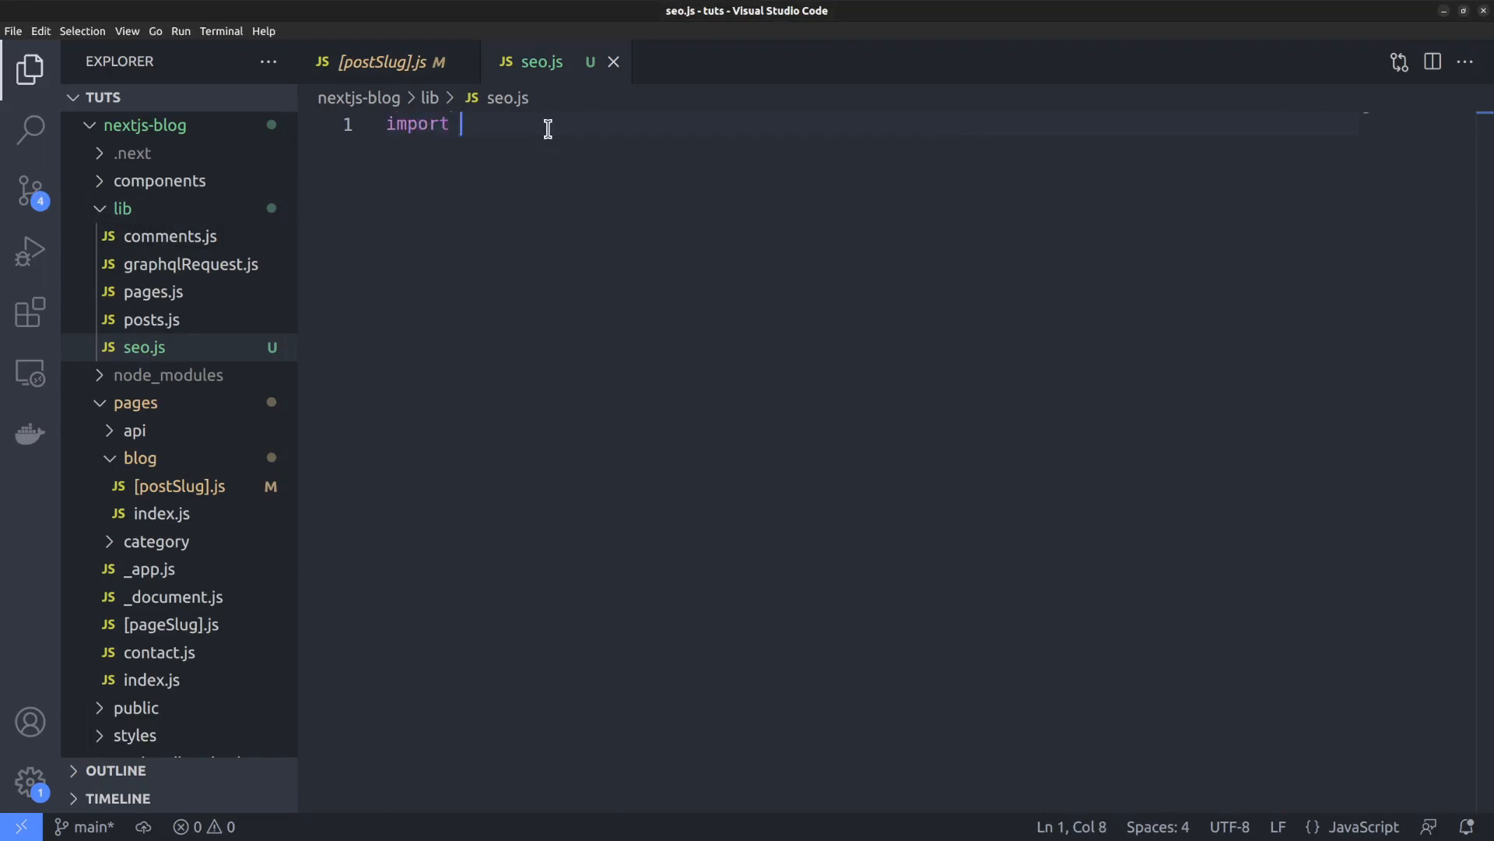
type("graphqlRequest from \"./graphqlRequest\";")
type("export")
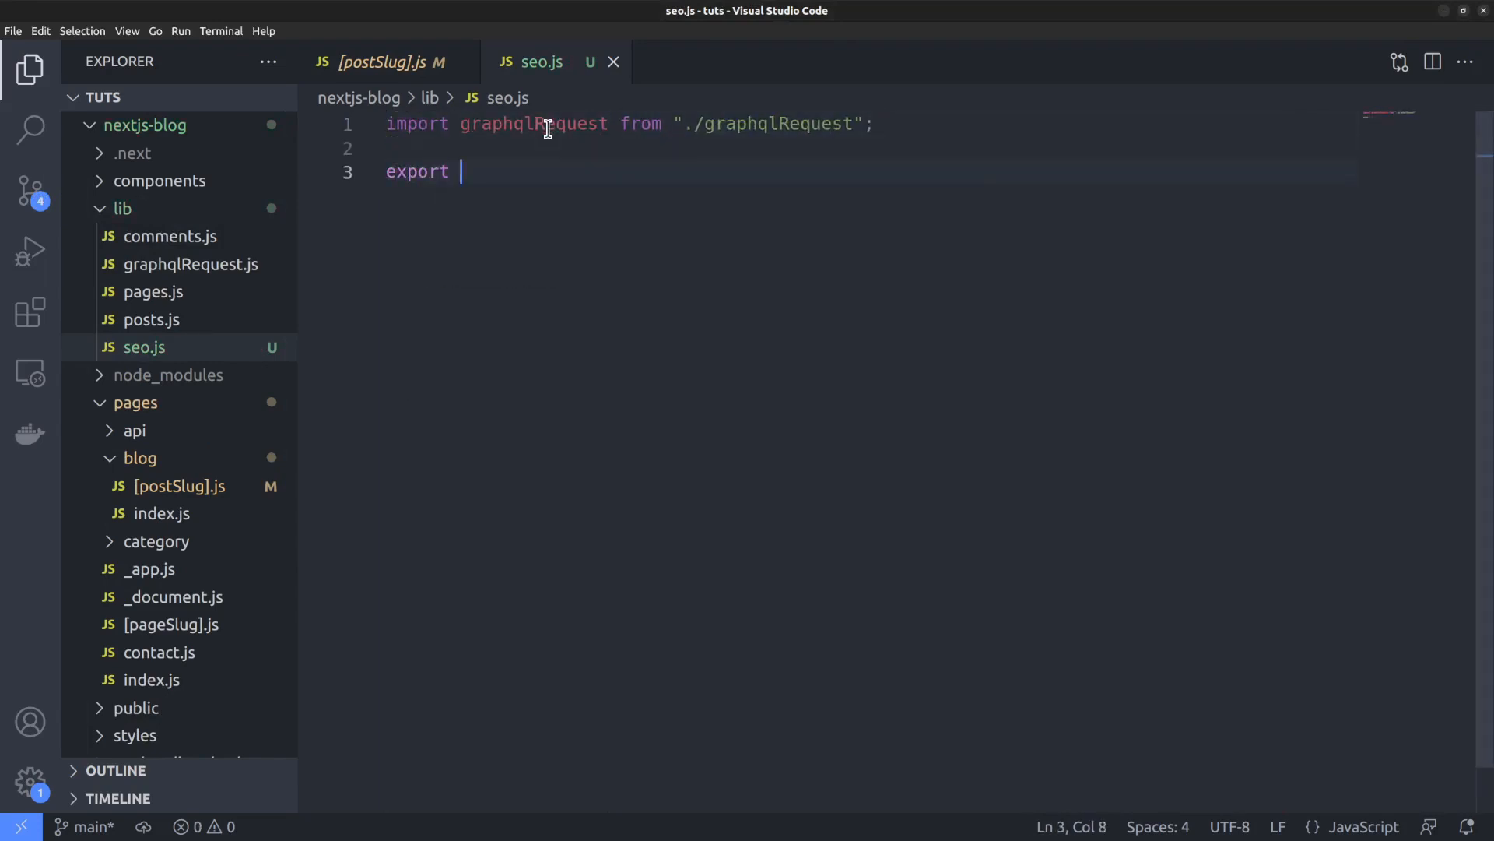
- Declare export async function getSeo(pageType = 'post', slug = '/') and begin a const query
type("async function getS")
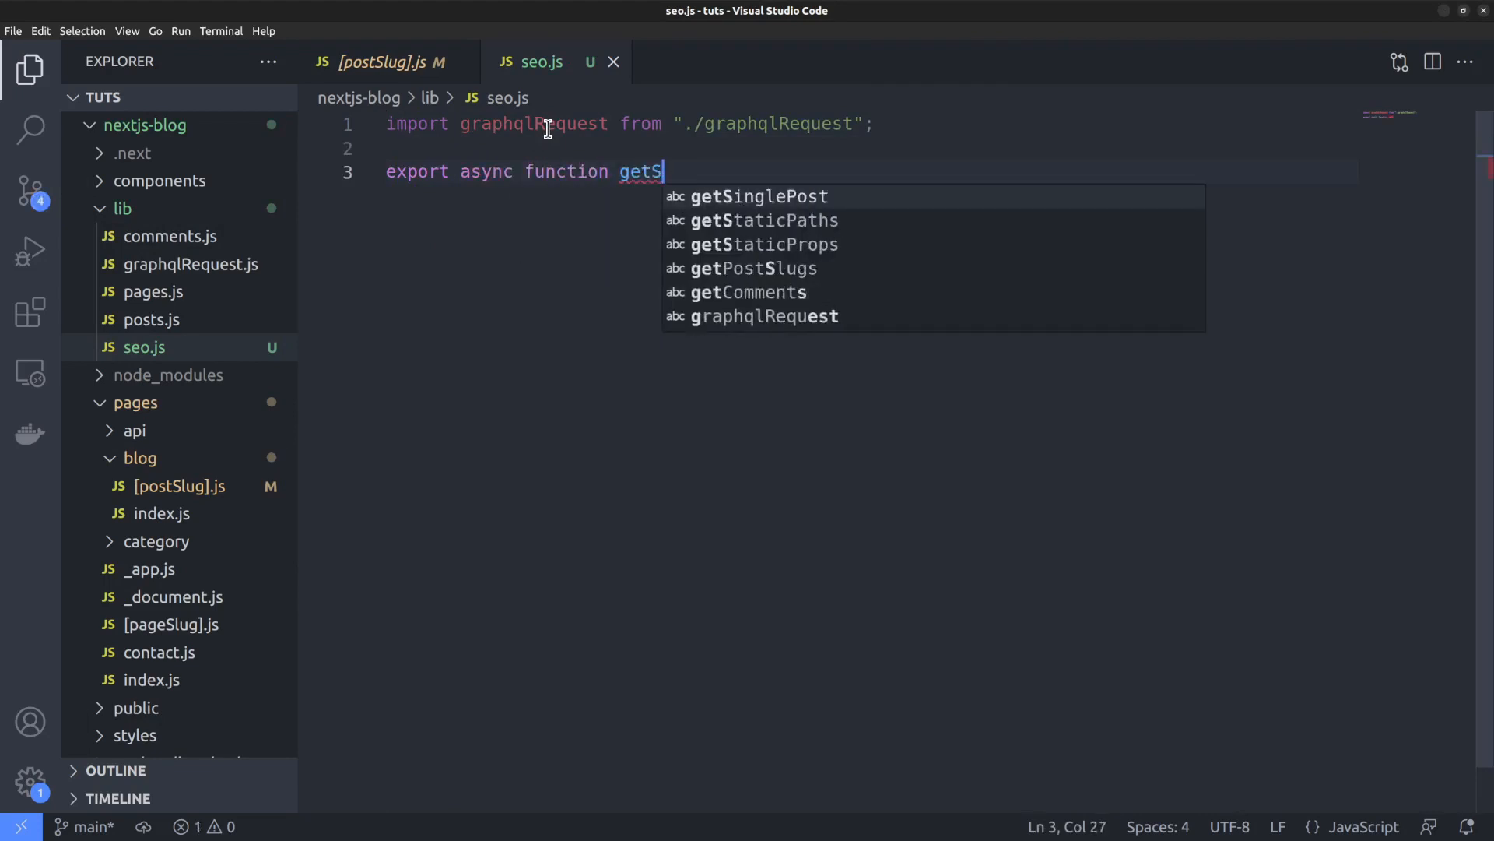
type("eo(page)")
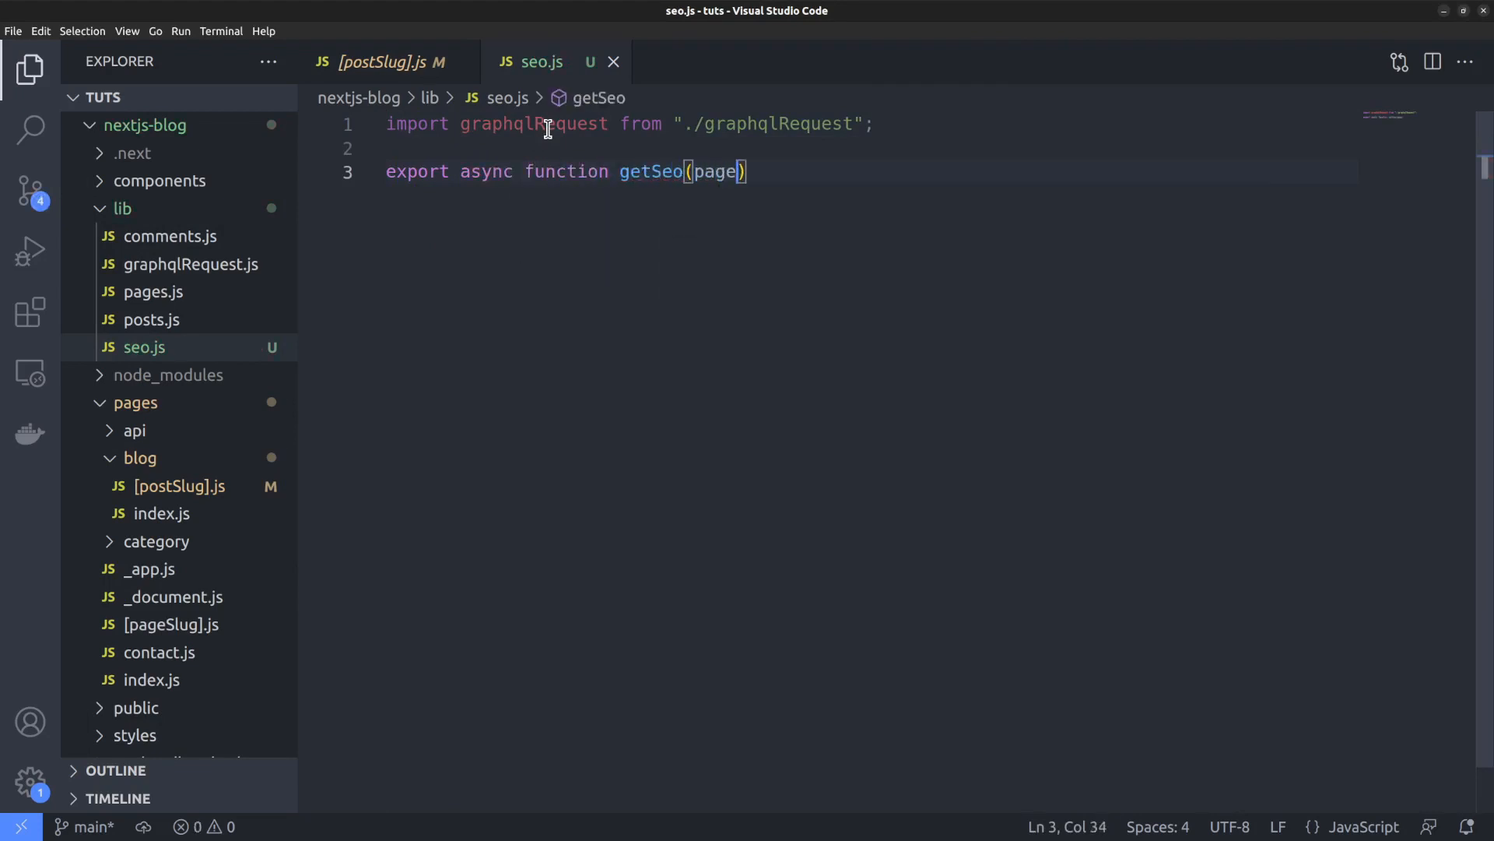
type("Type")
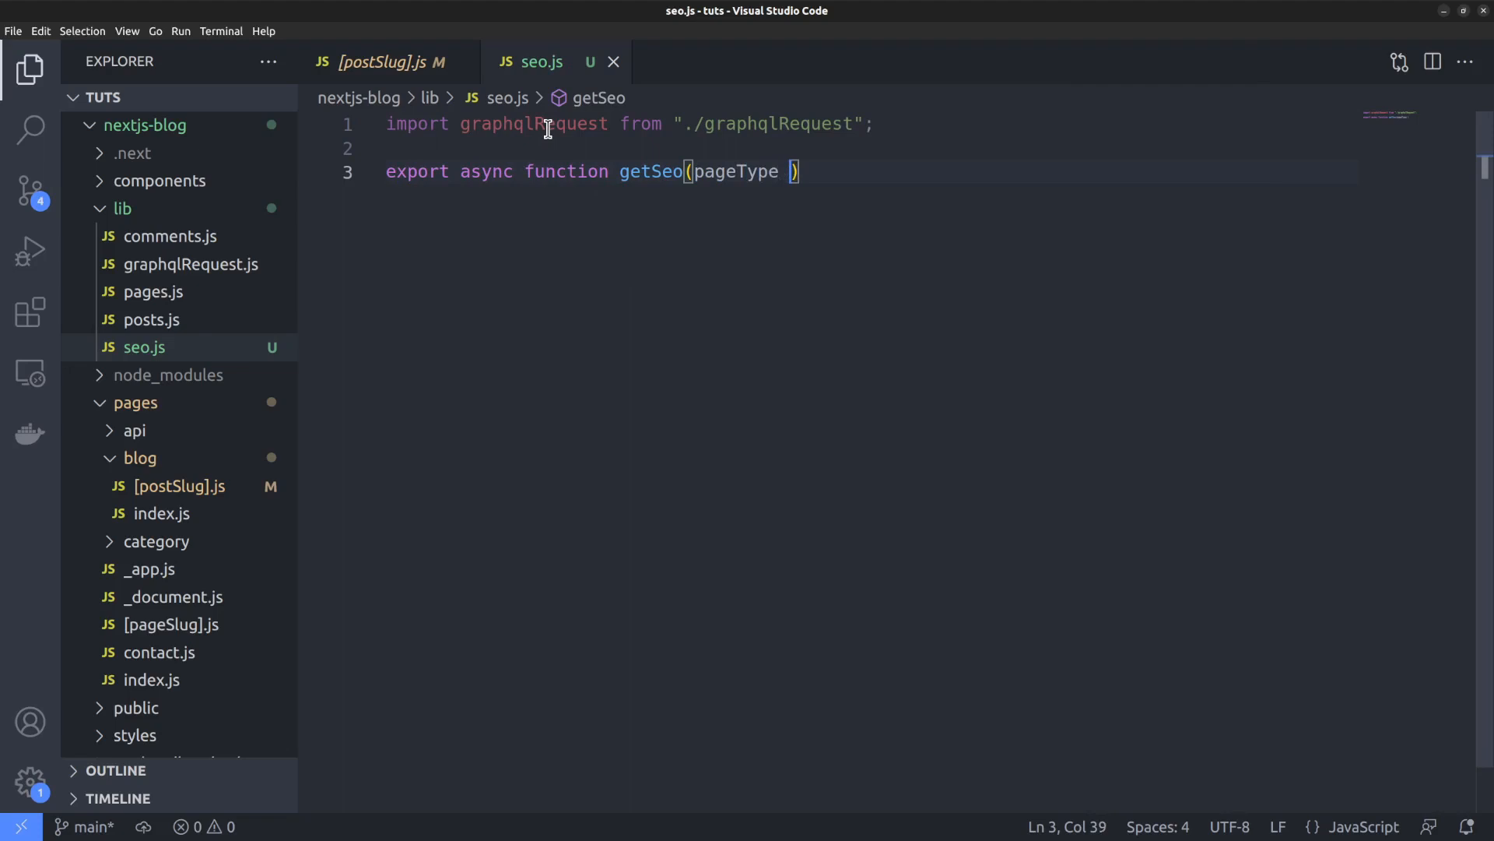
type("= 'post',")
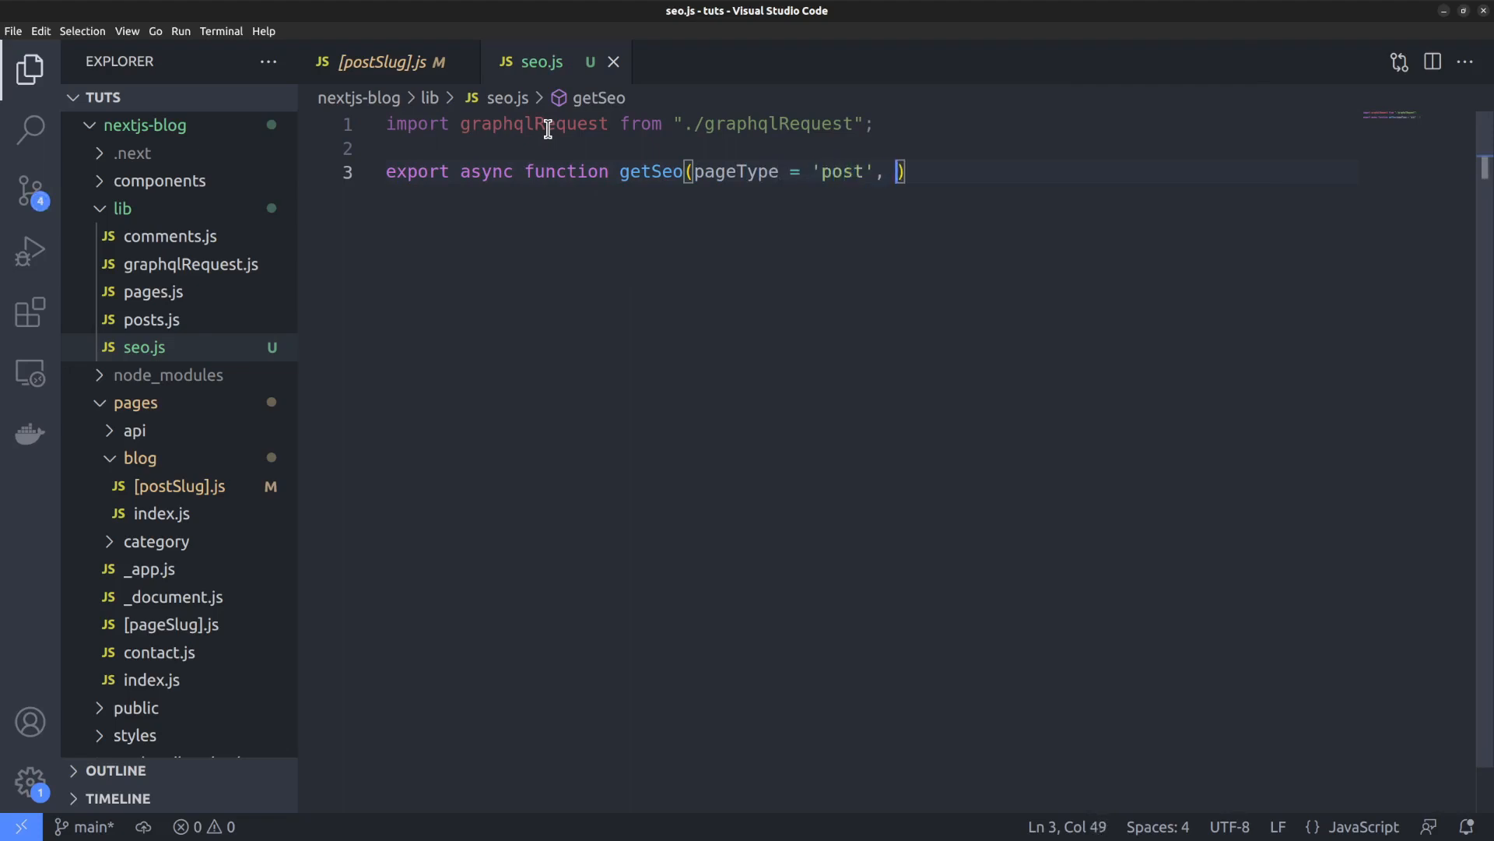
type("slug =")
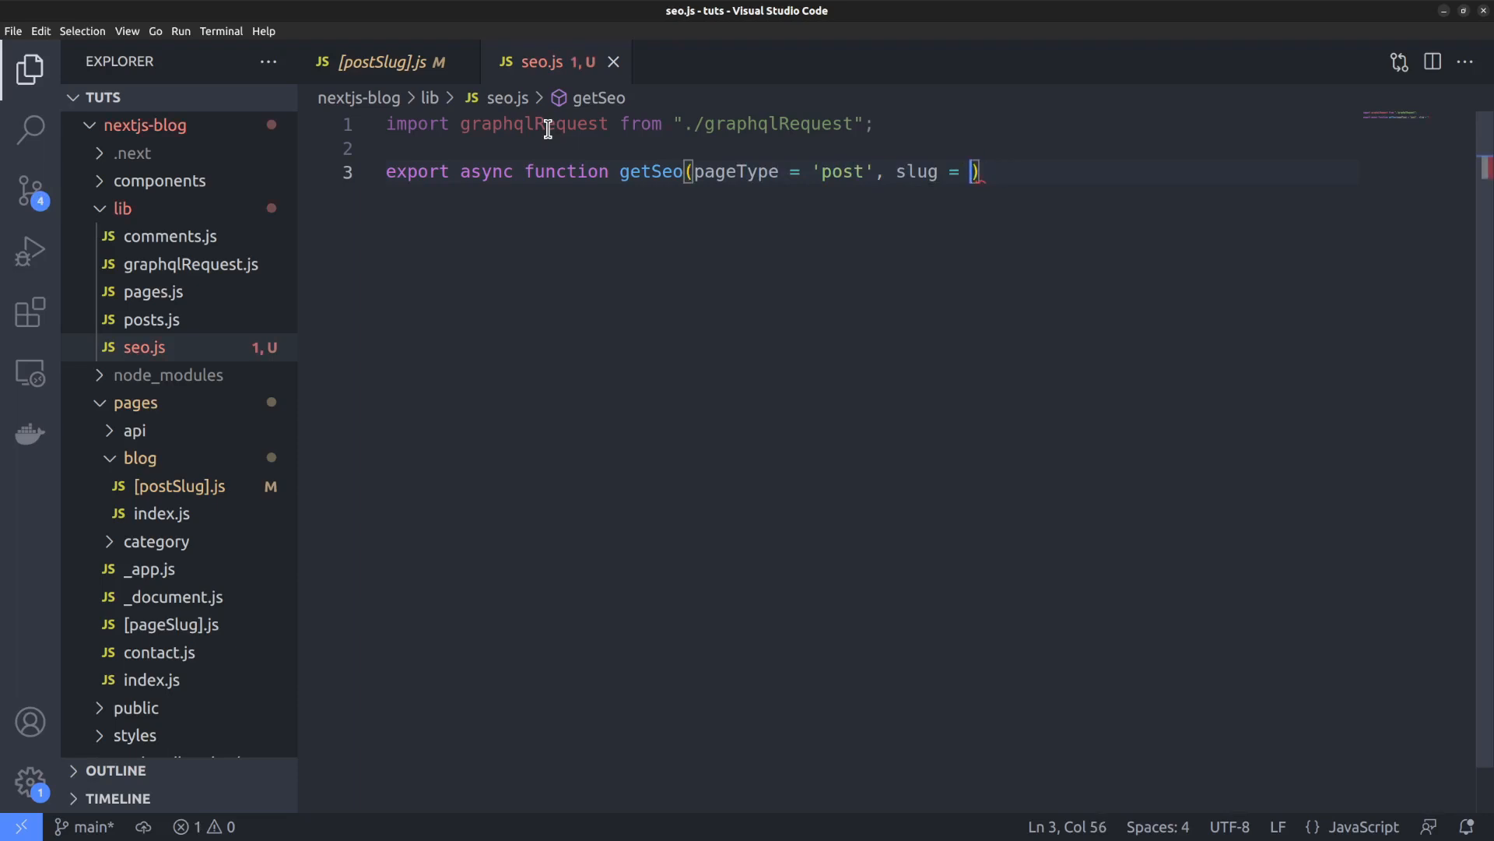
type("'/') {")
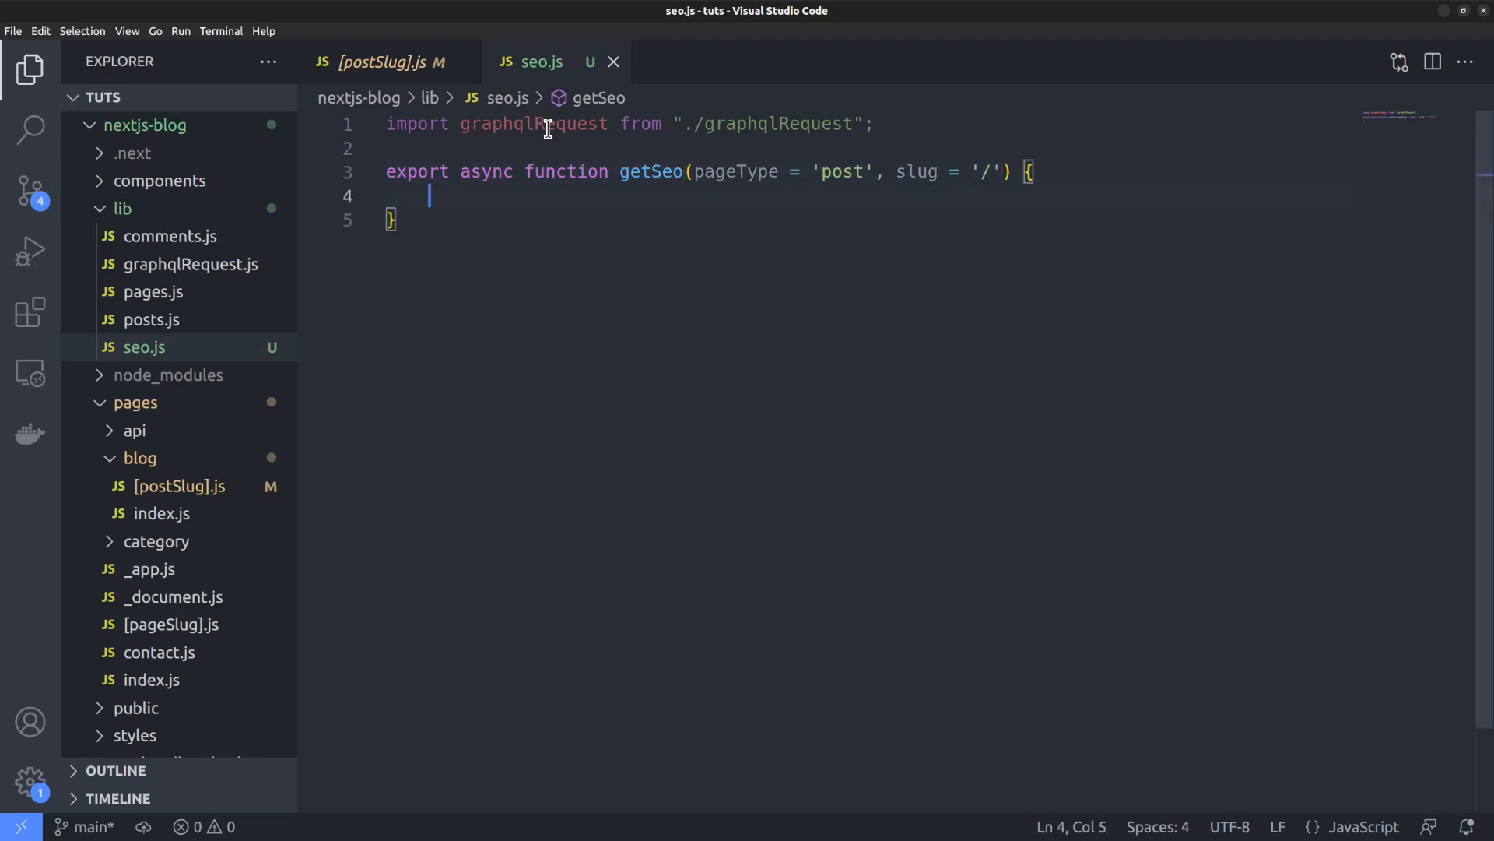
type("const query = {")
type("query: ``;")
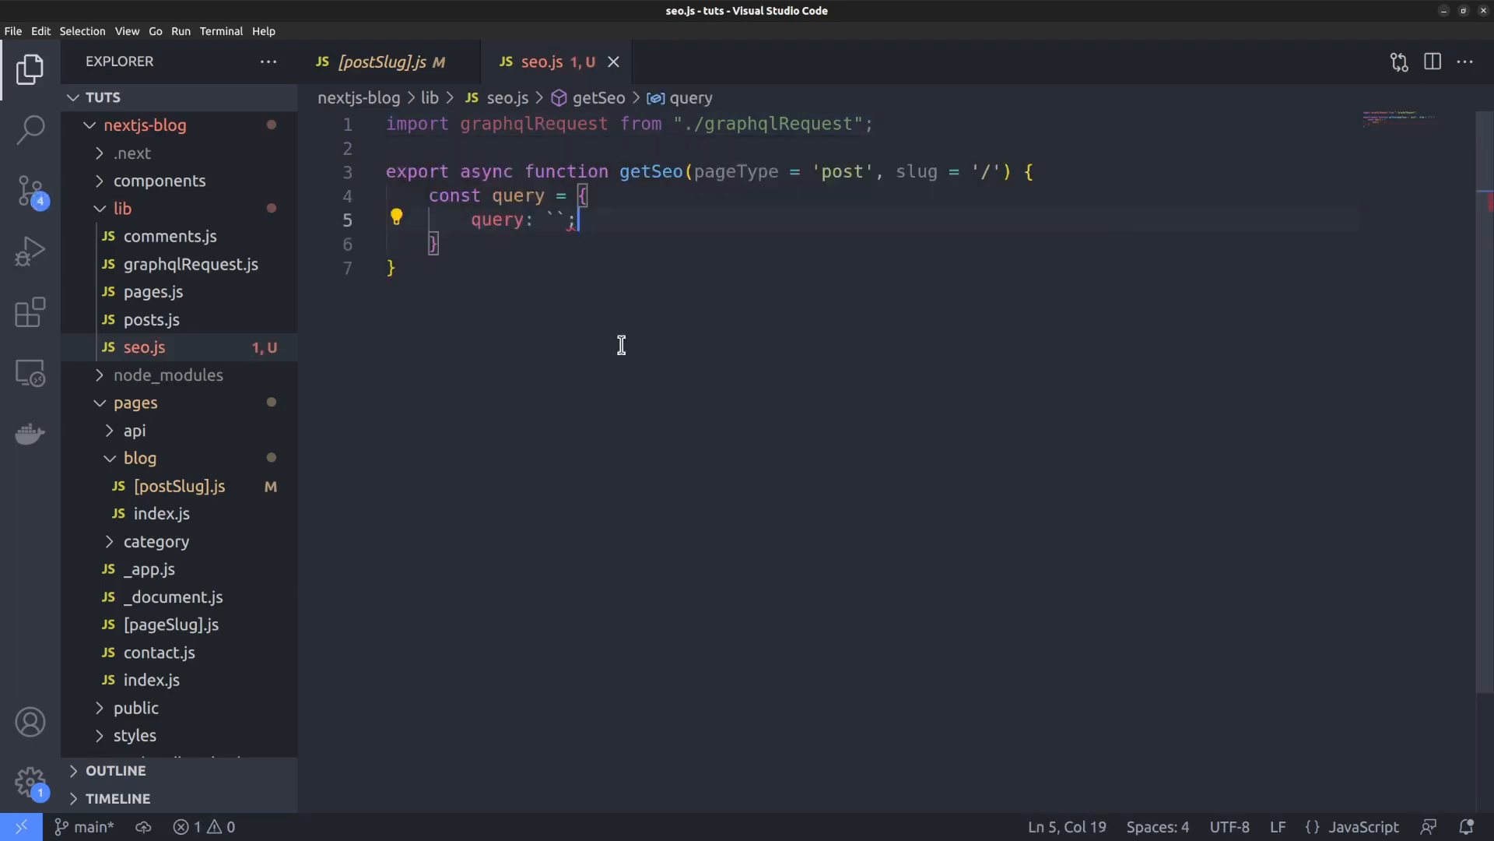
mouse_move(610, 303)
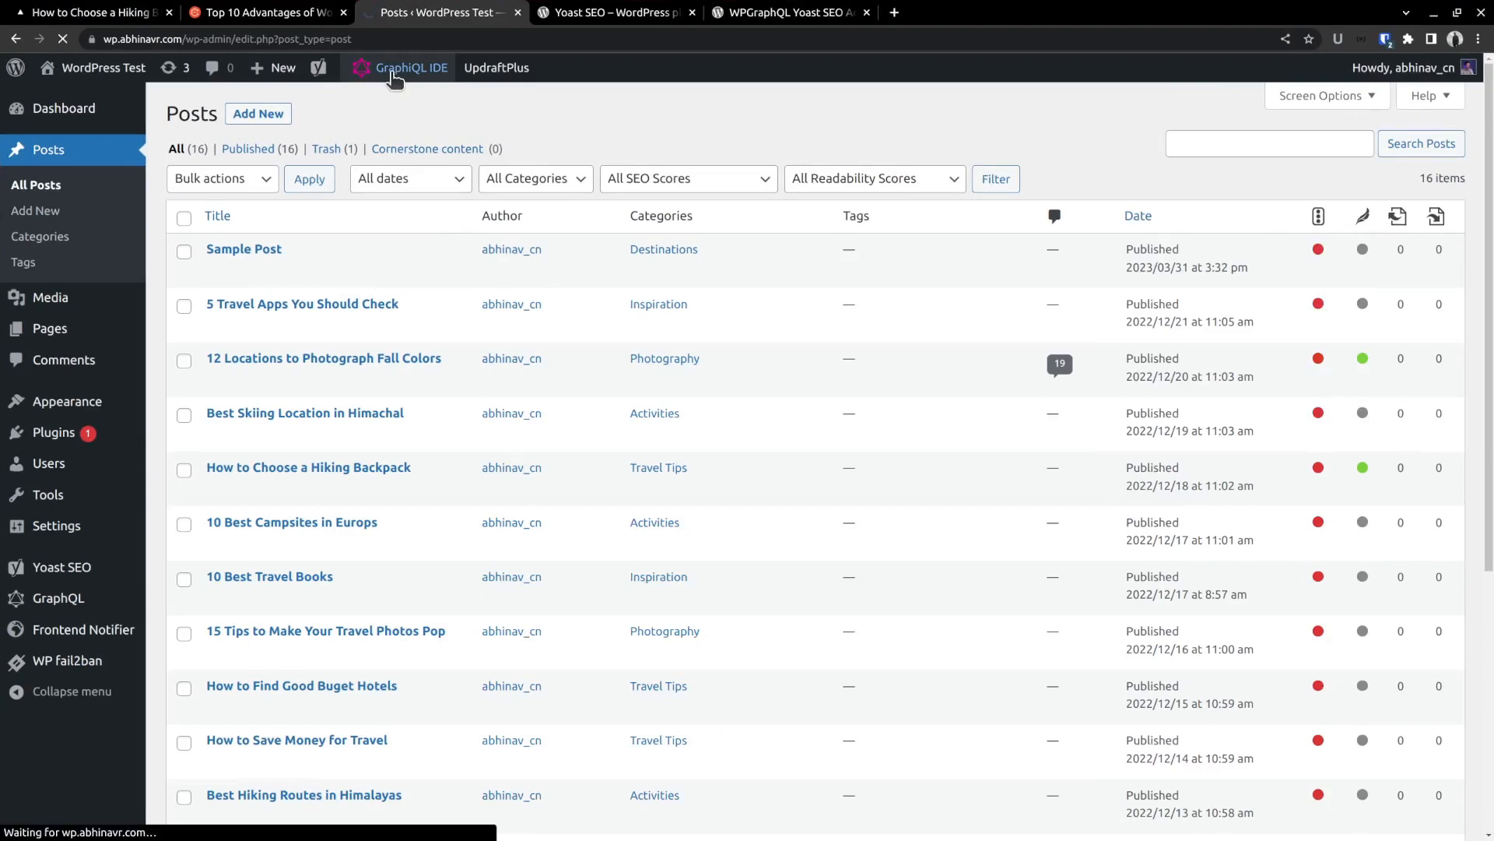
- In Query Composer, build a getSeo query fetching post by SLUG 'how-to-choose-a-hiking-backpack'
left_click(412, 68)
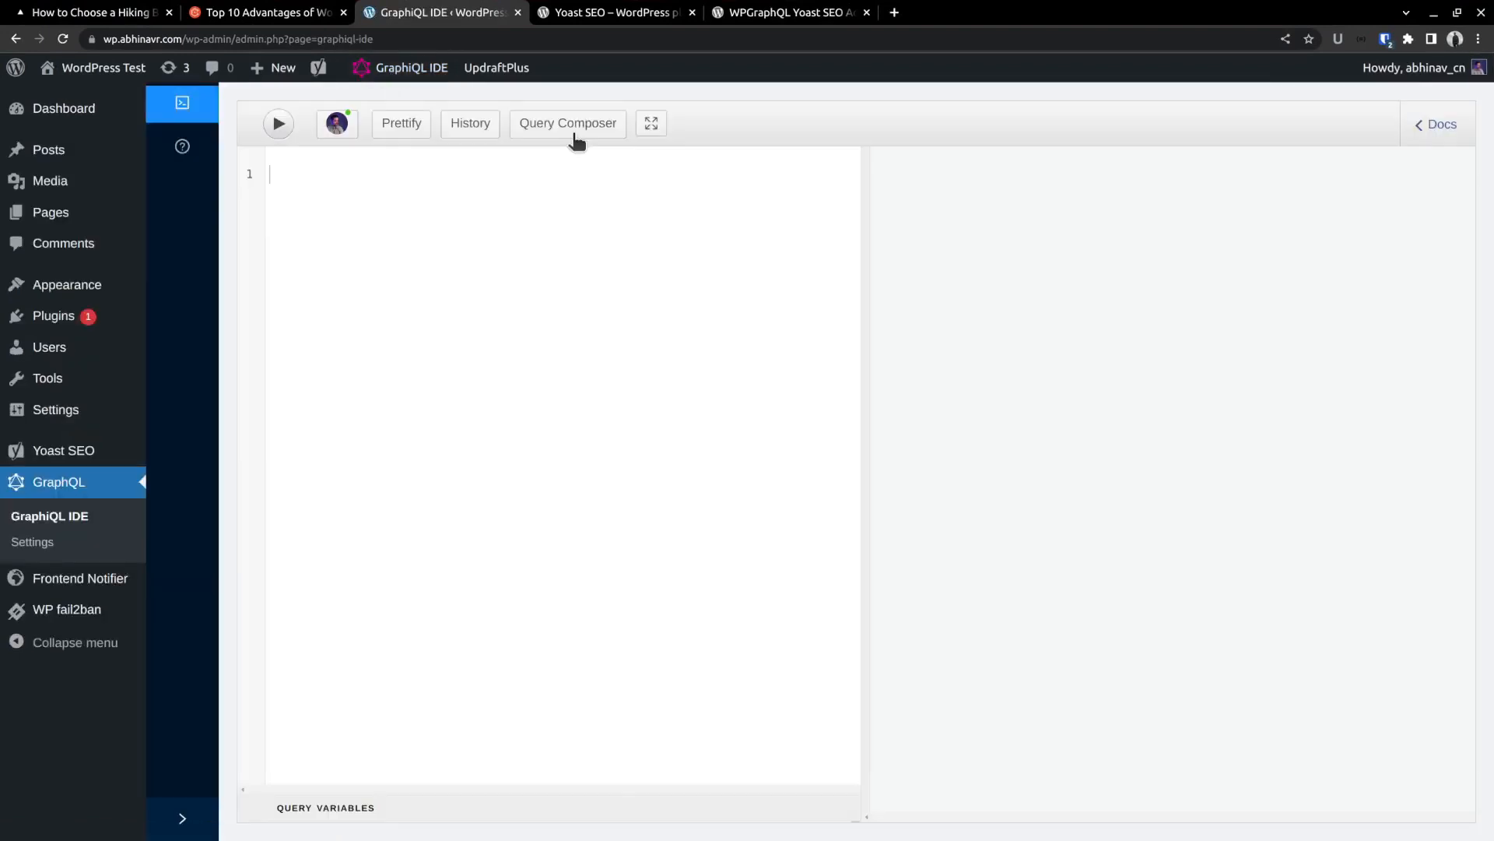
left_click(567, 123)
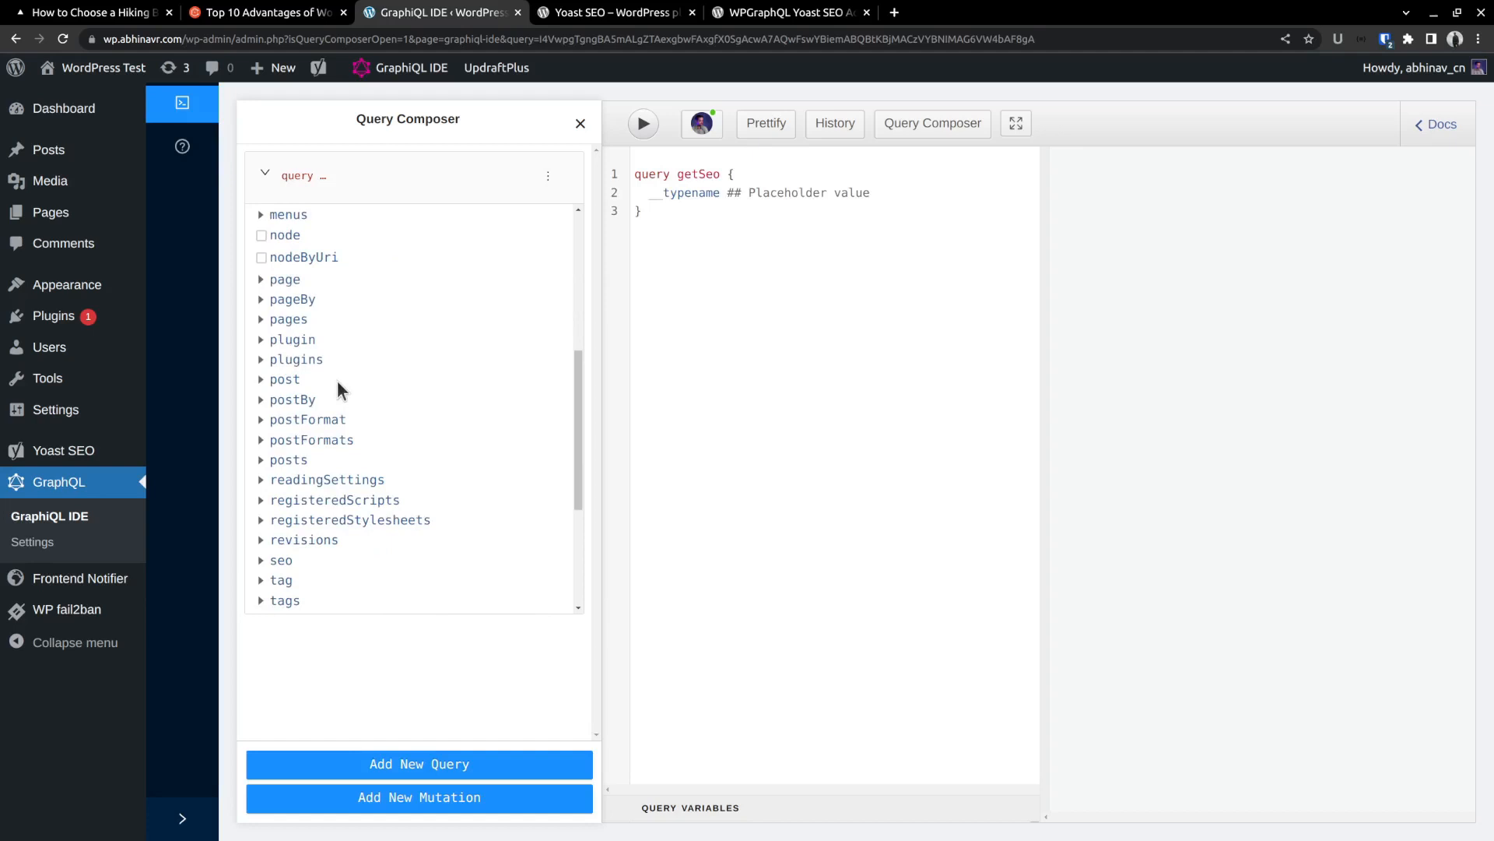
left_click(284, 378)
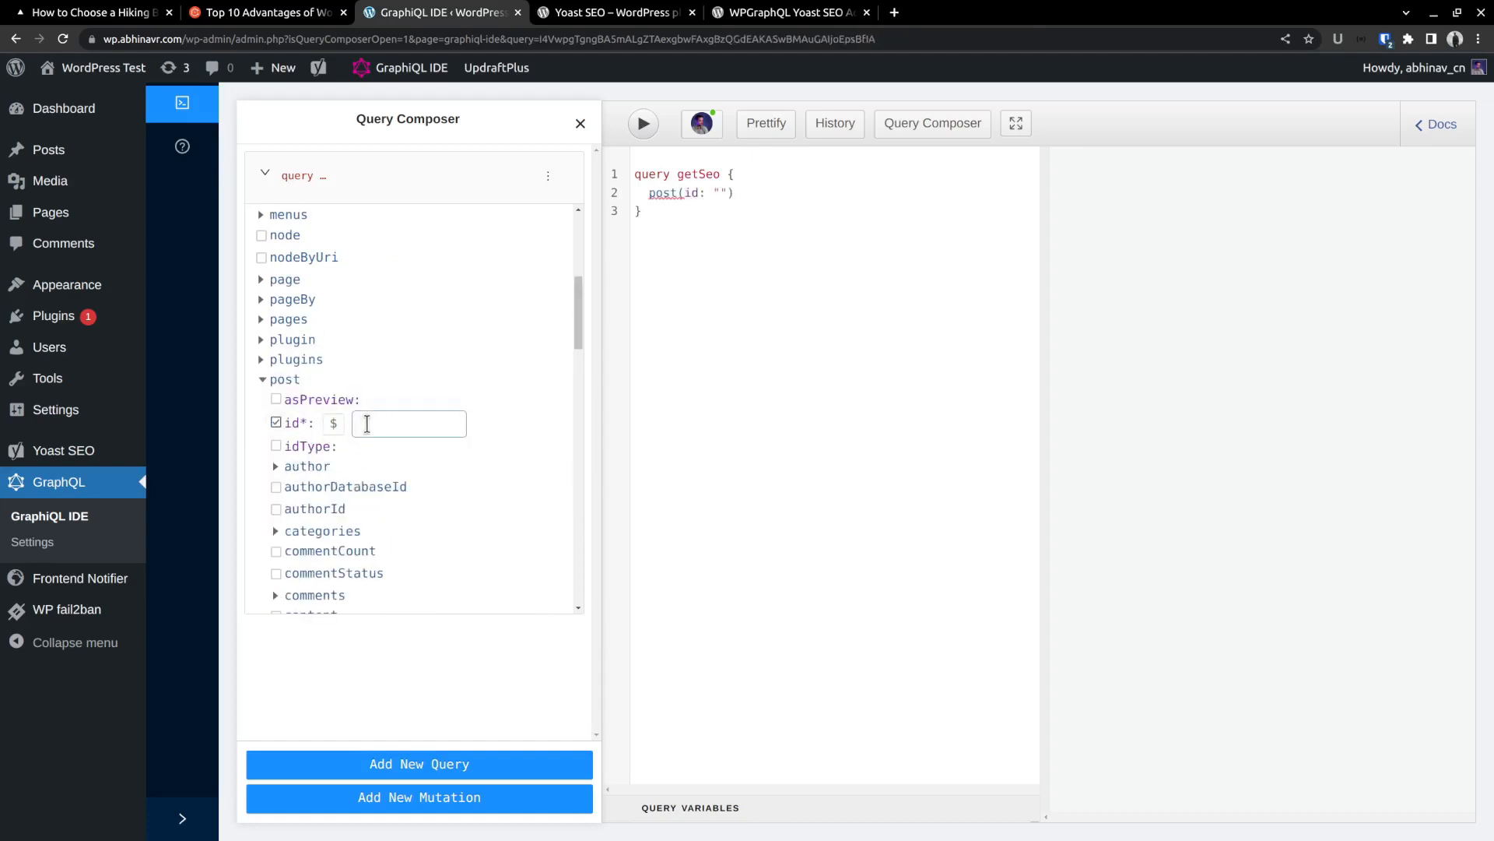
left_click(276, 446)
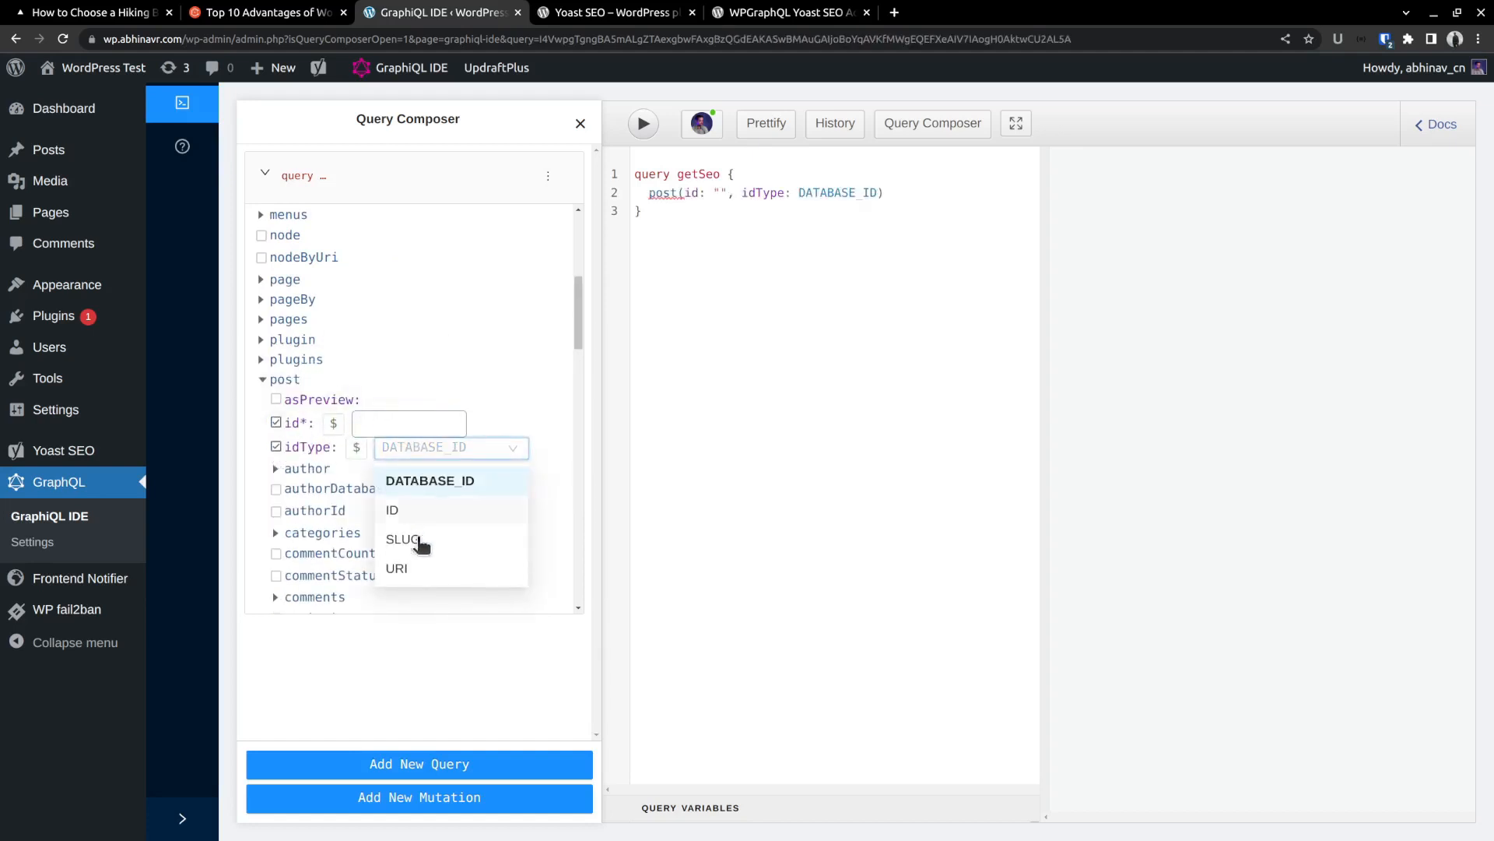
left_click(90, 12)
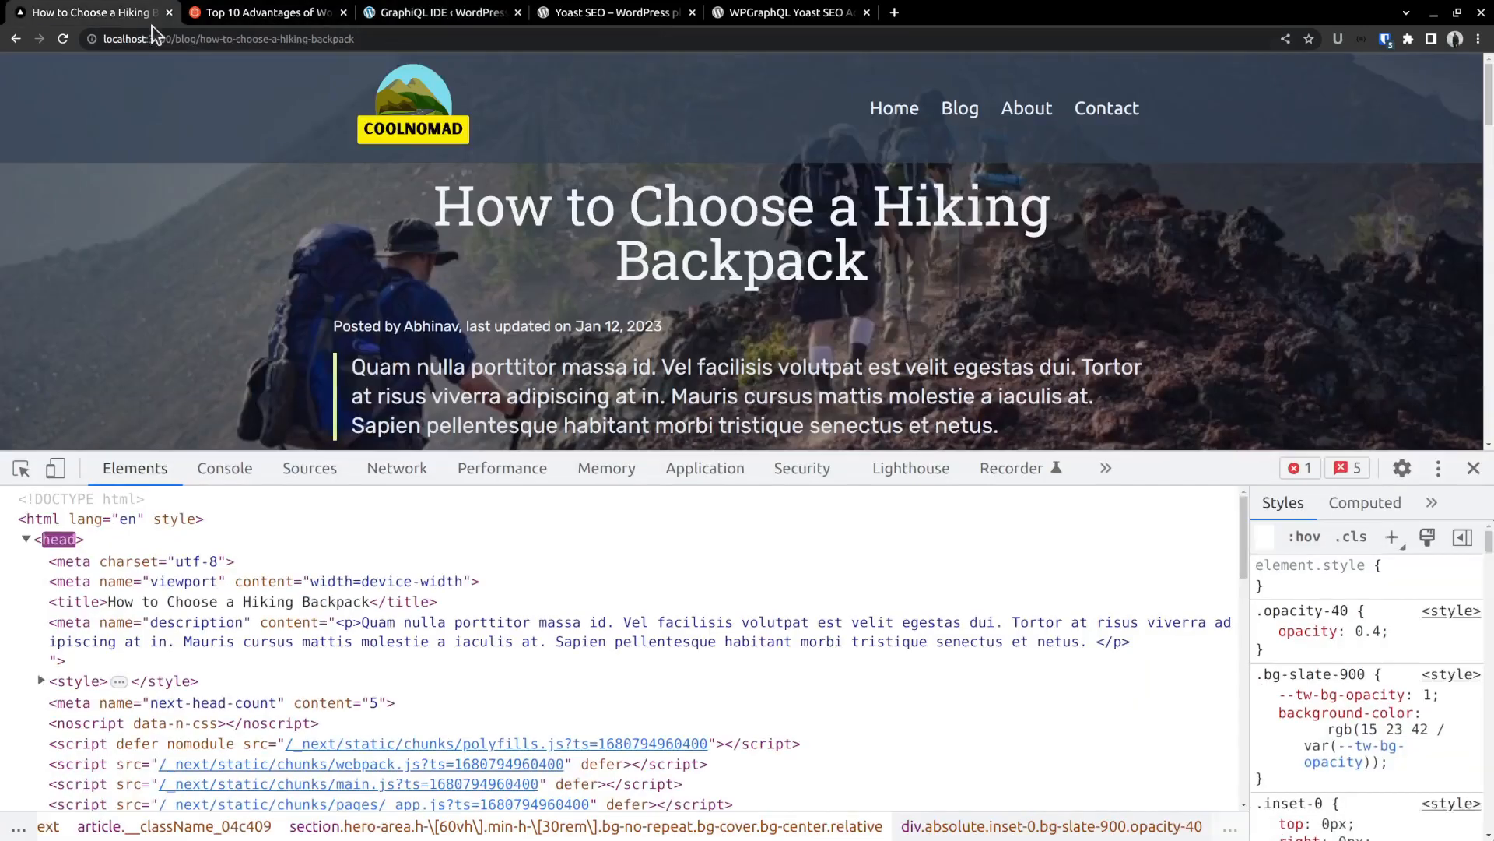
left_click(229, 39)
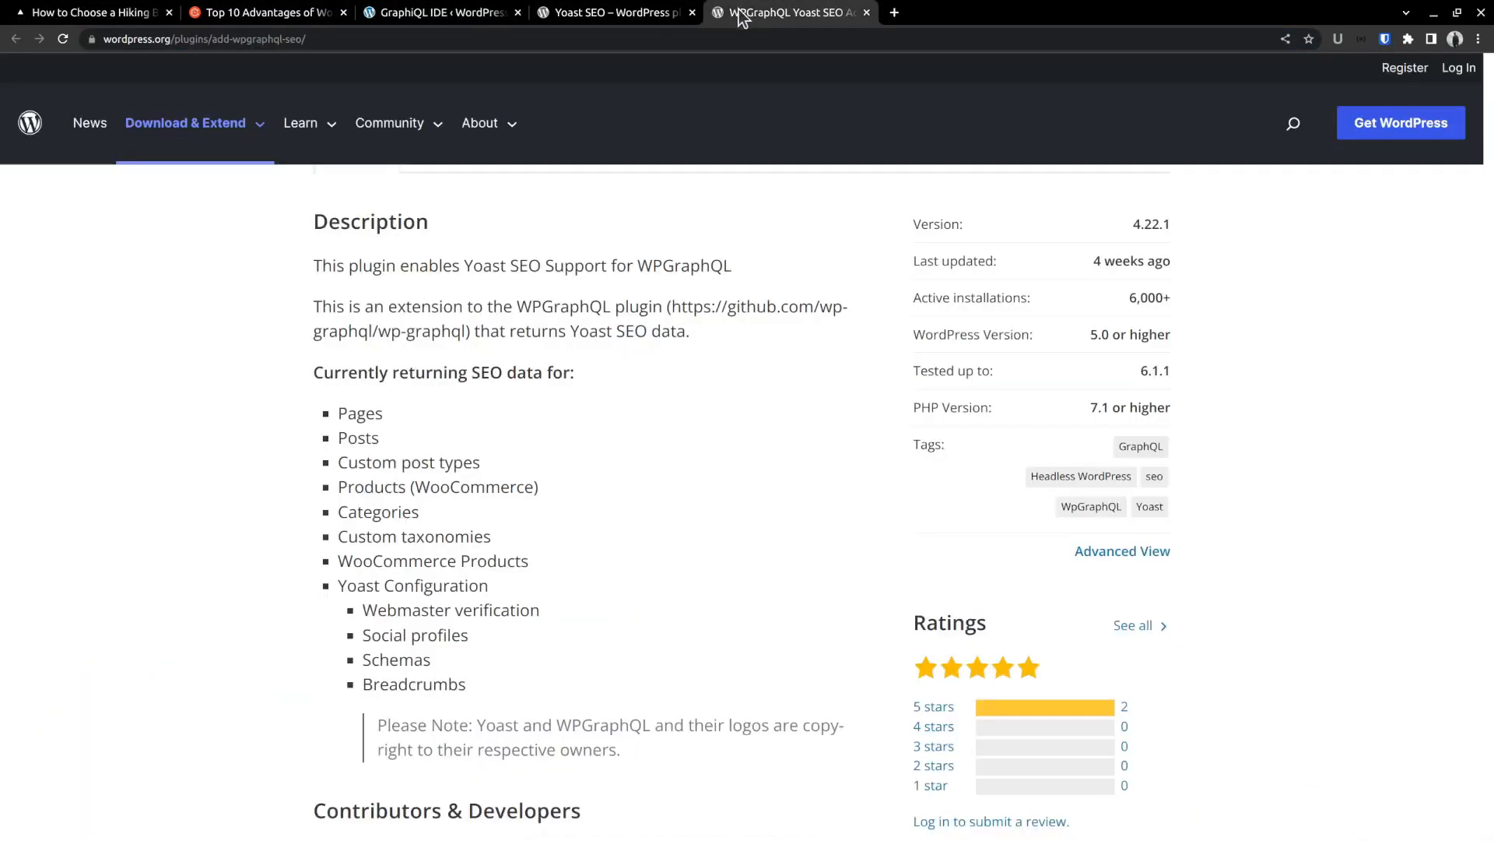
left_click(438, 13)
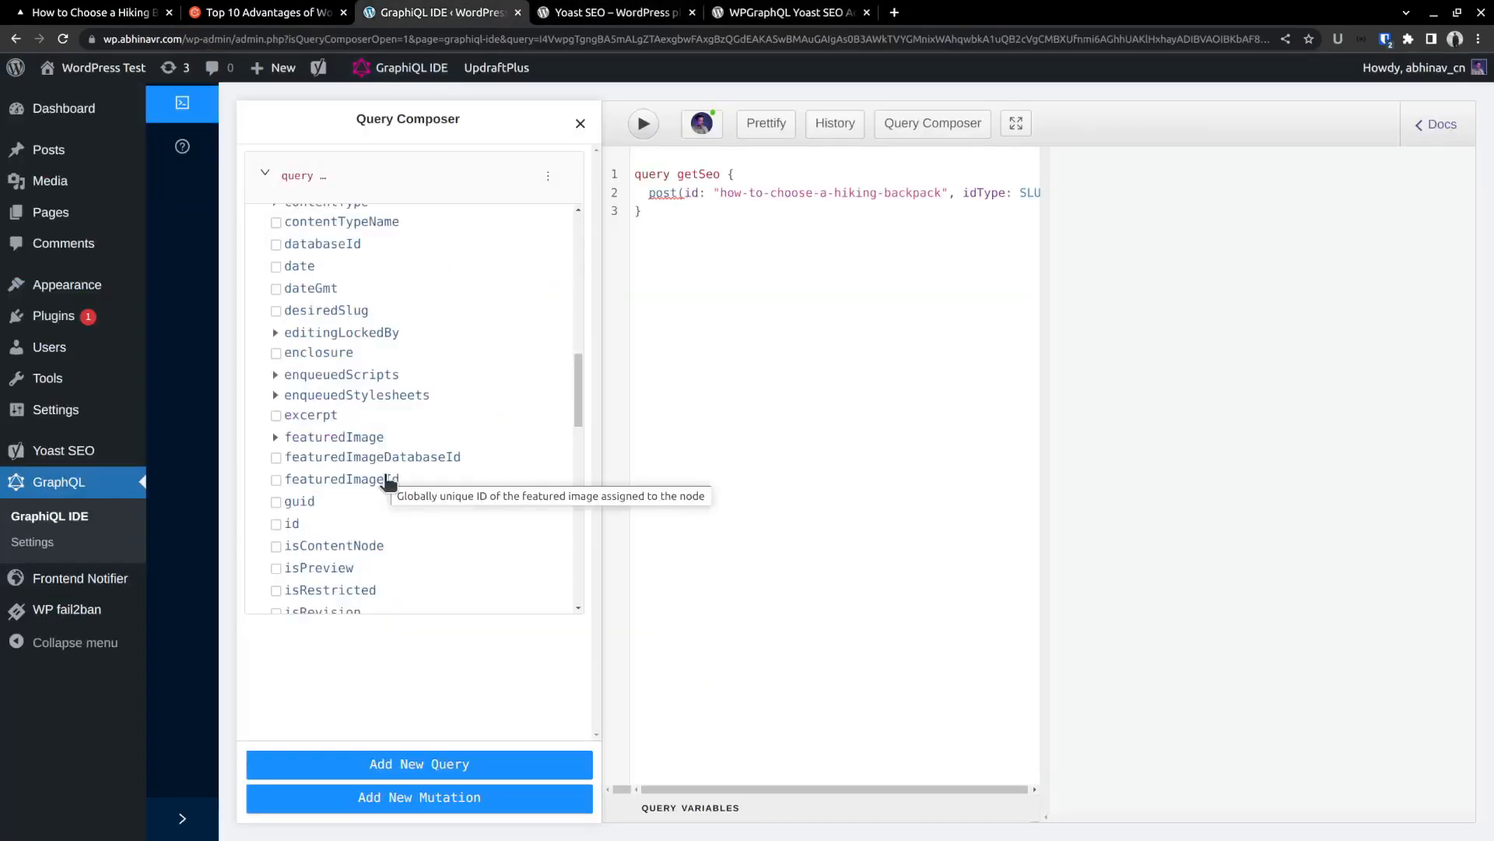
scroll("down", 3)
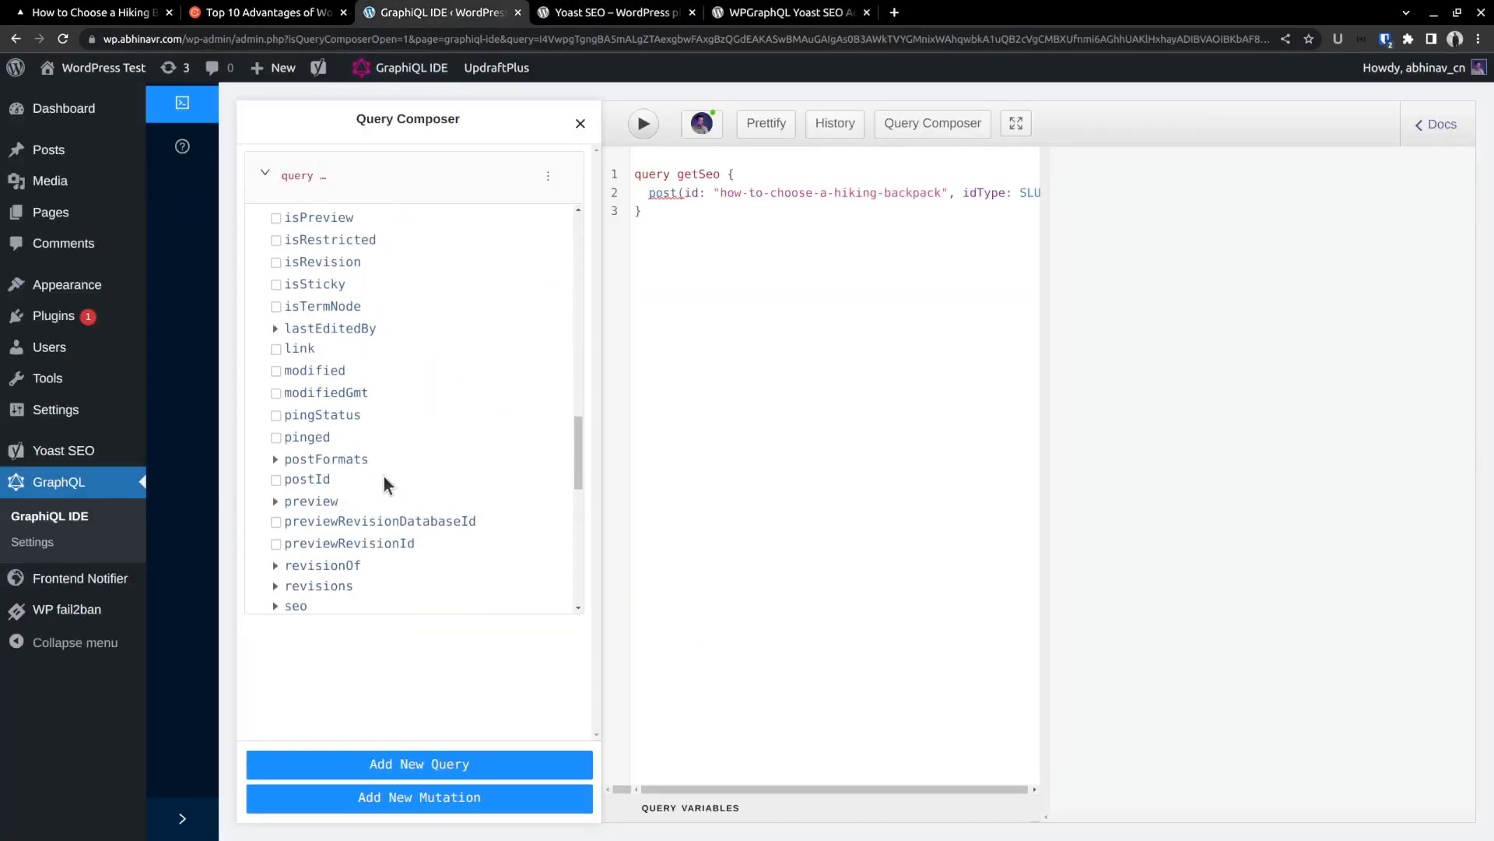
- Add seo title, metaDesc and schema raw to the query and execute it
scroll("down", 3)
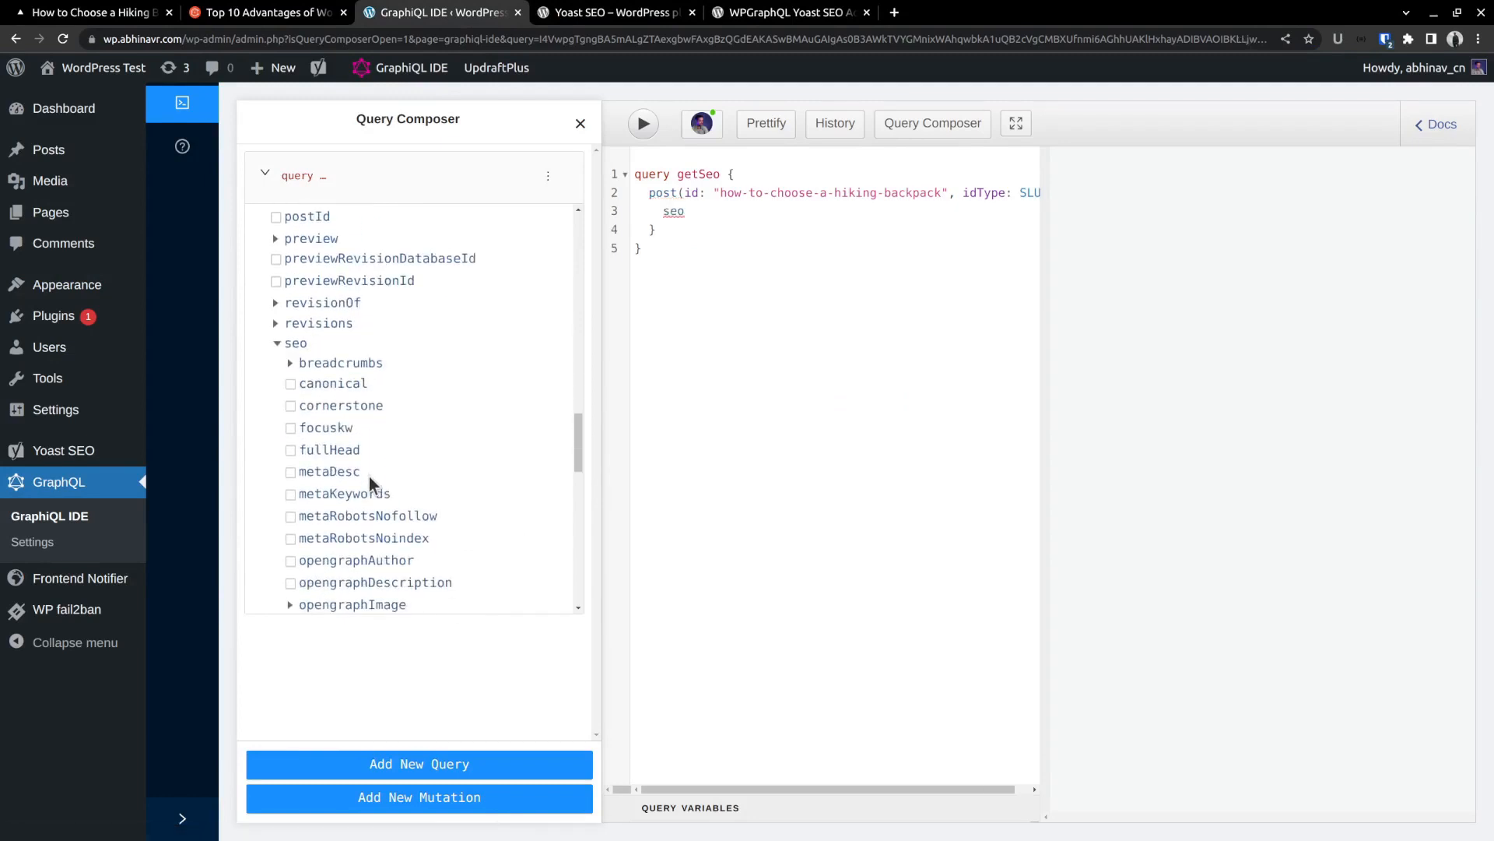
scroll("down", 3)
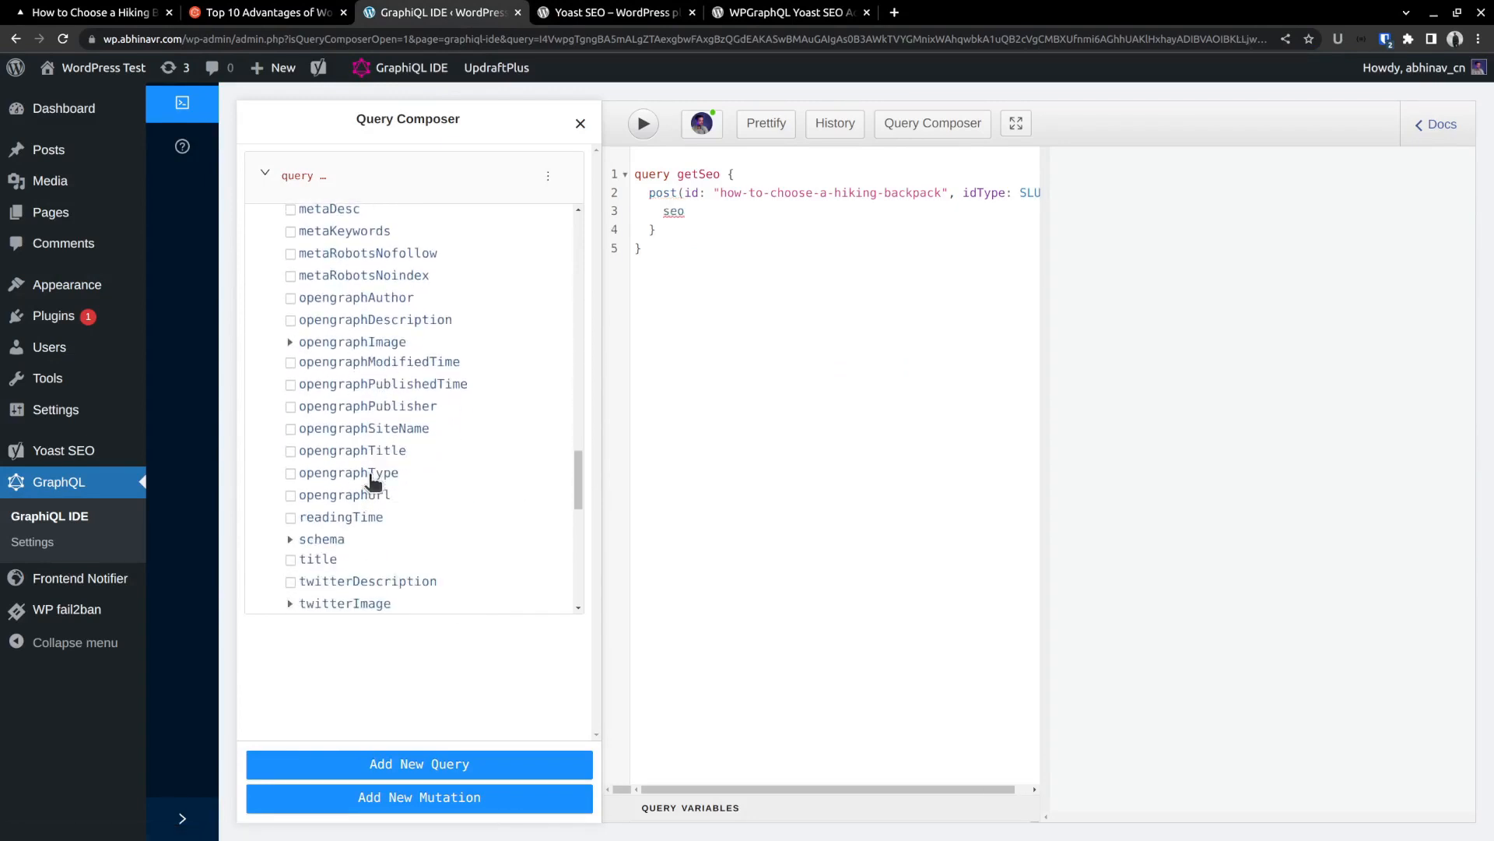
scroll("down", 3)
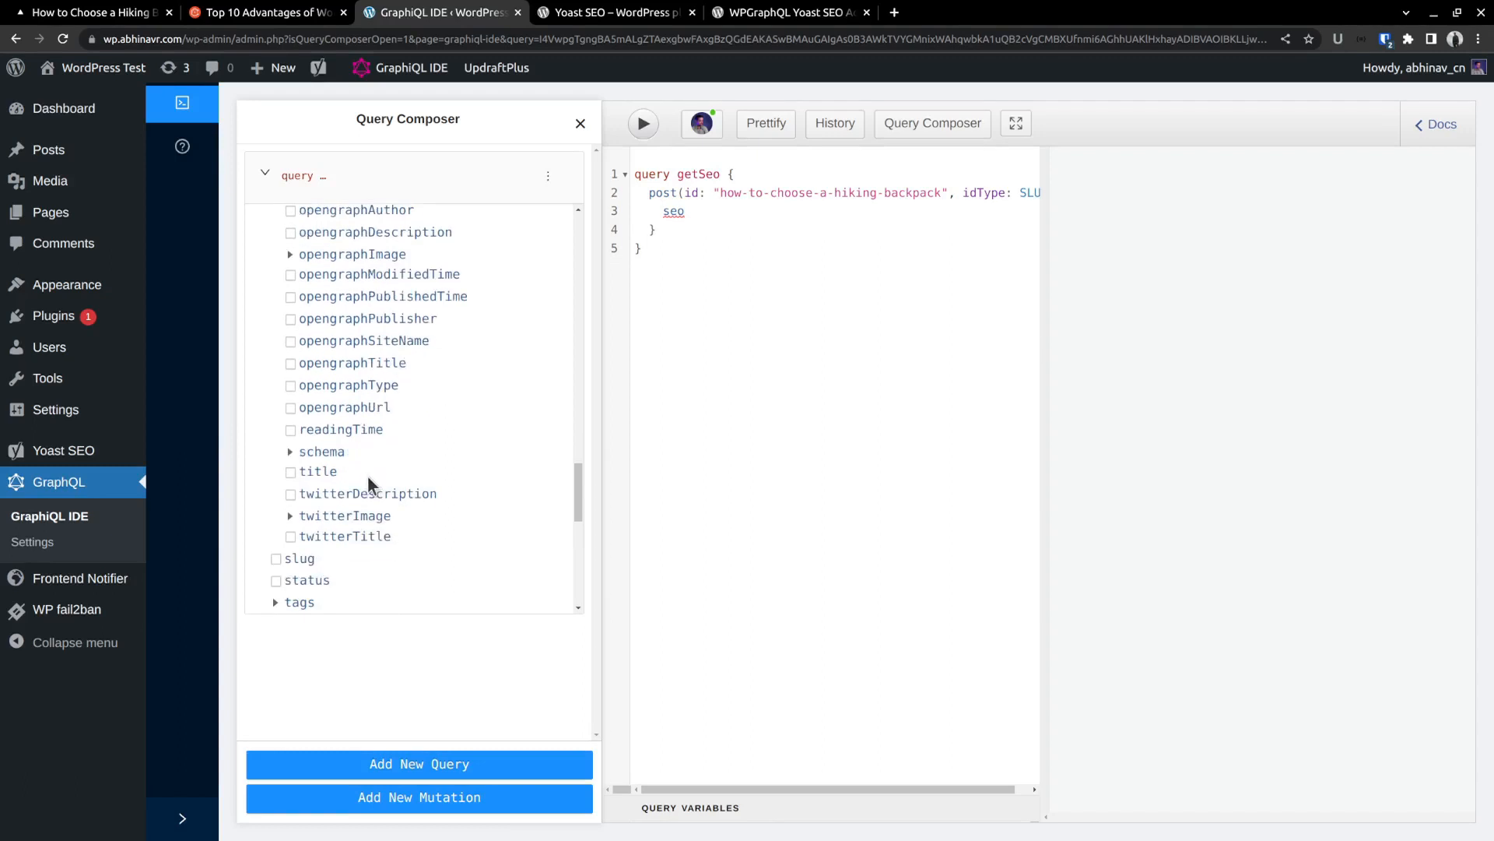
left_click(290, 471)
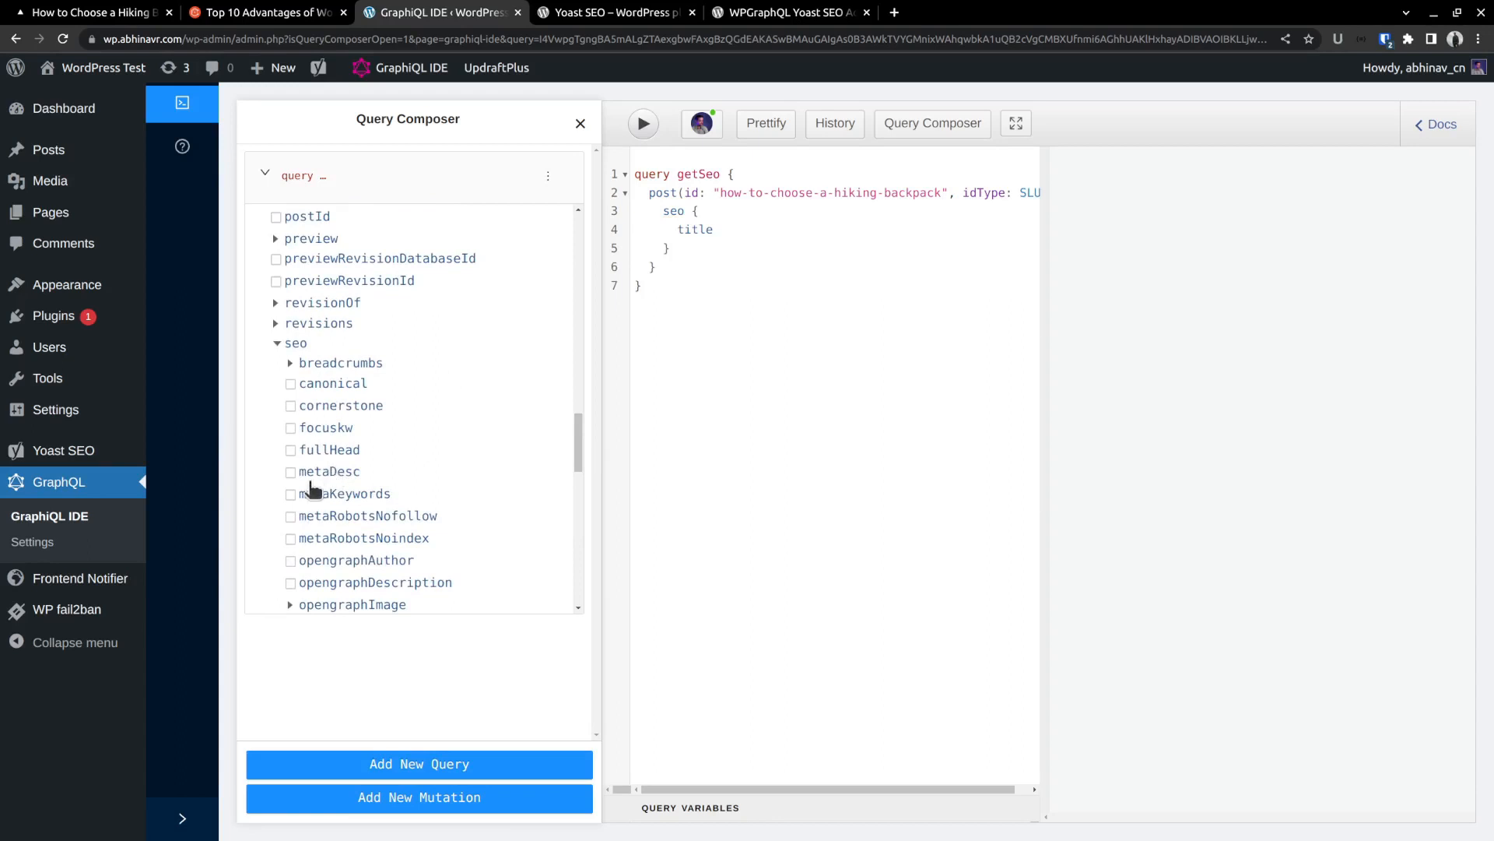
left_click(290, 471)
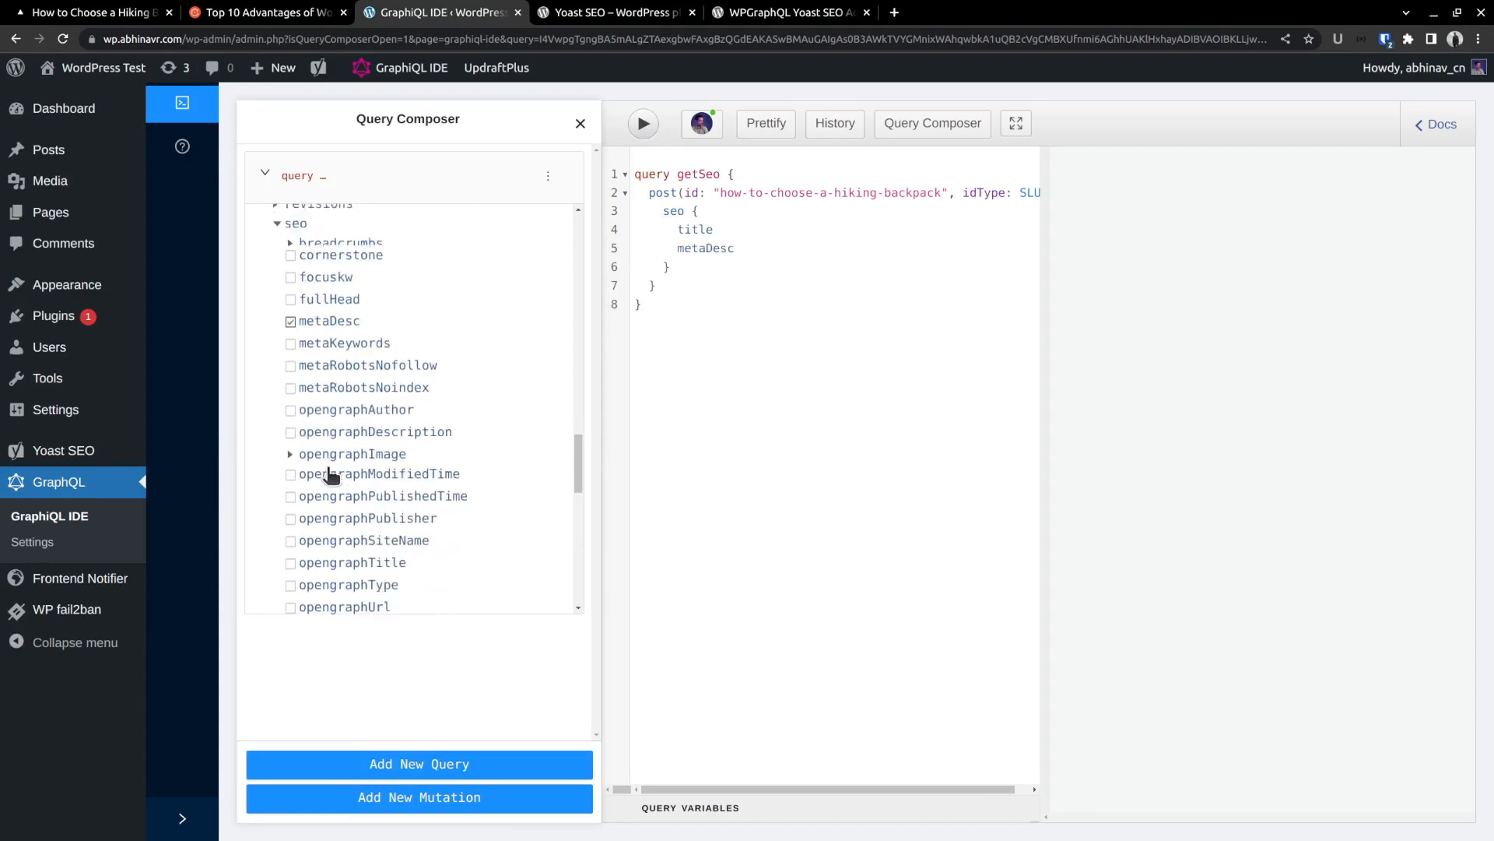
left_click(290, 559)
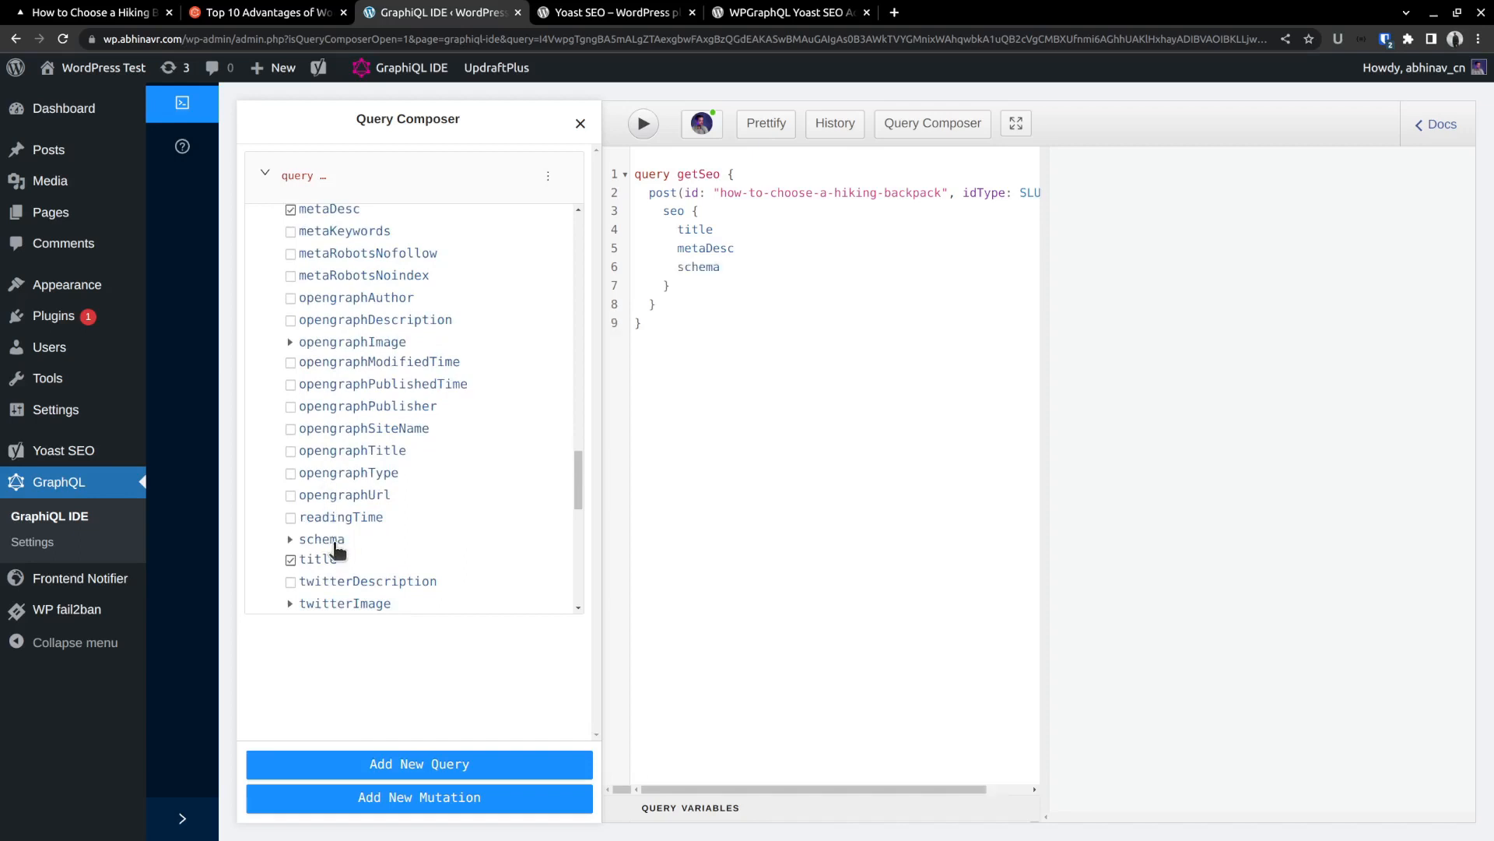
left_click(323, 538)
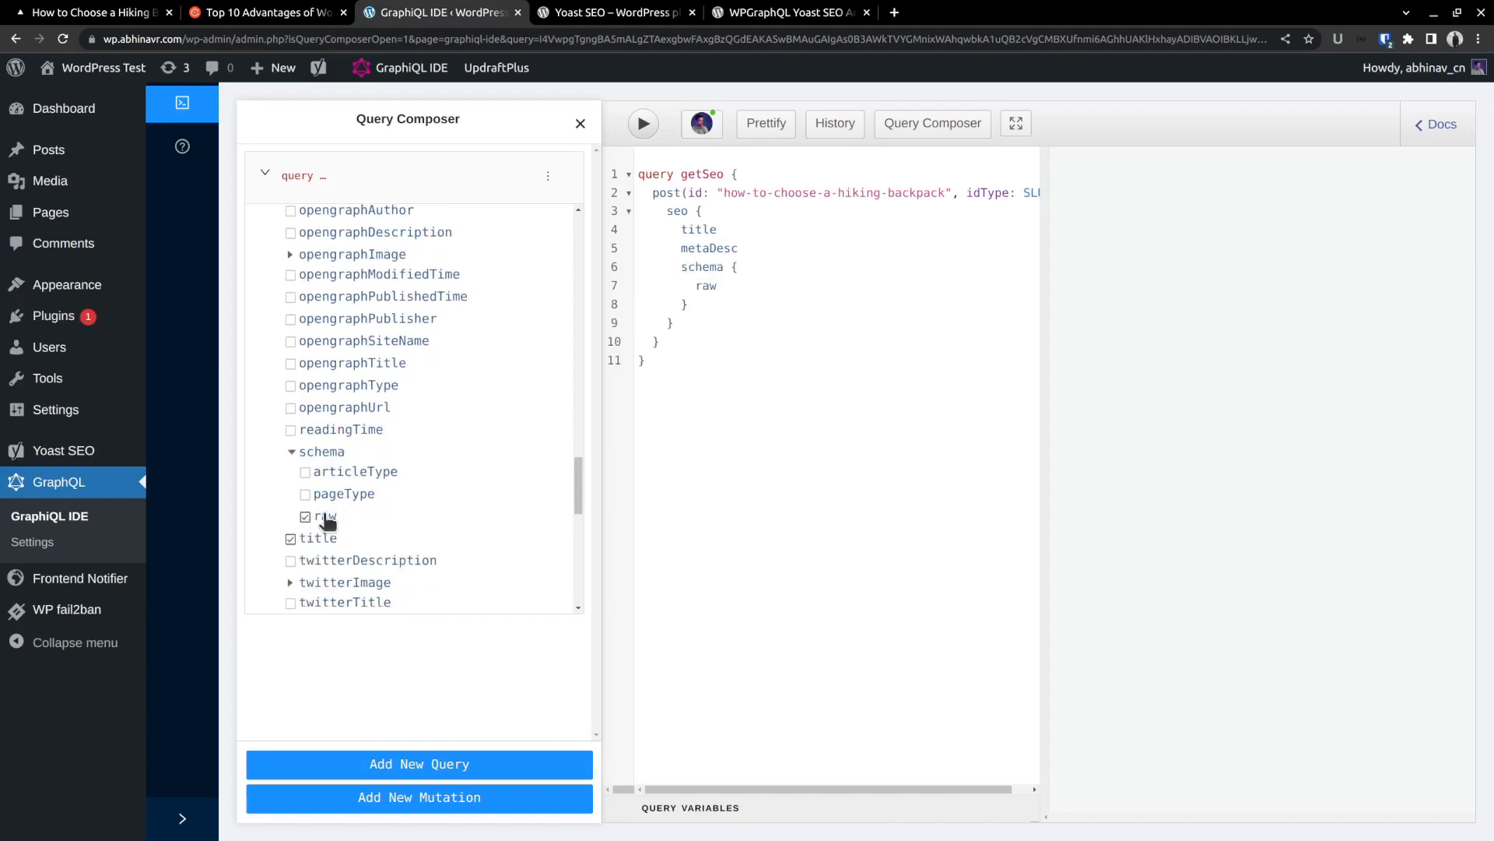
left_click(642, 123)
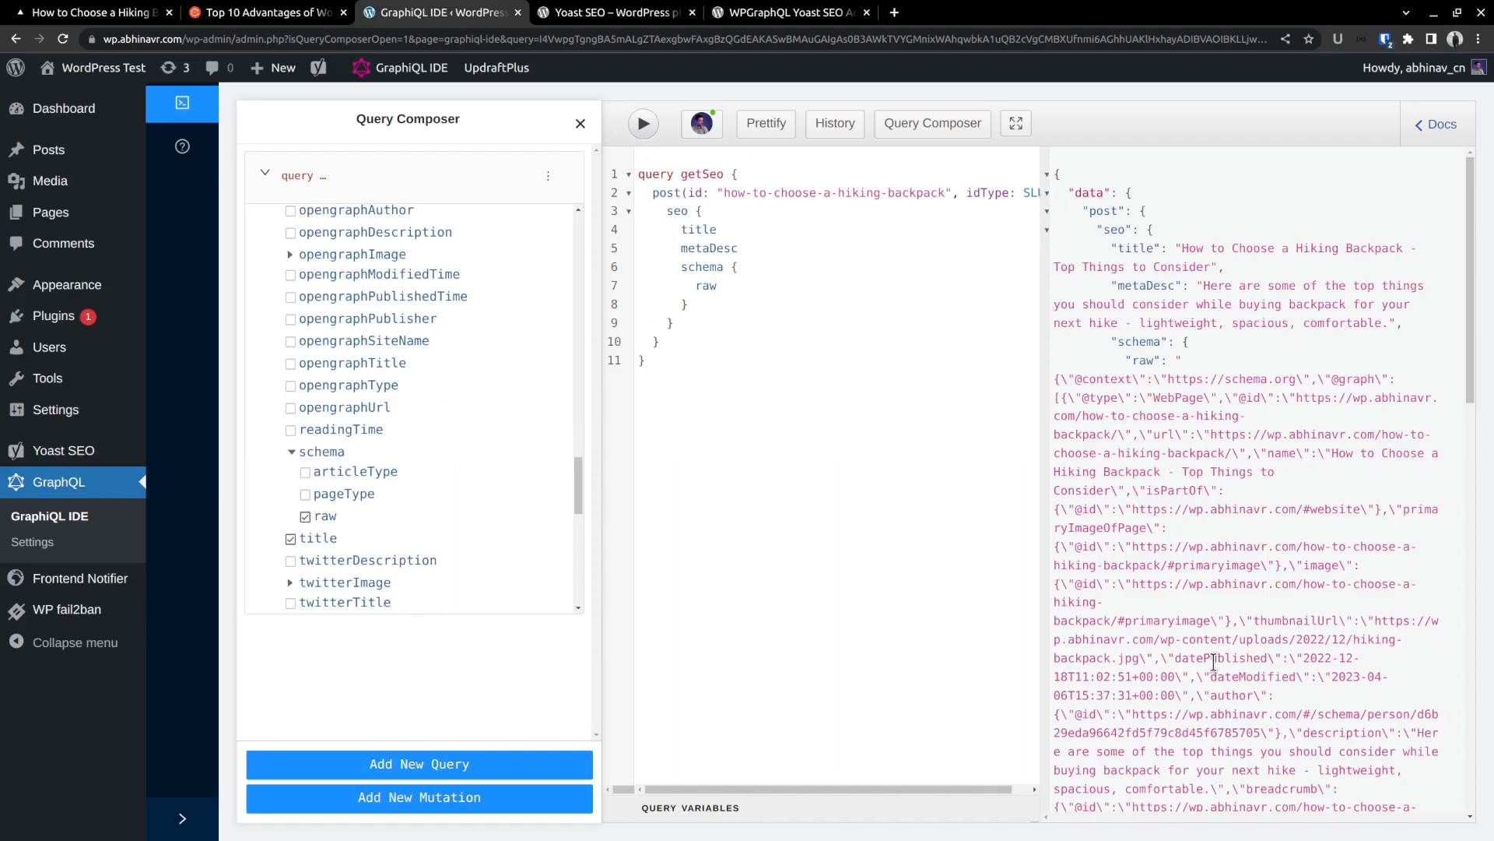
scroll("down", 3)
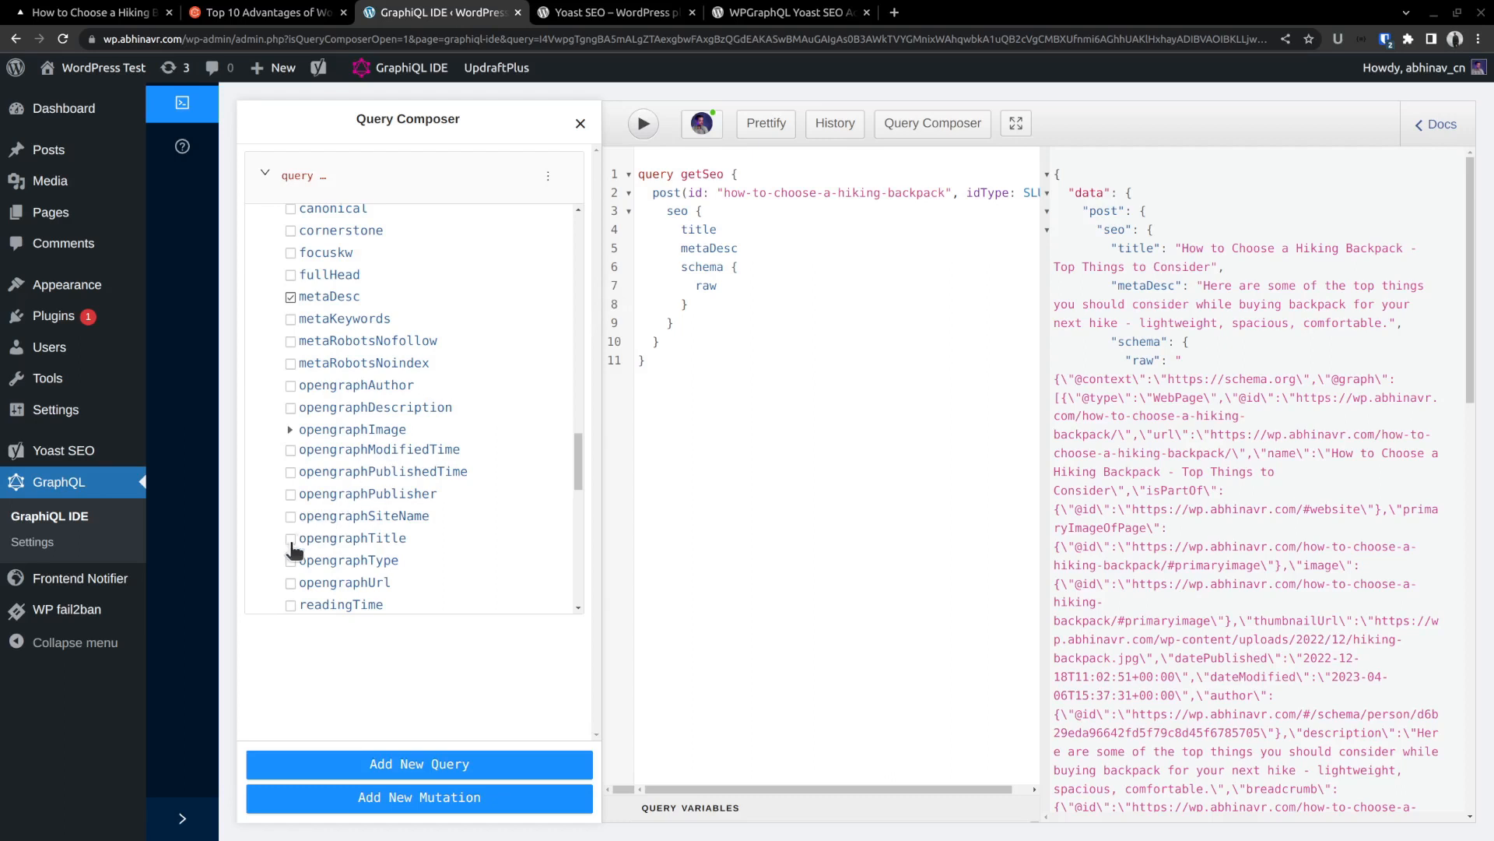
- Add the Open Graph title, description, URL and image fields to the SEO query
left_click(291, 538)
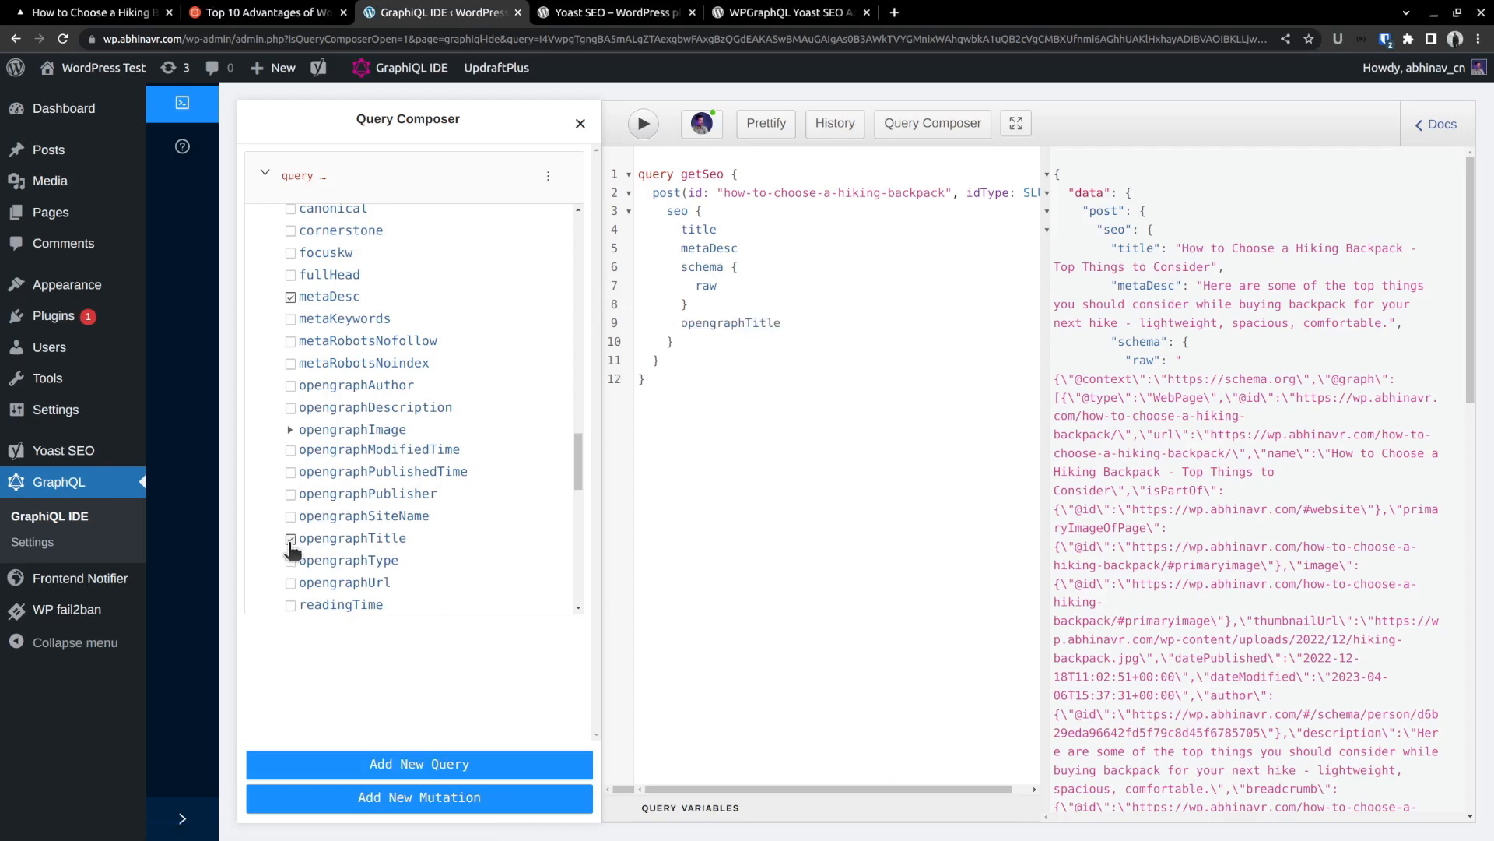
left_click(290, 538)
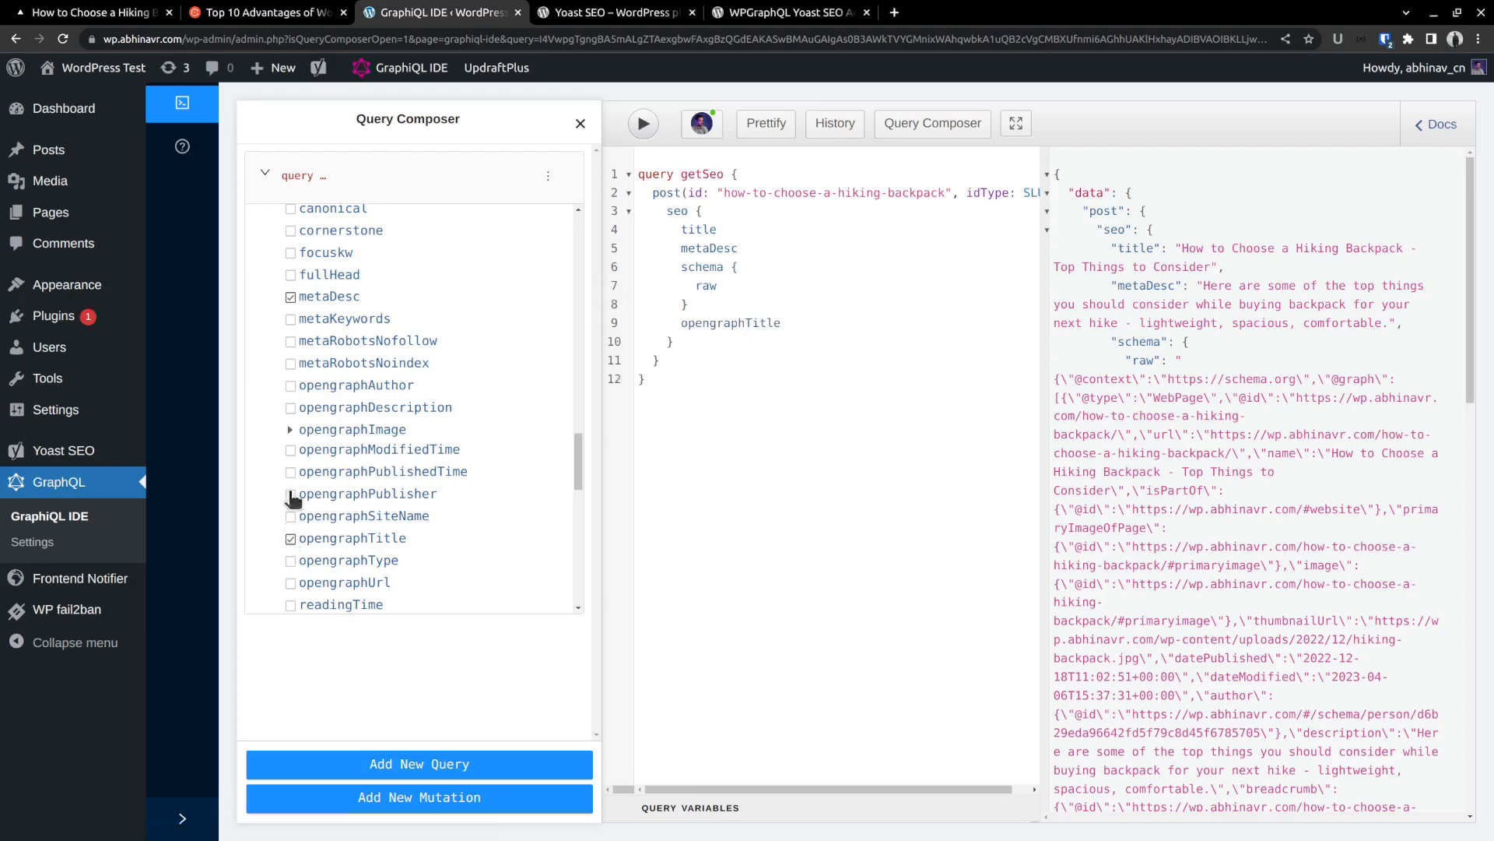
left_click(290, 407)
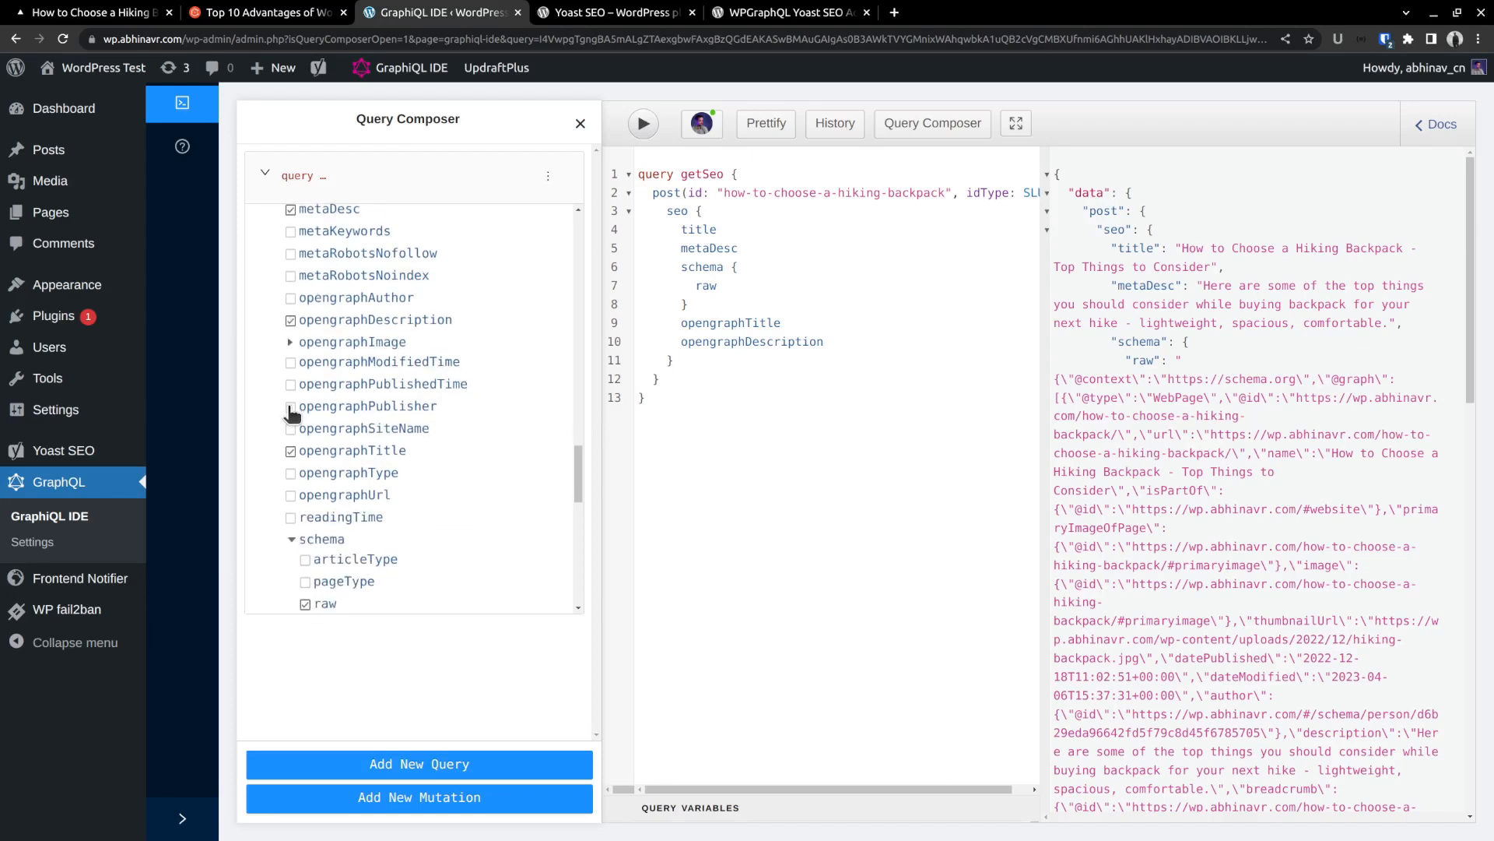
scroll("down", 3)
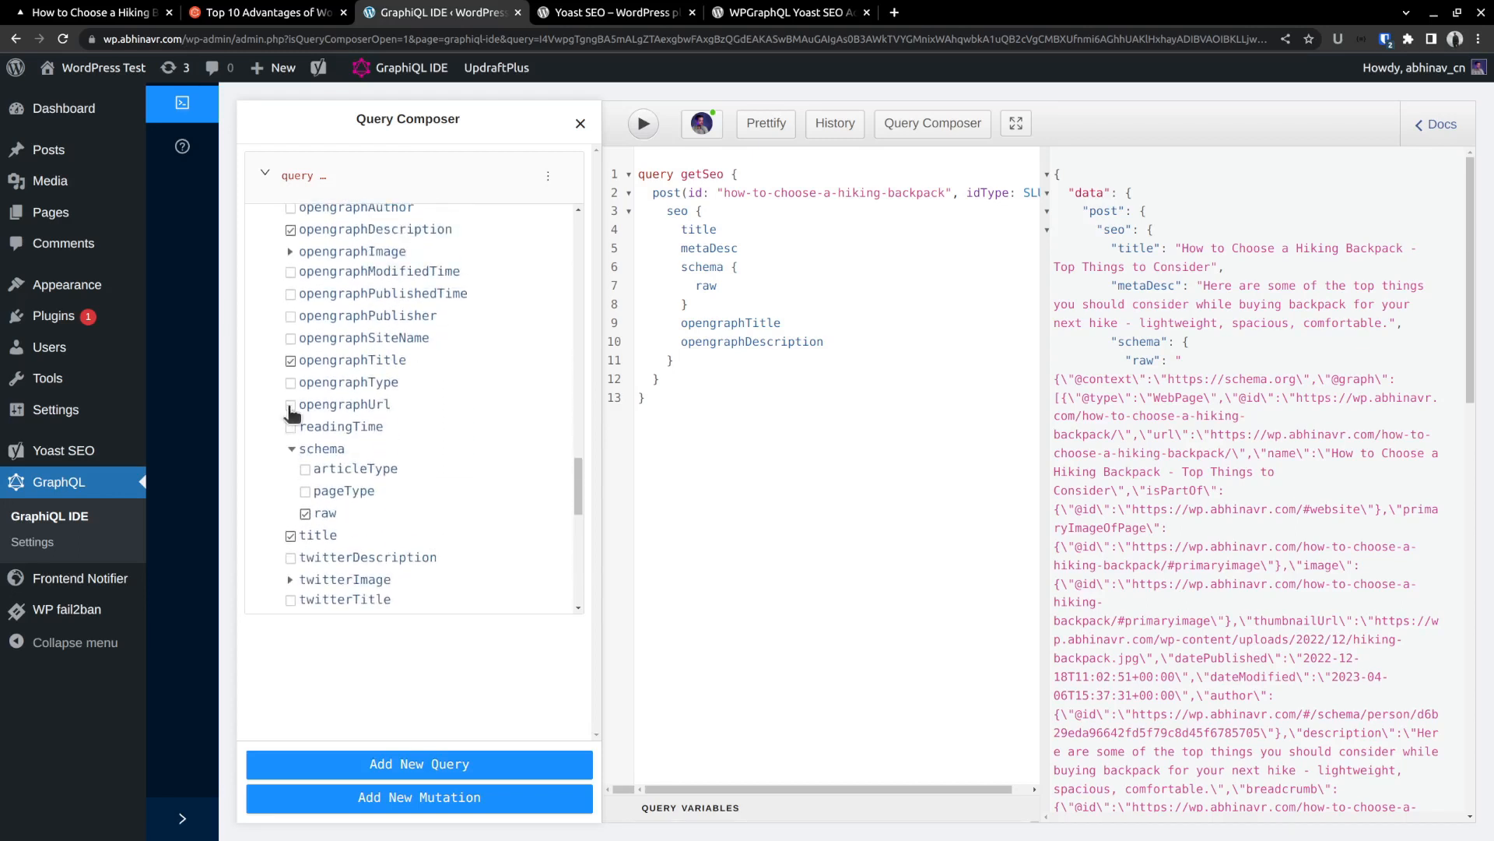
left_click(290, 408)
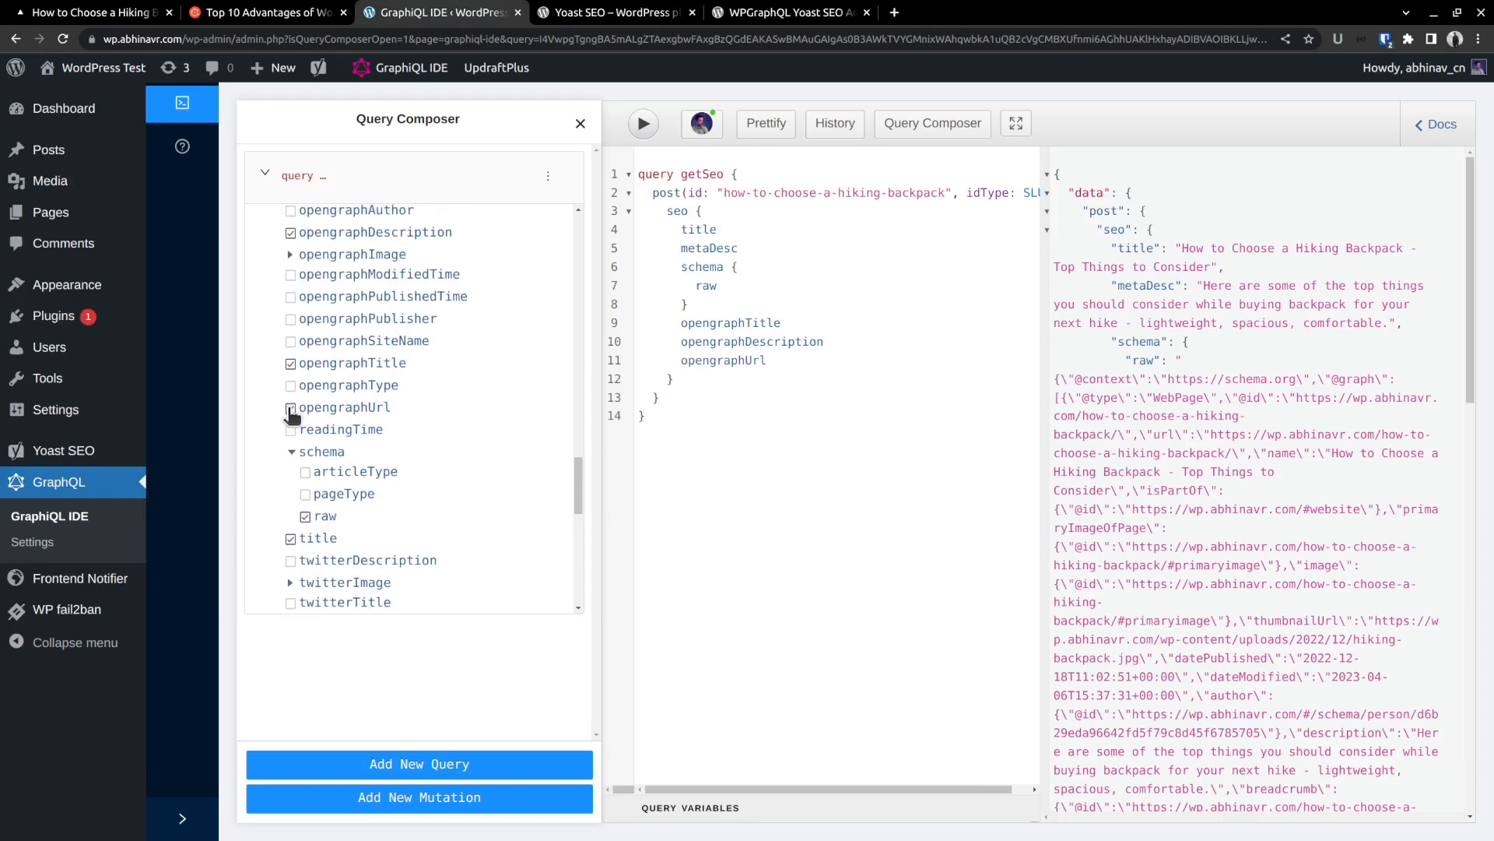
left_click(289, 253)
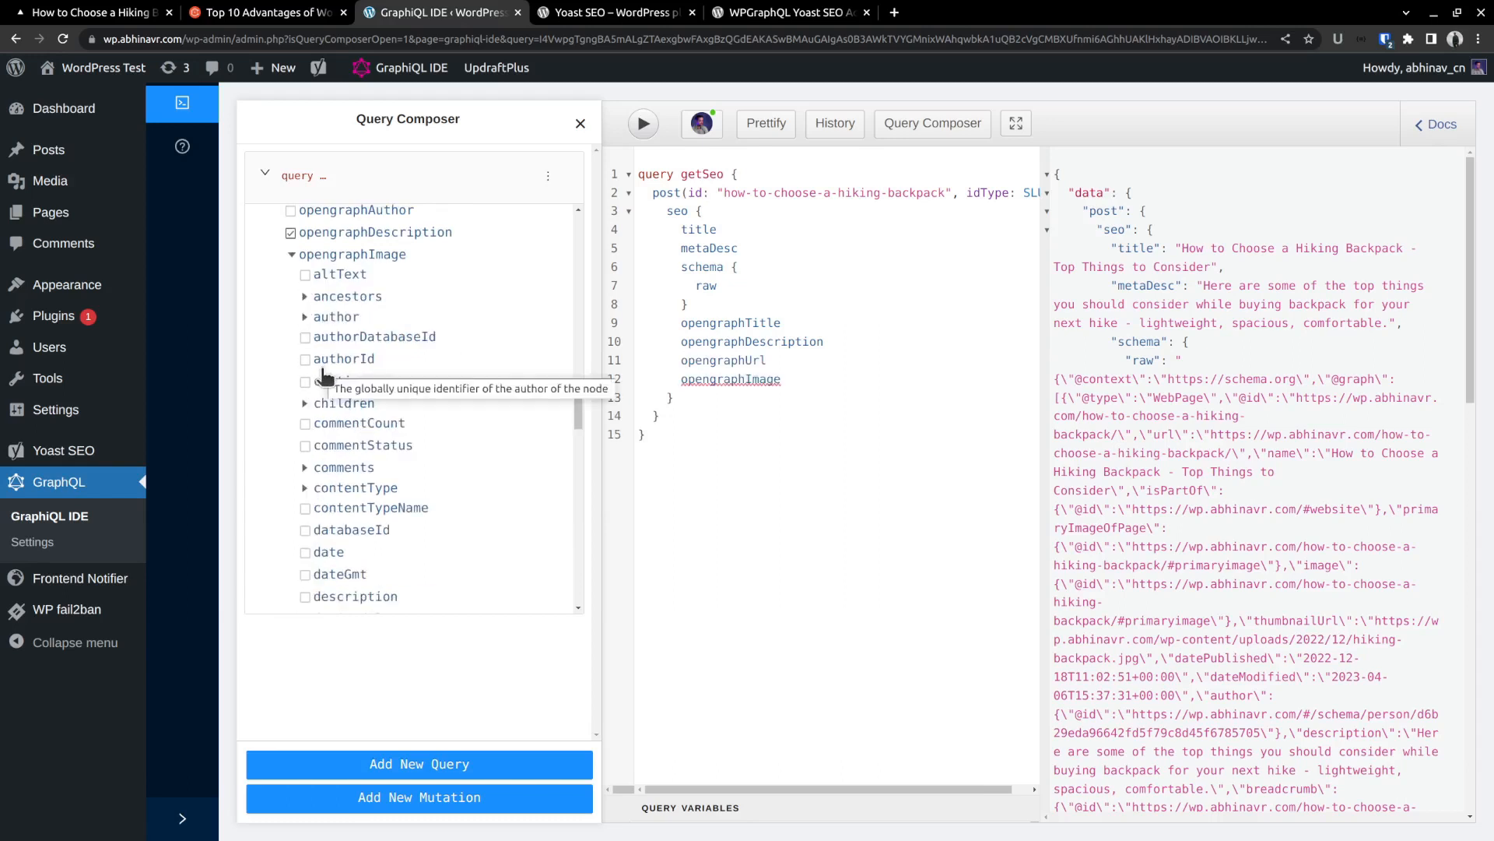
- Tick mediaItemUrl under opengraphImage, plus opengraphType and opengraphSiteName
scroll("down", 3)
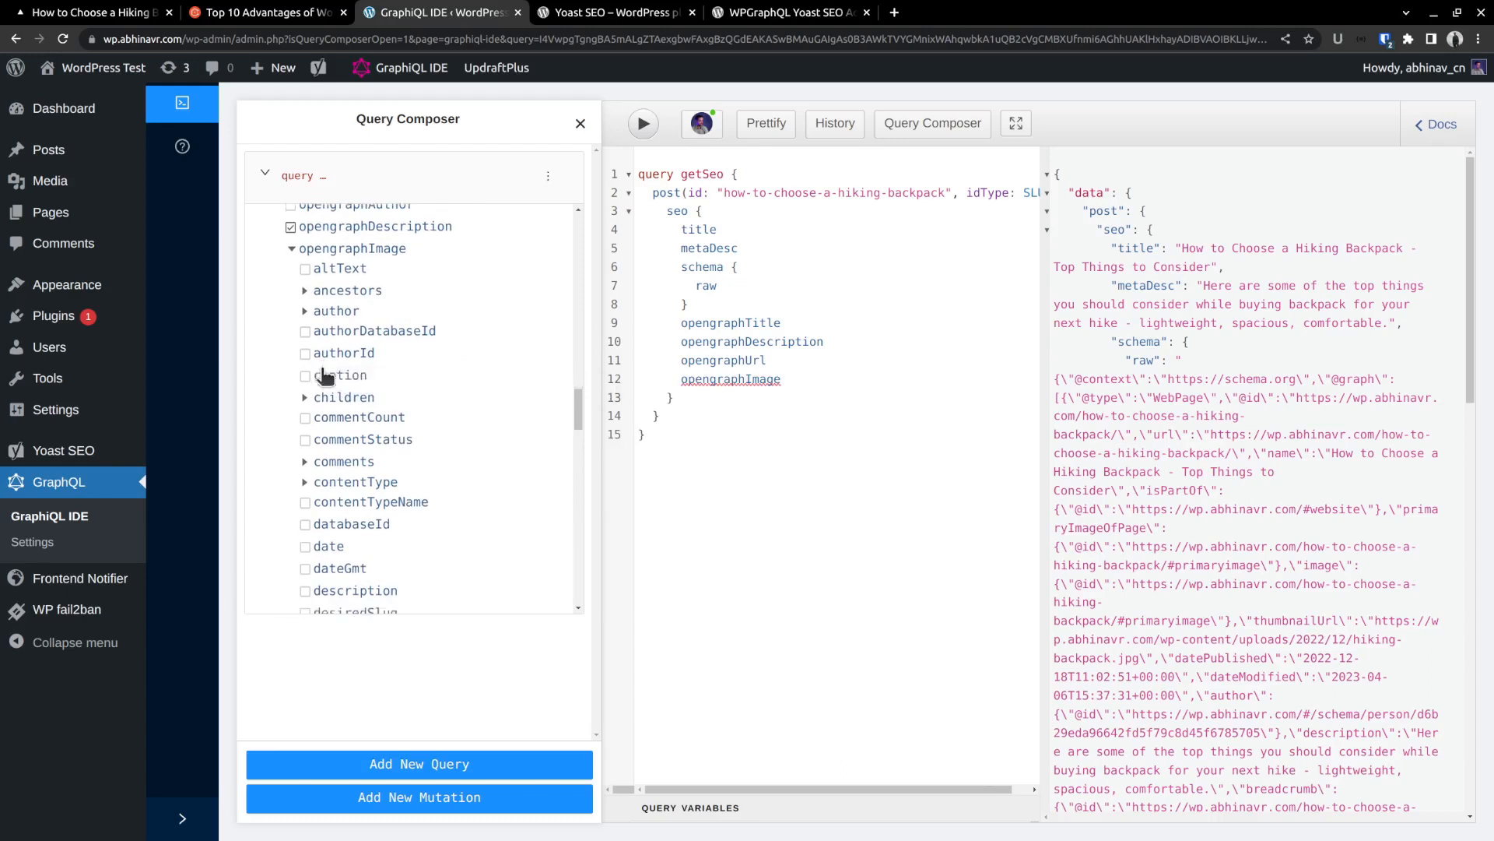
scroll("down", 3)
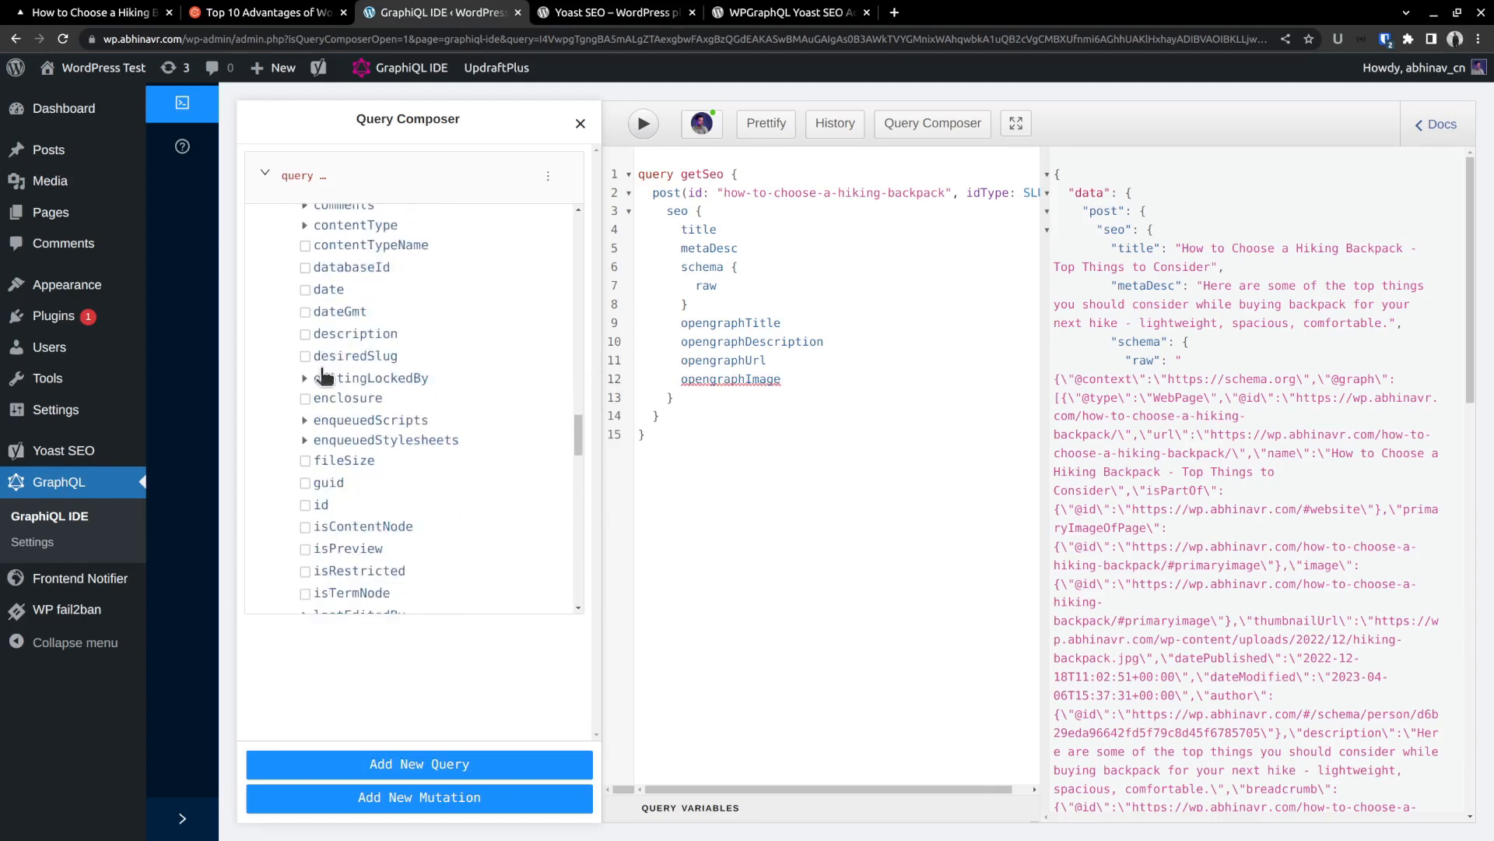
scroll("down", 3)
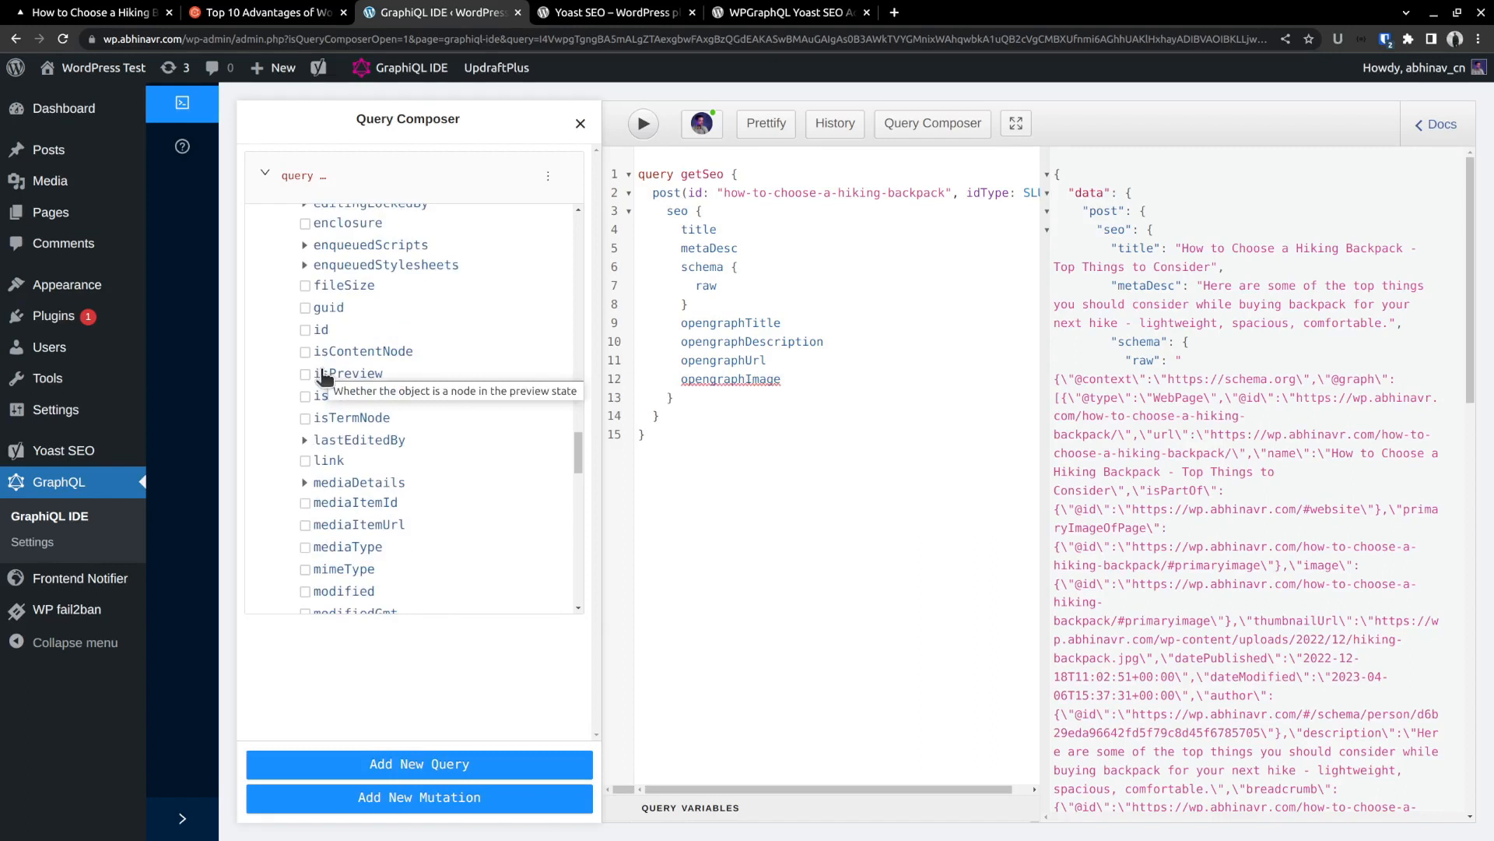
left_click(305, 436)
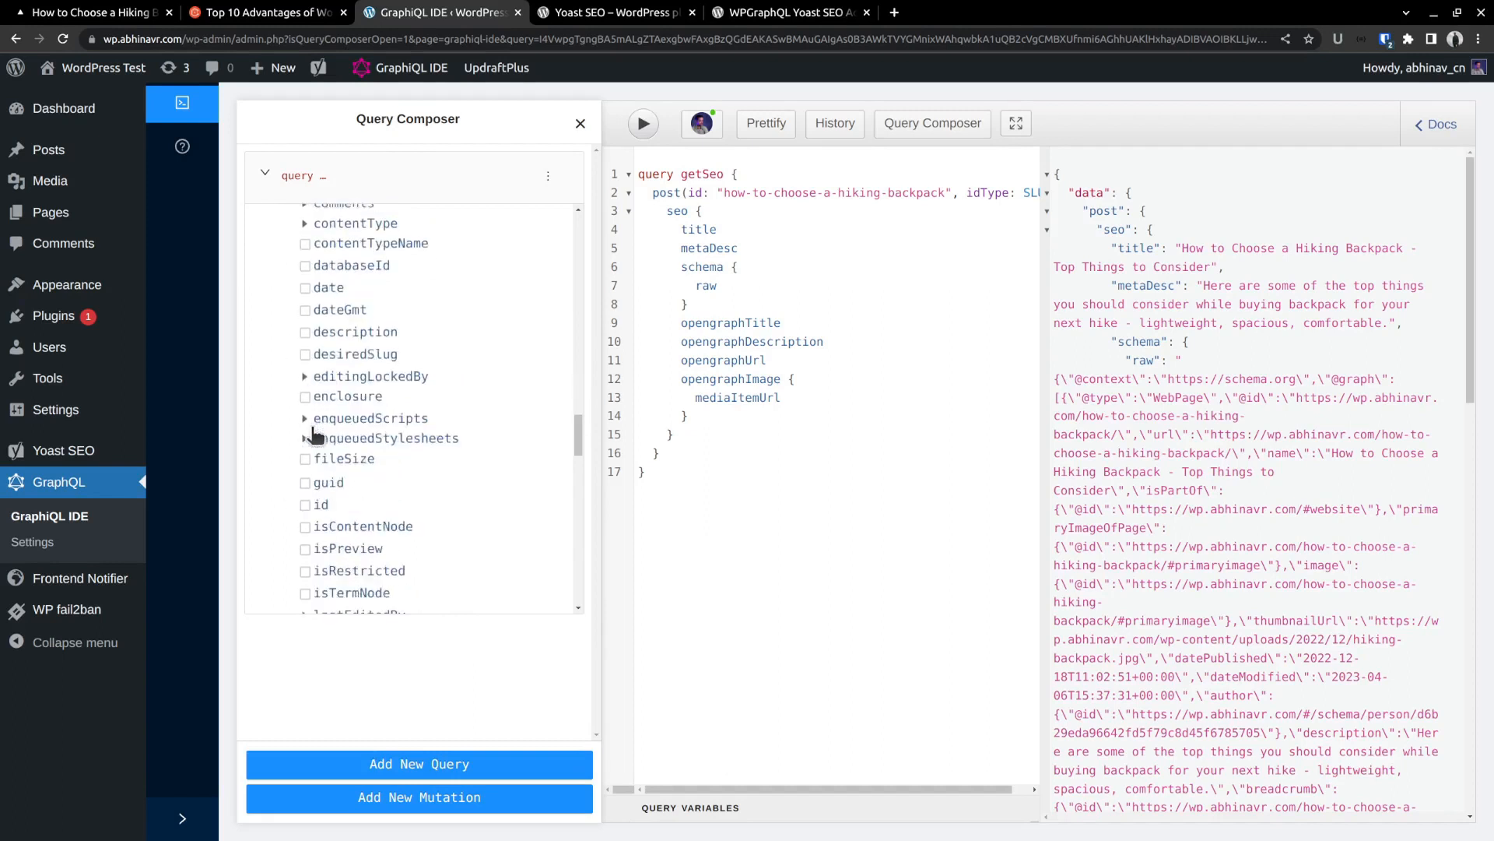
scroll("down", 3)
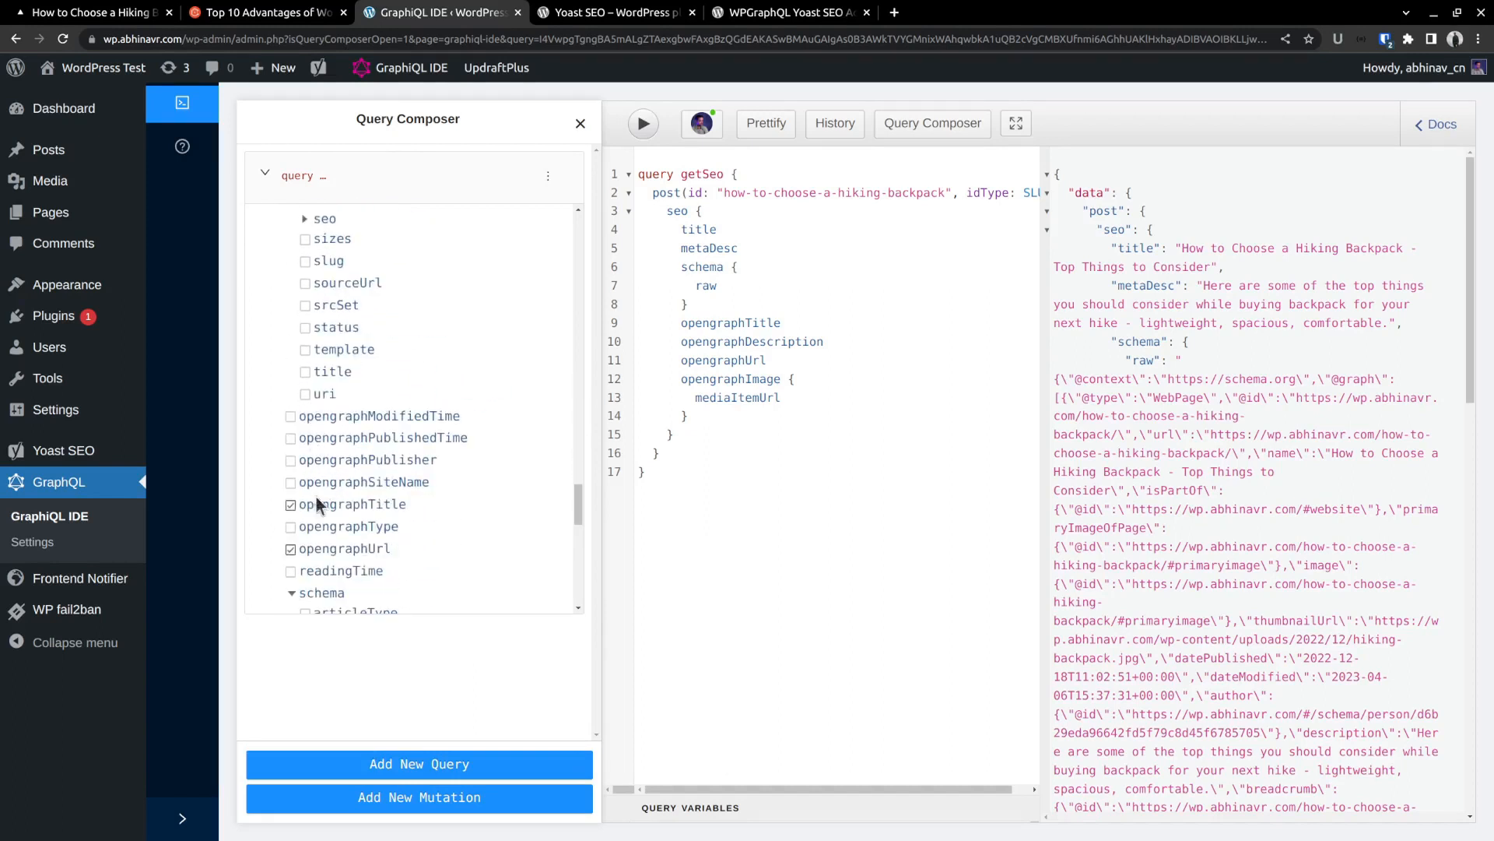
left_click(290, 526)
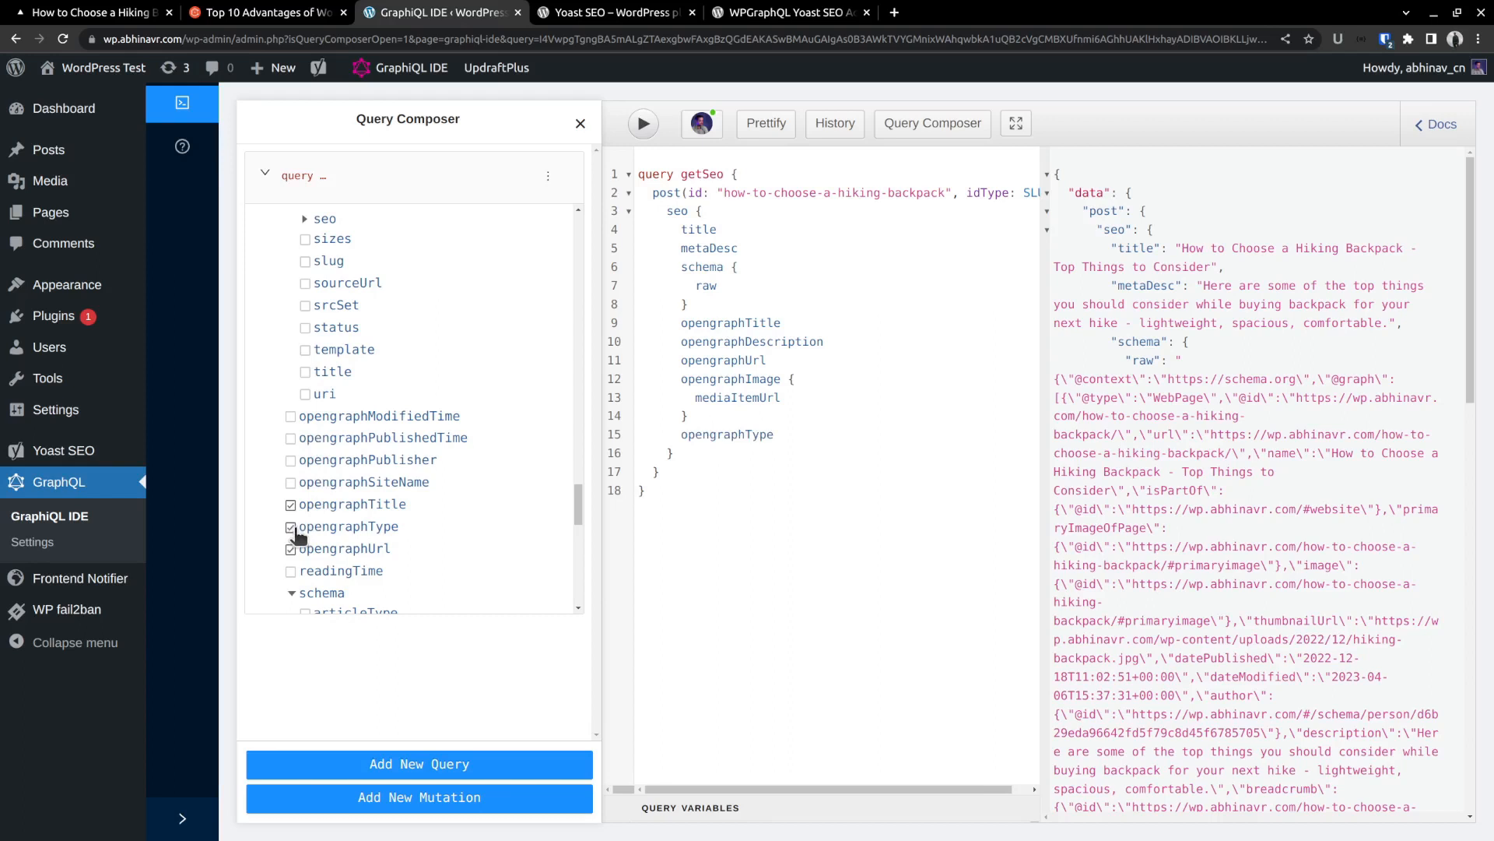
scroll("down", 3)
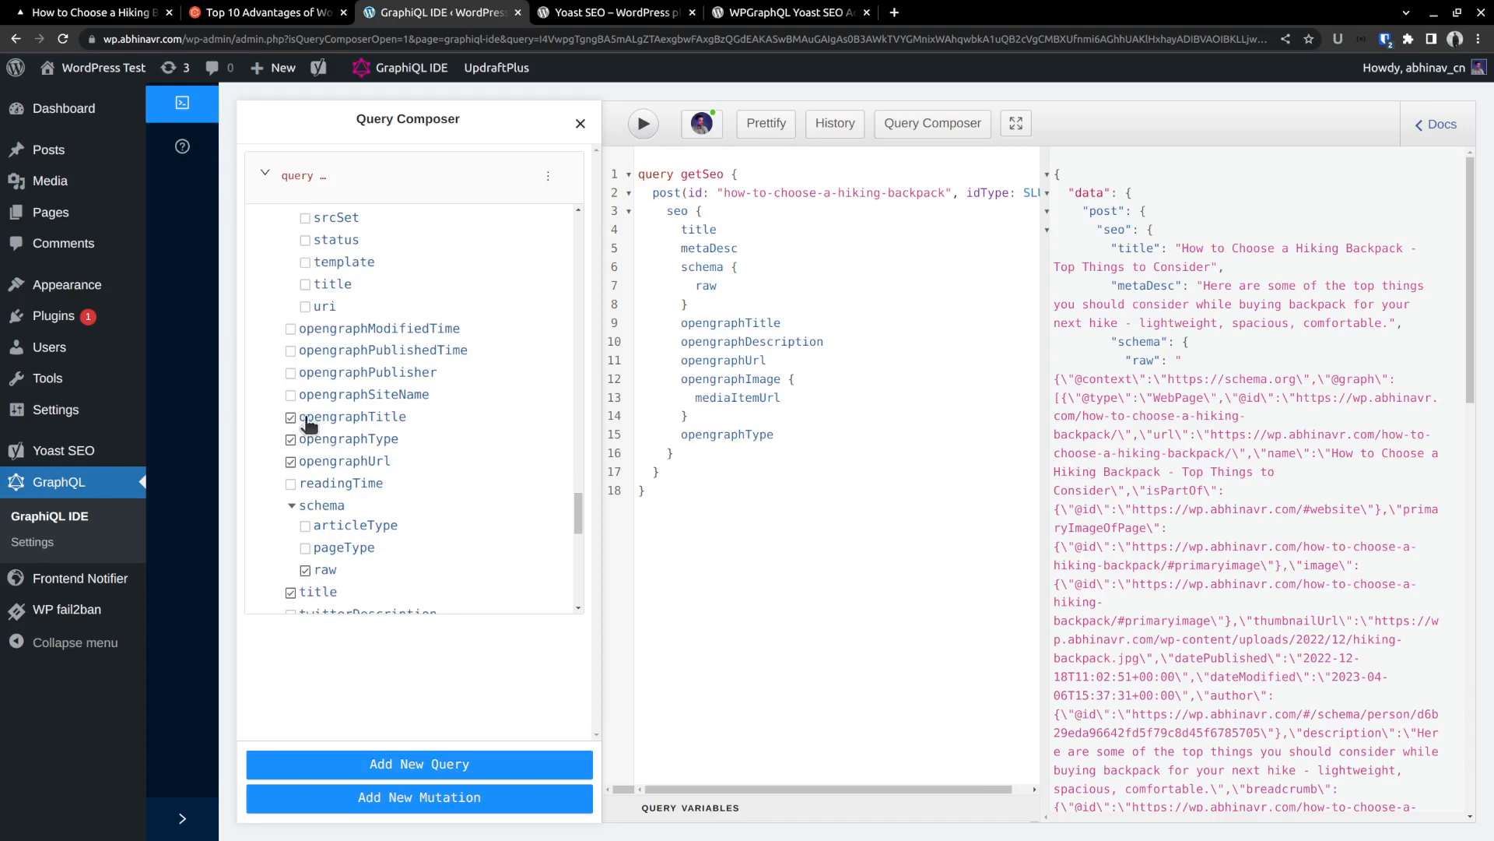
scroll("down", 3)
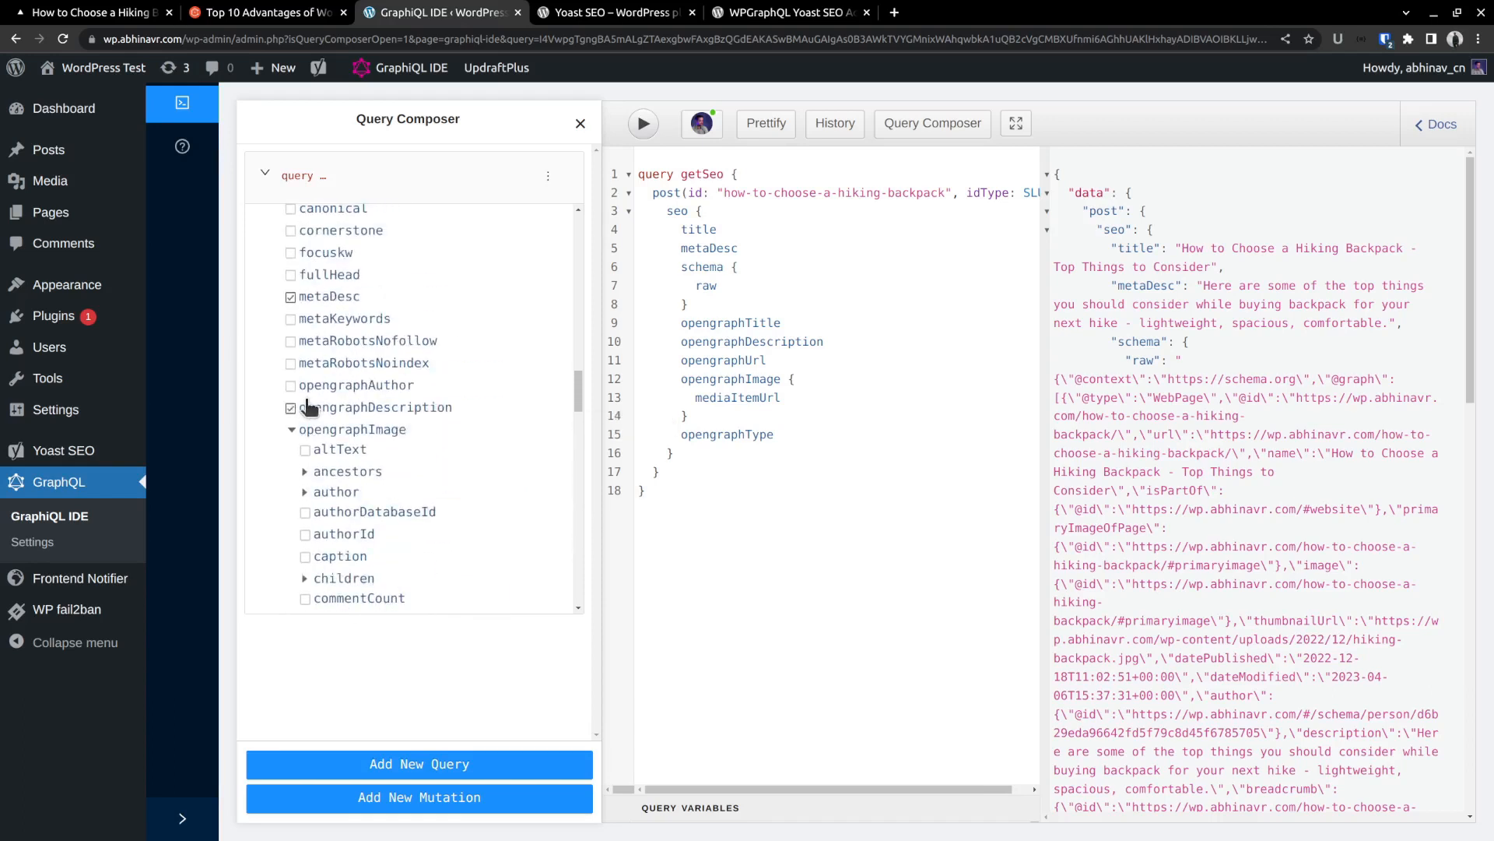
left_click(291, 407)
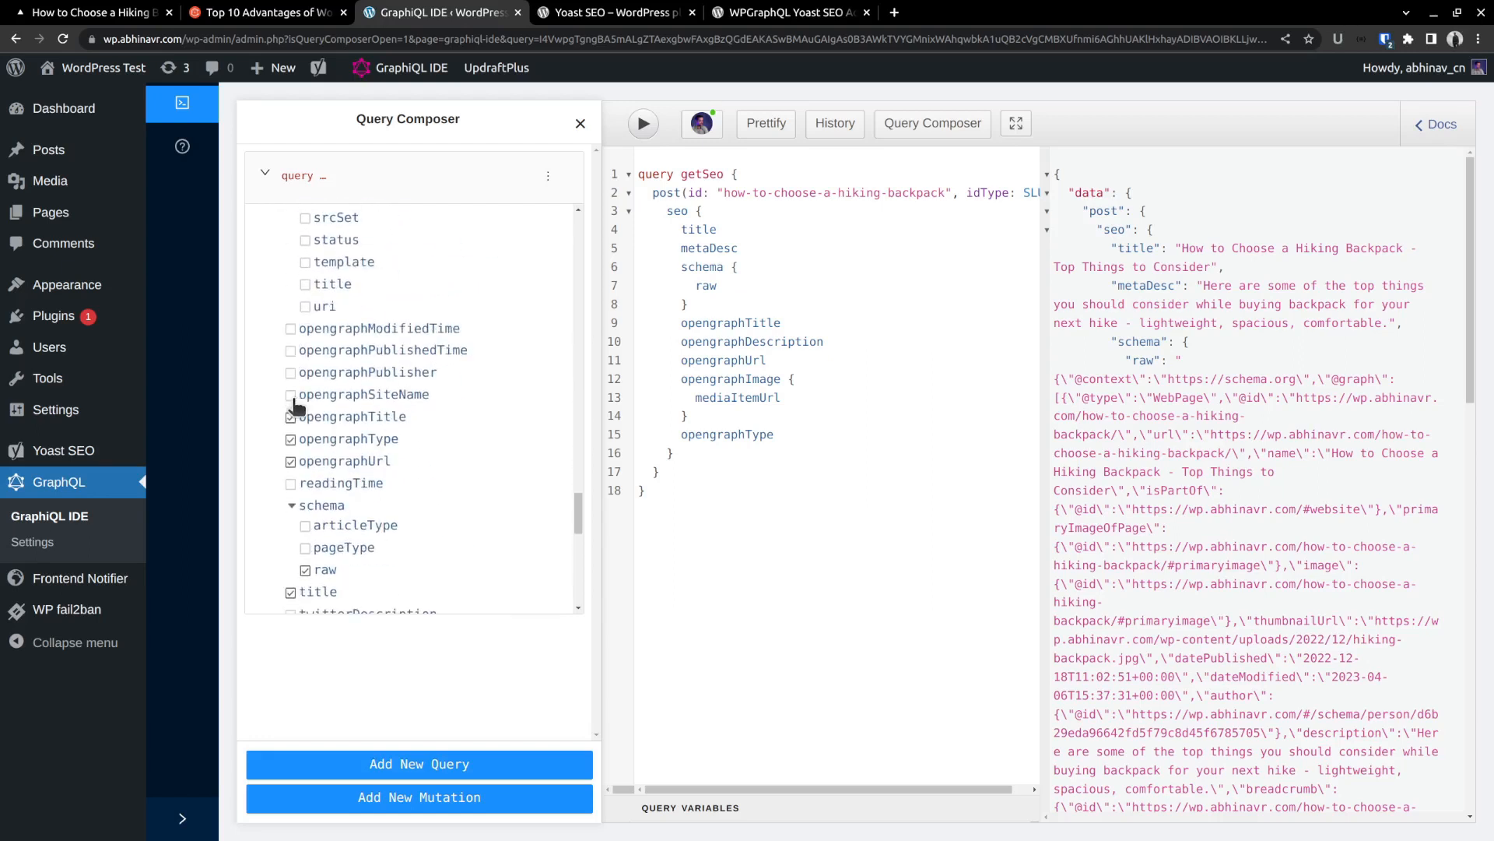
left_click(291, 394)
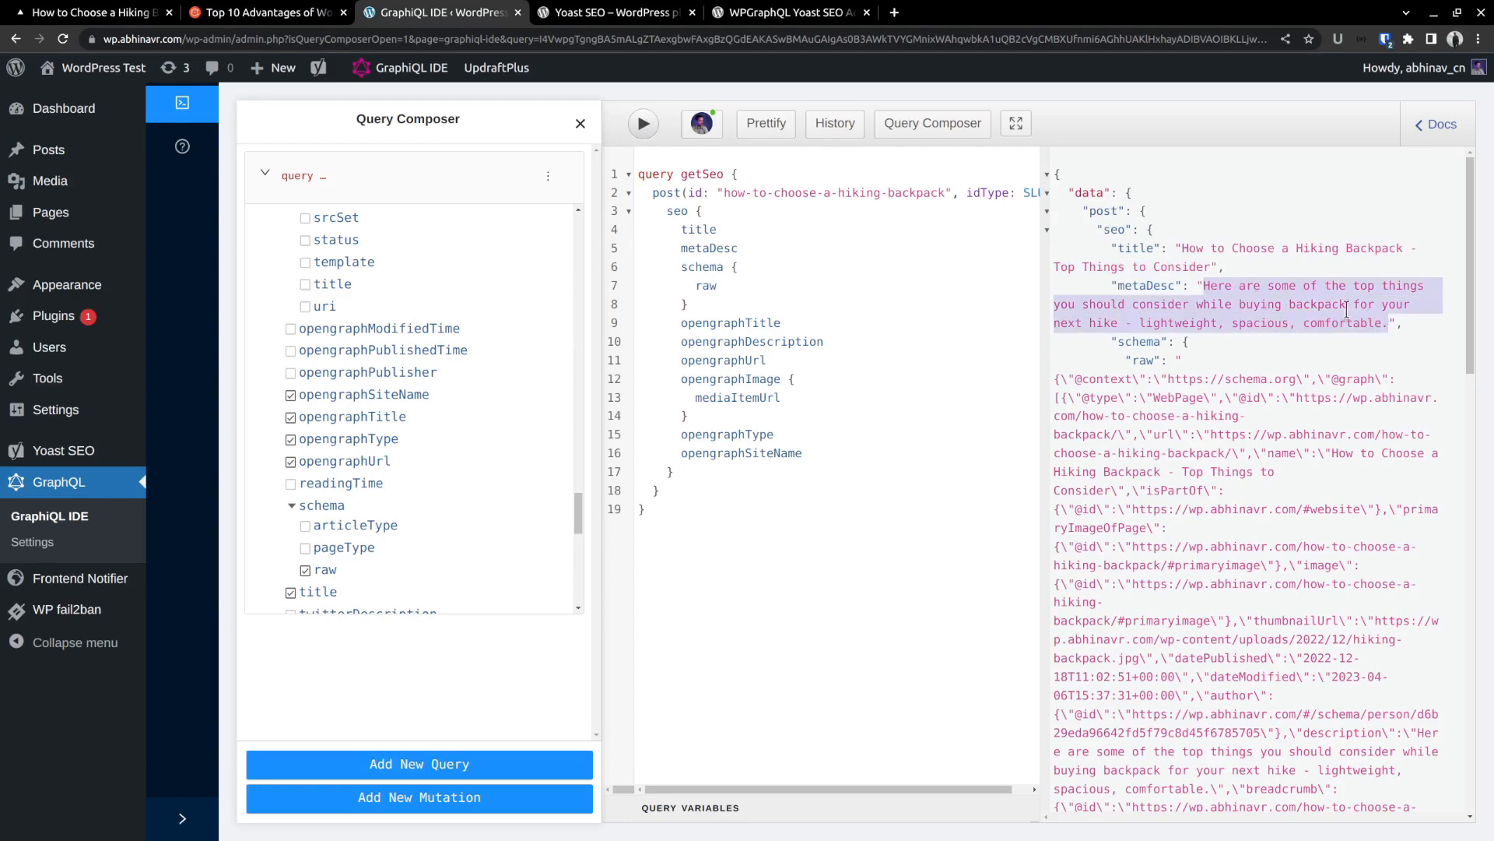
scroll("down", 3)
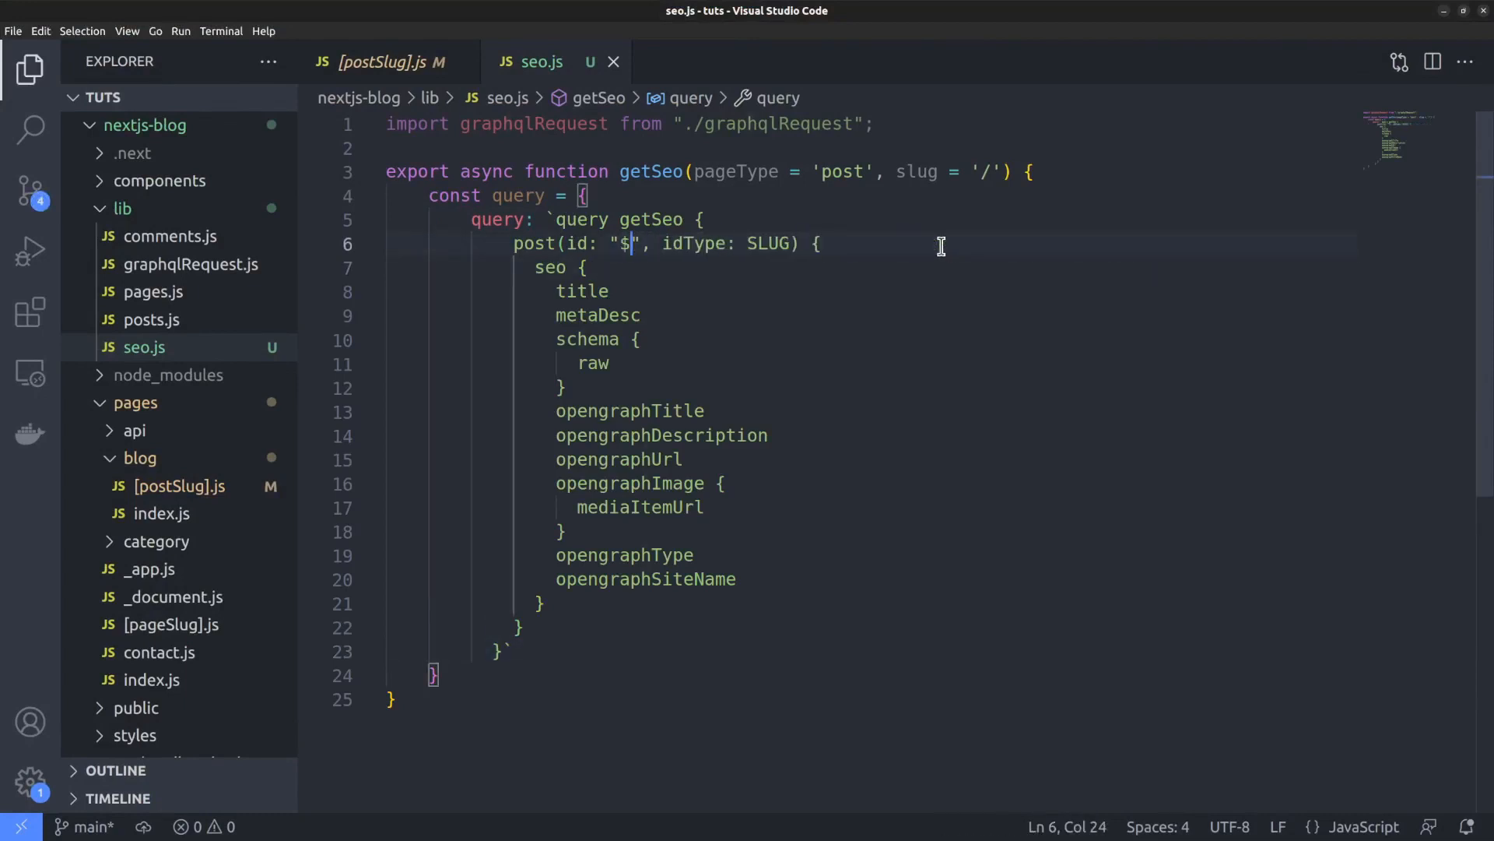
- Swap the hardcoded post id for ${slug} and the post field for ${pageType}
type("{slug}")
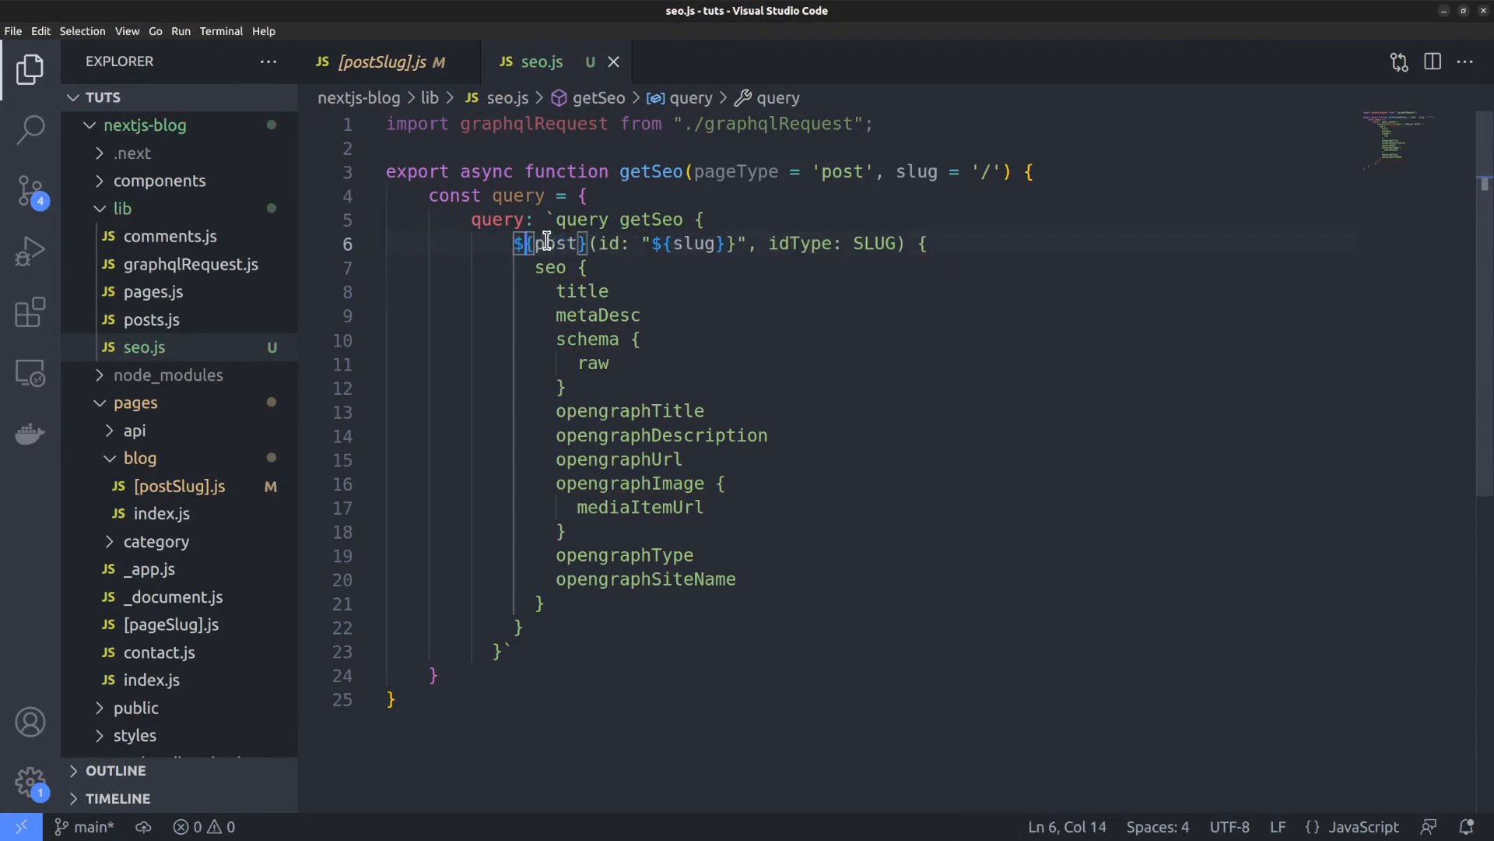
type("pageType")
type("const")
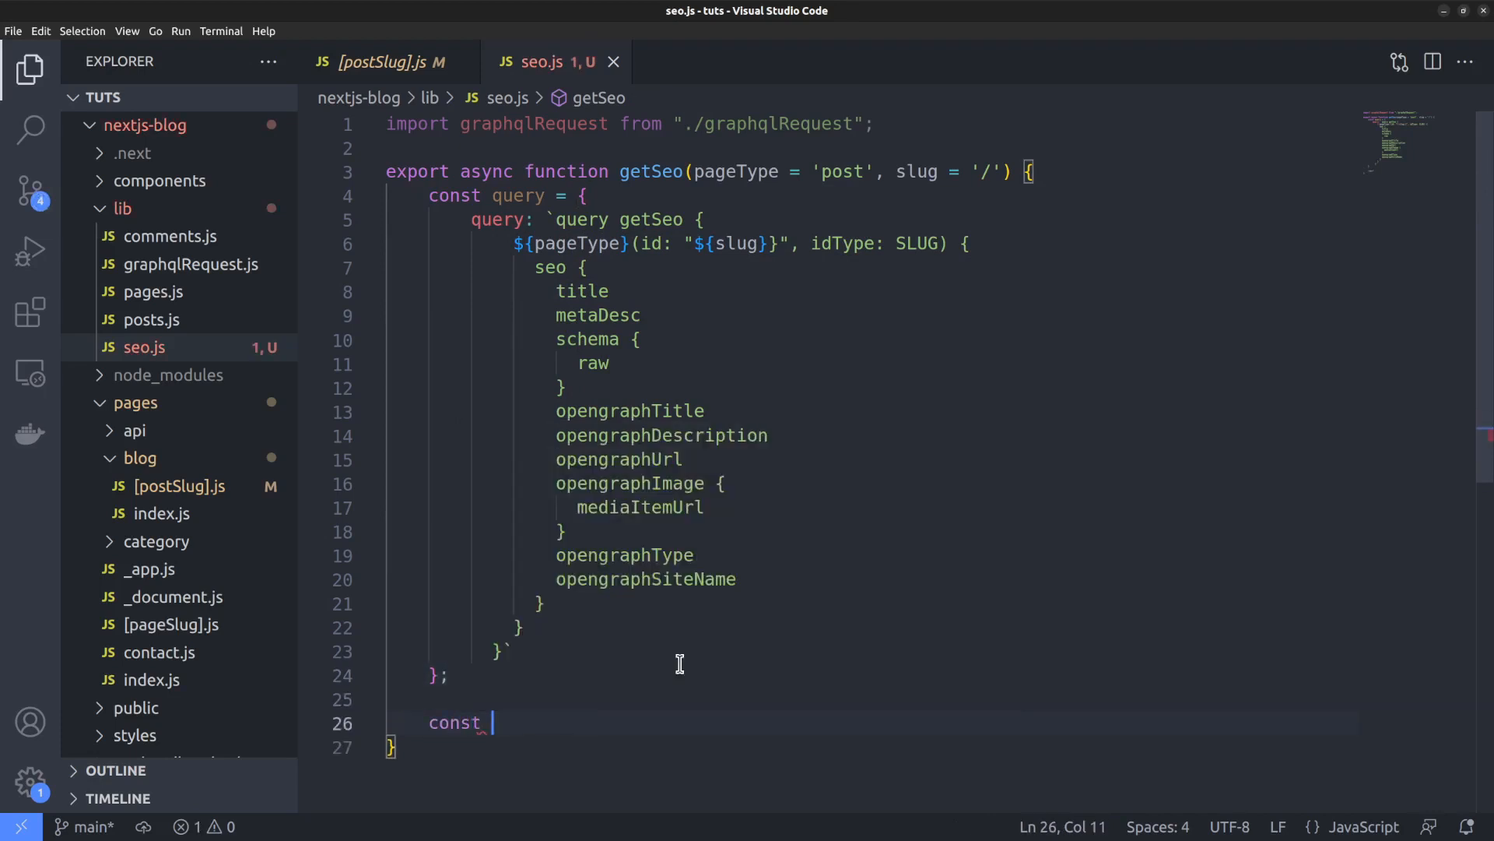
- Await graphqlRequest(query) into getSeo and extract seoData from getSeo.data[pageType].seo
type("getSeo = a")
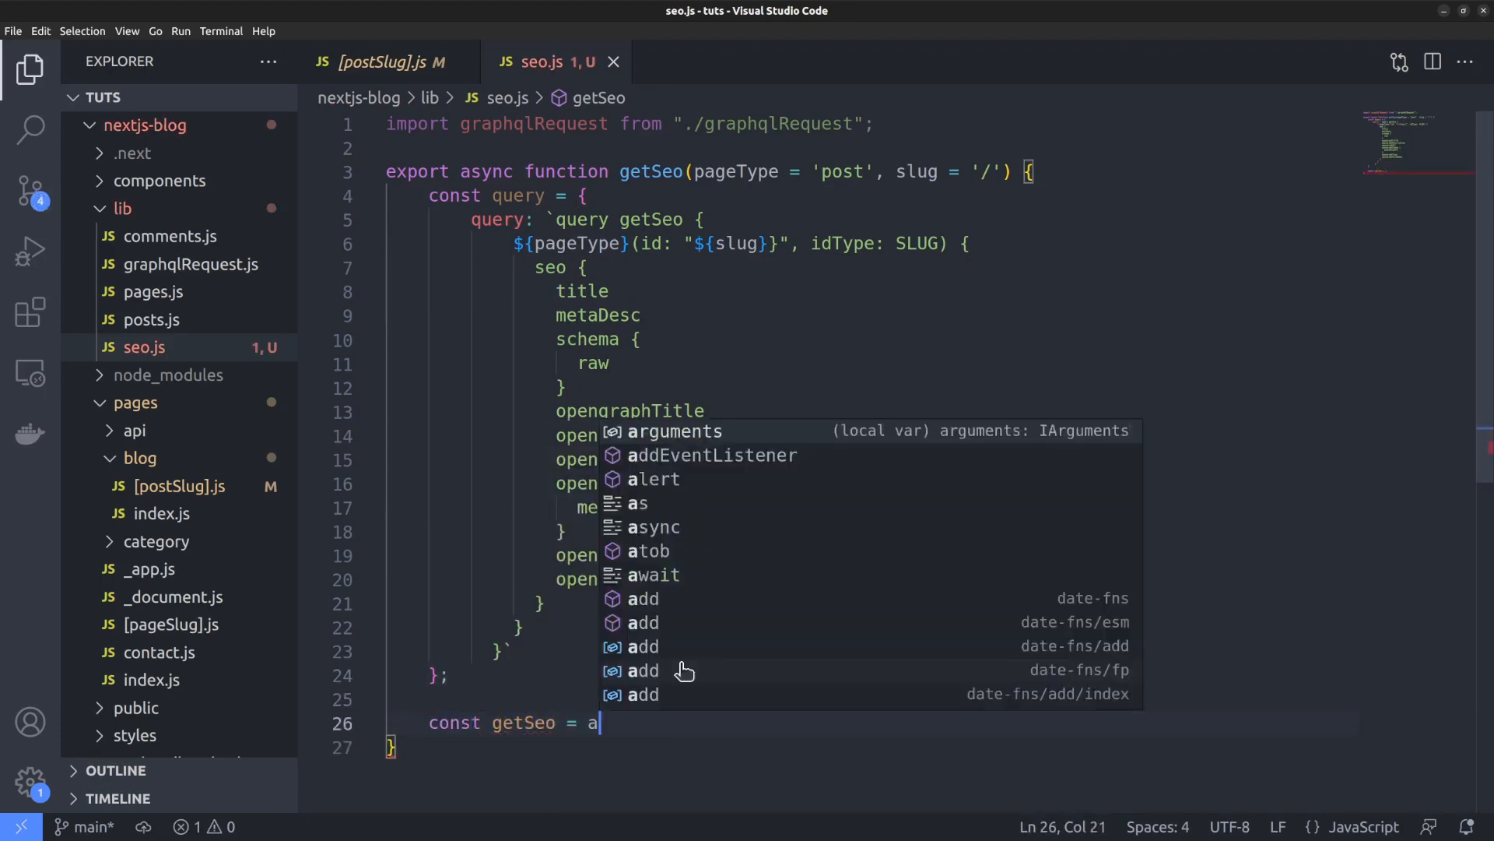
type("wait gra")
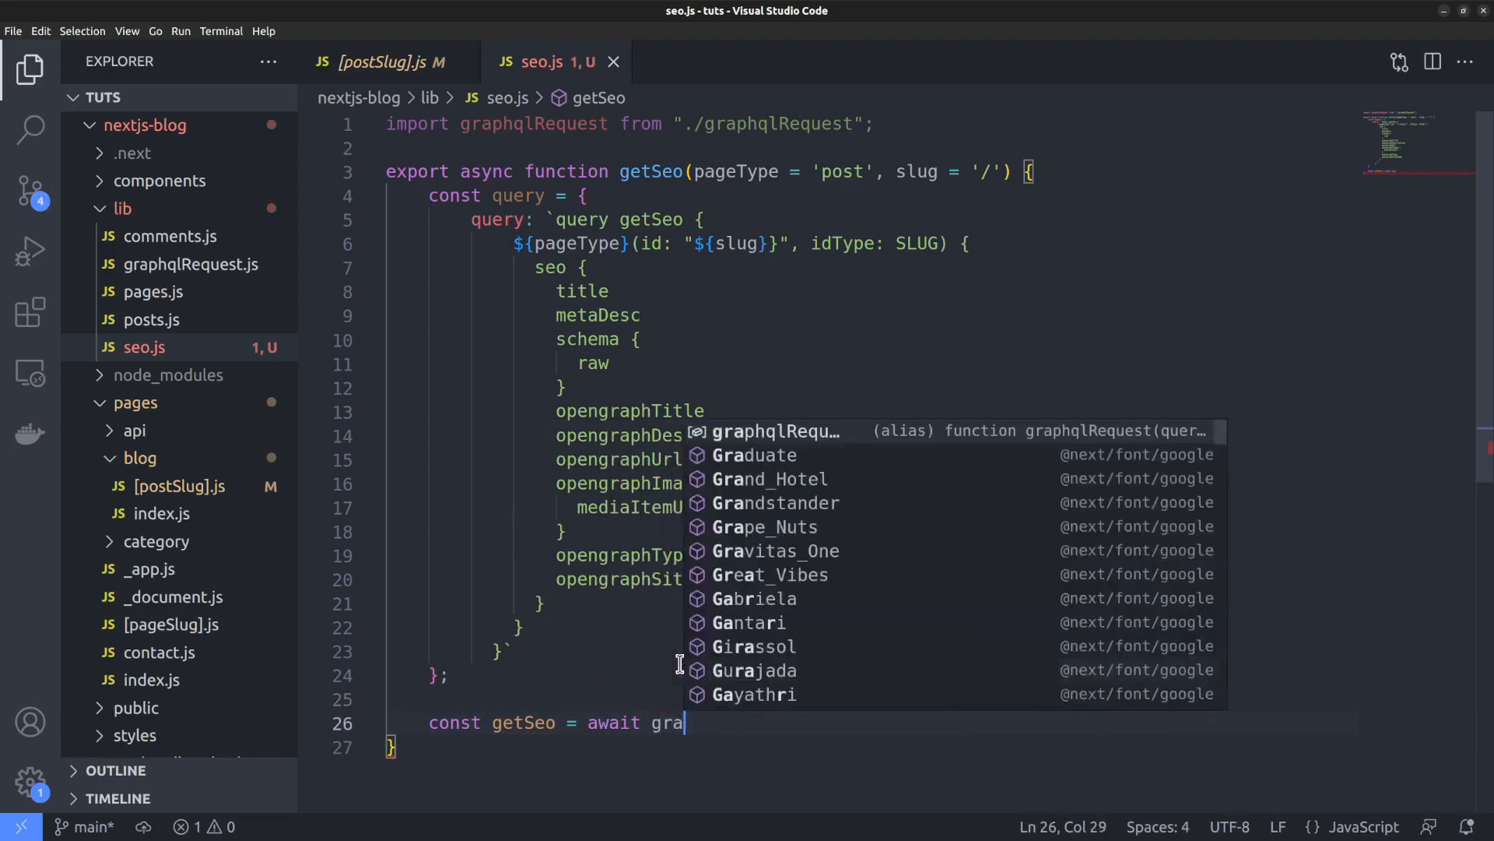
type("phqlRequest(query)")
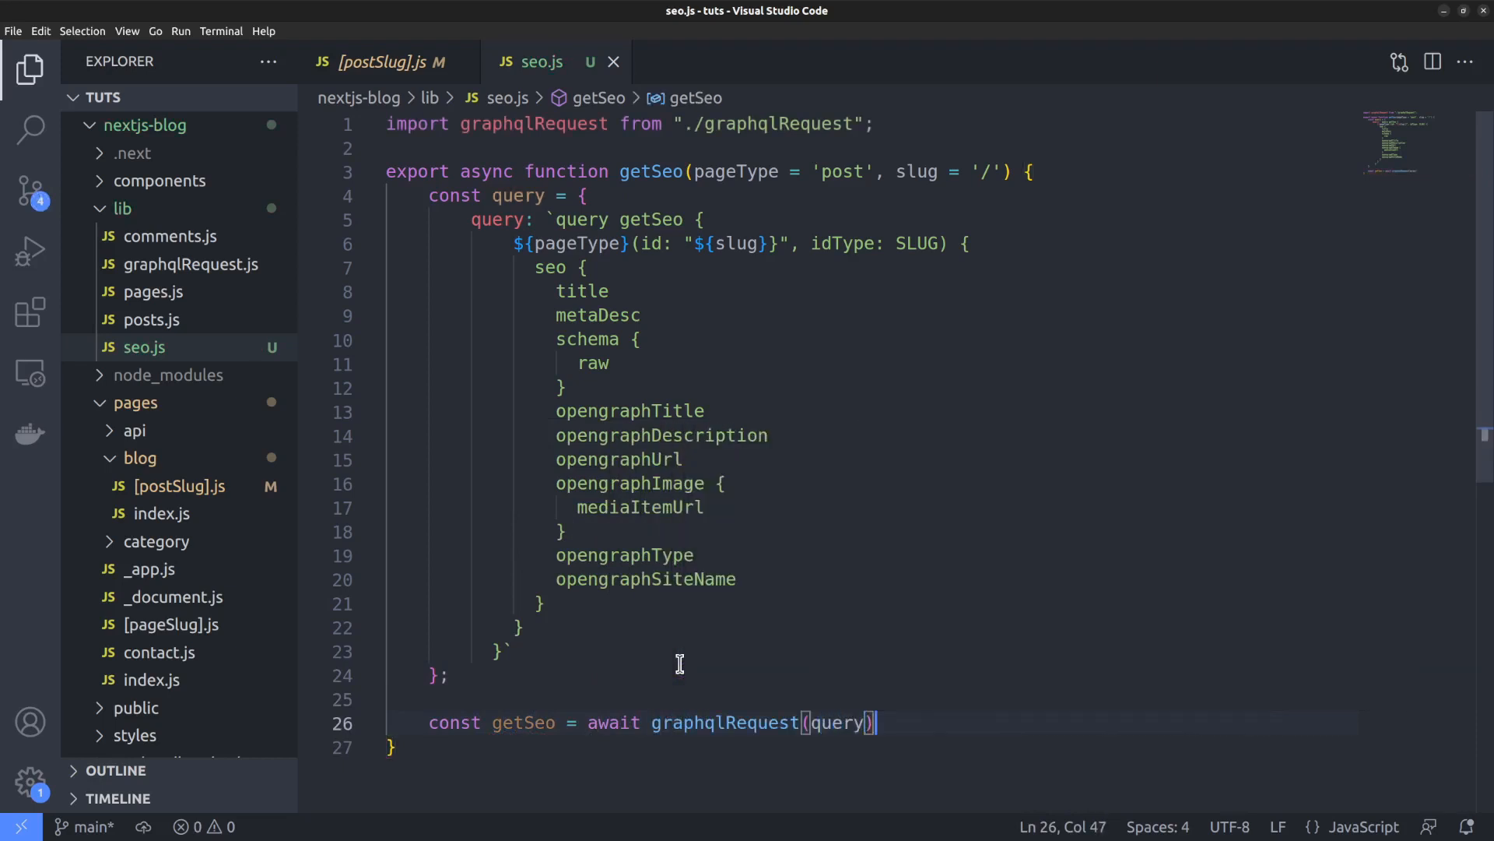
type("const seoData = getSeo.")
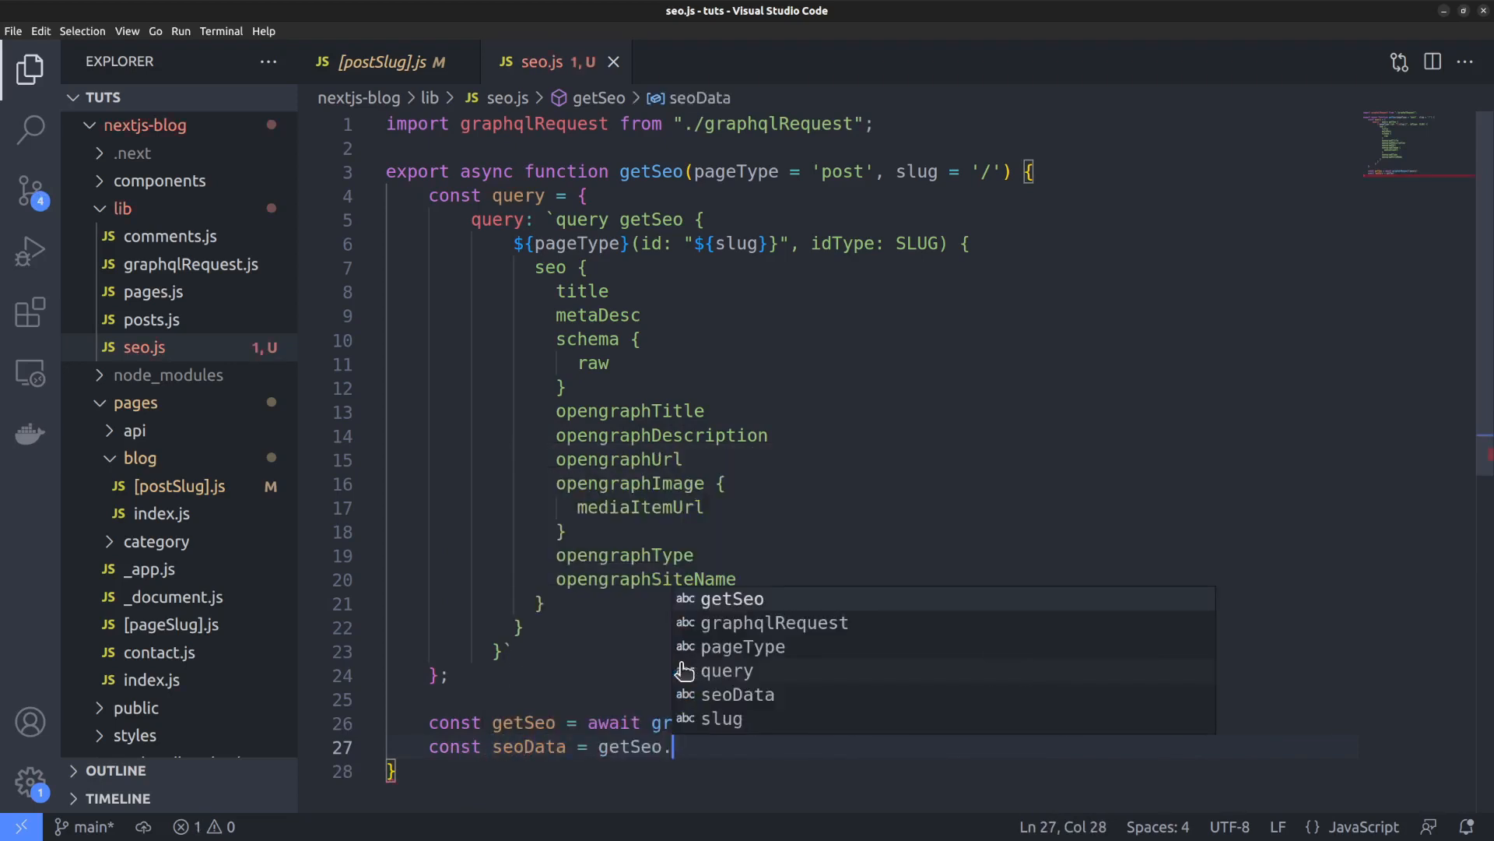
type("data[]")
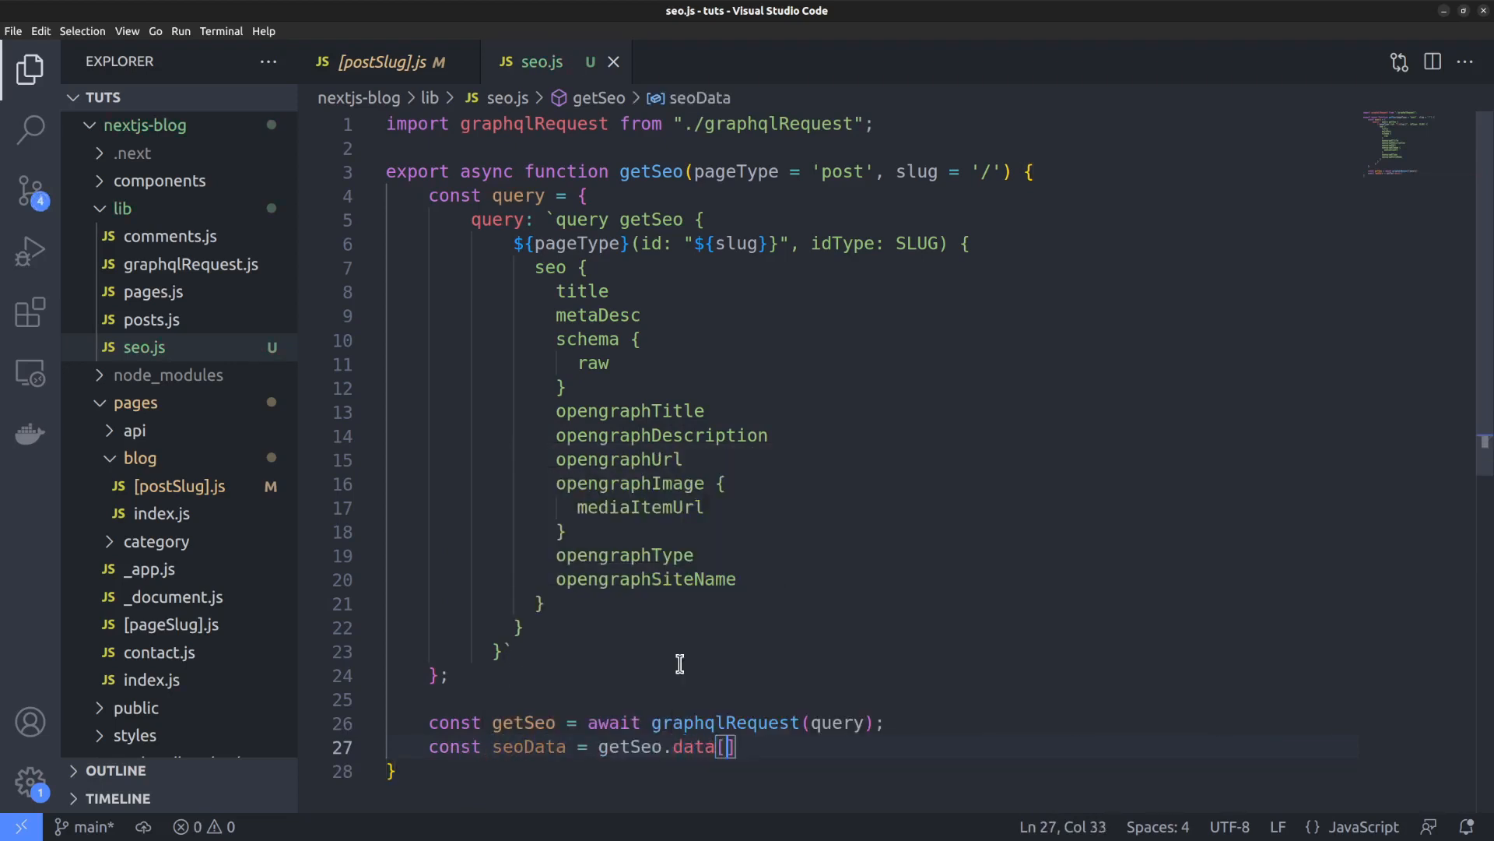
type("pageType")
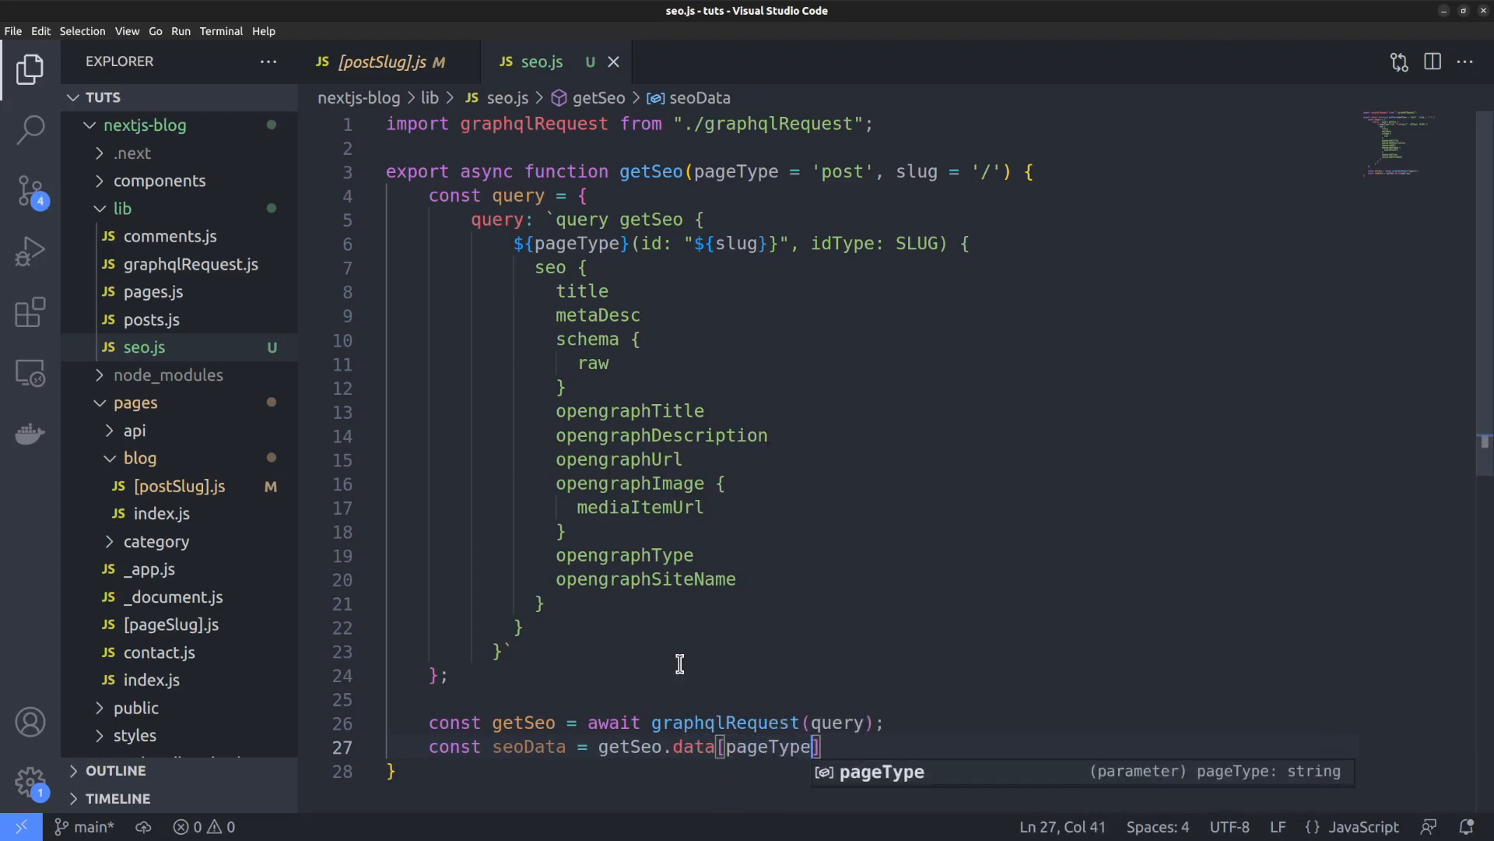
type(".seo;")
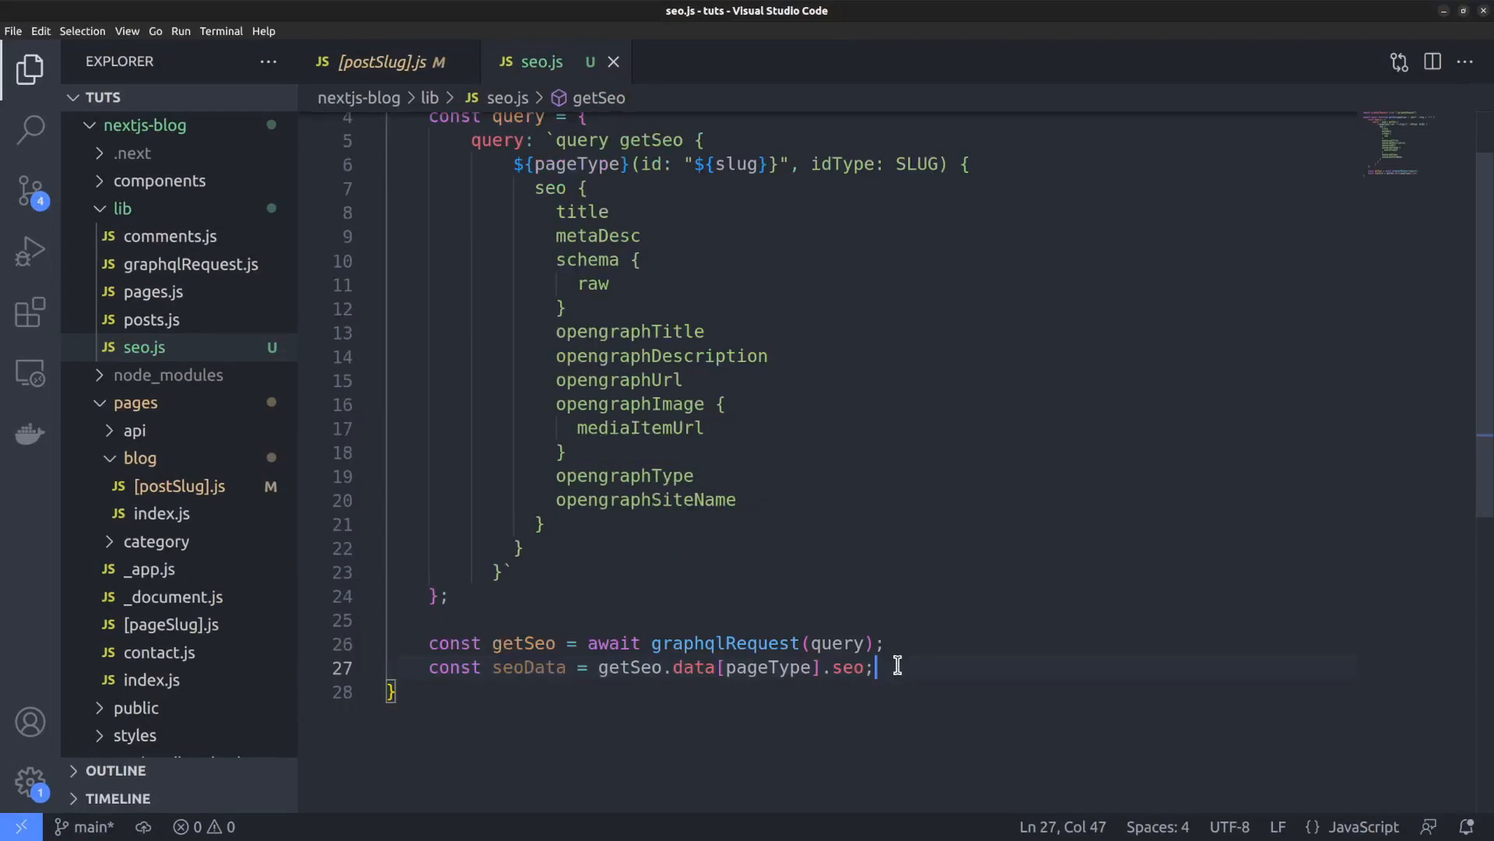
type("re")
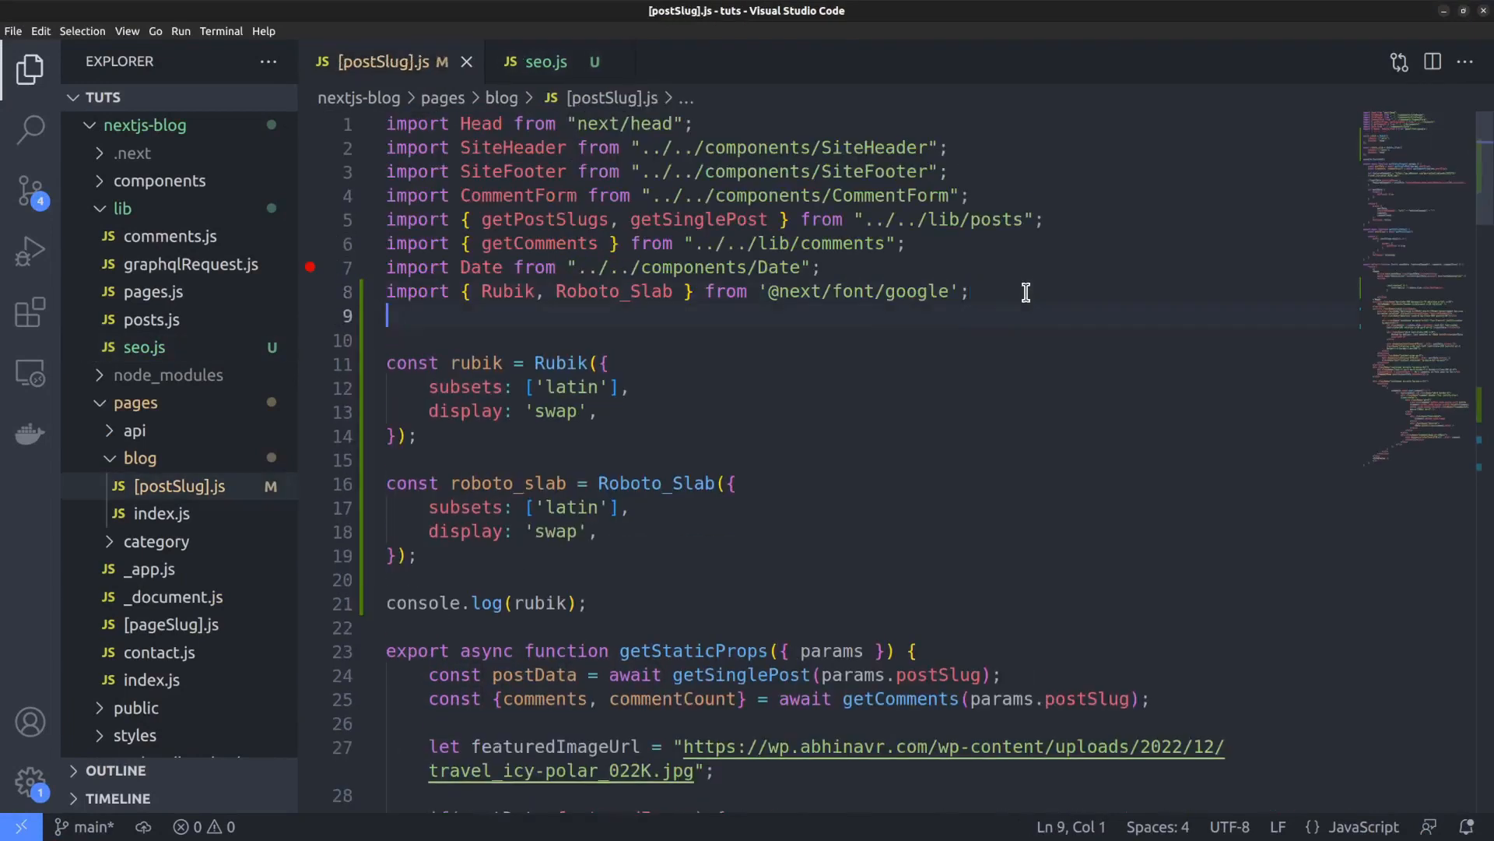
- Import getSeo from '../../lib/seo' into [postSlug].js
type("import")
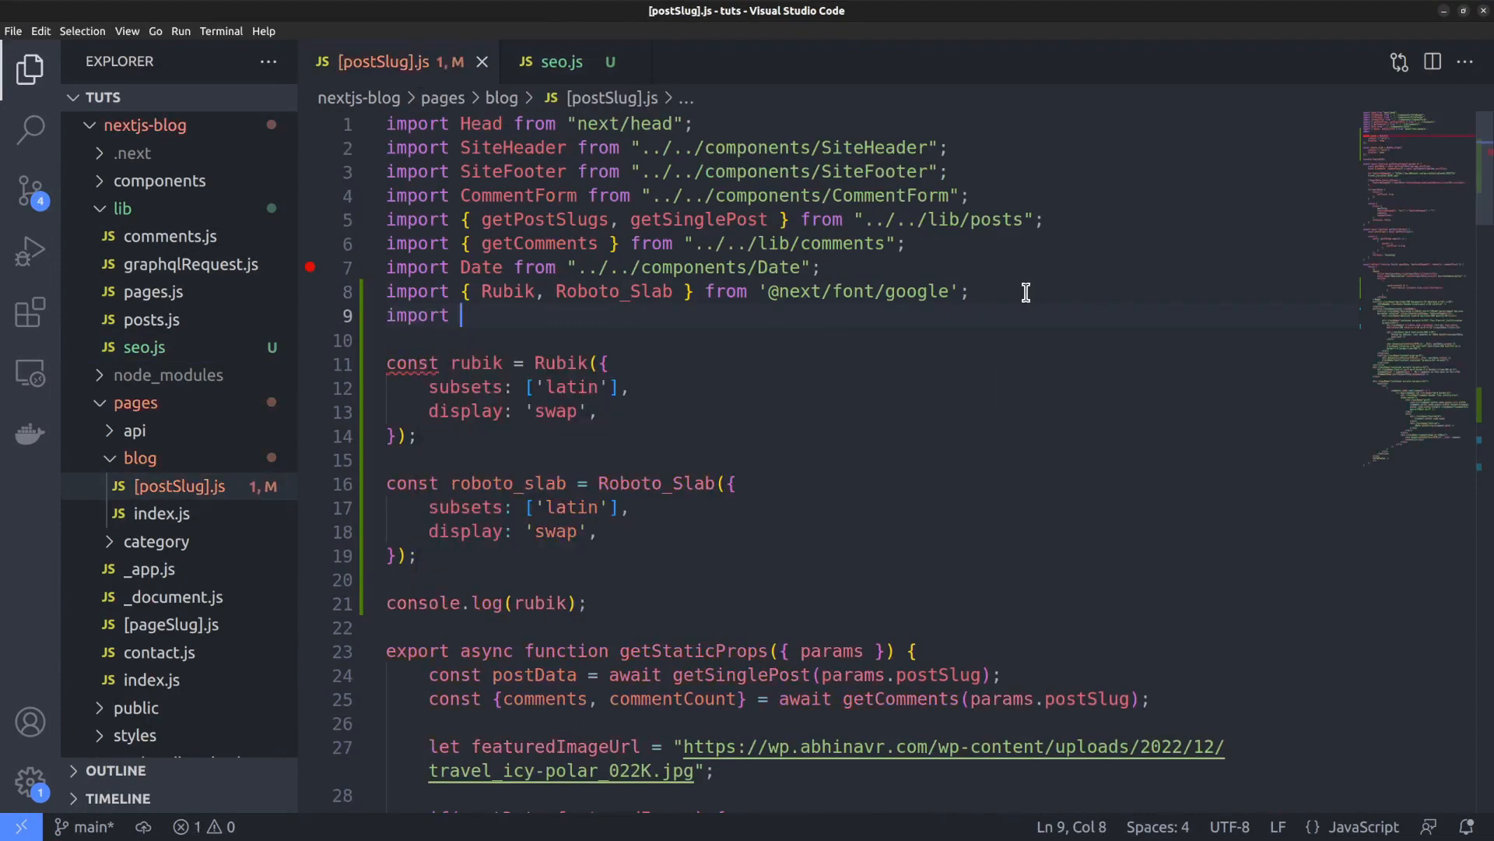
type("{ getSeo } from \"../../lib/seo\";")
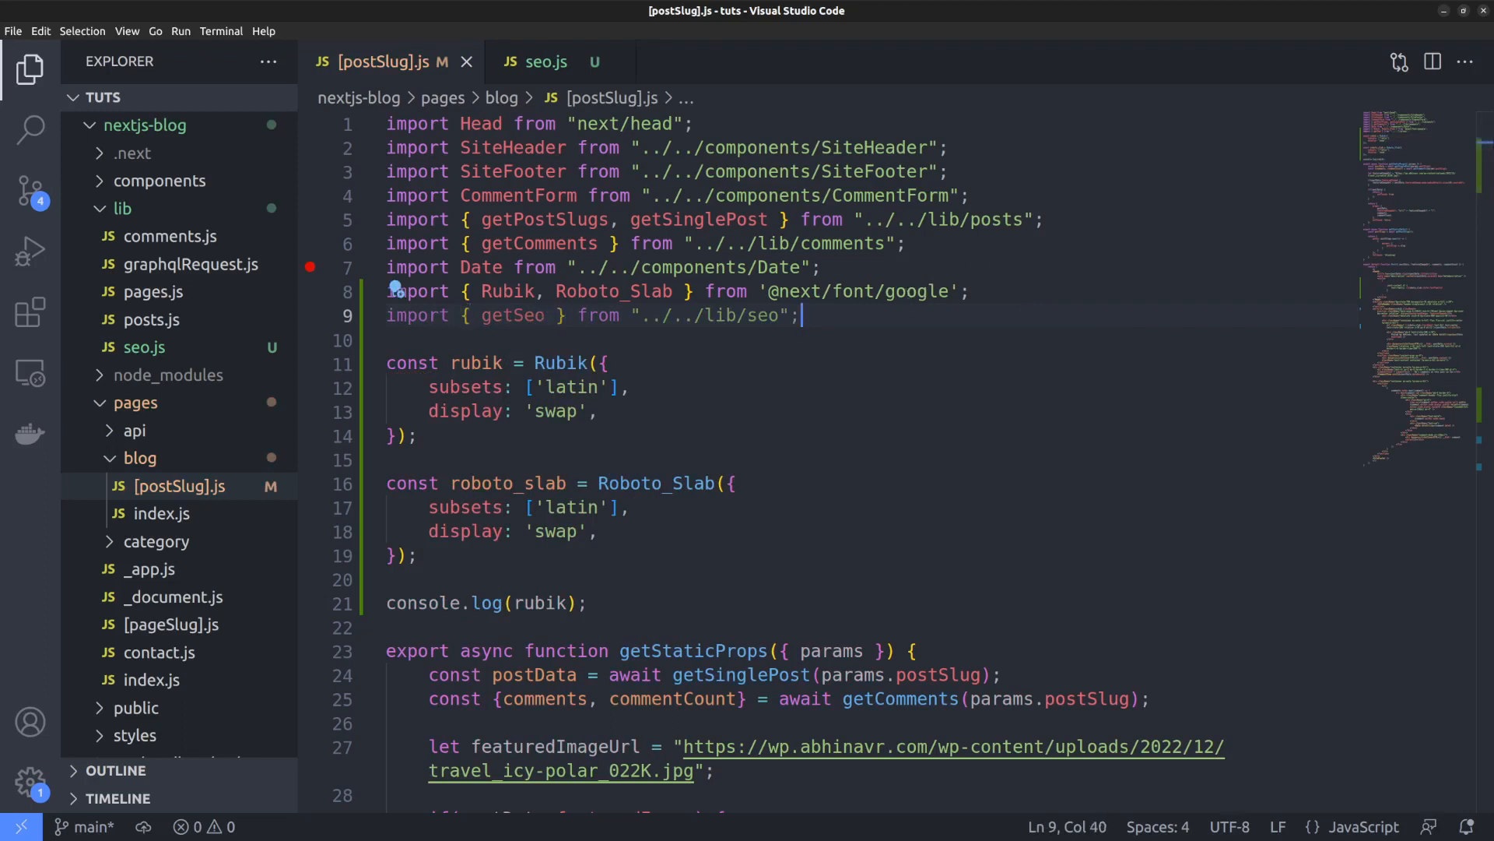
scroll("down", 3)
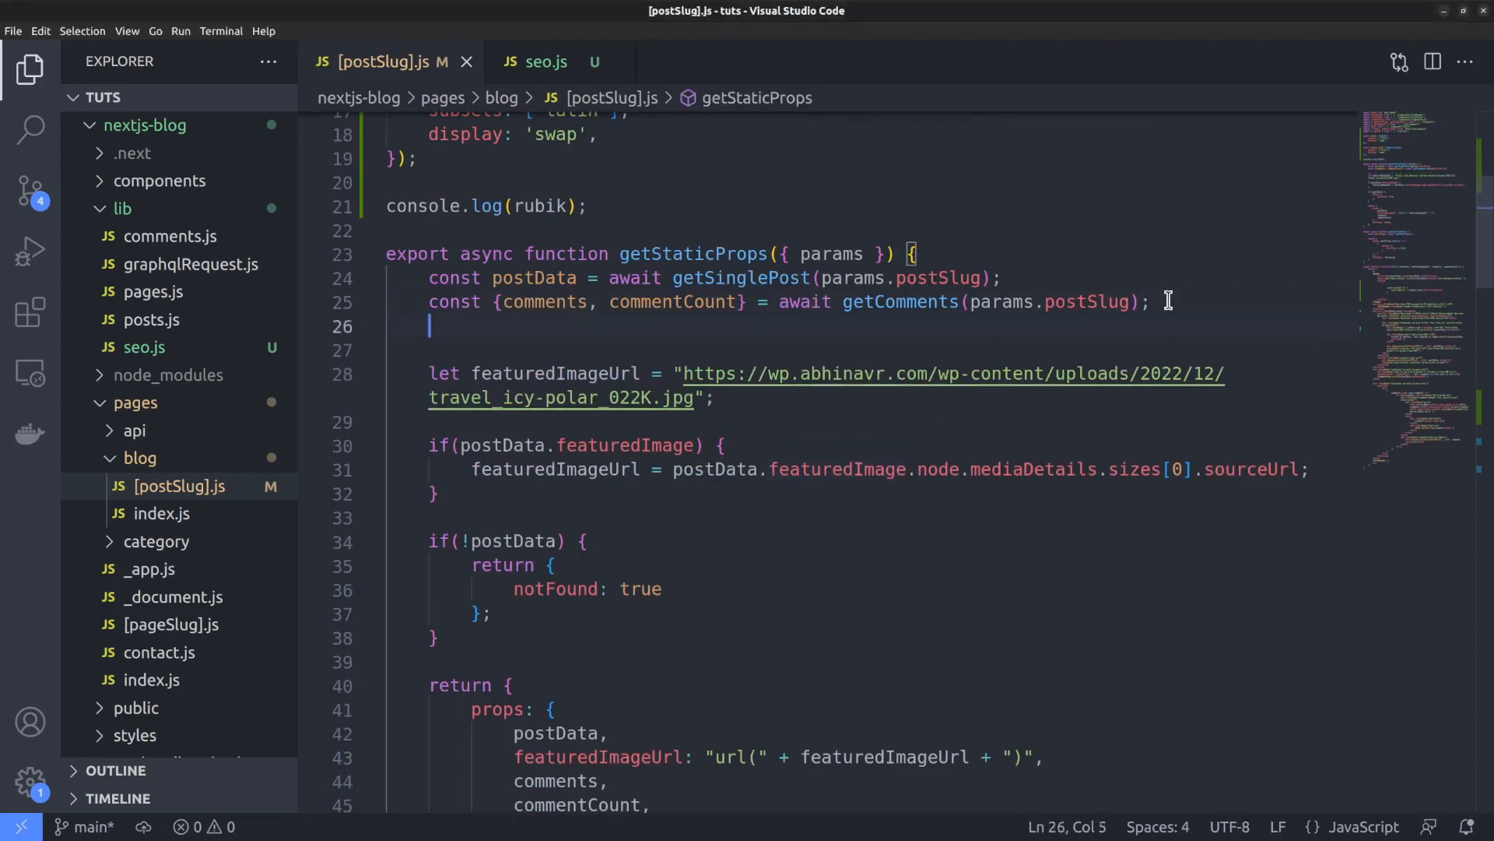
- In getStaticProps, await getSeo('post', params.postSlug) and add seoData to props
type("const")
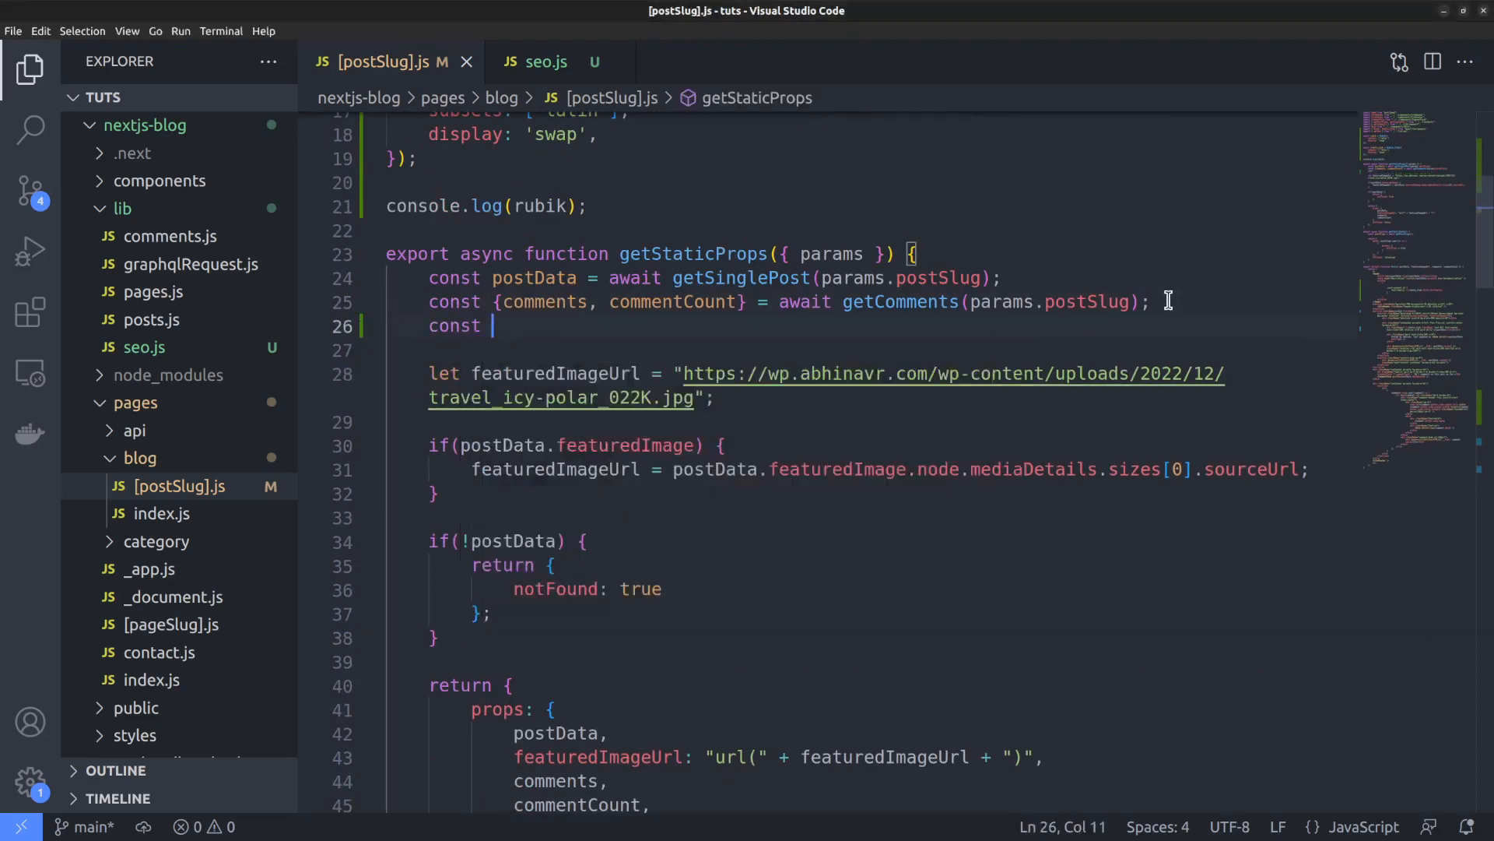
type("seoData =")
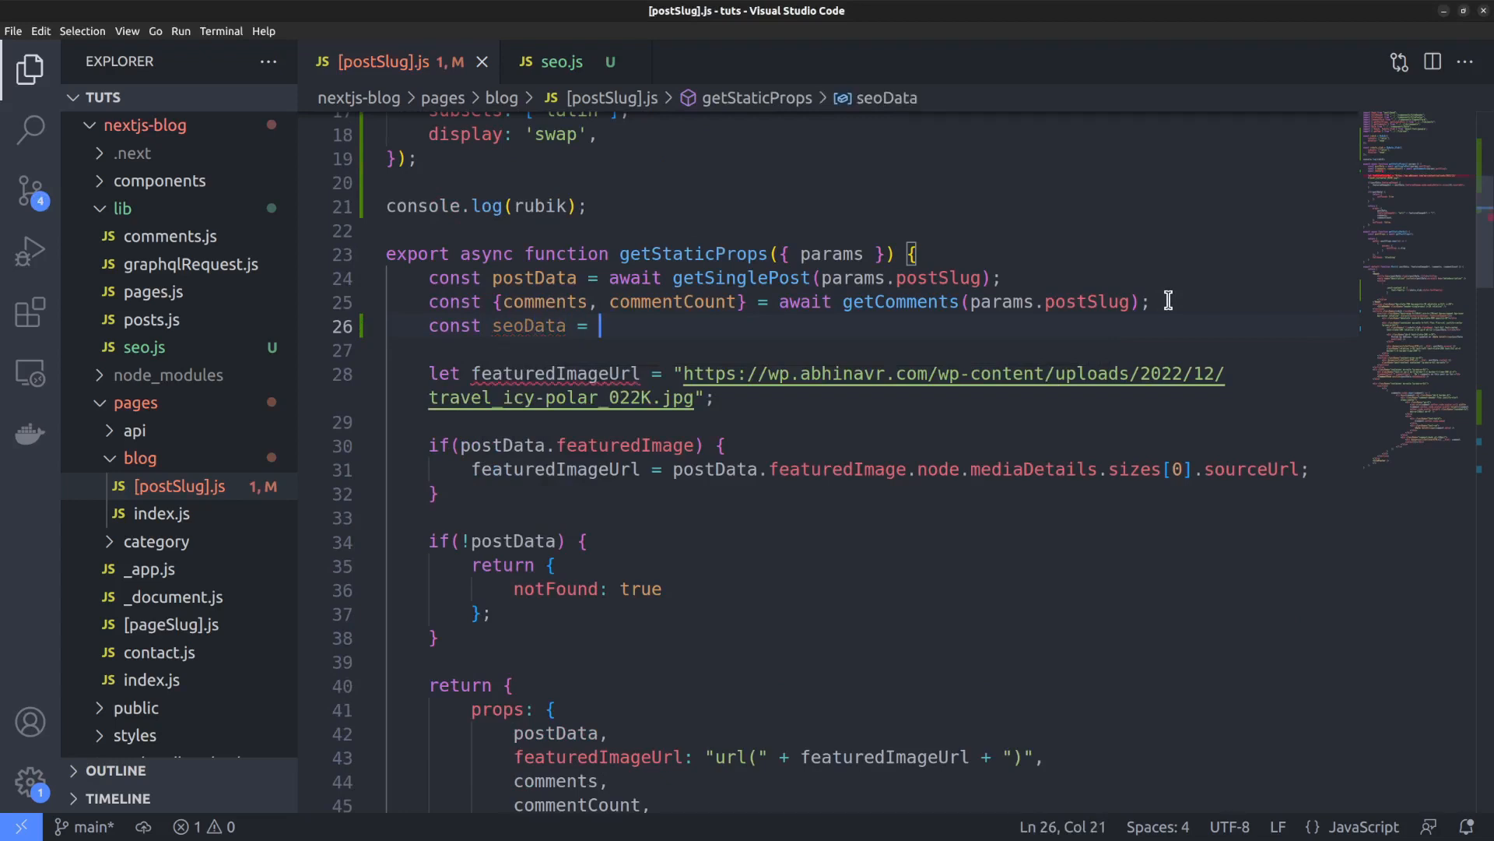
type("await getSeo()")
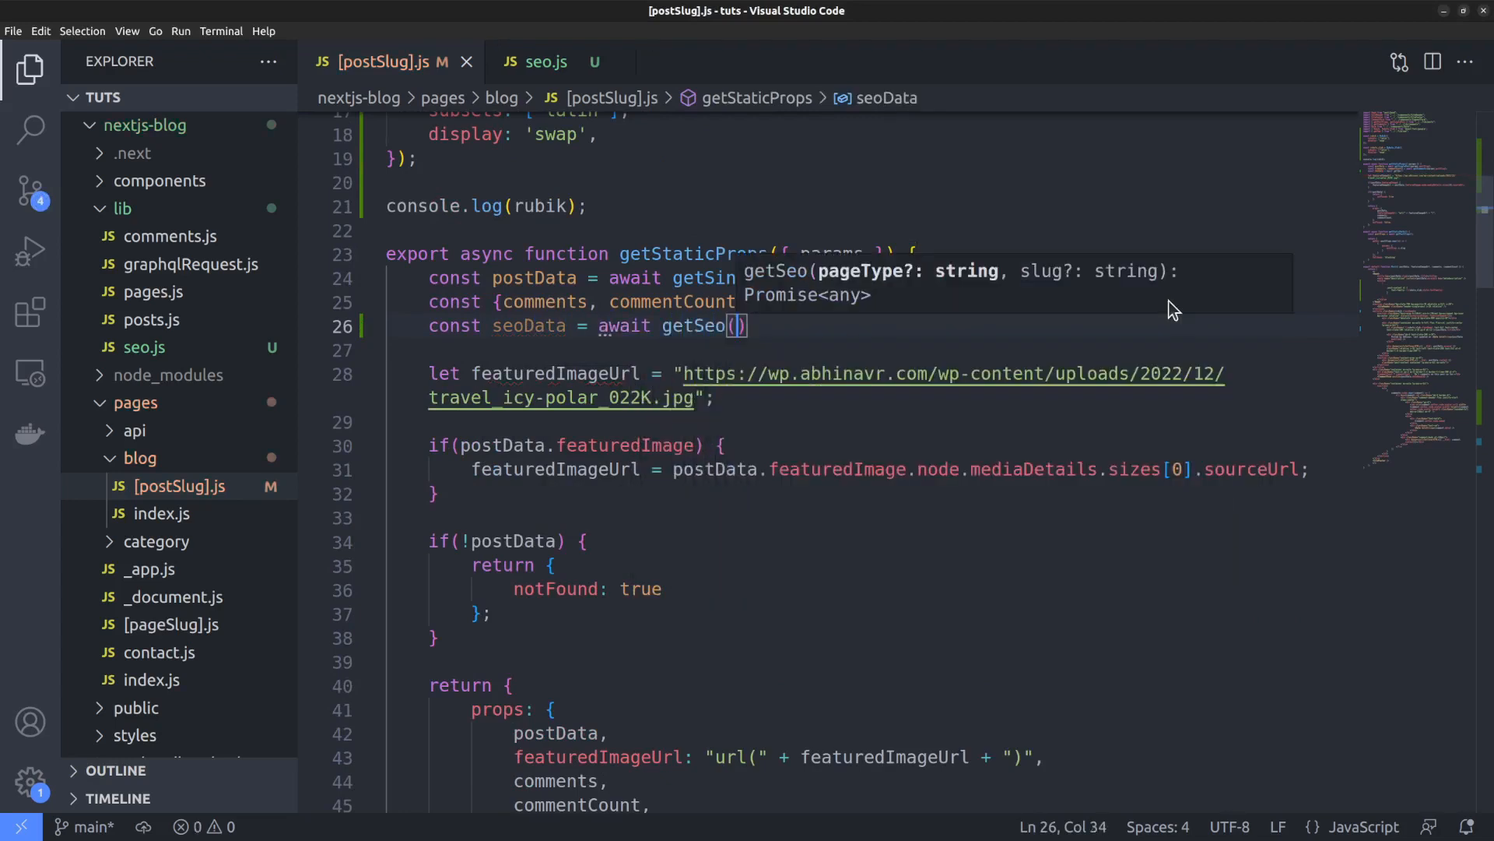
type("'post',")
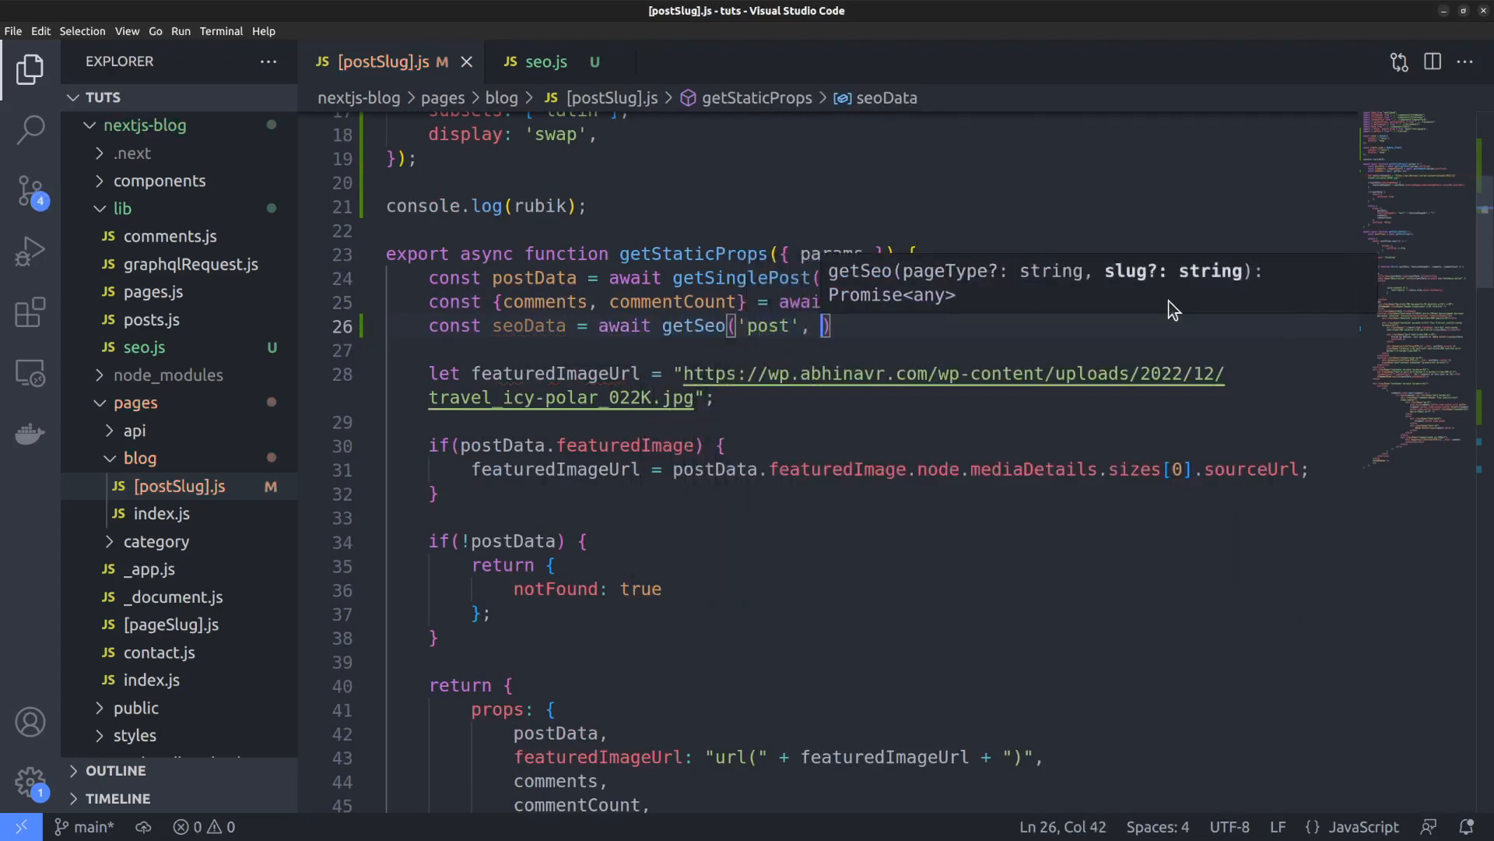
type("params.")
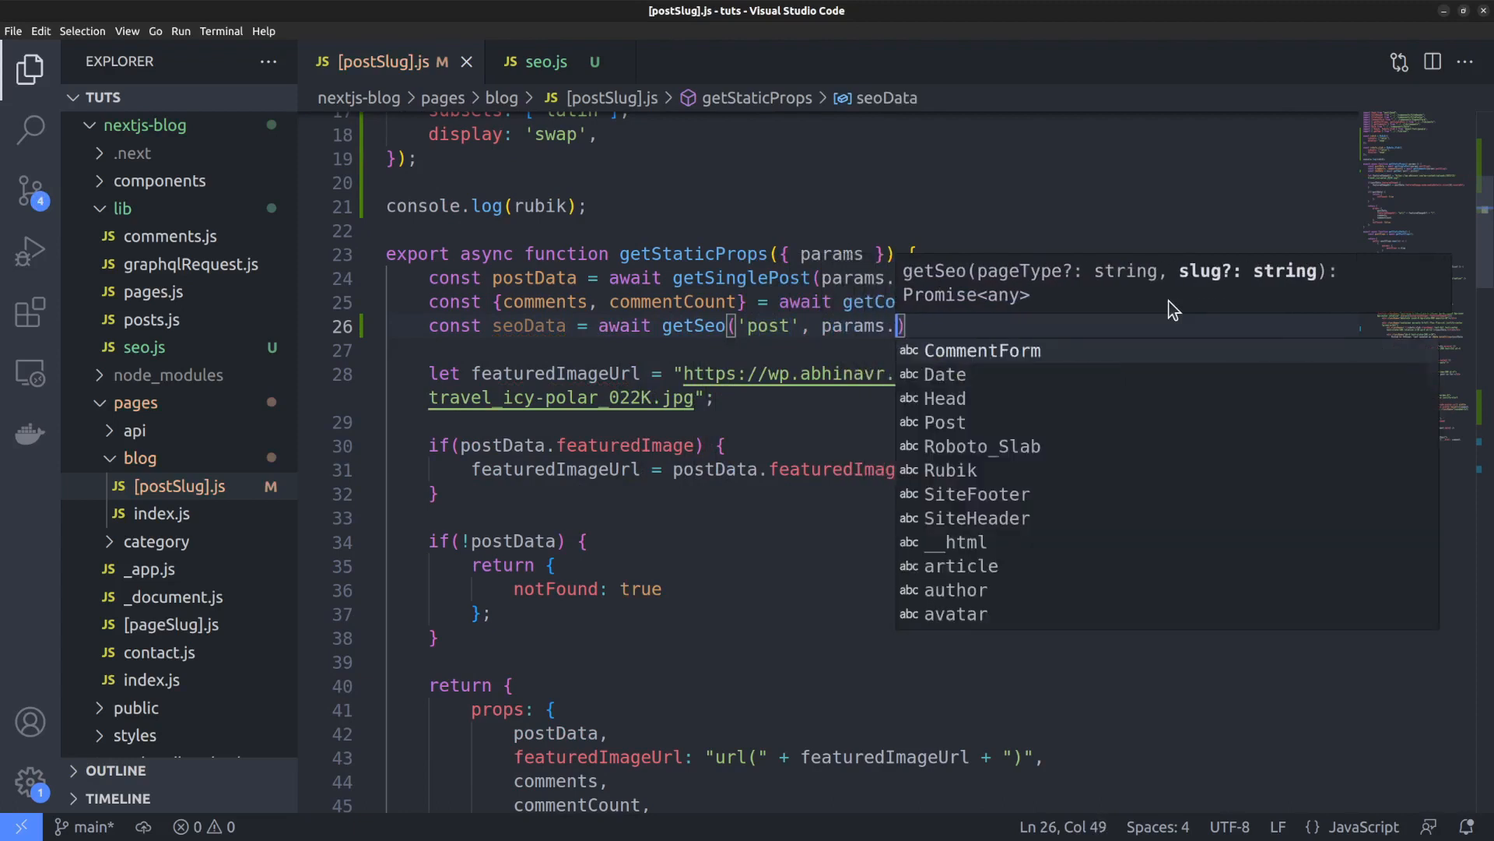
type("postSlug")
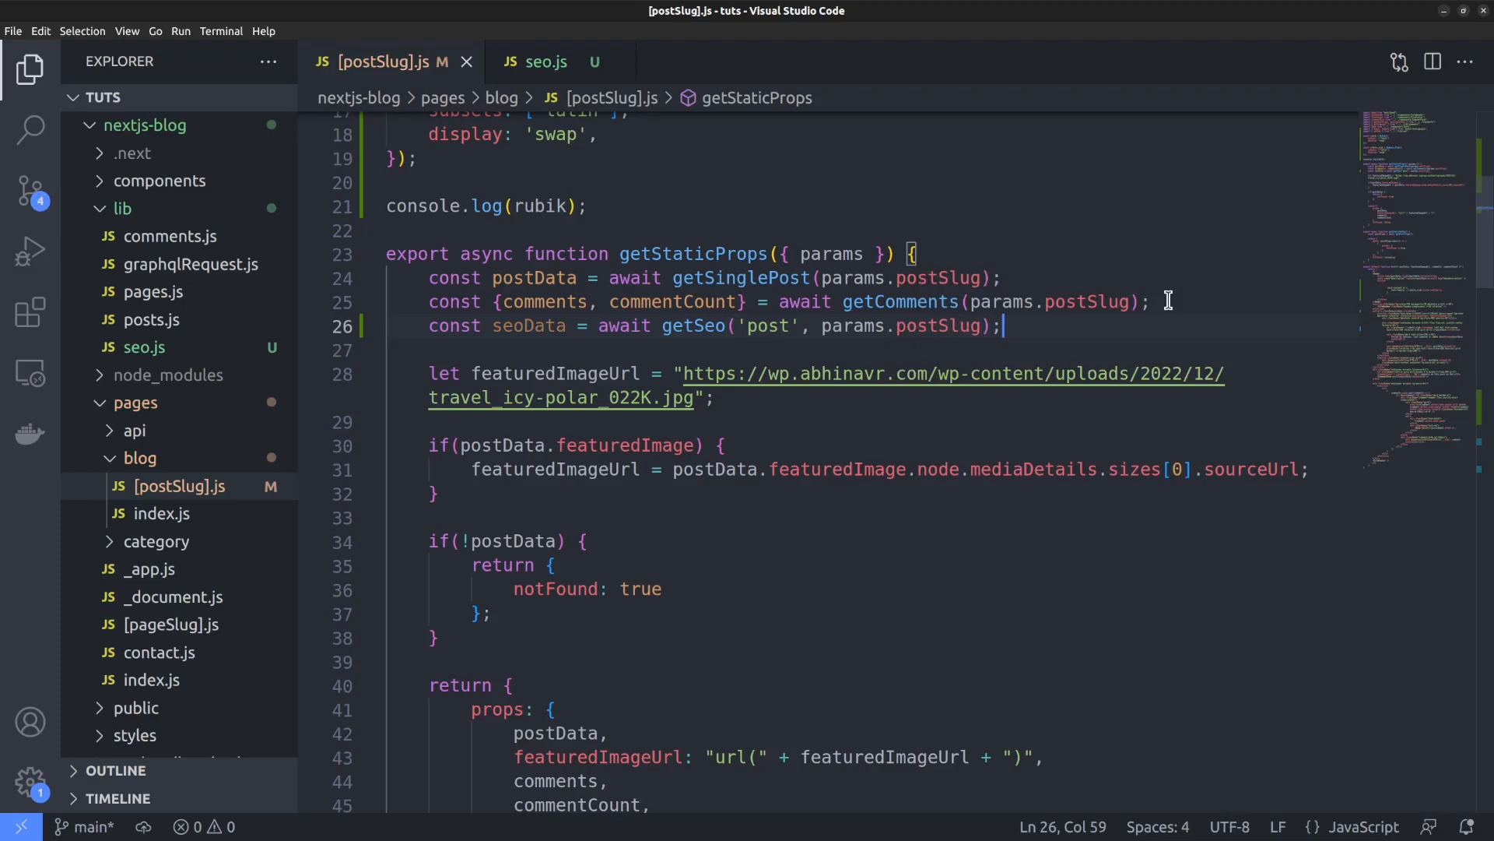
mouse_move(1002, 420)
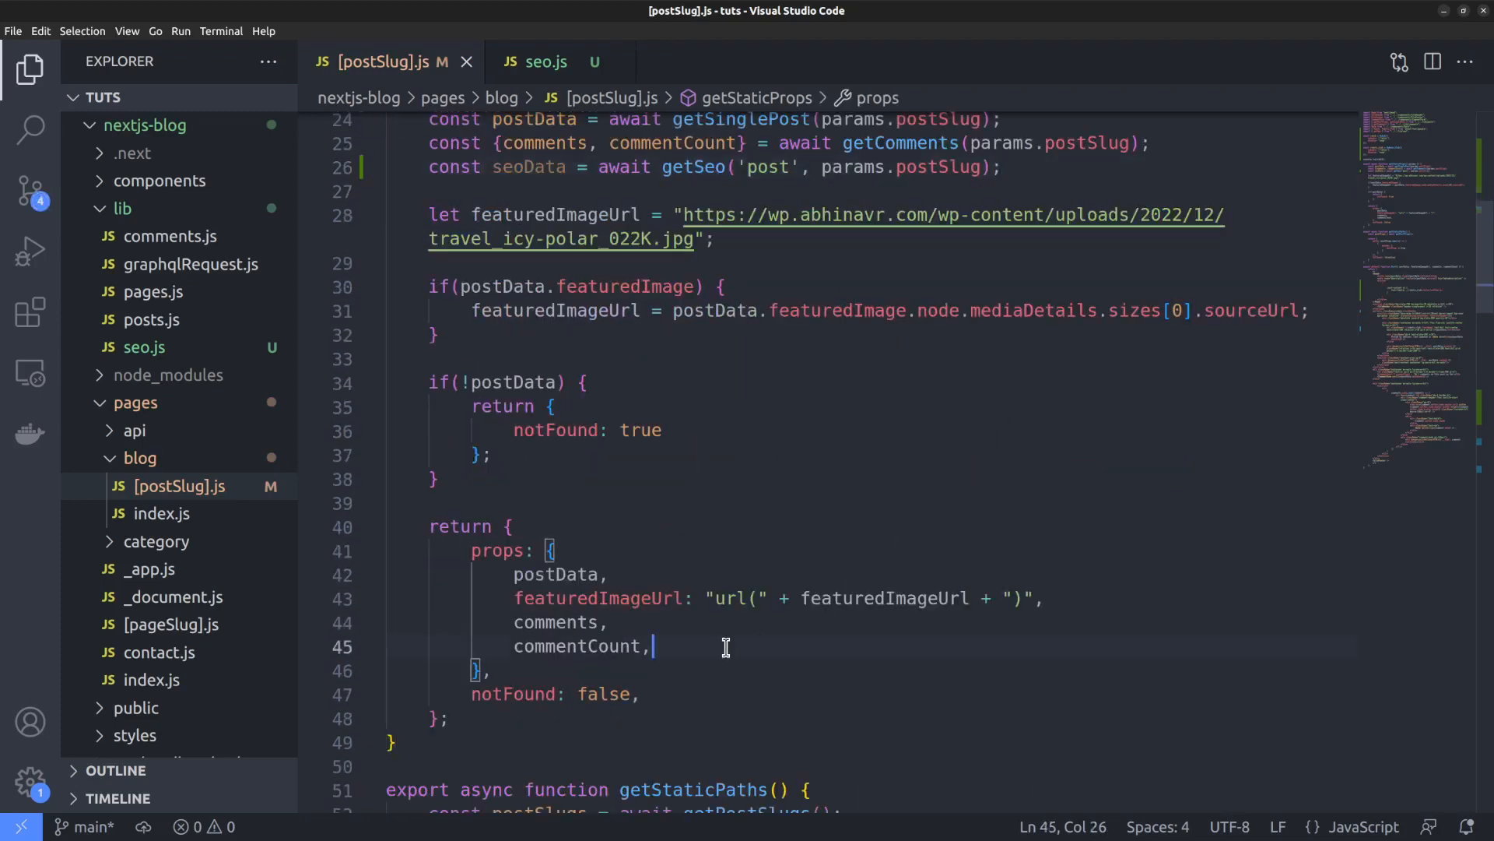
type("seoData,")
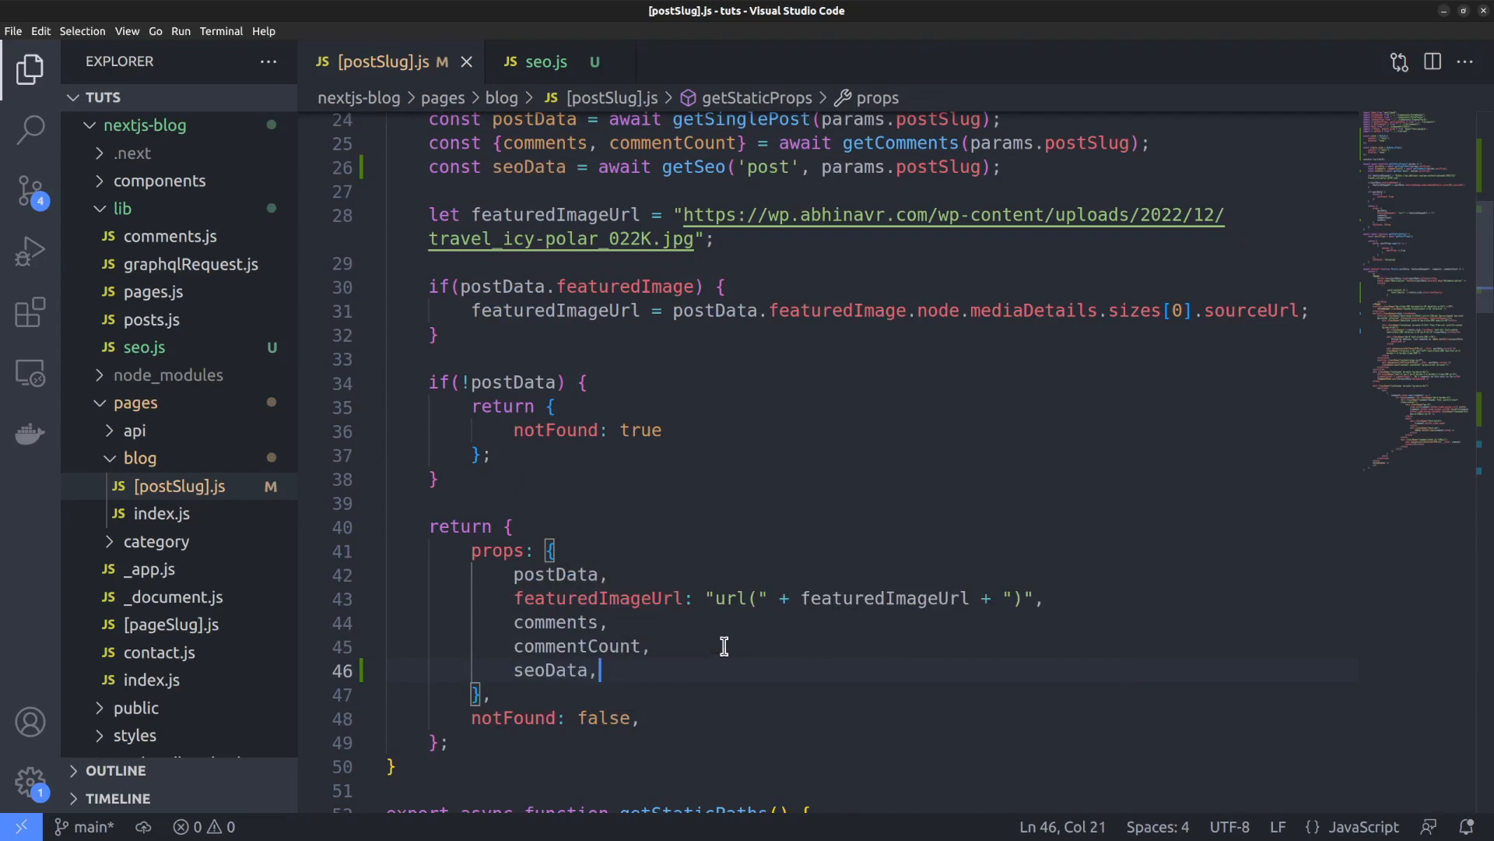
scroll("down", 3)
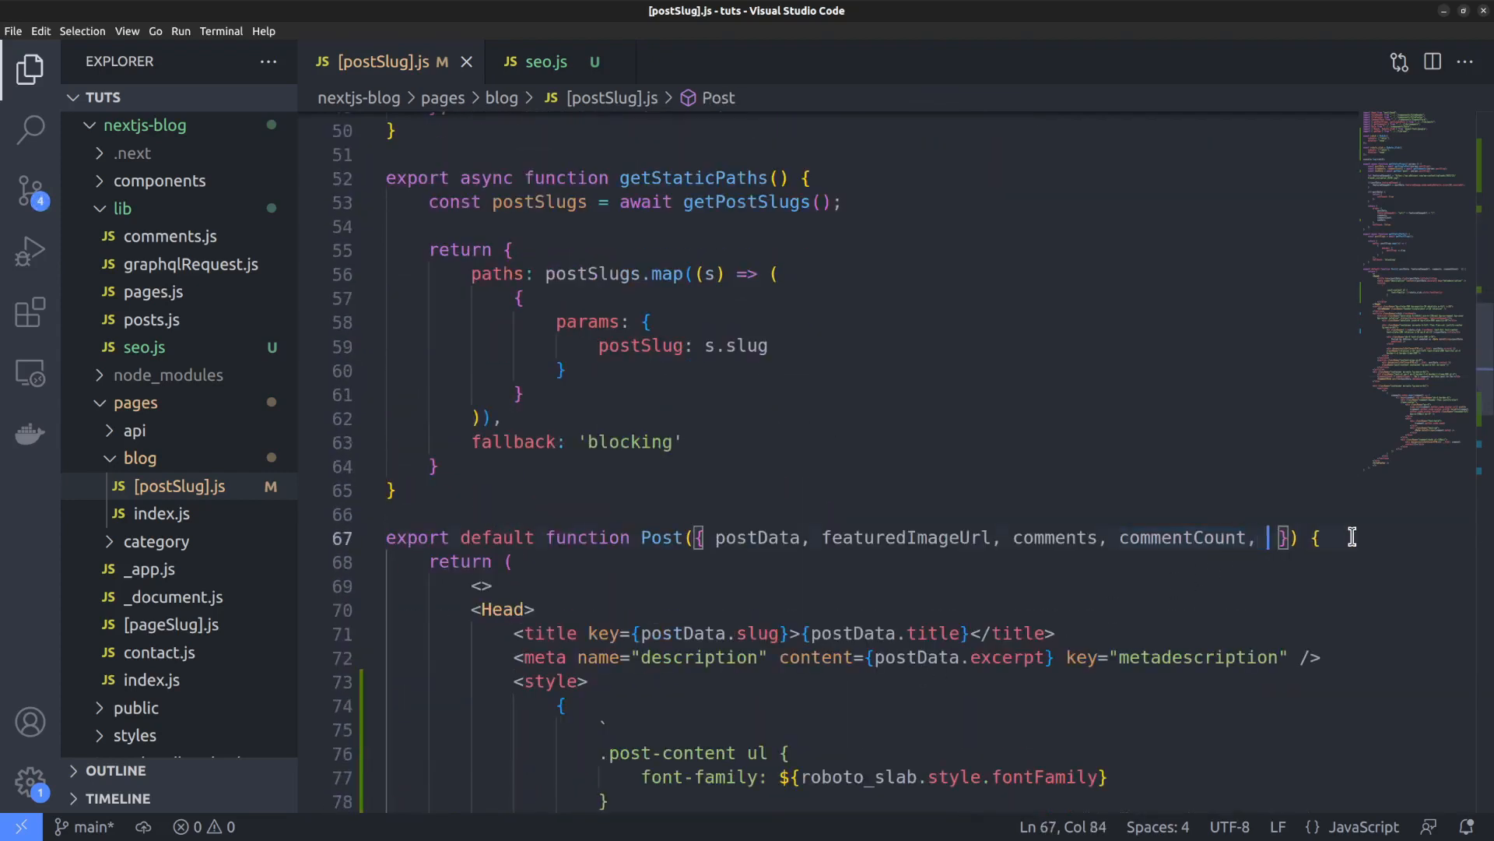
- Replace the old title and description tags with <title key="title">{seoData.title}</title>
type("seoData")
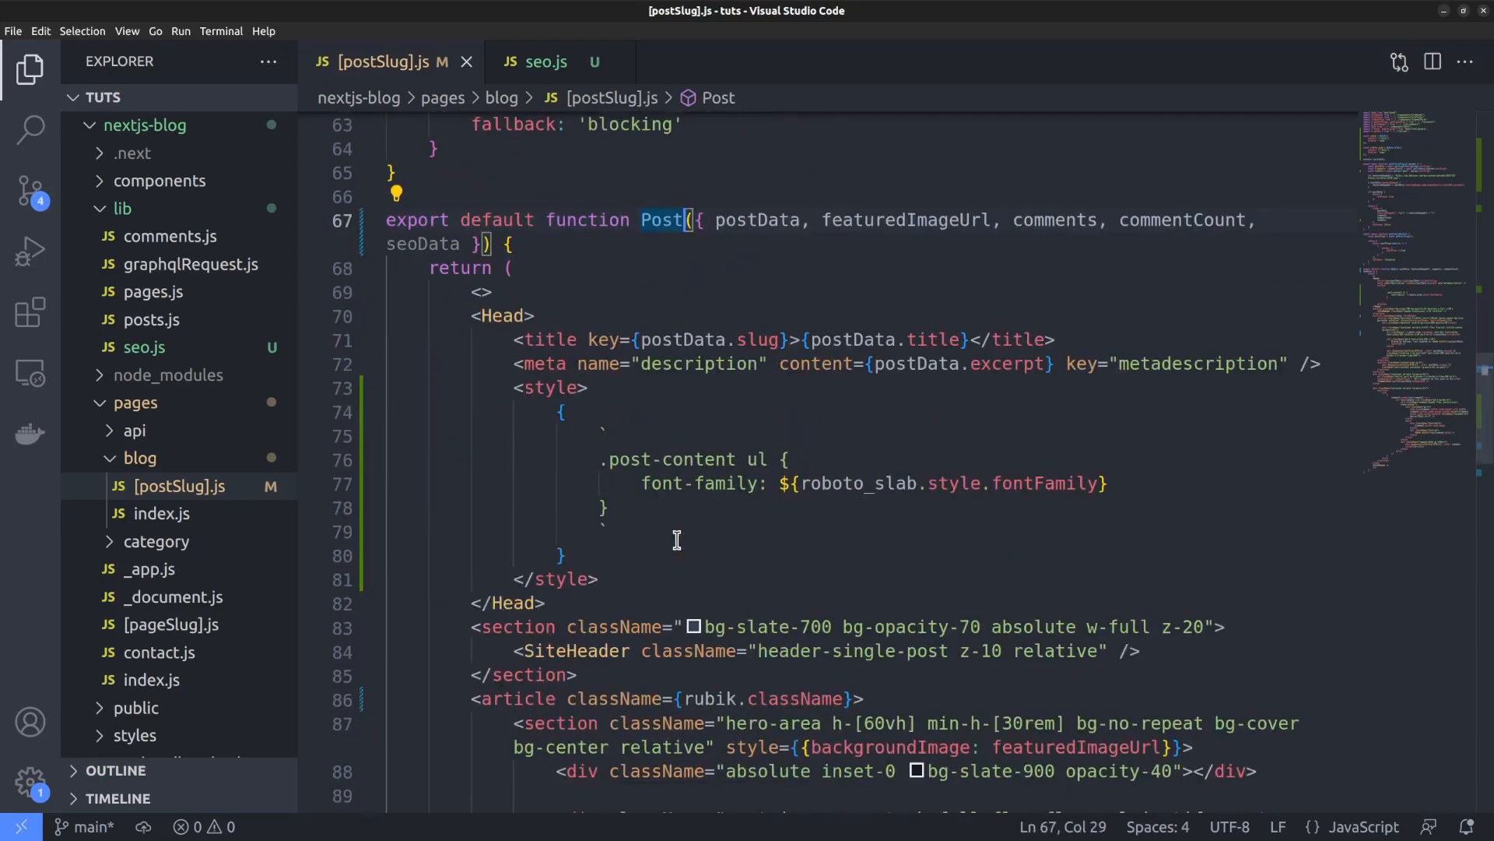
mouse_move(663, 363)
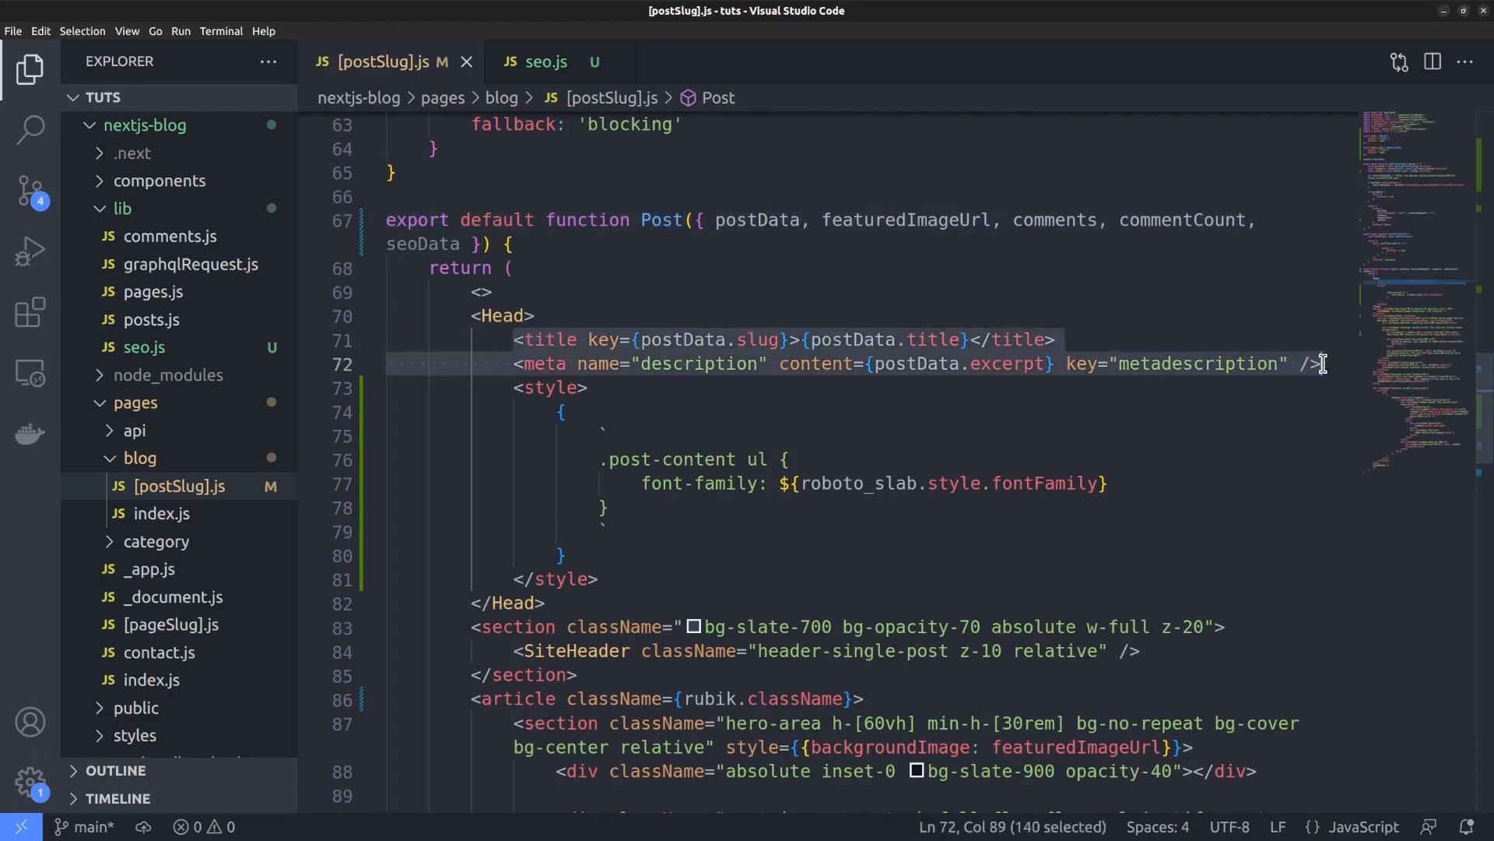
key("Delete")
type("<title>{seoData.title}</title>")
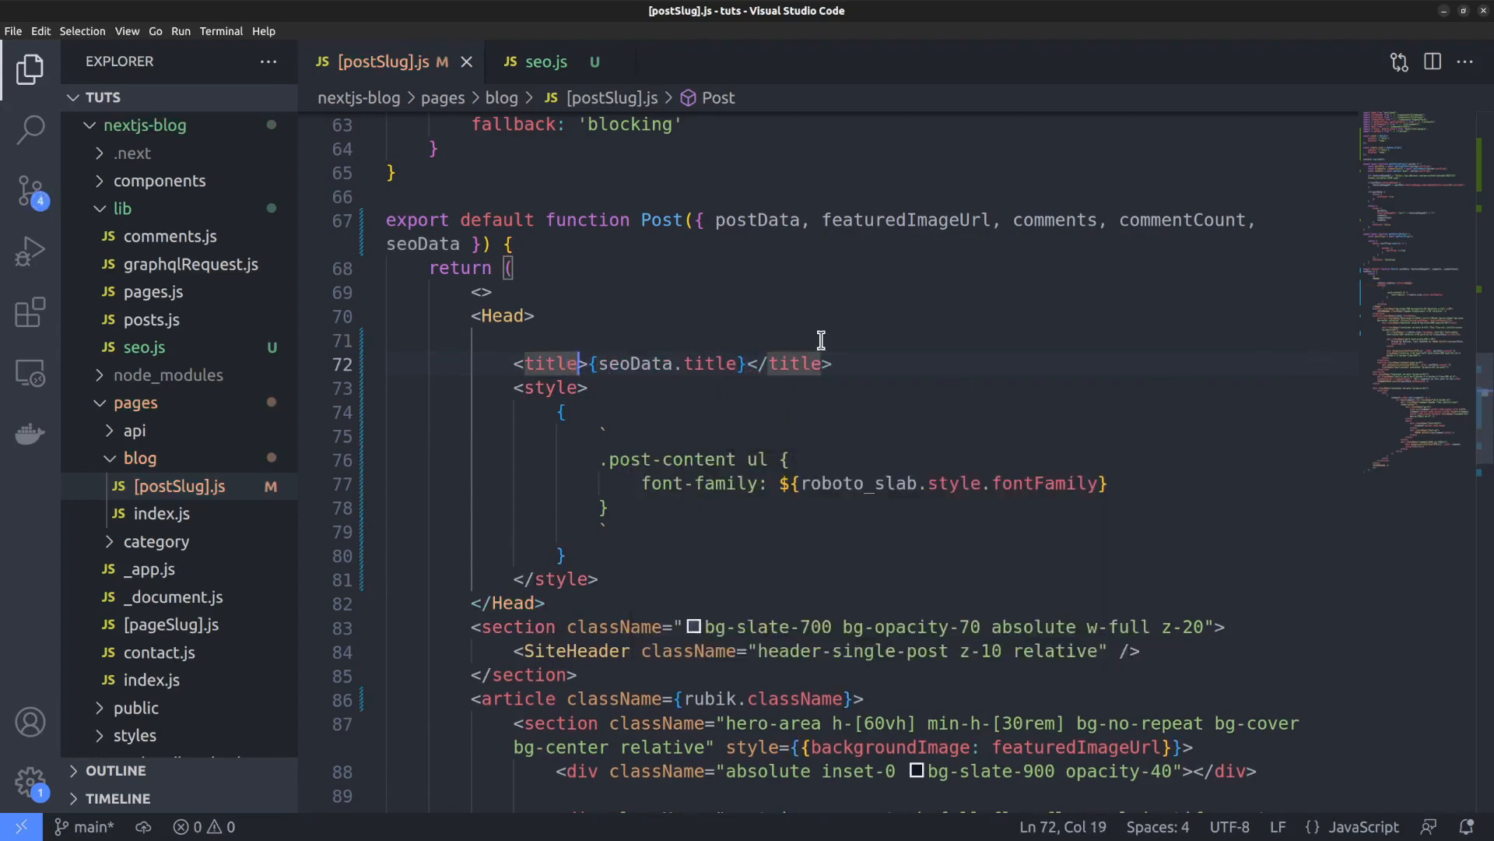
type("key=")
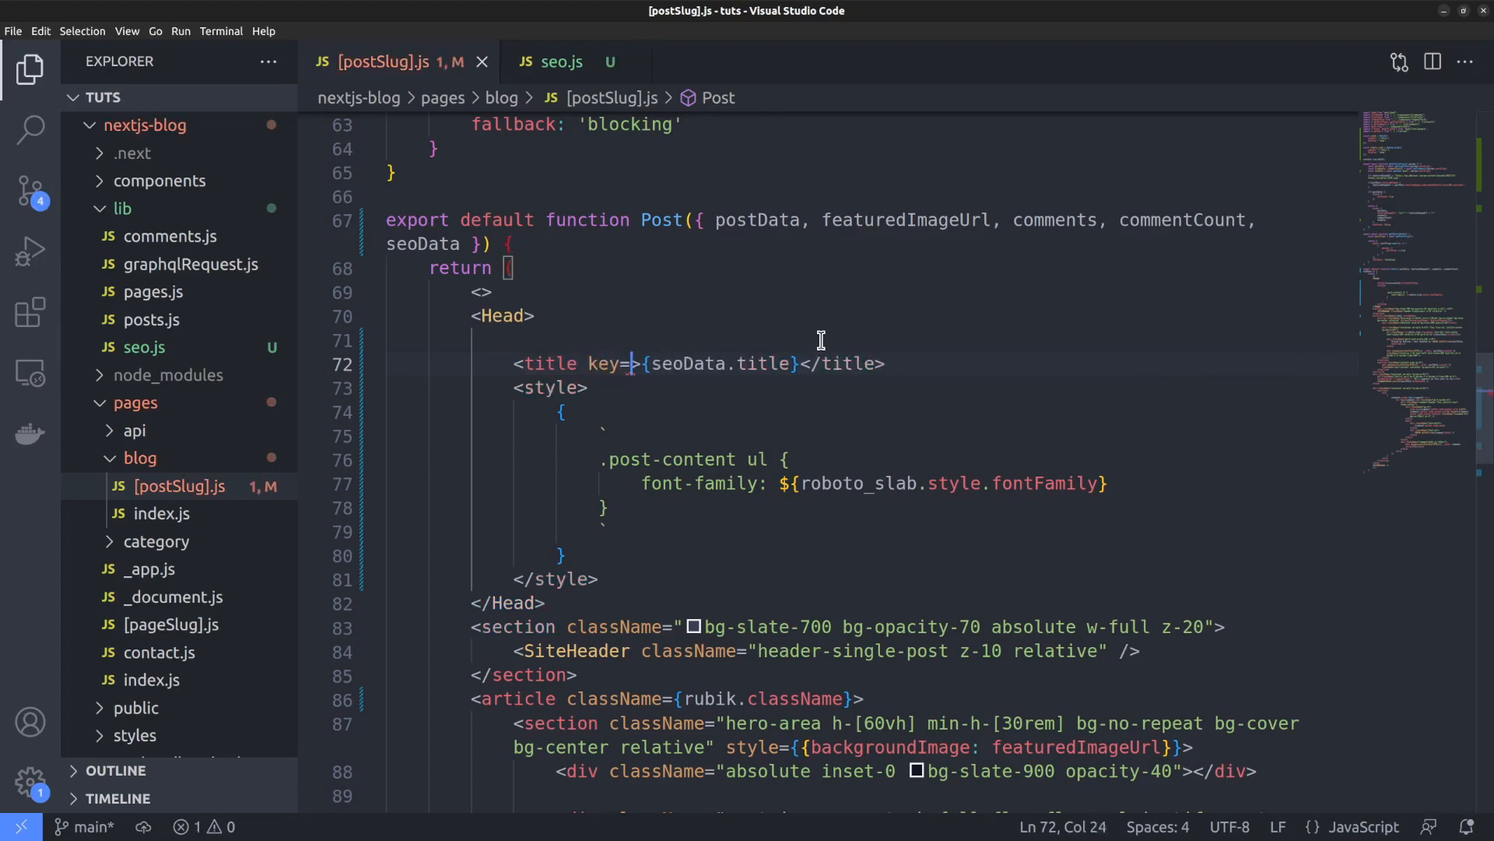
type("\"title\"")
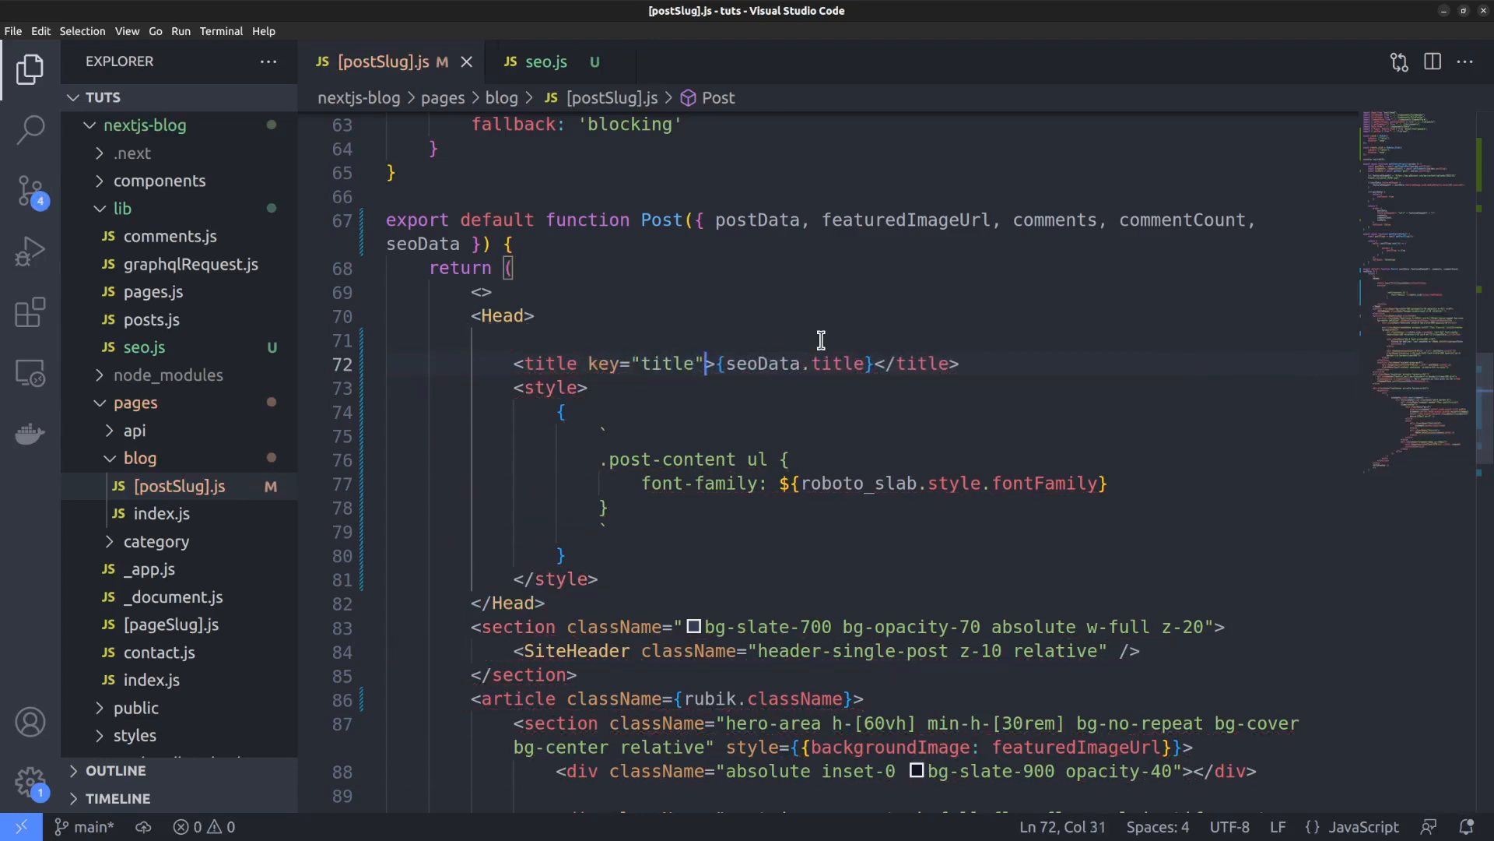
key("Enter")
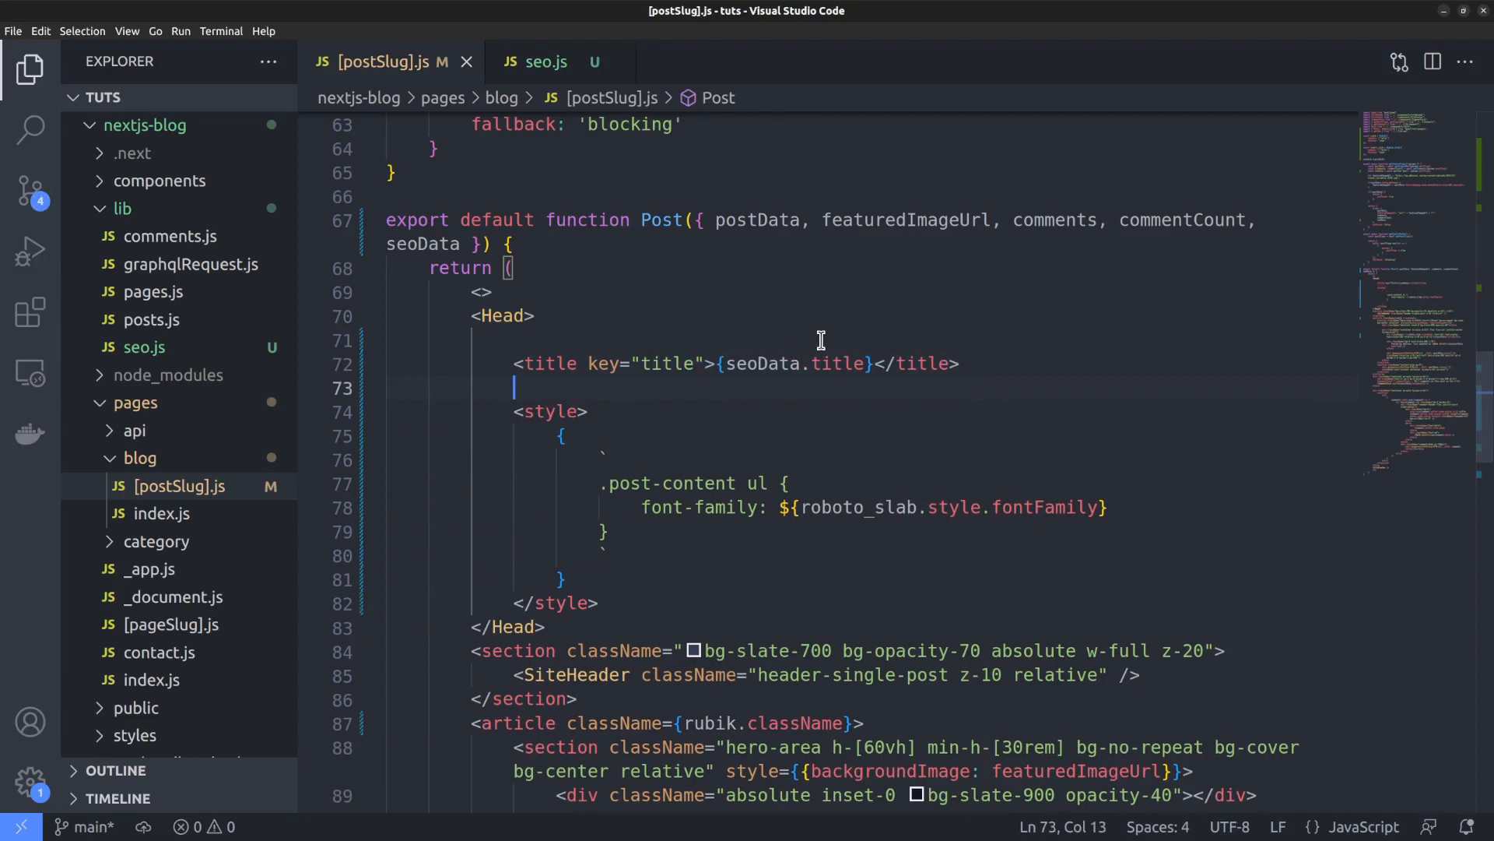
- Add a meta description tag with content={seoData.metaDesc}
type("<meta name")
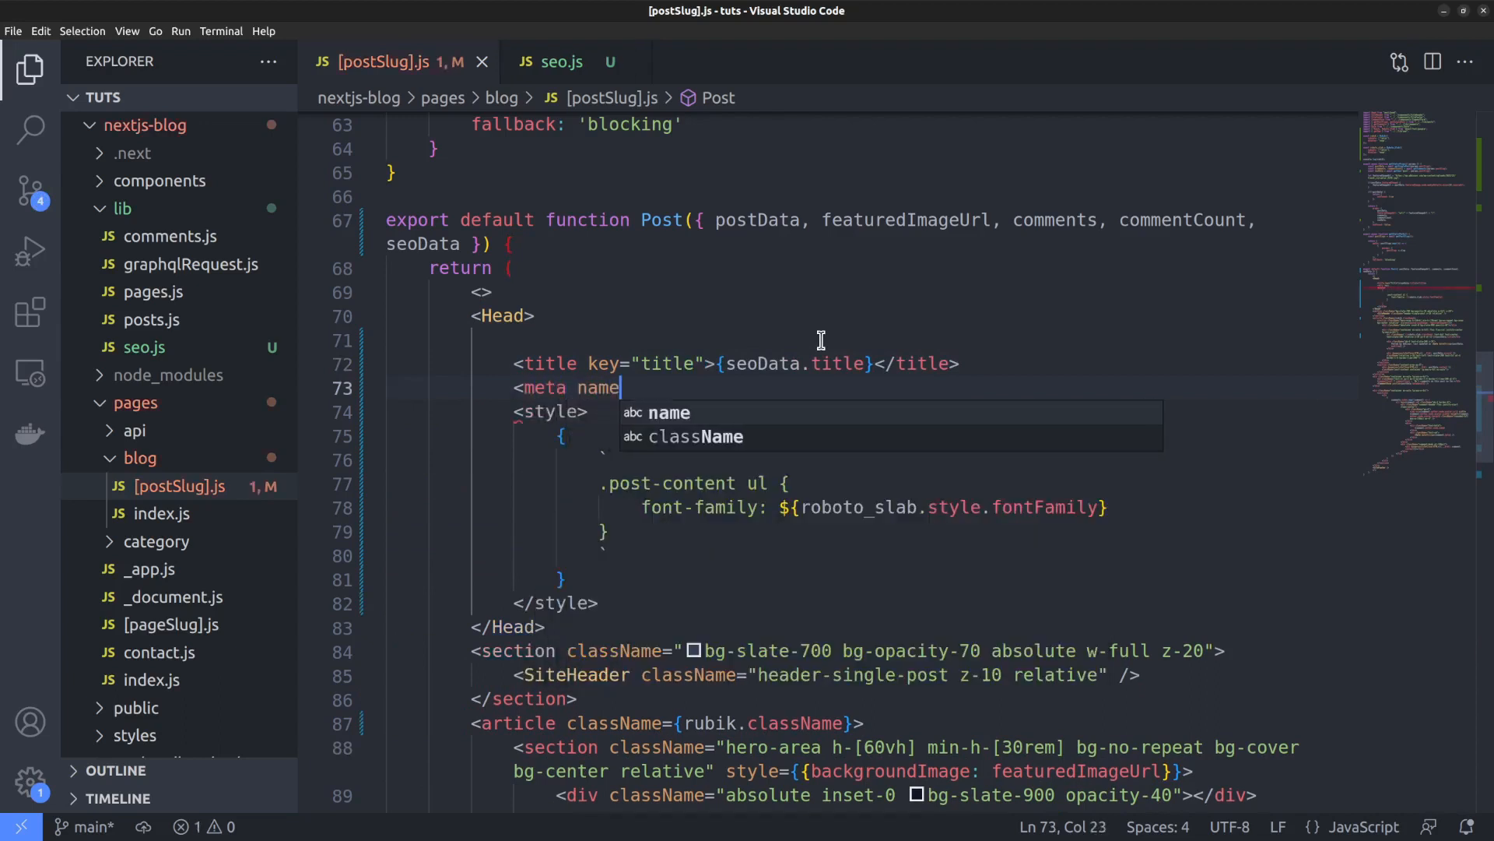
type("=\"description\"")
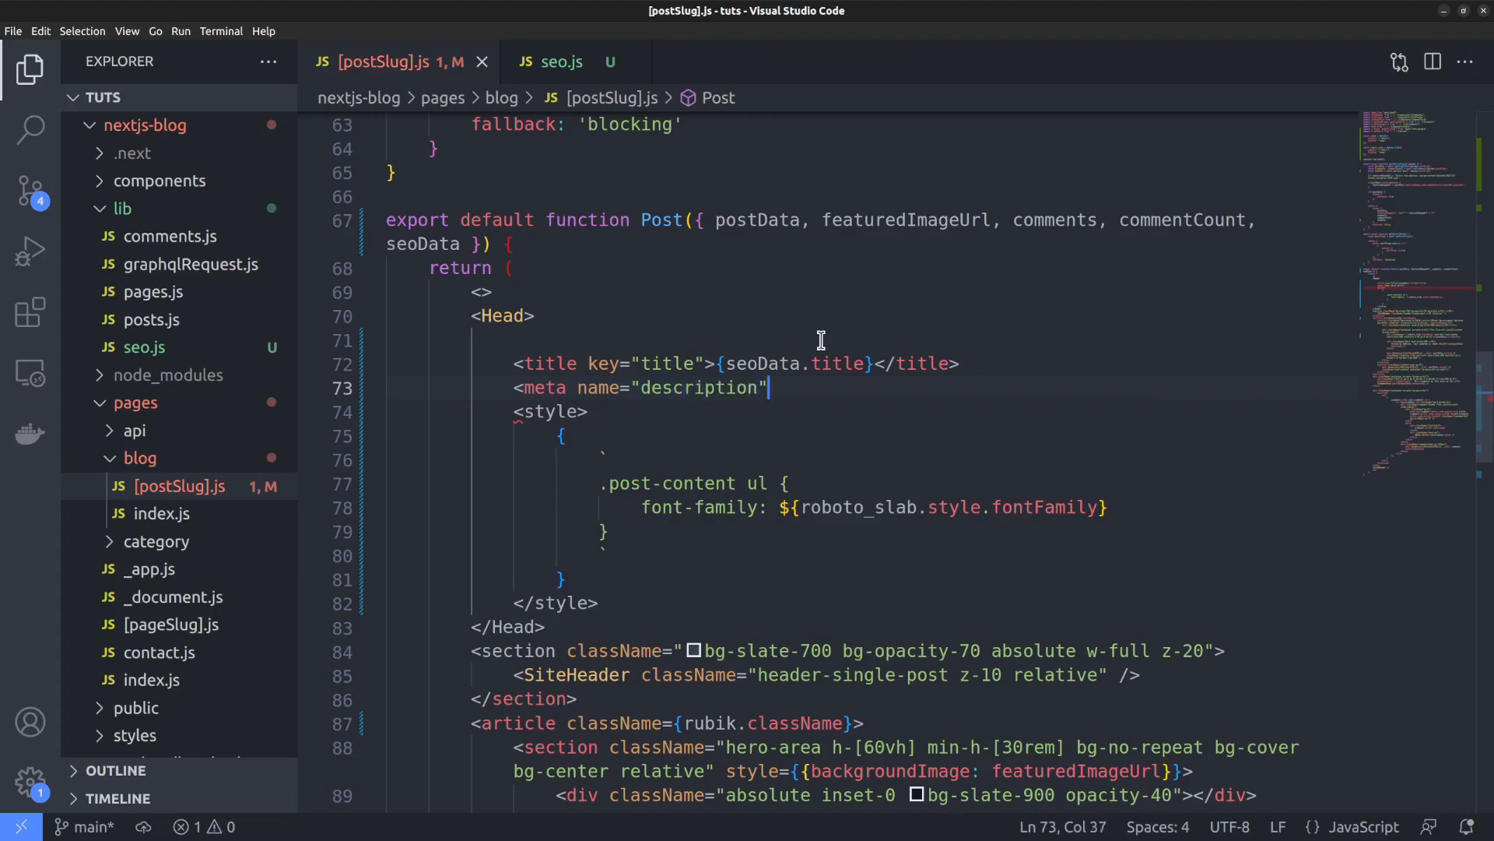
type("content")
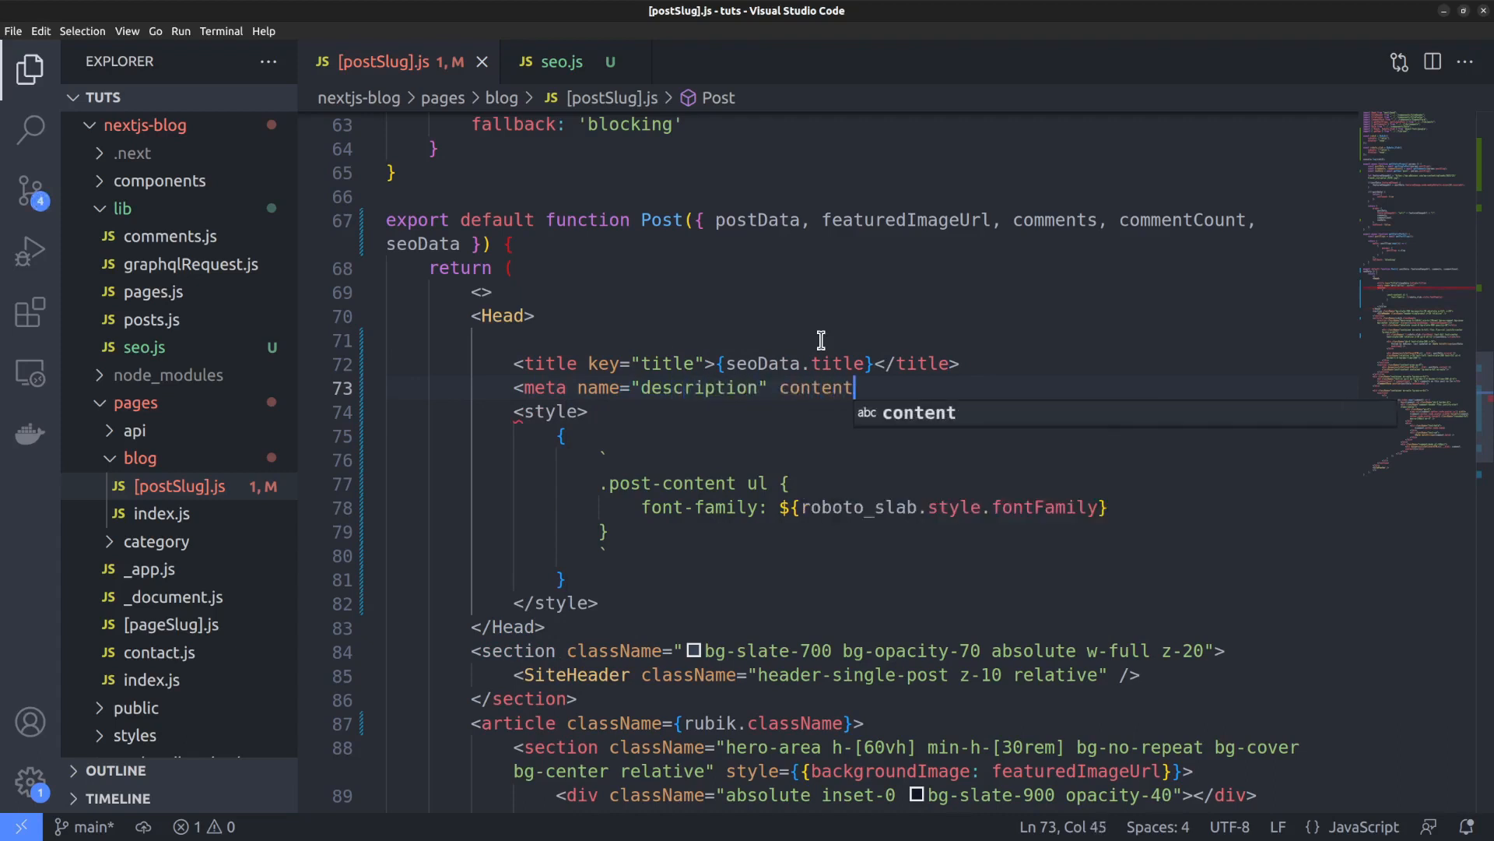
type("={se")
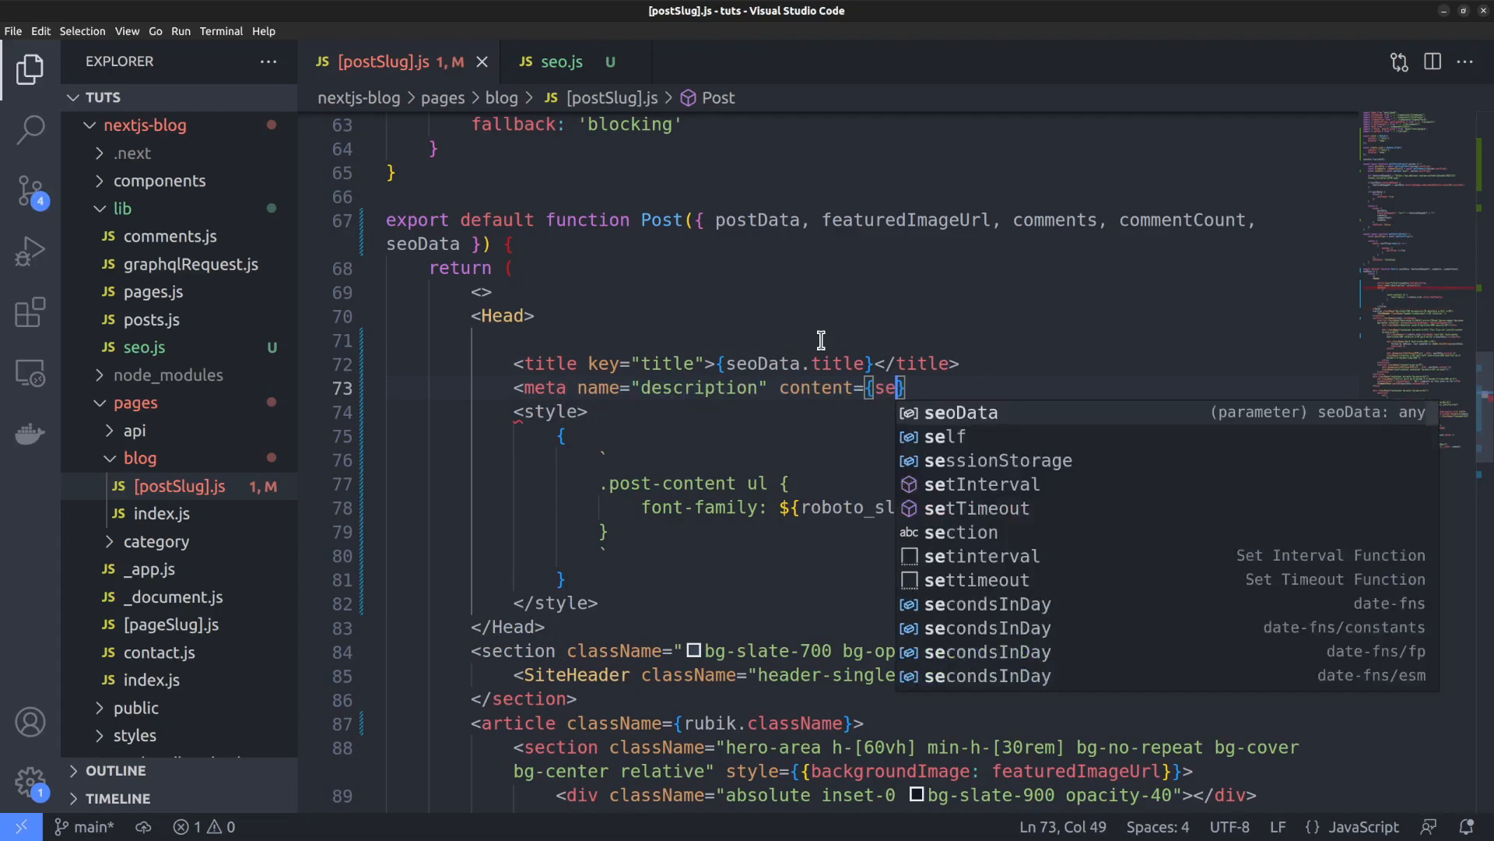
type("oData.meta")
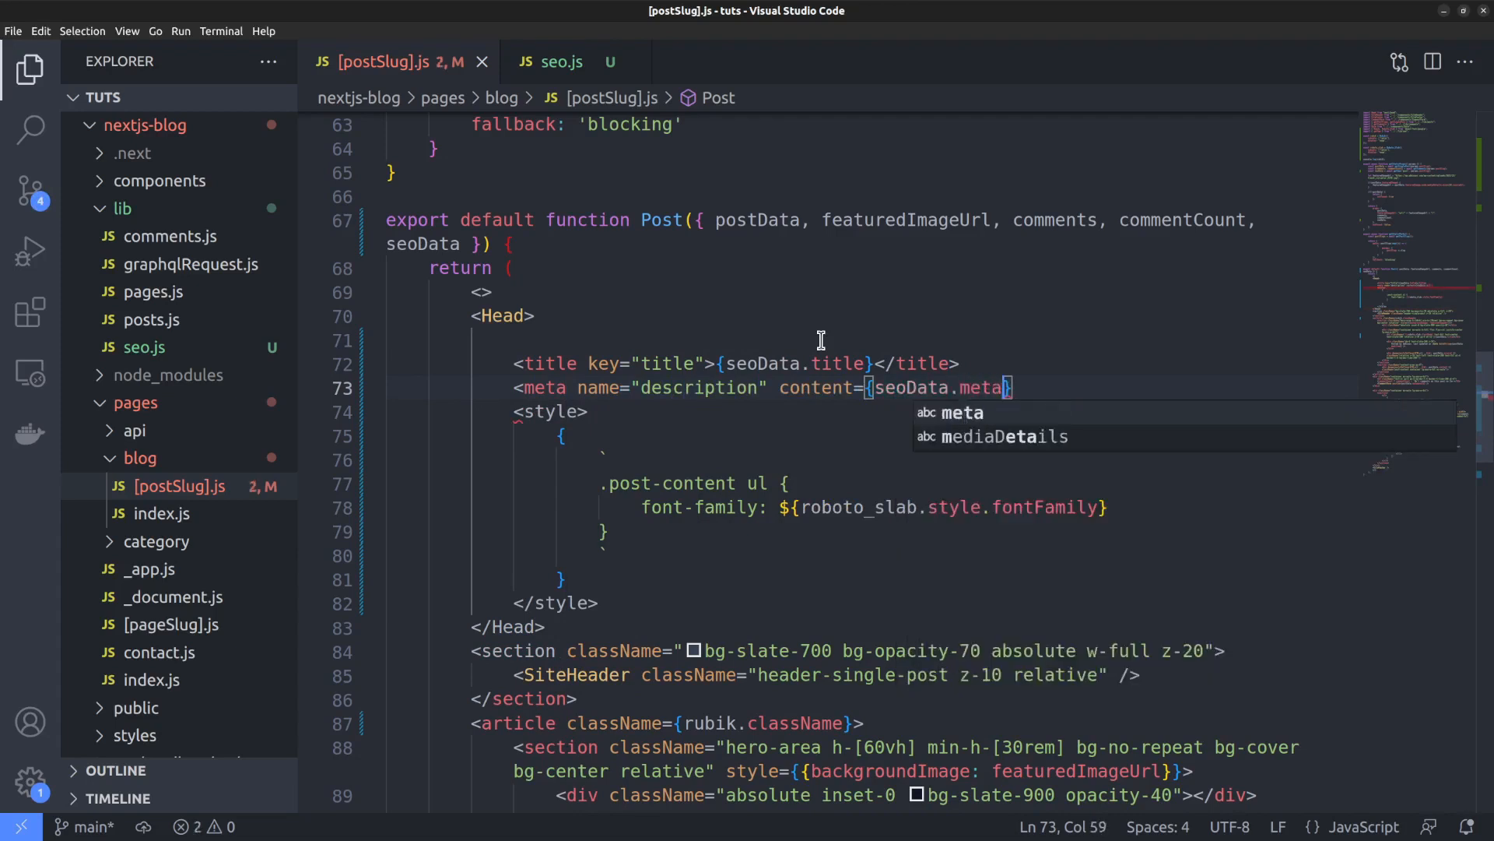
type("Desc}")
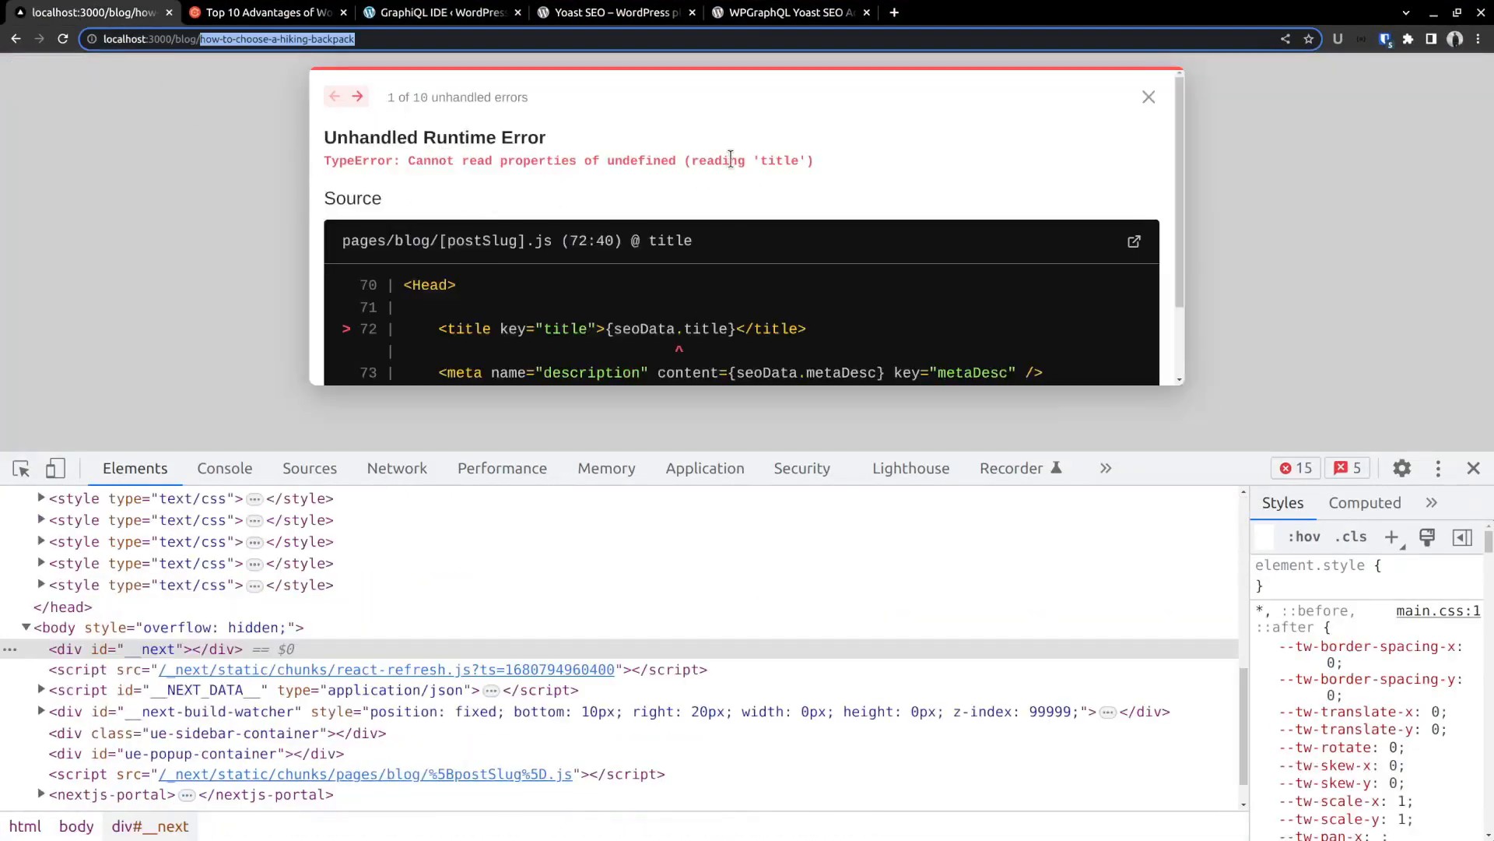
- Reload the localhost blog post page and read the runtime error about 'title'
left_click(63, 38)
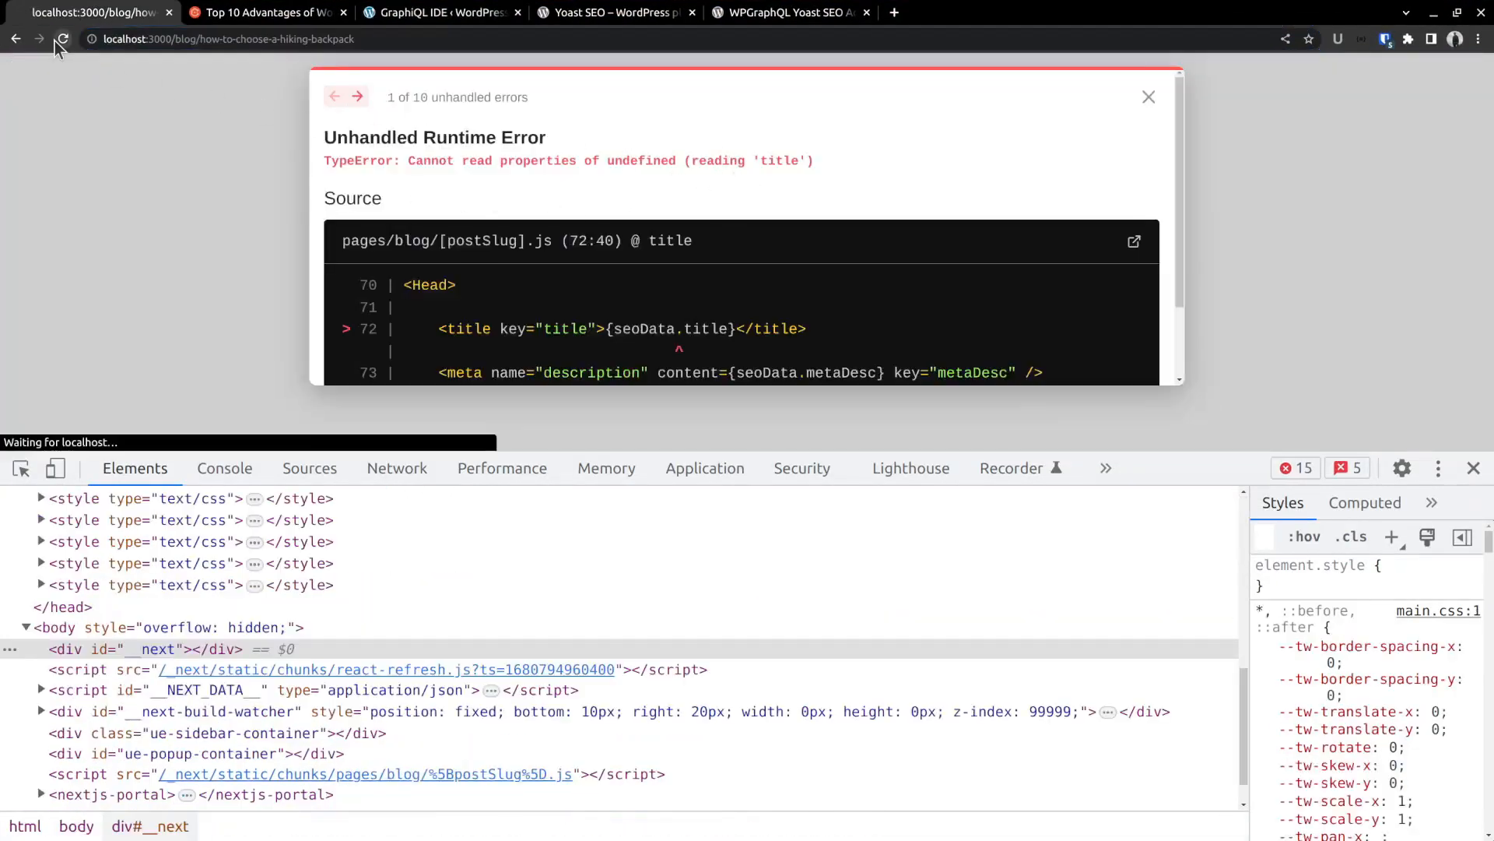
left_click(63, 39)
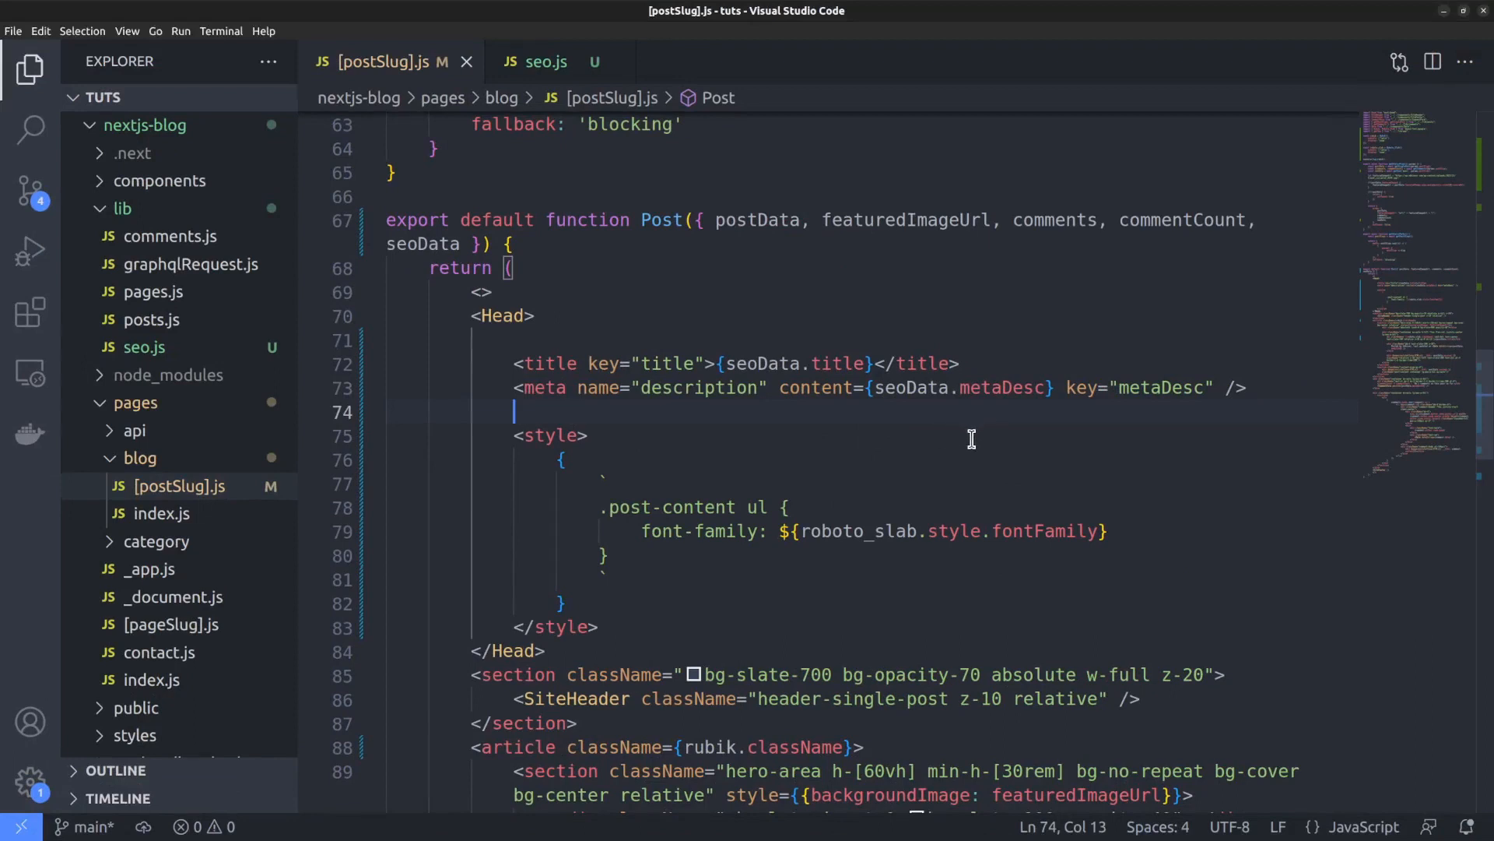
- Add an og:title meta tag from seoData's Open Graph fields and an og:description variant
key("enter")
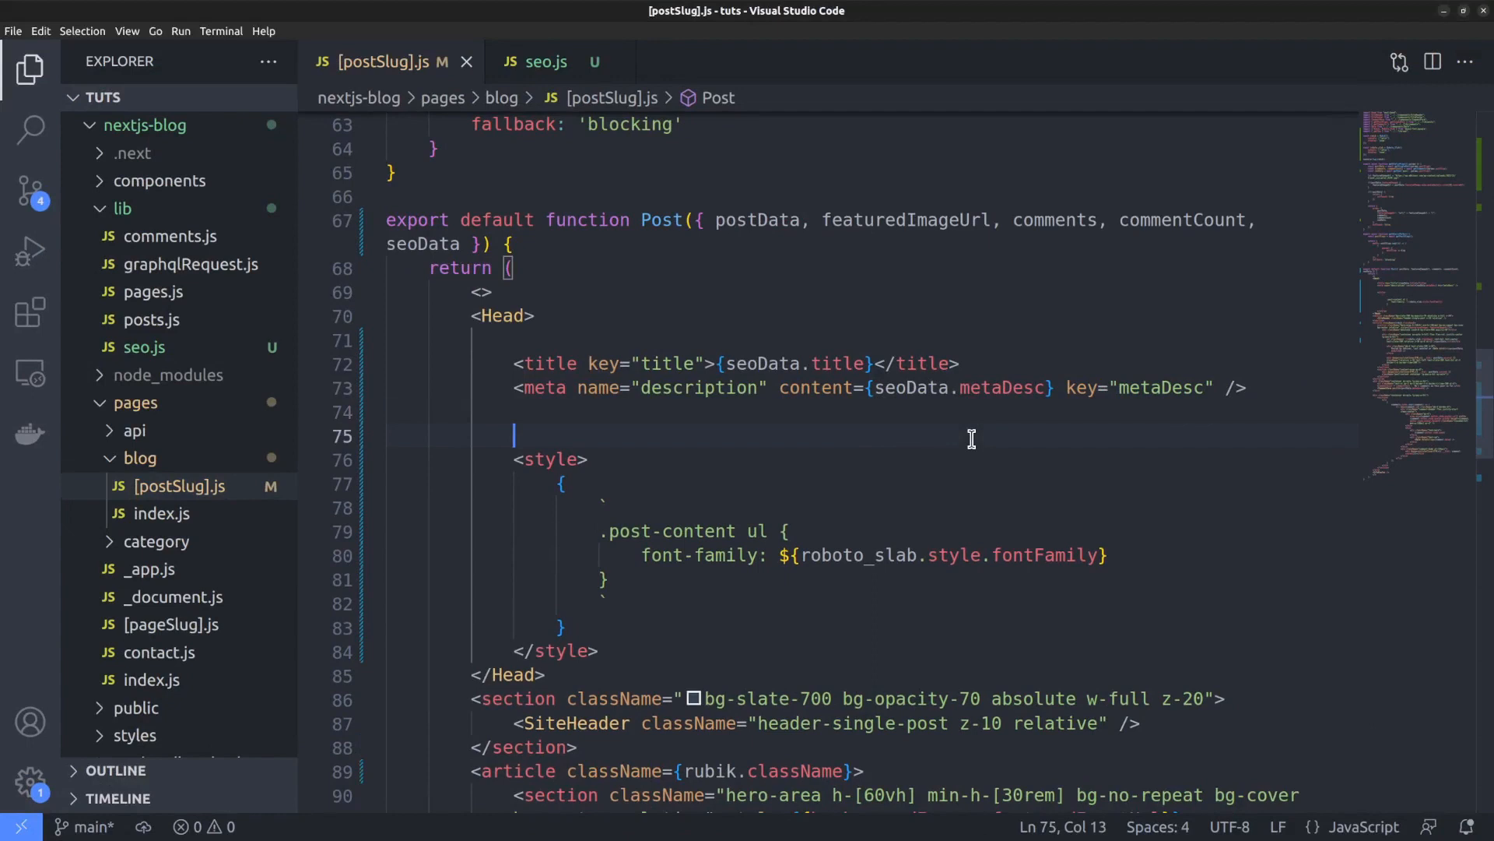
type("<meta />")
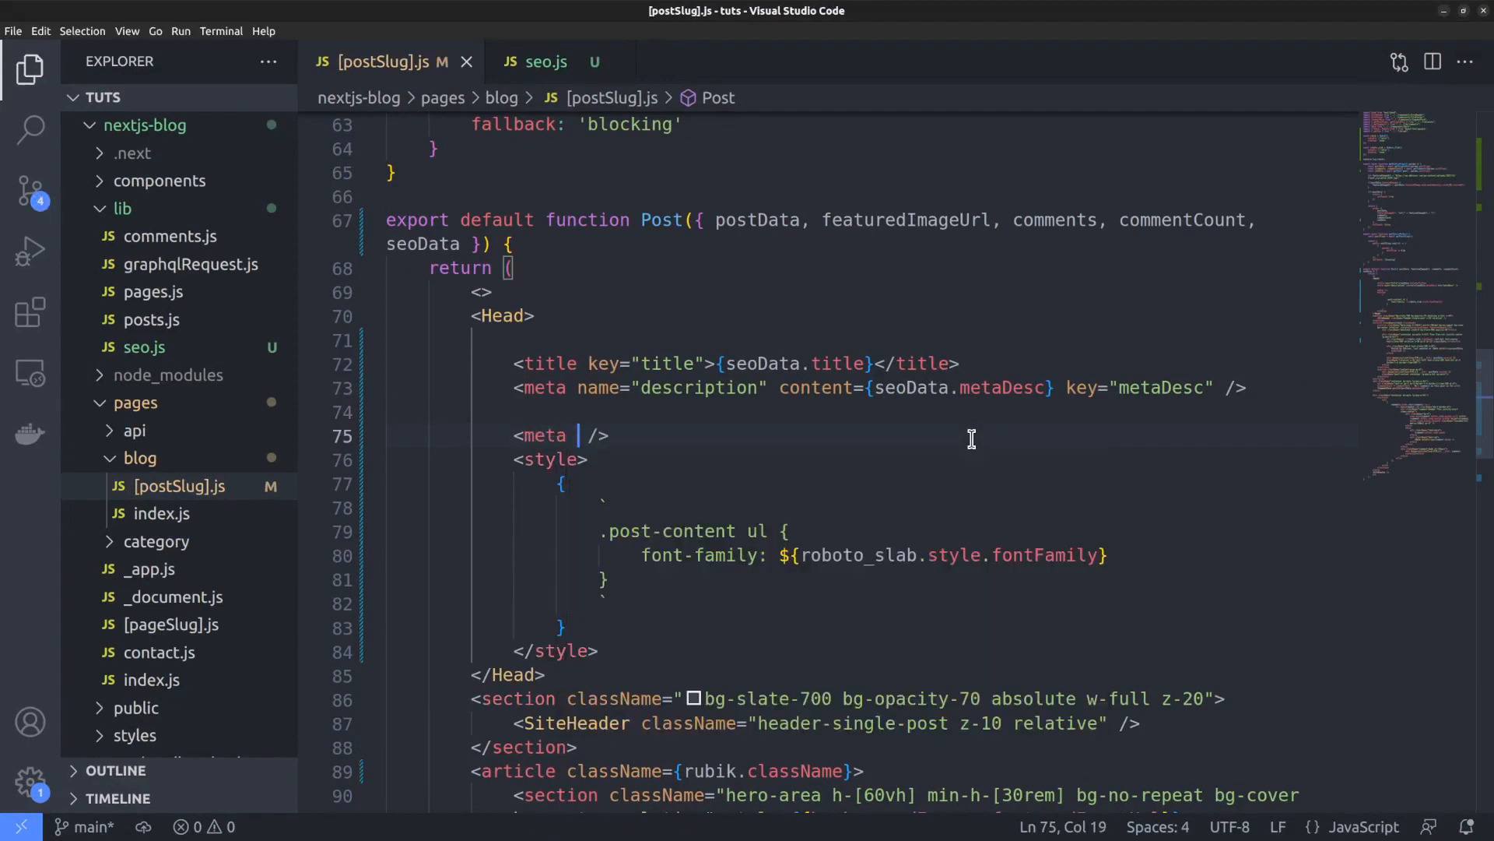
type("property")
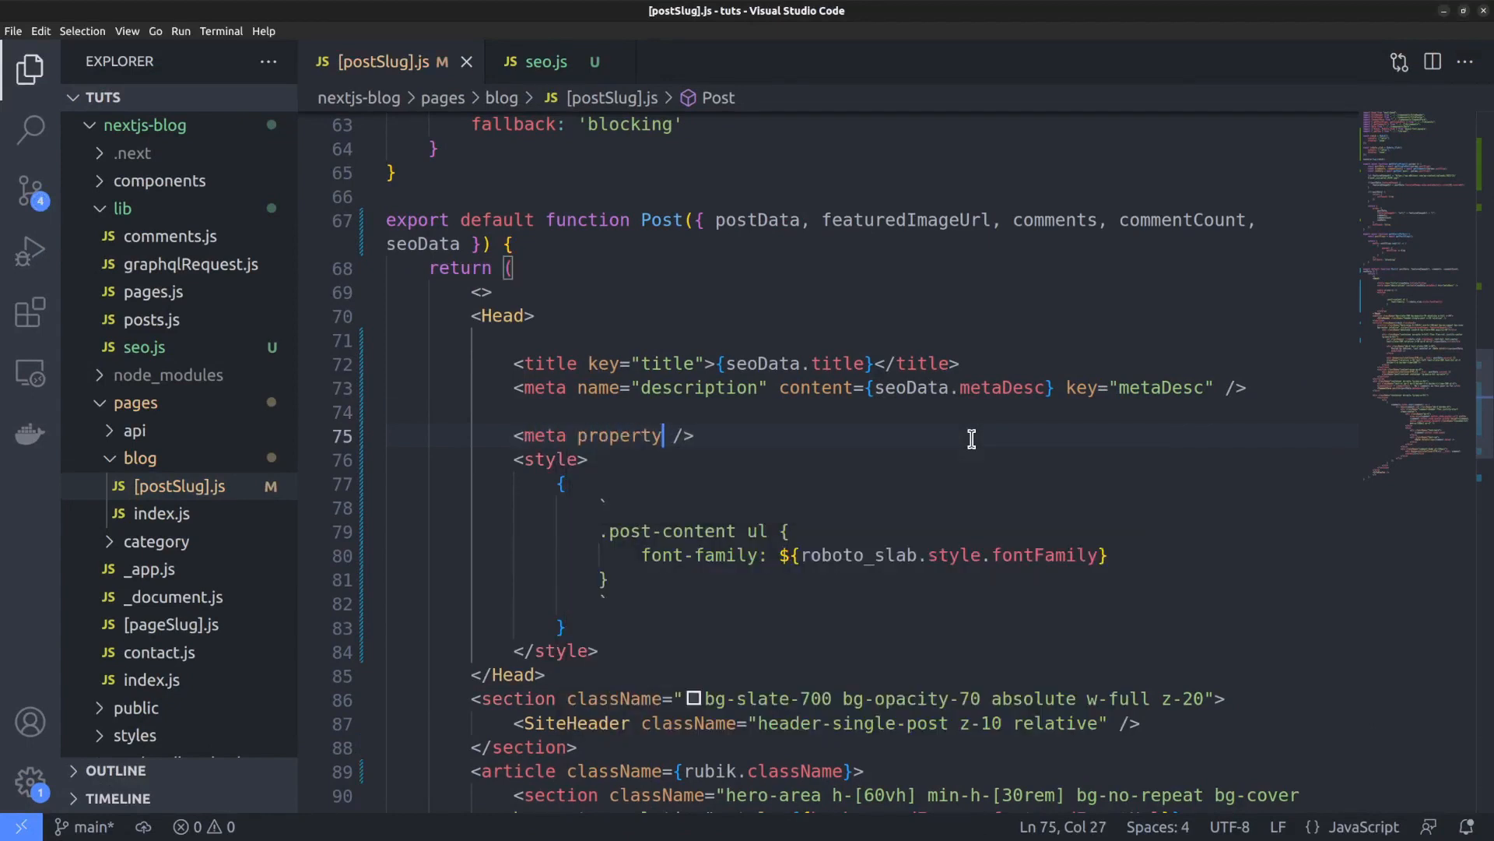
type("=\"og:title\" content")
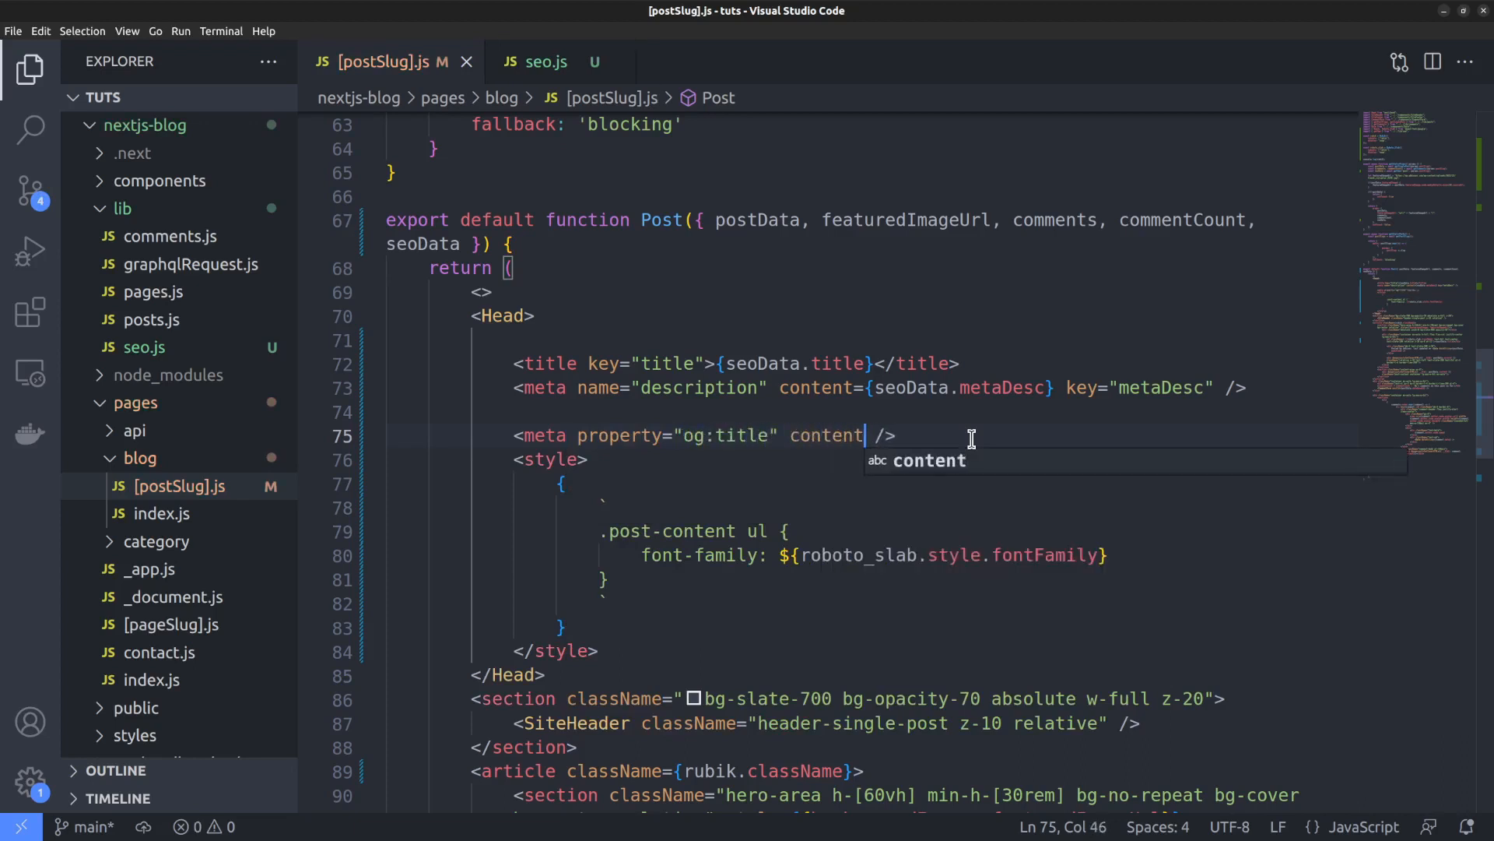
type("=")
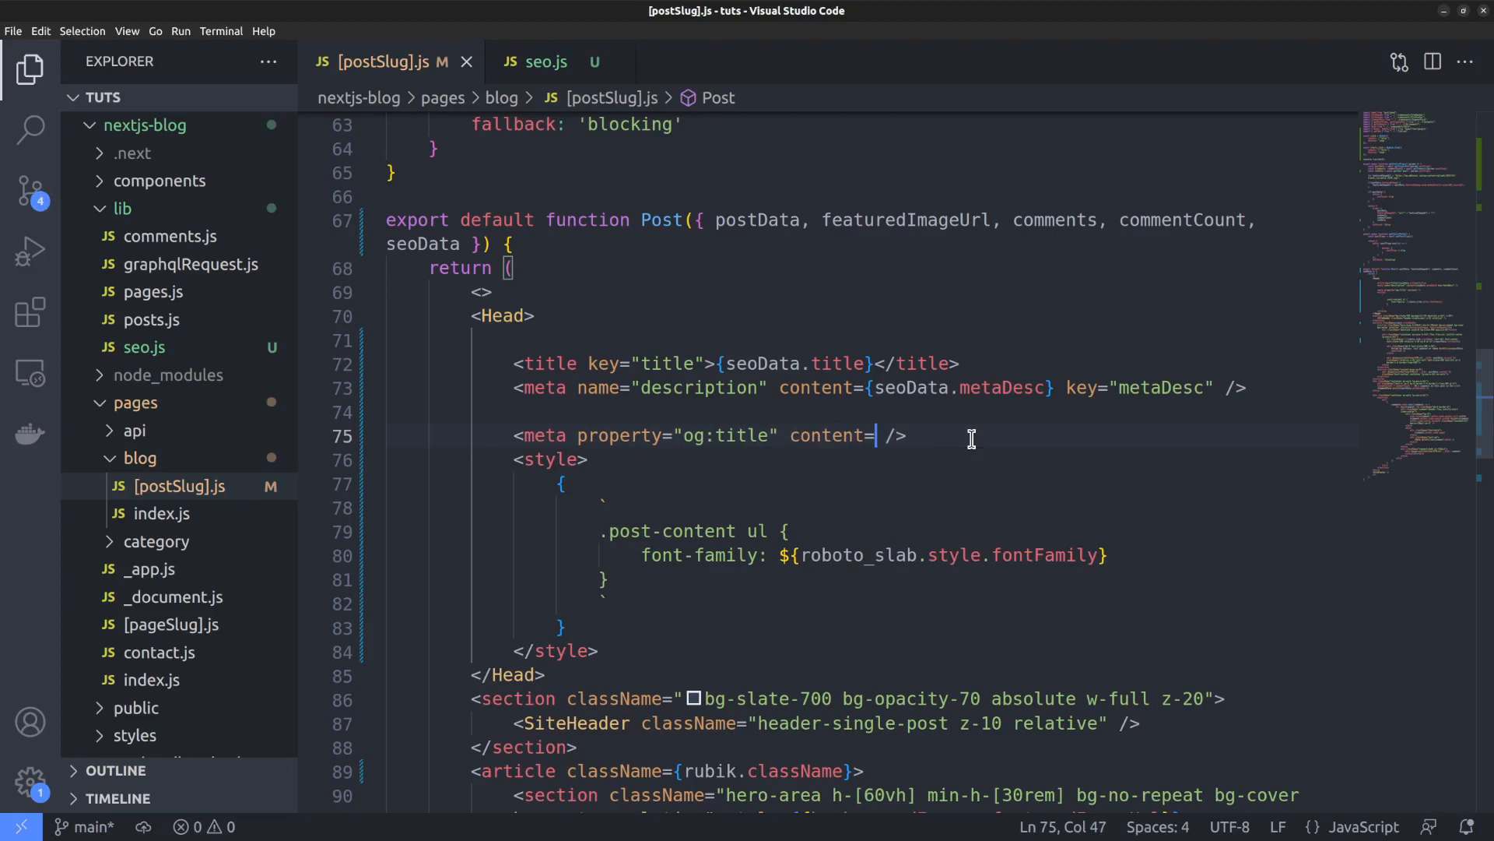
type("{seoData.opengra}")
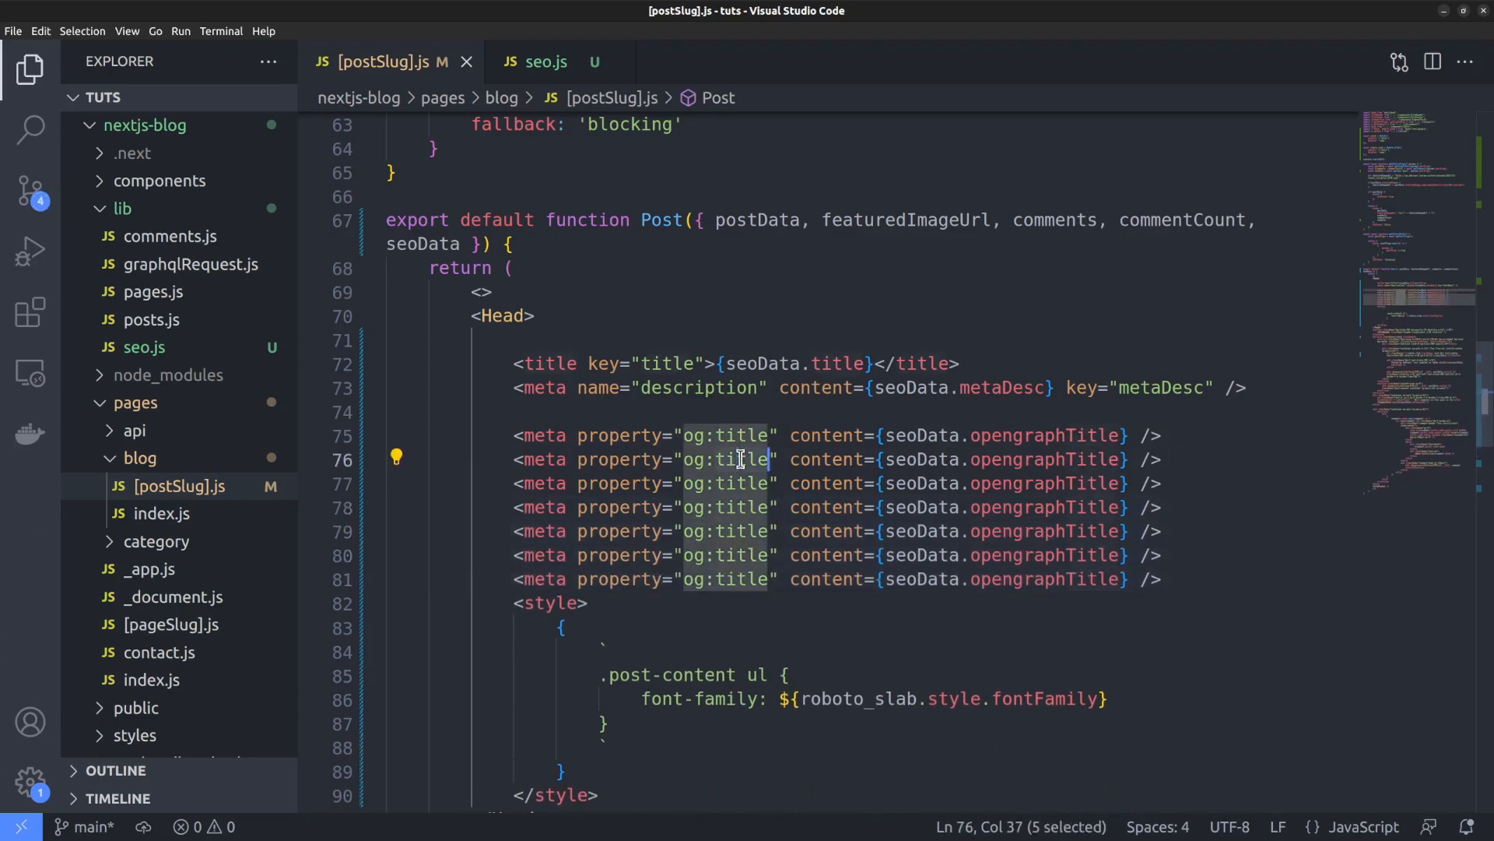
type("description")
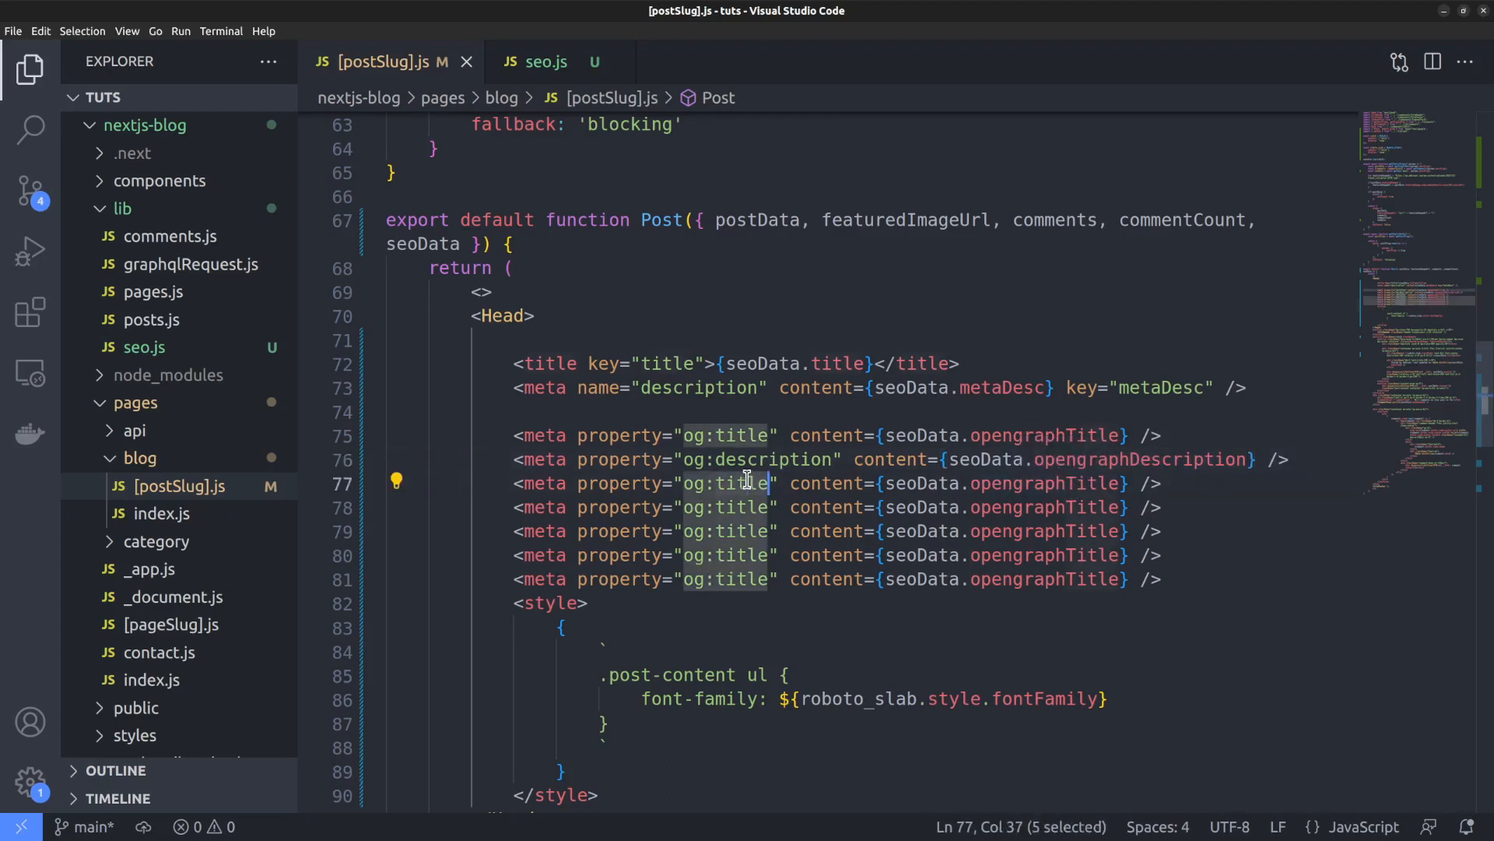
- Check seo.js field names and add og:url (opengraphUrl) and og:image tags
left_click(535, 60)
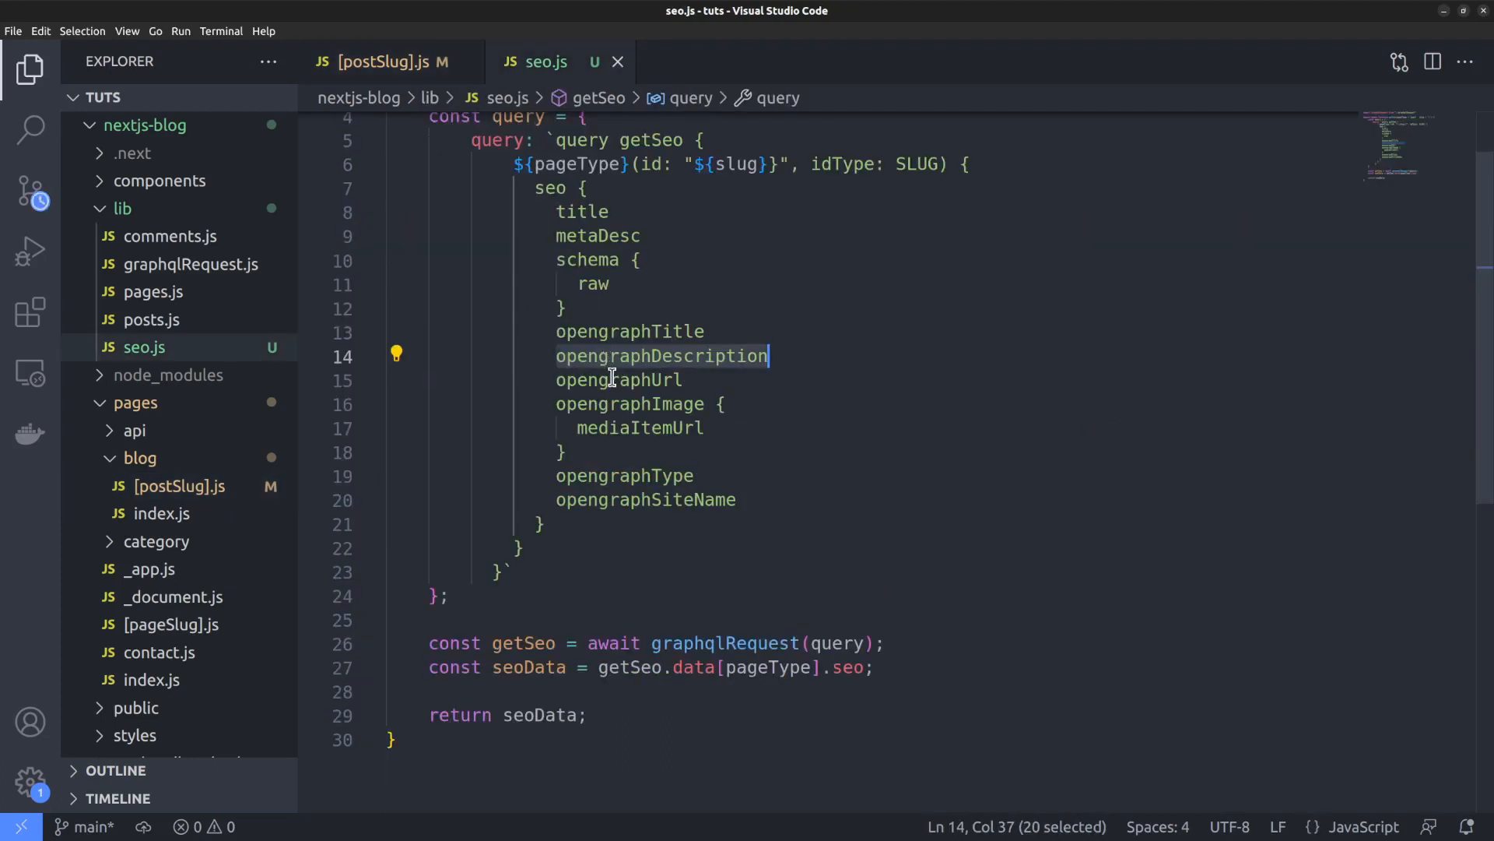
left_click(379, 61)
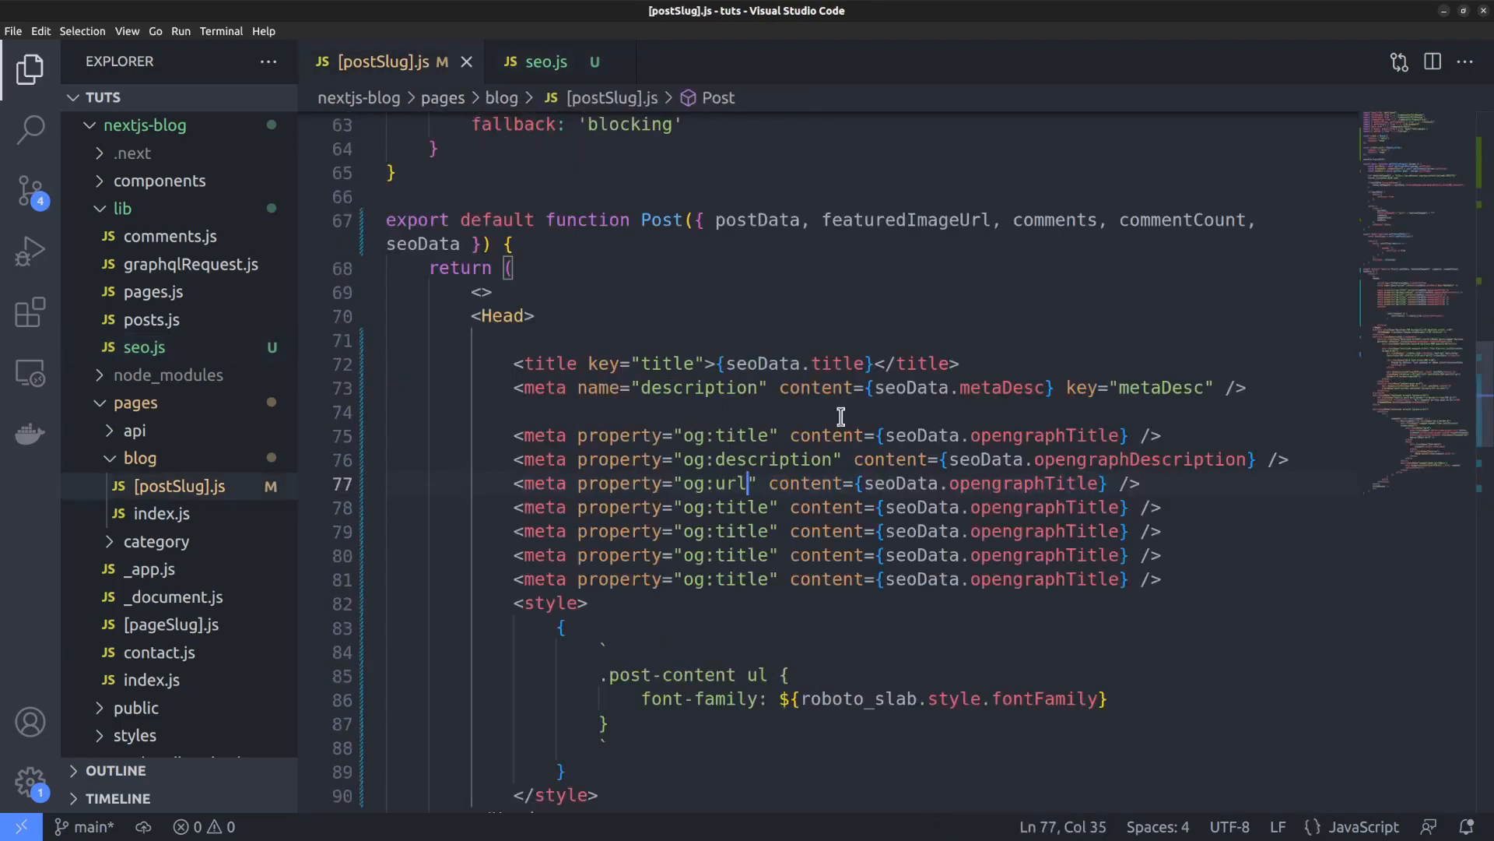
type("opengraphUrl")
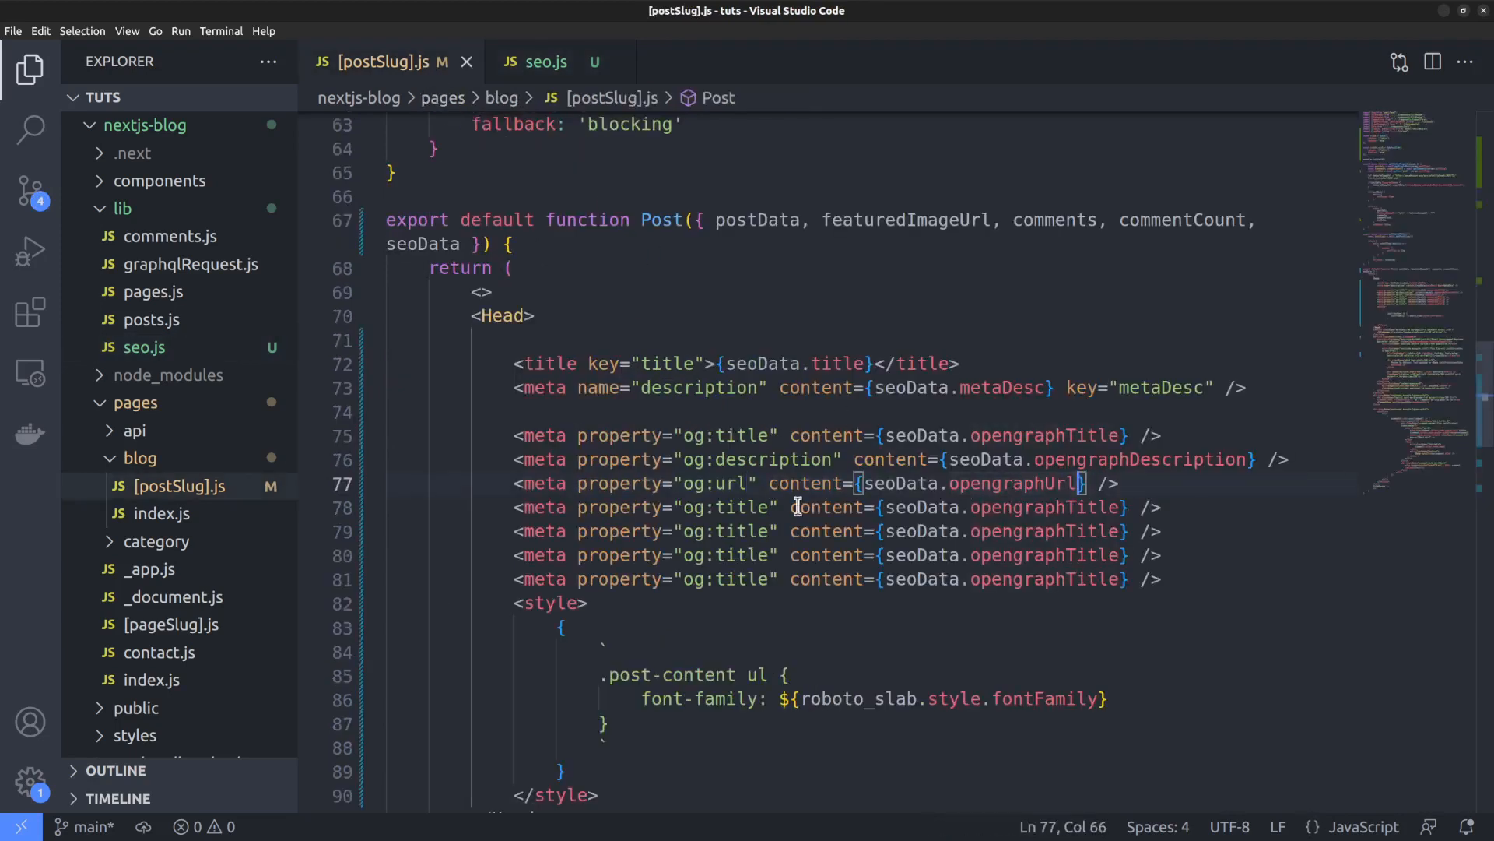
type("image")
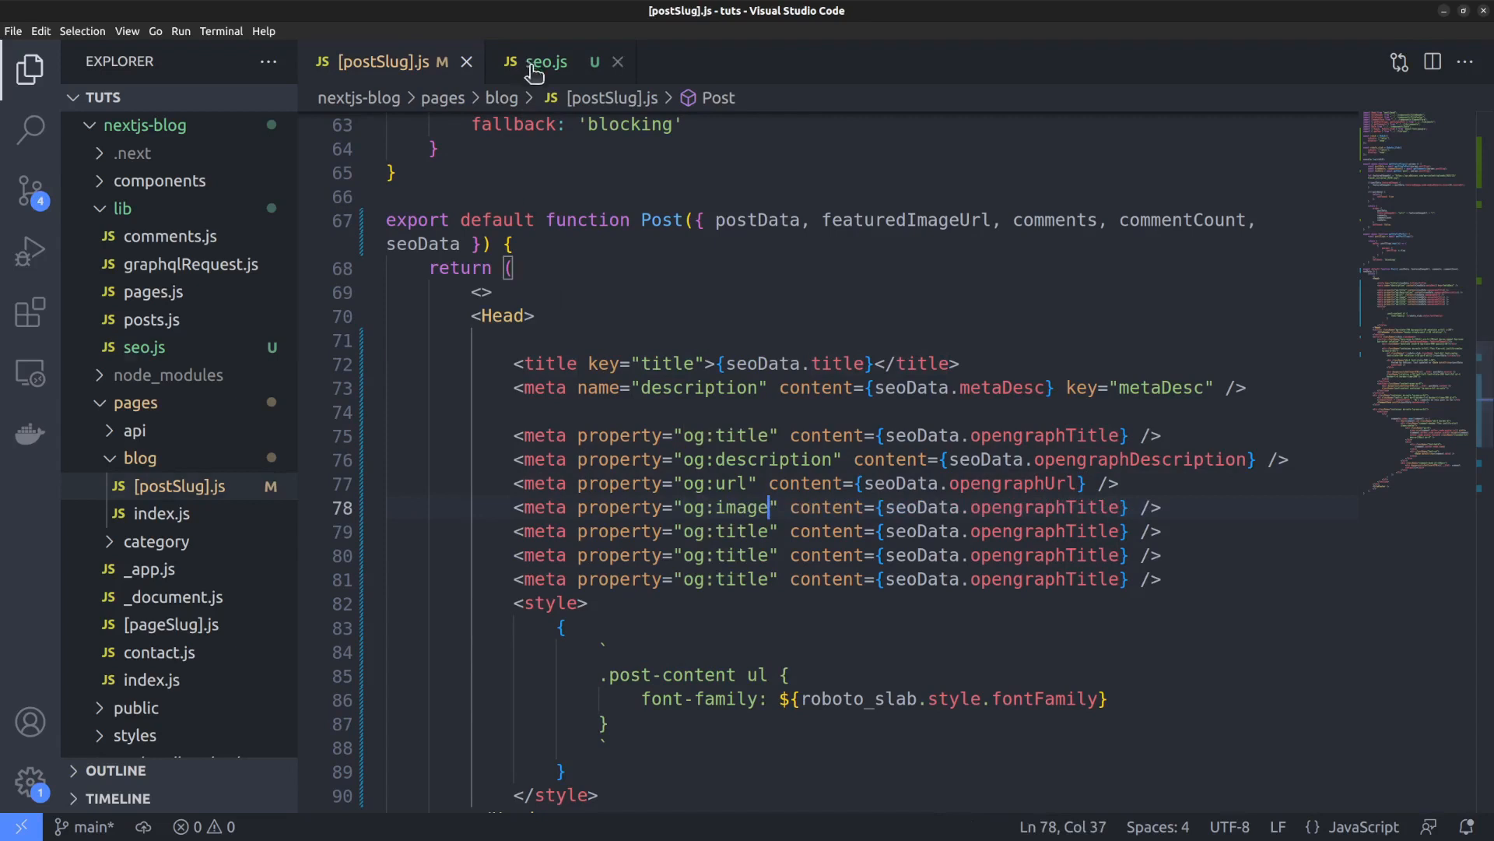
left_click(541, 61)
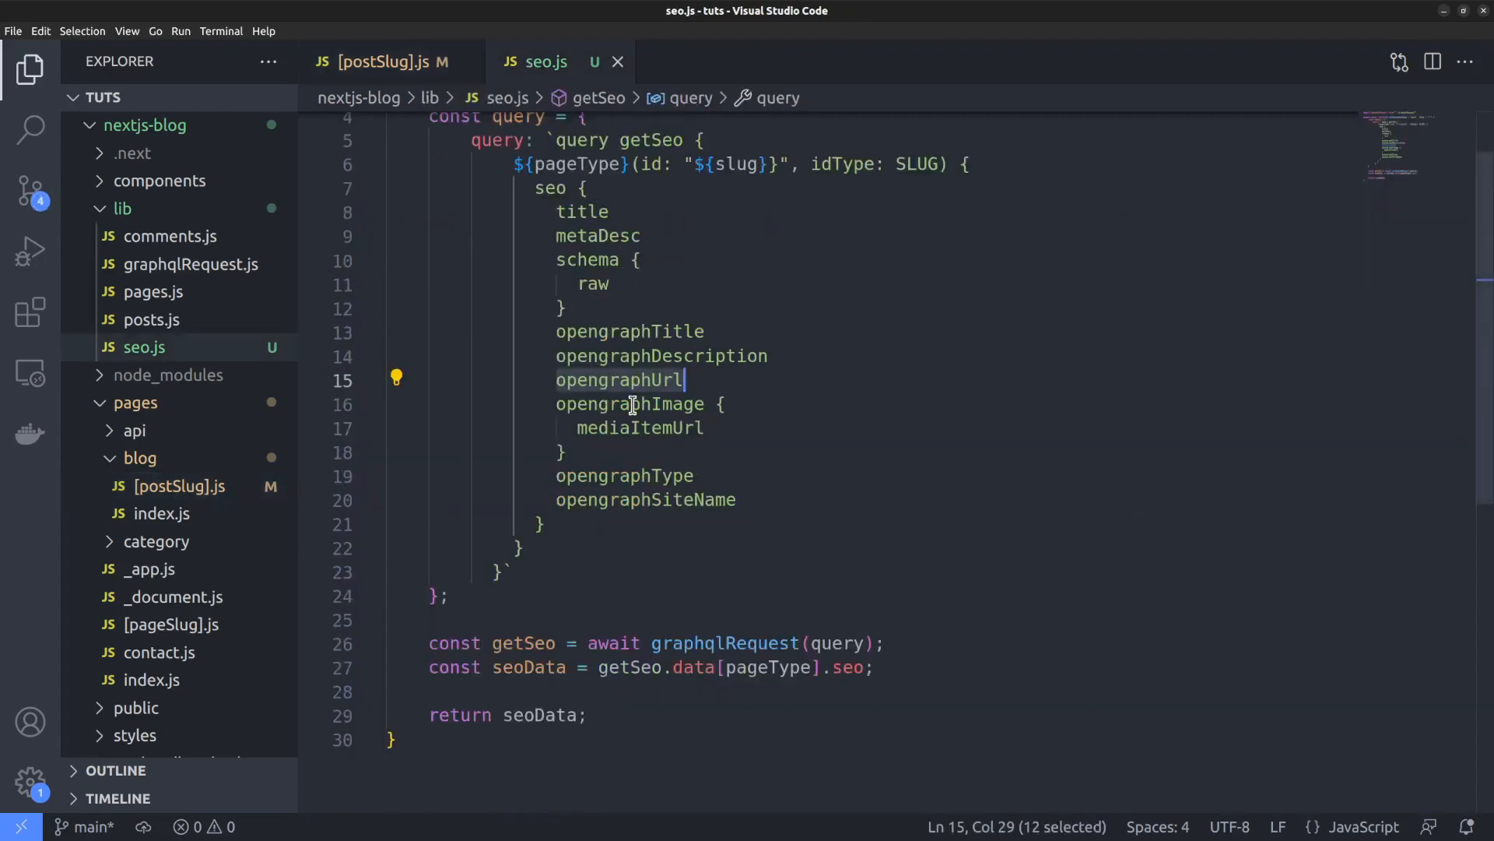
left_click(381, 61)
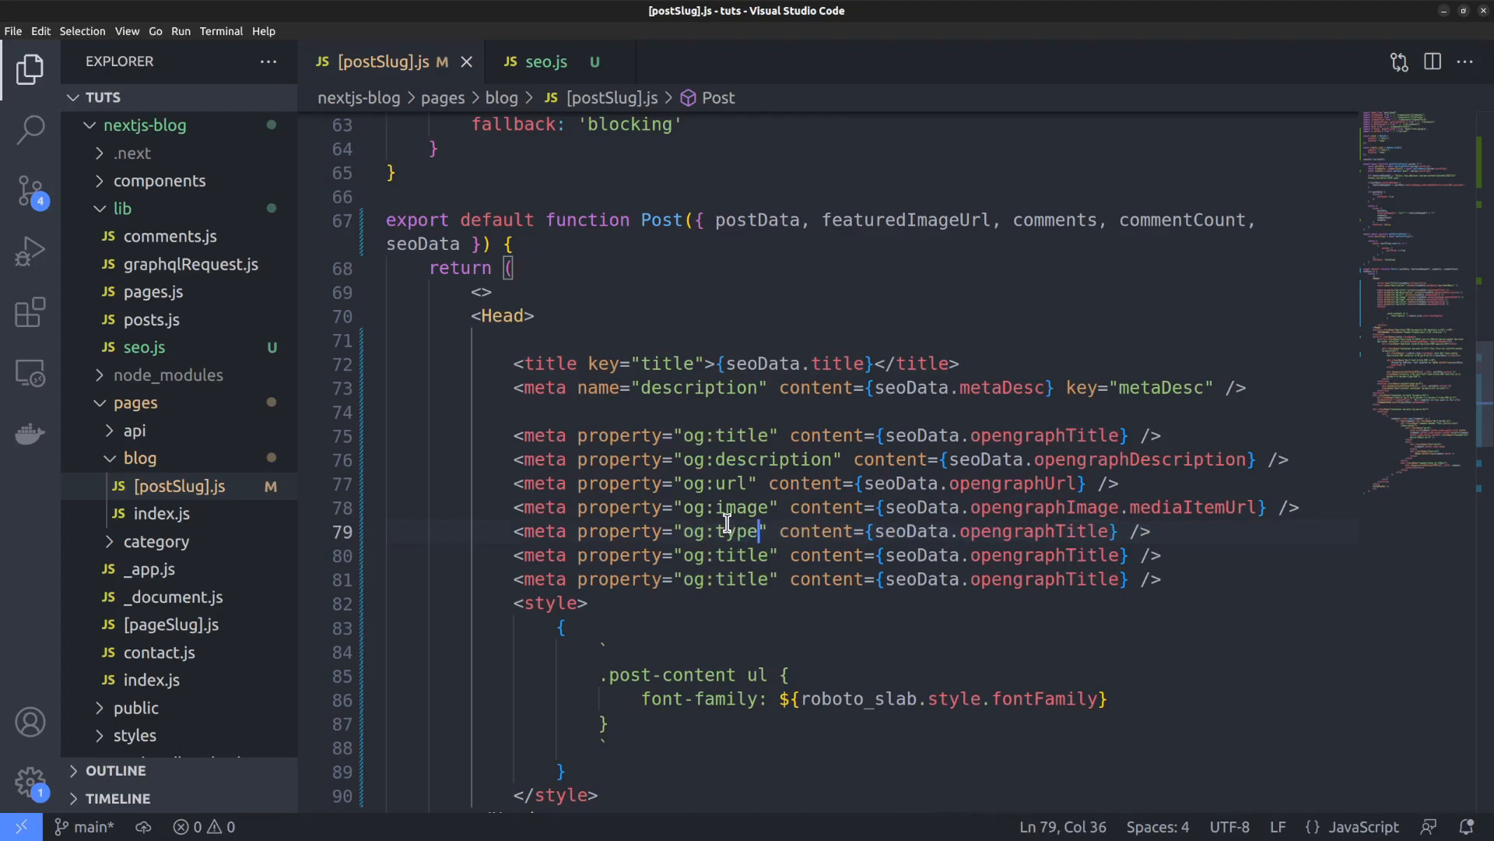
mouse_move(1056, 531)
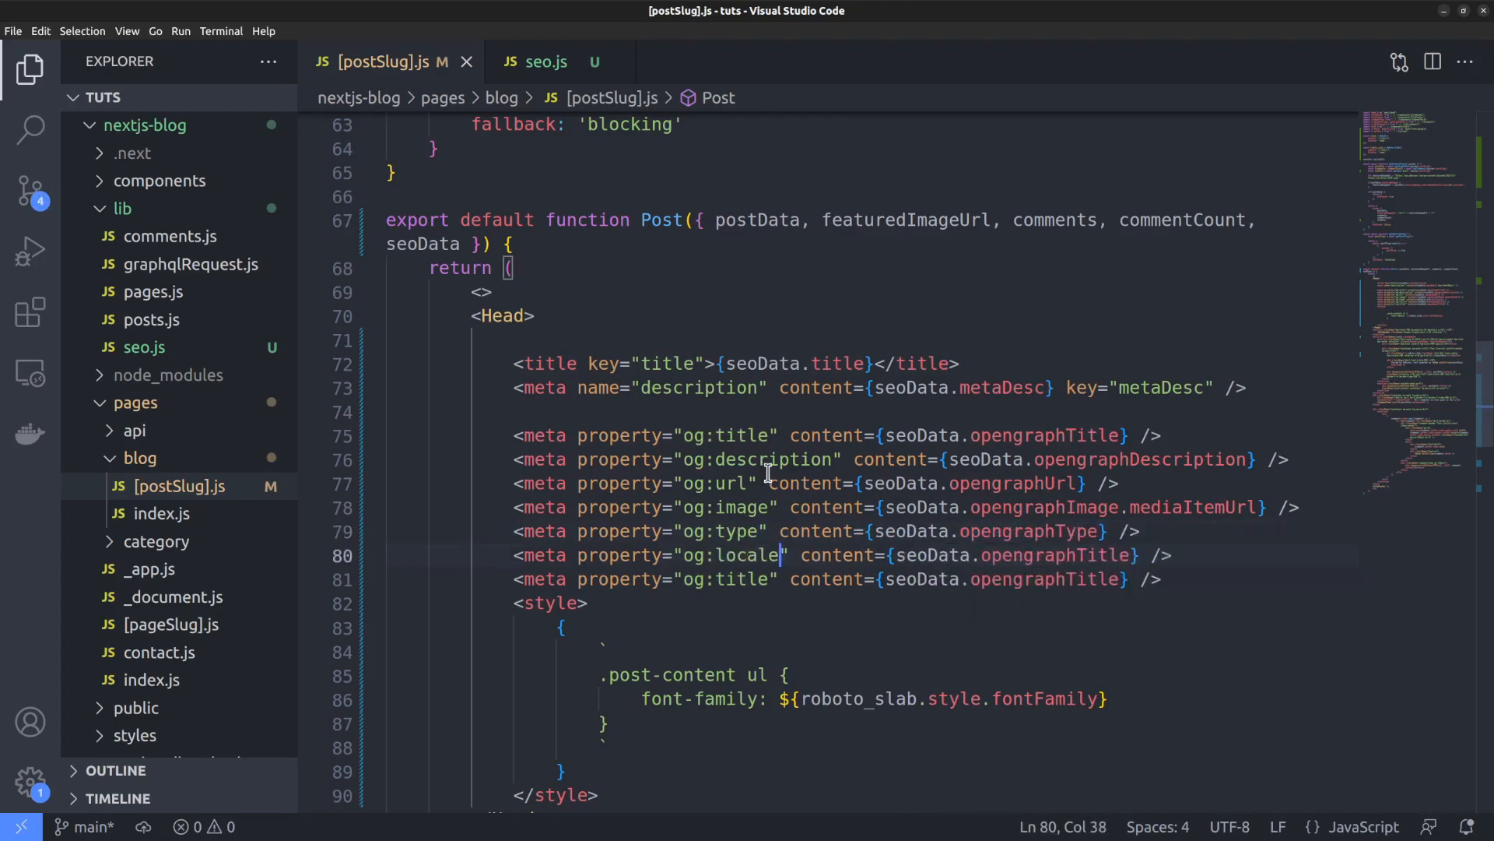
- Verify the query's Open Graph fields and fix the og:locale tag's seoData field
double_click(1056, 555)
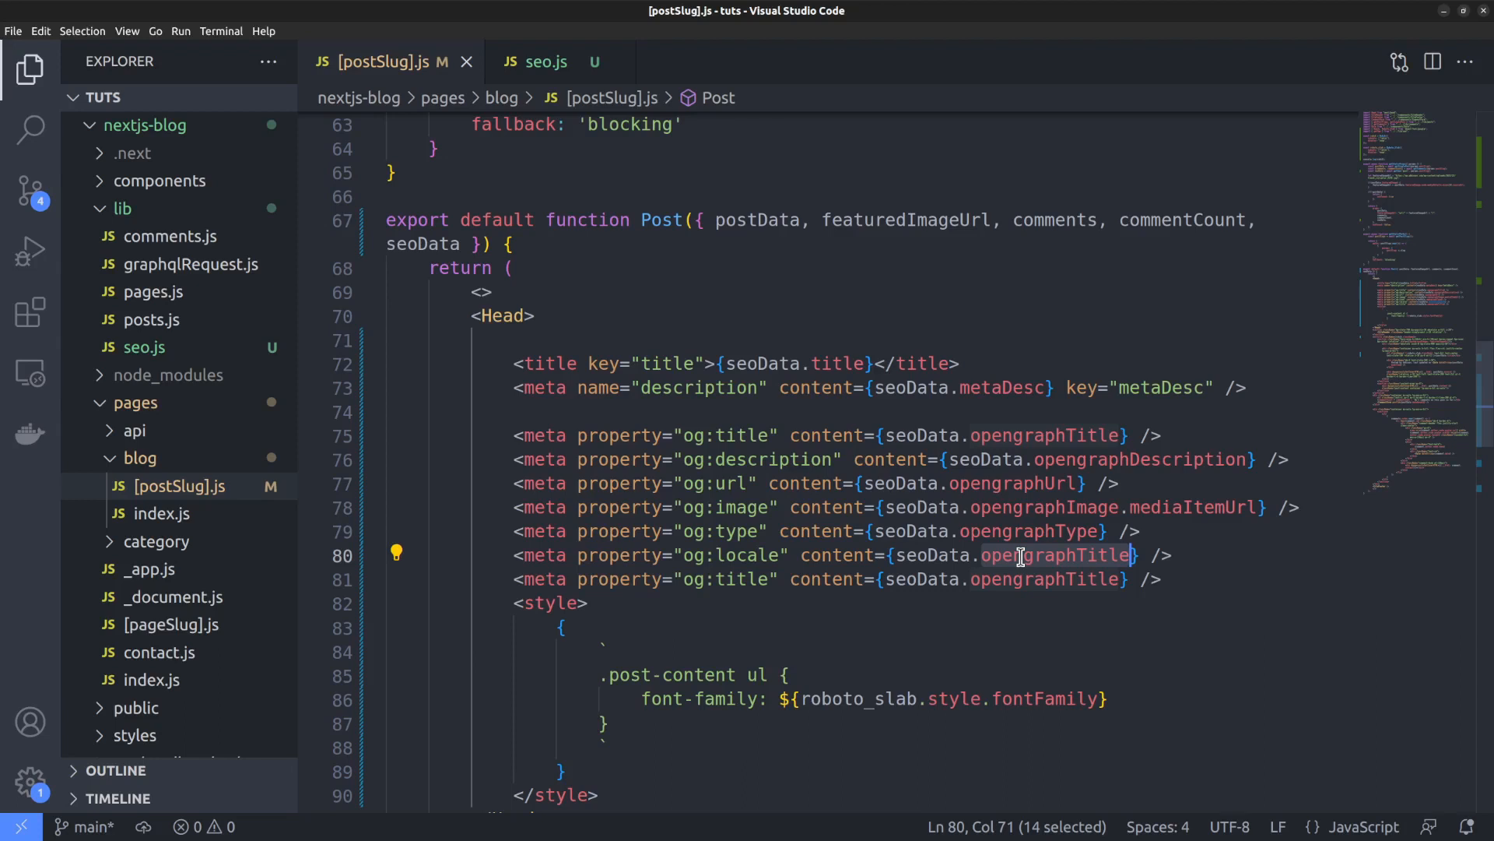
left_click(535, 61)
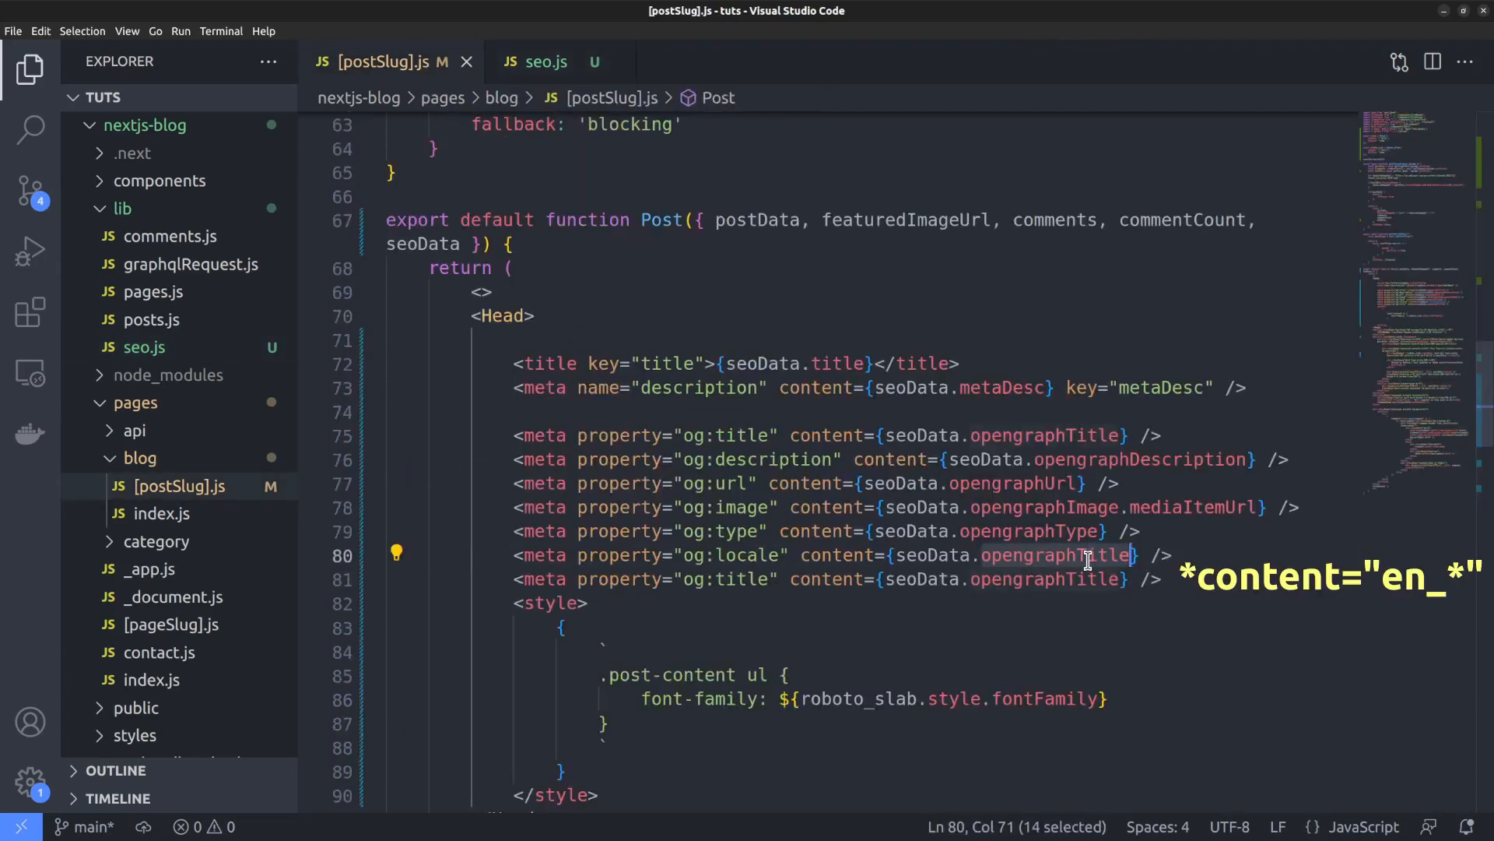
left_click(534, 60)
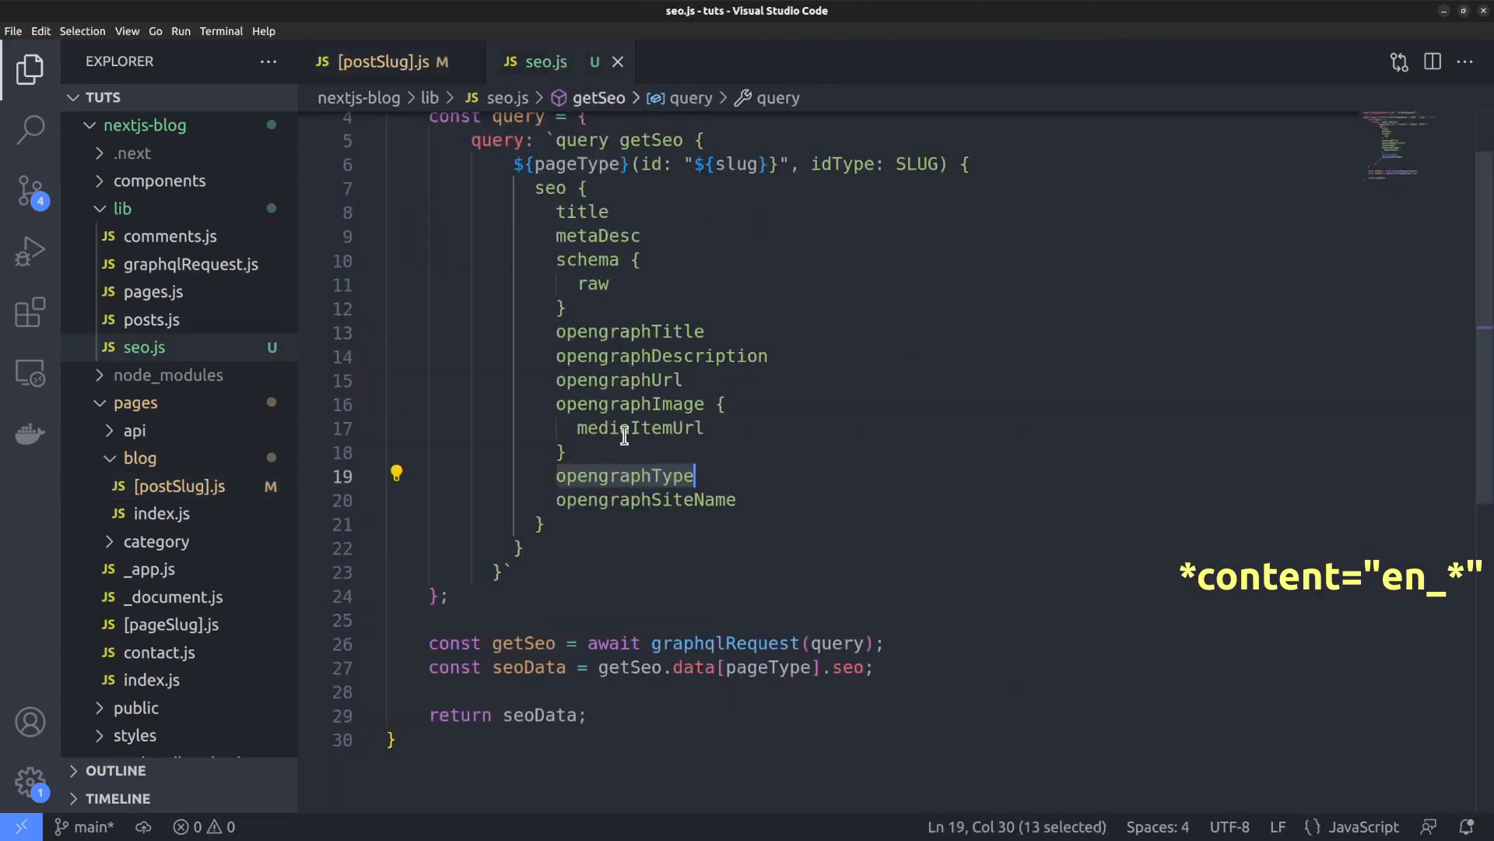
left_click(381, 61)
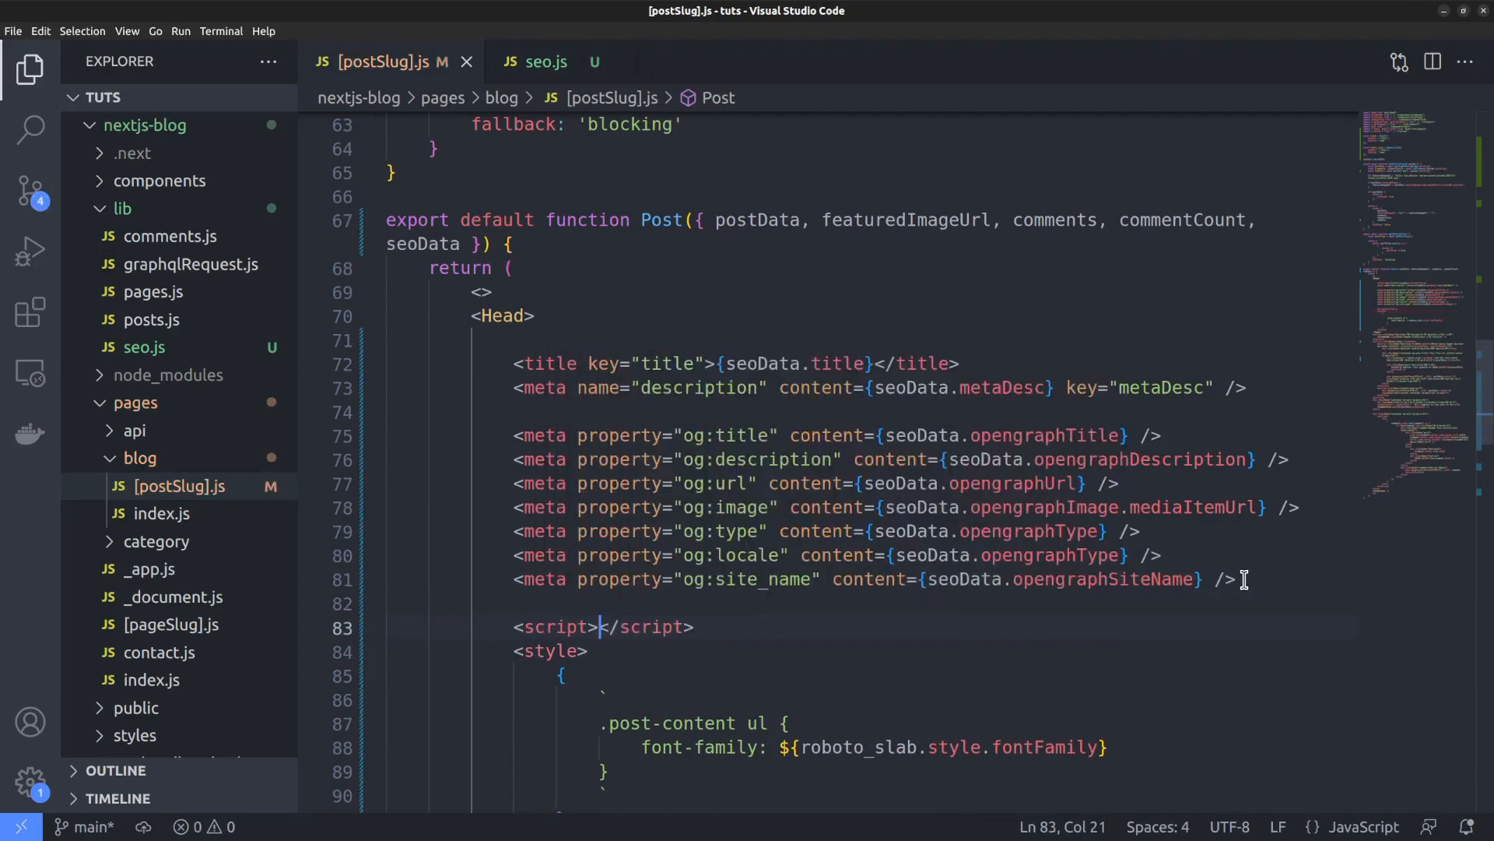
scroll("down", 3)
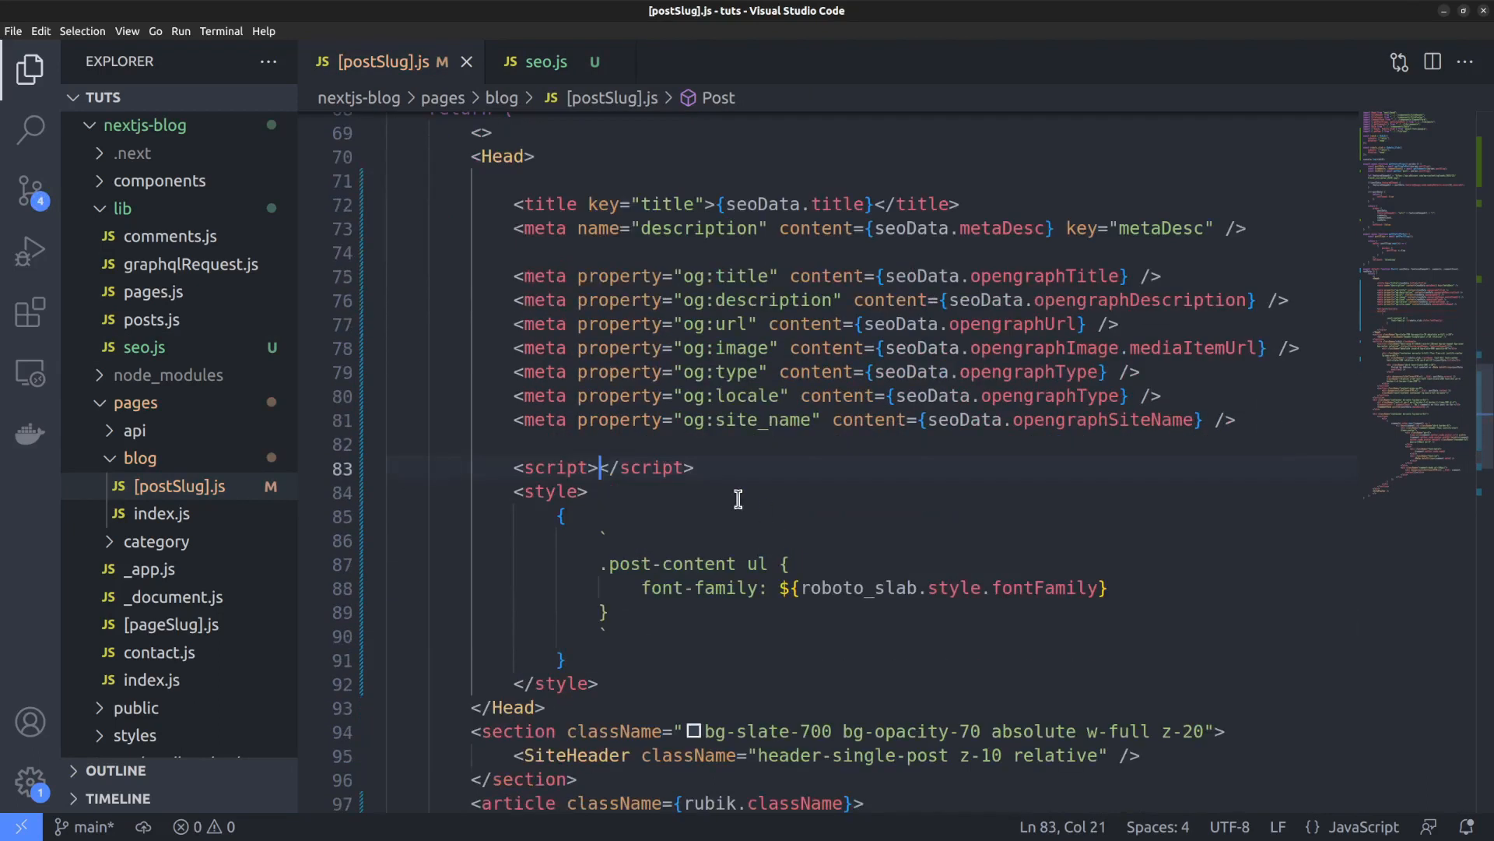
- Add an application/ld+json script whose dangerouslySetInnerHTML uses seoData.schema.raw
type("type=\"\"")
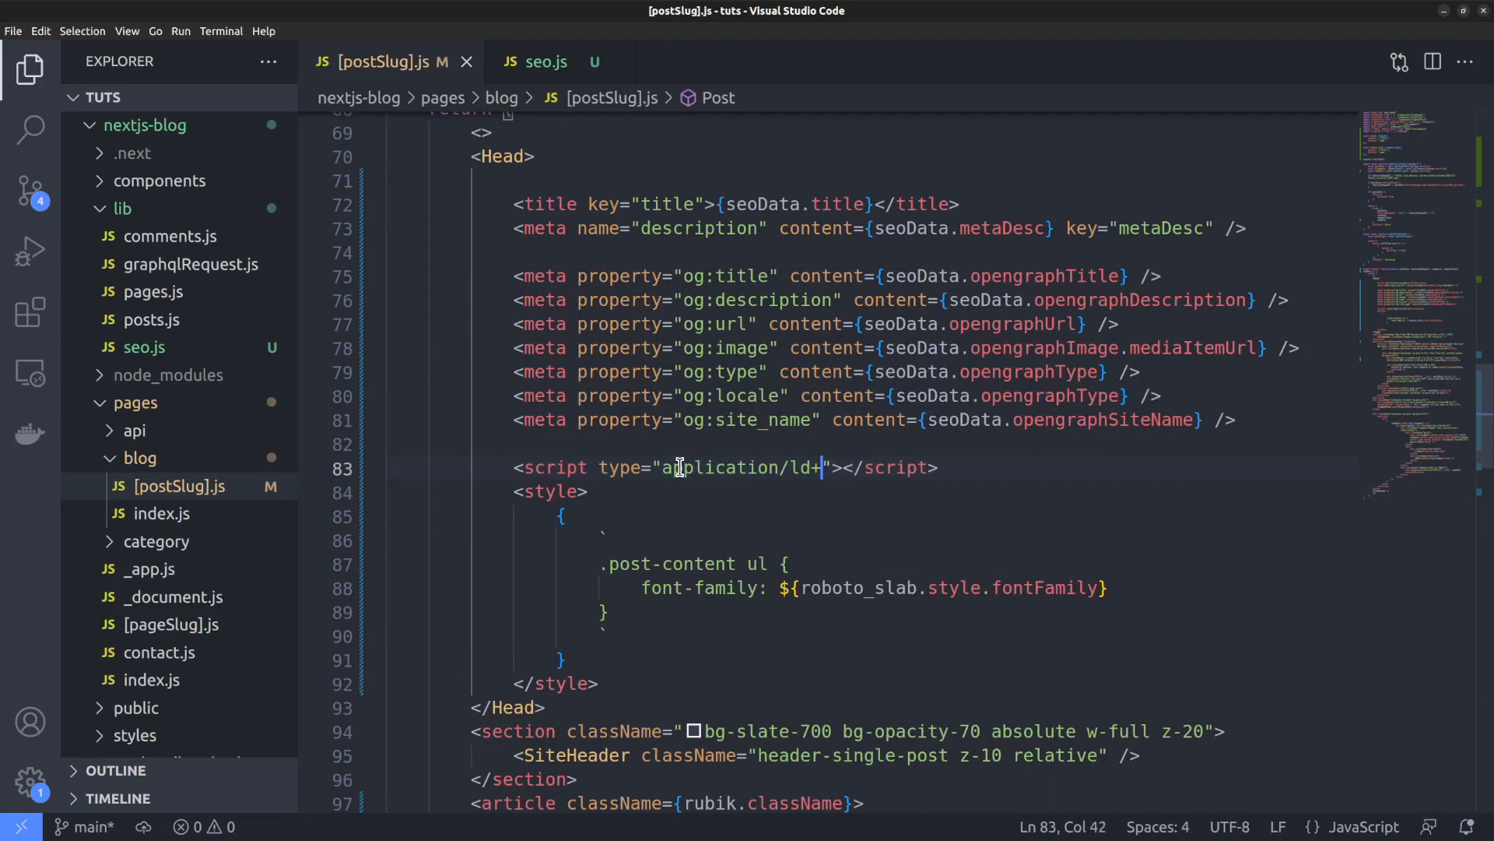
type("json")
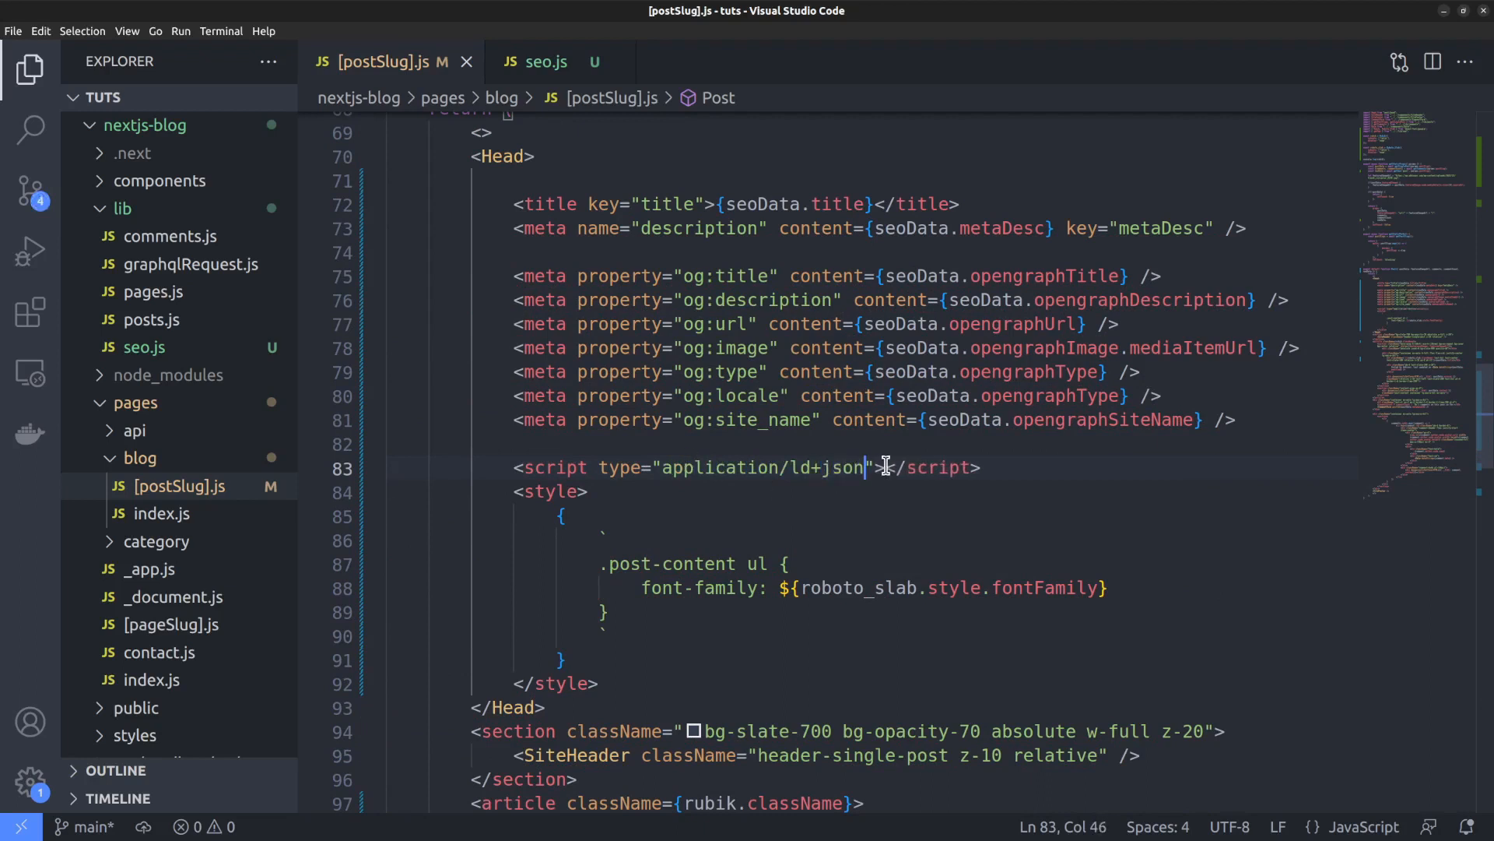
type("dangerouslySetInnerHTML={{")
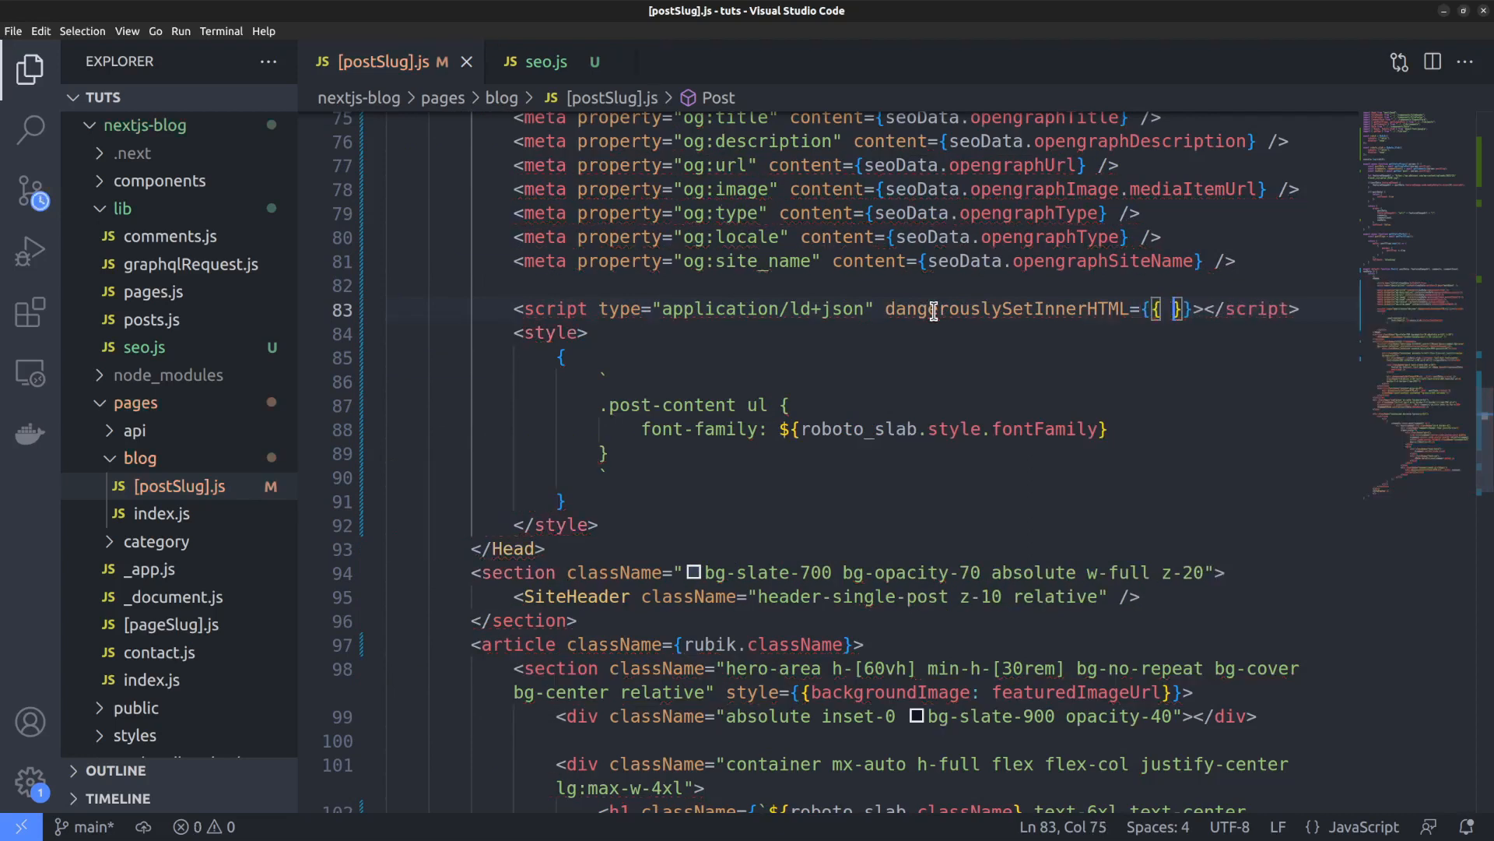
left_click(550, 60)
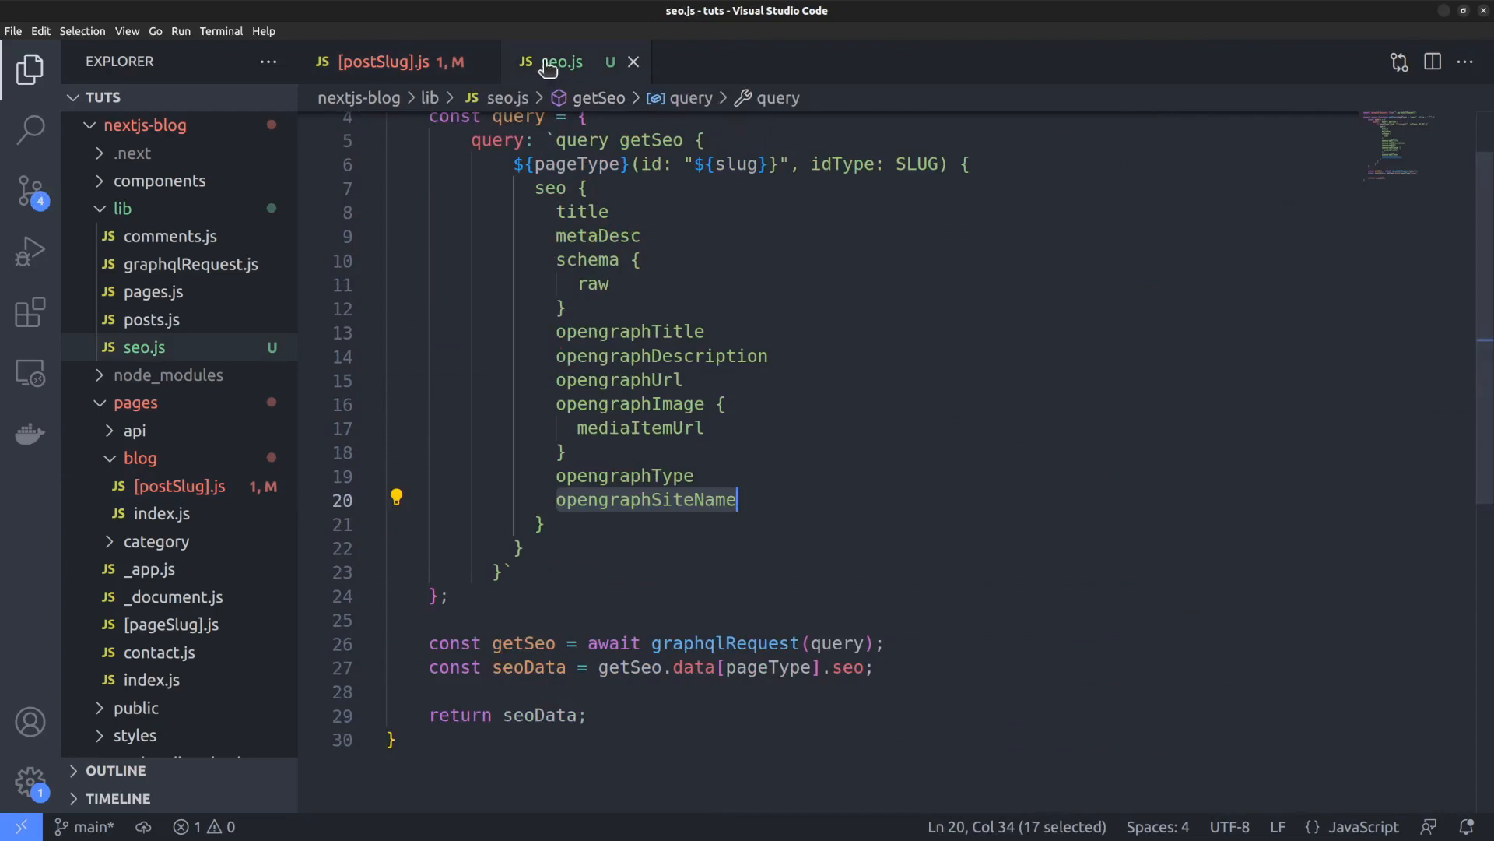
left_click(391, 61)
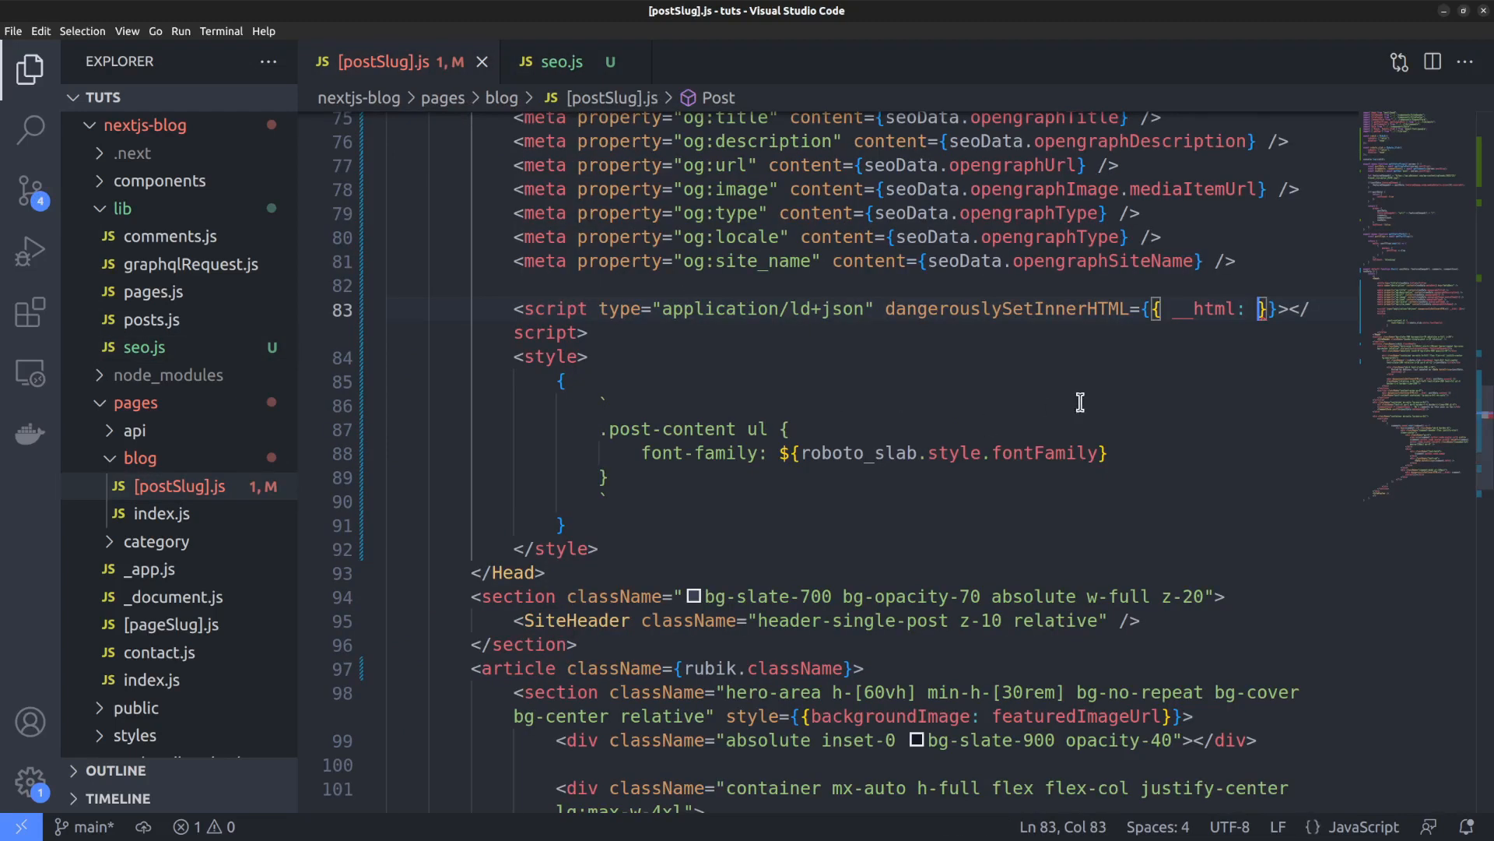
type("seoData.s")
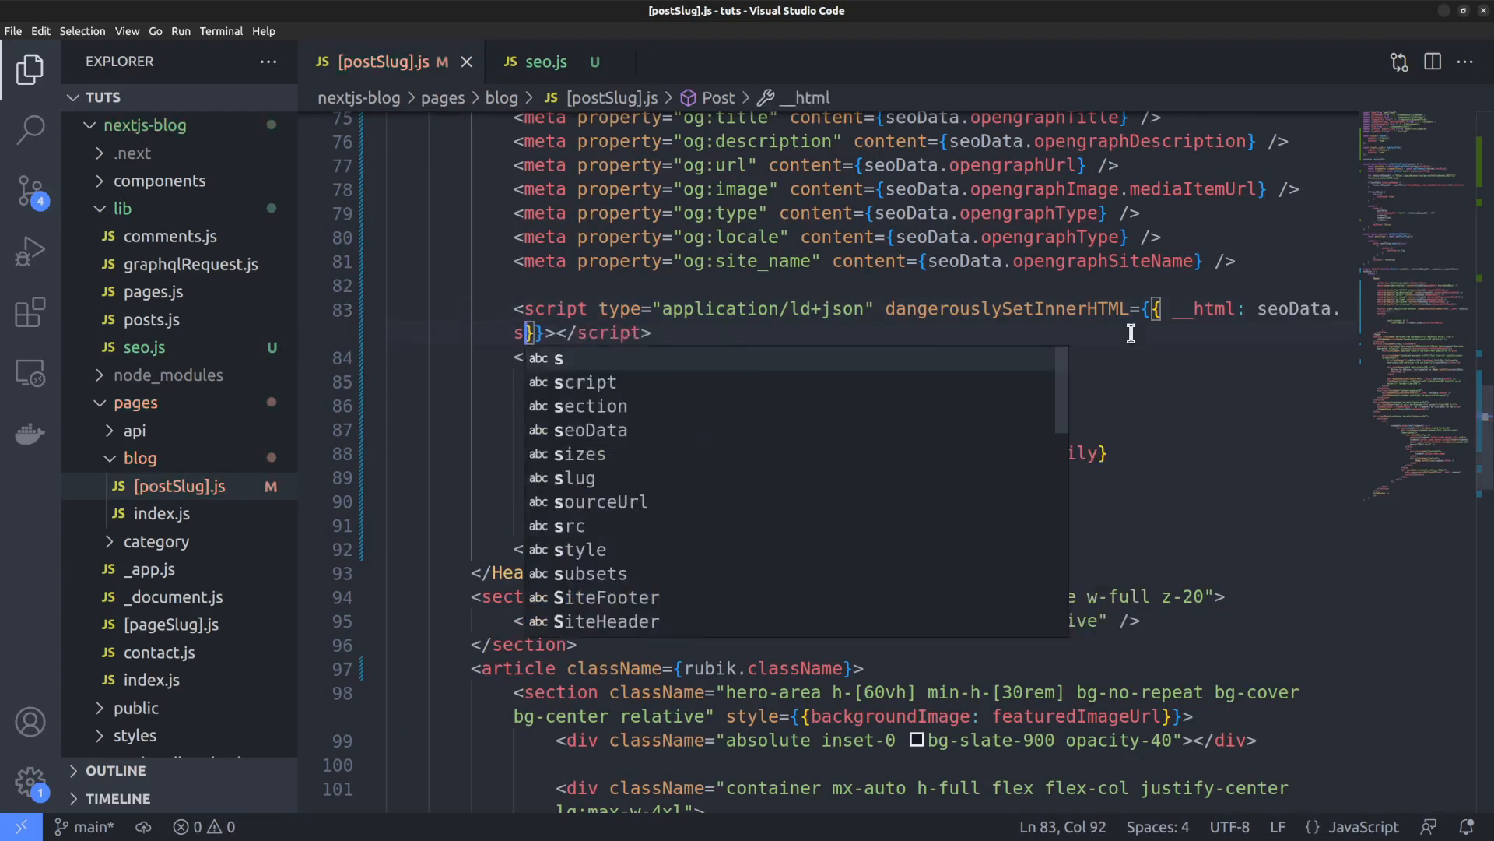
type("chema.raw")
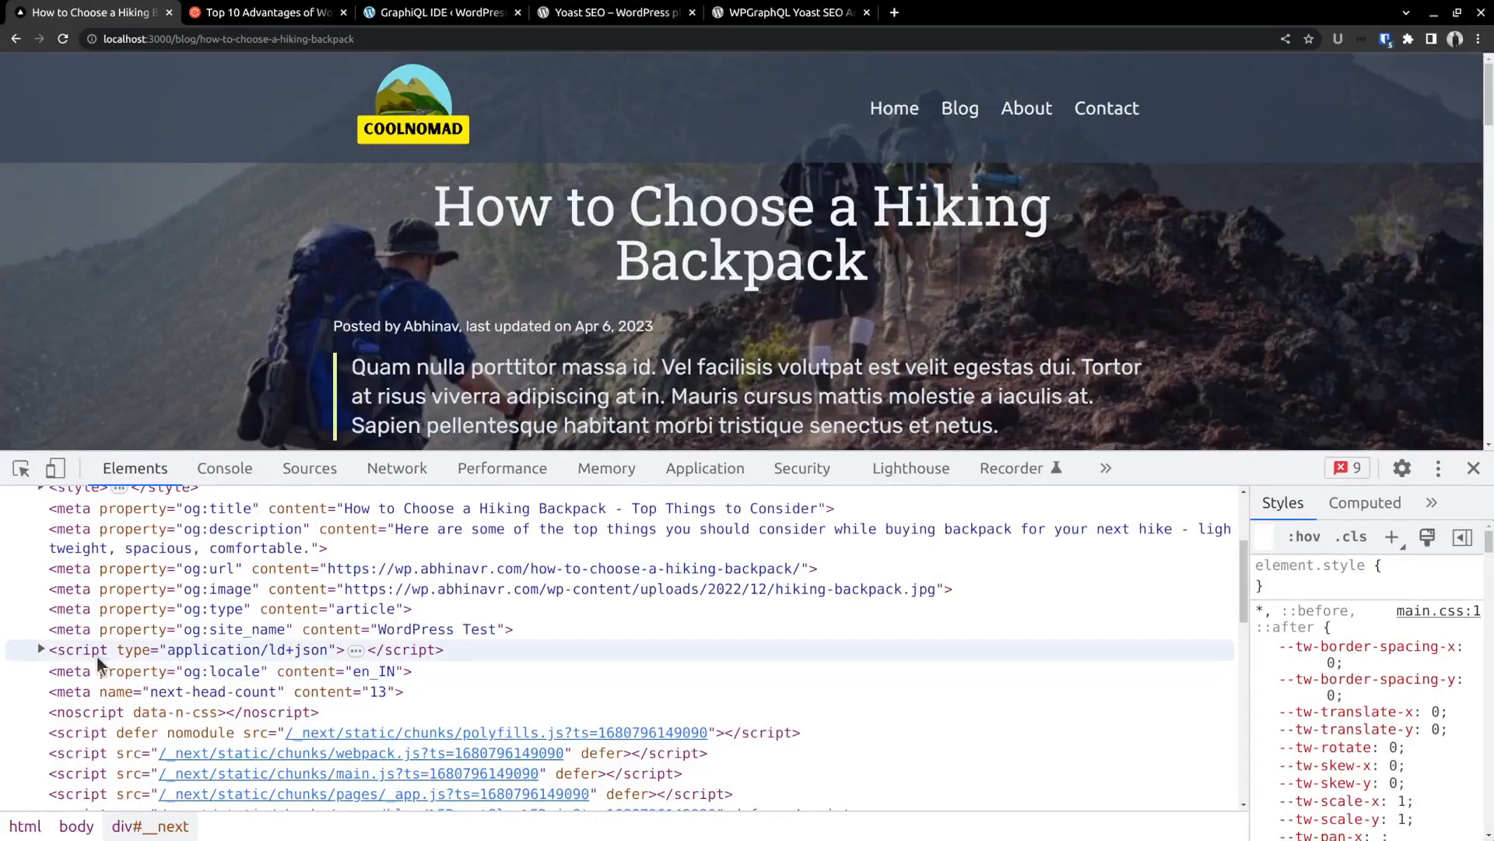
- Inspect the rendered head in DevTools, then search Google for 'schema validator'
left_click(41, 649)
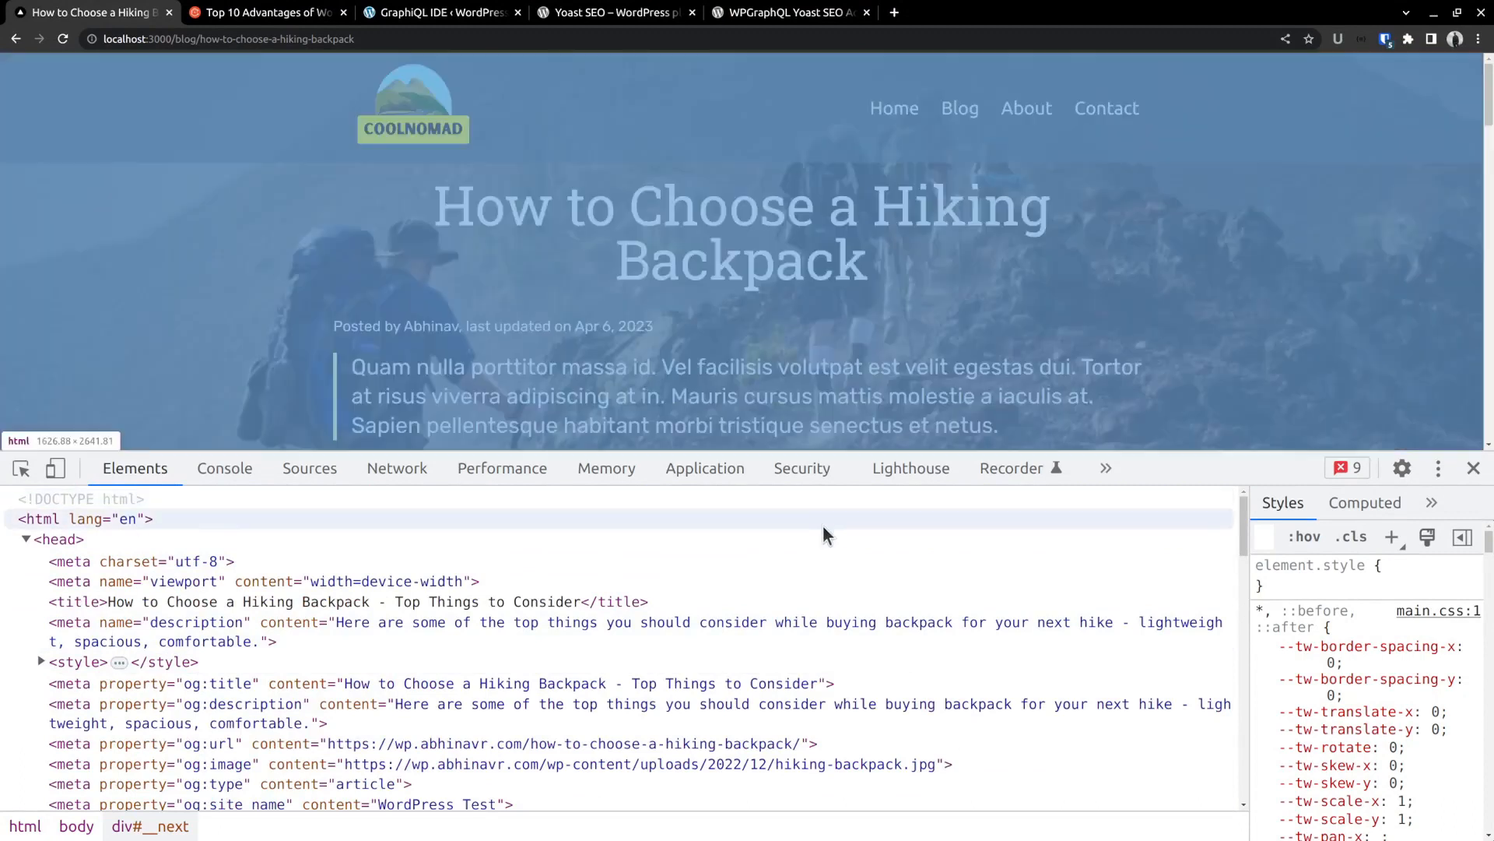
mouse_move(343, 518)
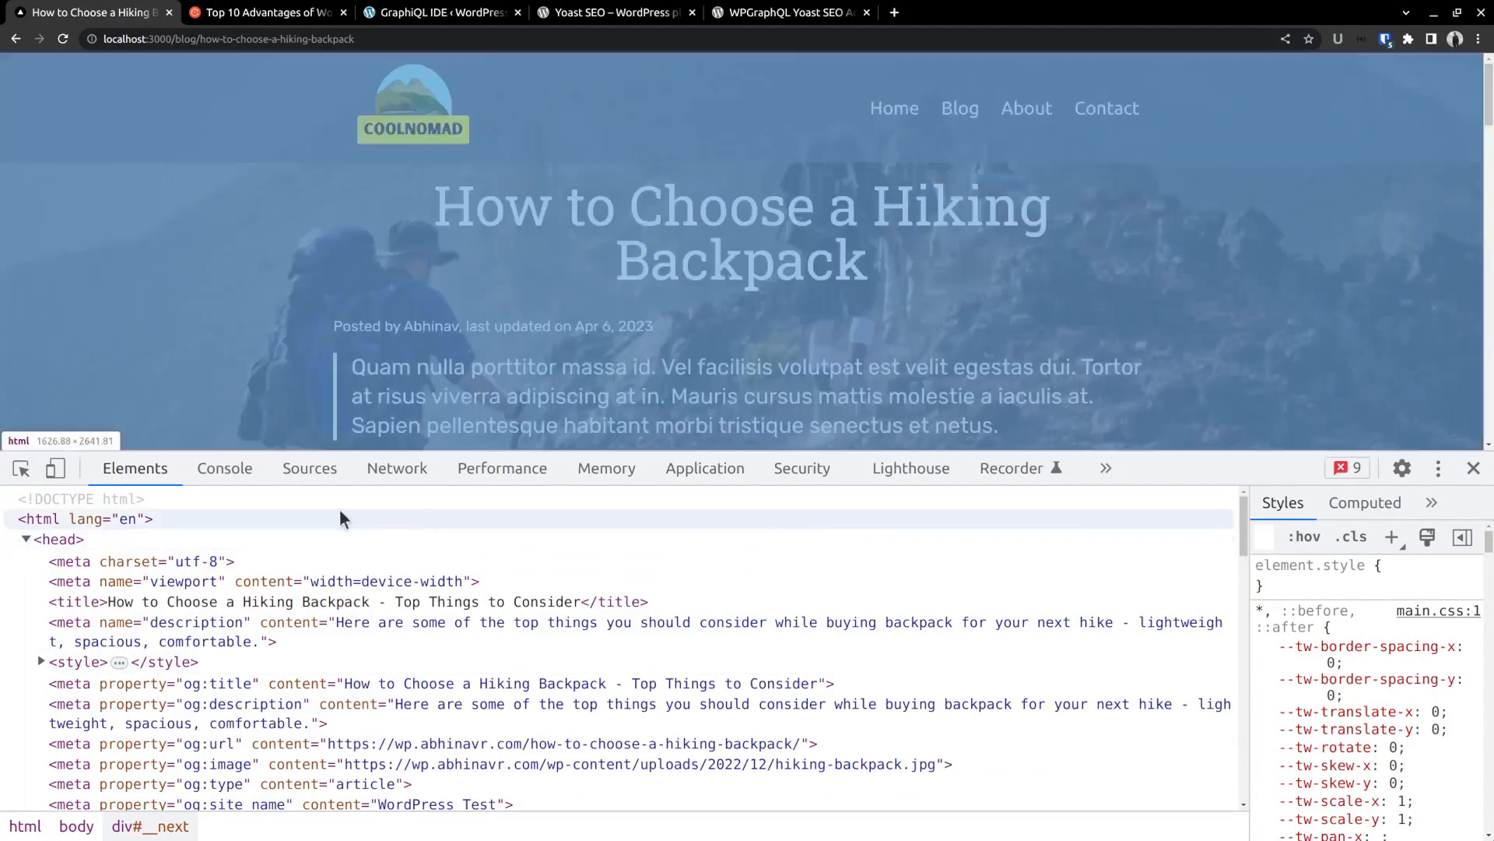
left_click(224, 468)
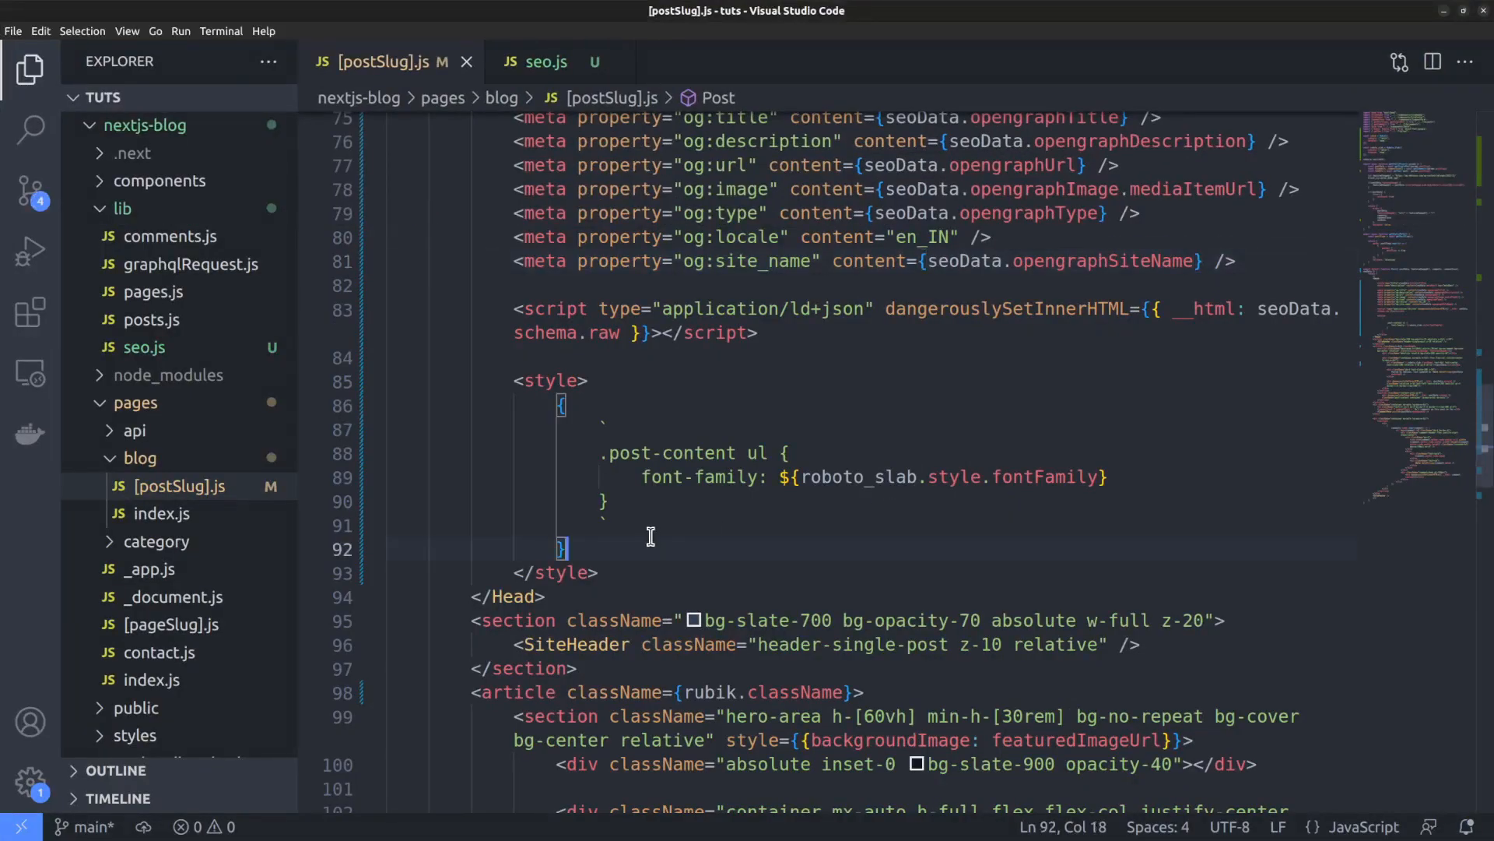
mouse_move(1201, 454)
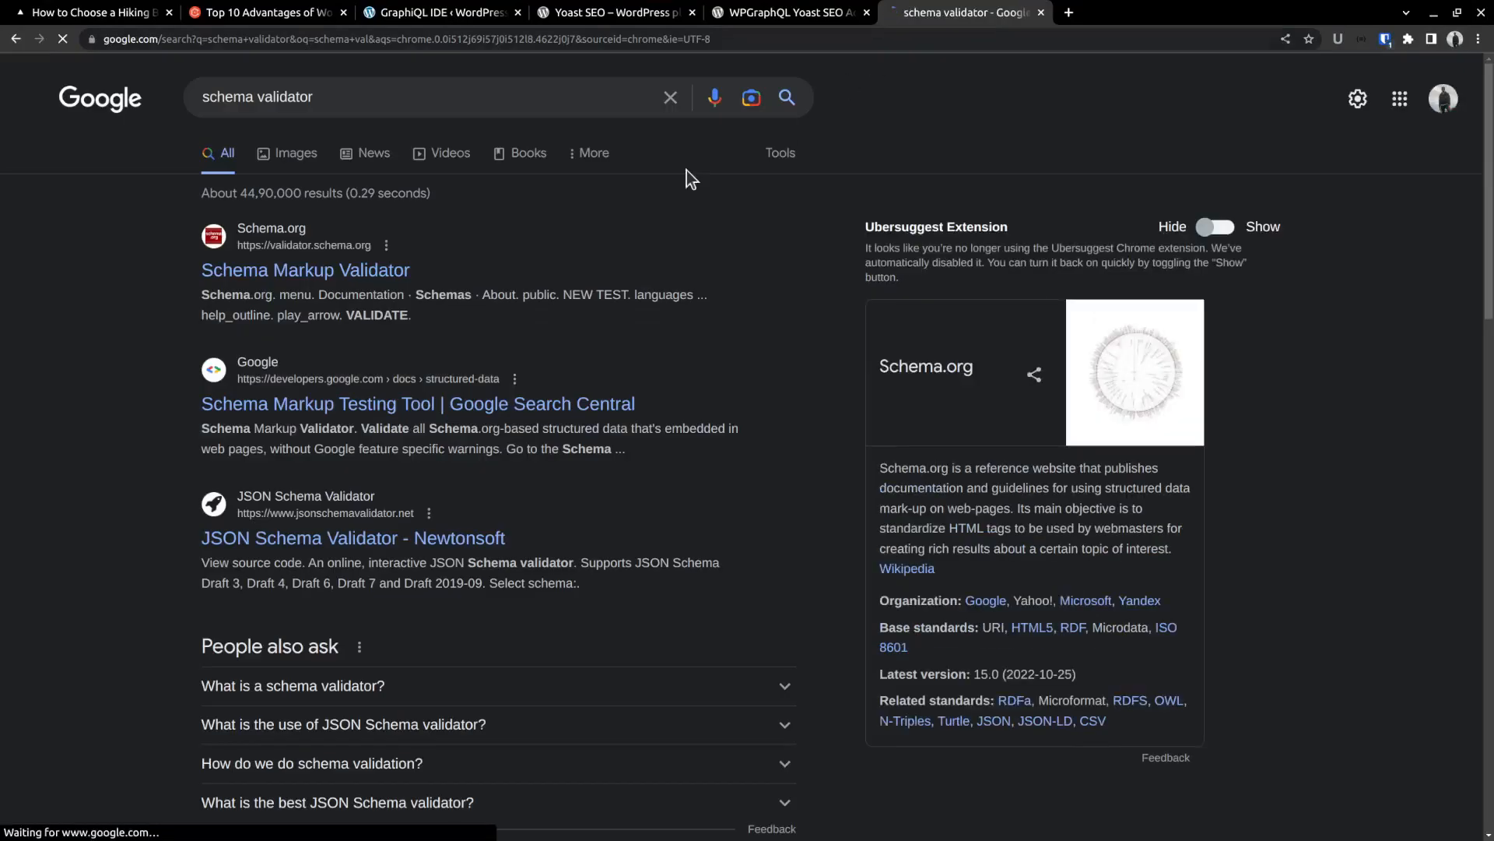
- Paste the post's view-source HTML into Schema Markup Validator, run the test, and review results
left_click(304, 270)
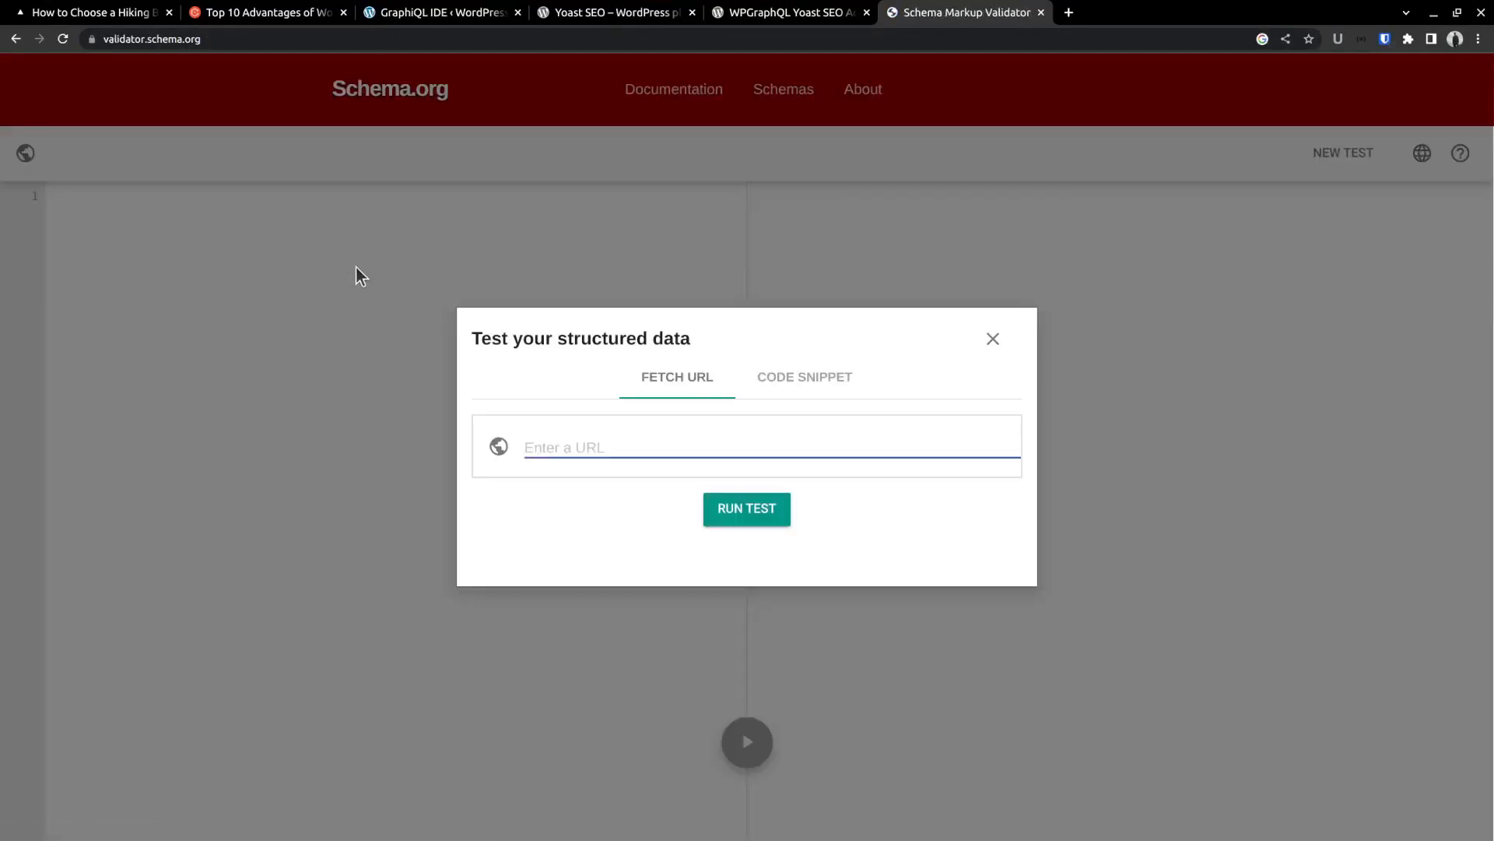
left_click(91, 13)
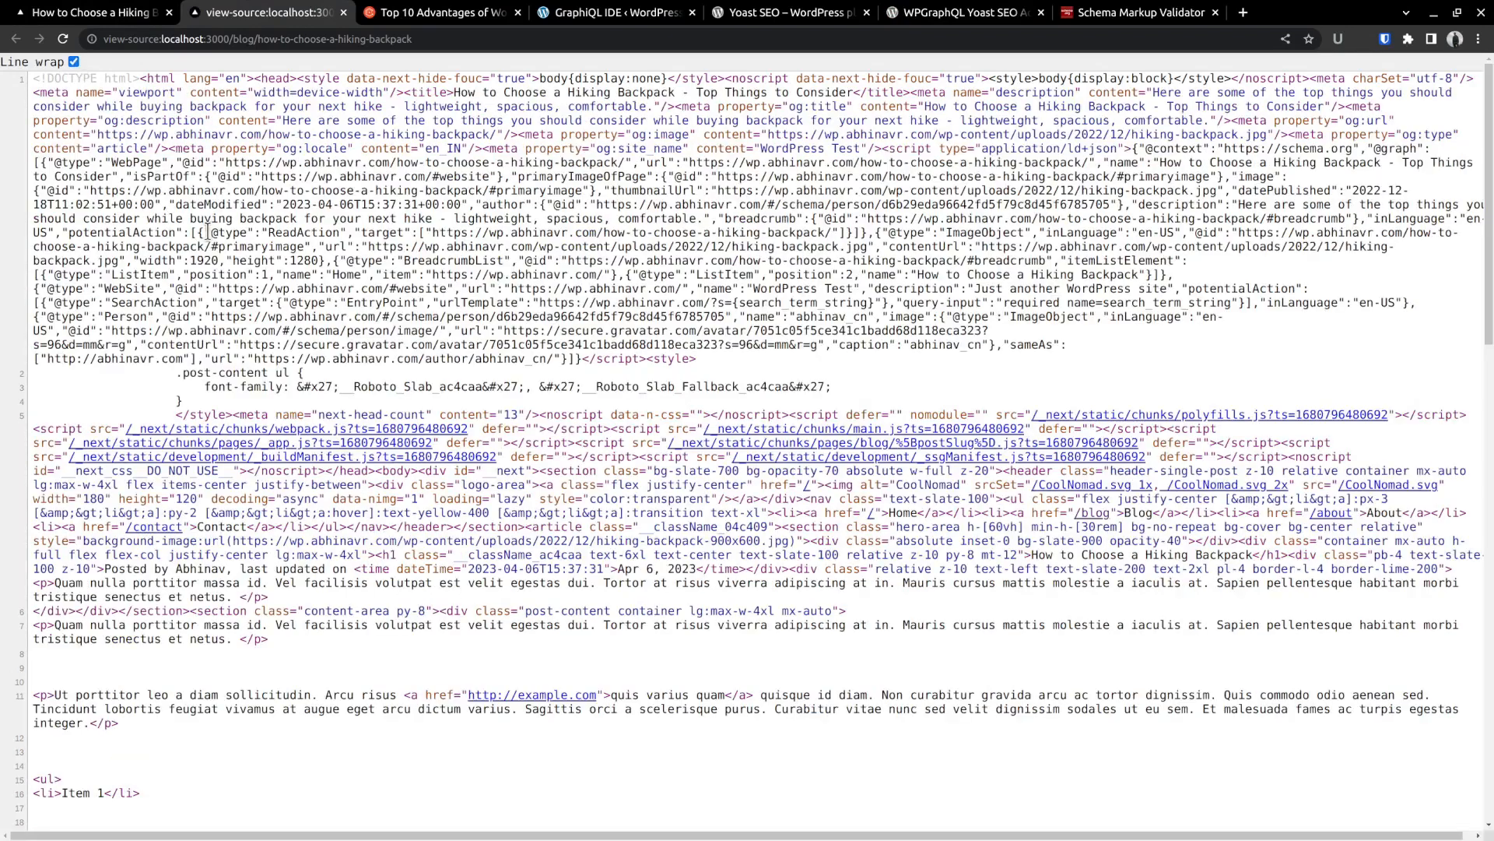
left_click(1137, 13)
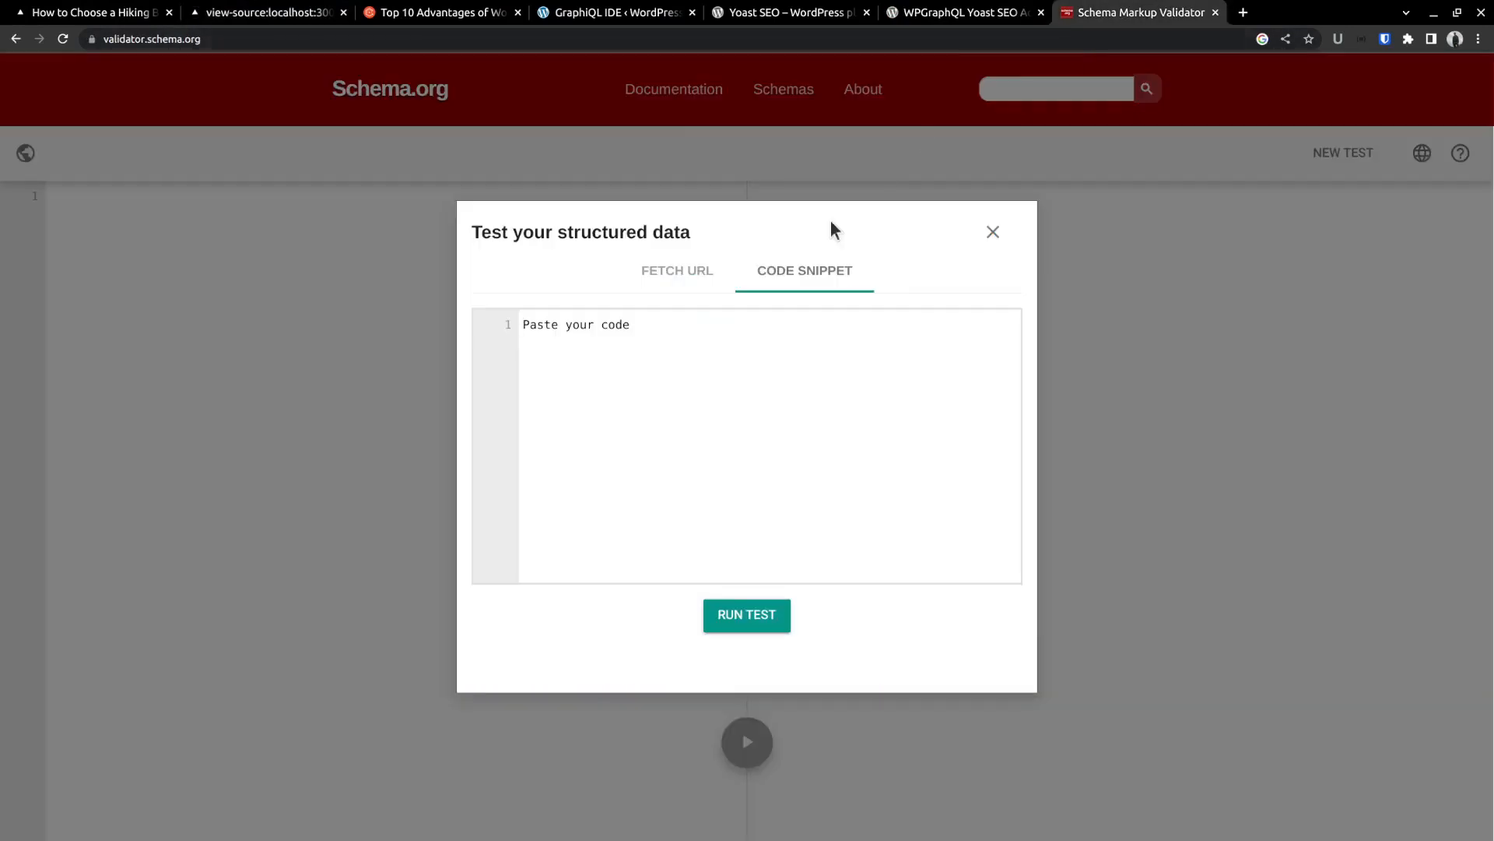
left_click(746, 615)
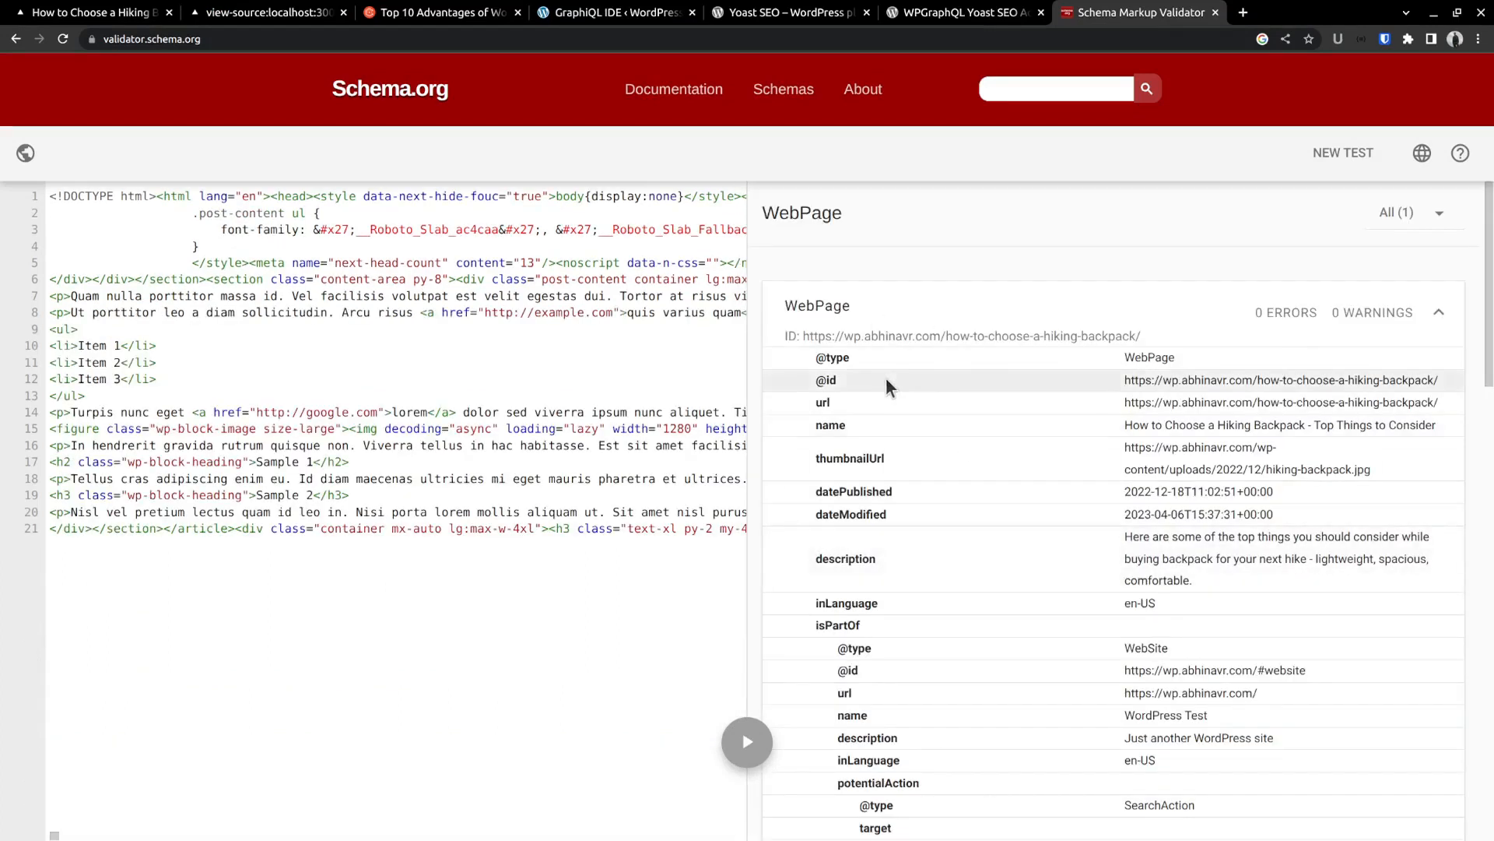
mouse_move(1149, 467)
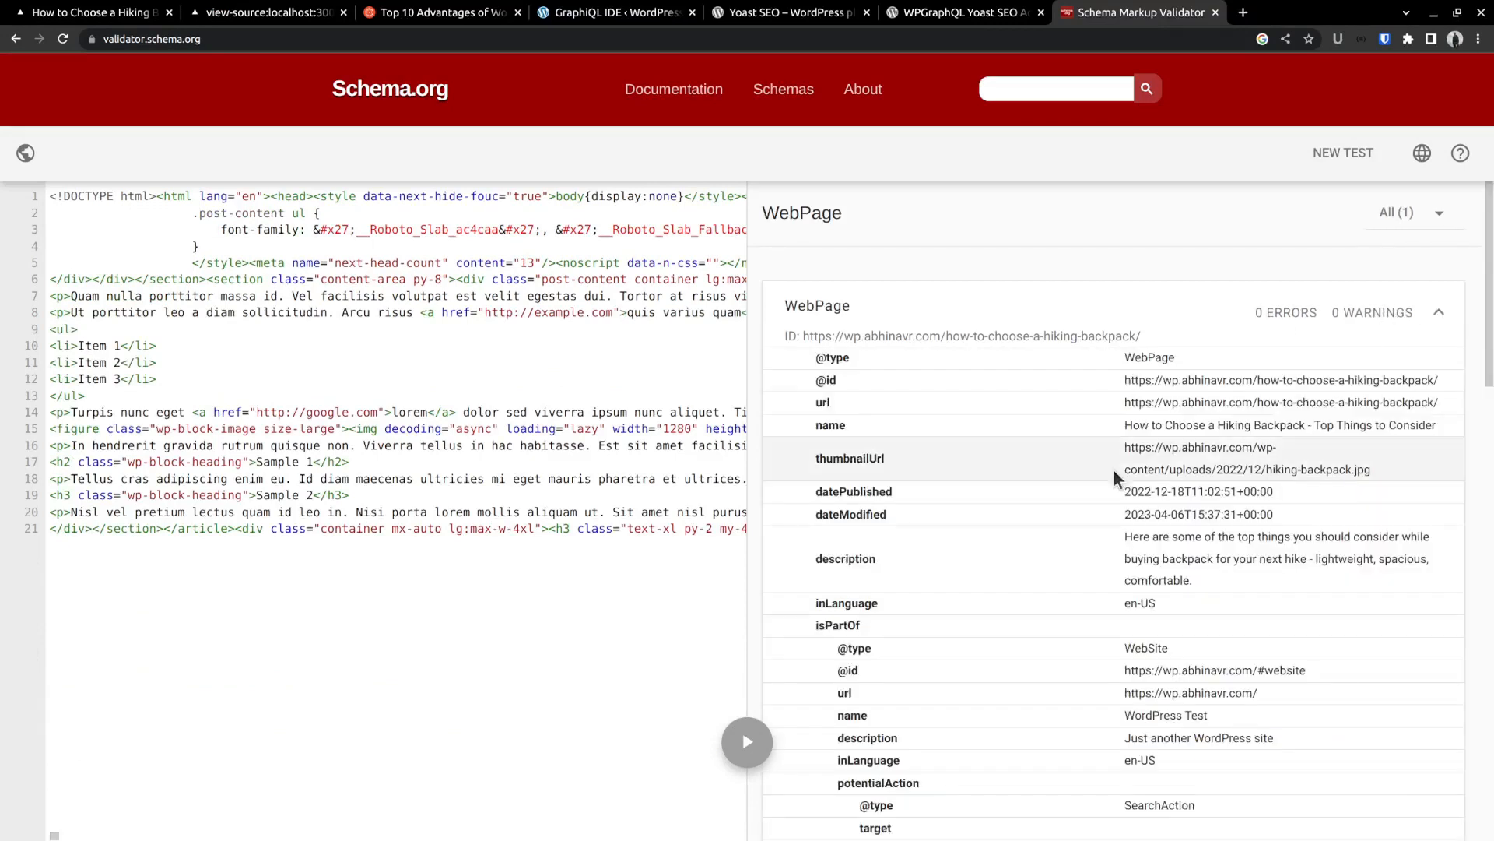
scroll("down", 3)
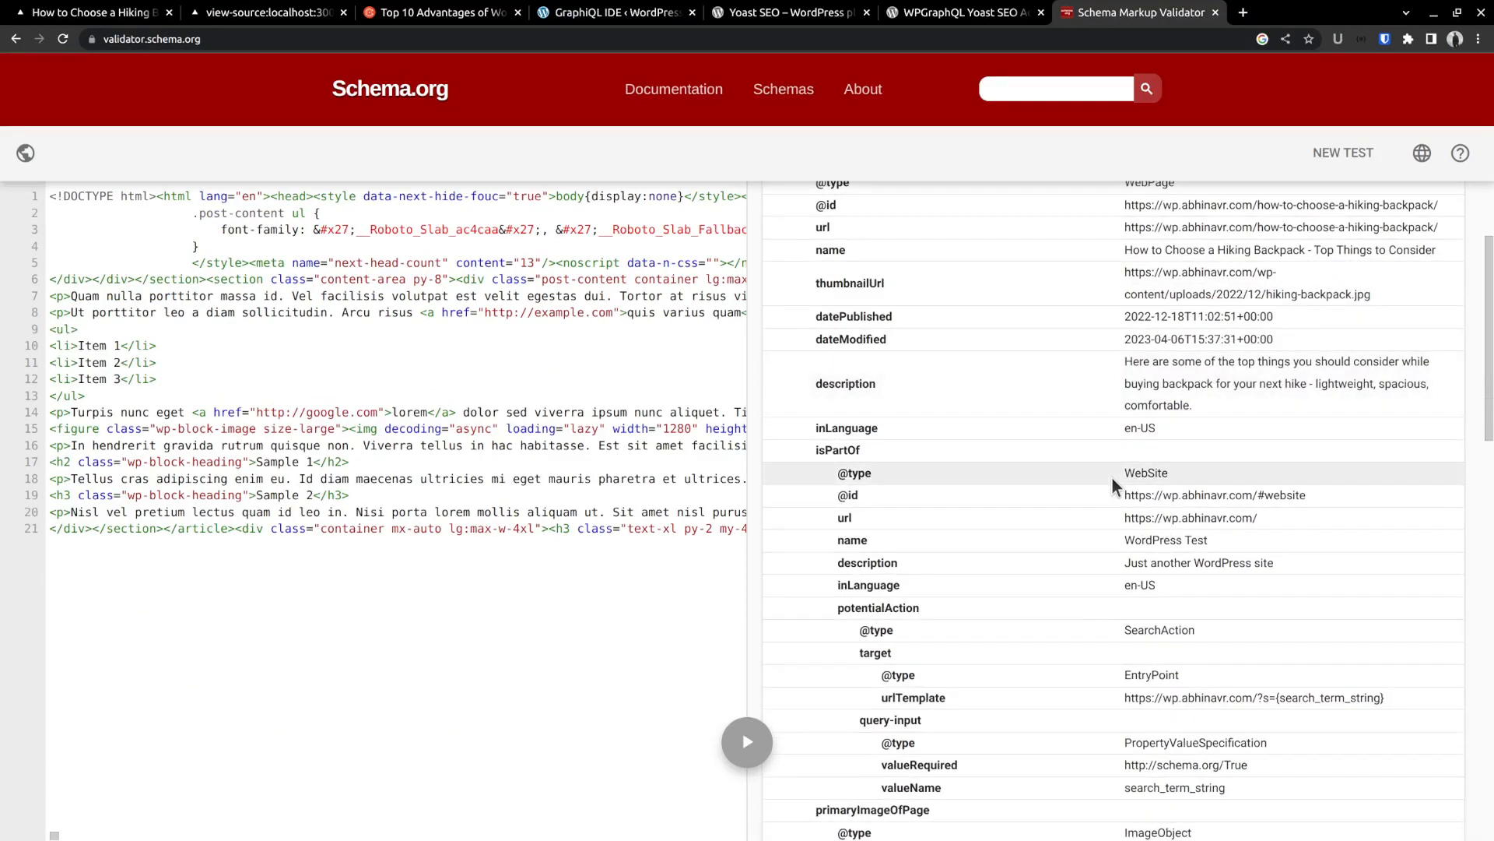
scroll("down", 3)
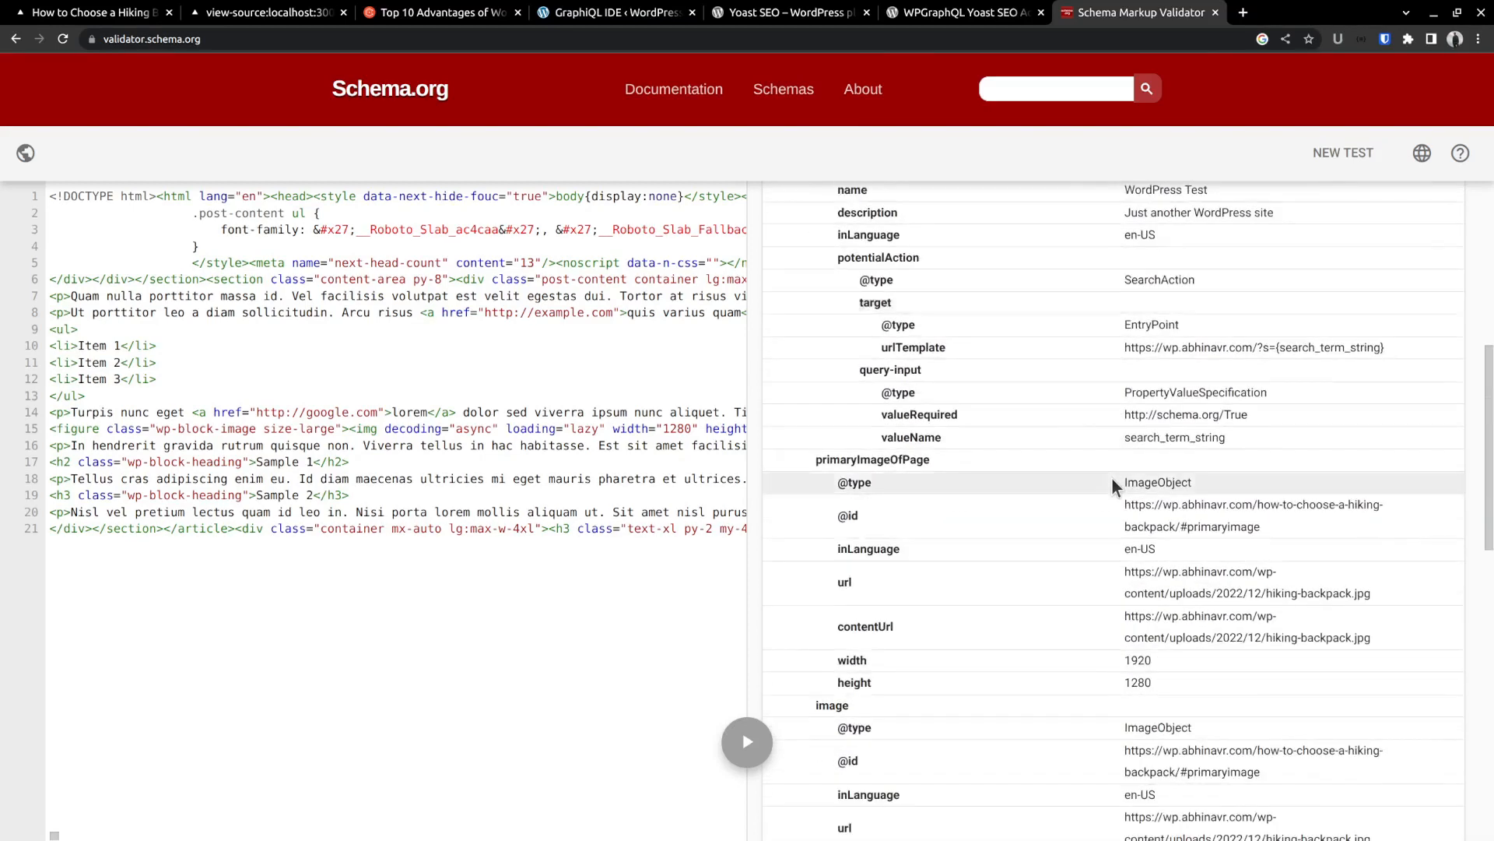
scroll("down", 3)
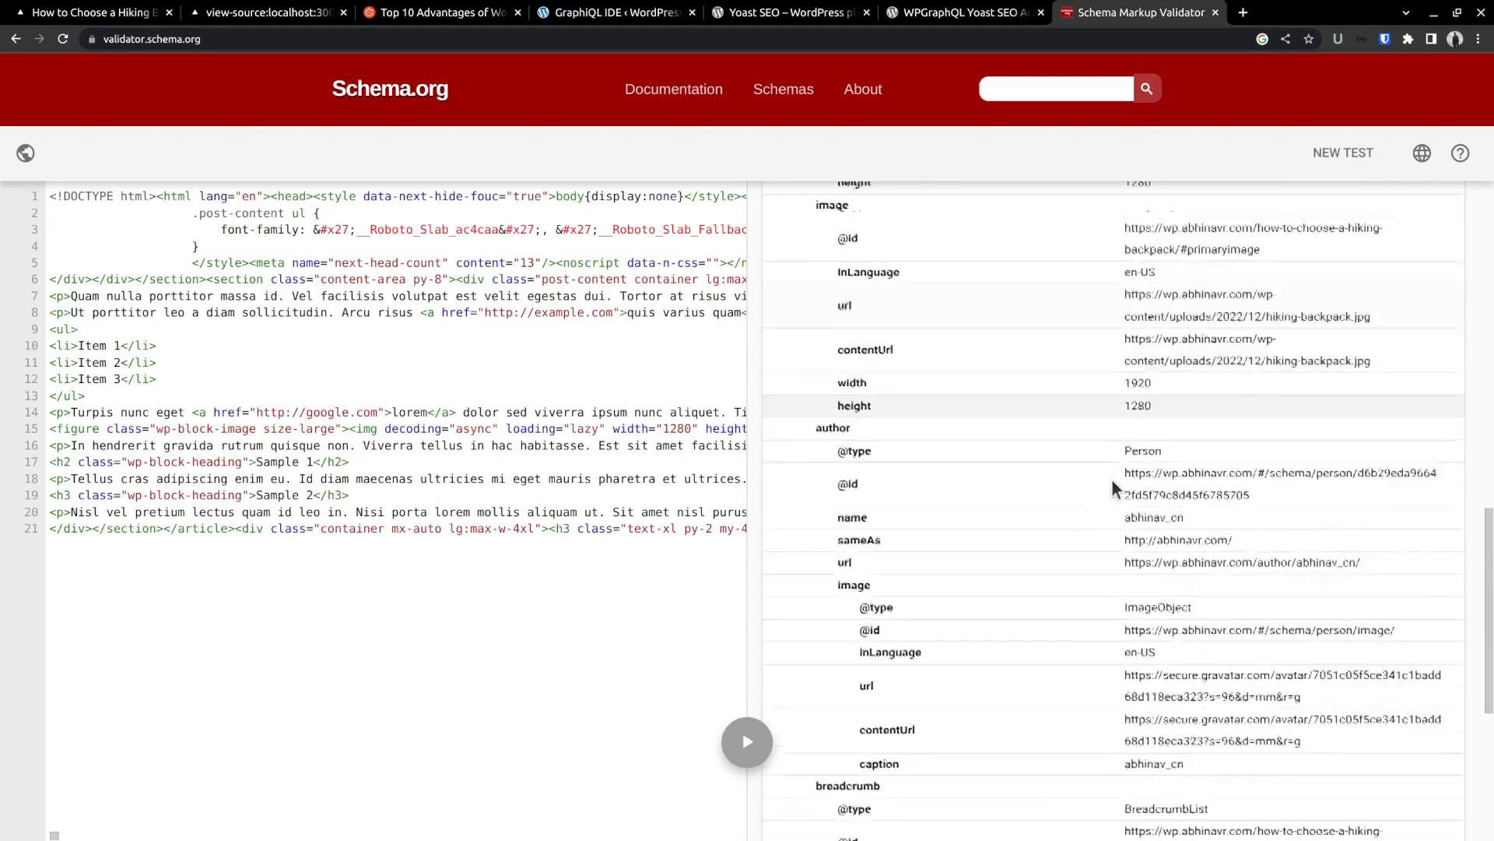
scroll("down", 3)
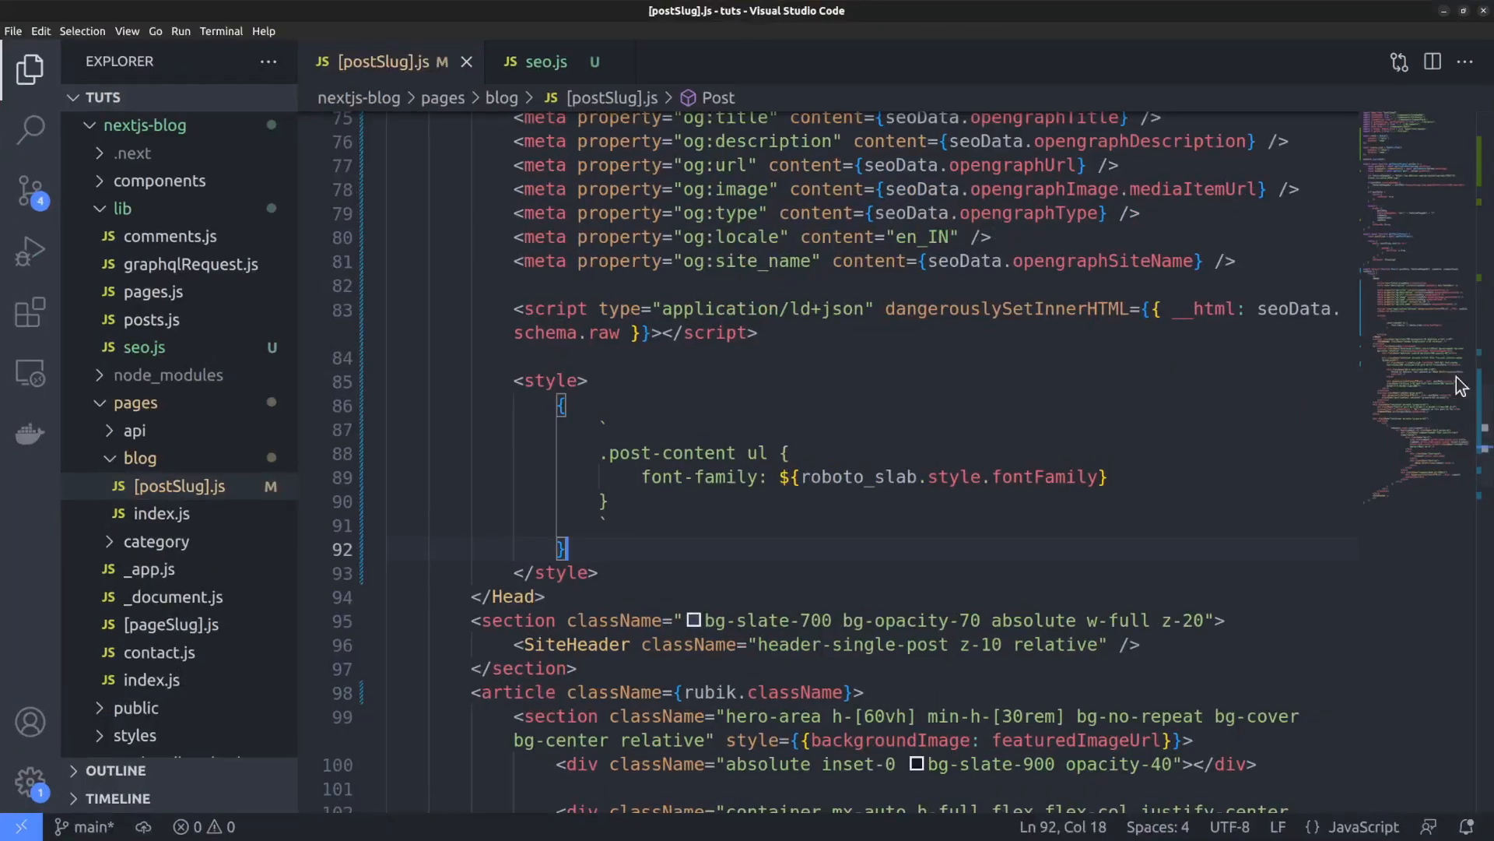
mouse_move(748, 532)
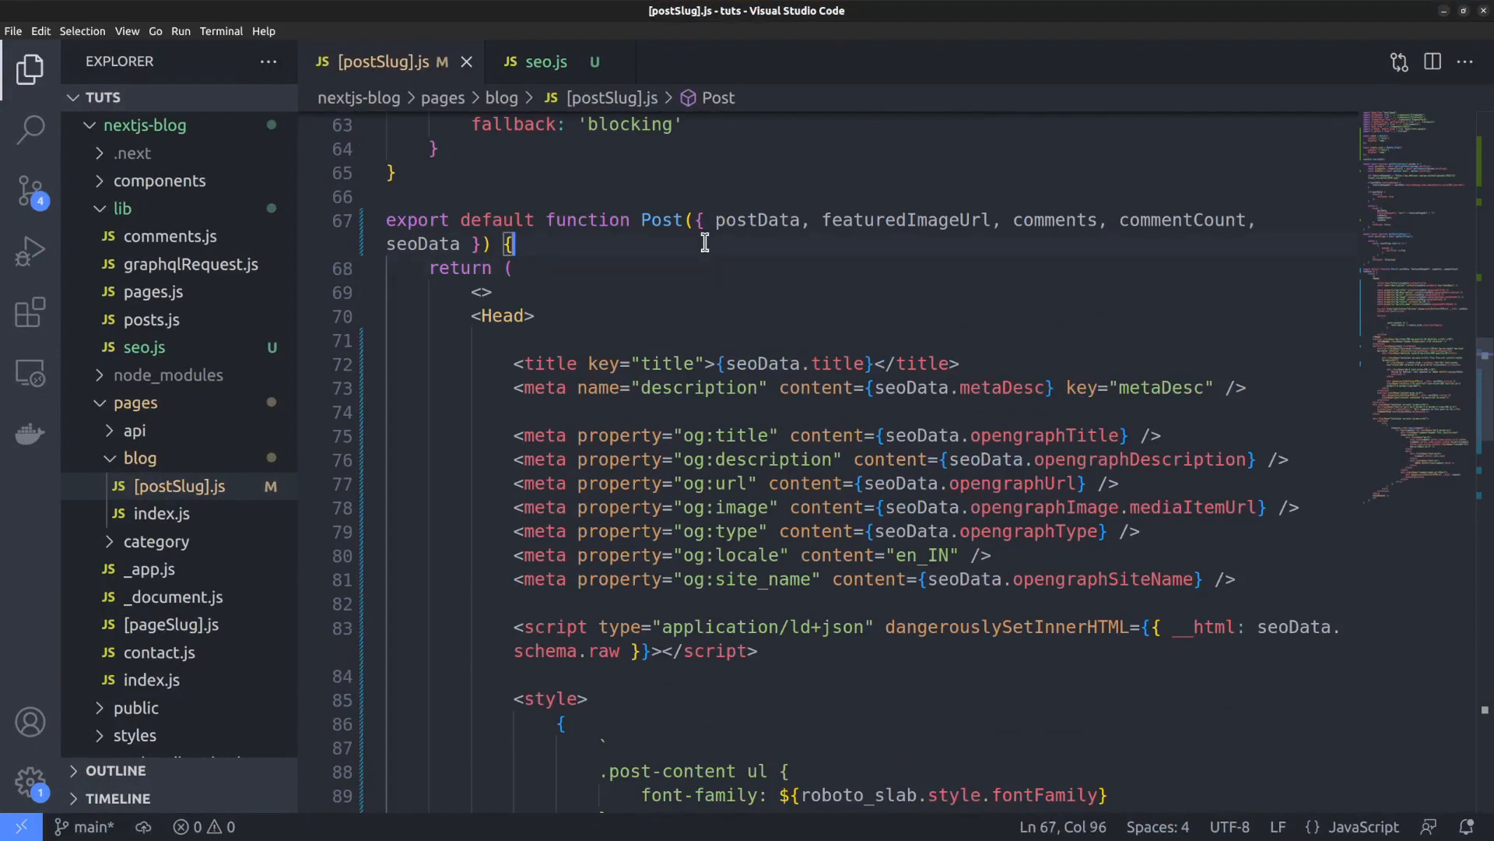
type("l")
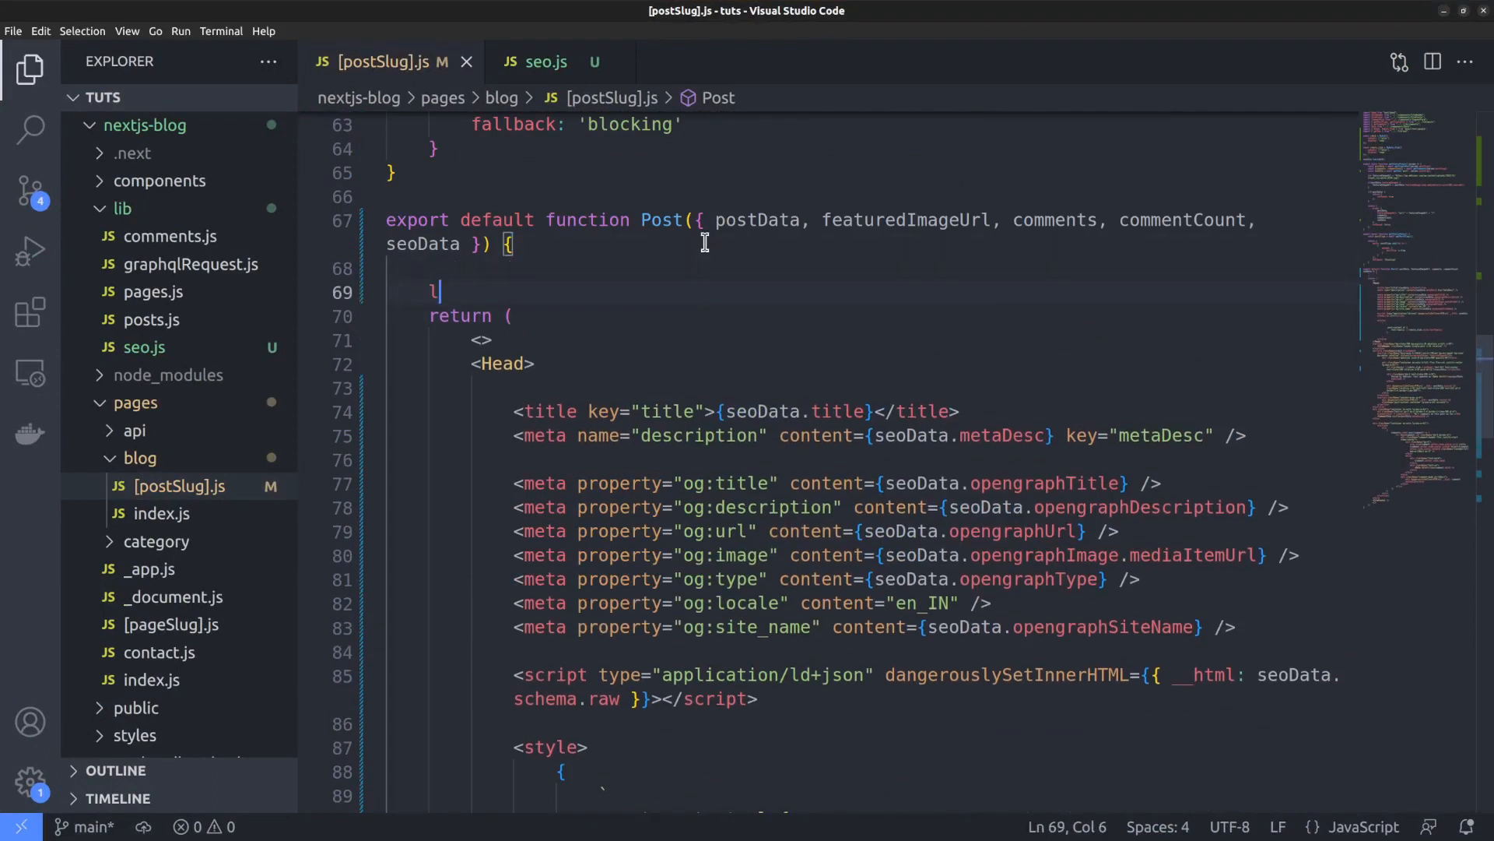
type("et jsonSchema")
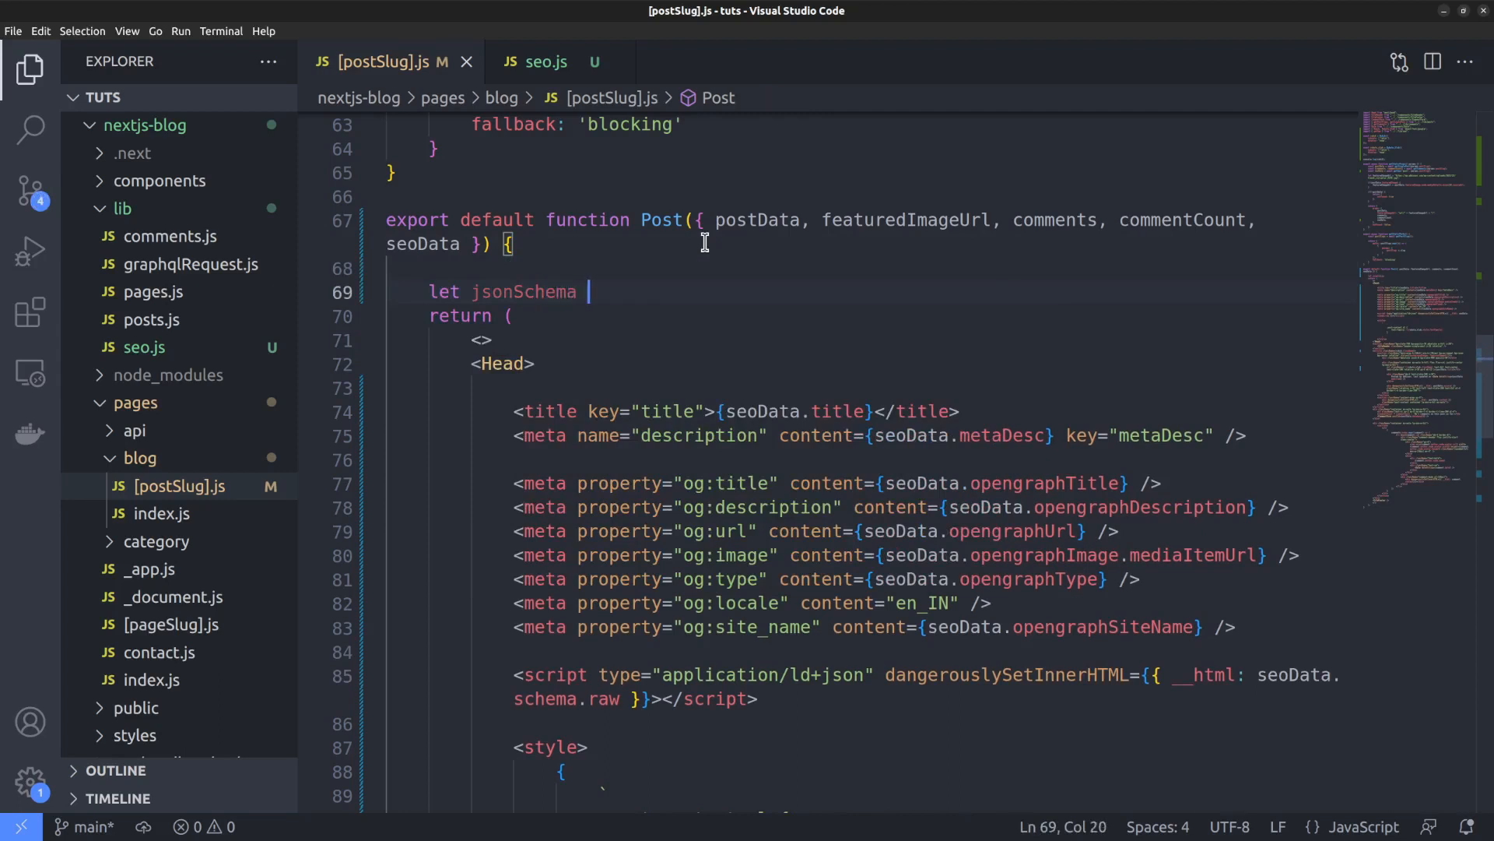
type("= seoData")
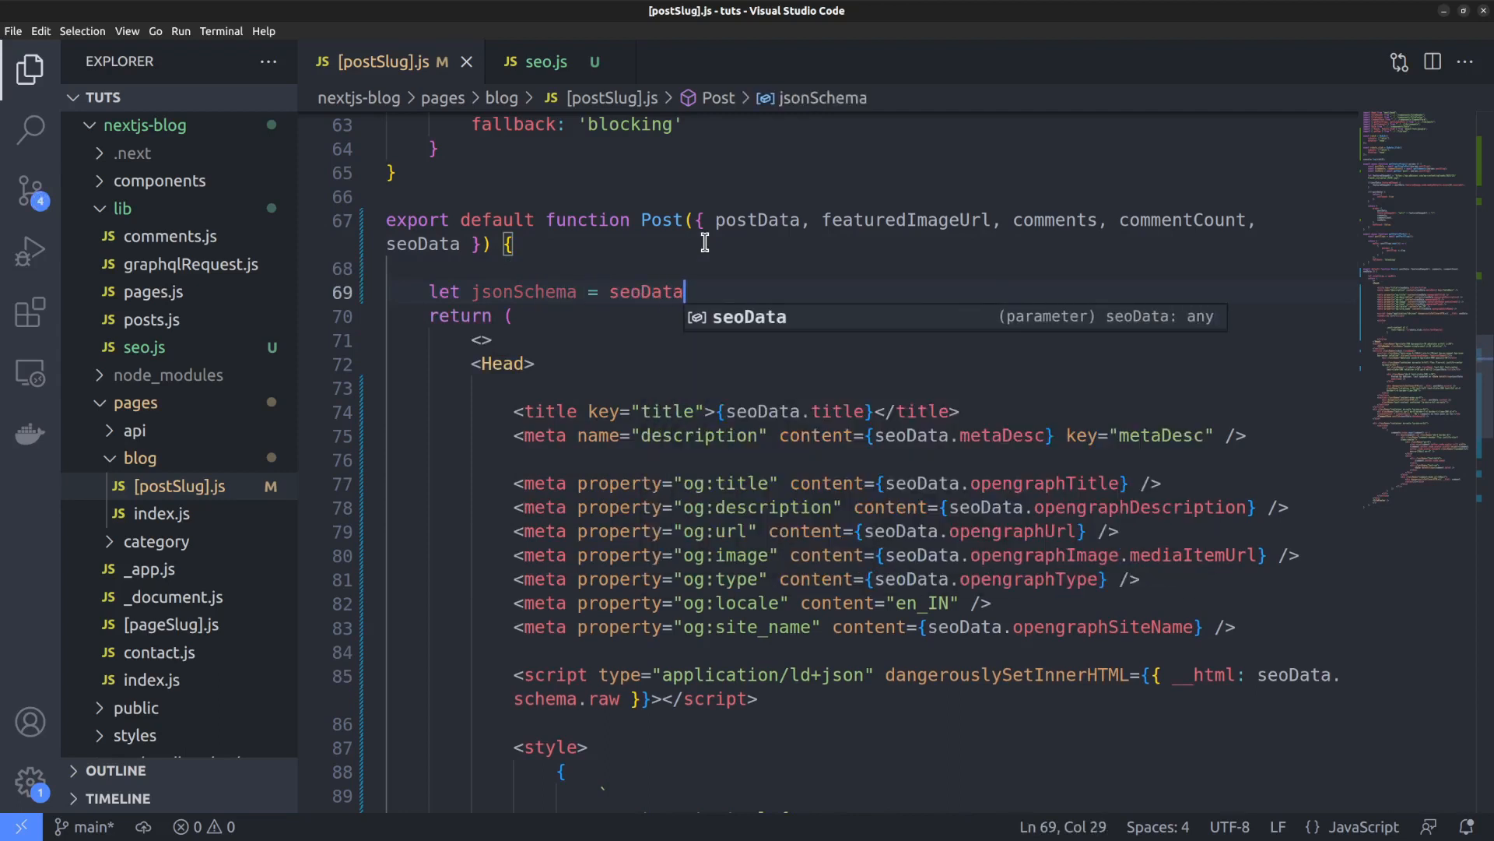
type(".schema")
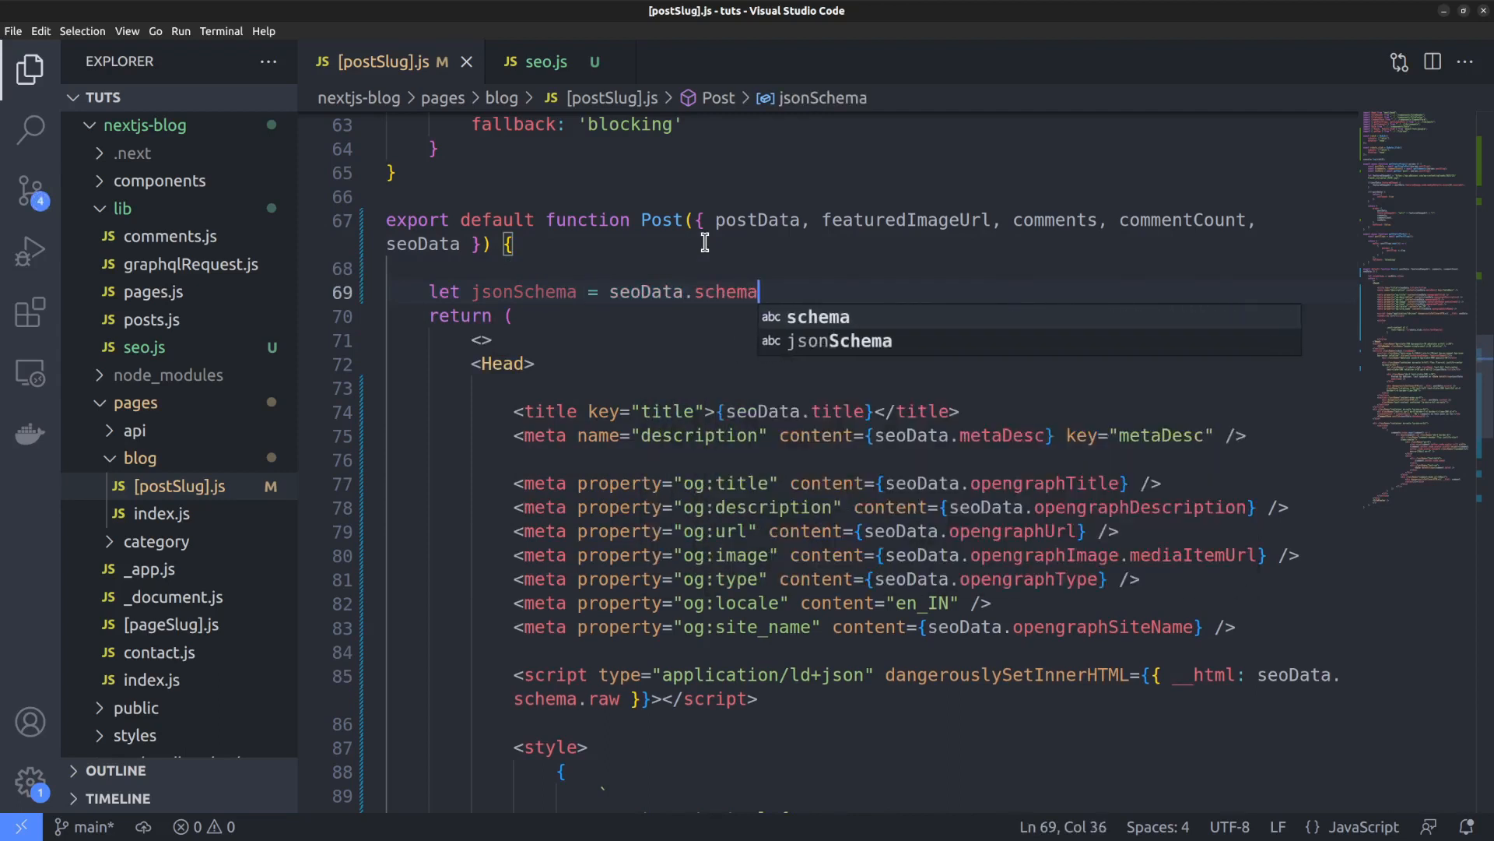
type(".raw")
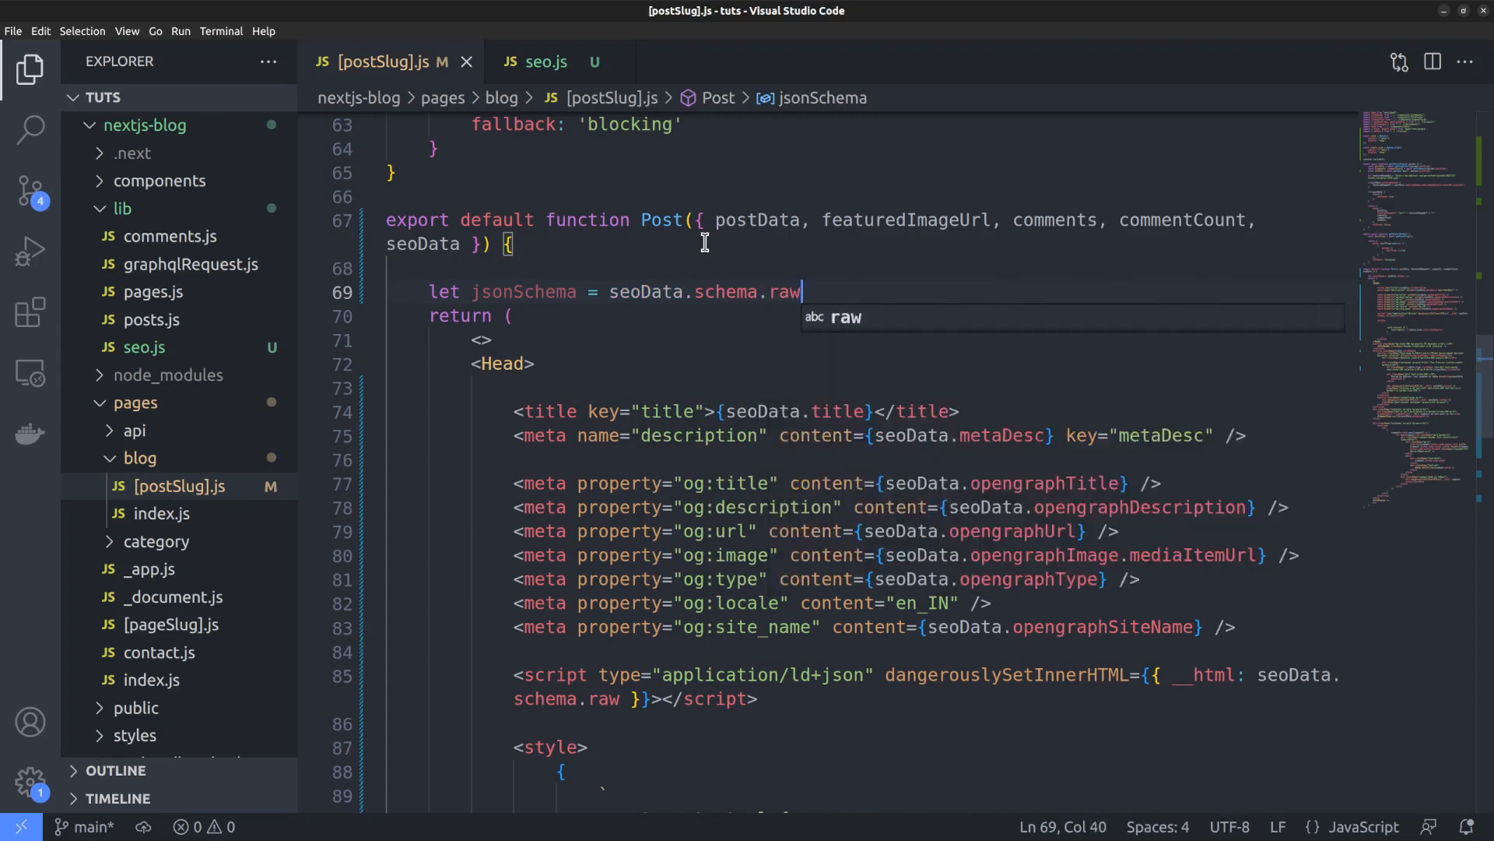
type(".replace(/htt")
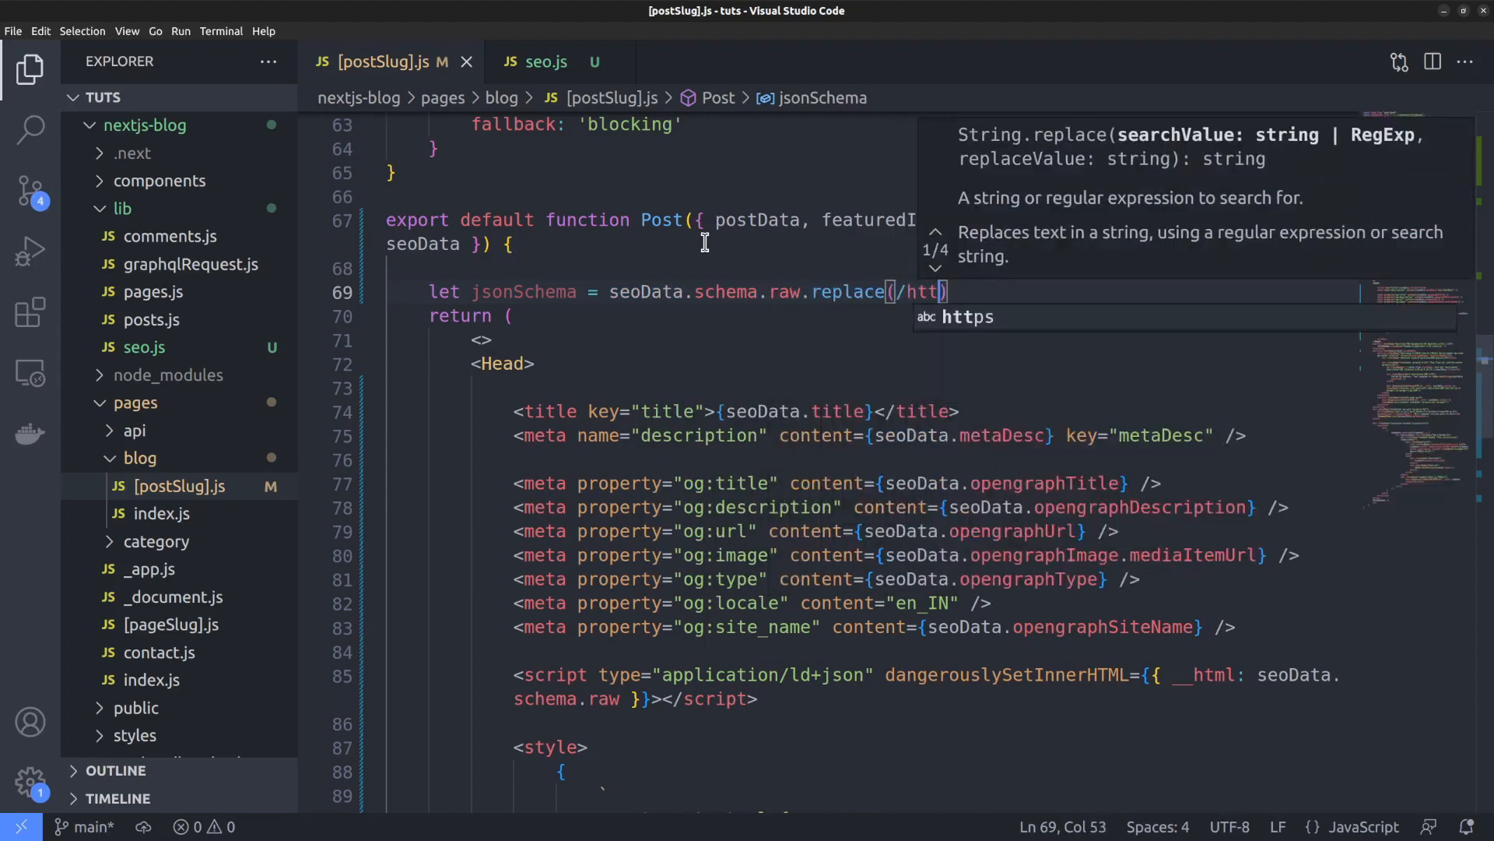
type("ps:/")
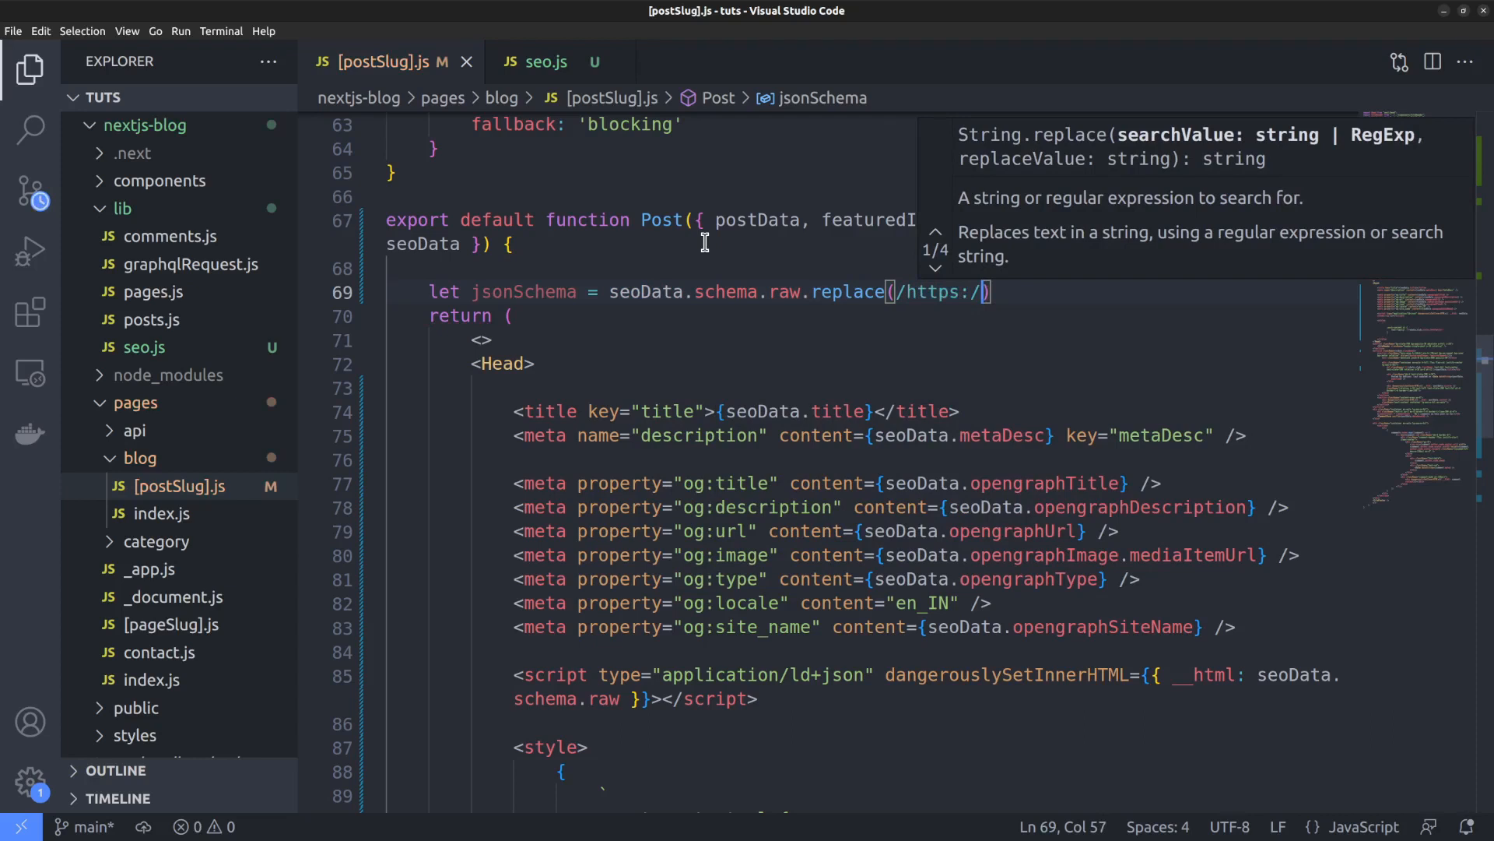
type("\\/")
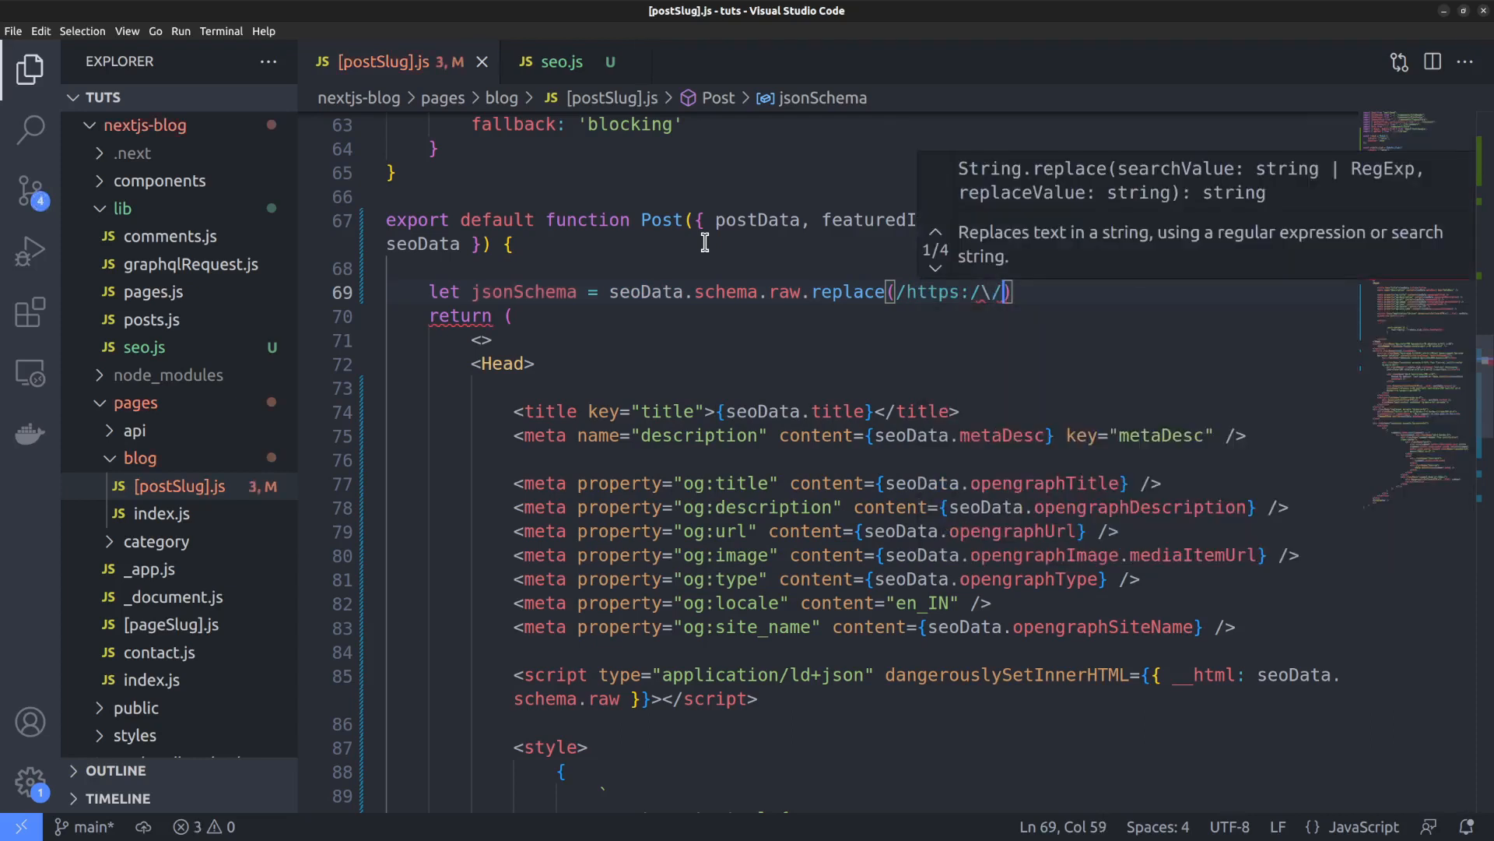
key("Backspace")
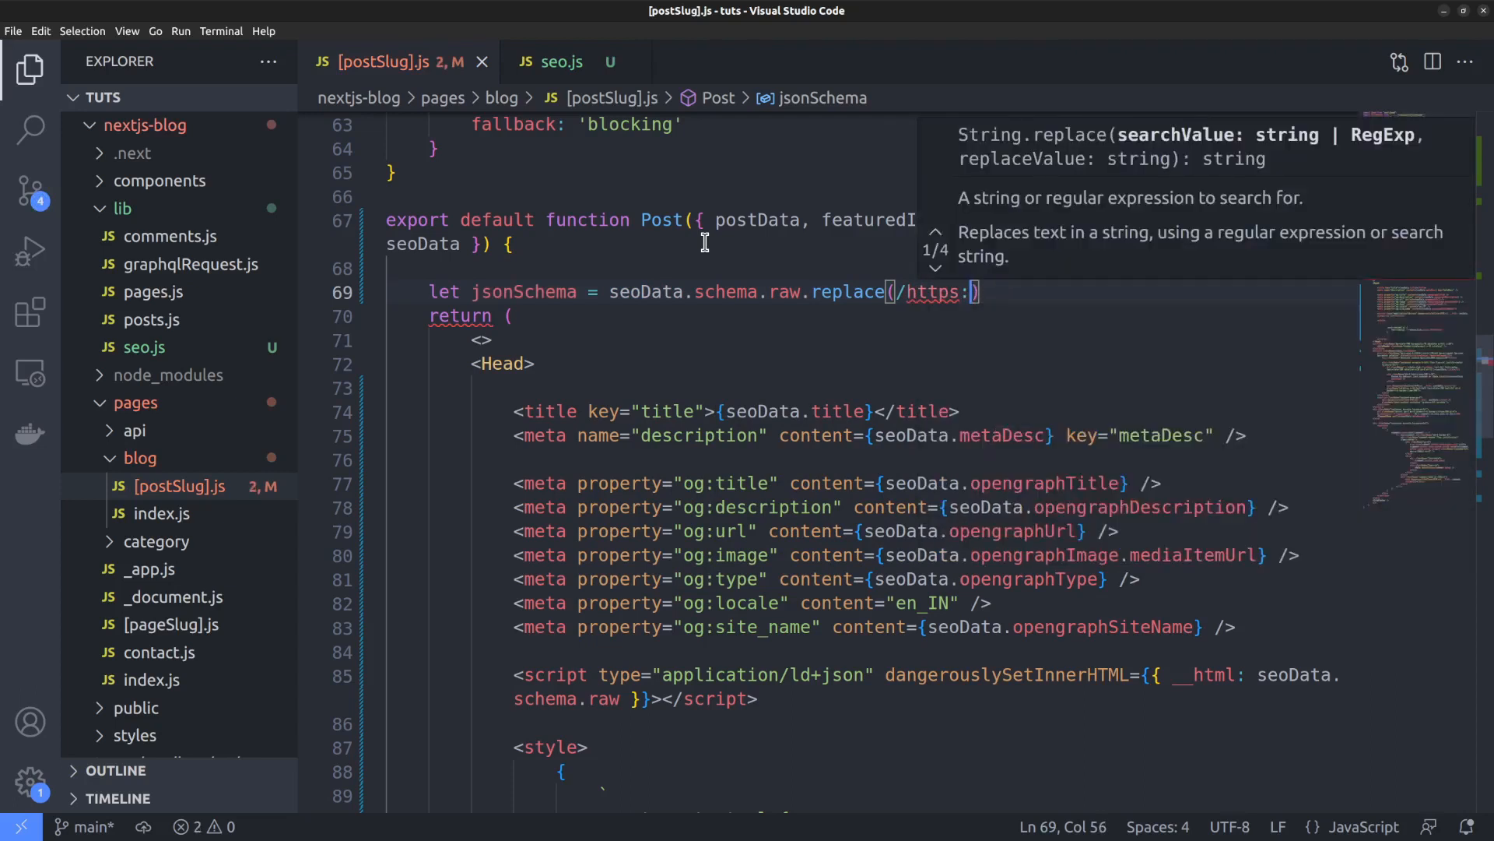
type("\\/")
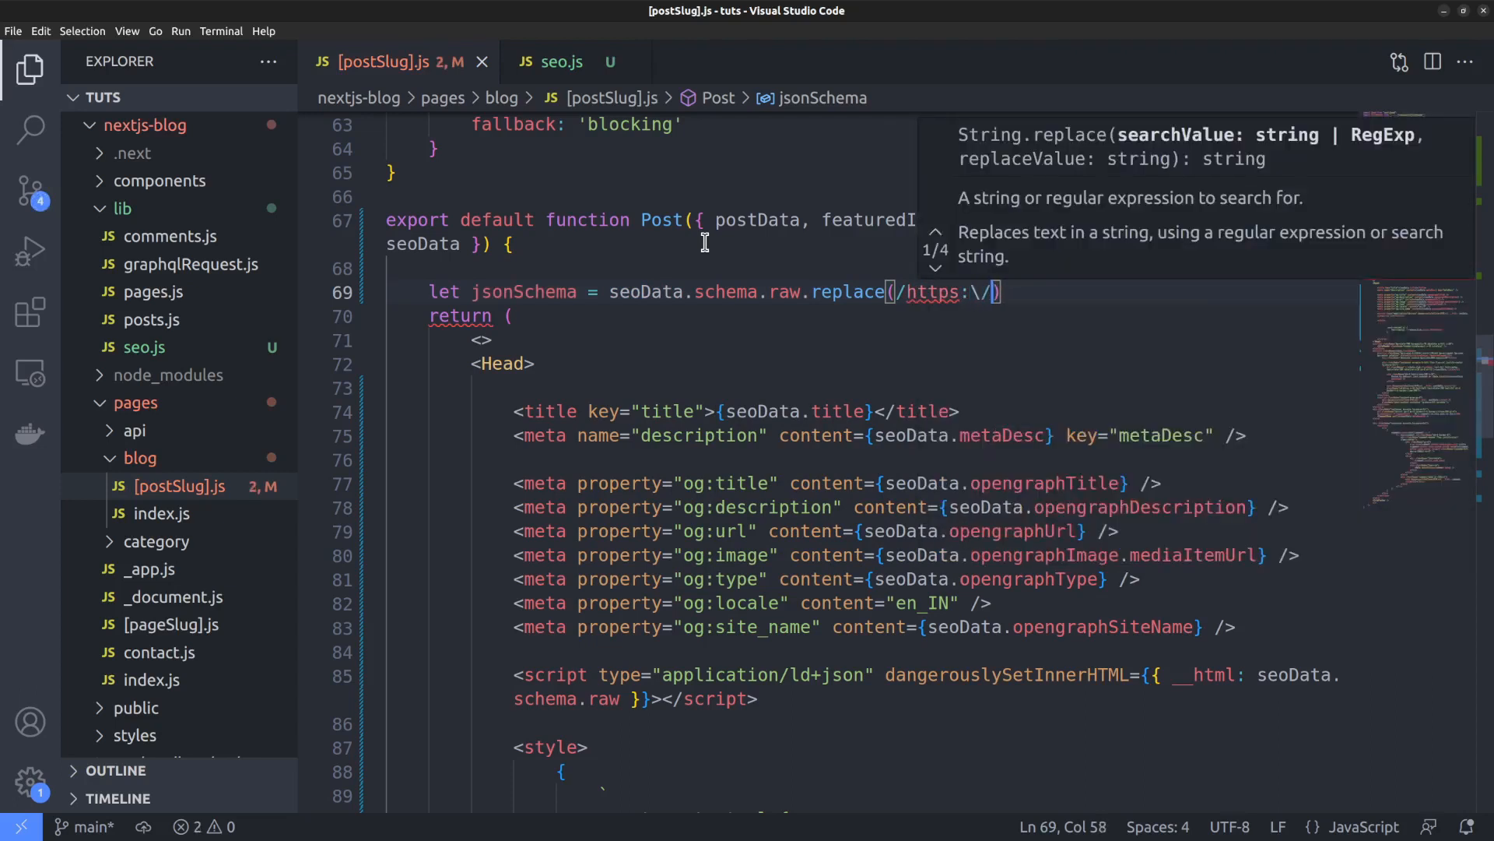
type("\\/")
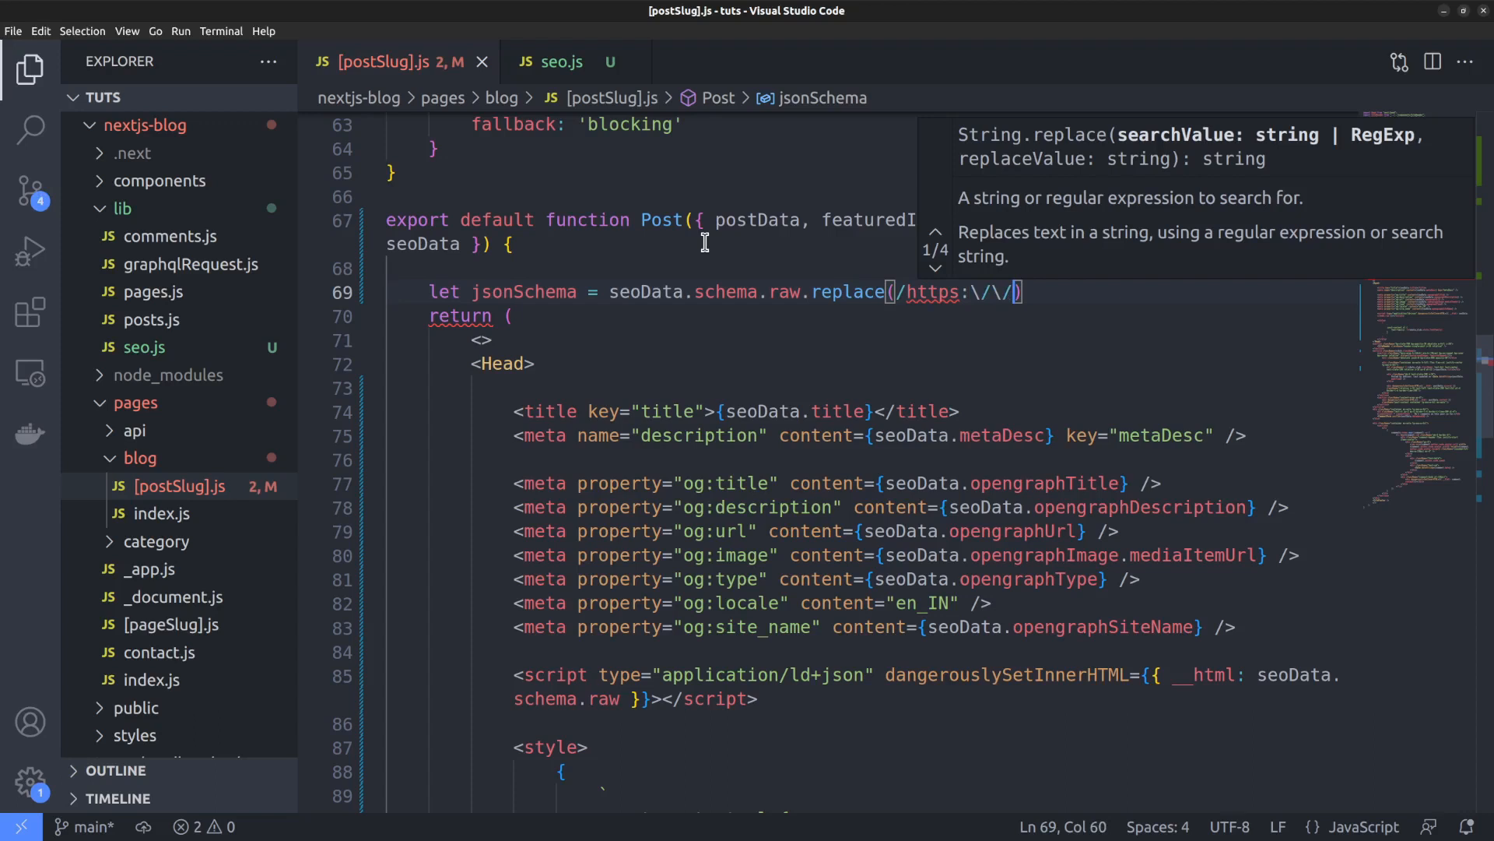
- Match wp.abhinavr.com except wp-content/uploads, replacing with coolnomad.abhinavr.com/blog
type("wp.")
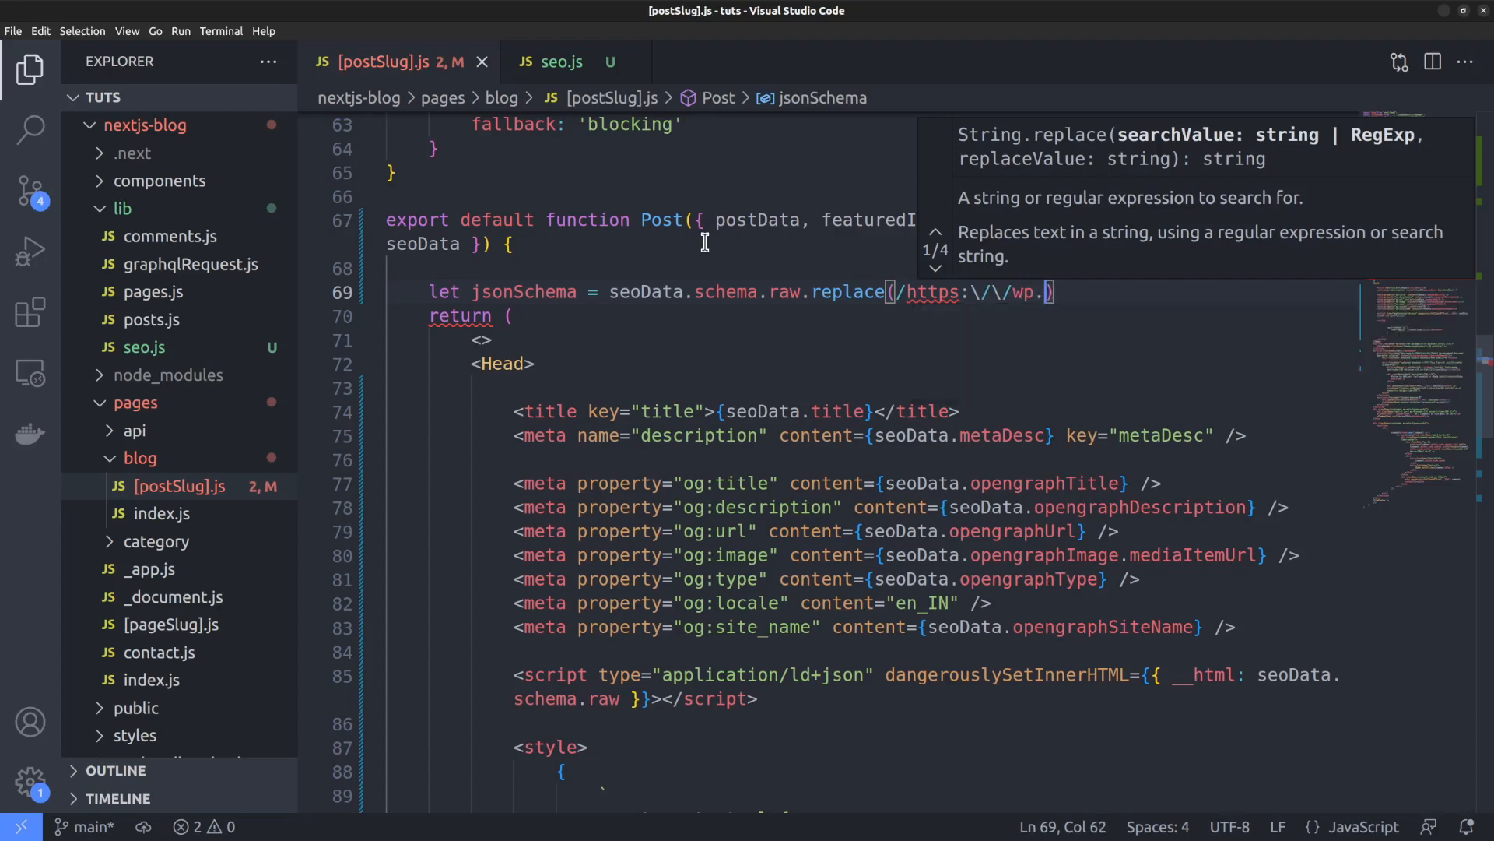
type("abhinavr.com(")
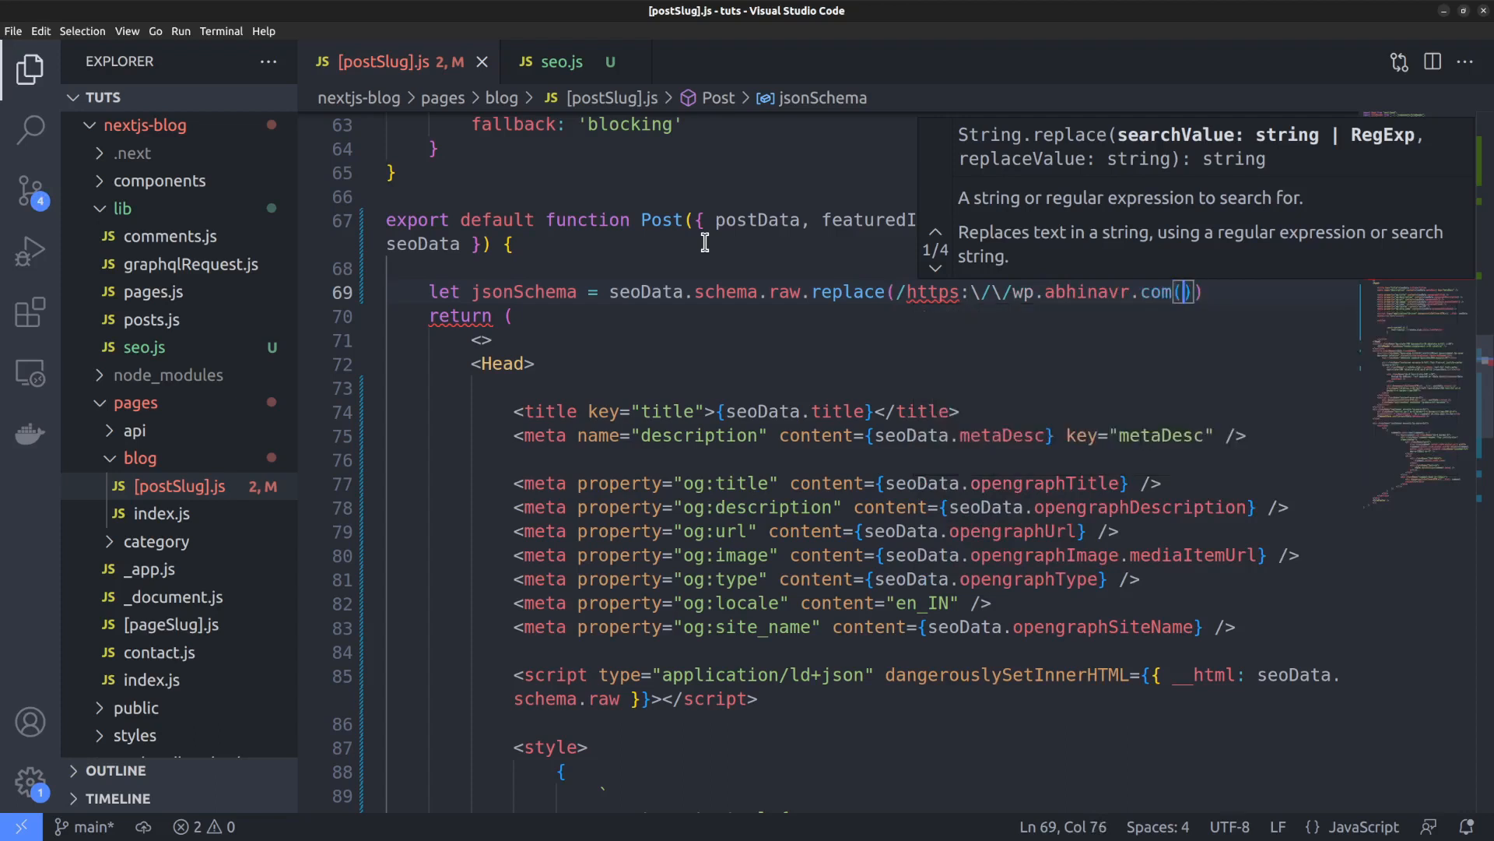
type("?!")
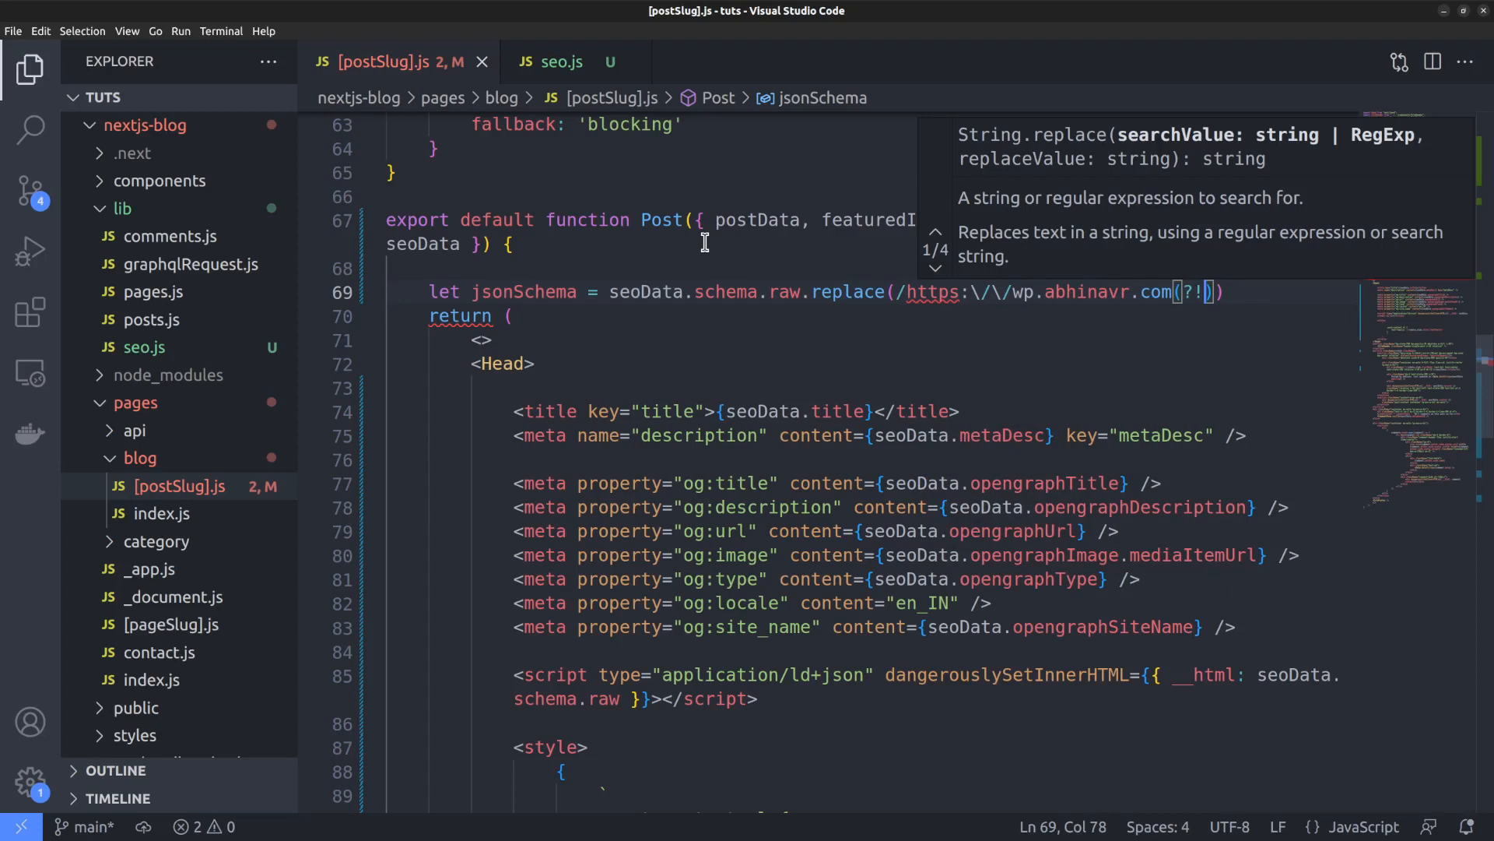
type("\\/")
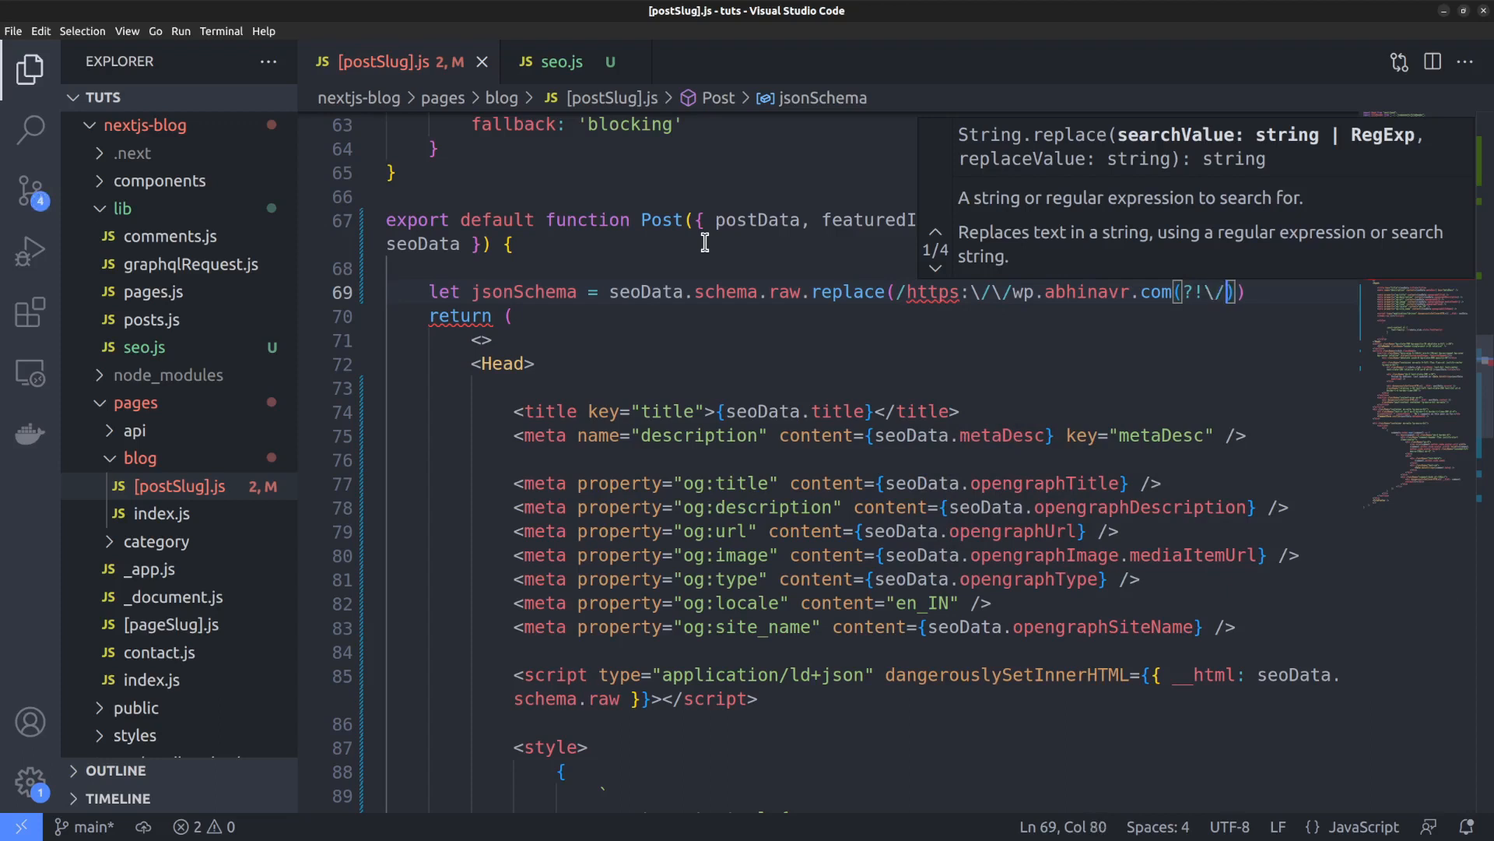
type("wp-content\\")
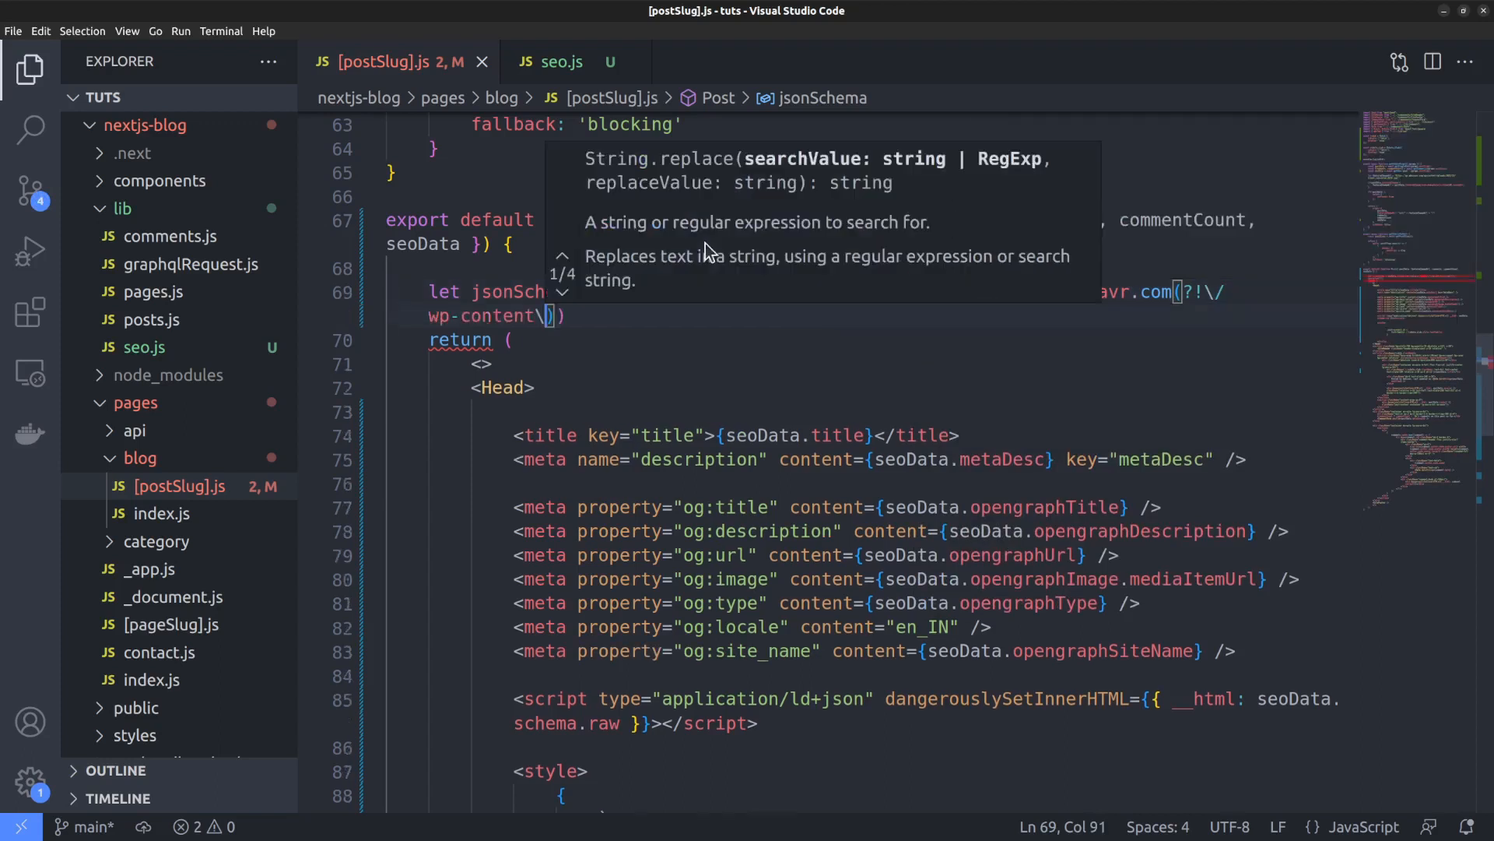
type("uploads")
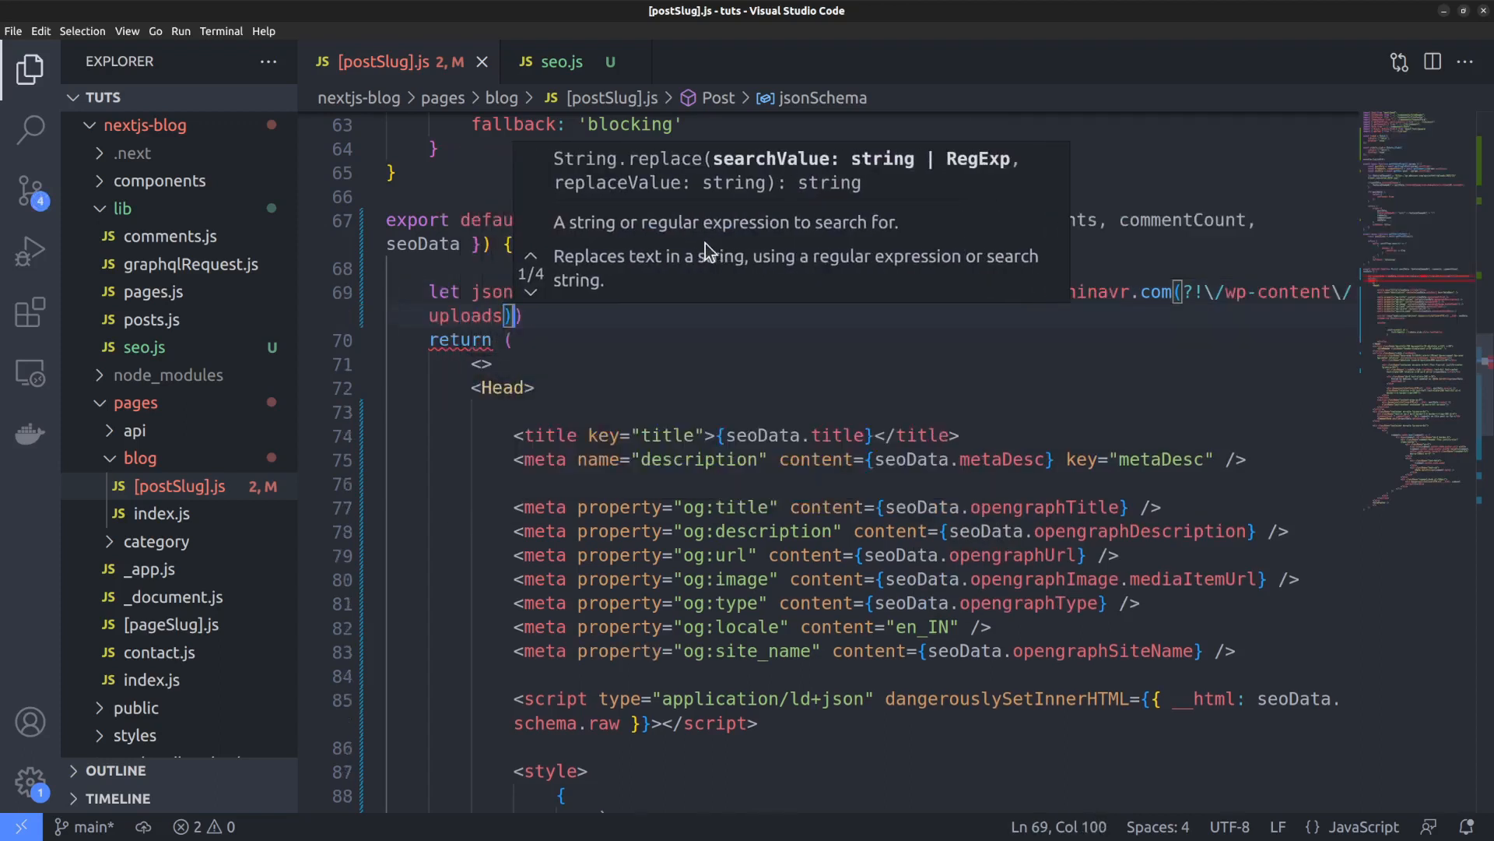
type("/g, 'https://")
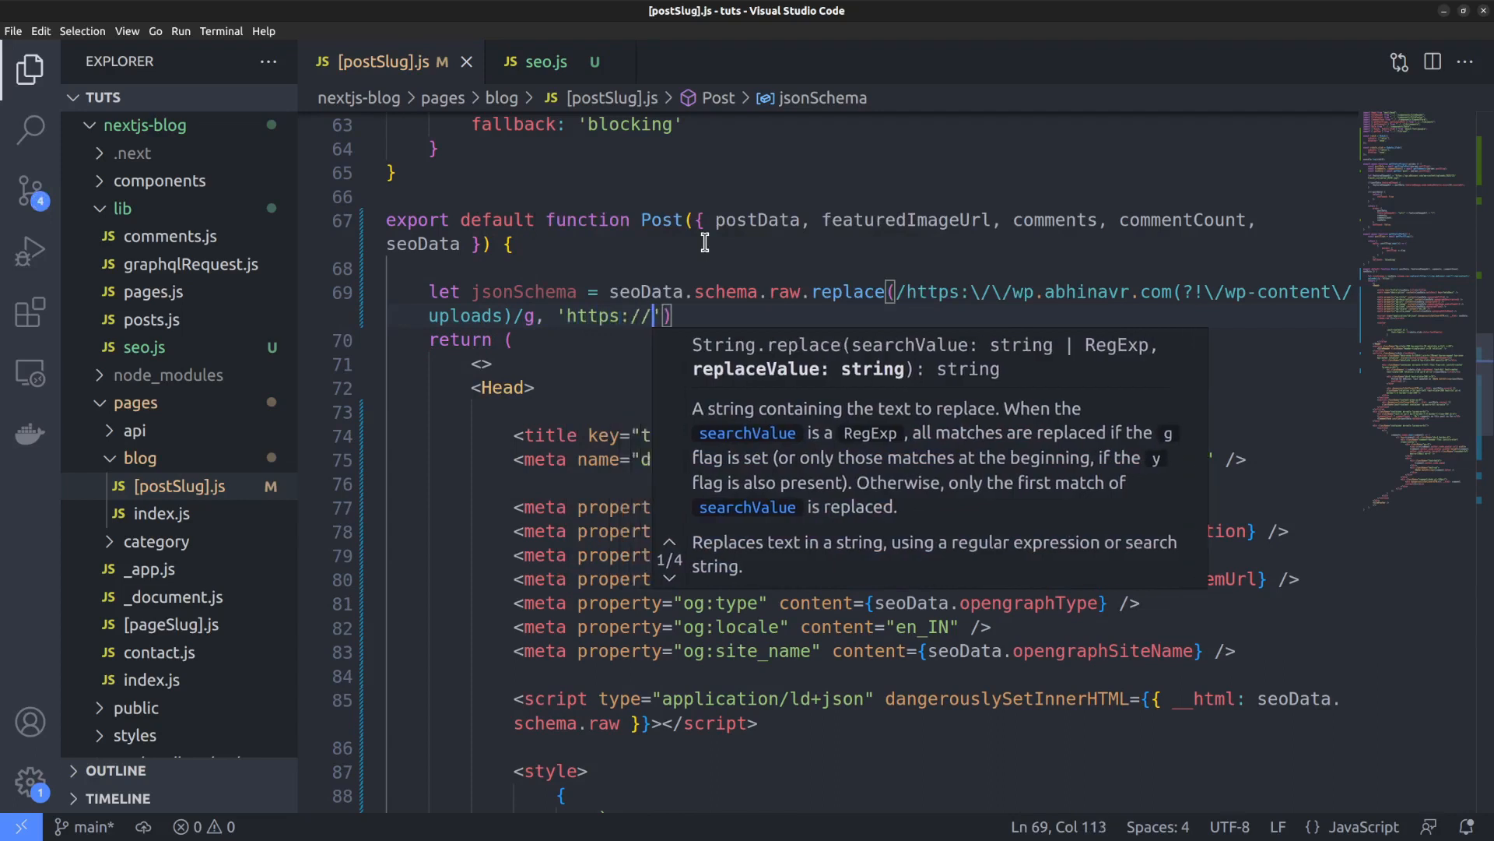
type("coolnomad")
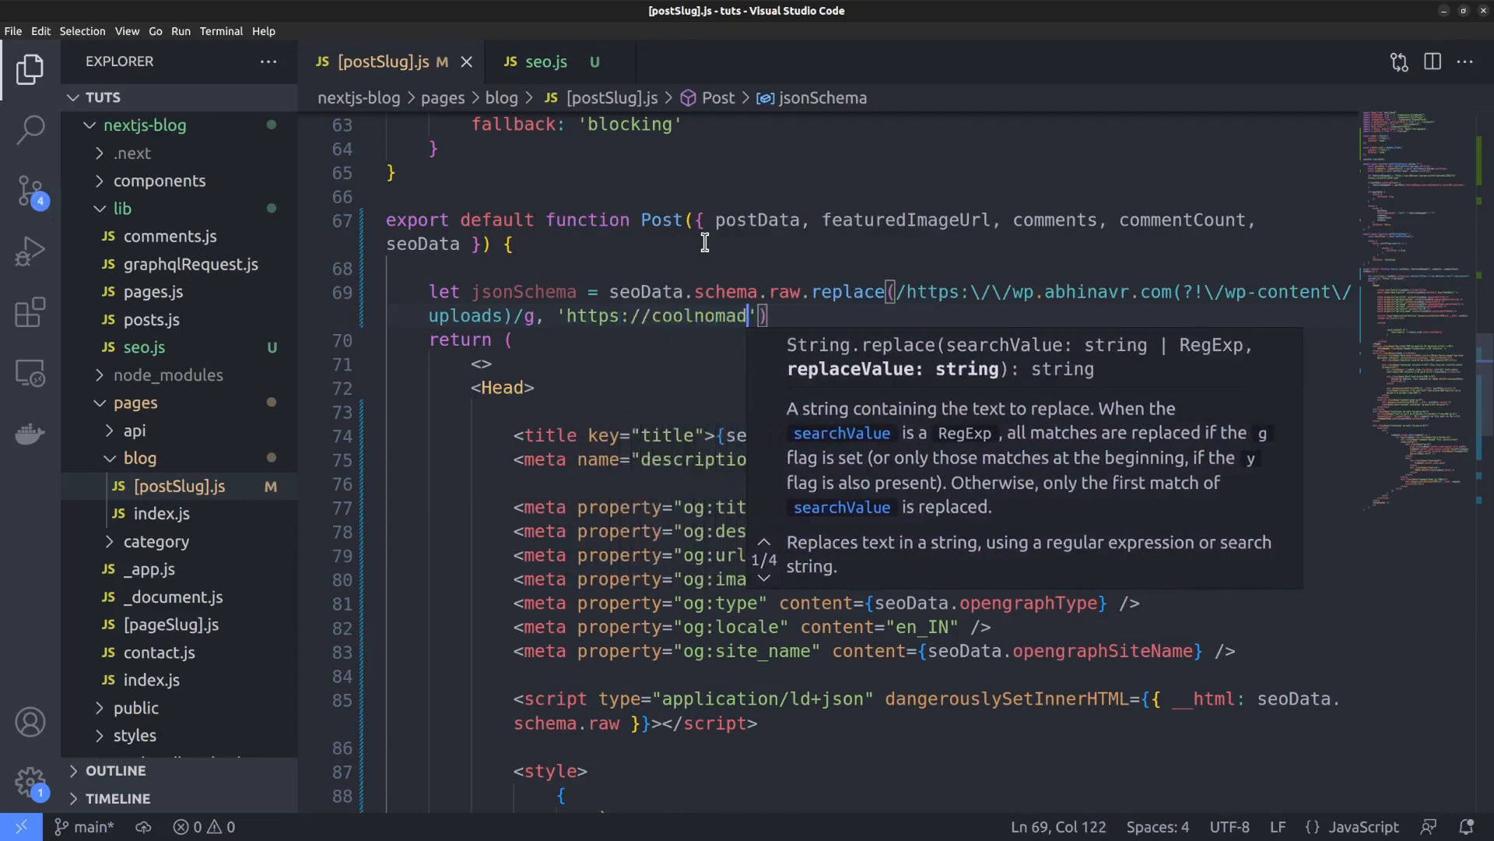
type(".abhinavr.com")
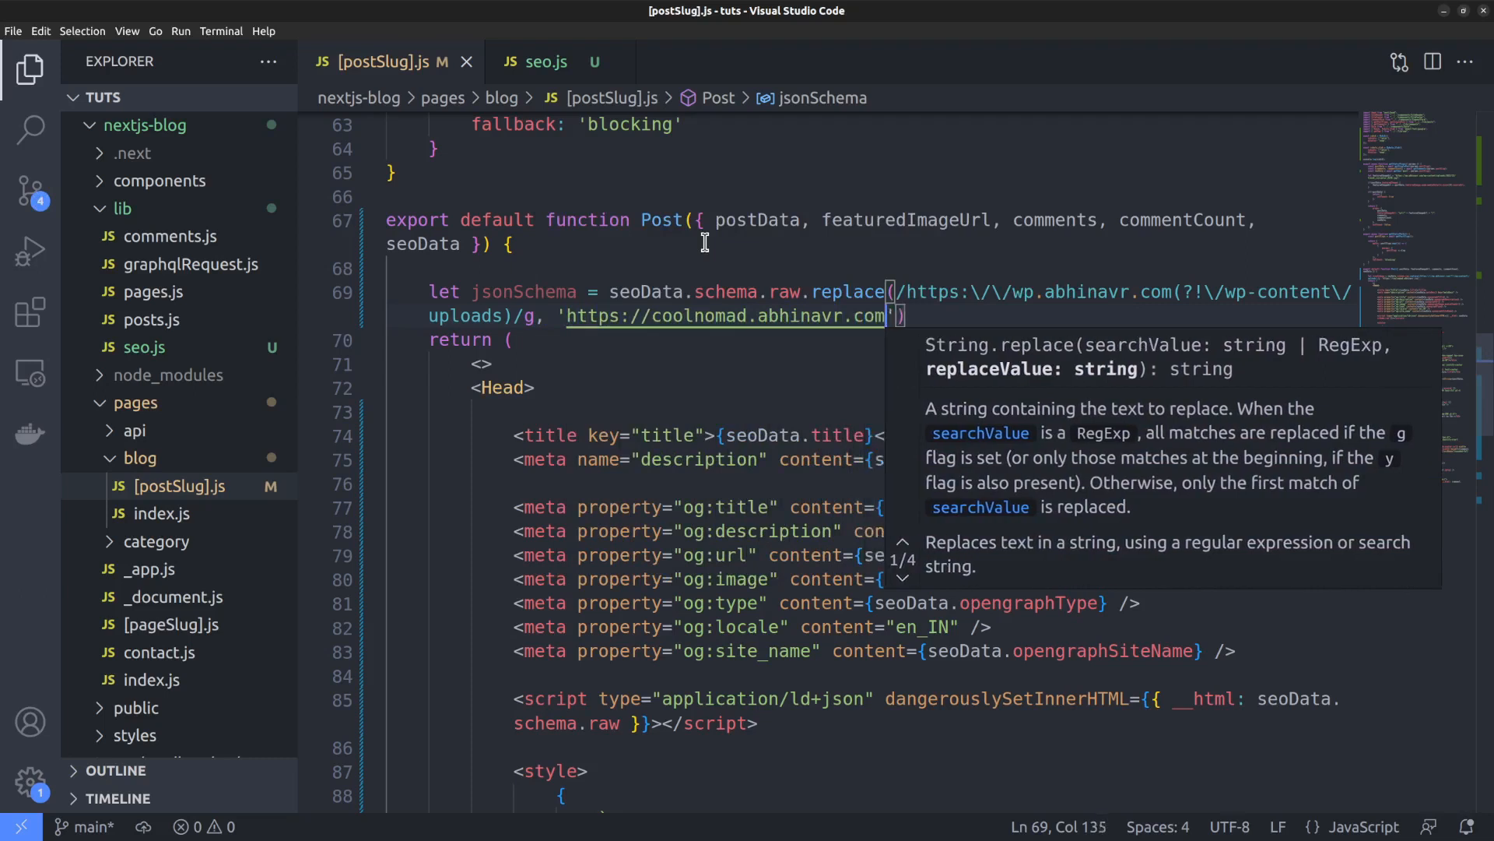
type("/blog")
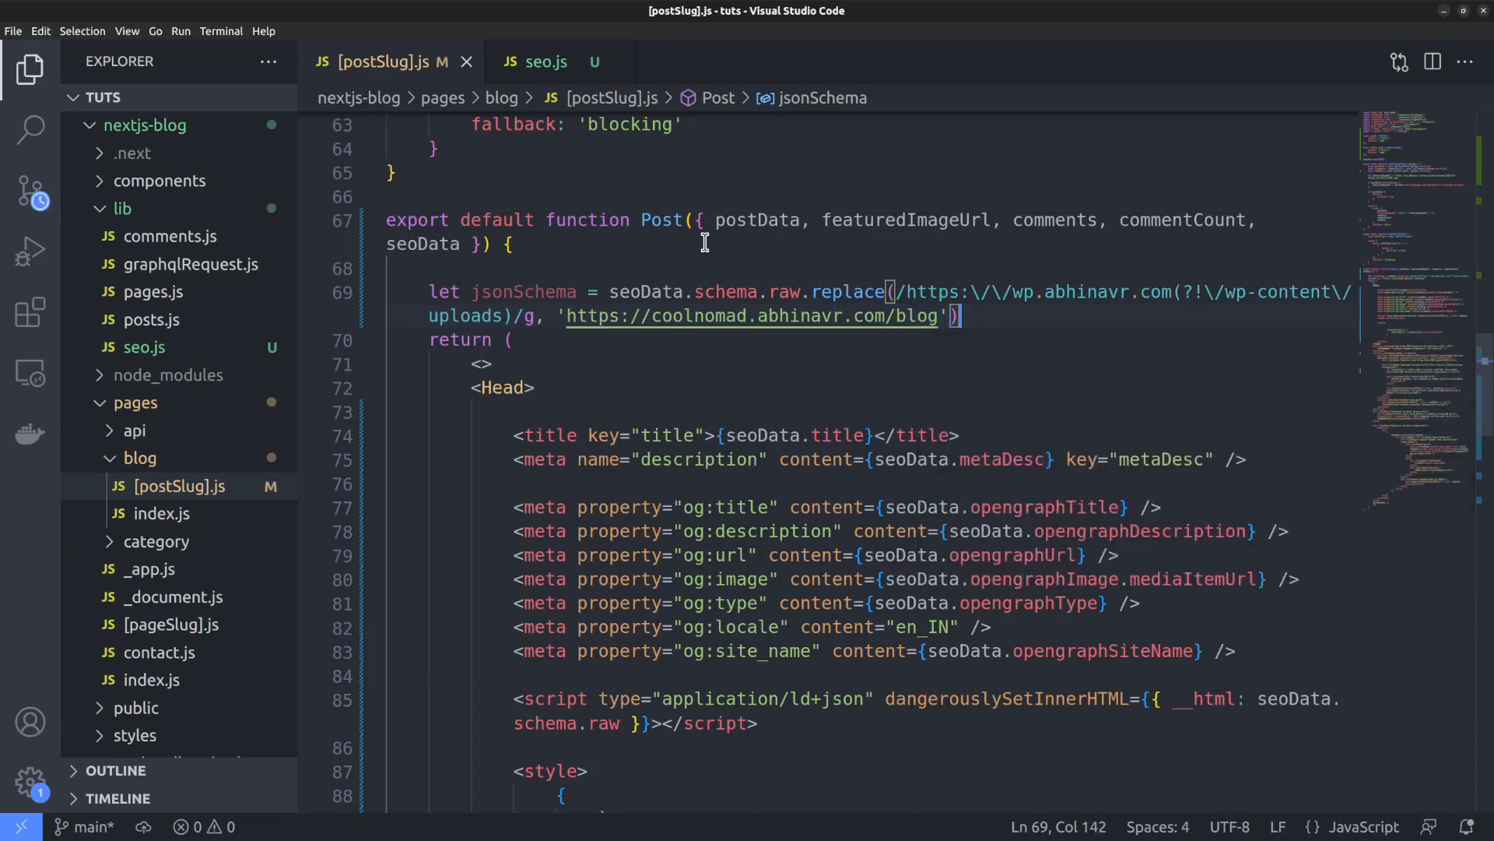
type(";")
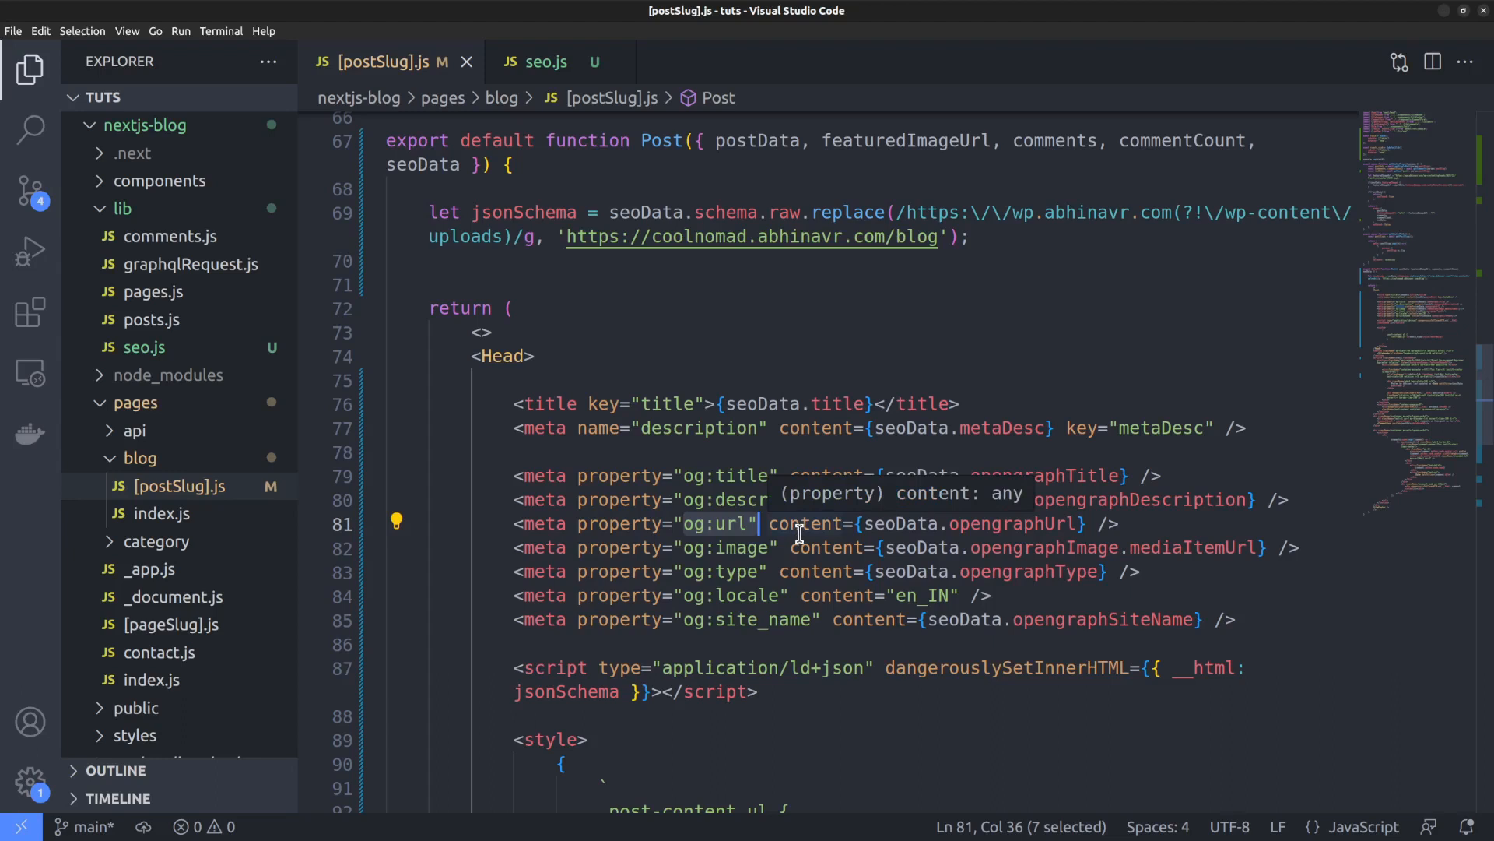
mouse_move(988, 239)
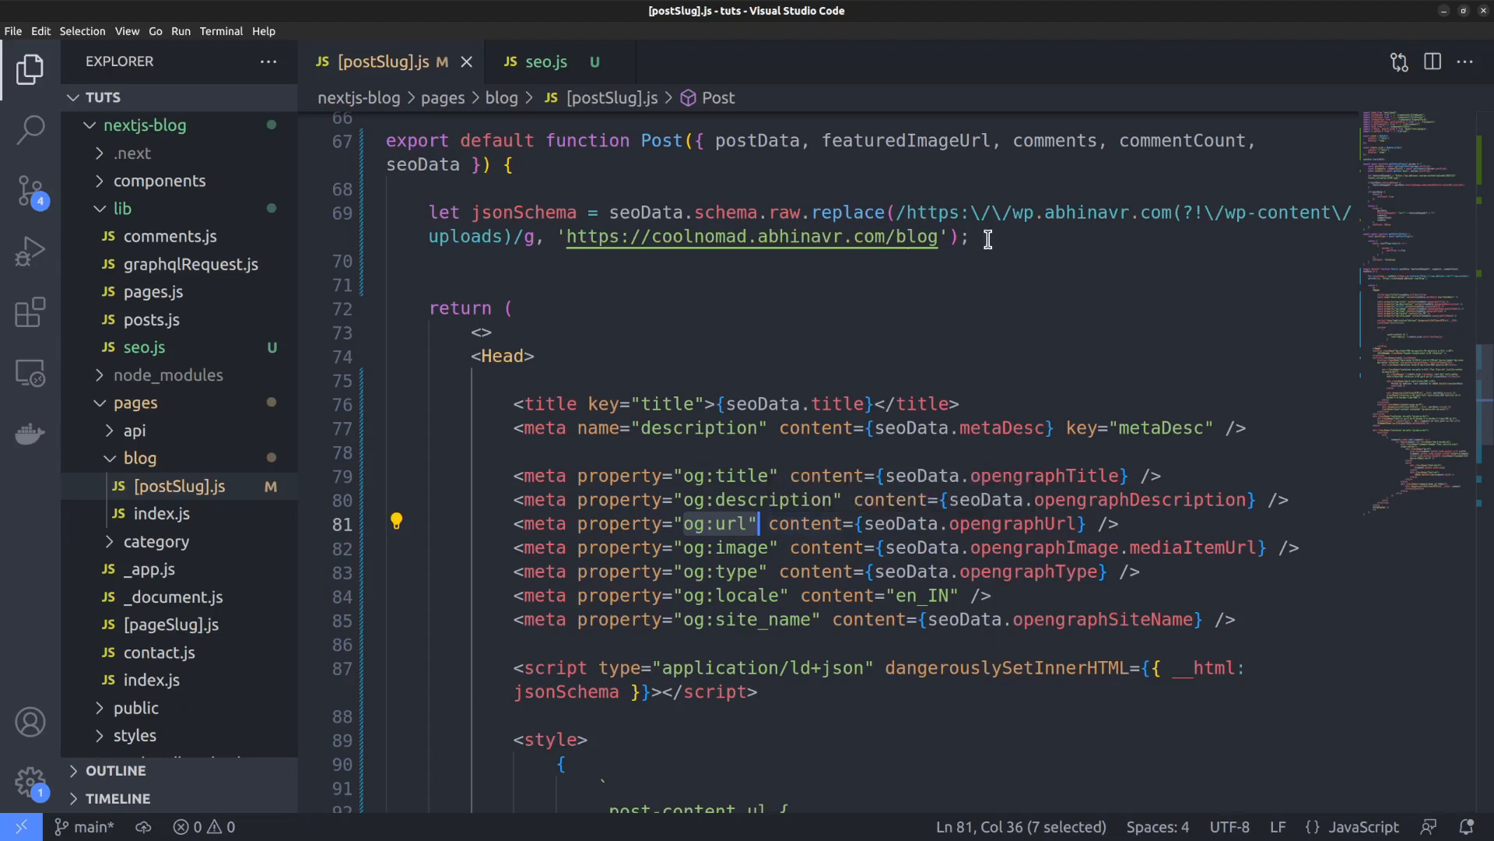
type("let ogU")
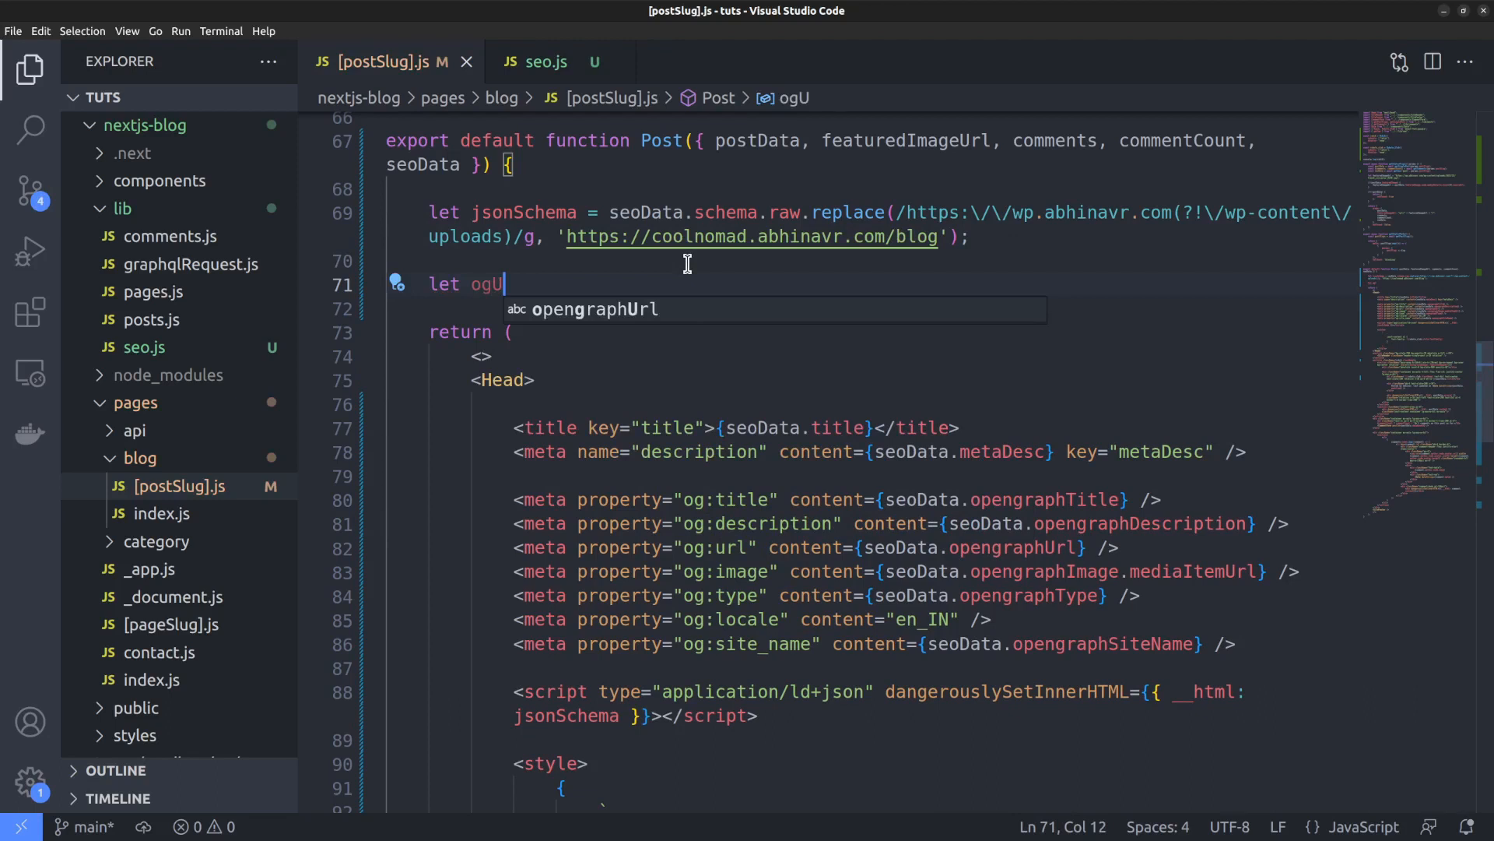
type("r")
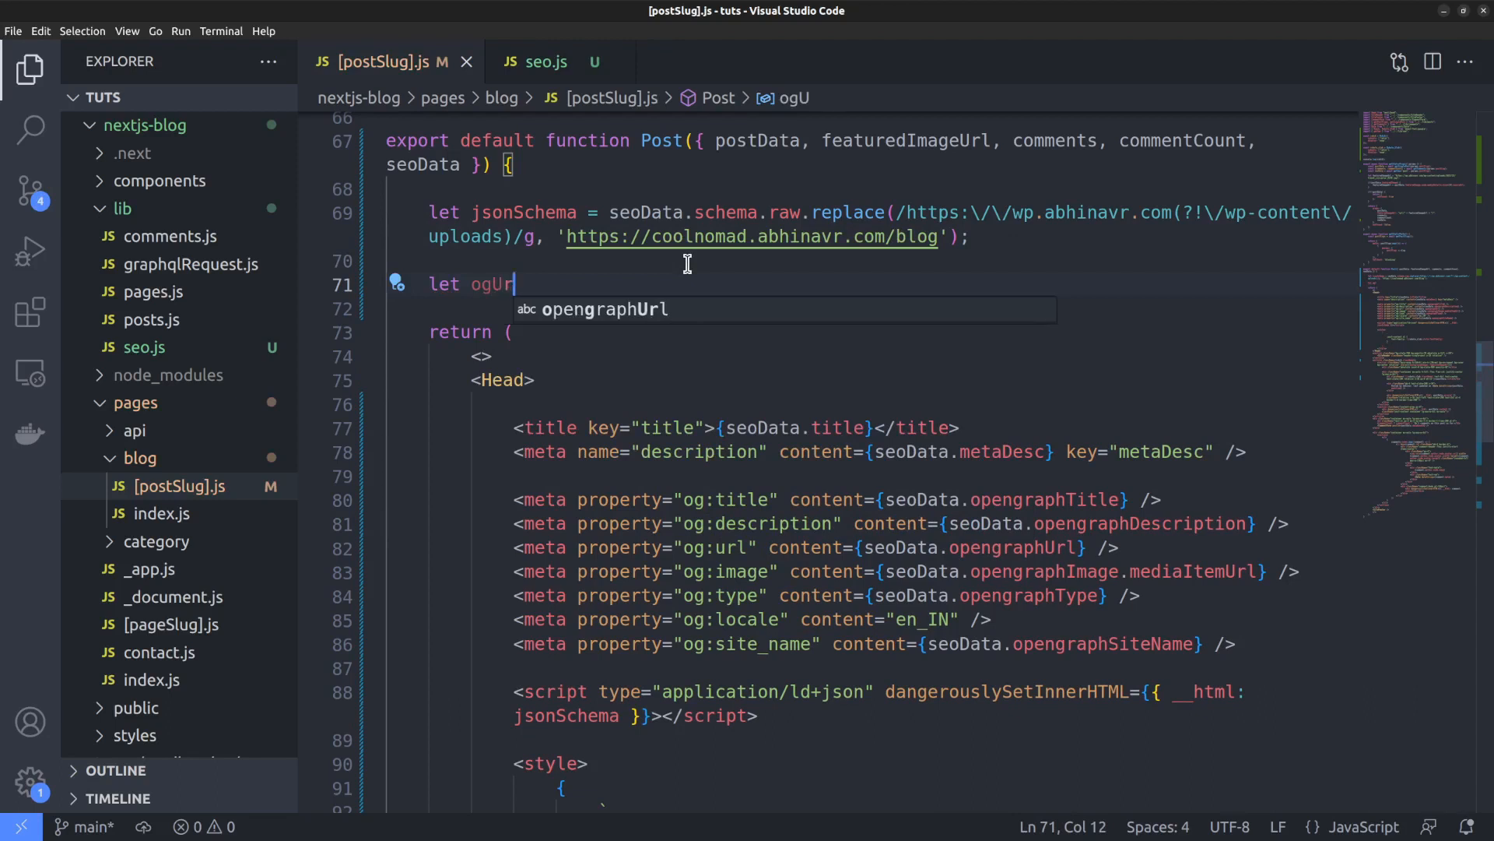
type("l = seoData.open")
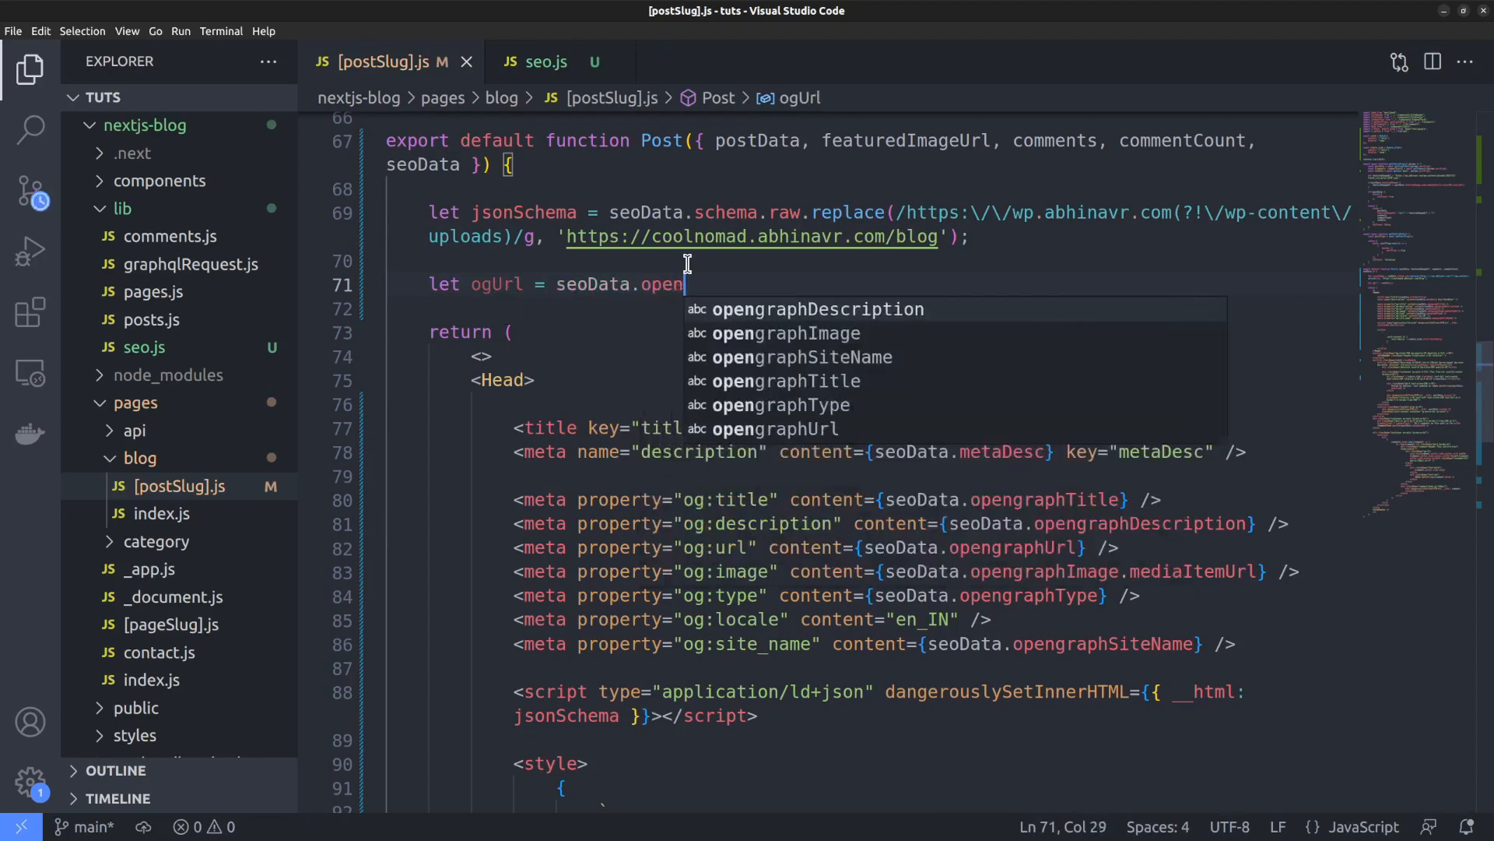
type("graph")
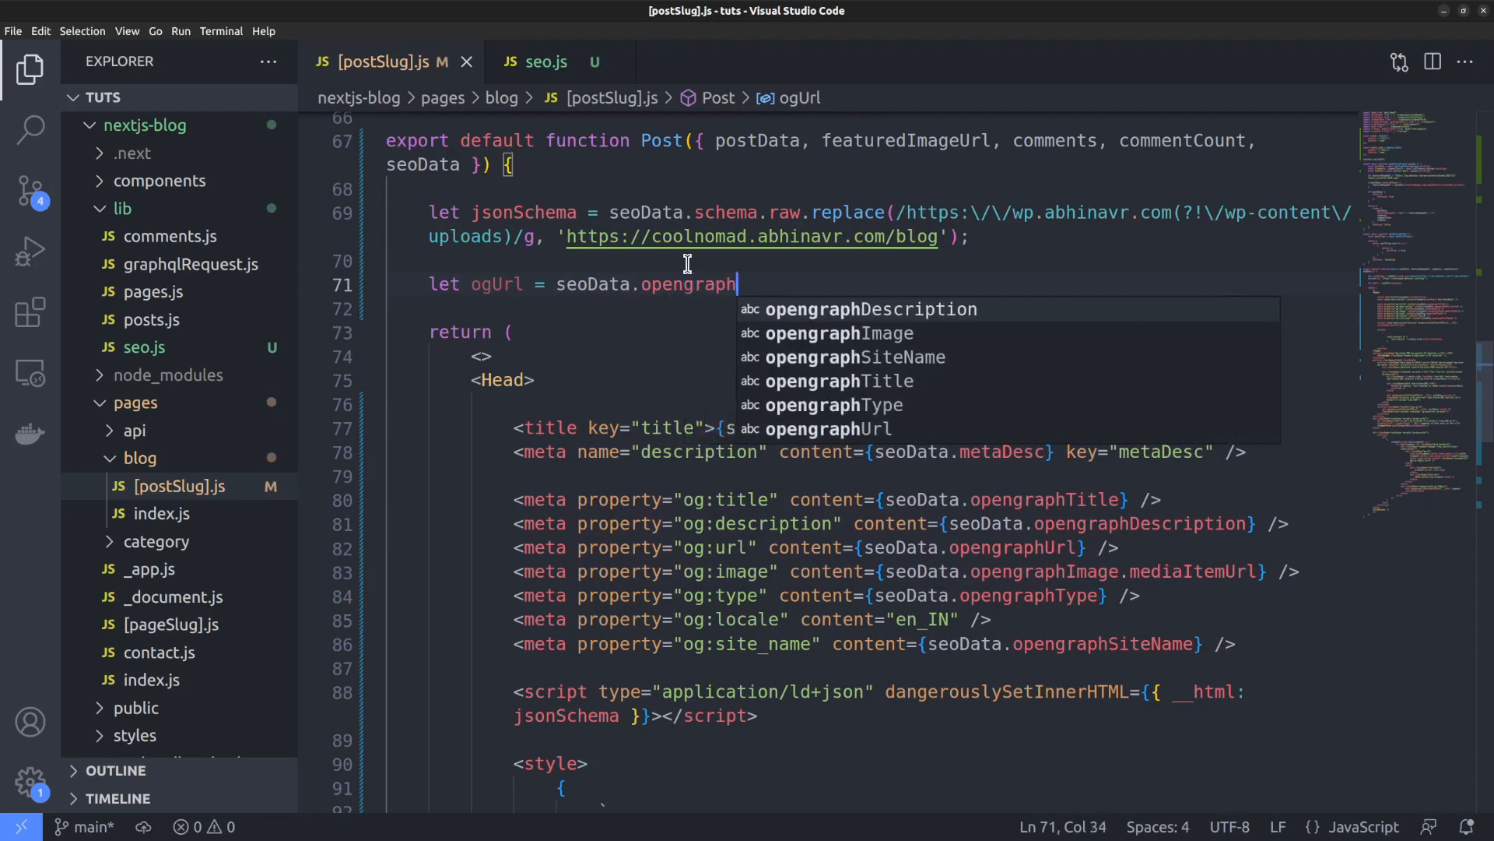
type("Url.replace('https://wp.abhinavr.com', 'https://coolnoma")
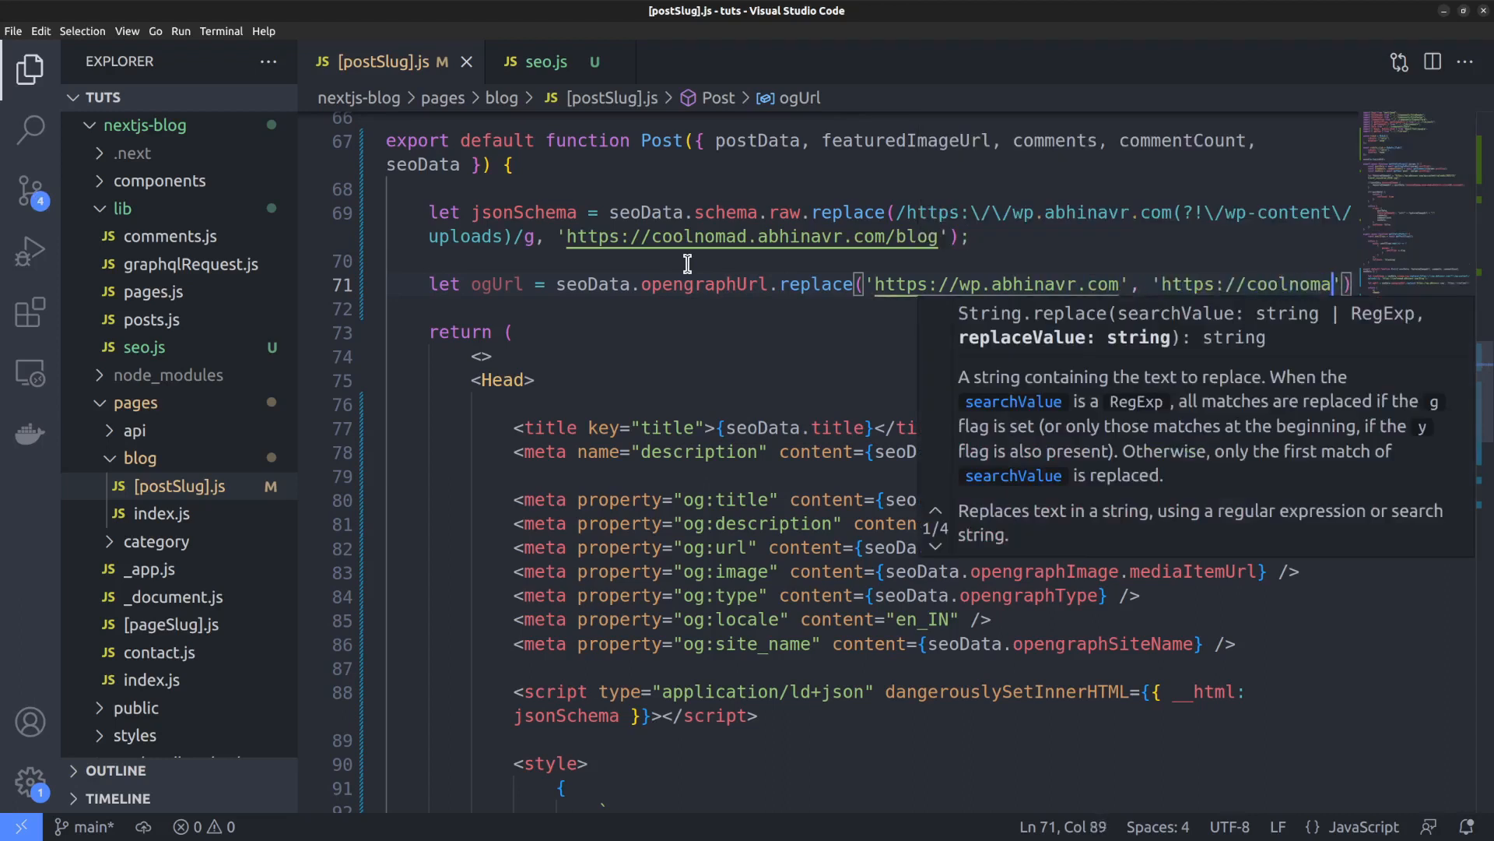
type("abhinavr")
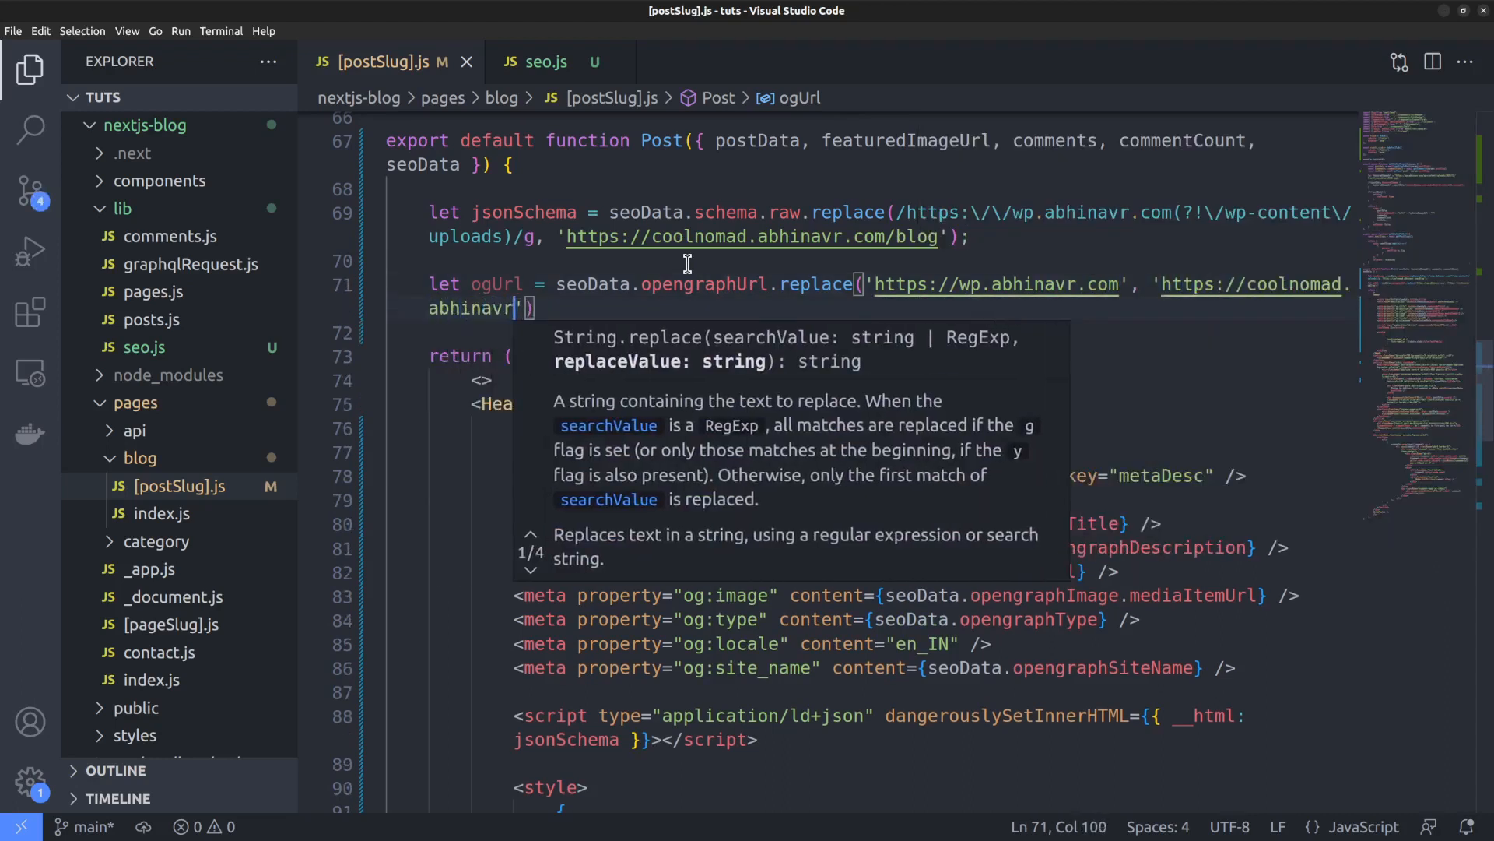
type(".com/blog")
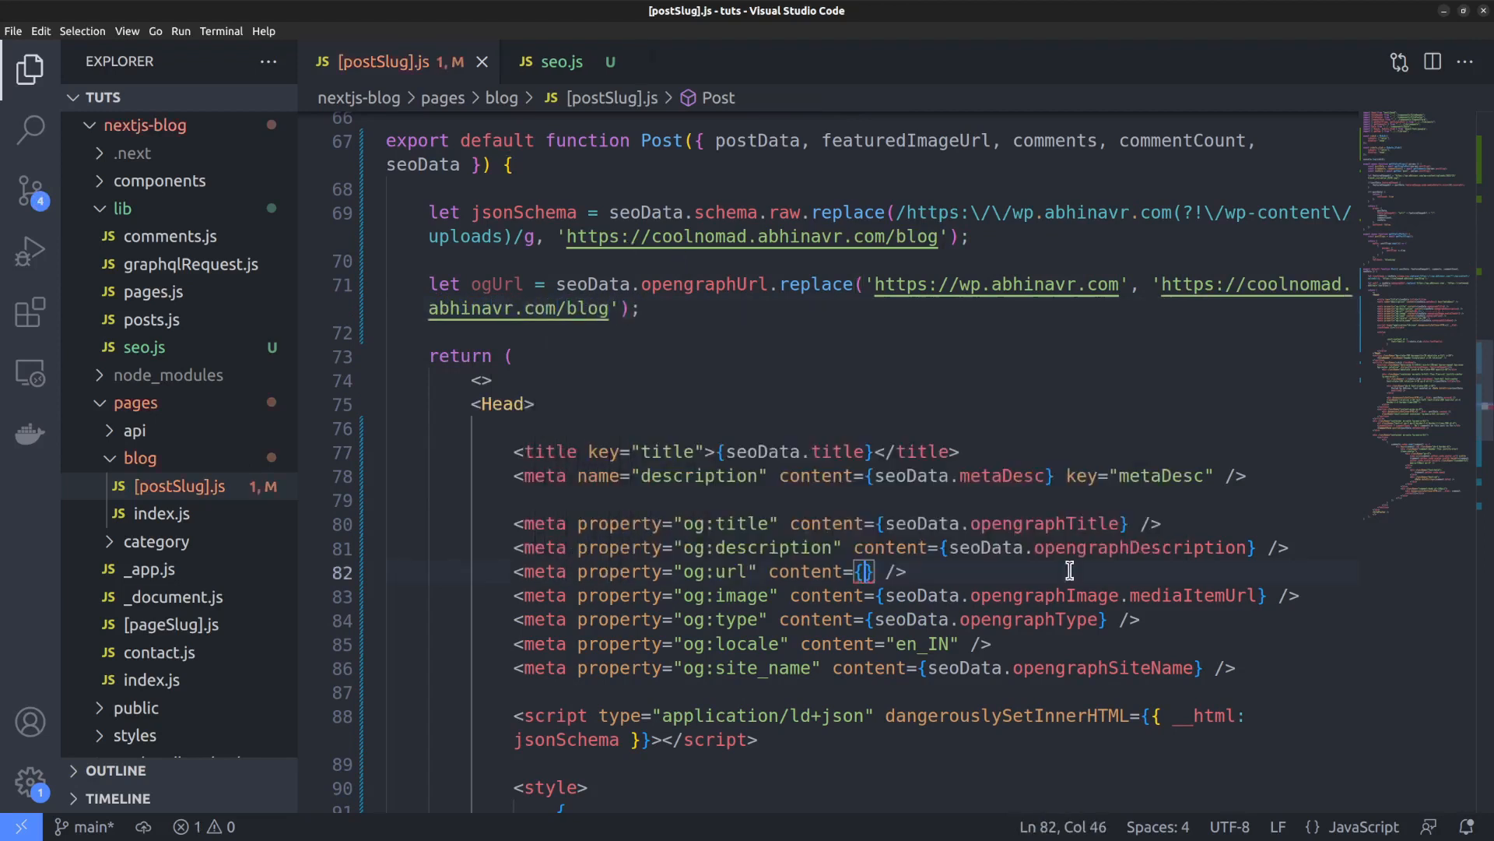
type("og")
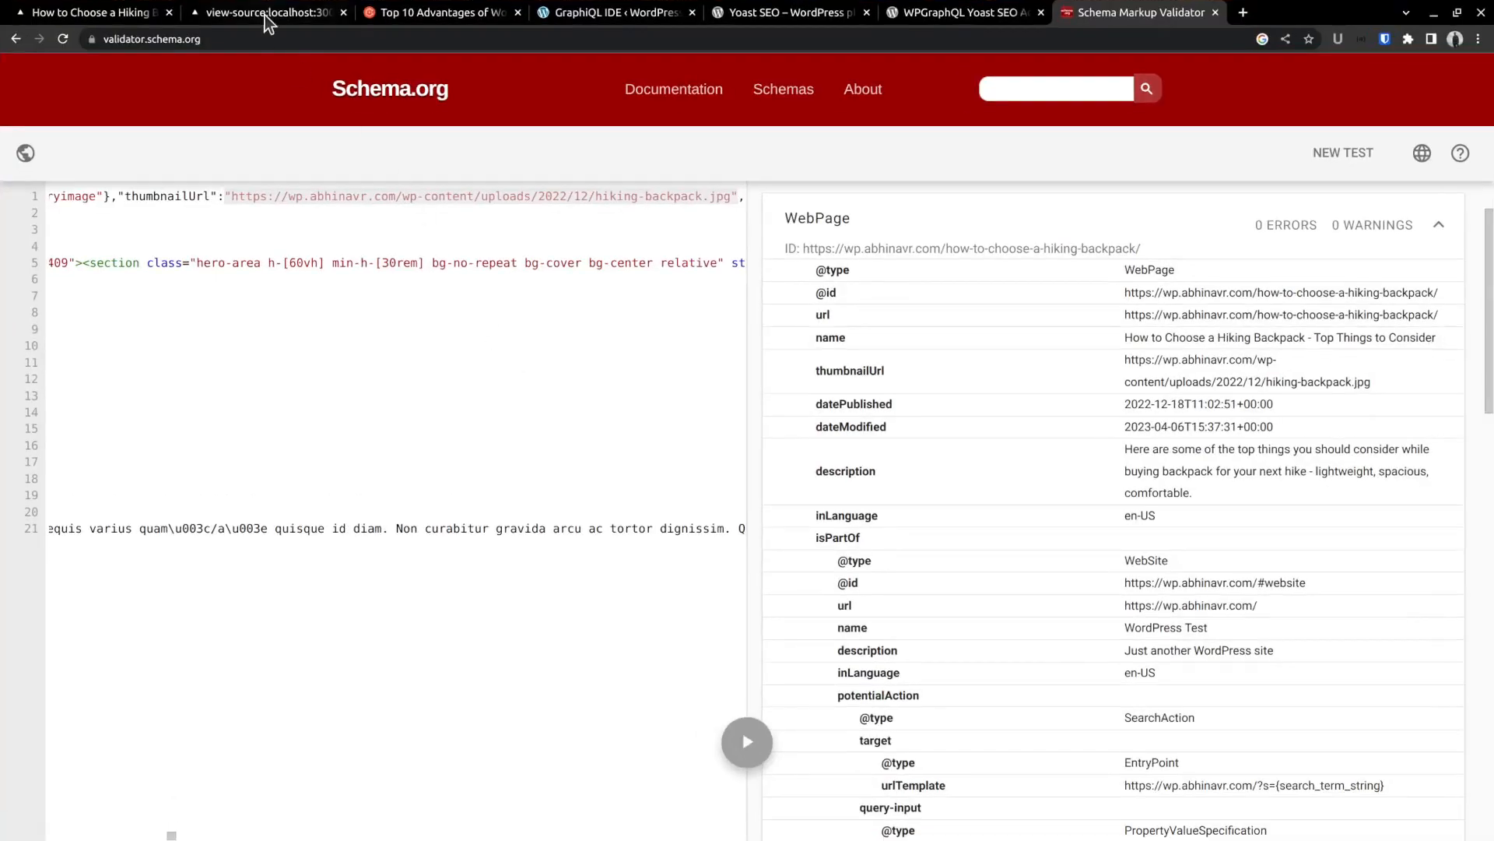
- In the page source, confirm the schema's website id uses the coolnomad blog URL
left_click(267, 12)
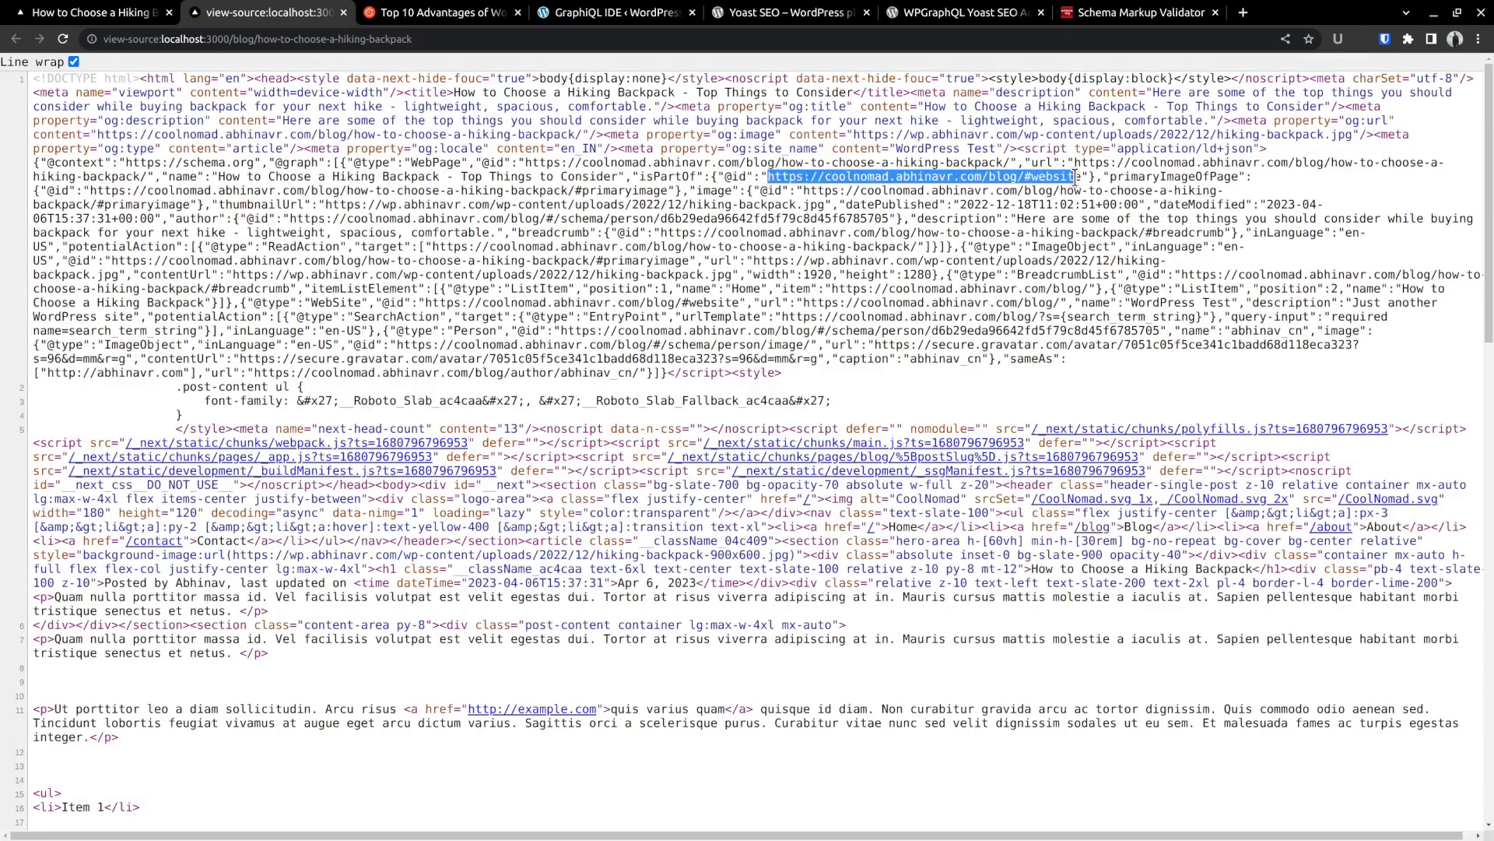
left_click(348, 110)
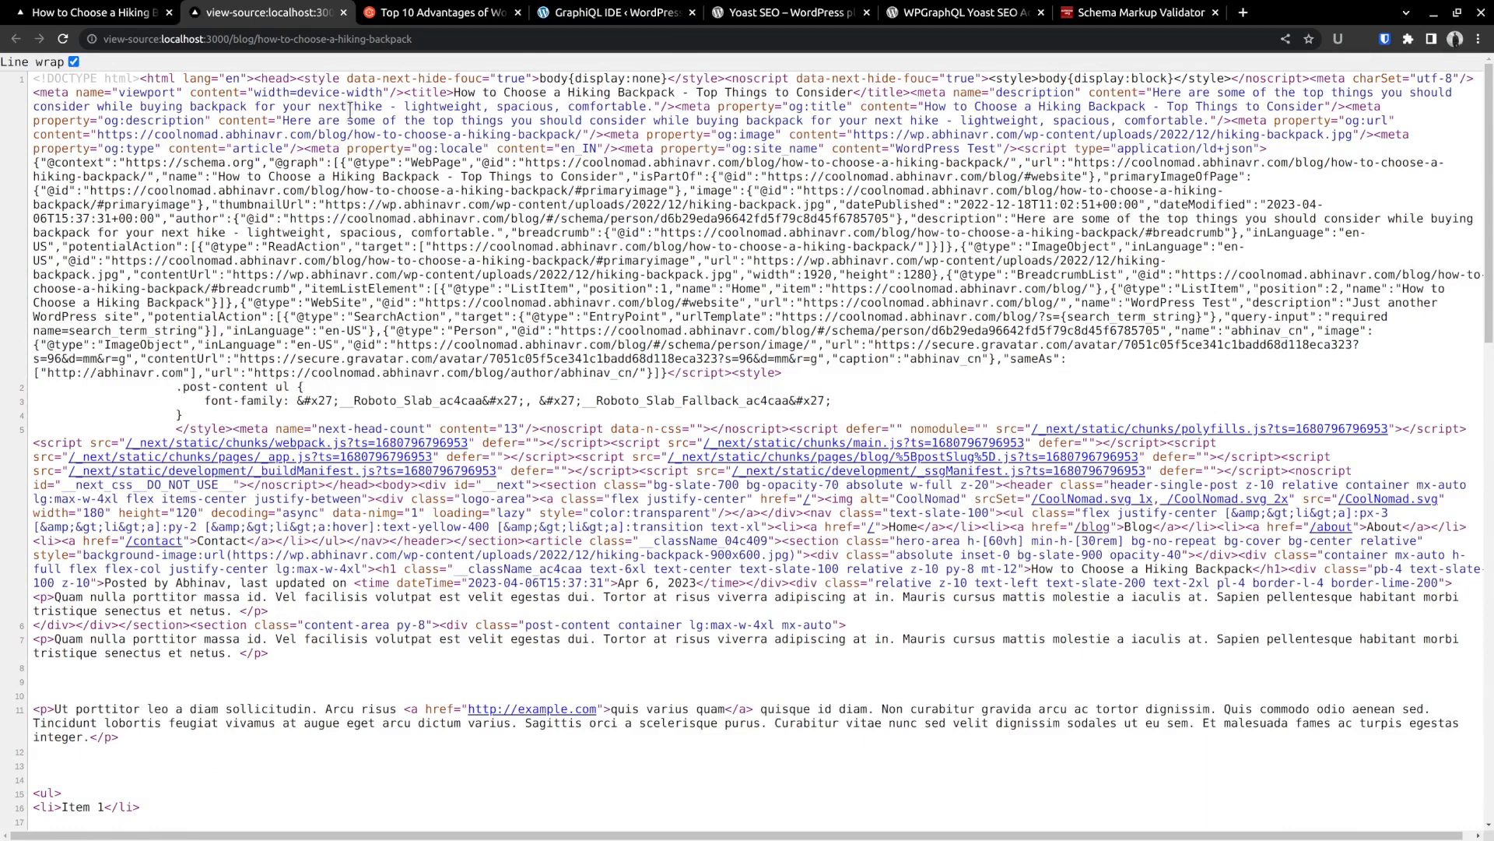
left_click(91, 12)
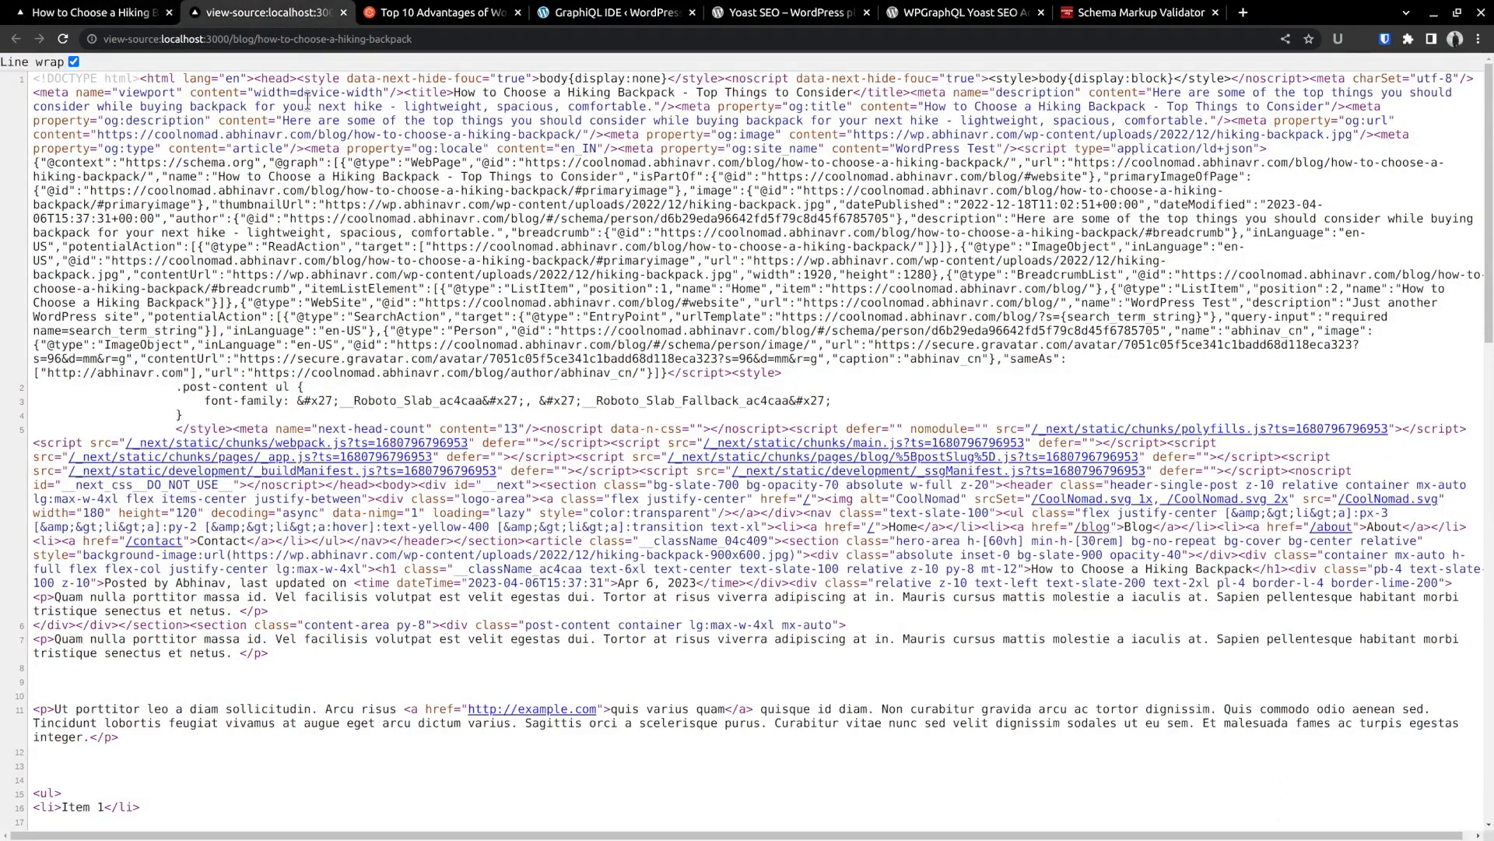
left_click(1133, 12)
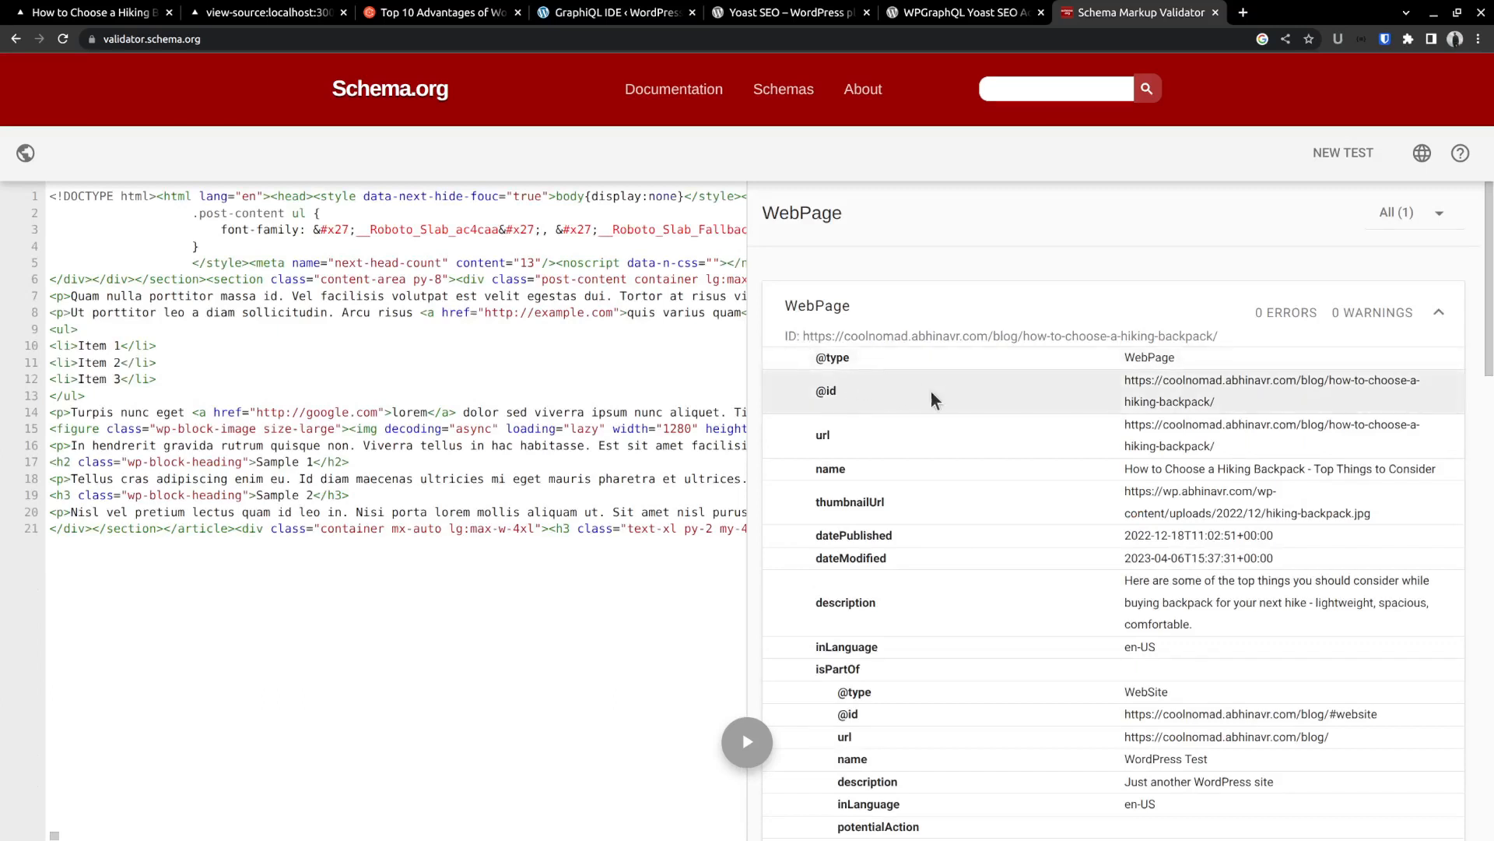
mouse_move(1167, 441)
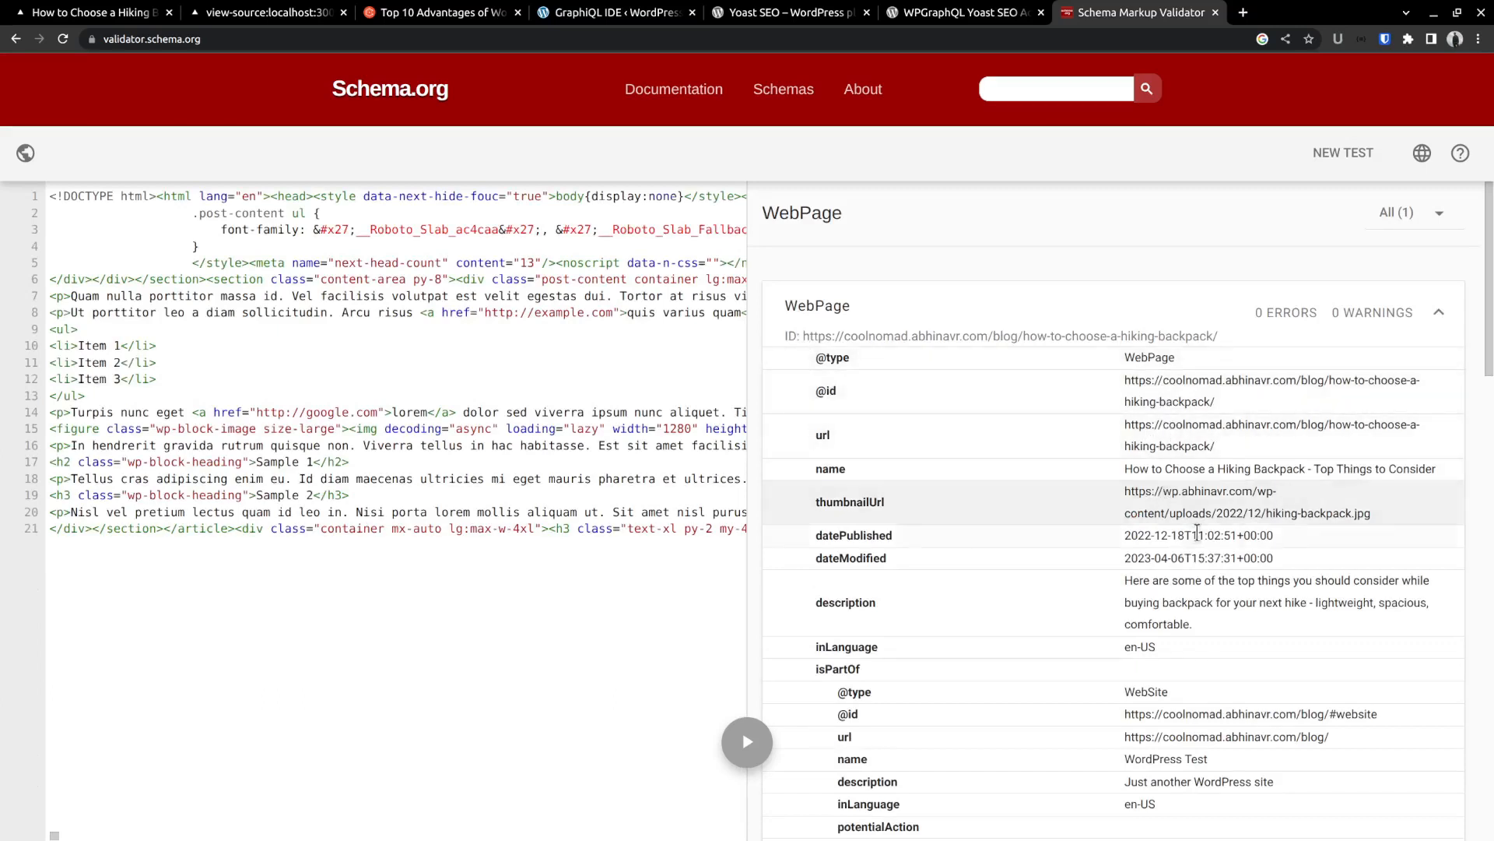
- Scroll the WebPage results to confirm isPartOf and SearchAction use coolnomad.abhinavr.com/blog
scroll("down", 3)
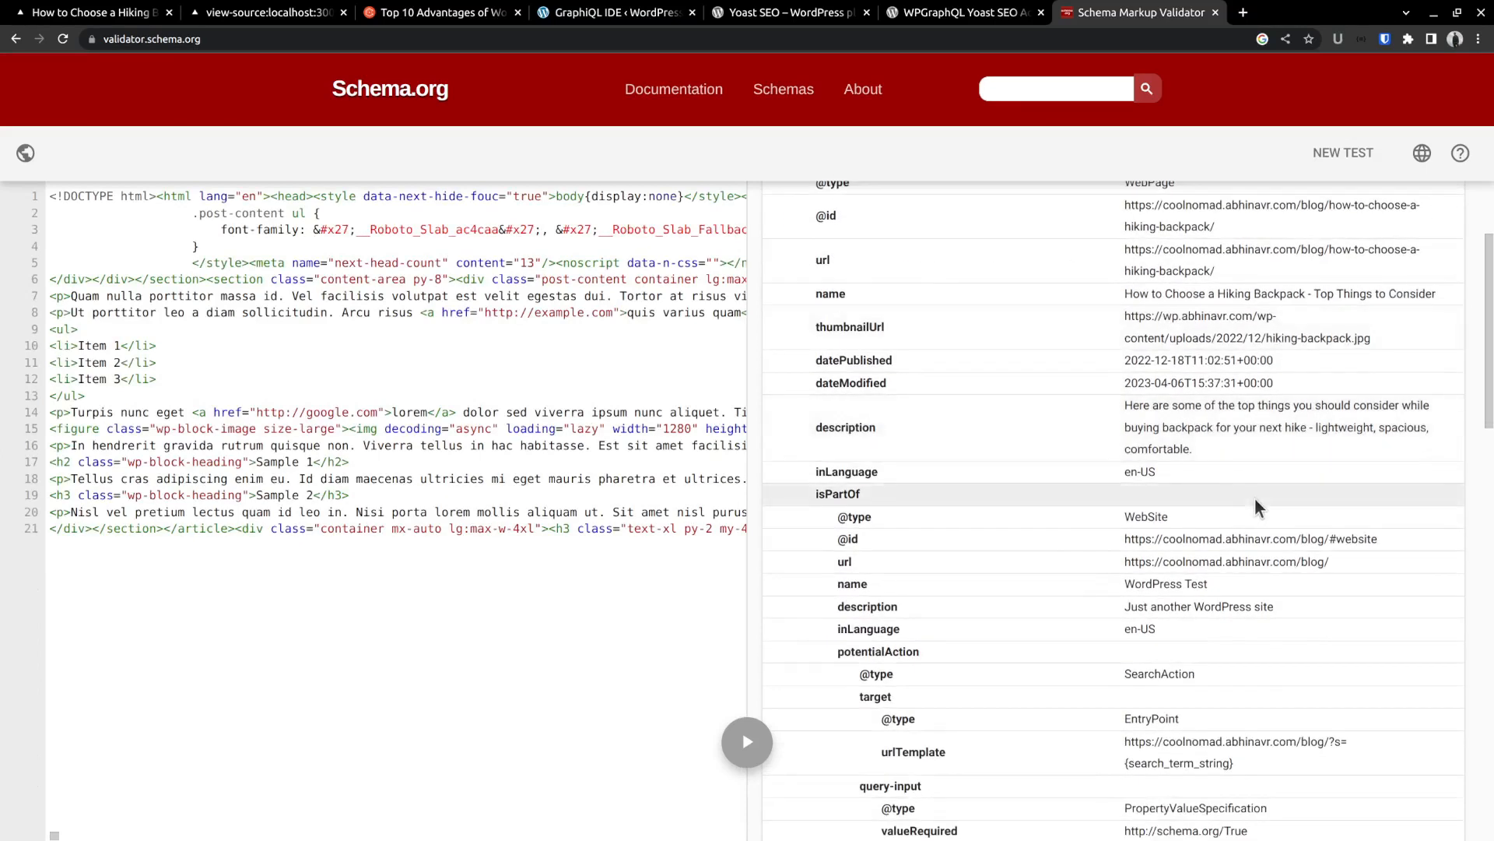